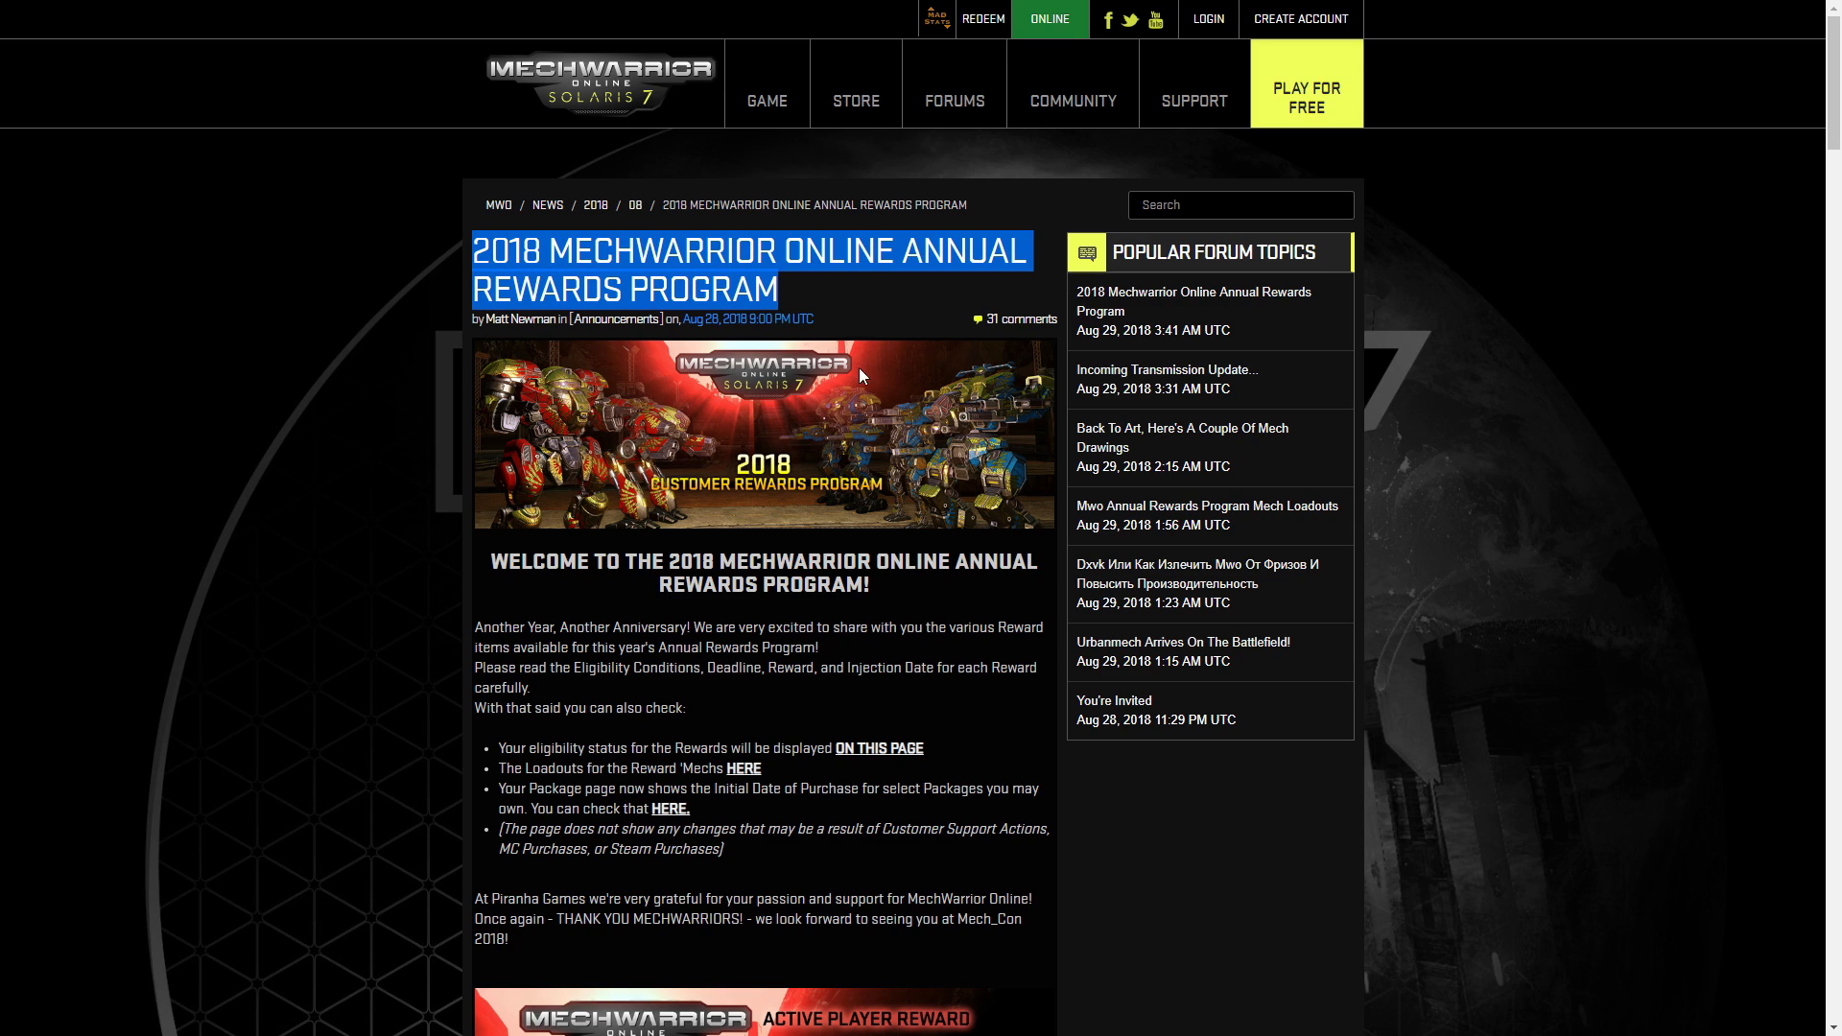
pyautogui.moveTo(753, 501)
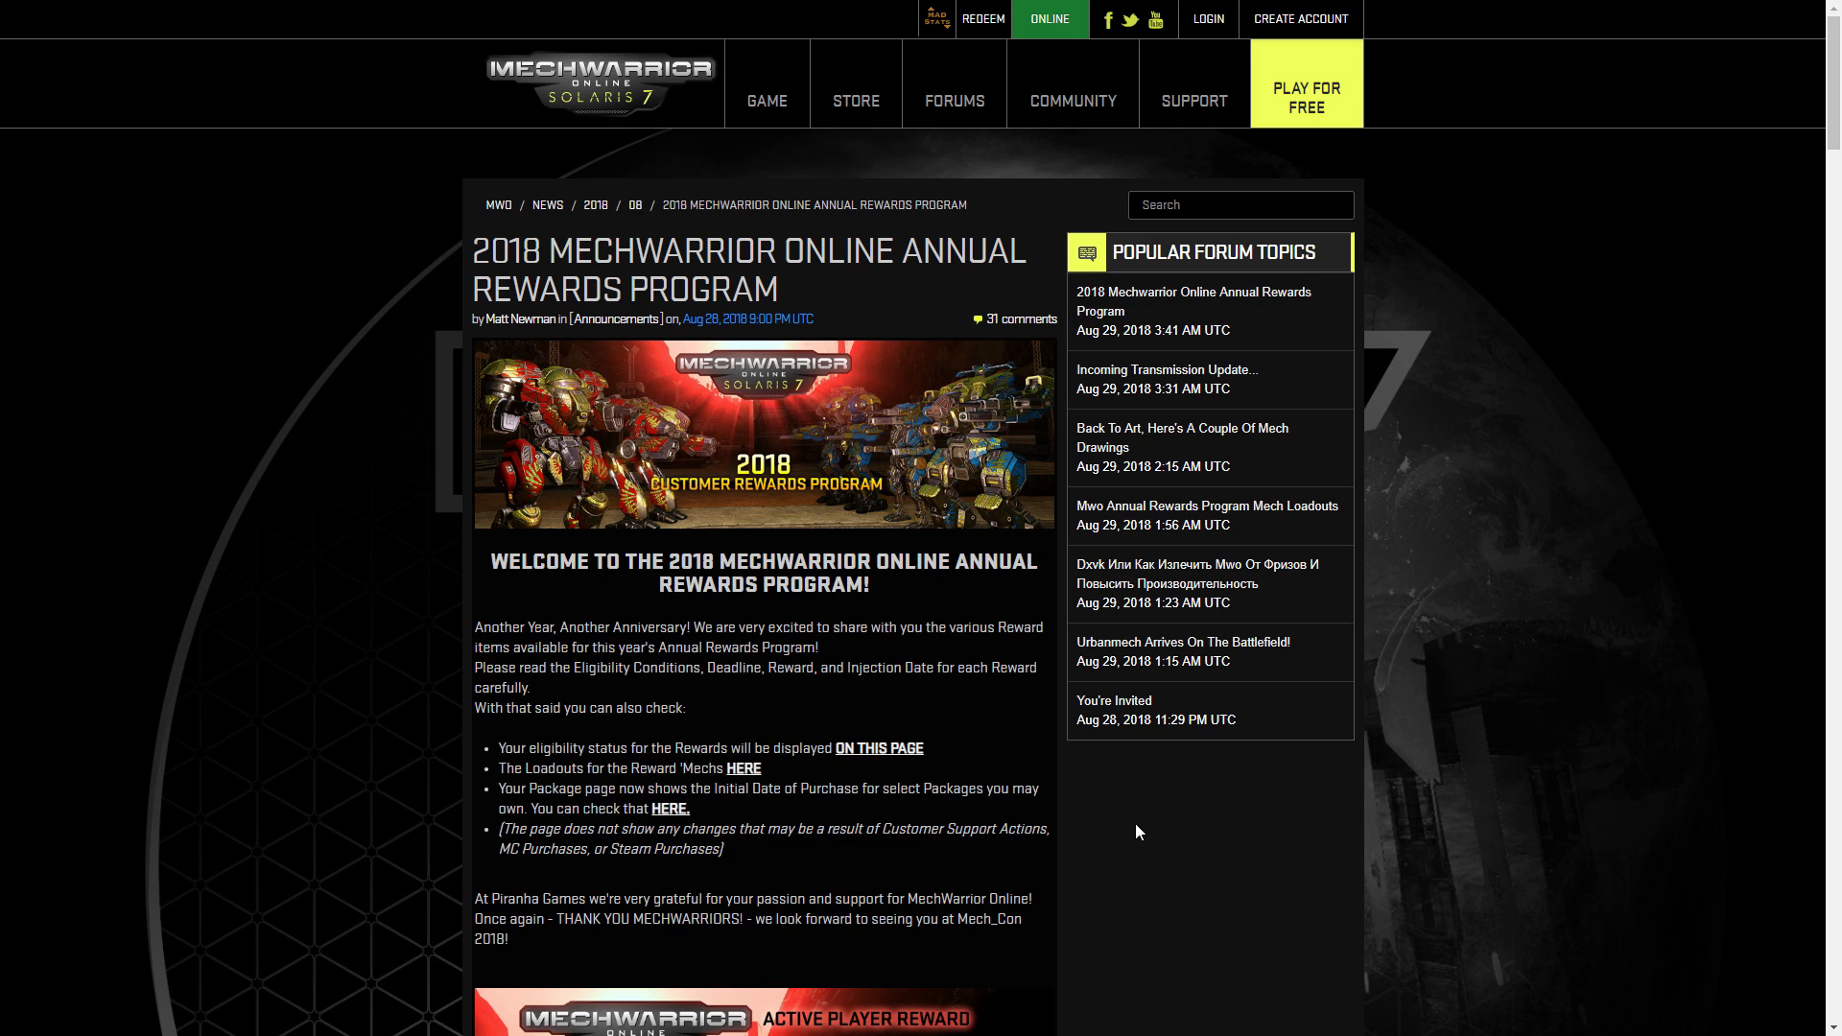
pyautogui.moveTo(1083, 797)
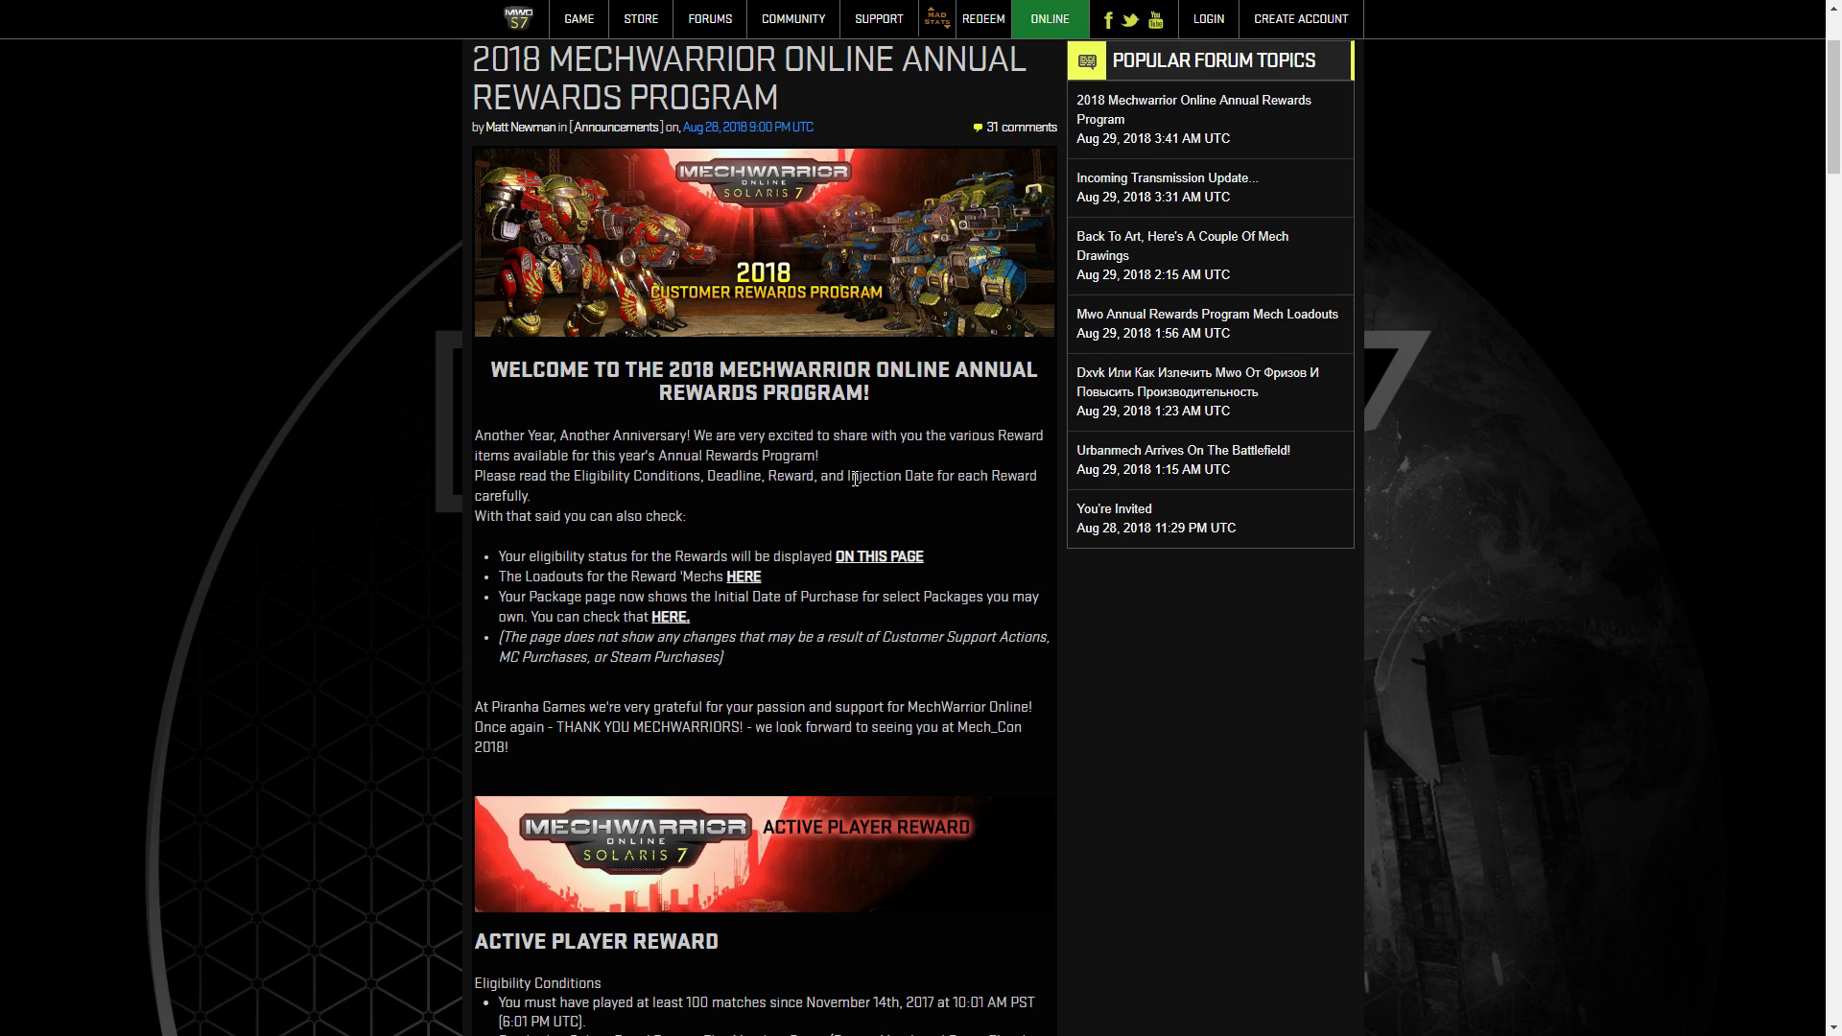
pyautogui.moveTo(488, 158)
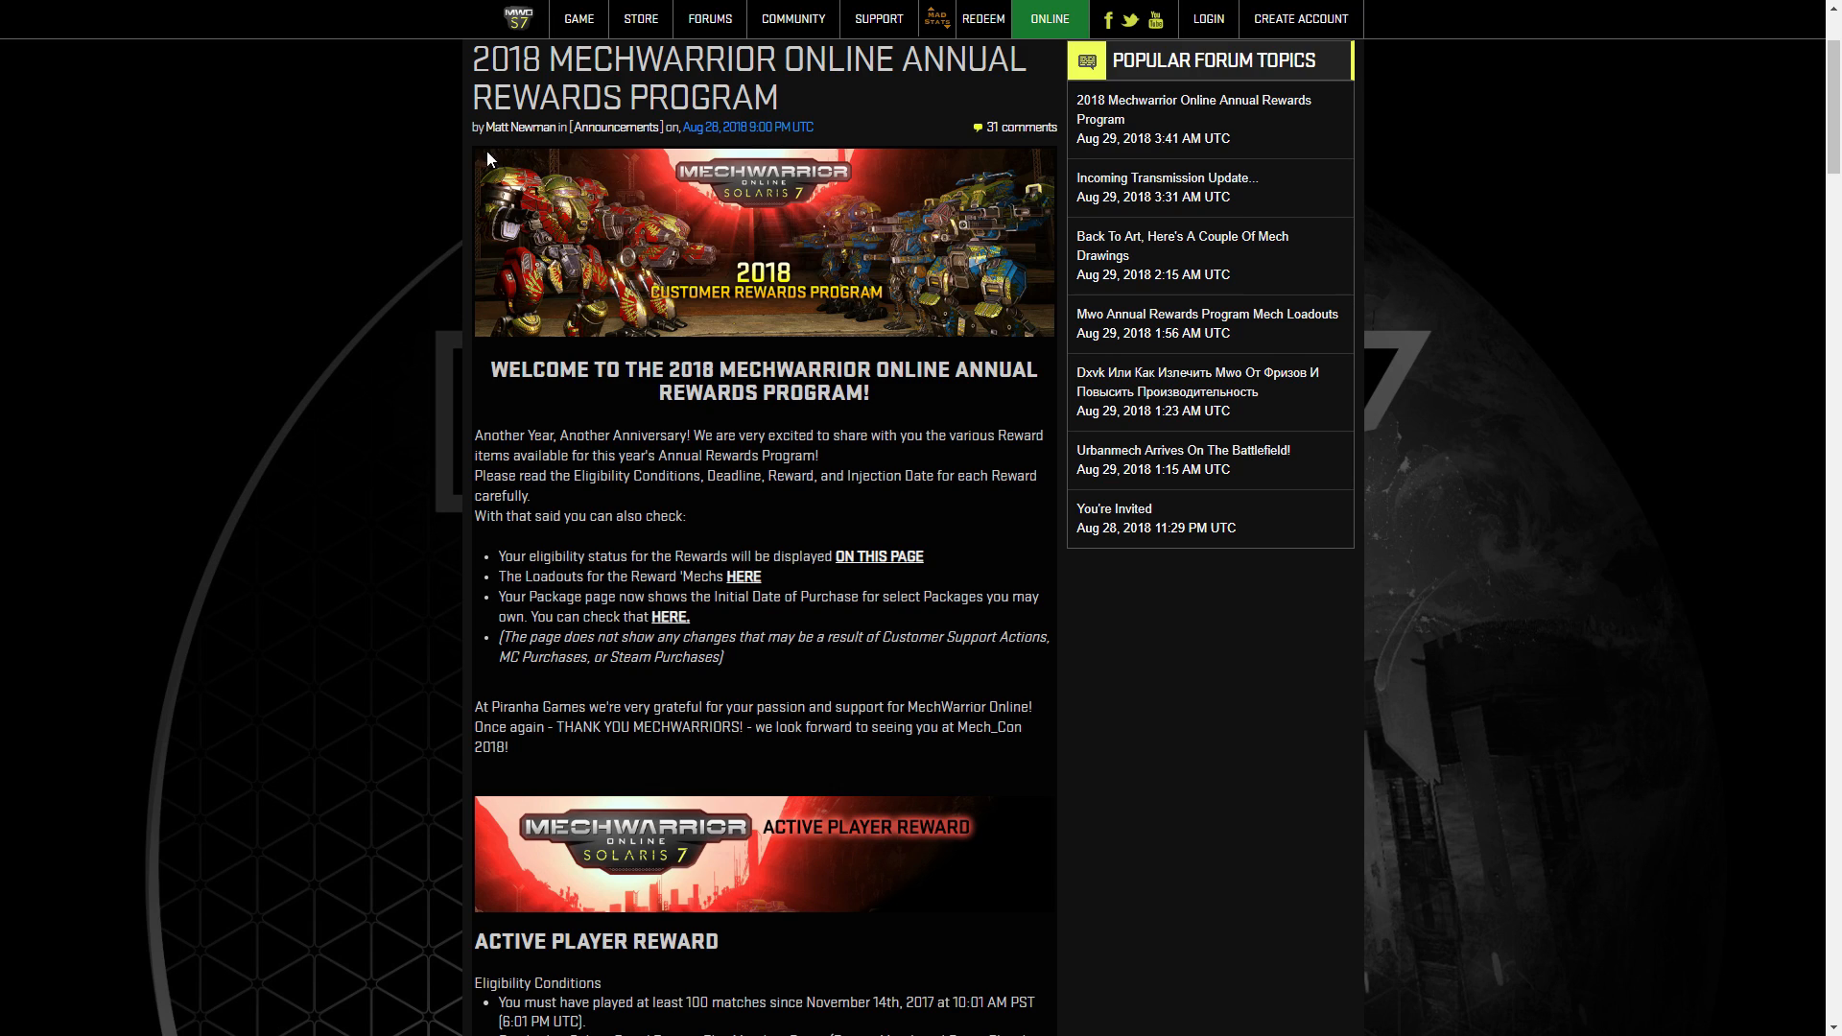
pyautogui.moveTo(662, 257)
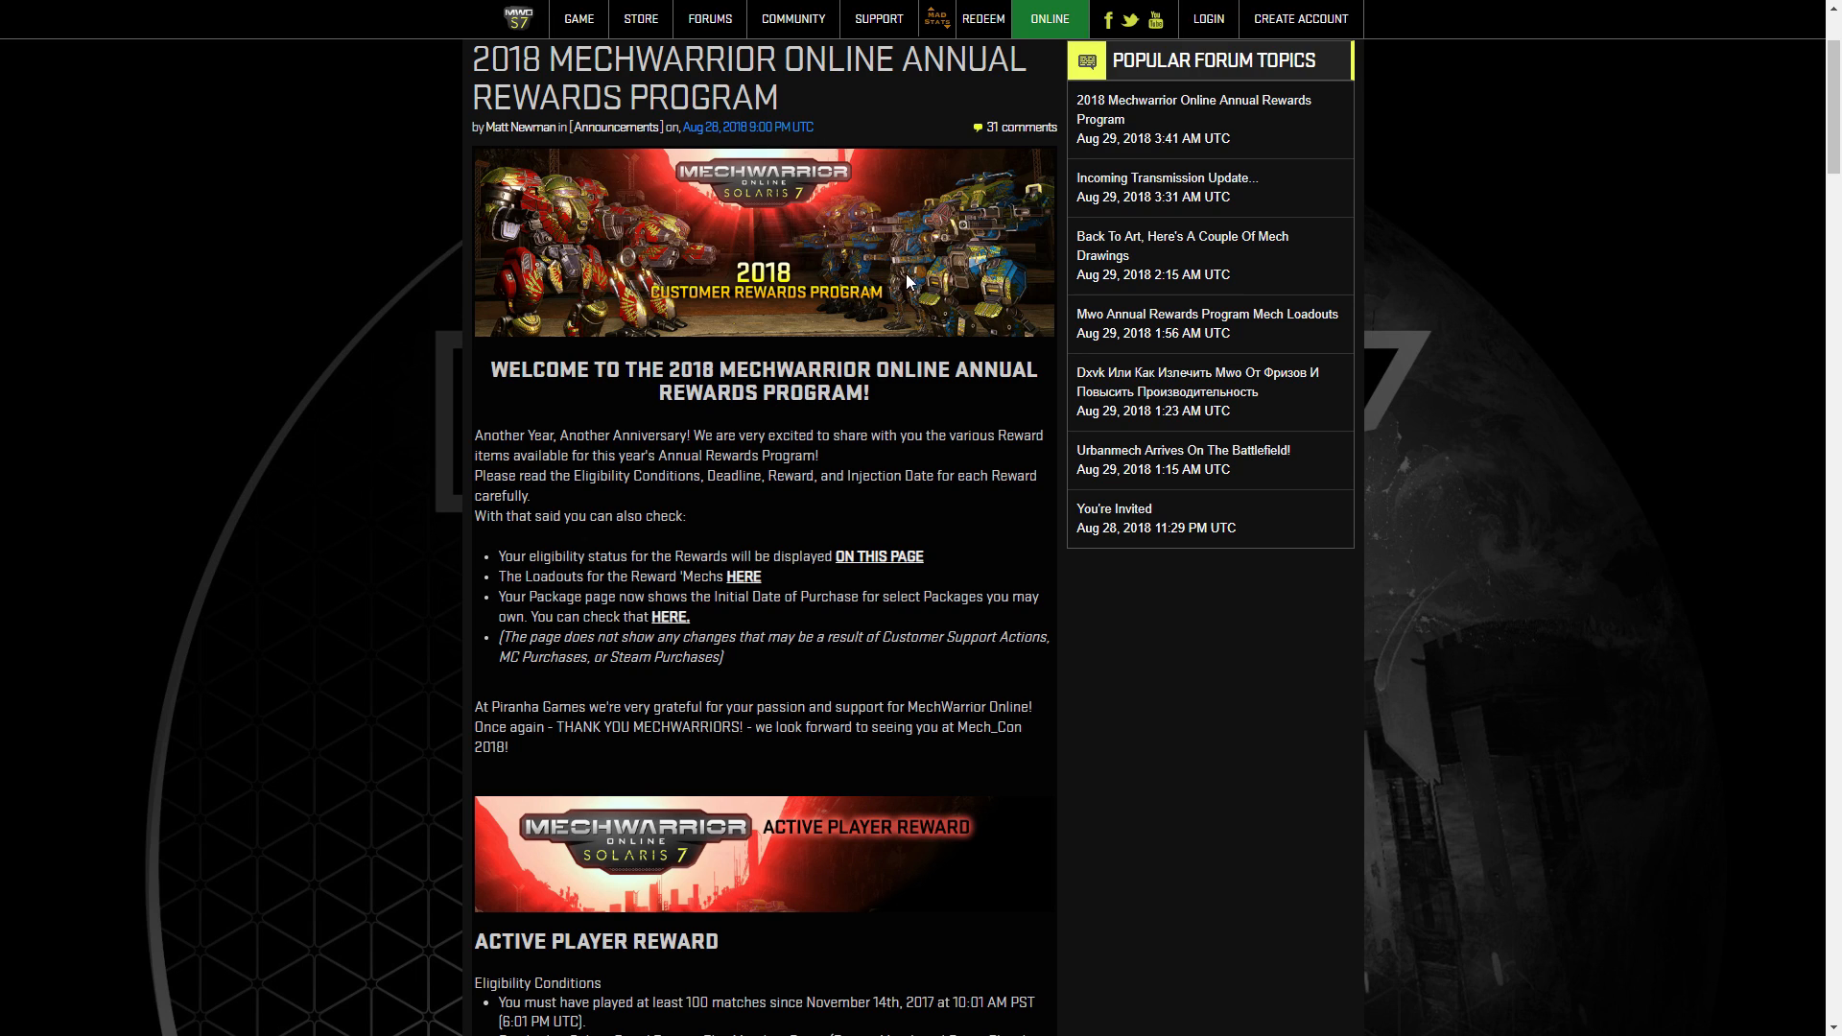
pyautogui.moveTo(978, 282)
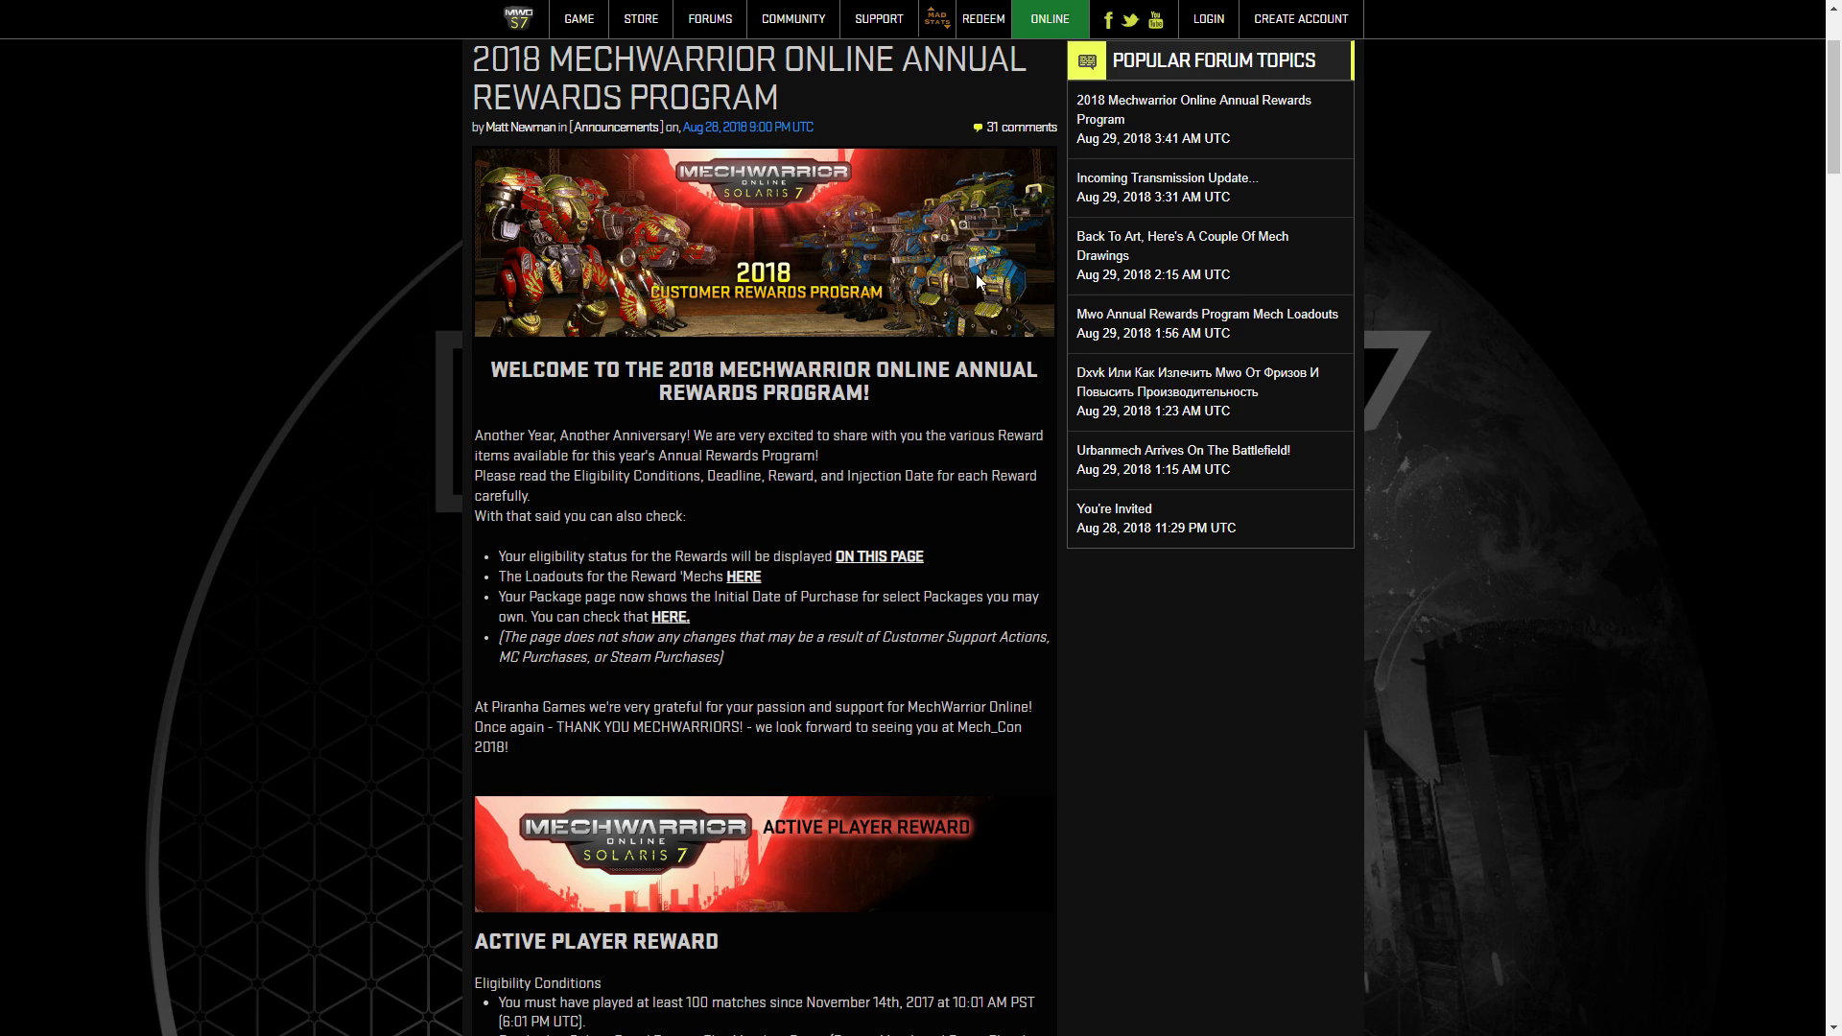
# Highlight the Active Player Reward's 100-matches condition and its full injection date line.
pyautogui.scroll(-3)
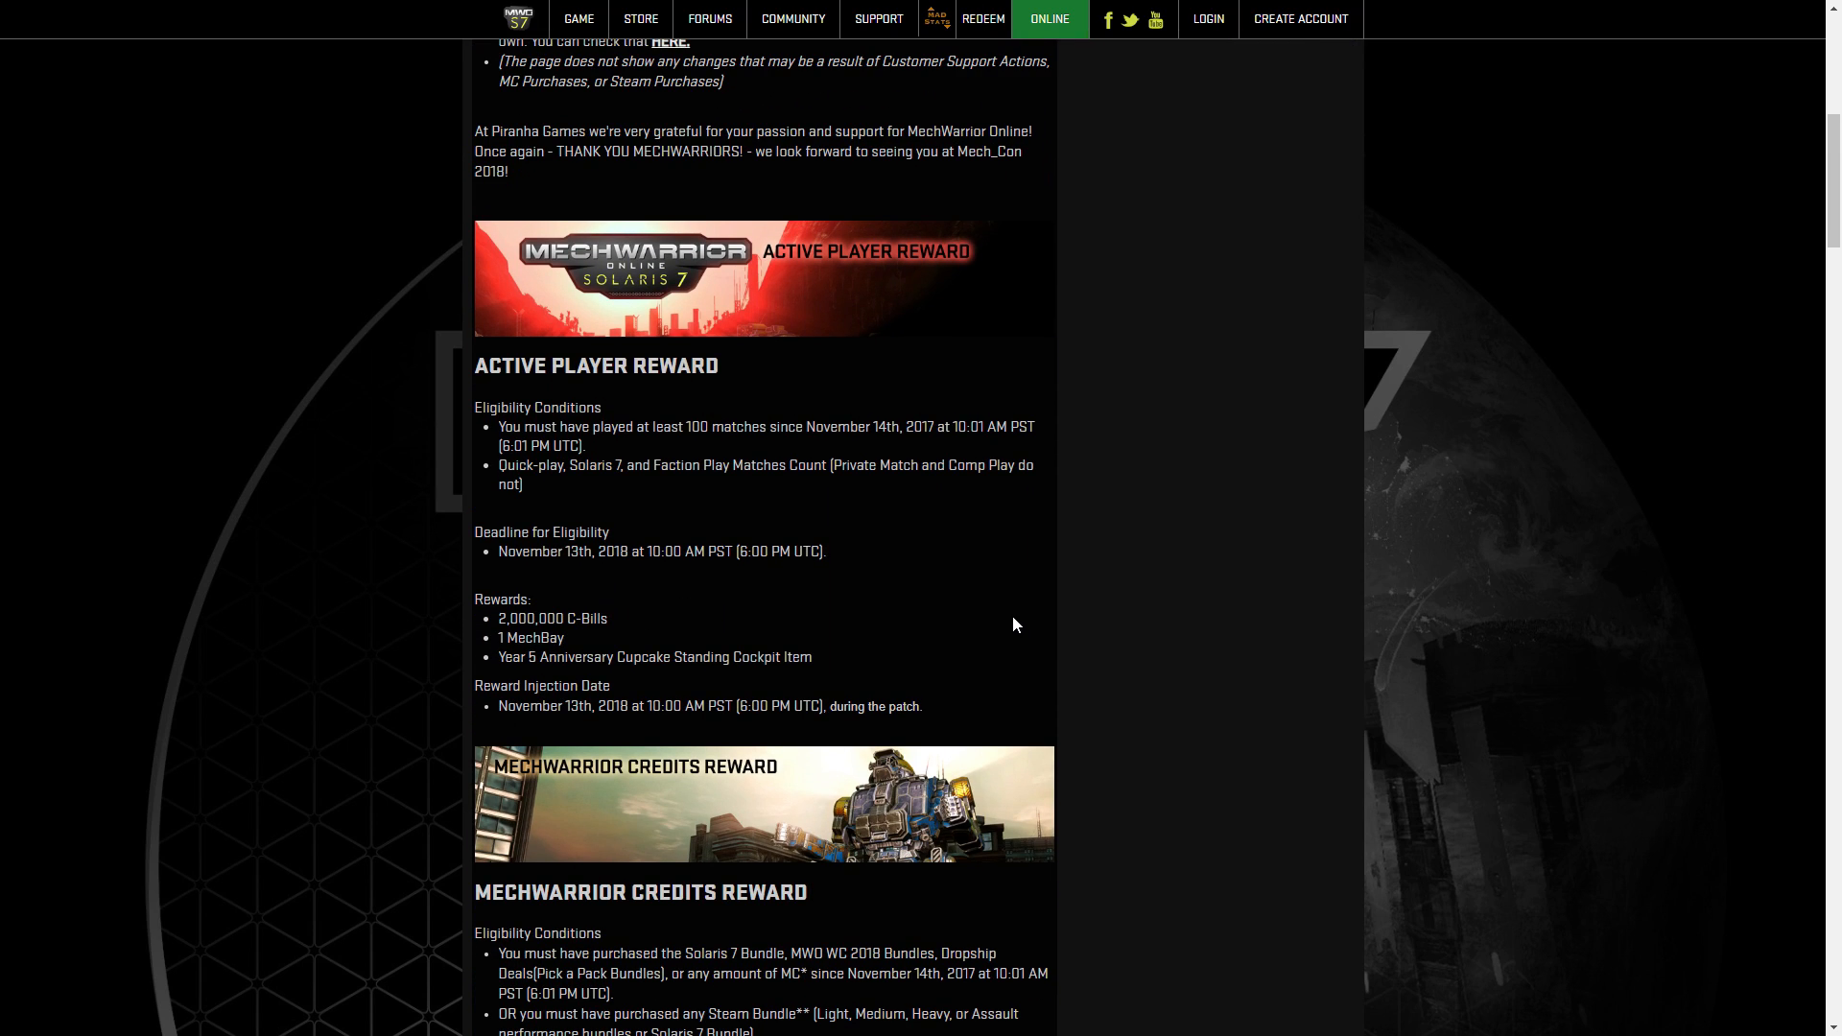
pyautogui.moveTo(1014, 614)
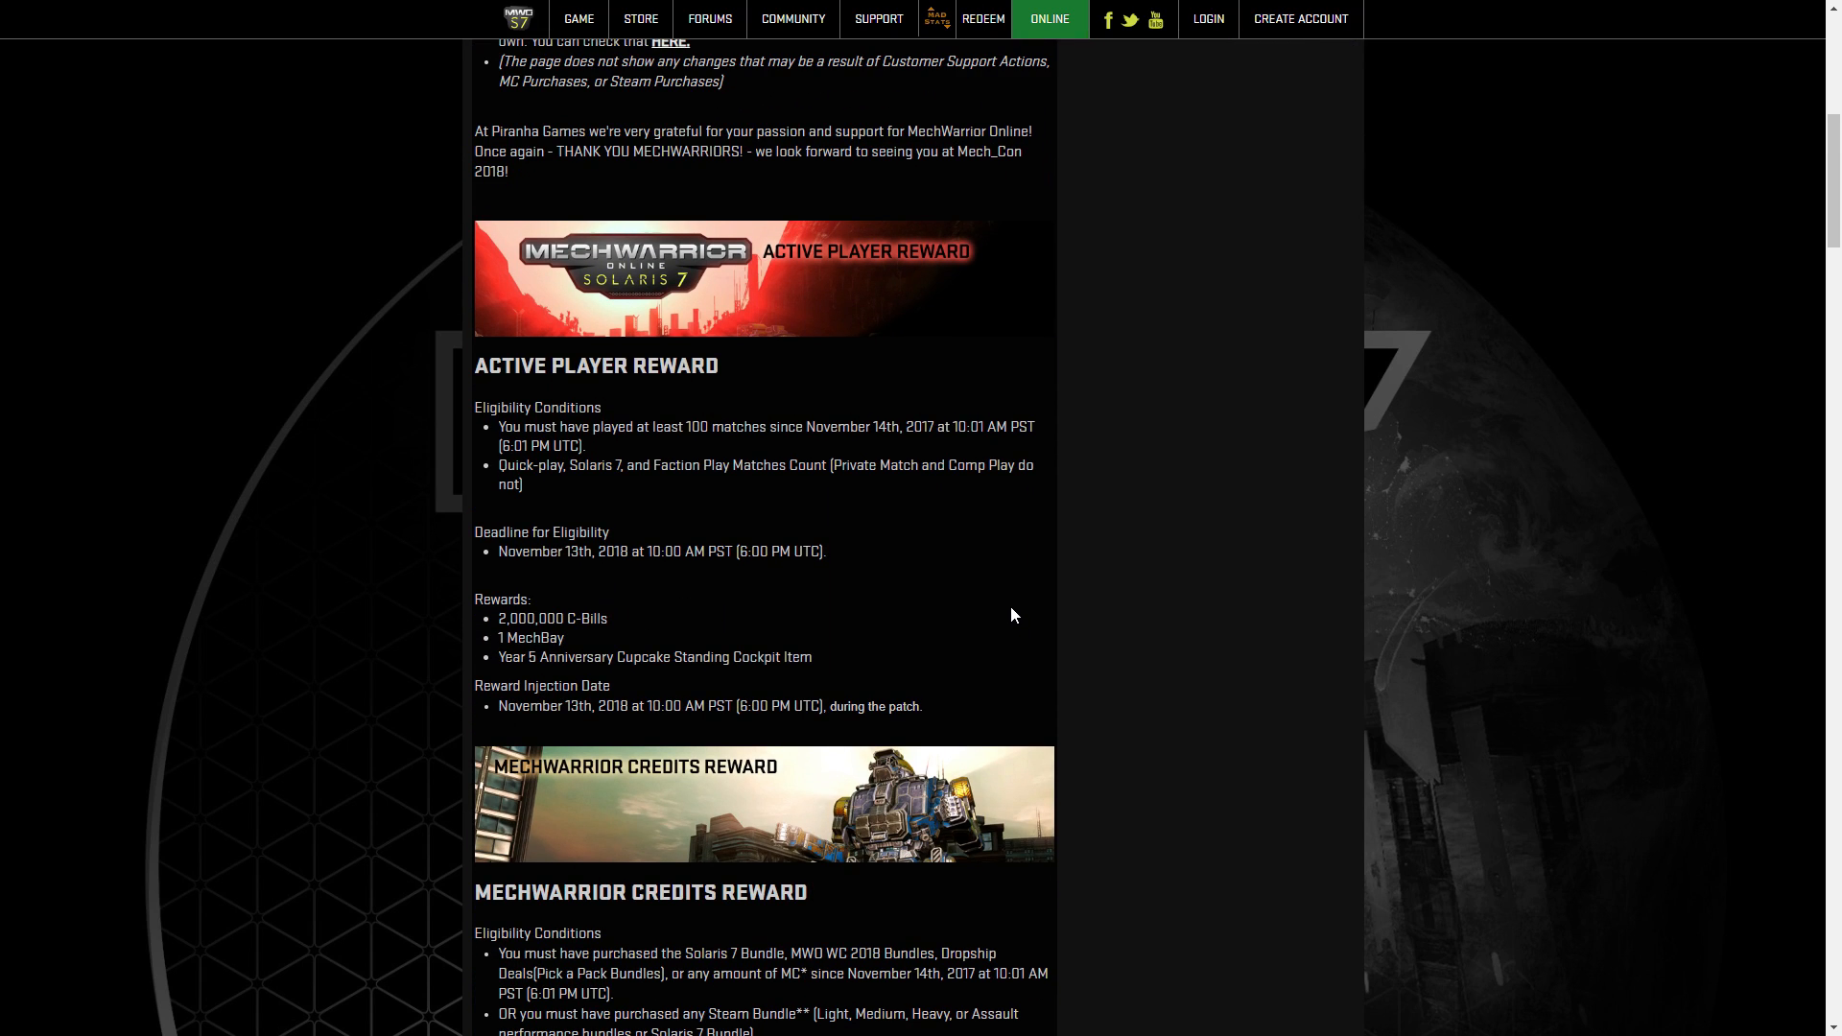
pyautogui.moveTo(1014, 608)
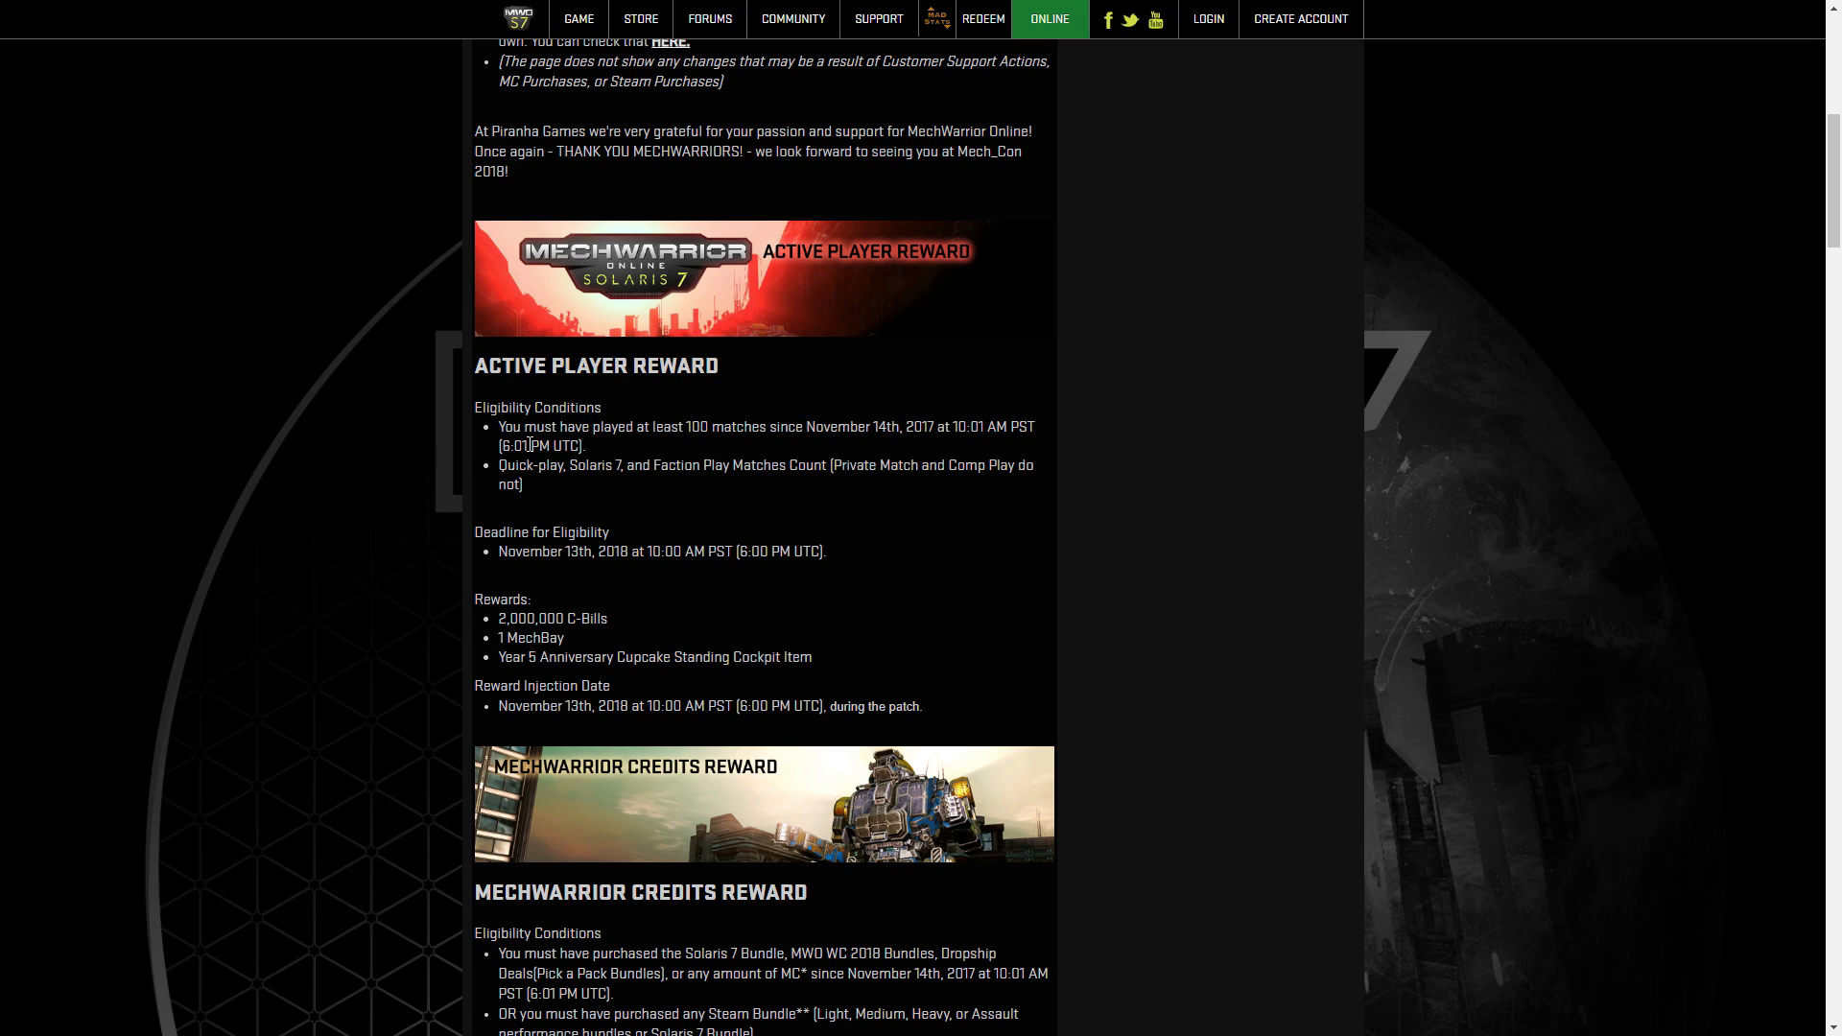
pyautogui.moveTo(499, 426); pyautogui.dragTo(588, 445)
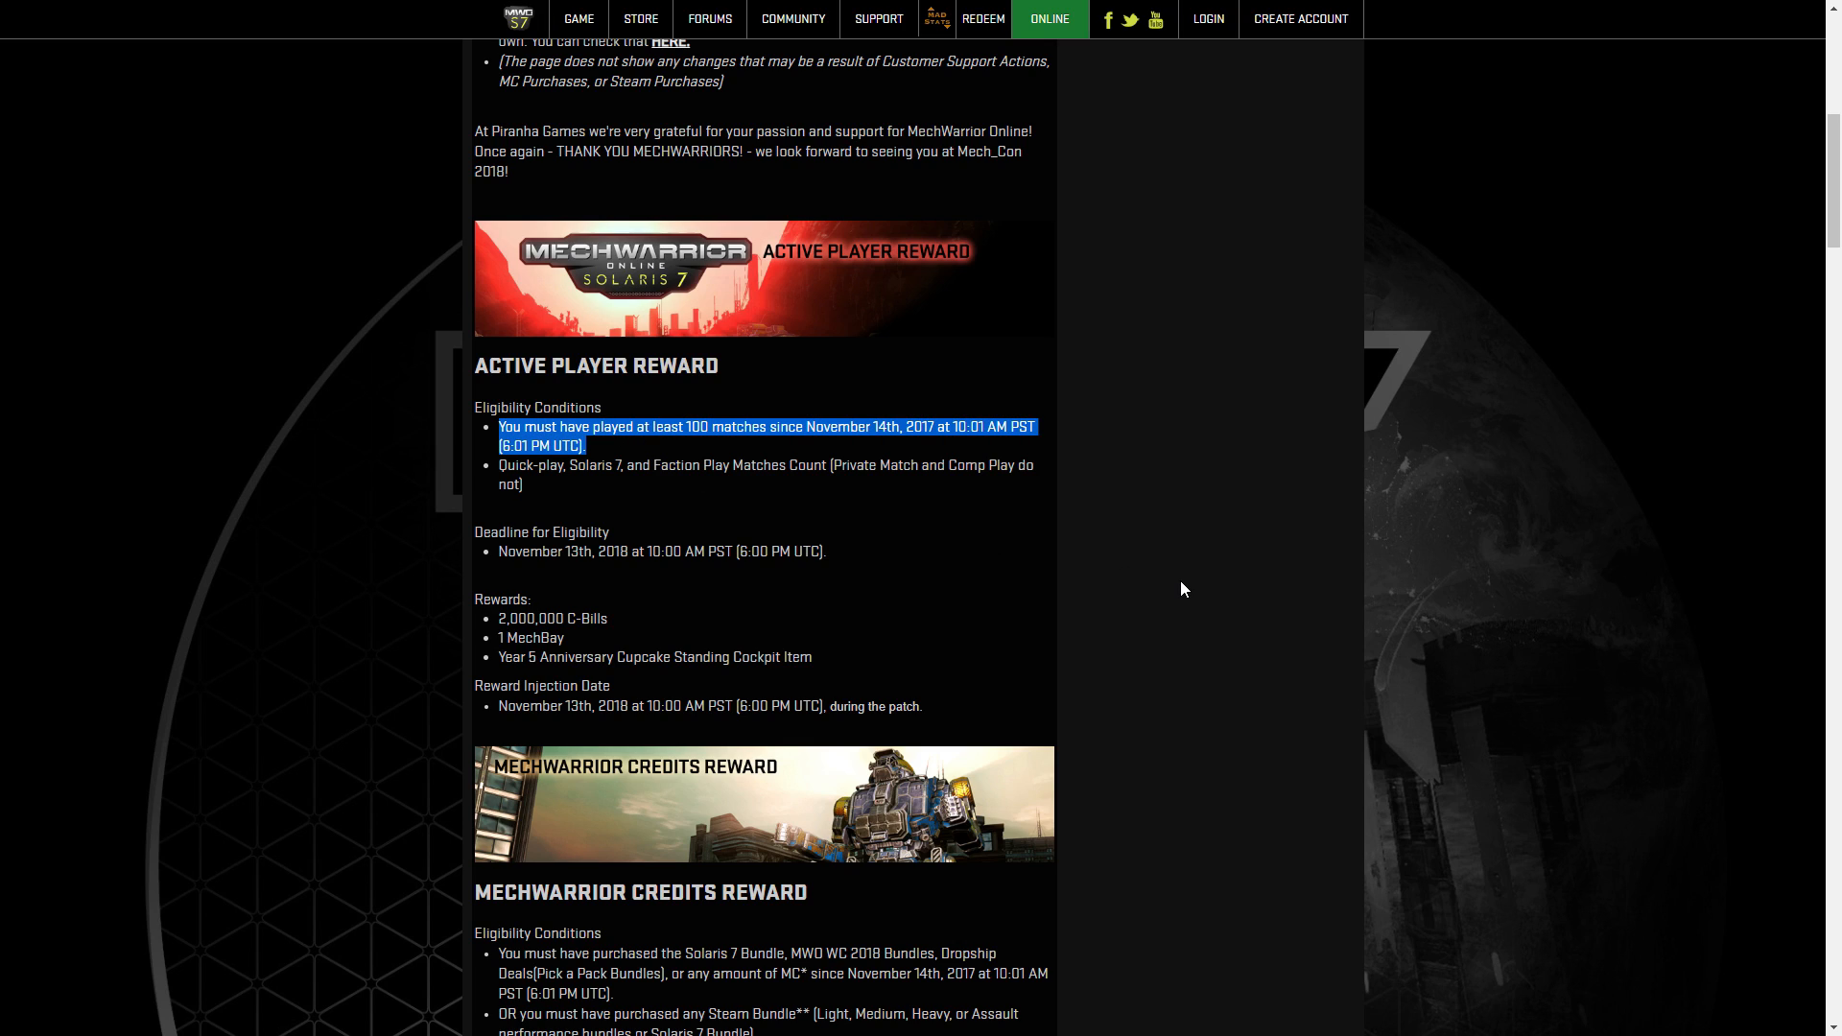
pyautogui.moveTo(1177, 591)
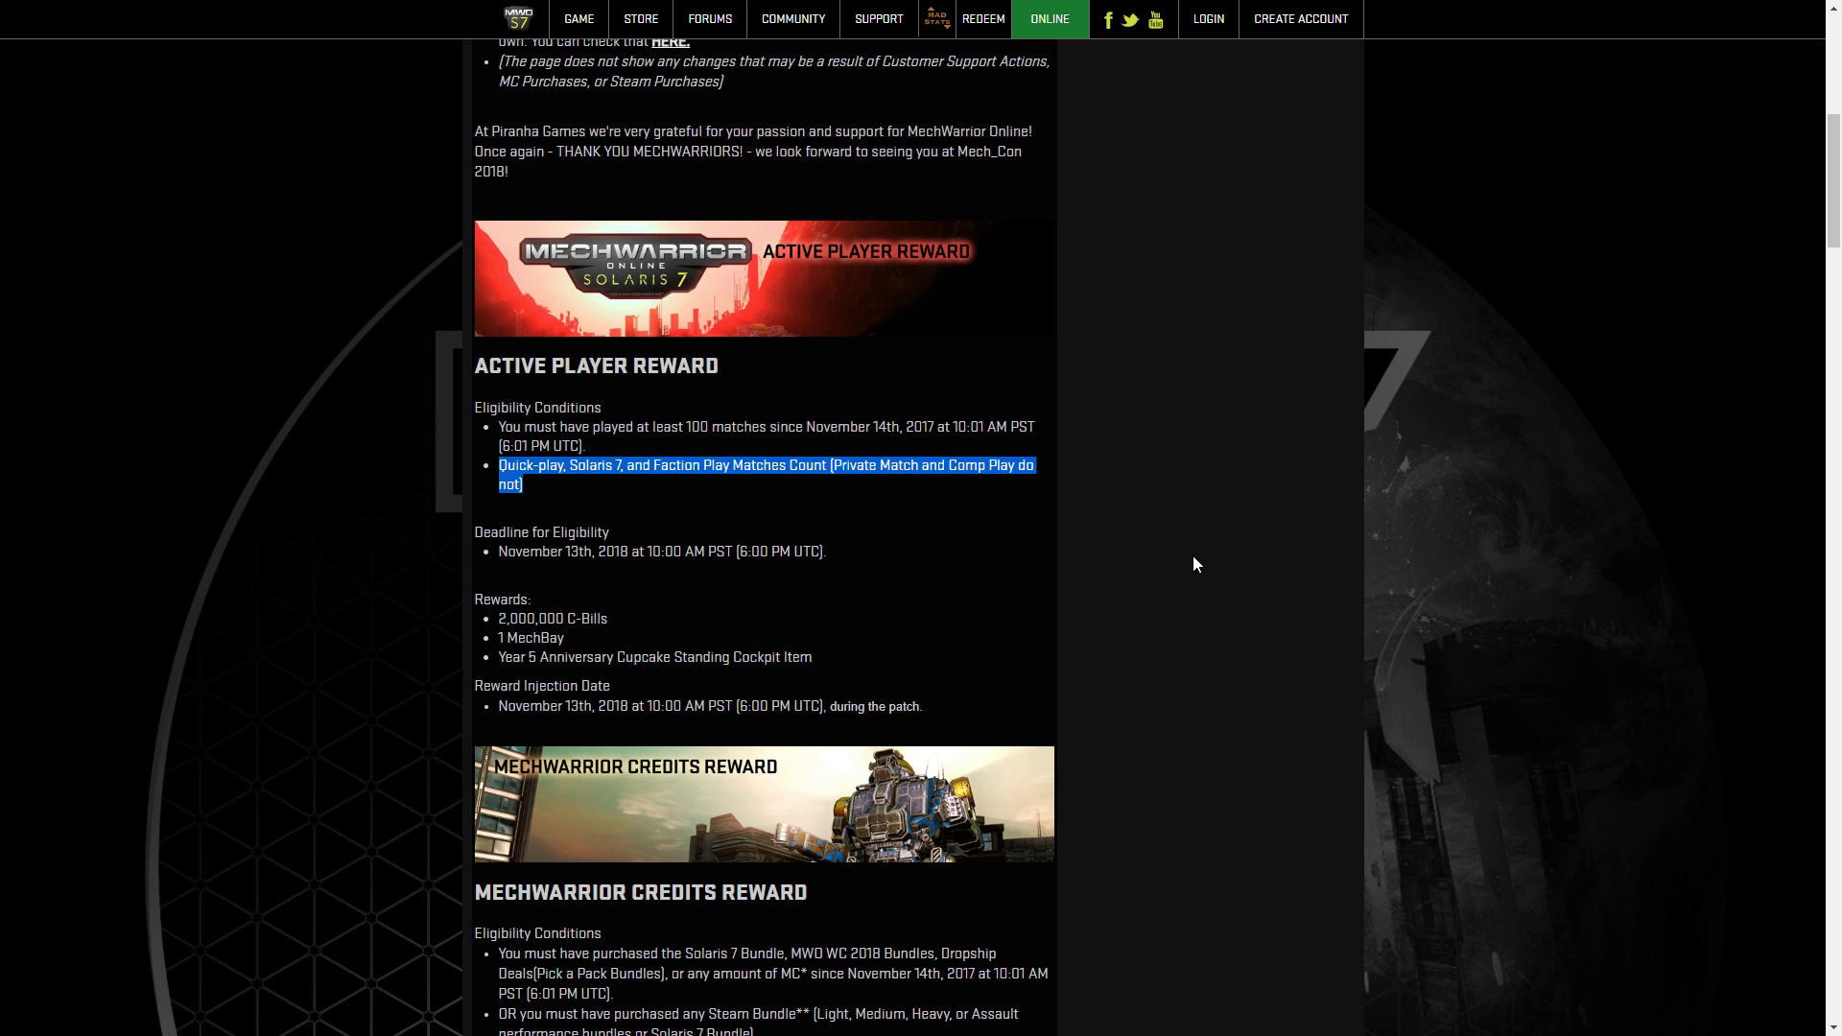
pyautogui.scroll(-3)
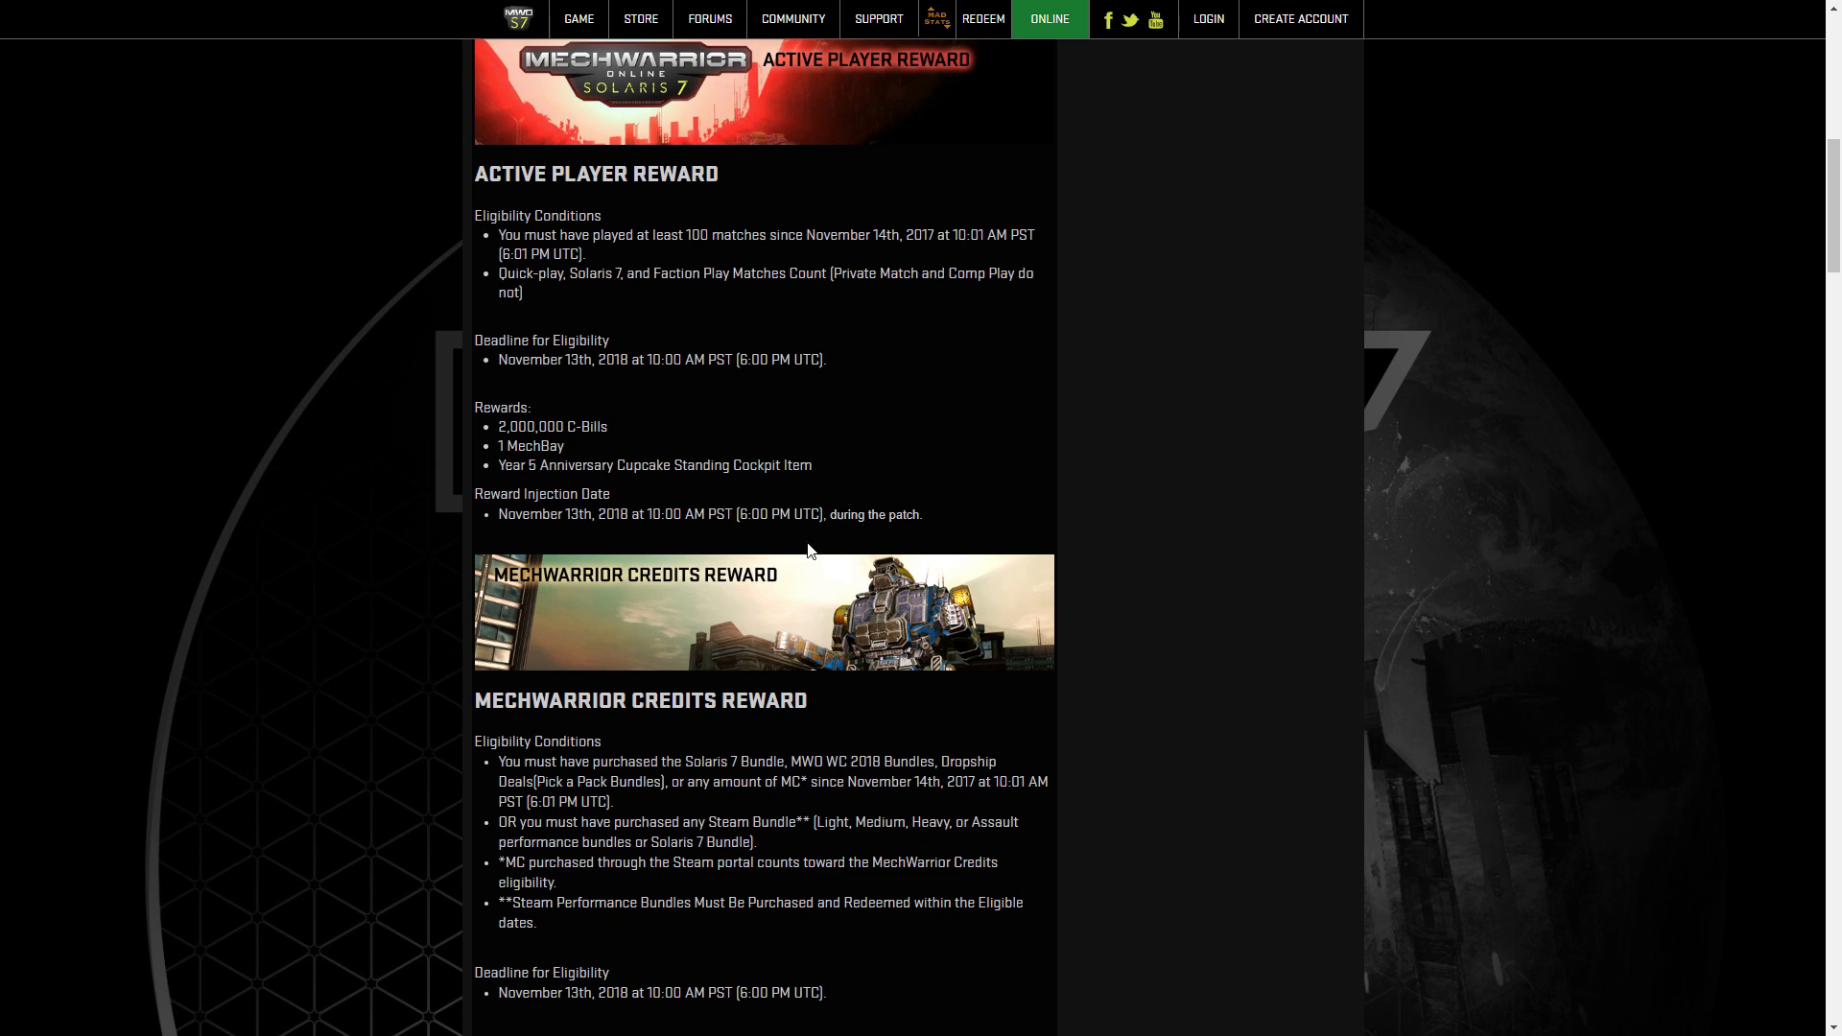
pyautogui.moveTo(498, 514); pyautogui.dragTo(899, 514)
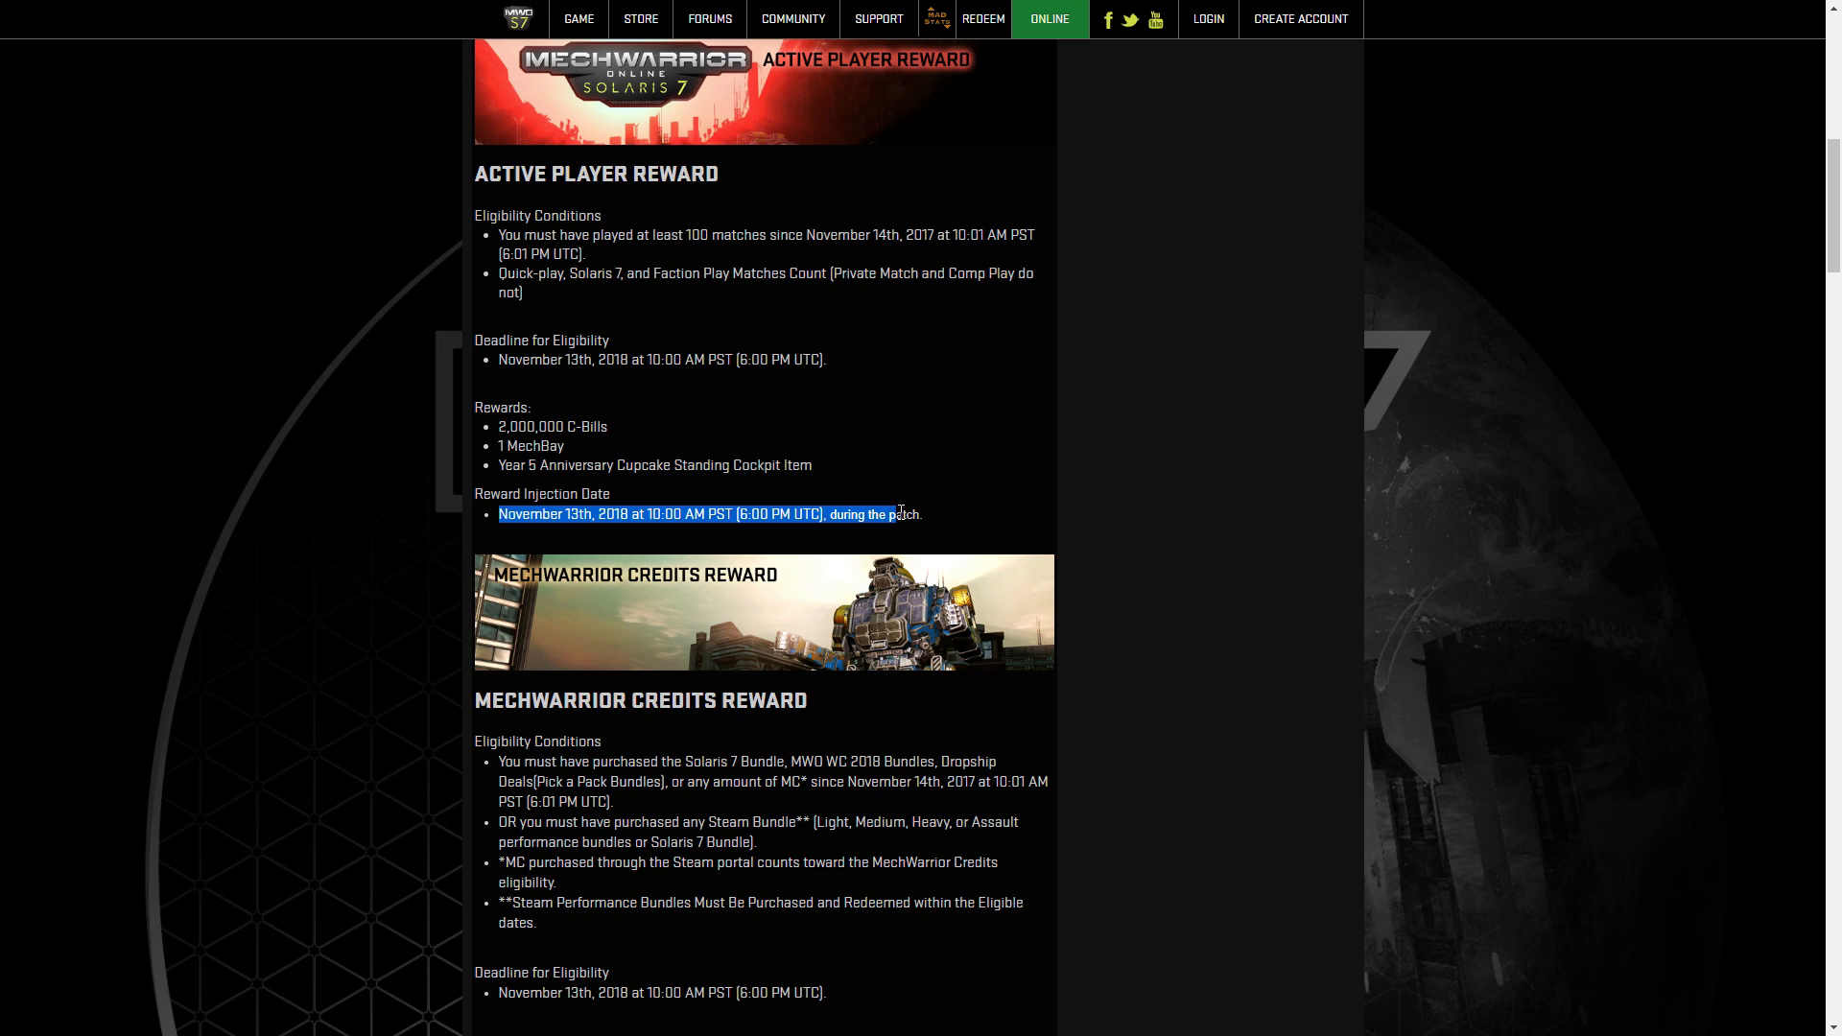
pyautogui.moveTo(900, 514); pyautogui.dragTo(346, 649)
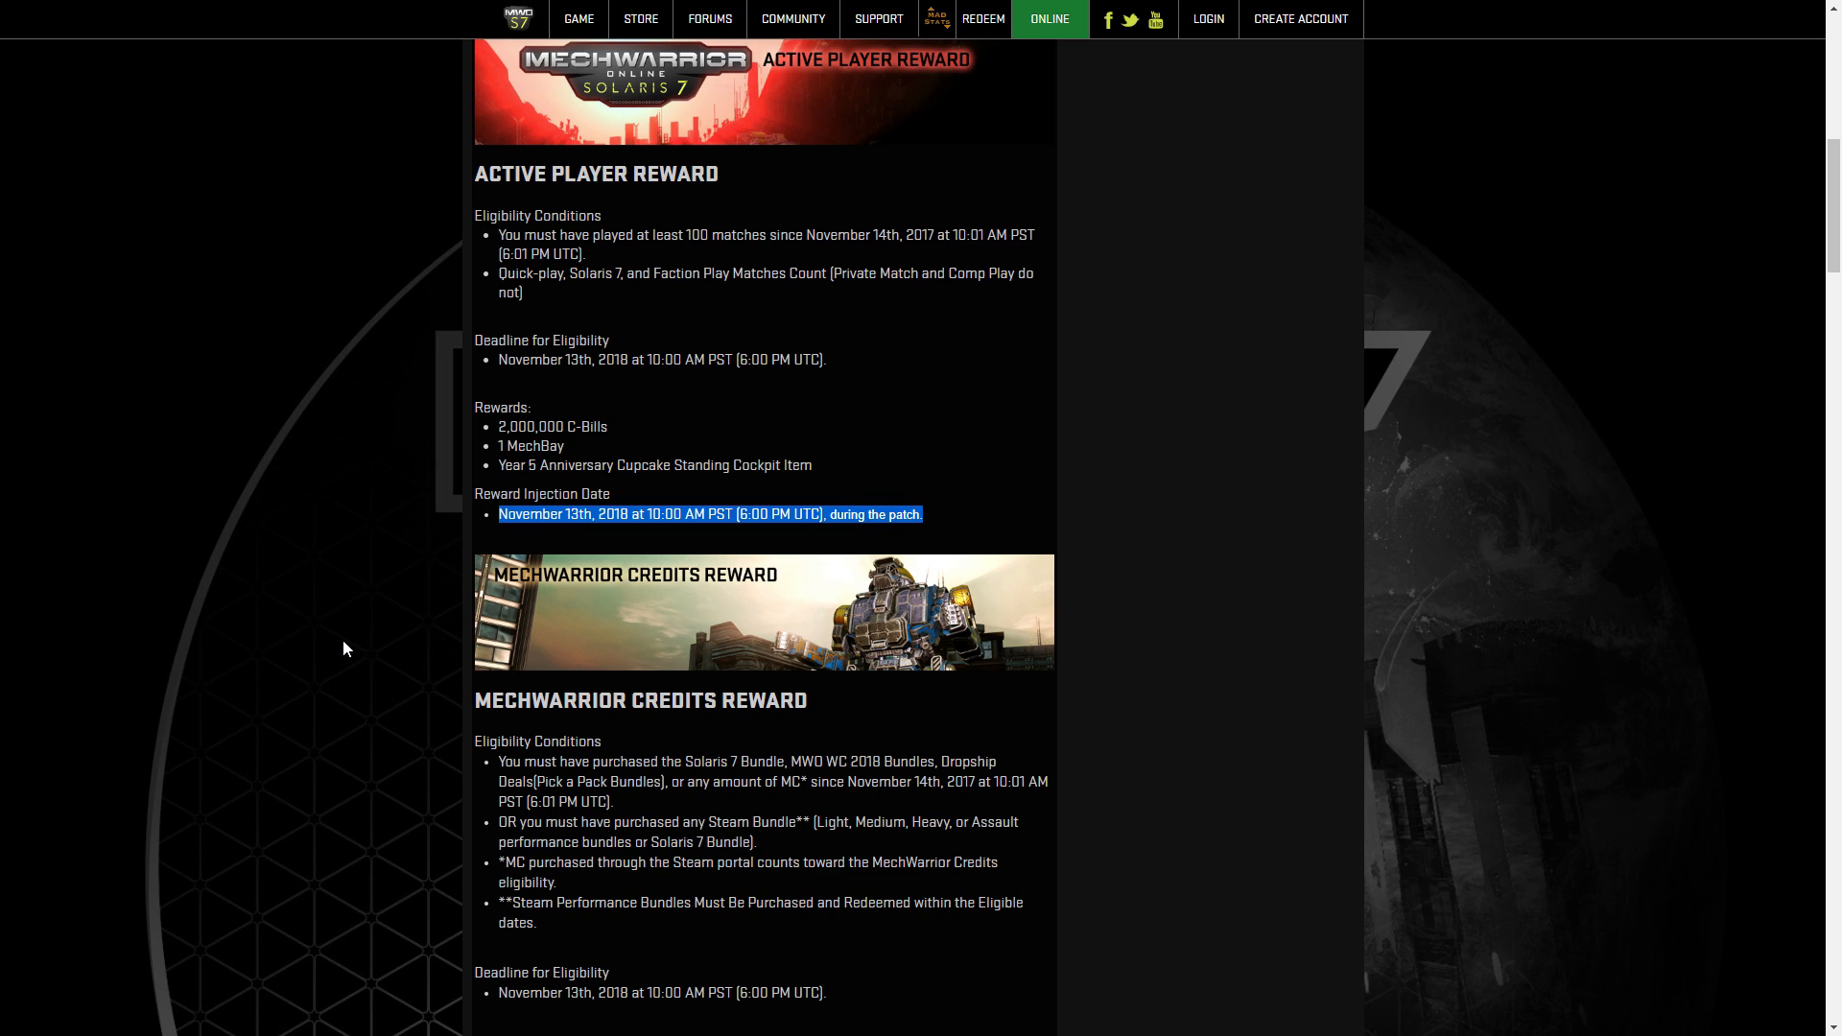
# Clear the Dropship Deals highlight and highlight the Credits Reward's Steam bundle condition.
pyautogui.scroll(-3)
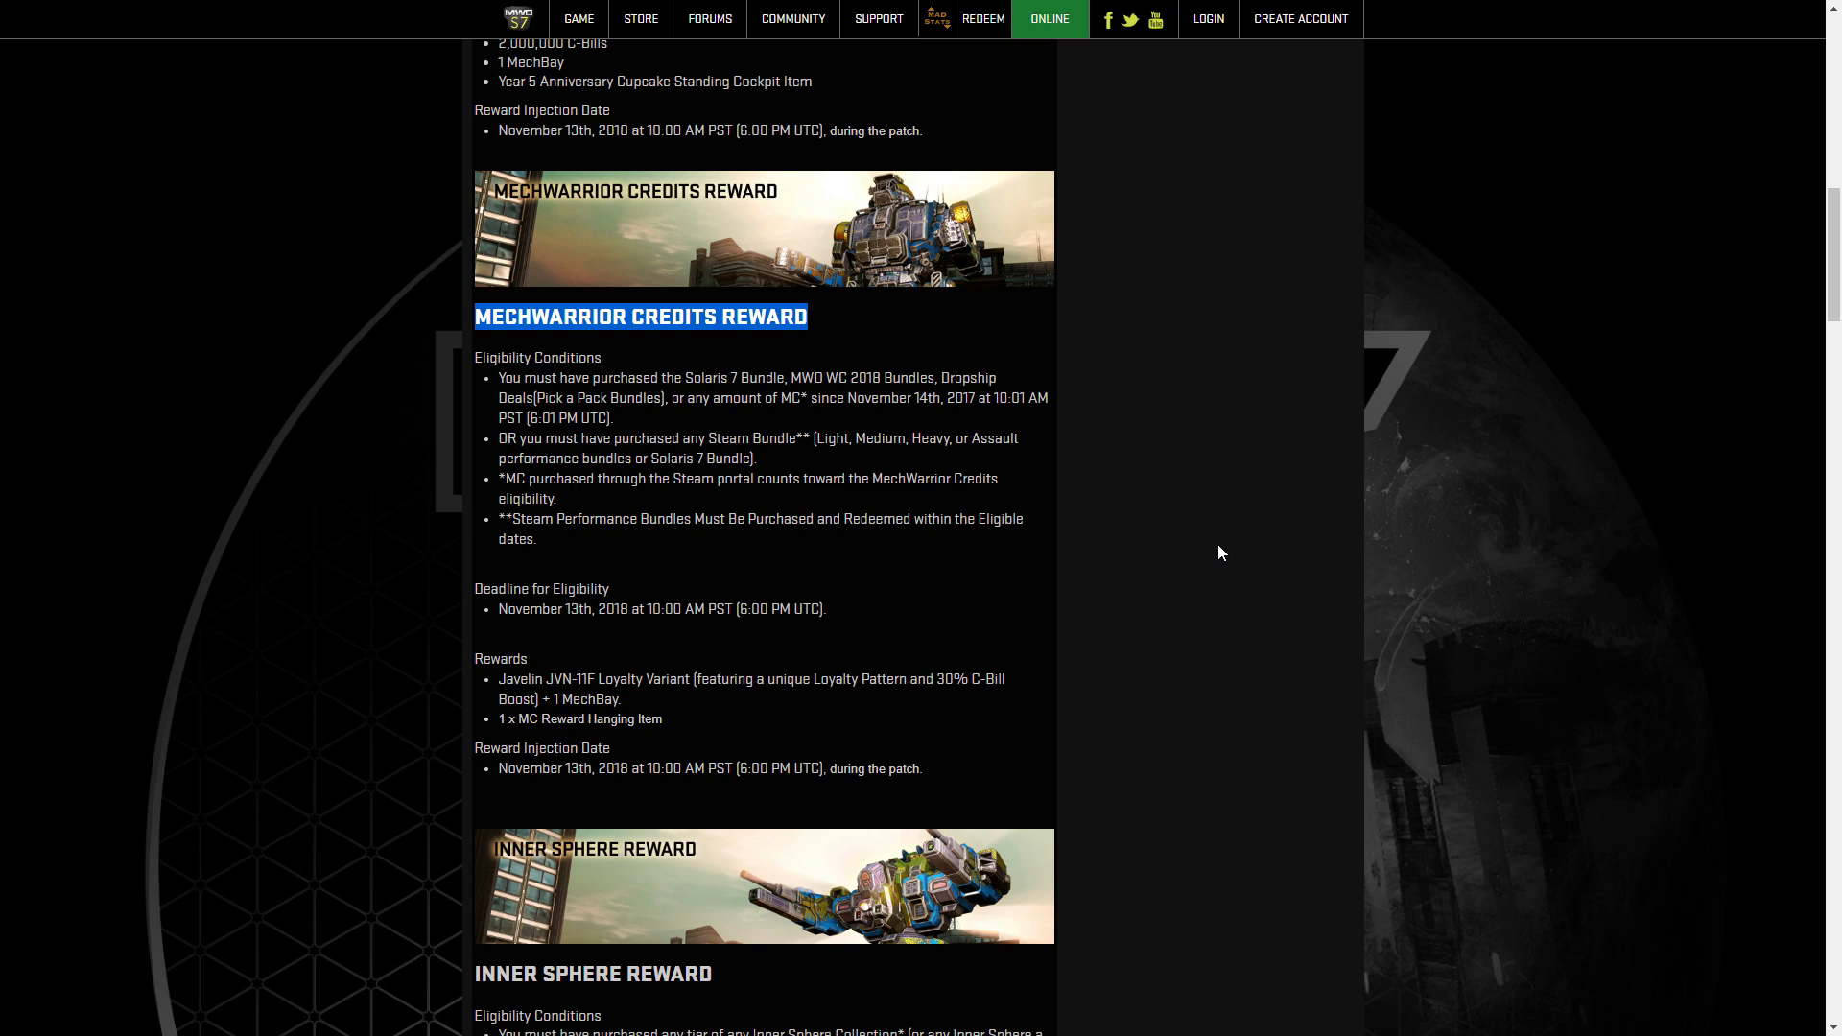
pyautogui.moveTo(497, 382)
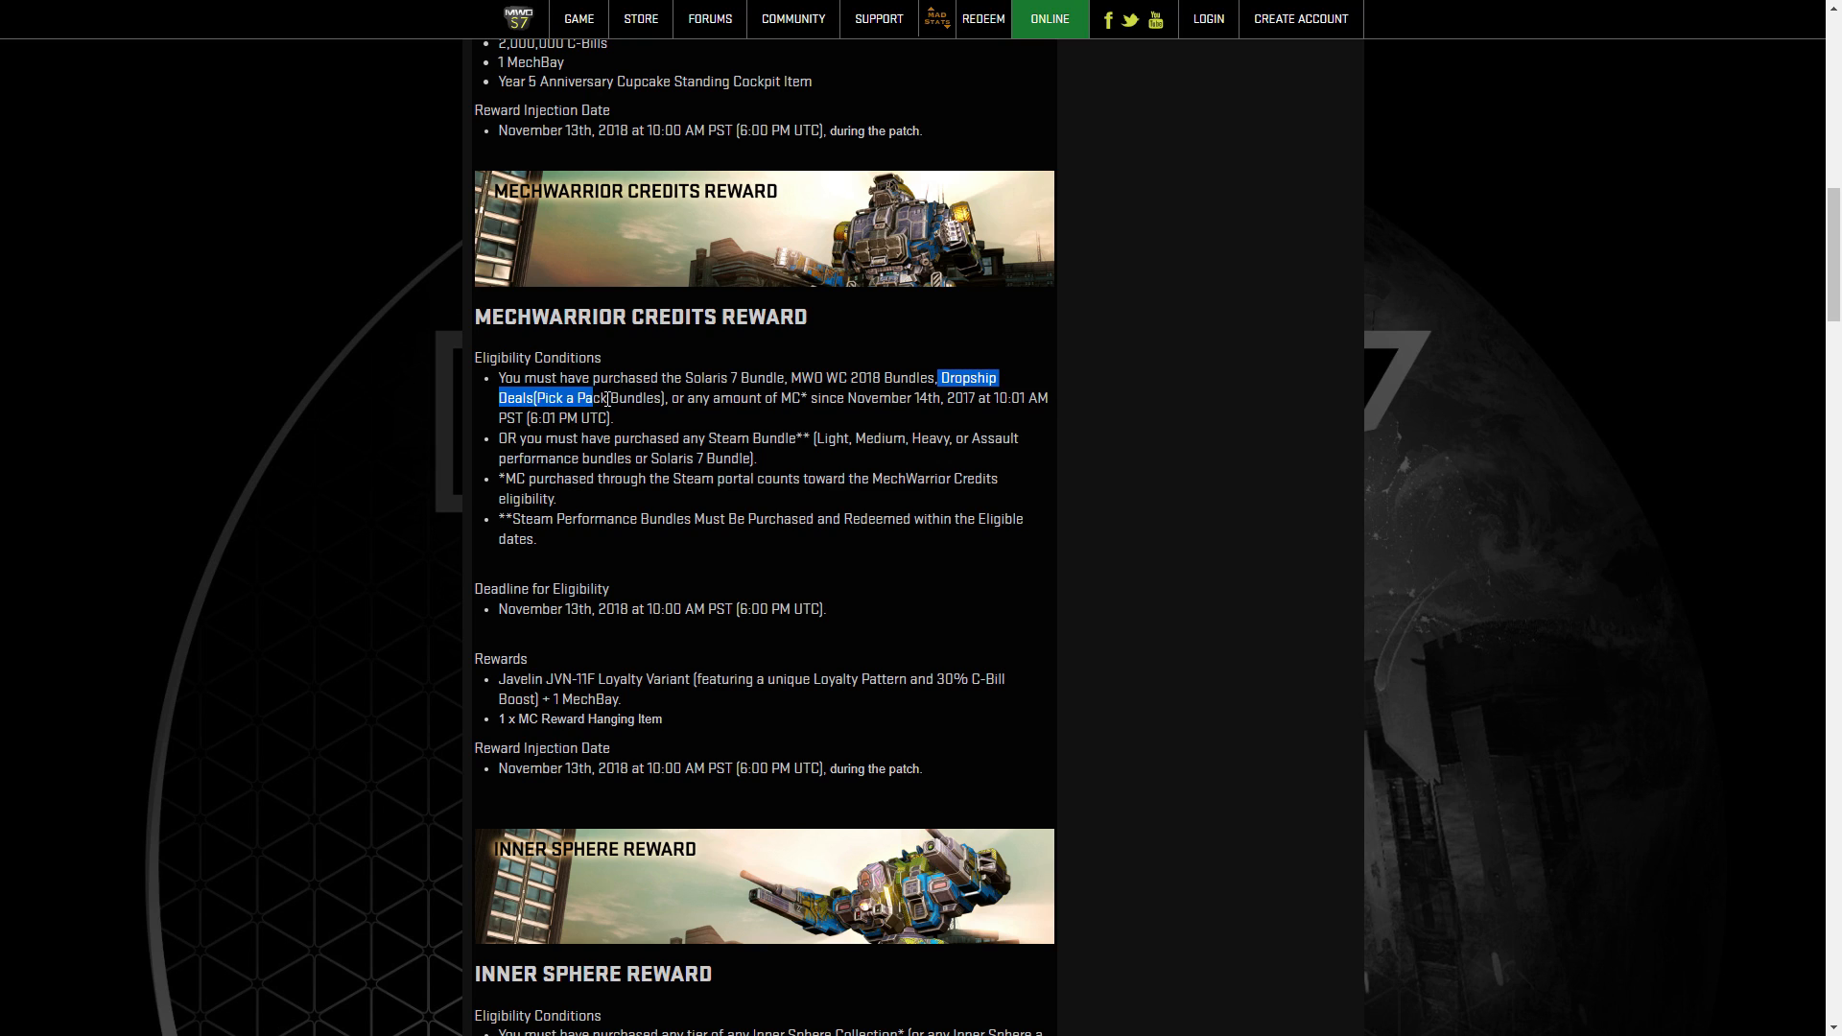
pyautogui.click(752, 402)
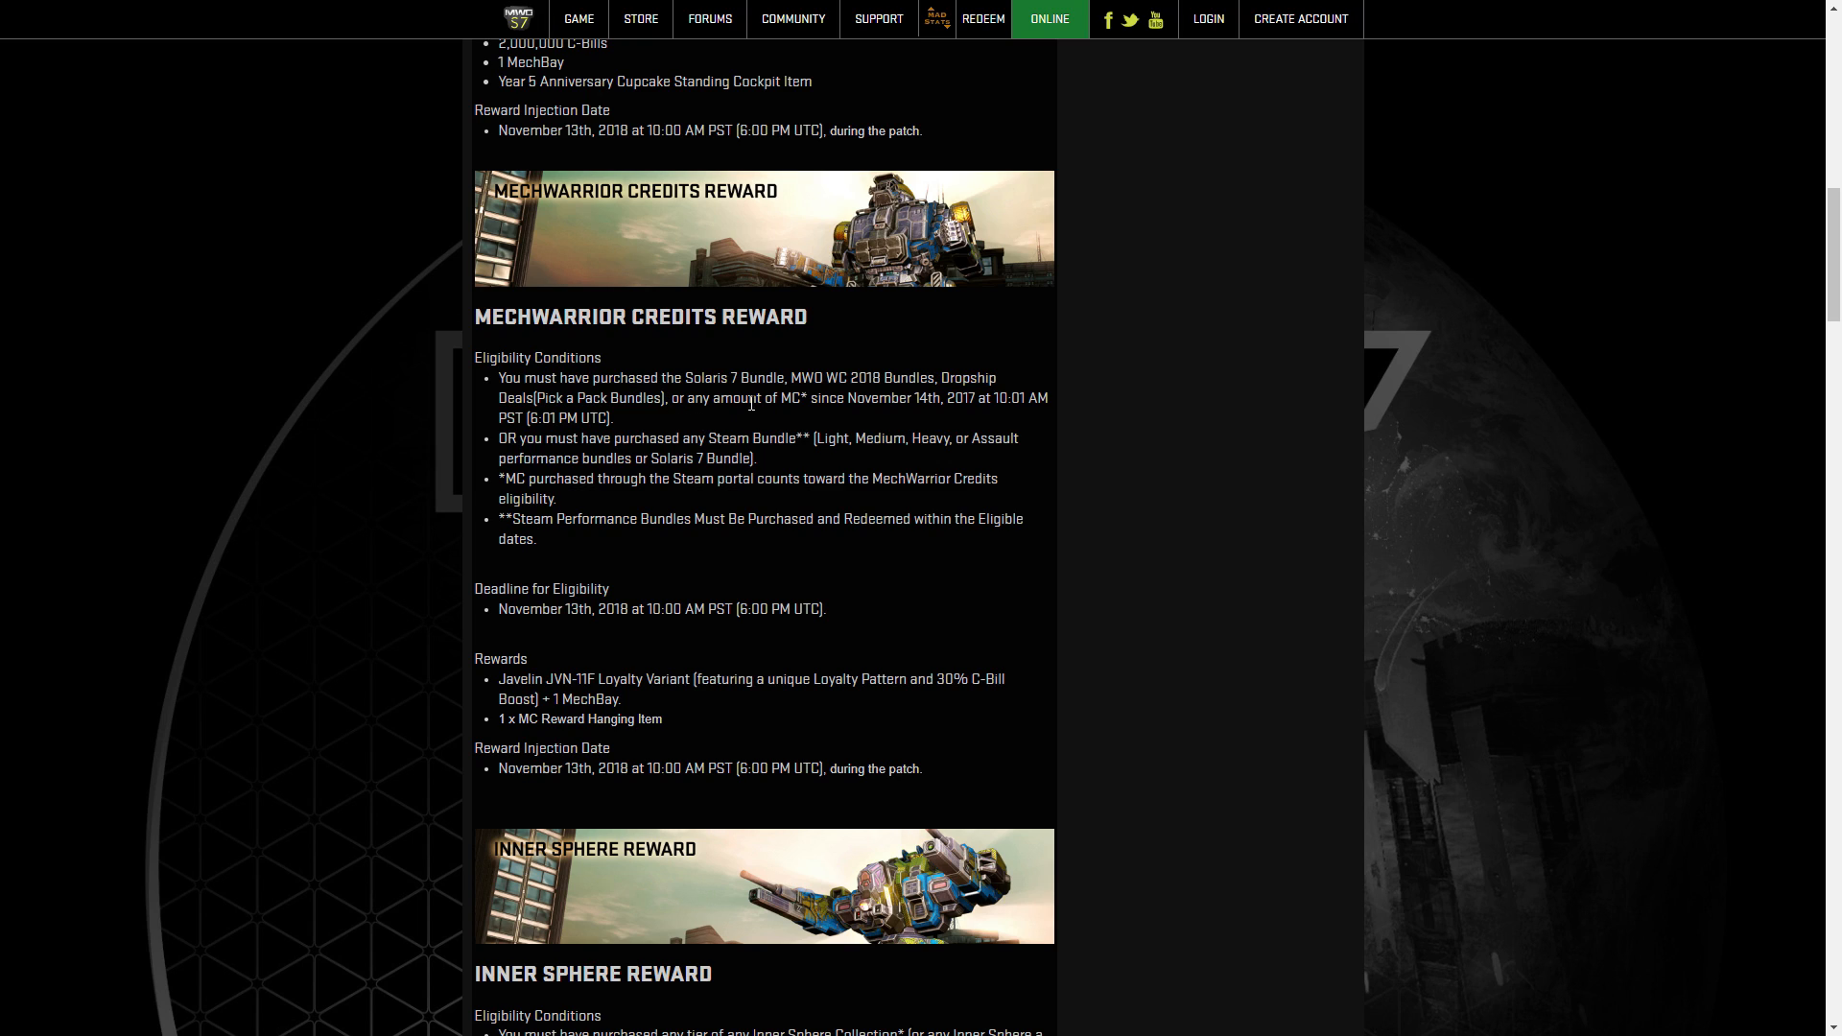
pyautogui.moveTo(840, 419)
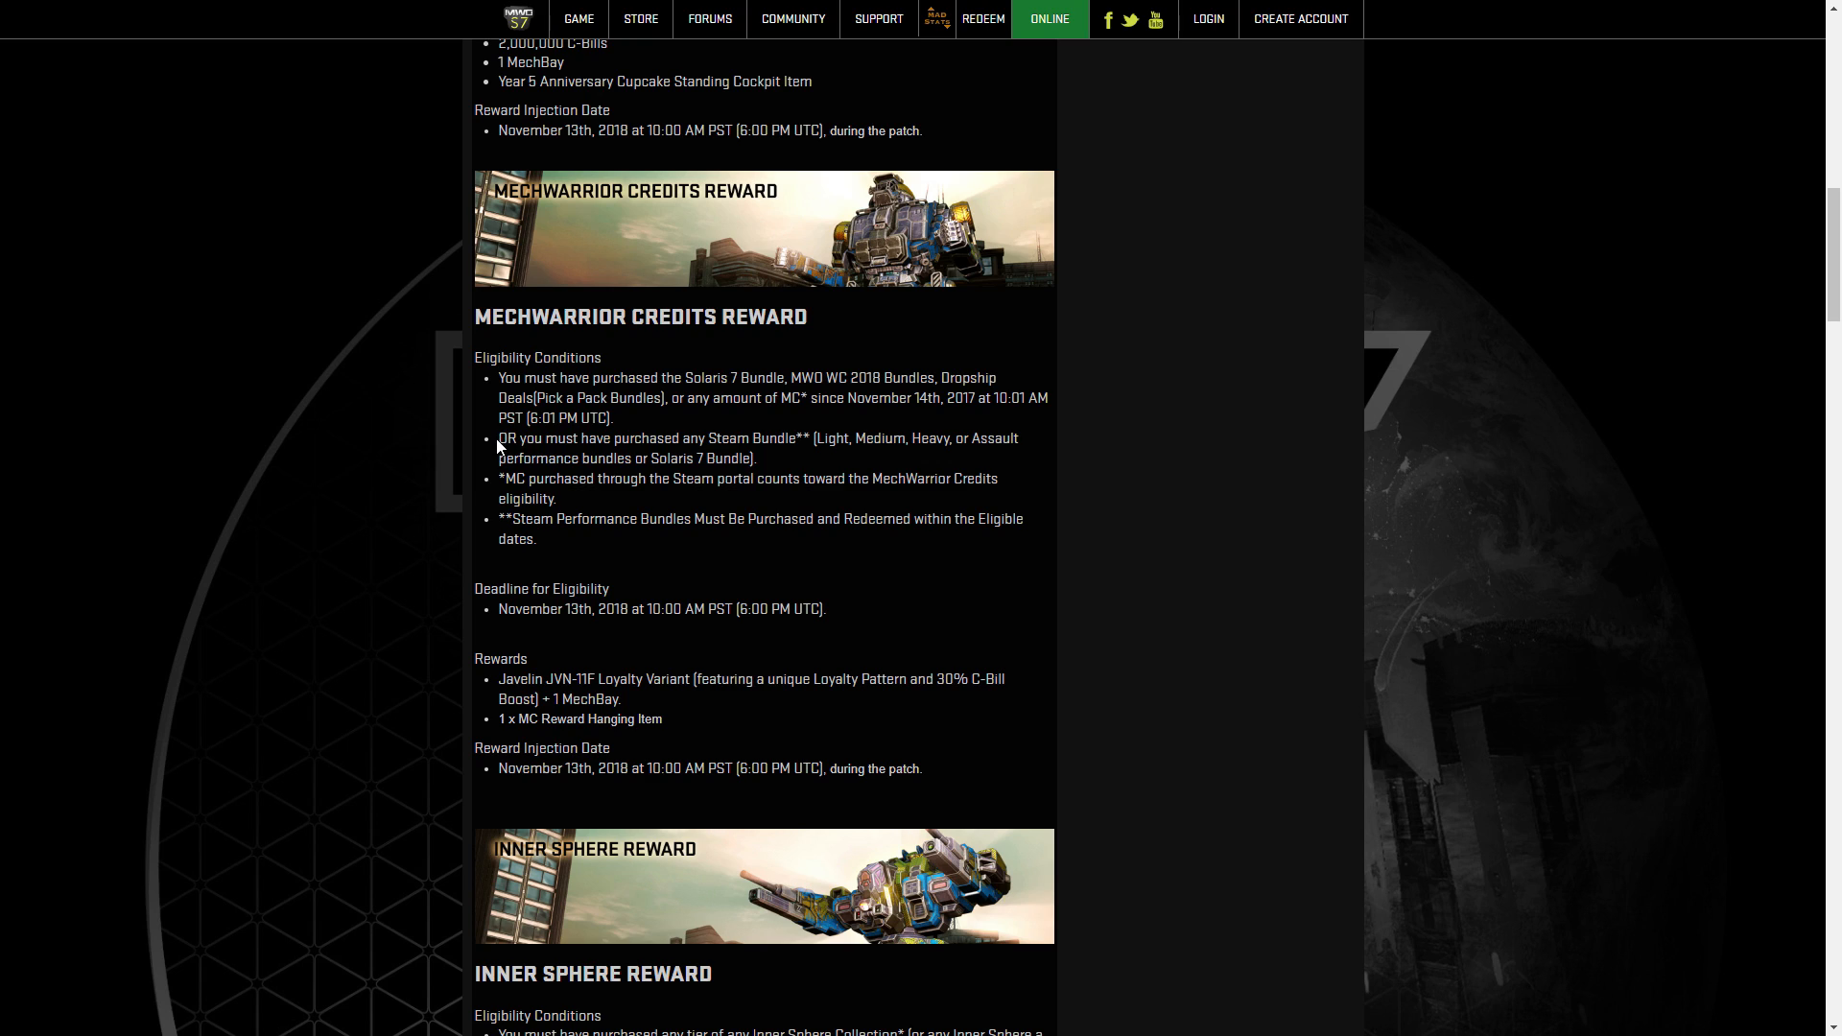
pyautogui.moveTo(496, 439); pyautogui.dragTo(796, 439)
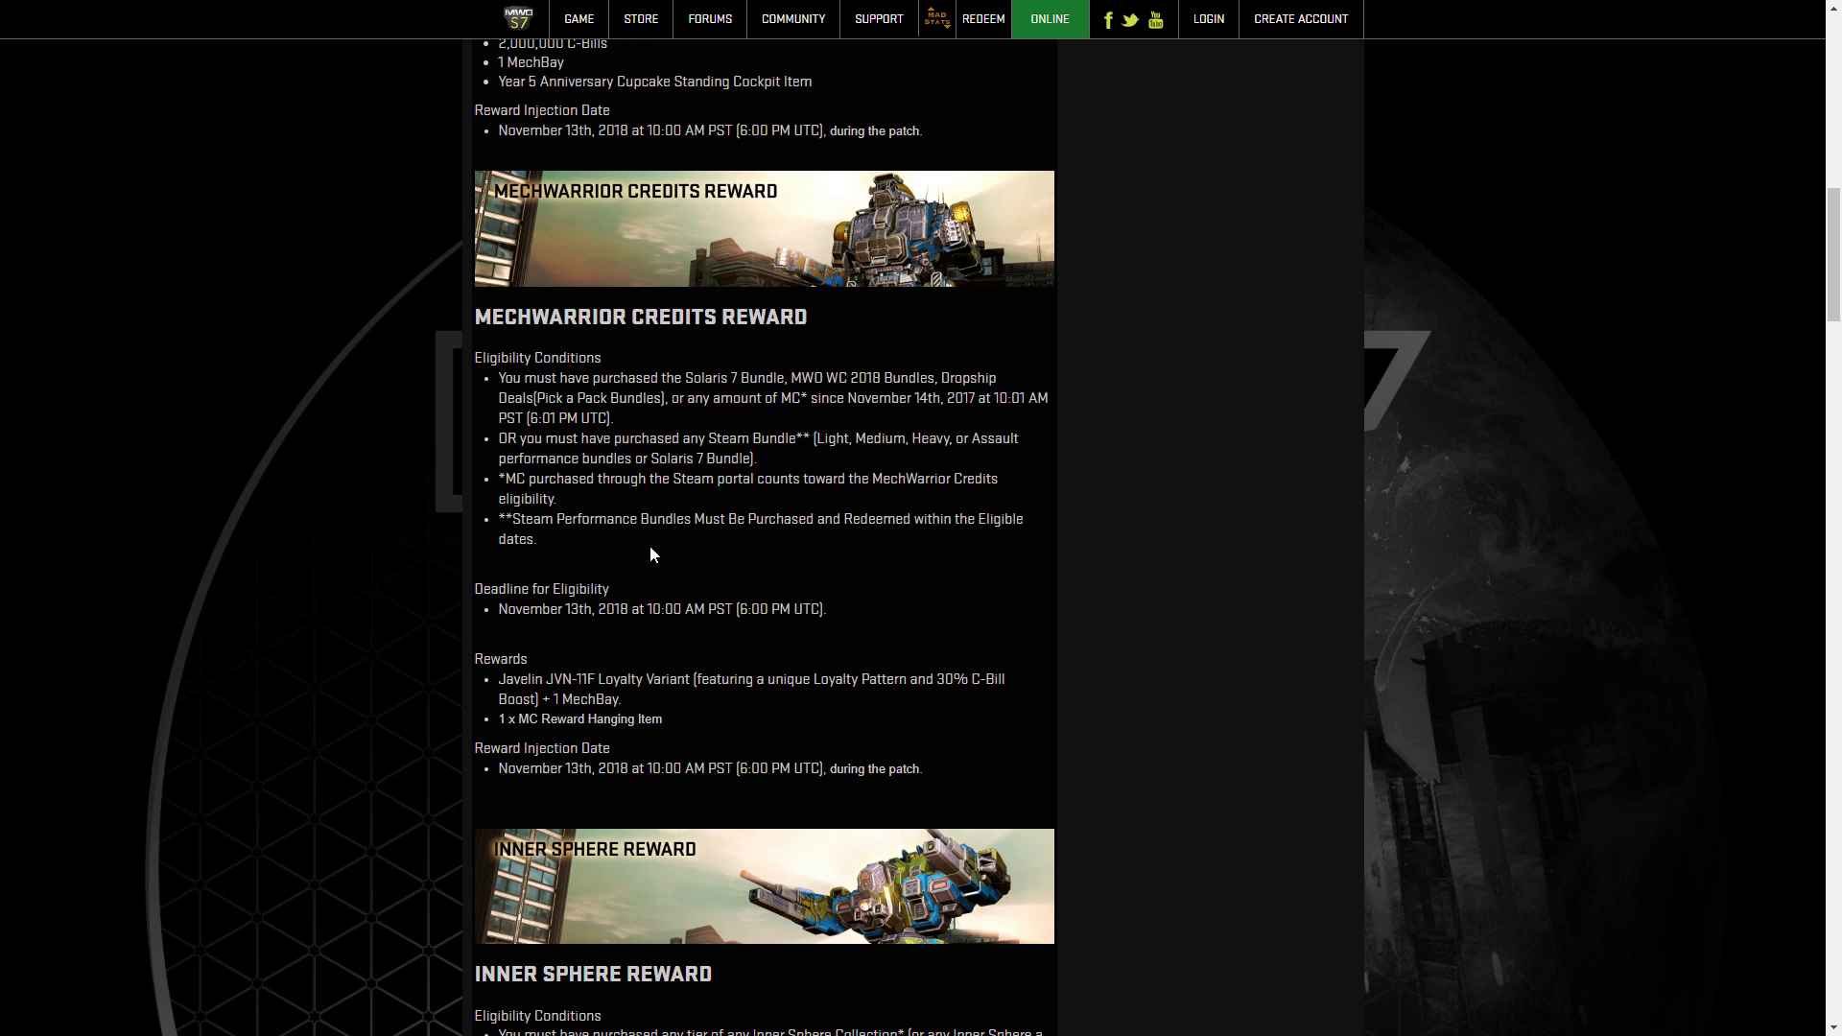
pyautogui.moveTo(646, 552)
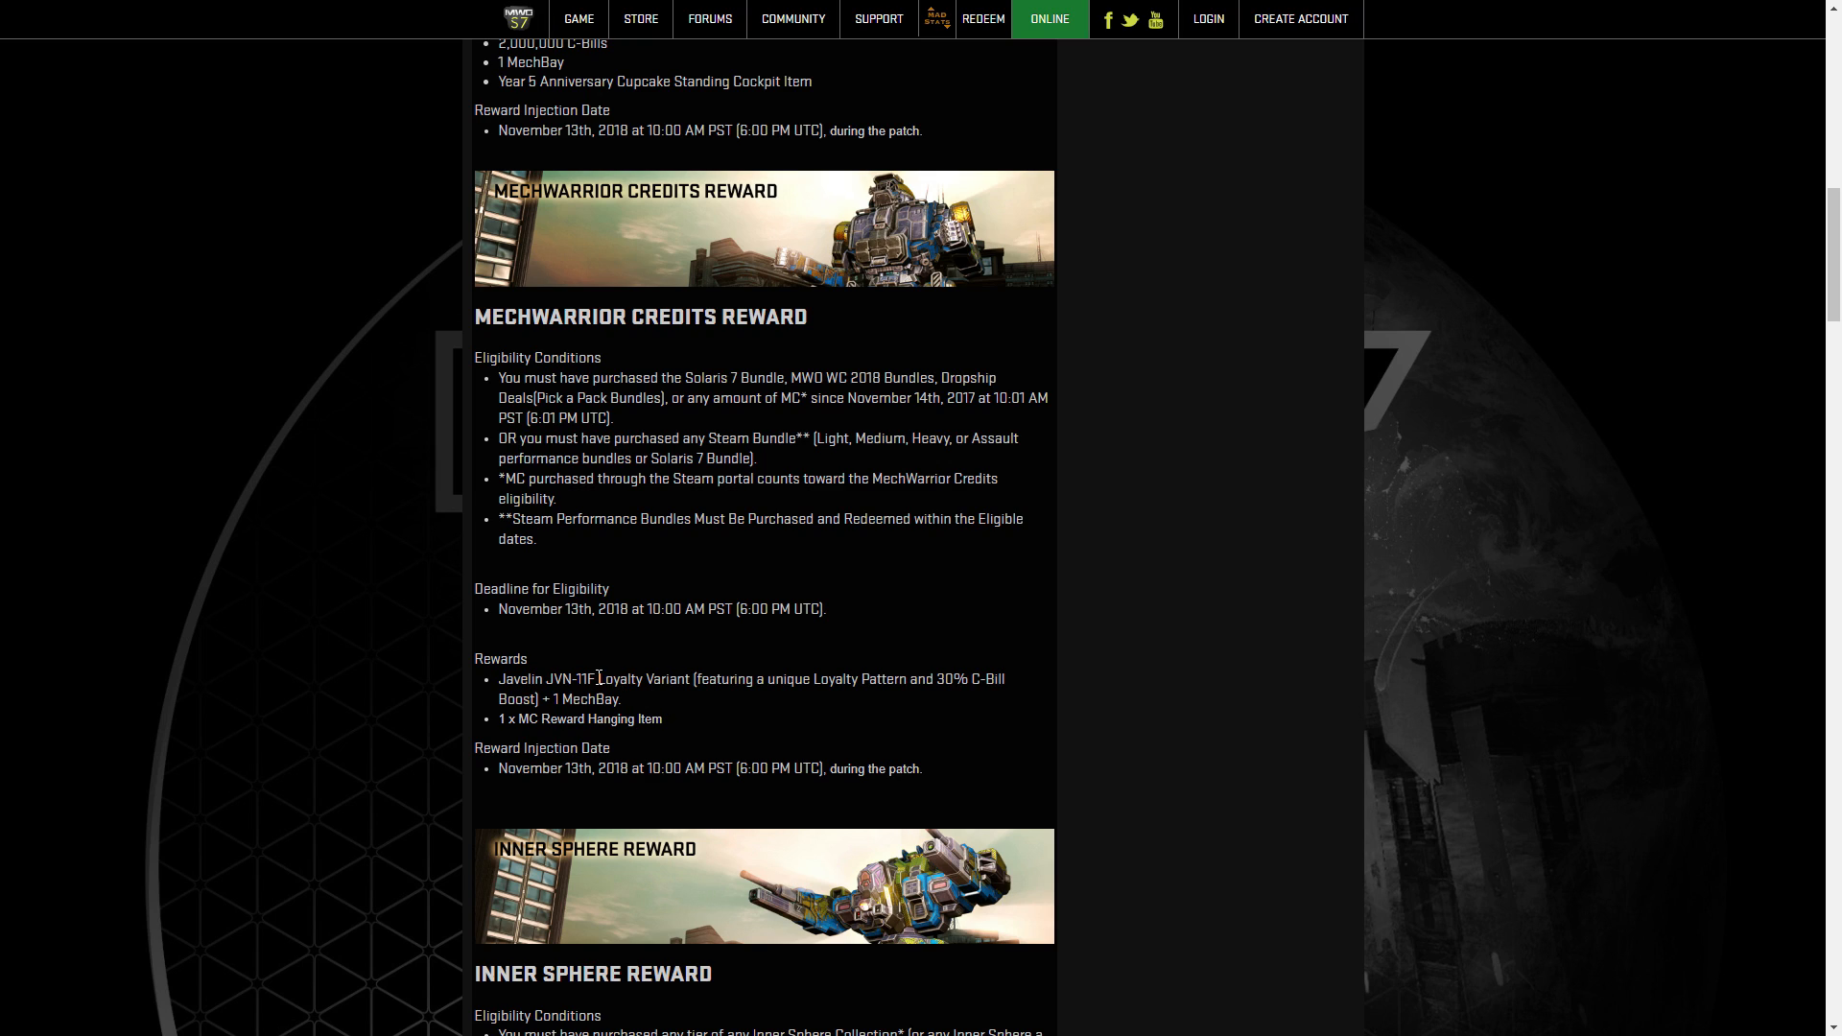
pyautogui.moveTo(535, 733)
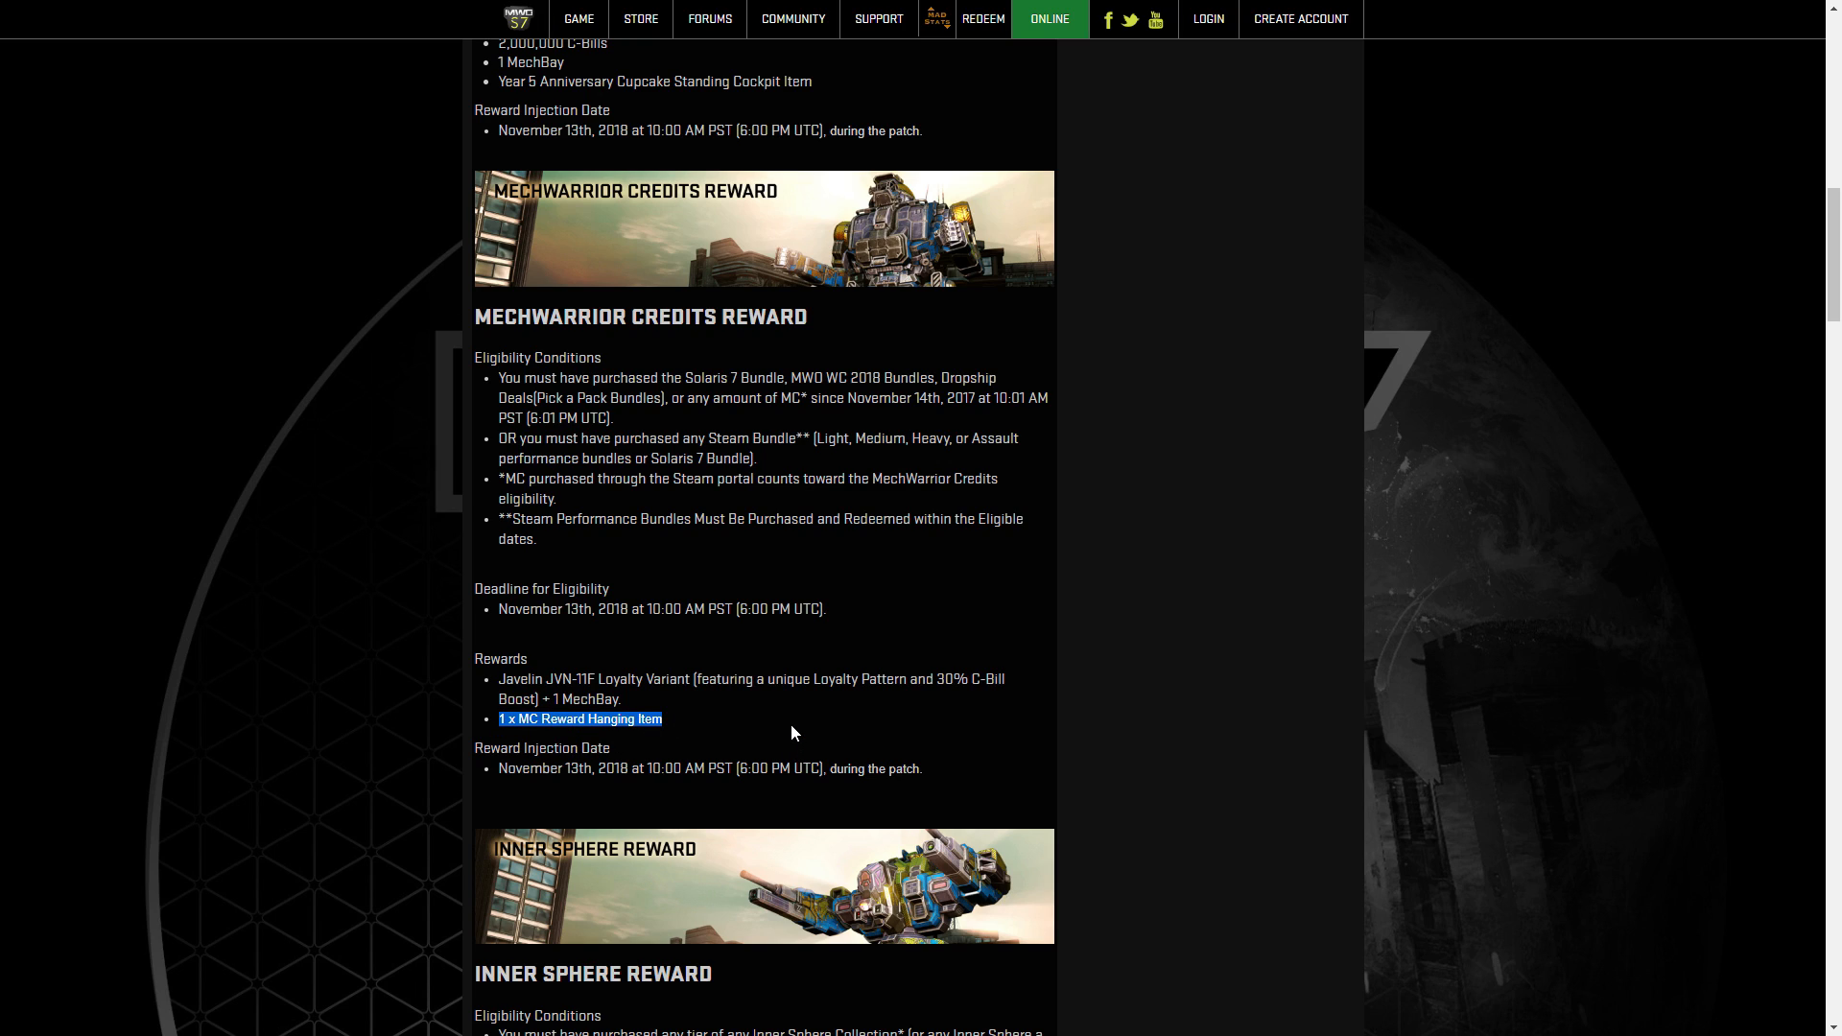
pyautogui.moveTo(781, 725)
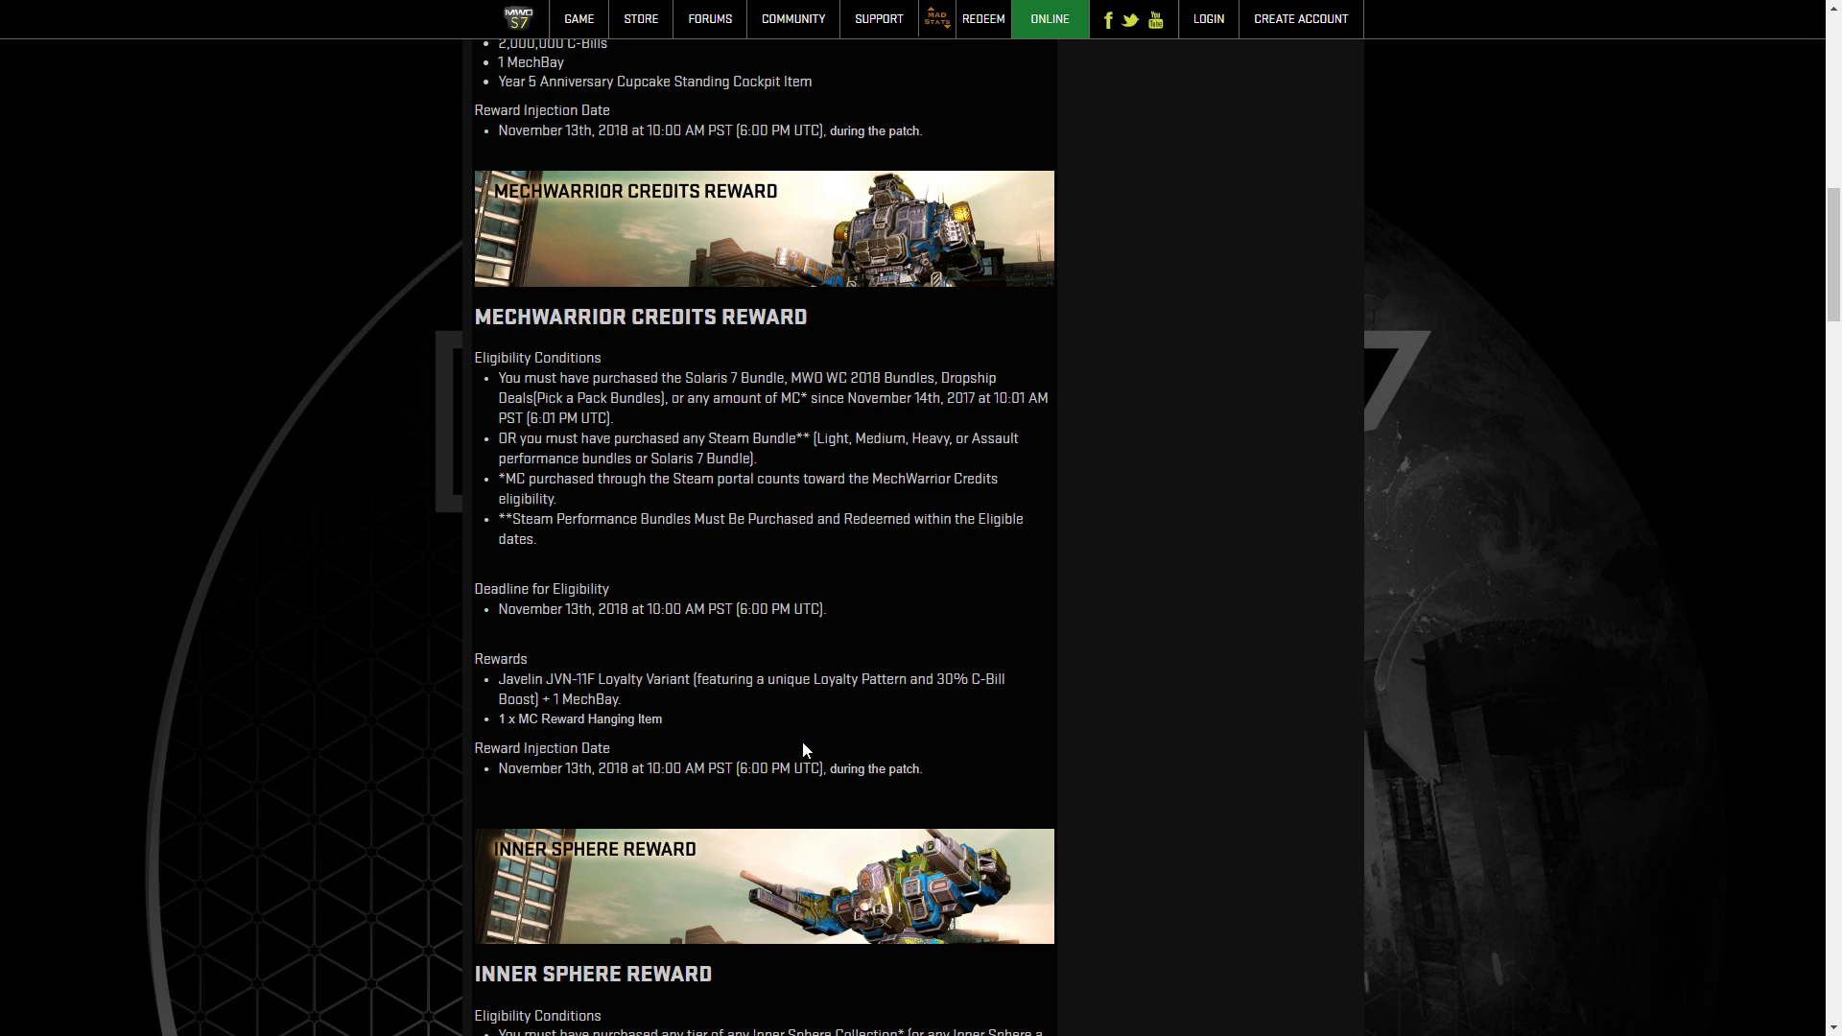
# Highlight the Inner Sphere Reward's collection purchase and a la carte eligibility condition.
pyautogui.scroll(-3)
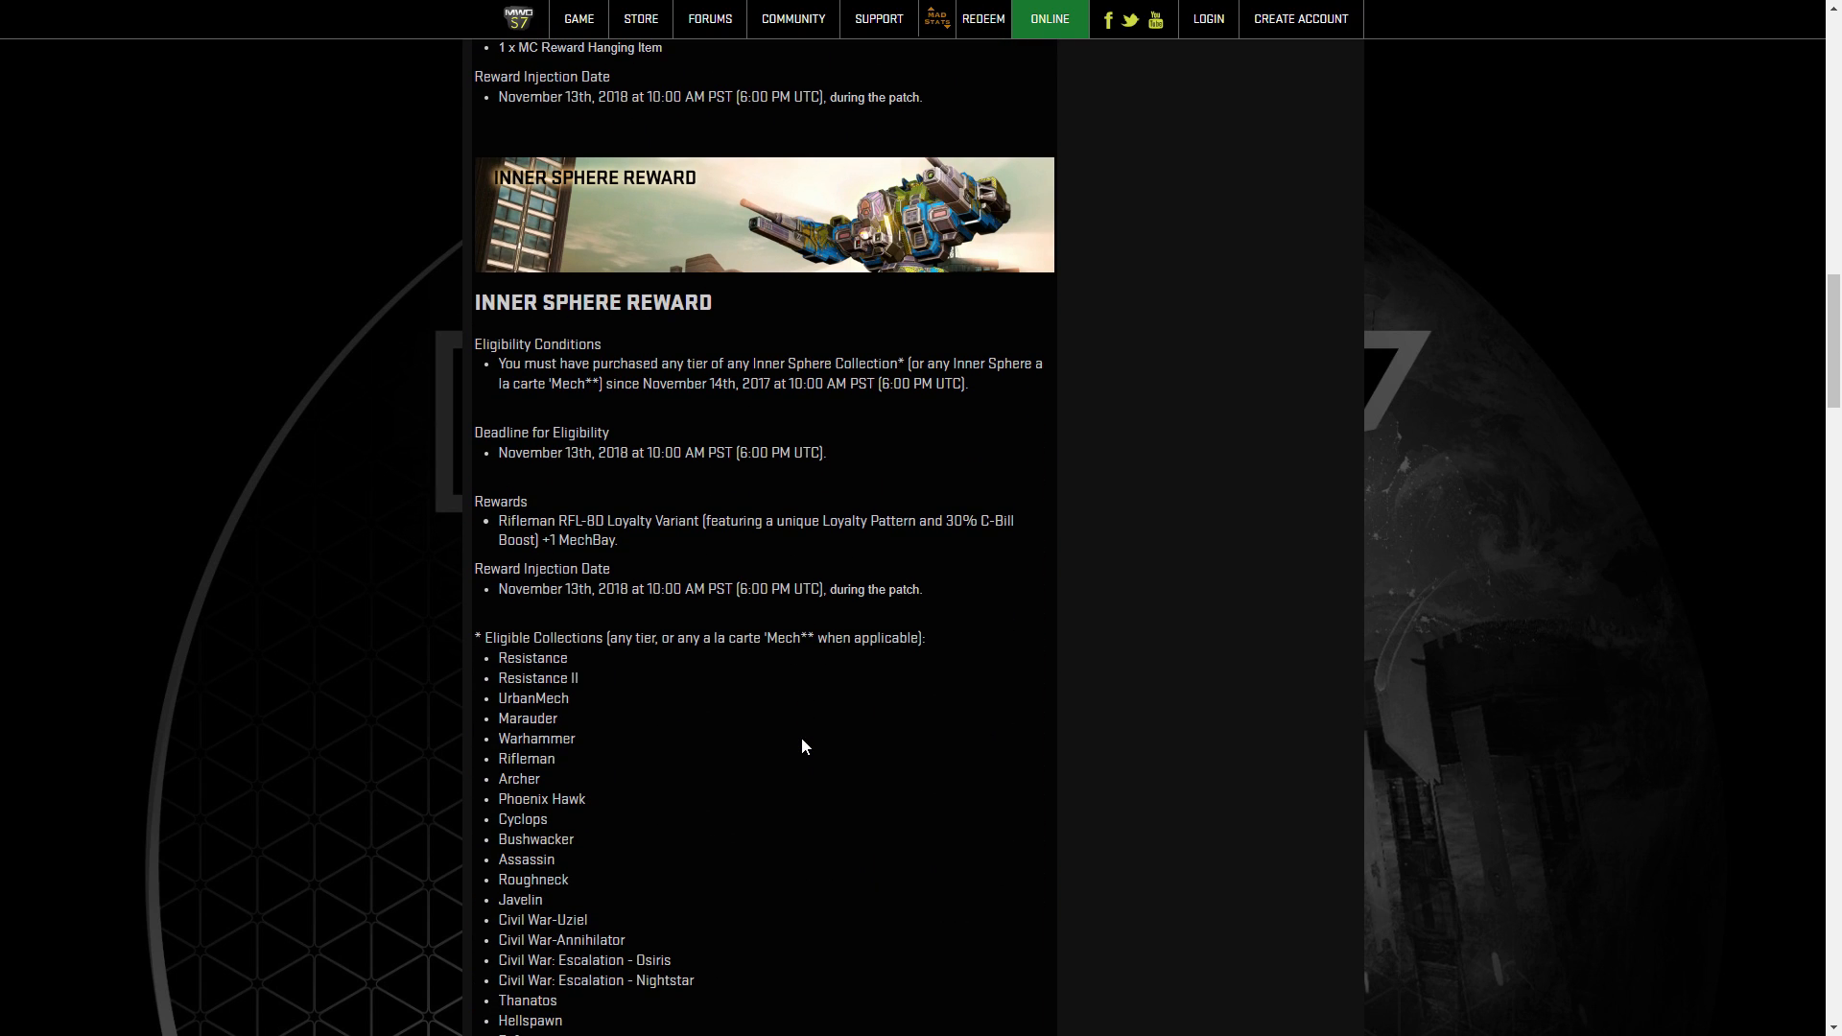
pyautogui.doubleClick(592, 302)
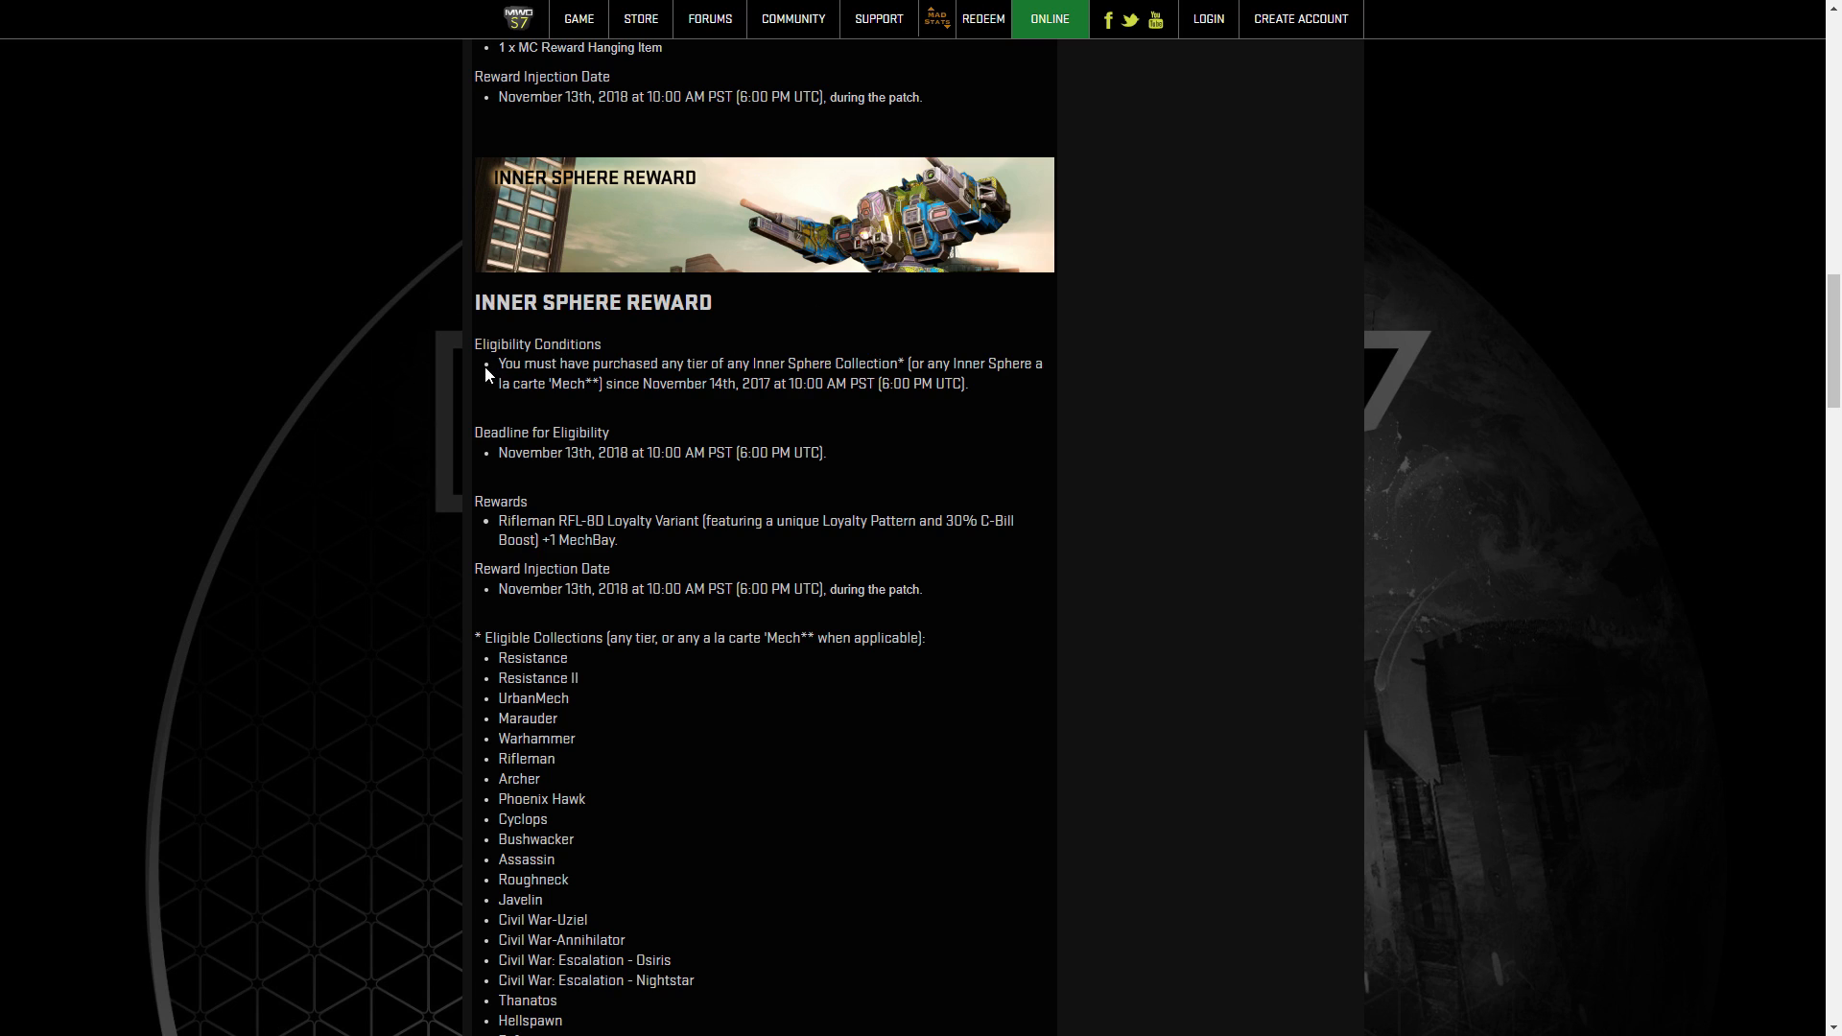
pyautogui.moveTo(498, 363); pyautogui.dragTo(904, 362)
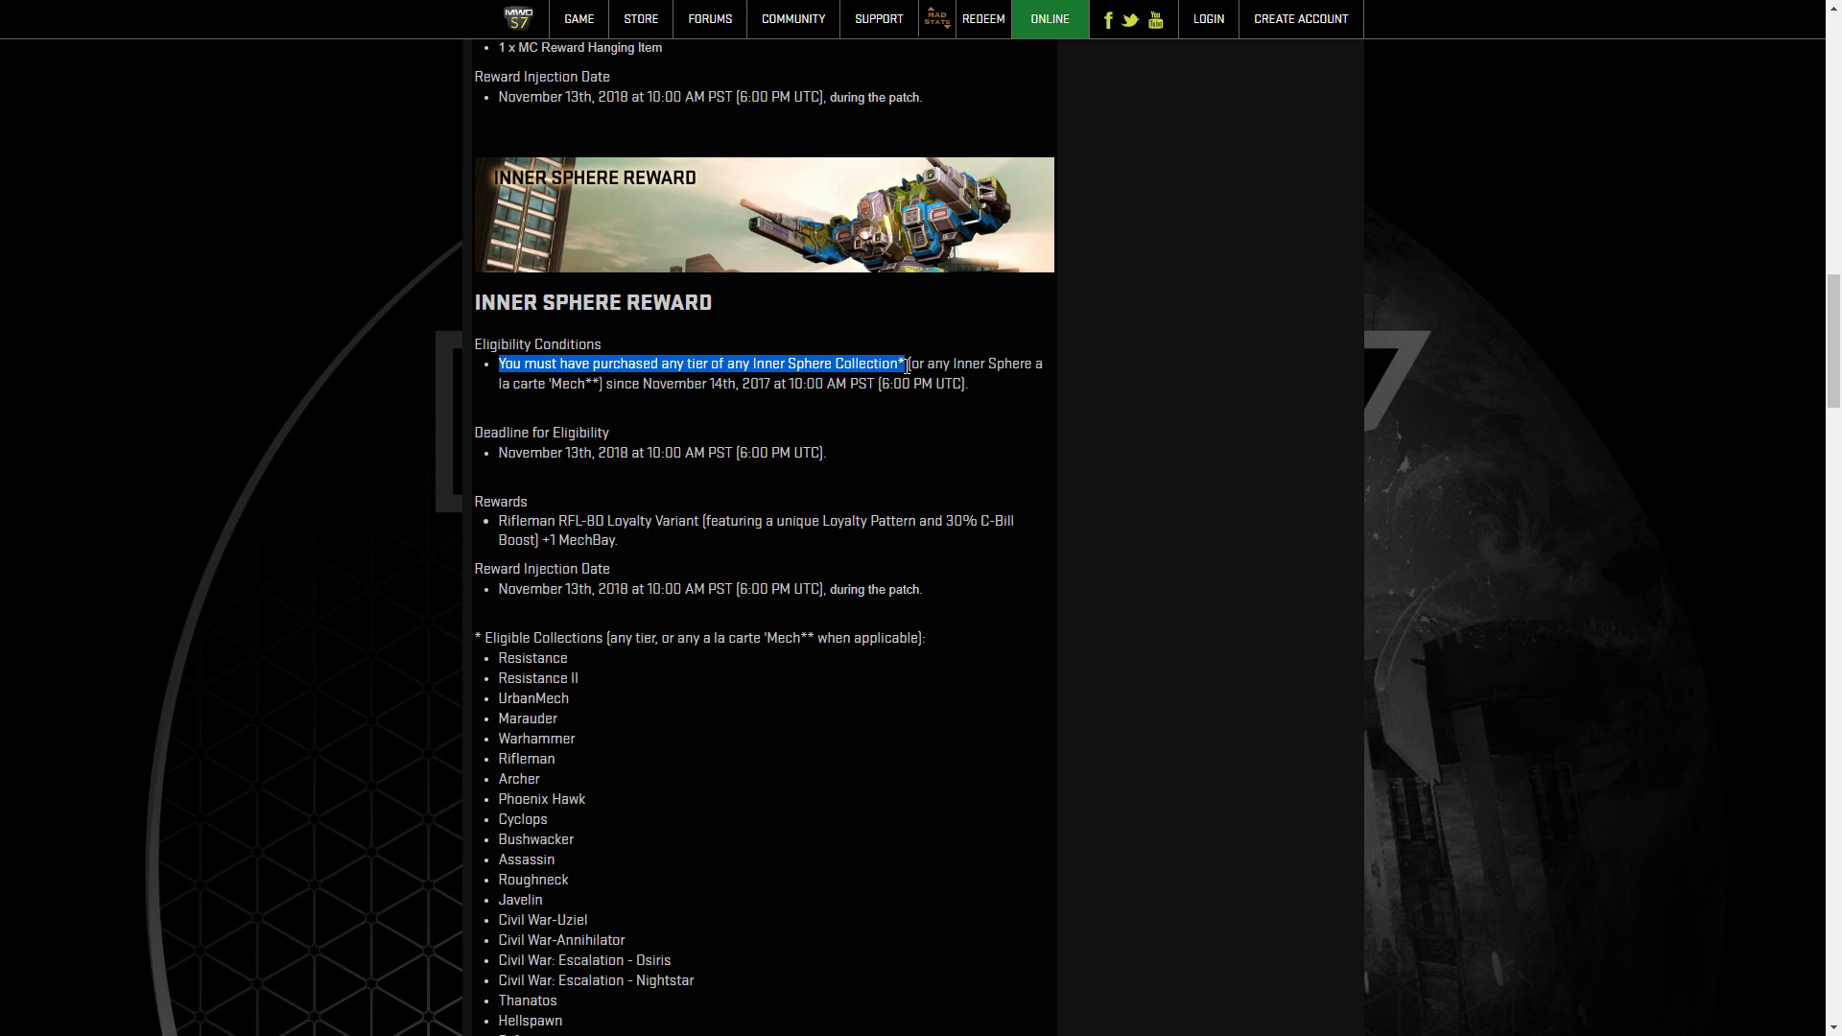
pyautogui.moveTo(905, 363); pyautogui.dragTo(627, 384)
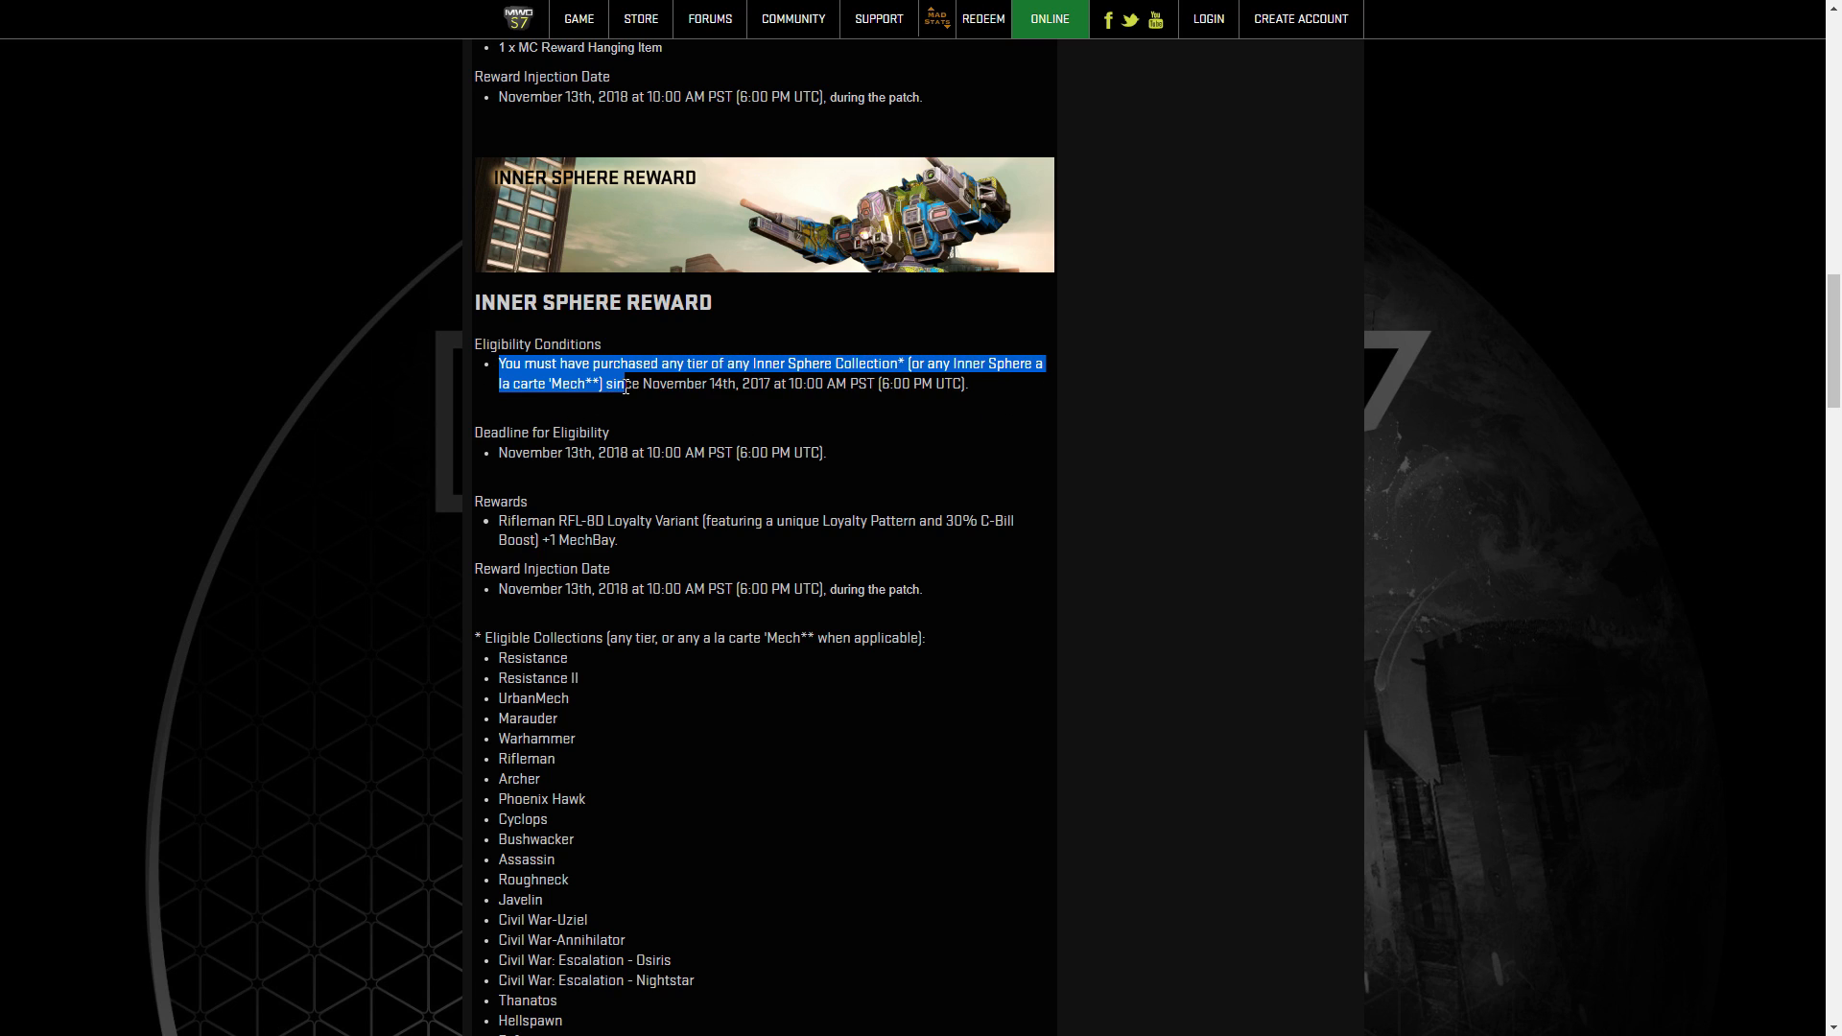
pyautogui.moveTo(628, 382); pyautogui.dragTo(969, 382)
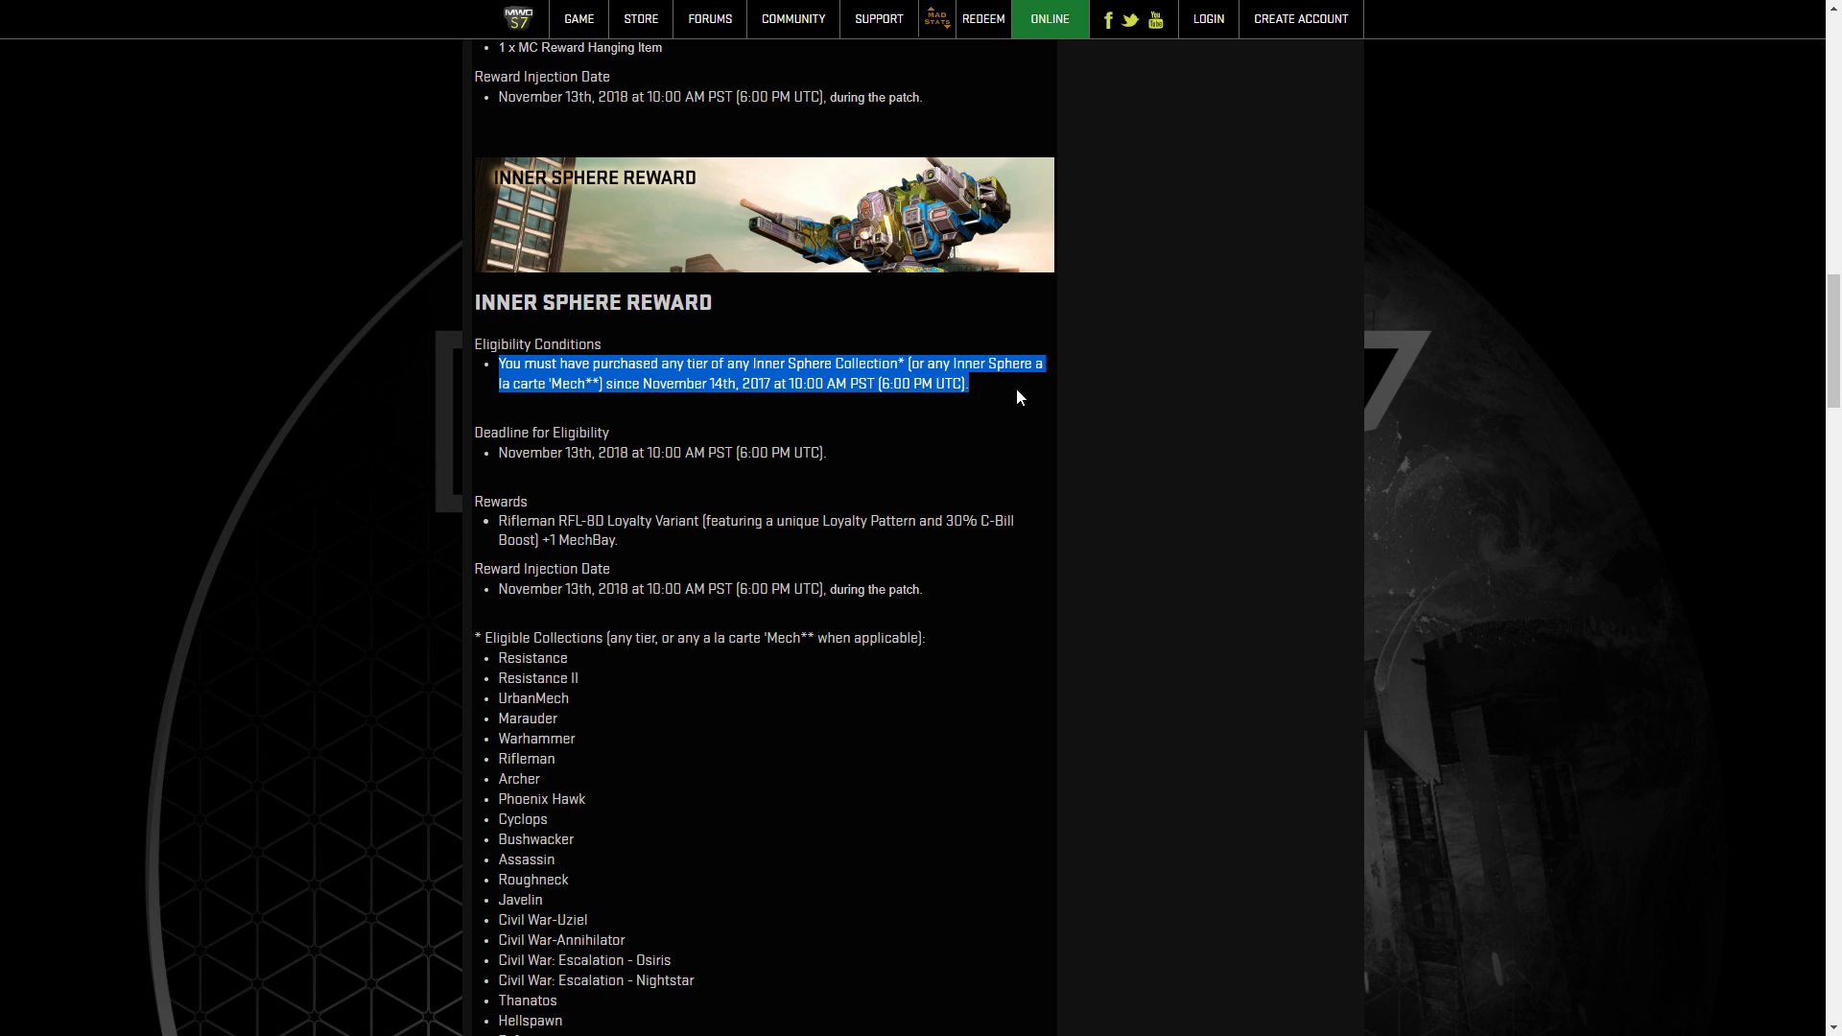
pyautogui.click(922, 446)
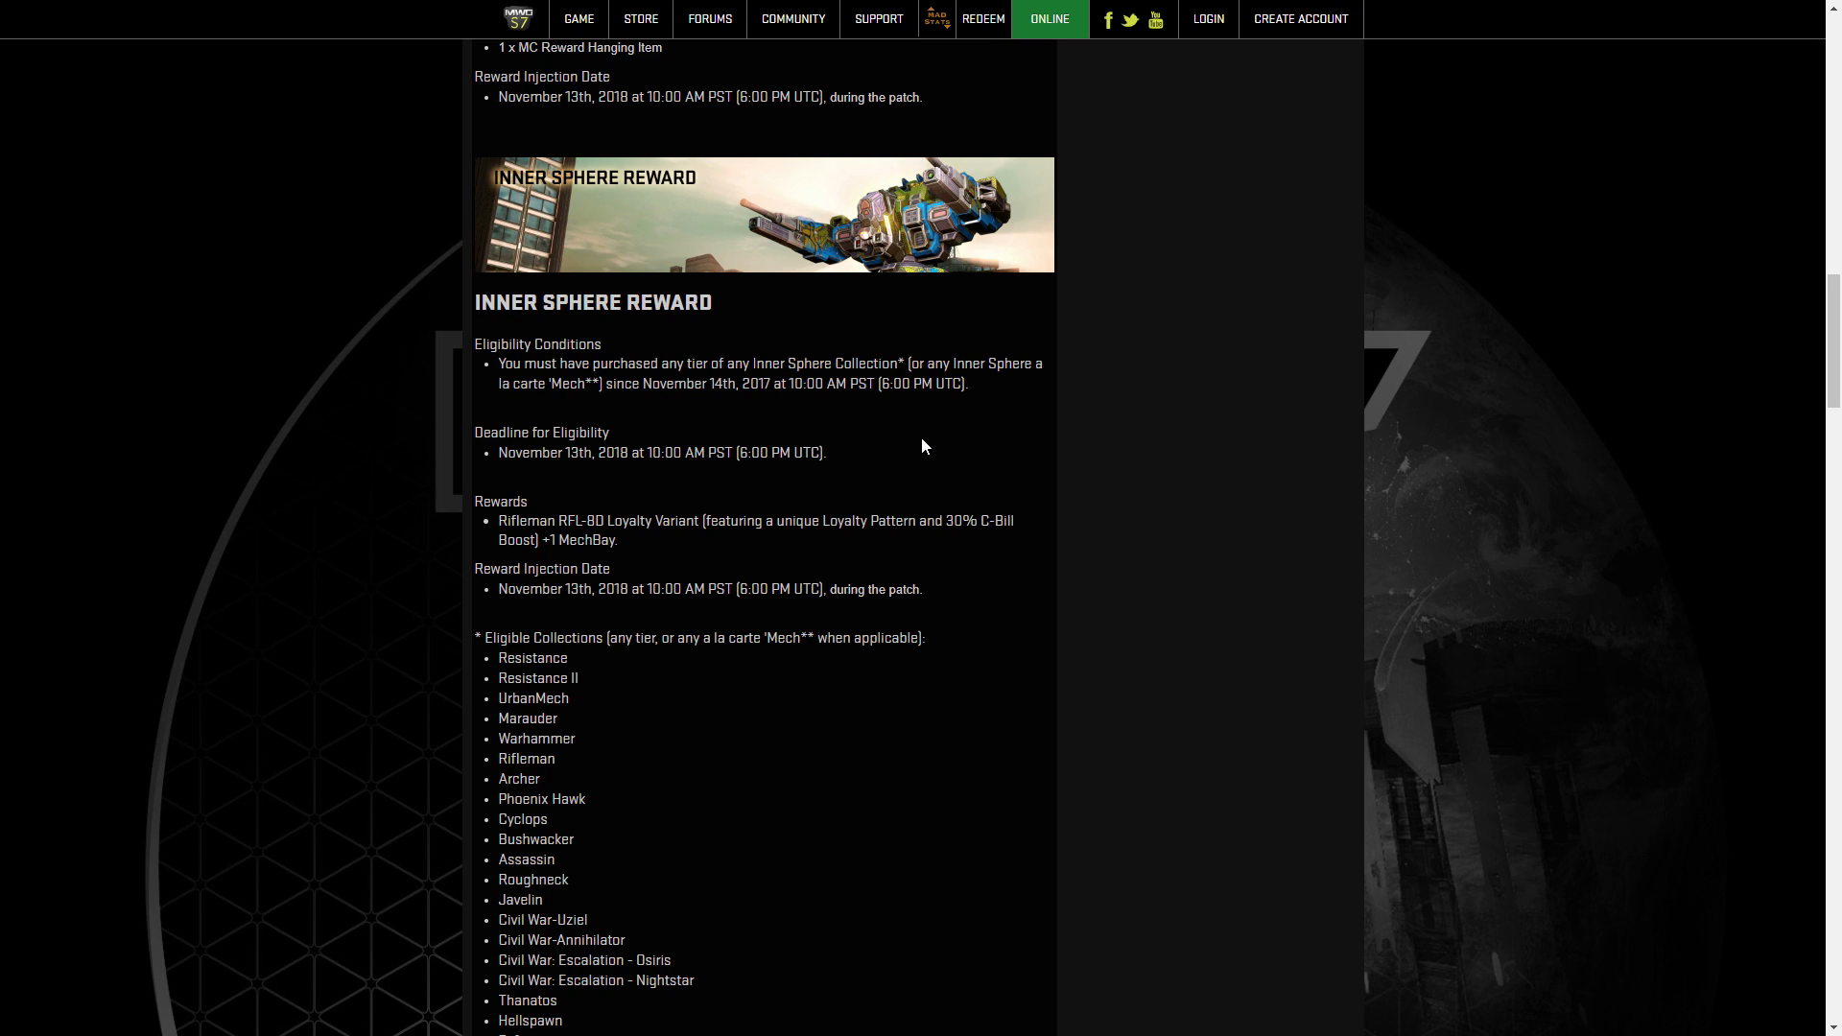
# Highlight the Rifleman RFL-8D Loyalty Variant reward and the Eligible Collections list.
pyautogui.scroll(-3)
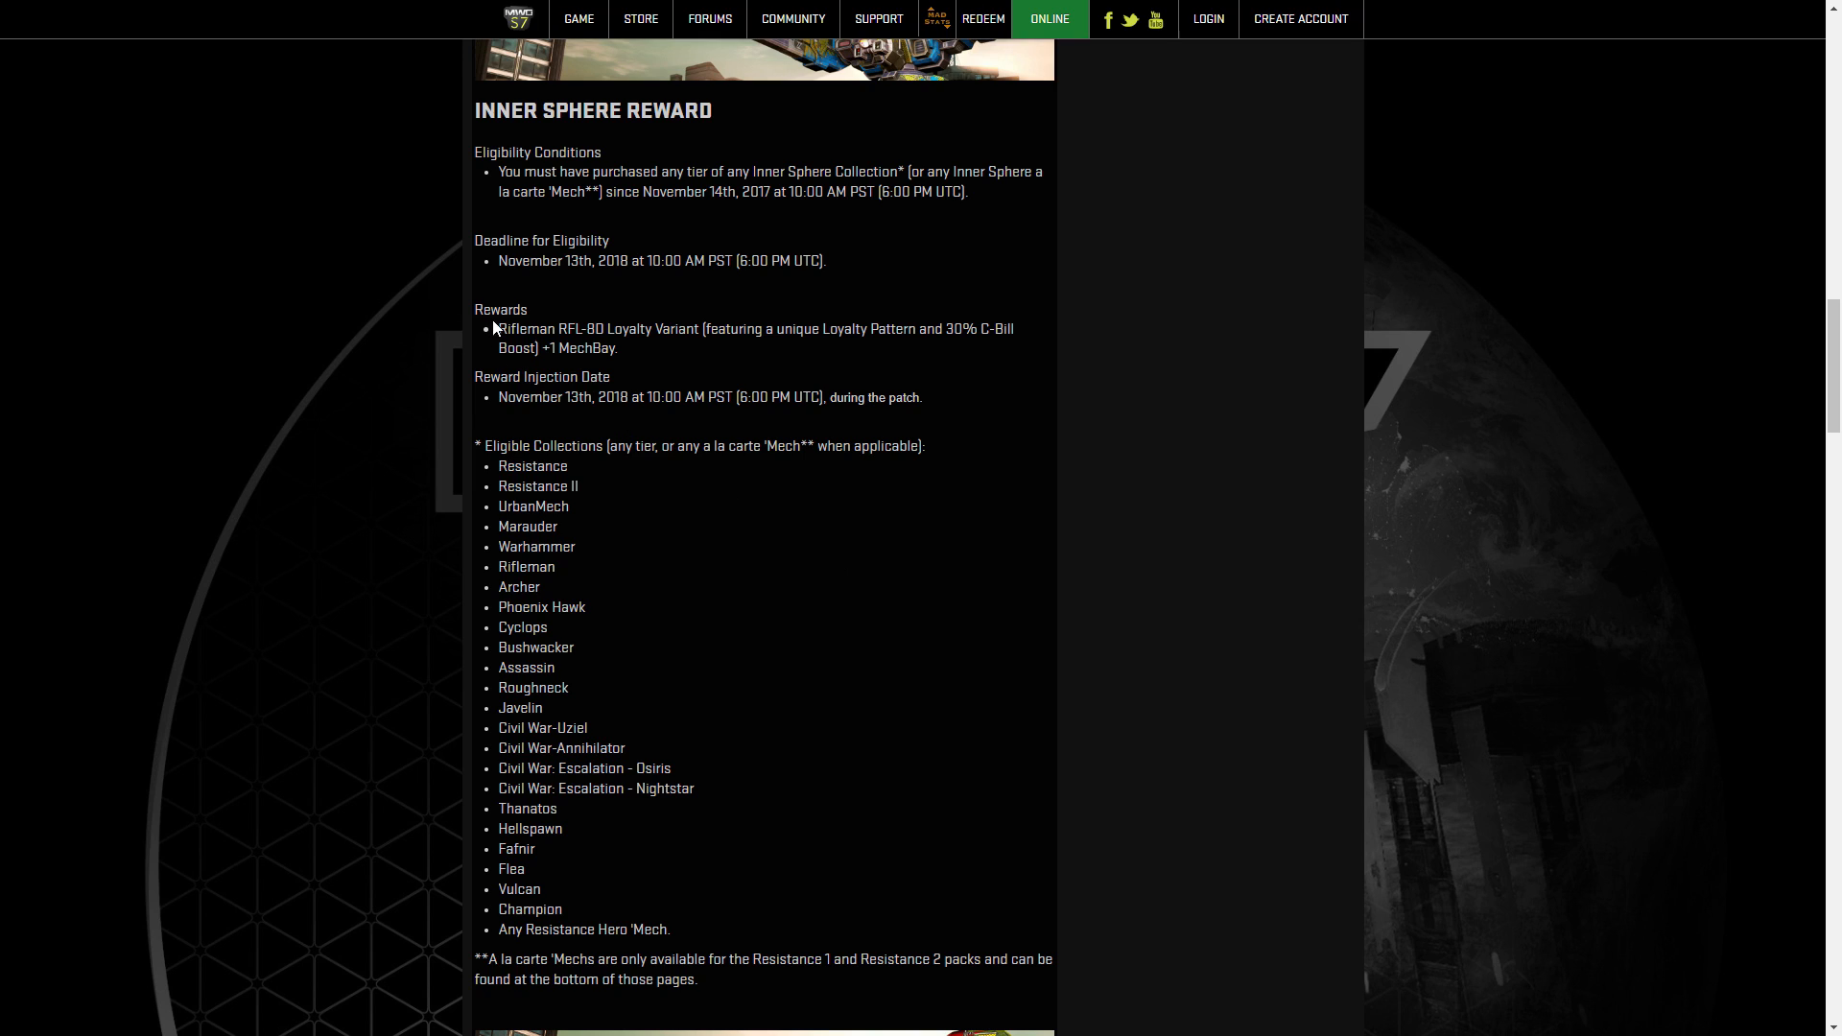
pyautogui.moveTo(498, 329); pyautogui.dragTo(702, 329)
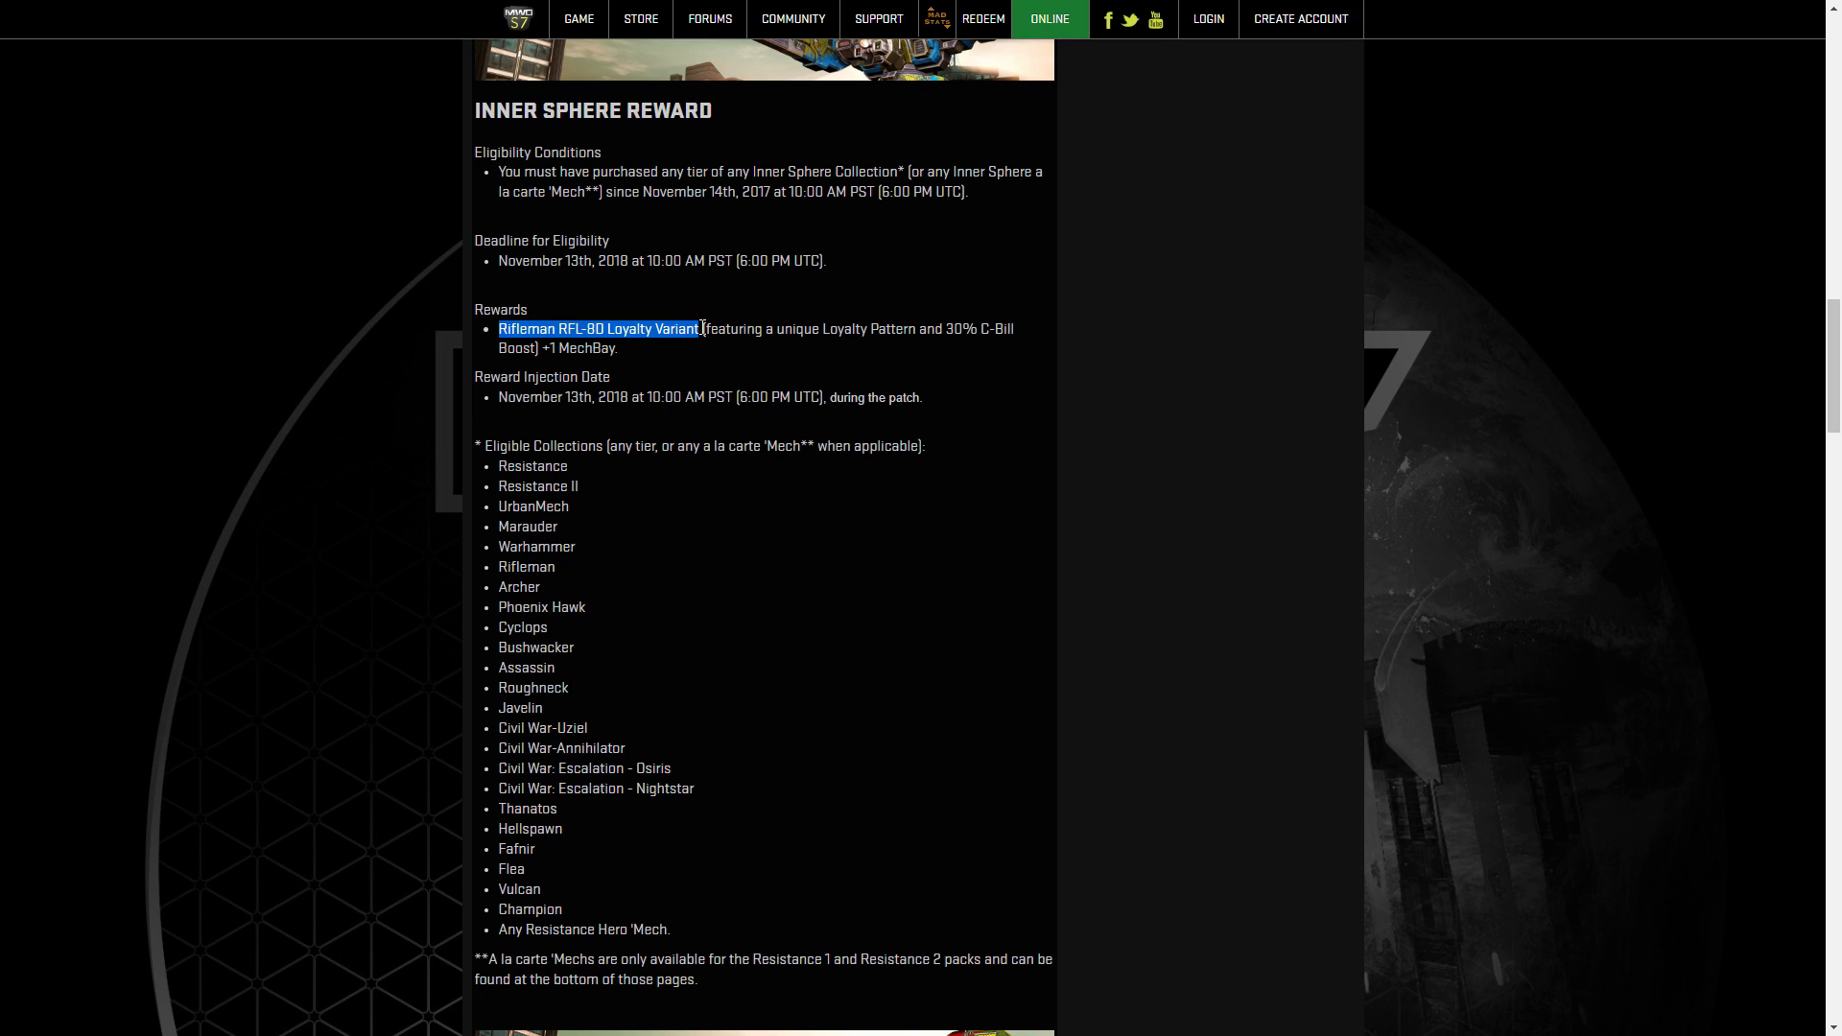
pyautogui.scroll(-3)
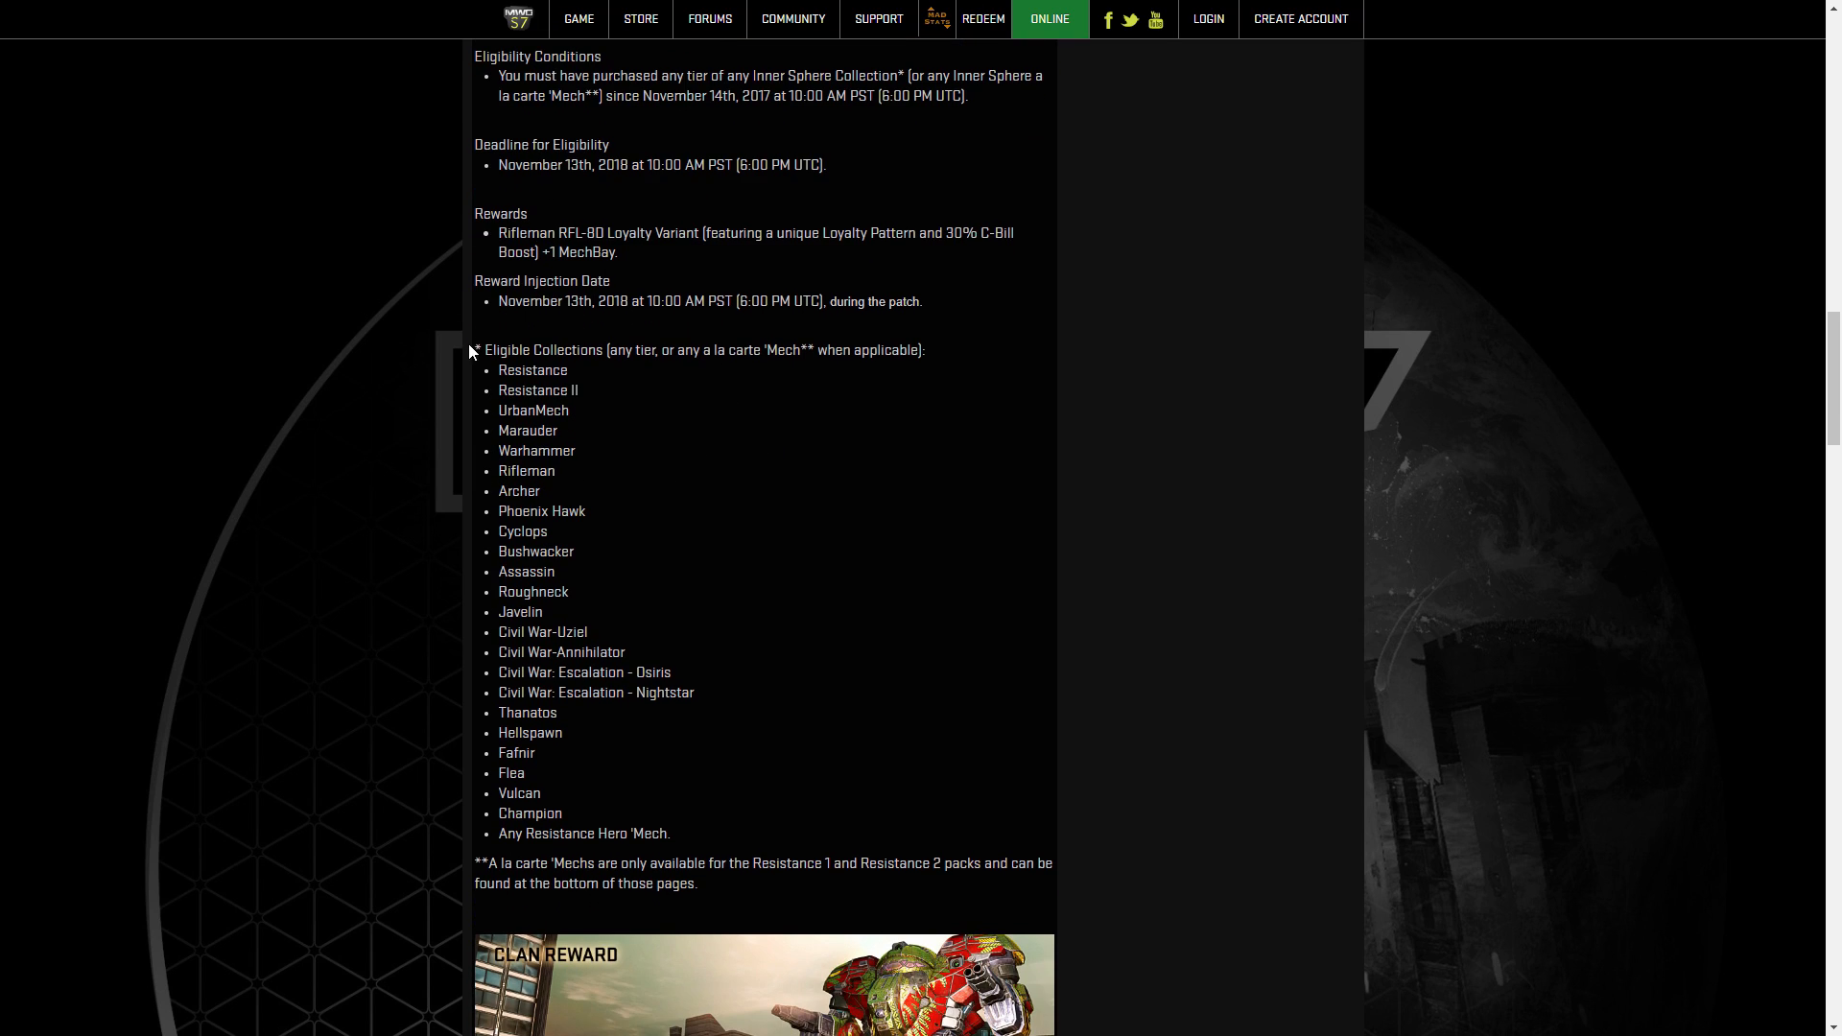
pyautogui.moveTo(789, 616)
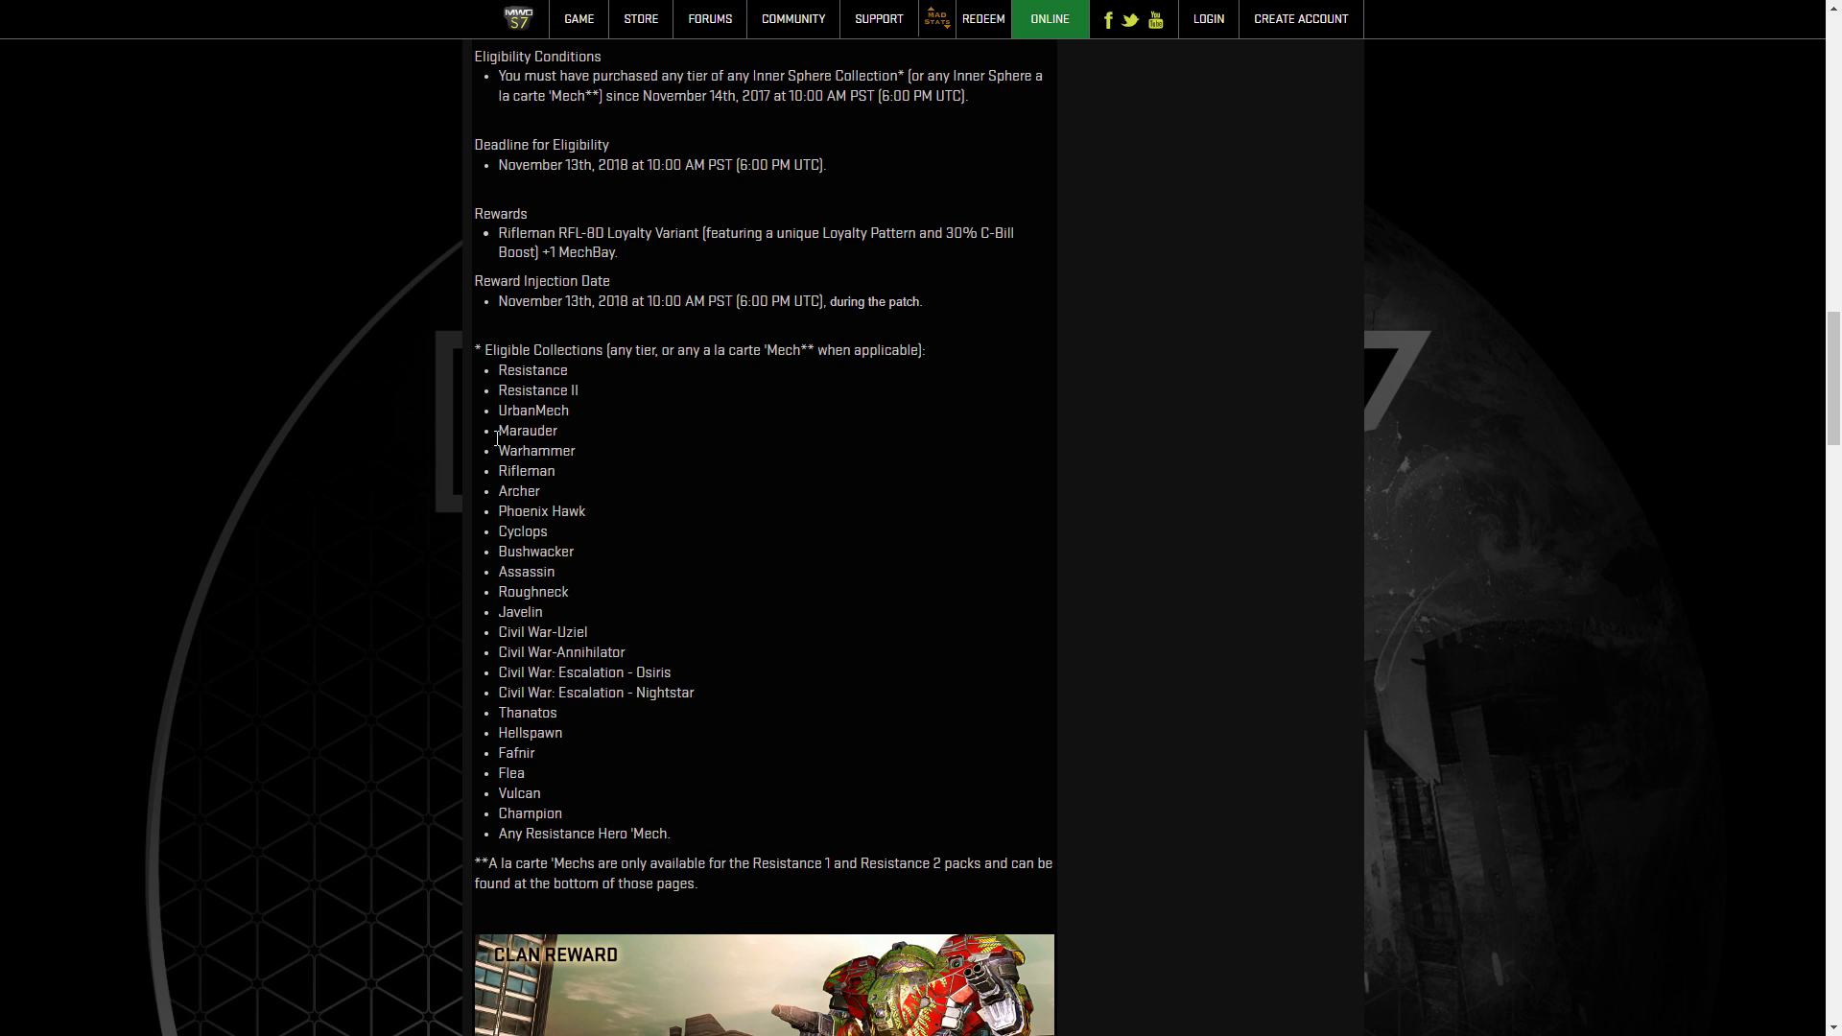
pyautogui.moveTo(533, 371); pyautogui.dragTo(670, 833)
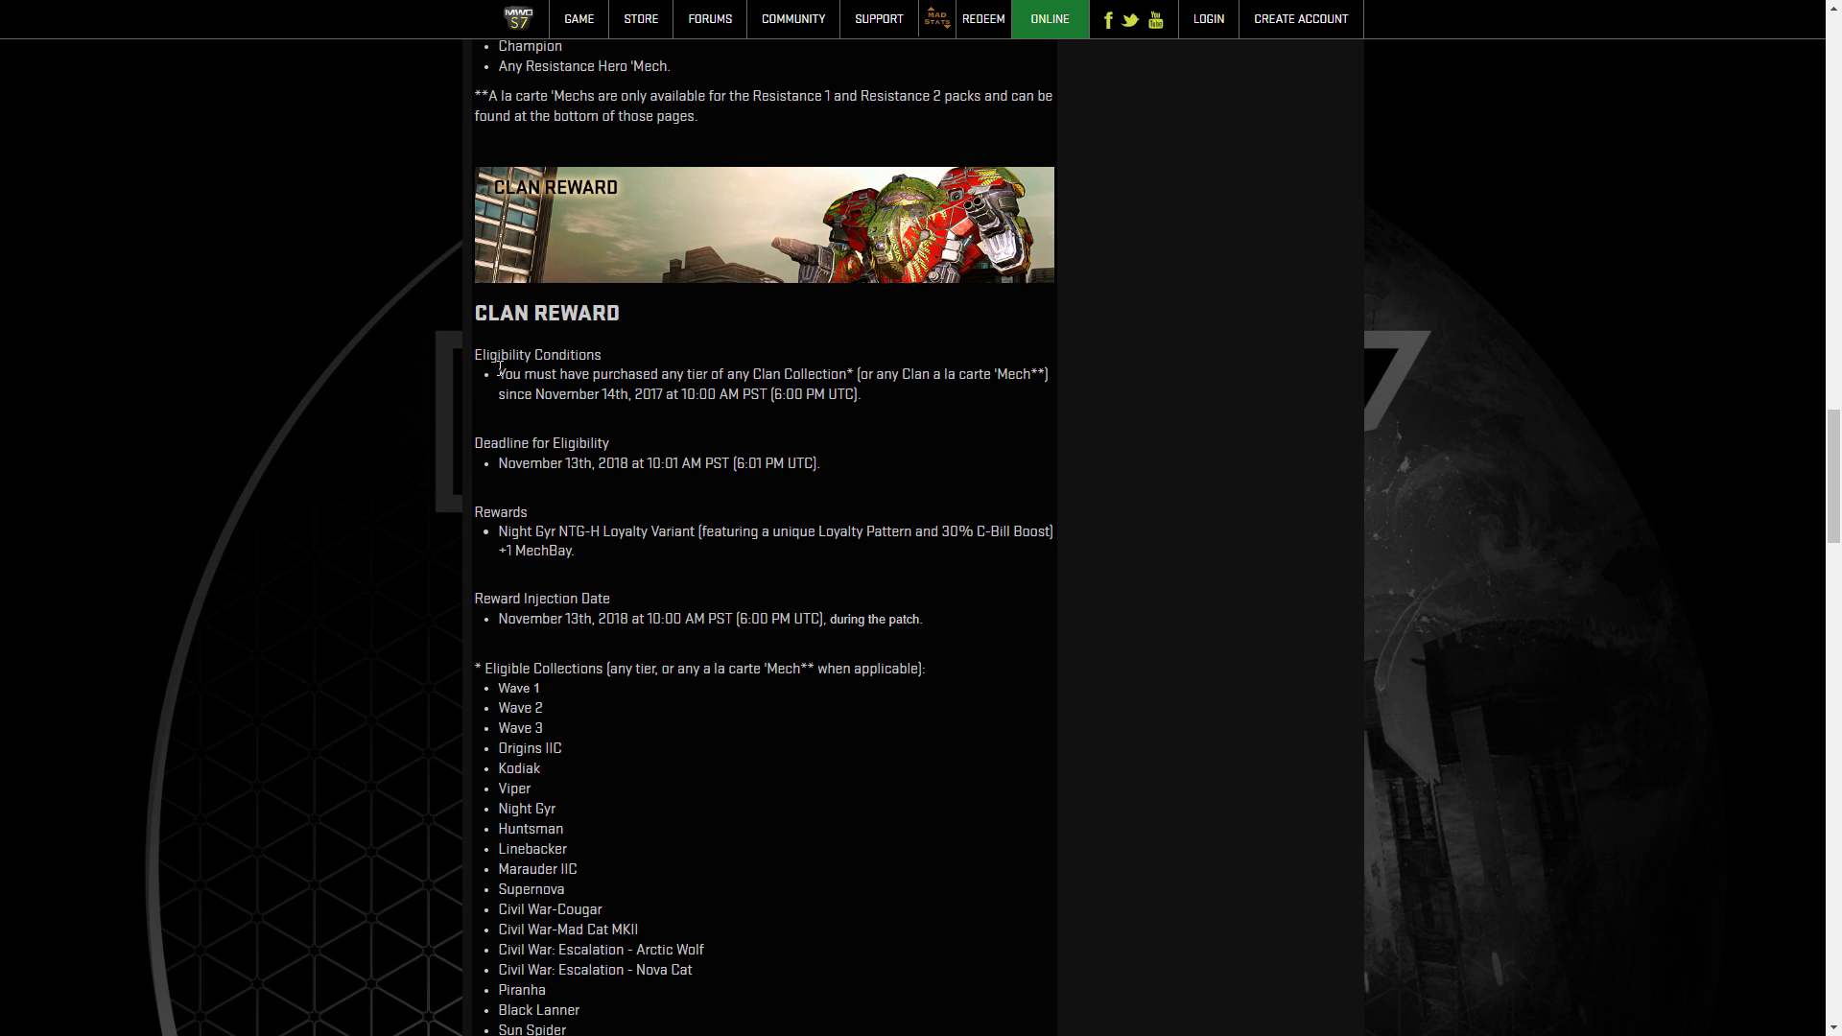
# Select the Clan Reward's eligible collections list, then scroll toward Top Tier Inner Sphere Reward.
pyautogui.moveTo(499, 373); pyautogui.dragTo(556, 373)
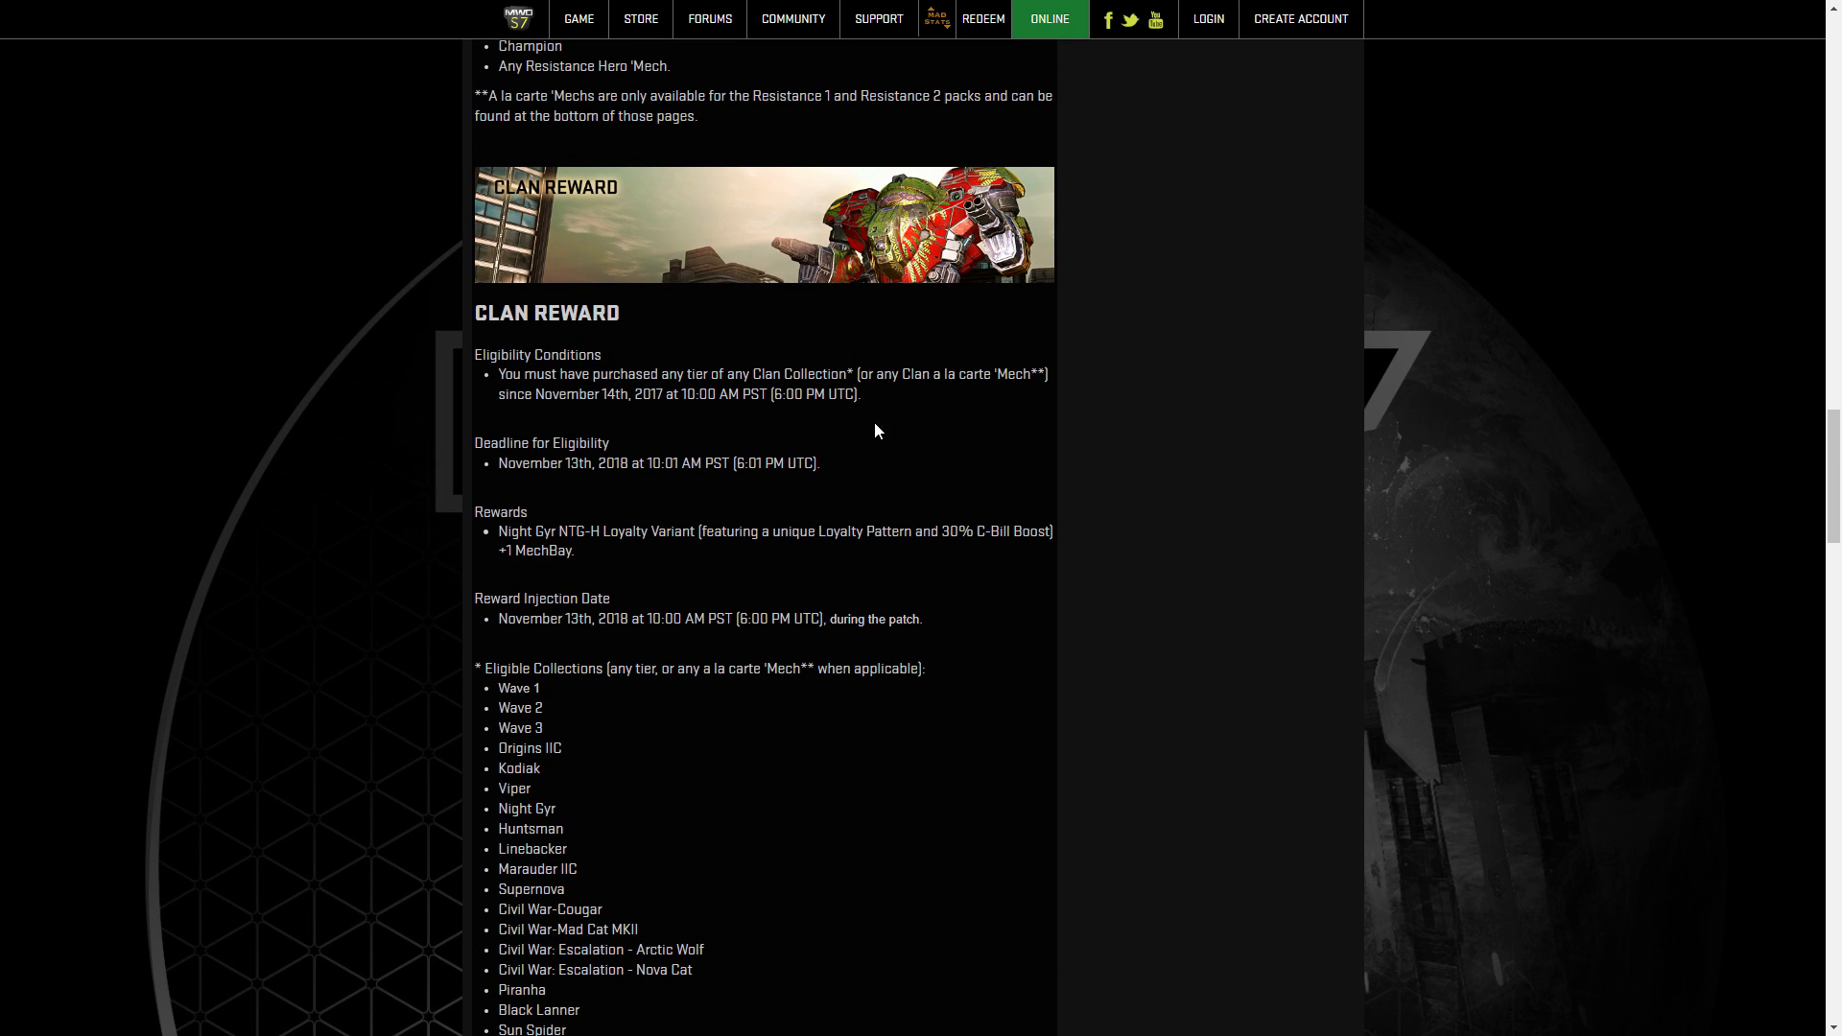
pyautogui.moveTo(923, 486)
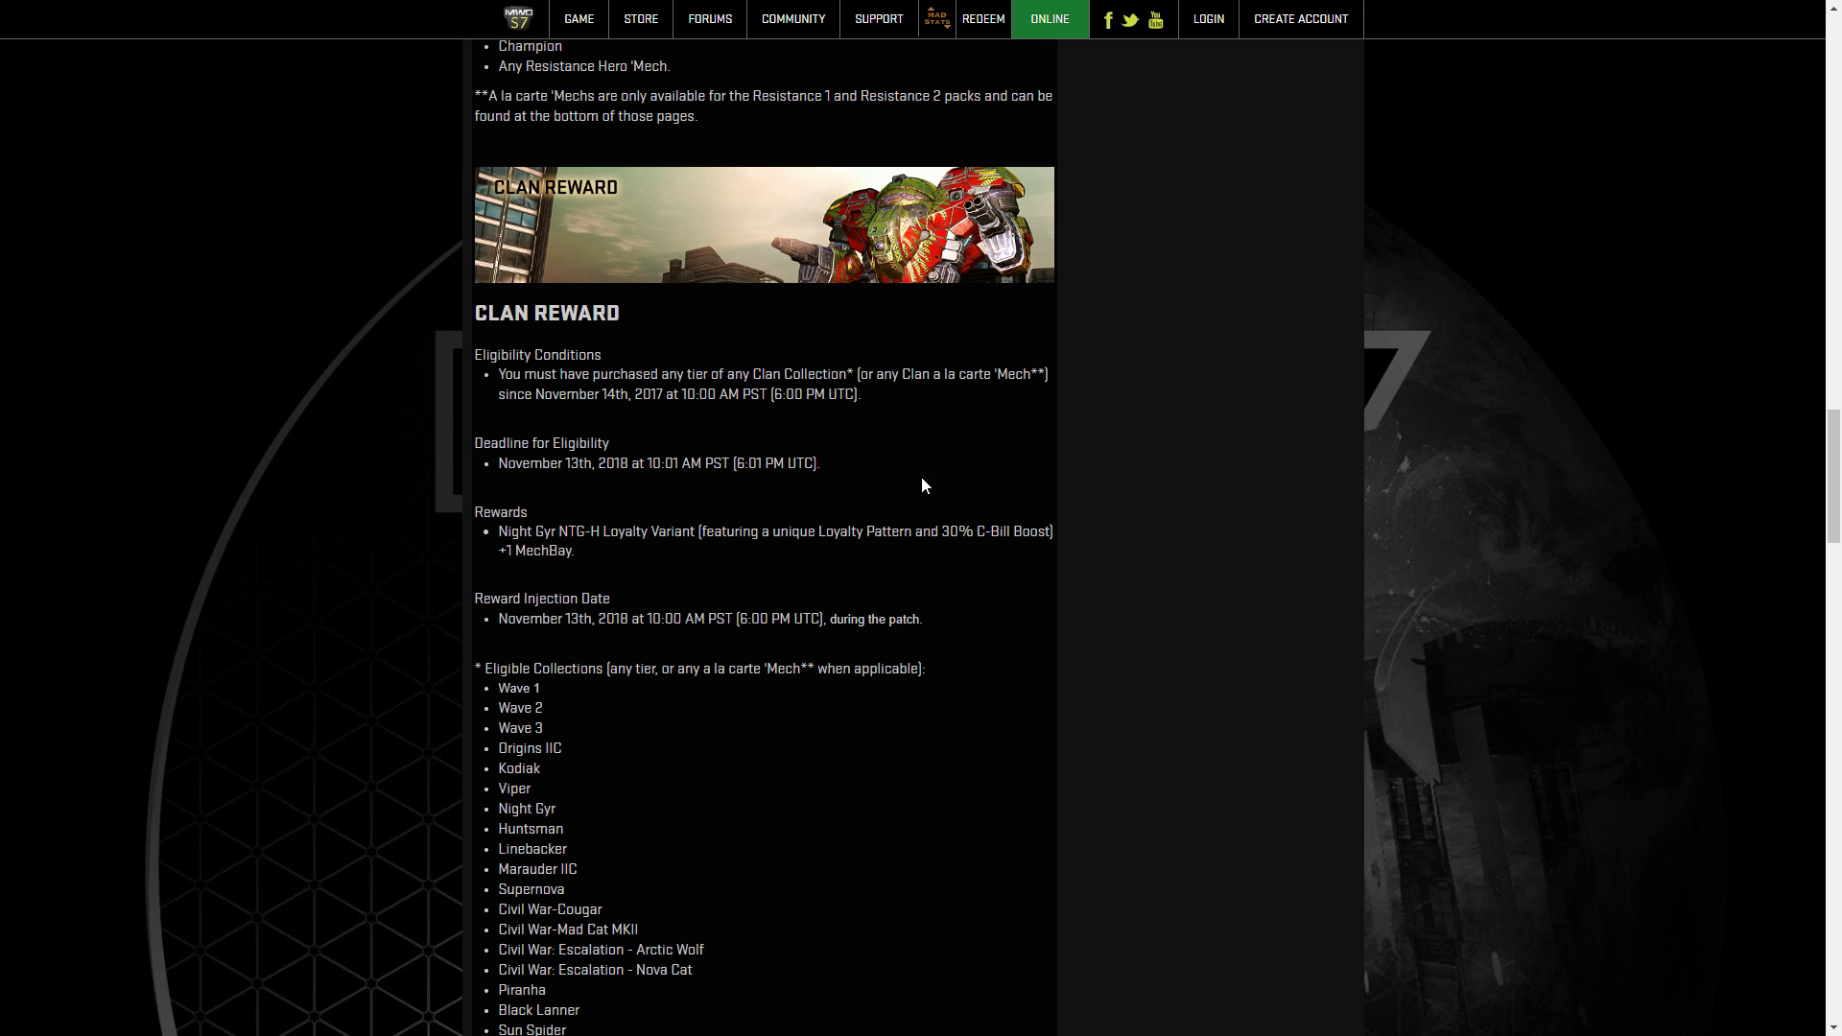
pyautogui.moveTo(913, 478)
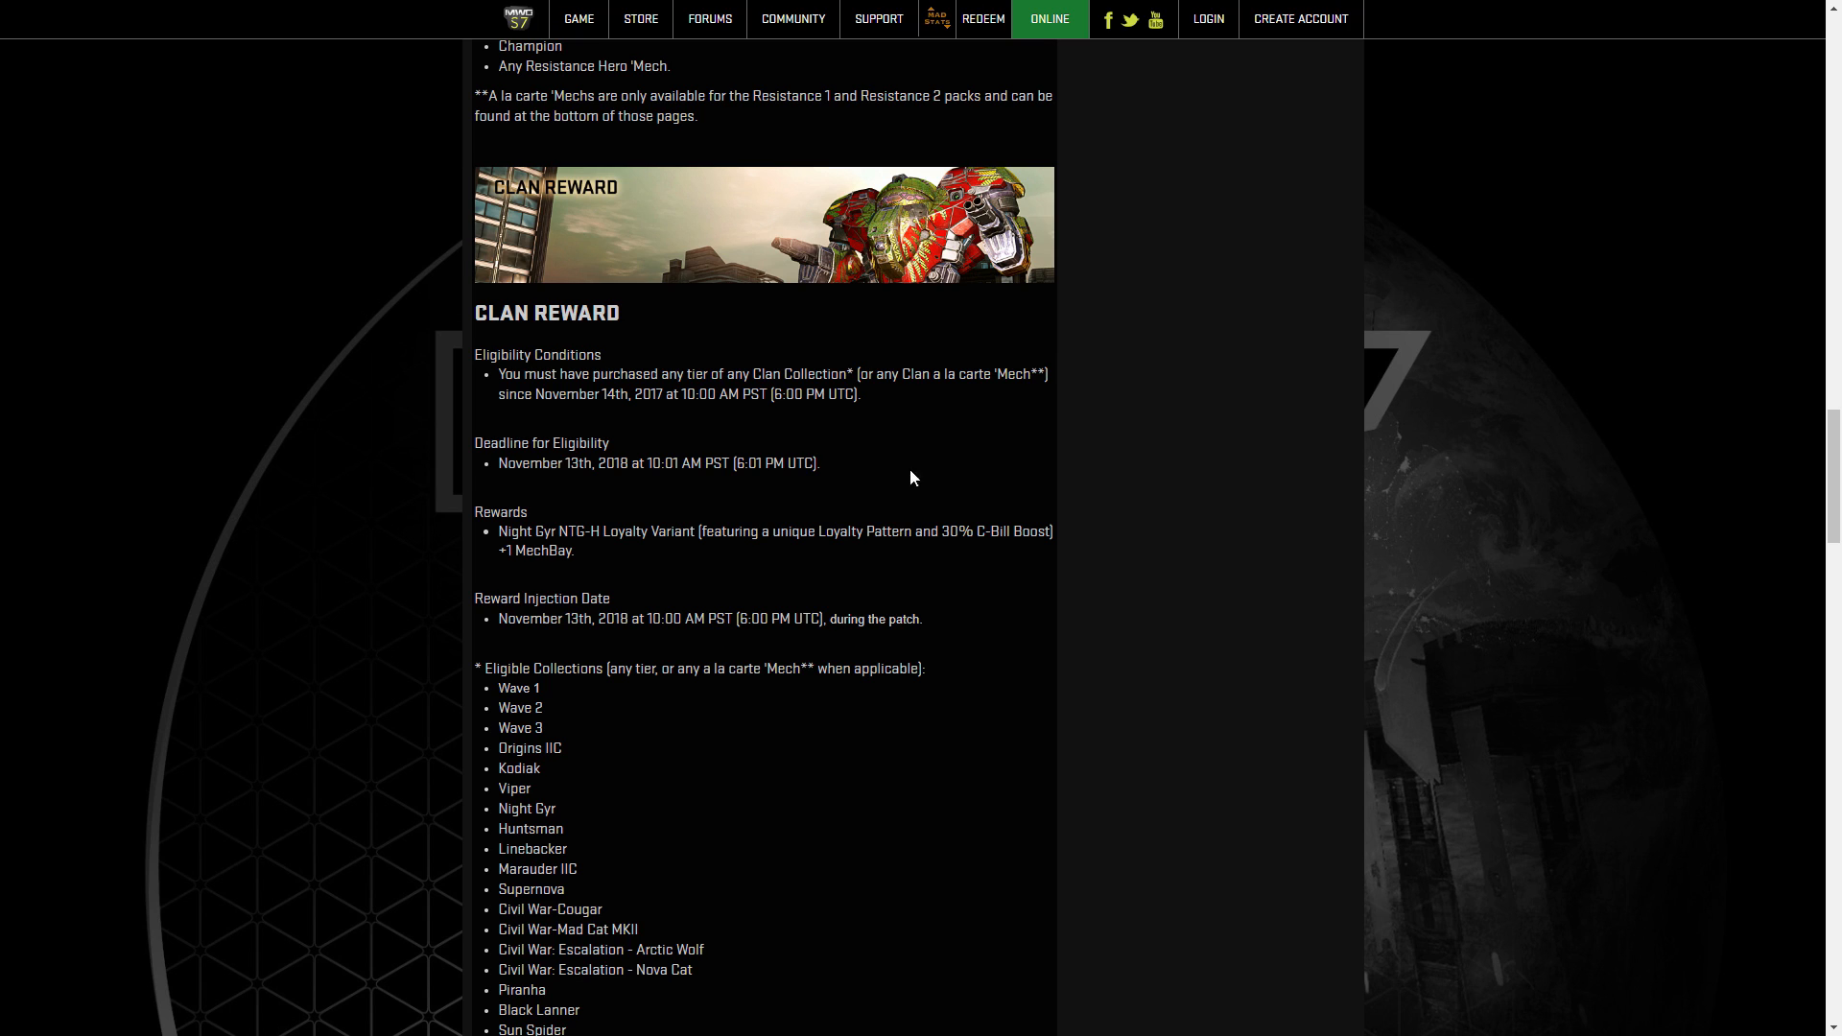
pyautogui.scroll(-3)
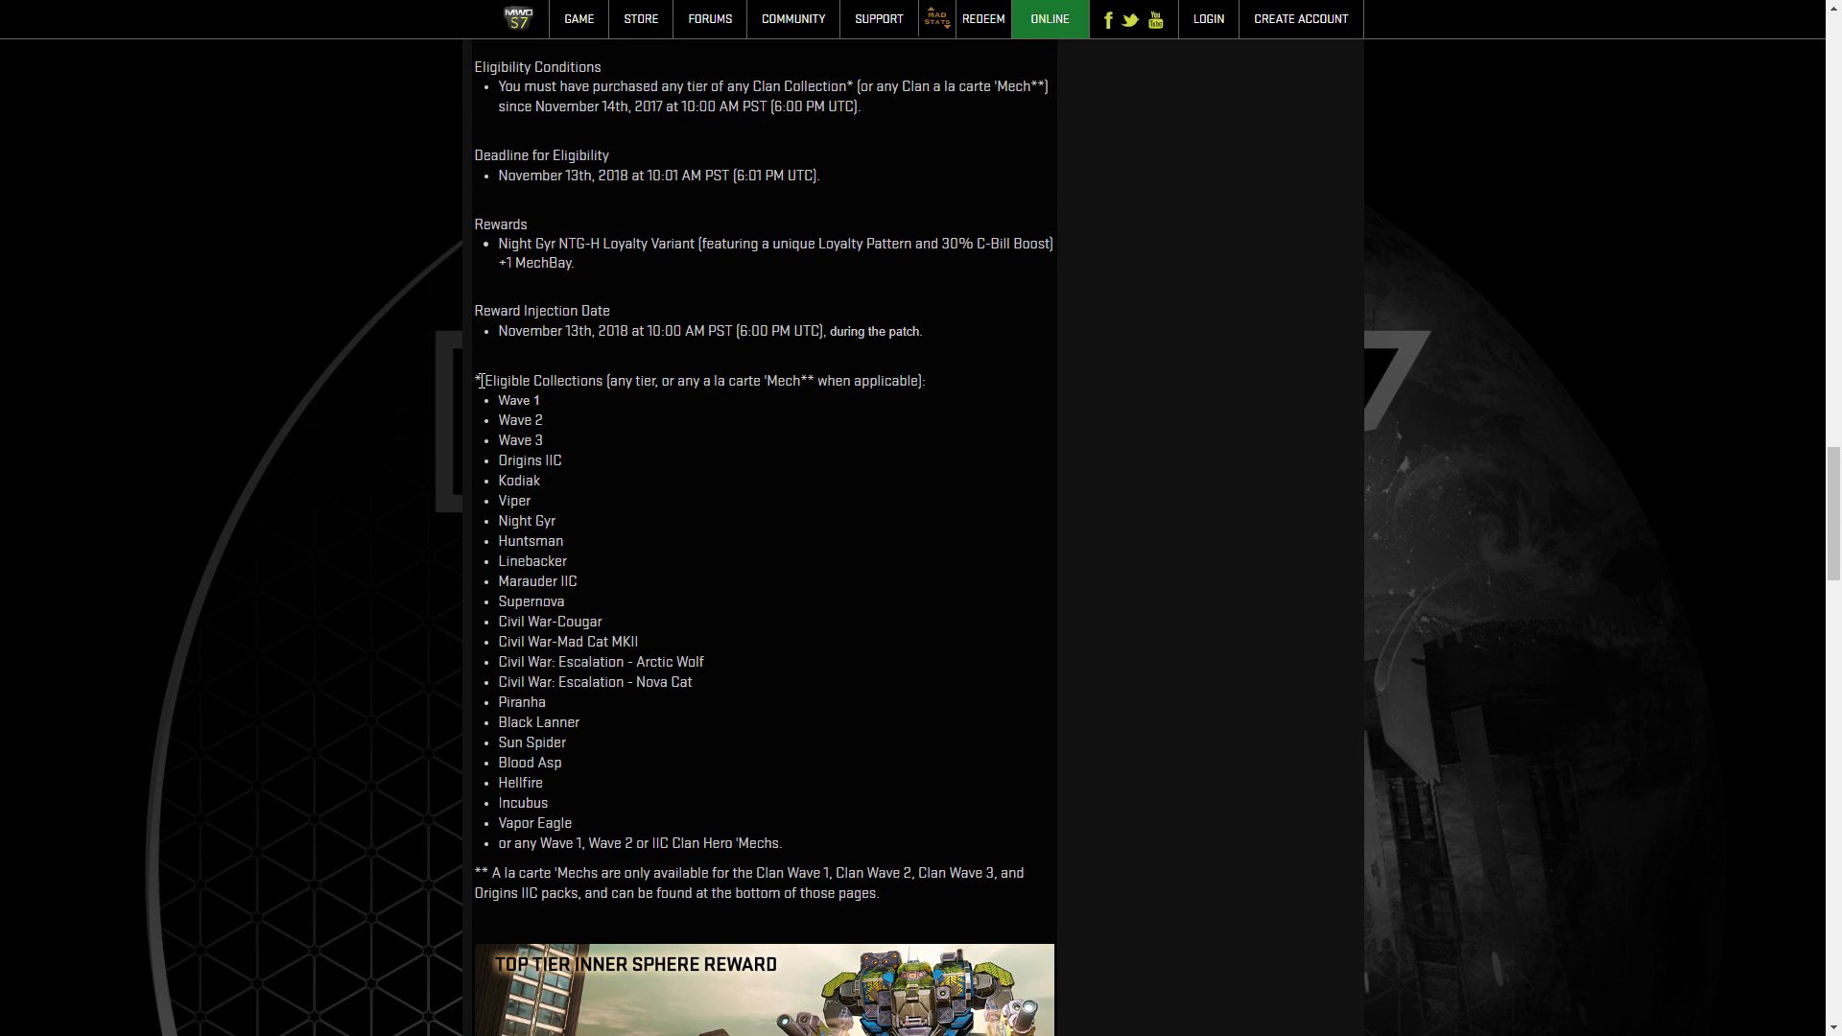
pyautogui.moveTo(478, 380); pyautogui.dragTo(540, 481)
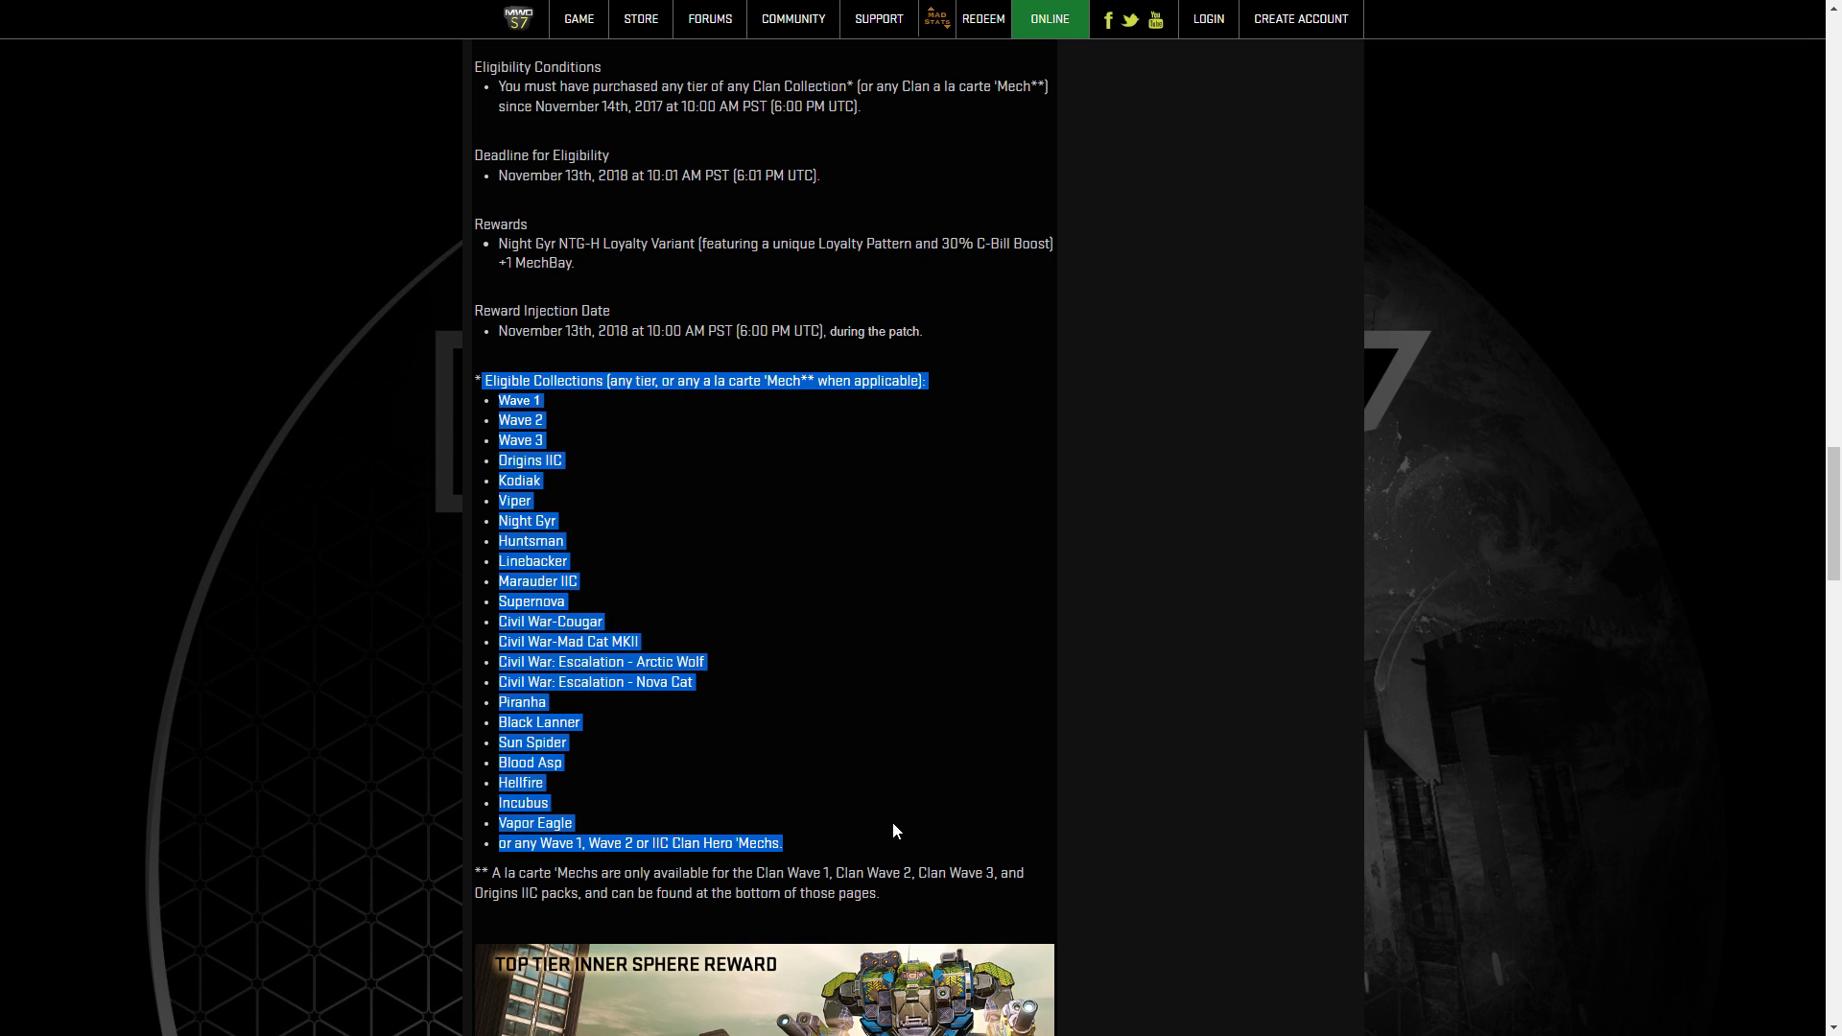
pyautogui.moveTo(873, 738)
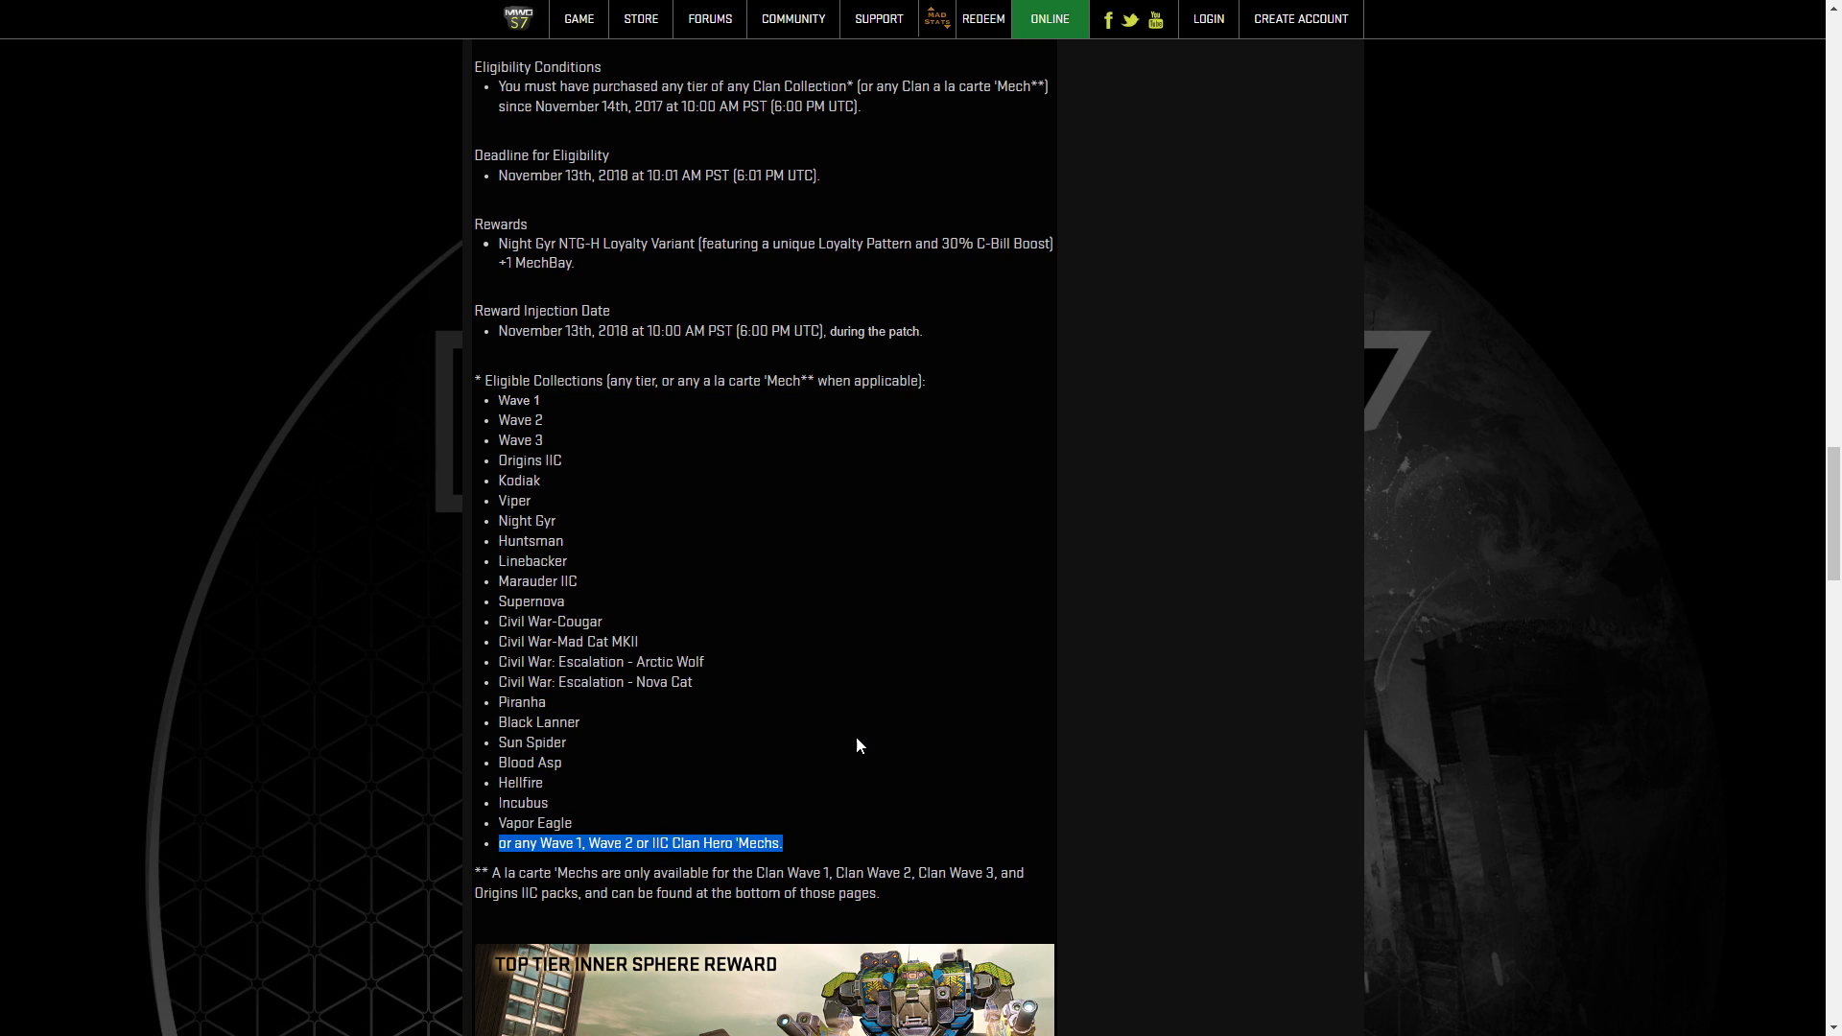
pyautogui.scroll(-3)
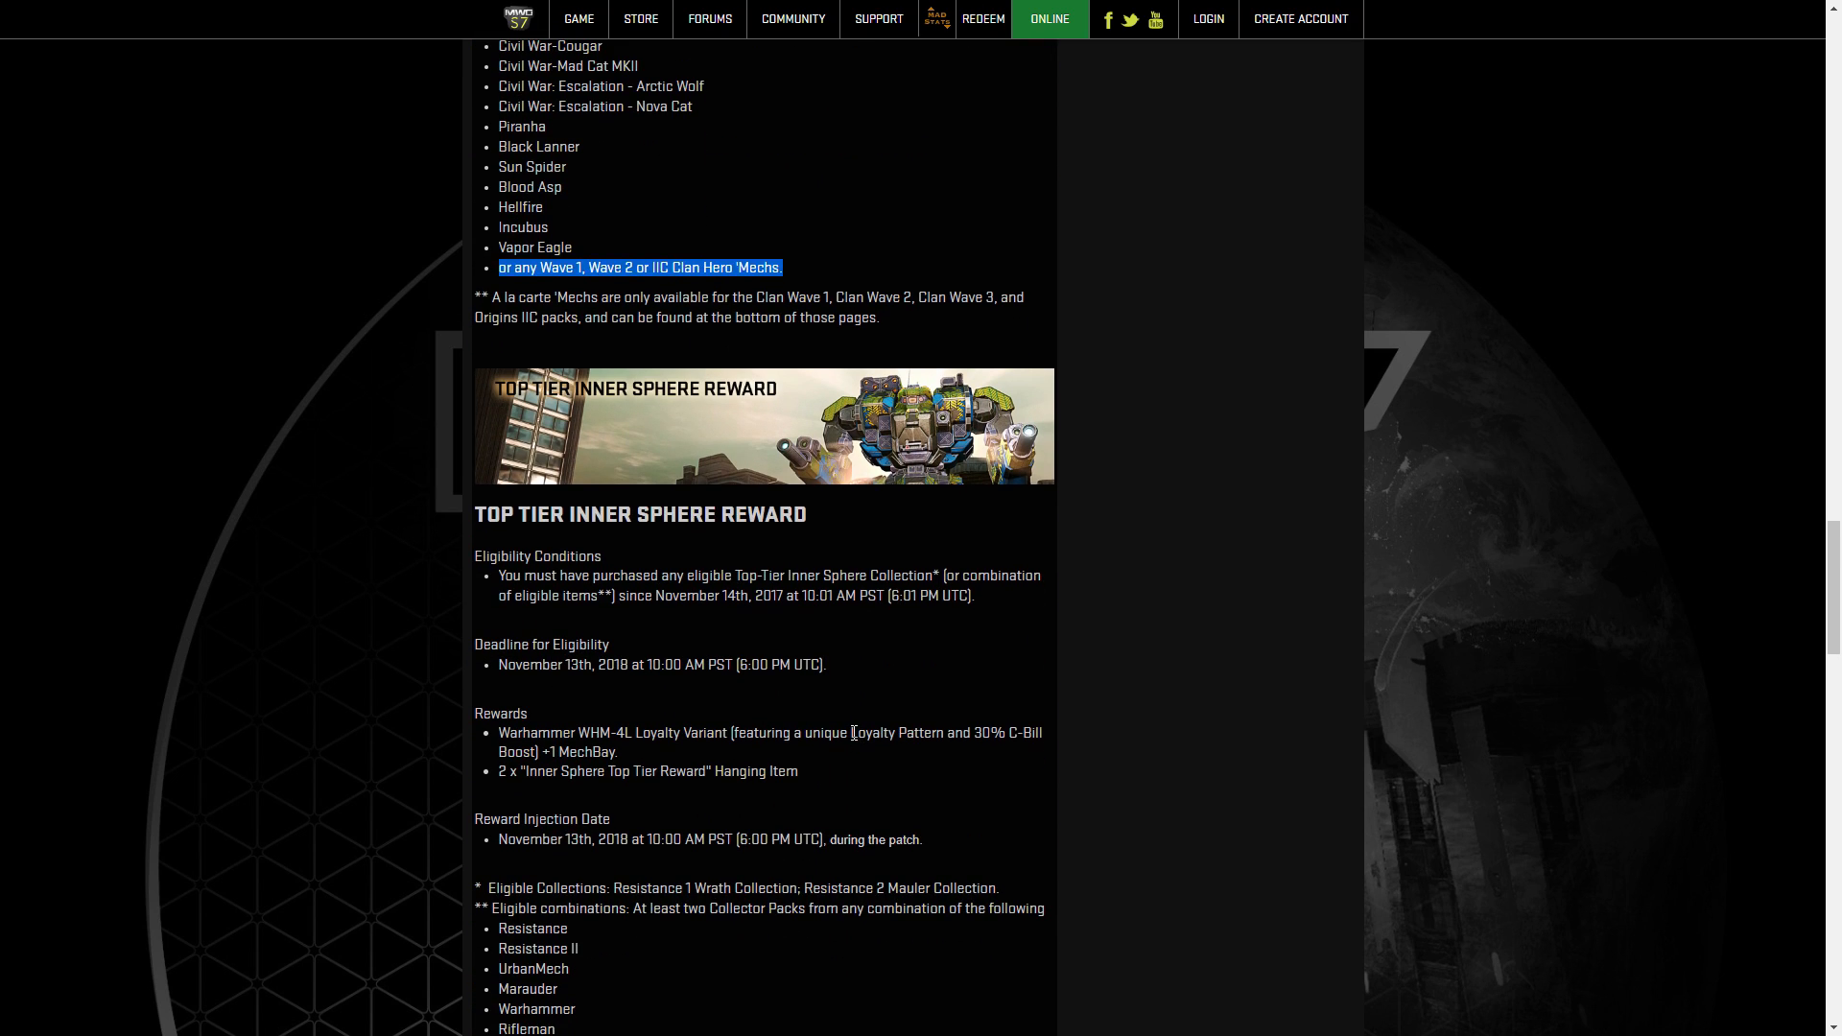
# Select the Top Tier Inner Sphere eligible collections line and the Resistance Hero 'Mechs note.
pyautogui.scroll(-3)
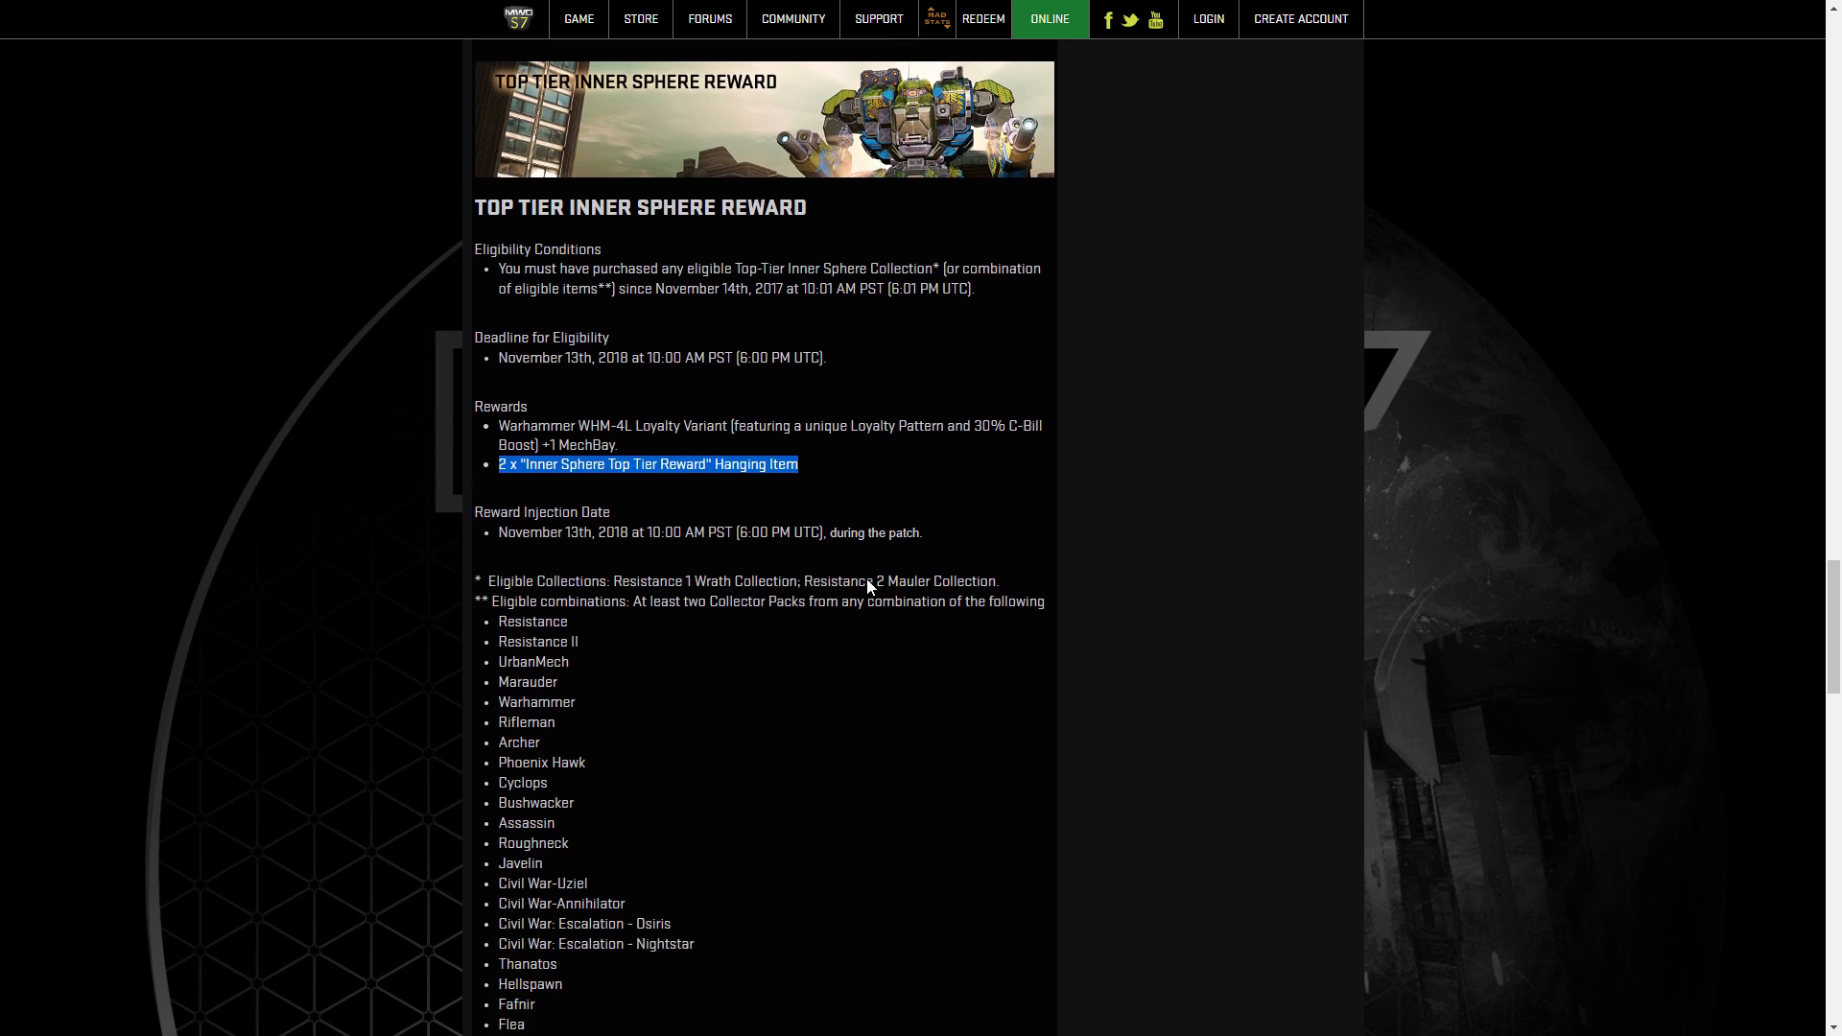
pyautogui.scroll(-3)
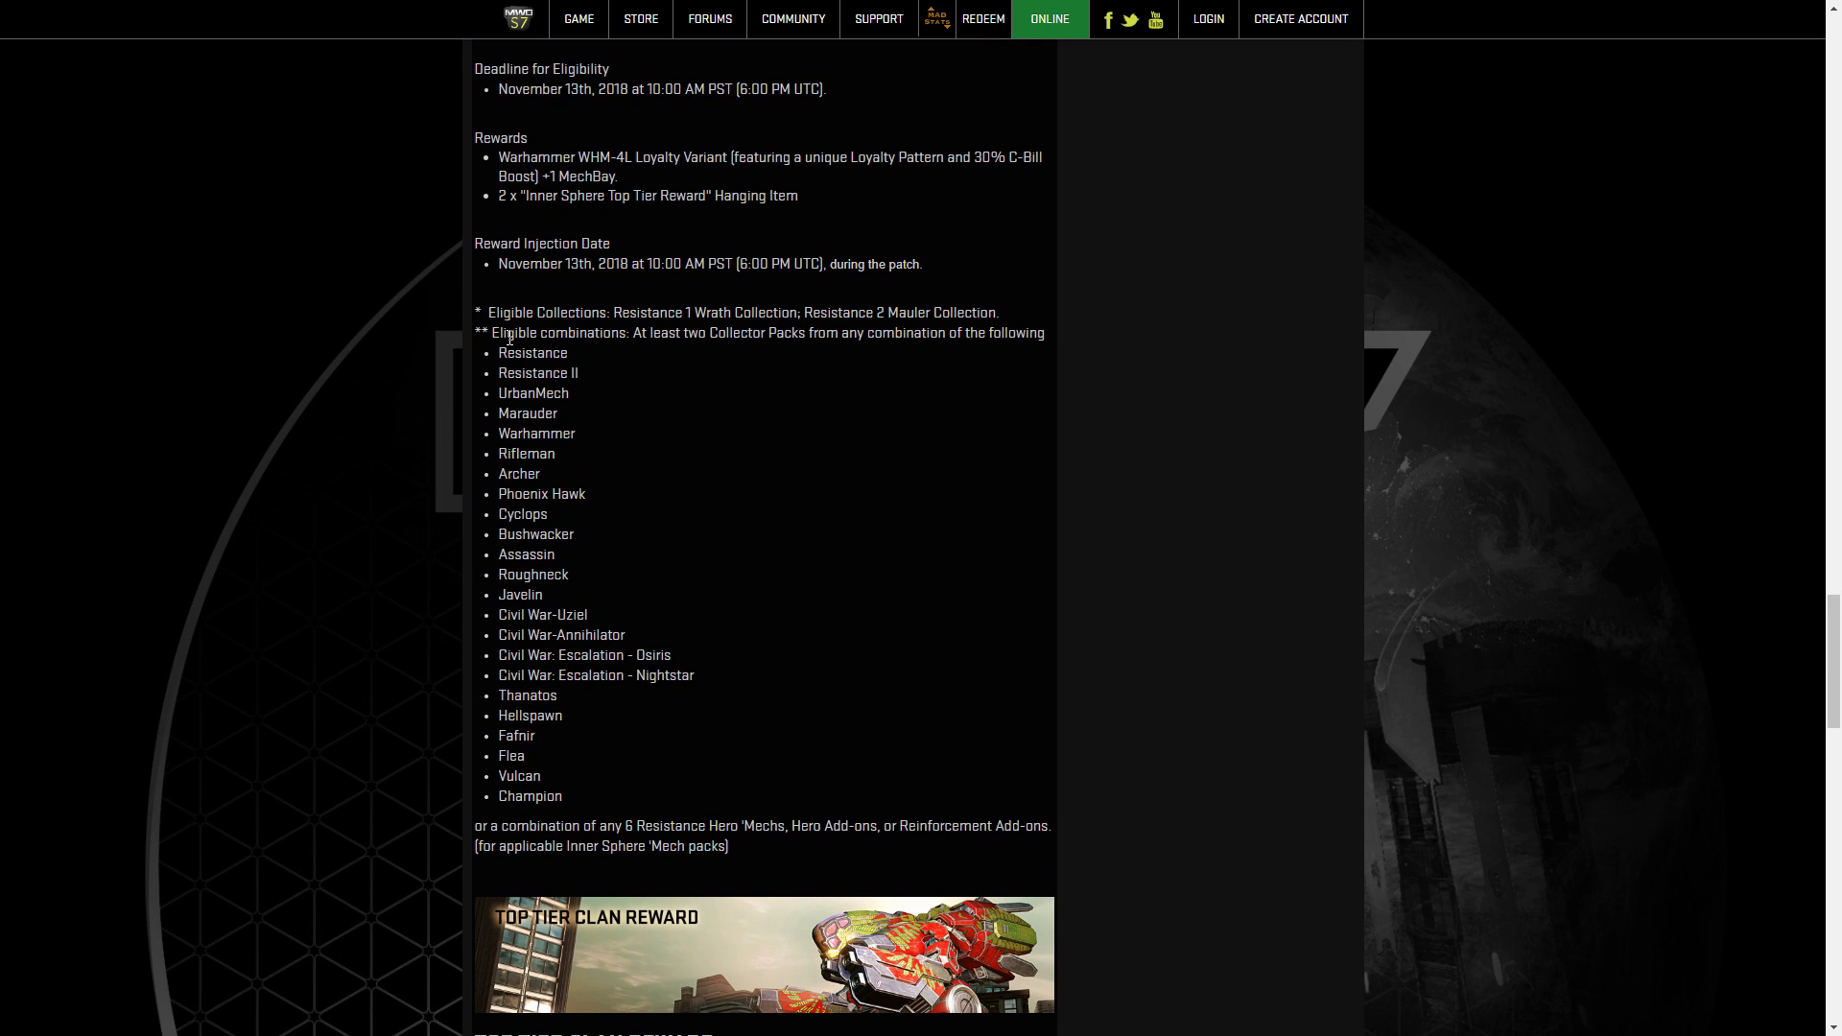
pyautogui.tripleClick(739, 313)
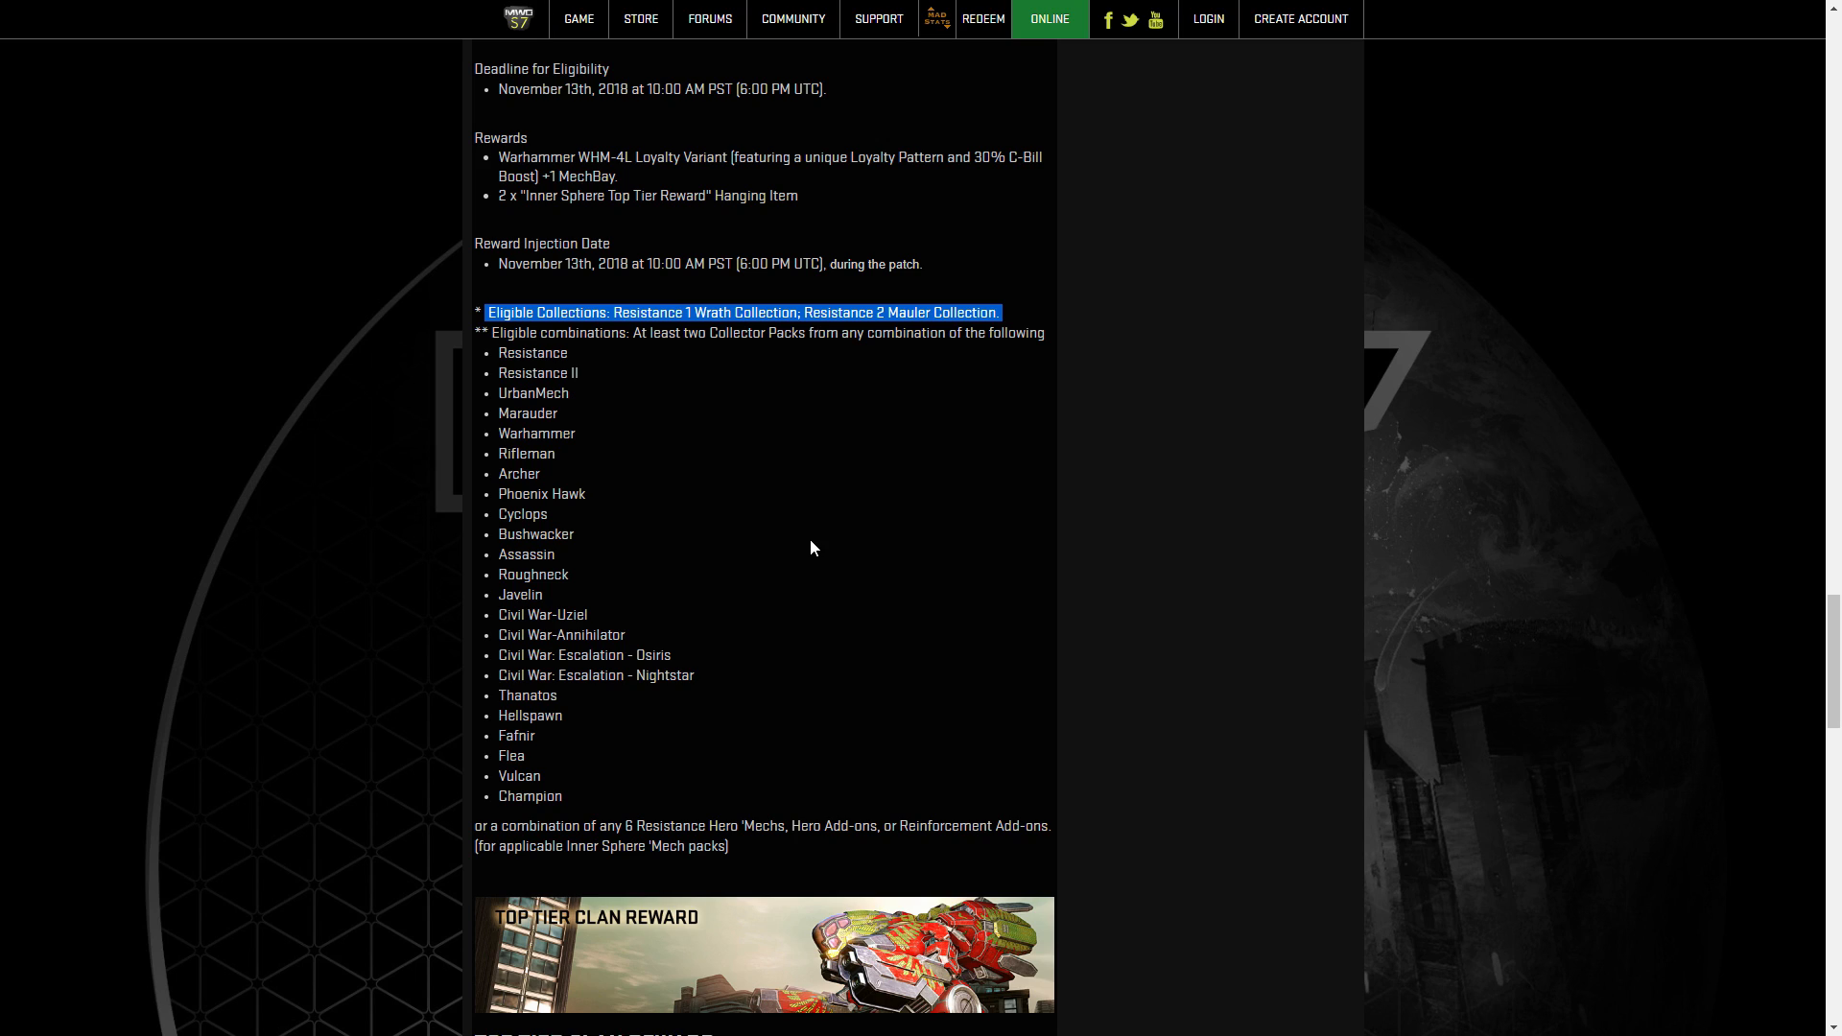
pyautogui.moveTo(743, 448)
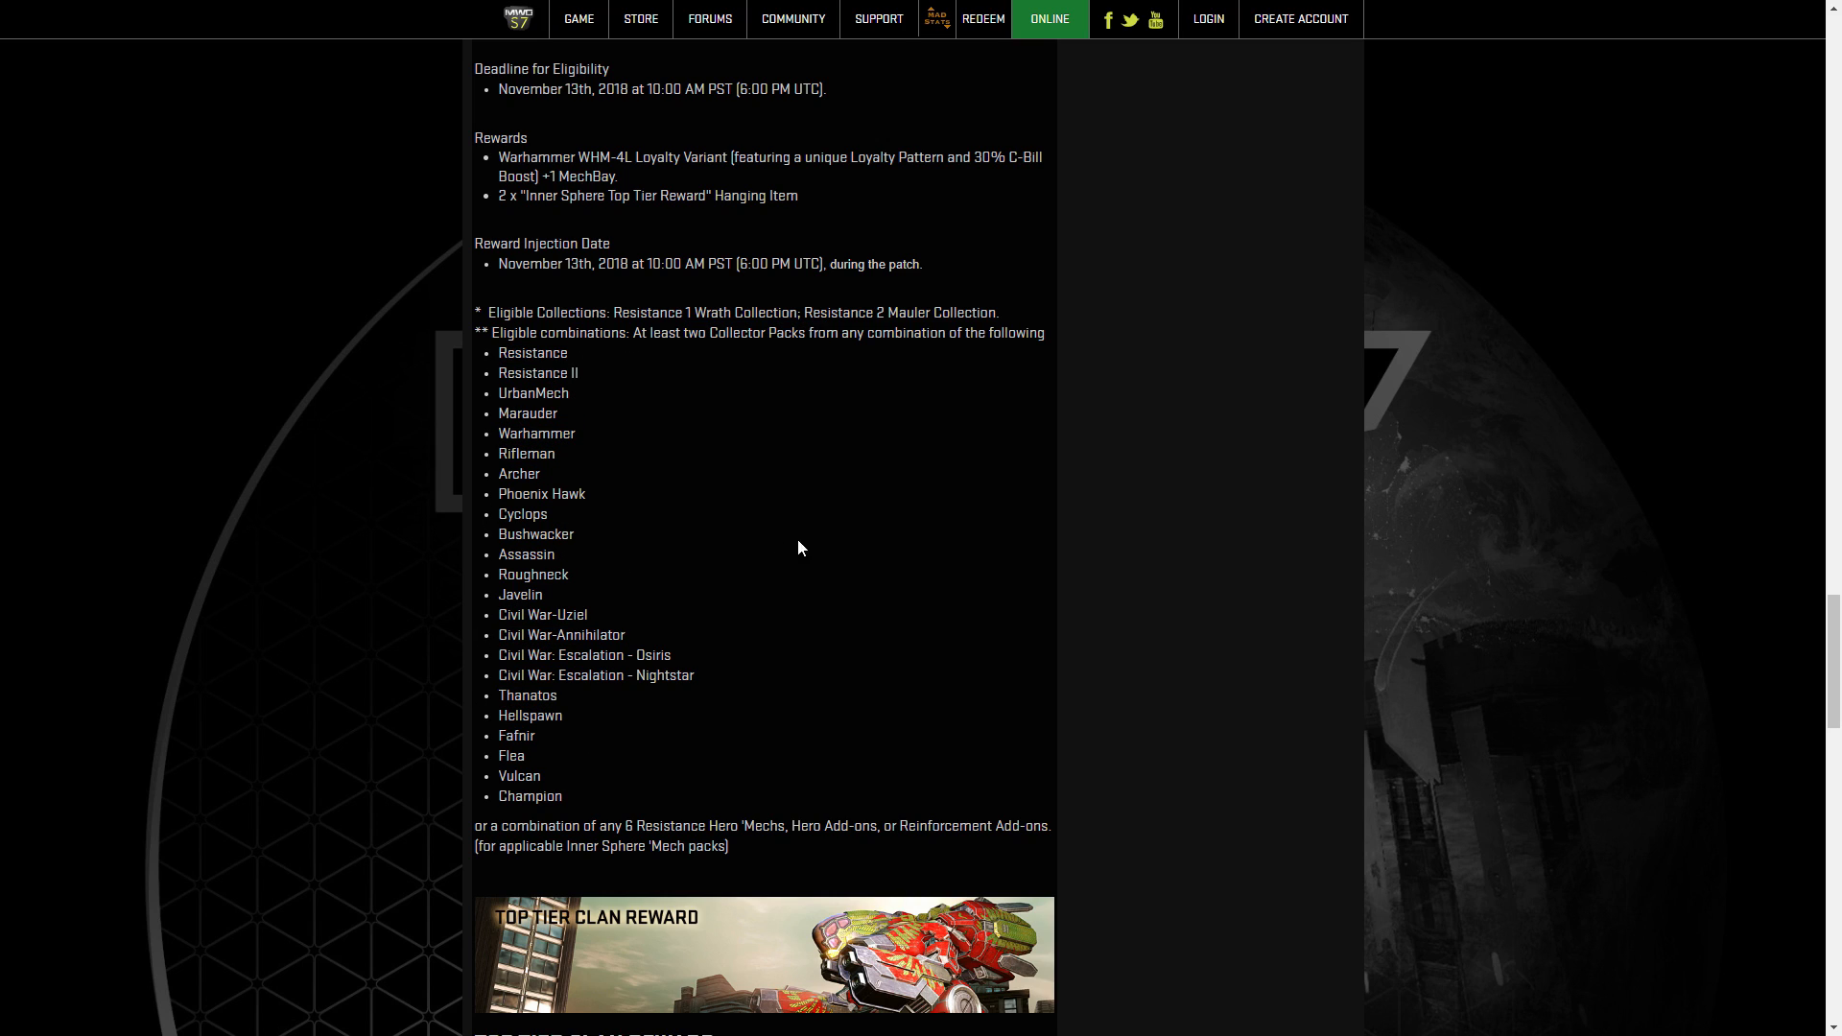
pyautogui.moveTo(866, 554)
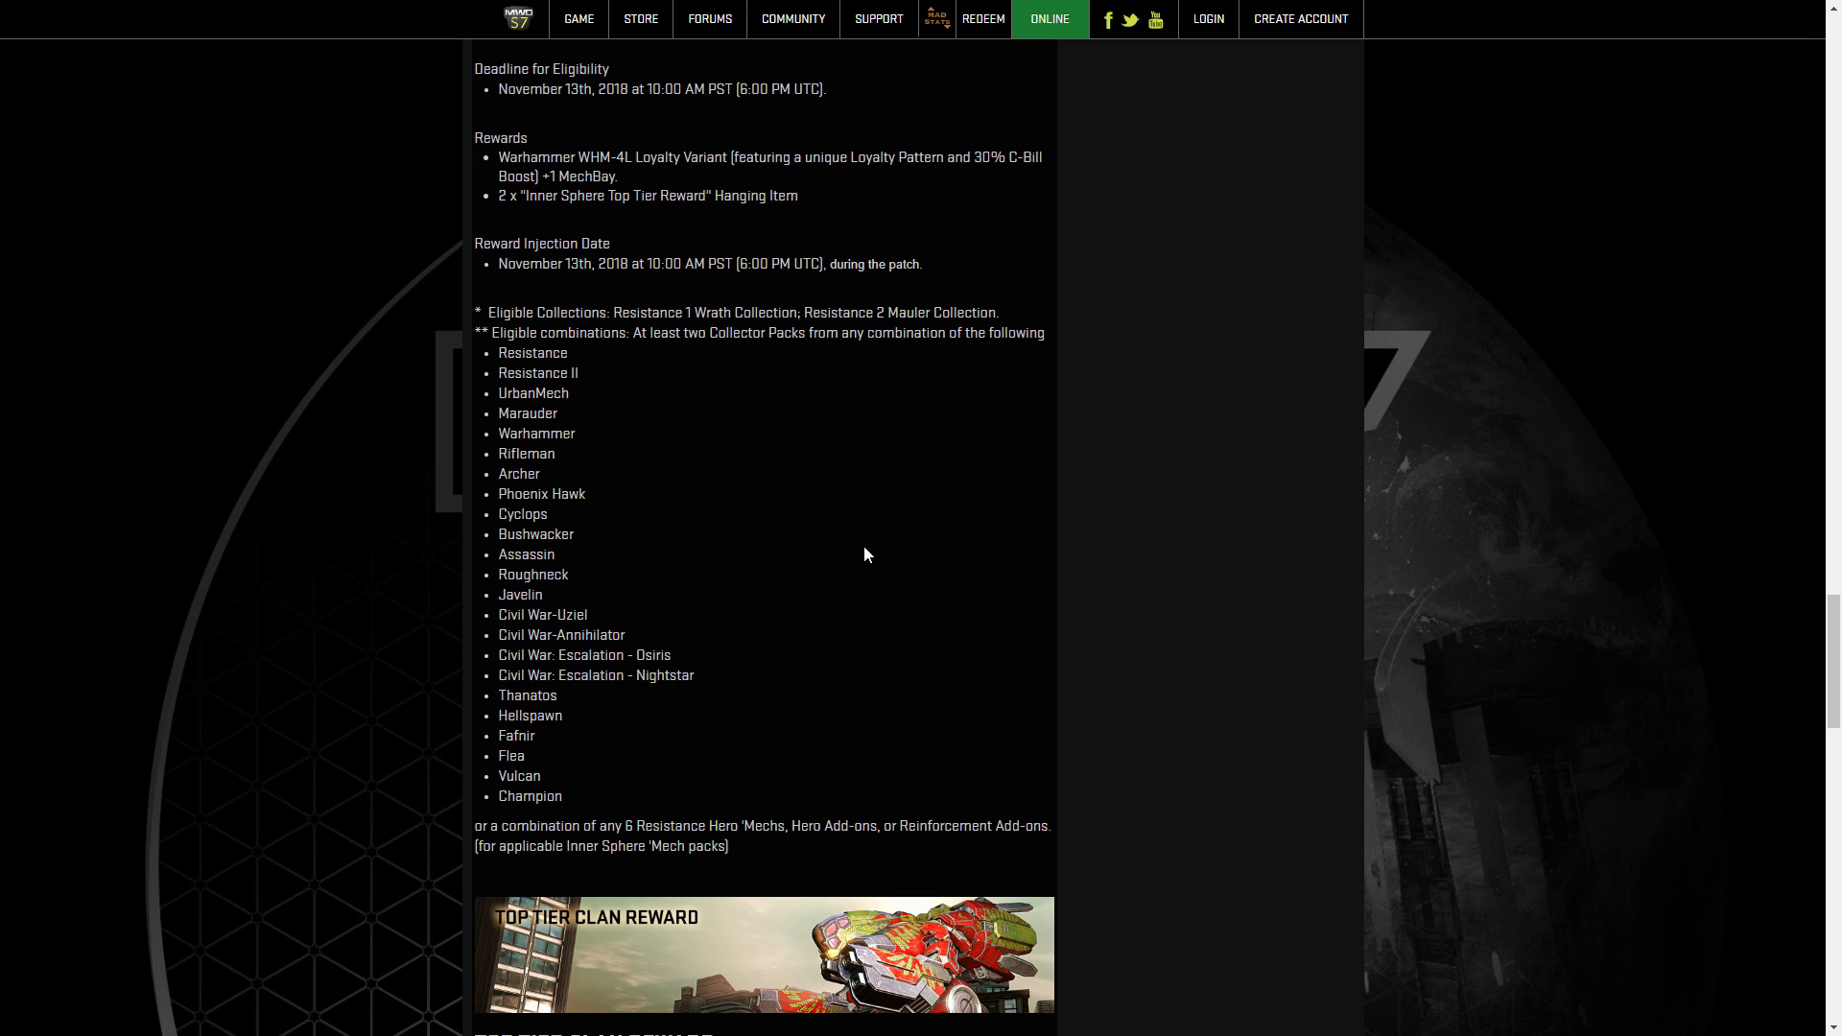
pyautogui.moveTo(477, 832)
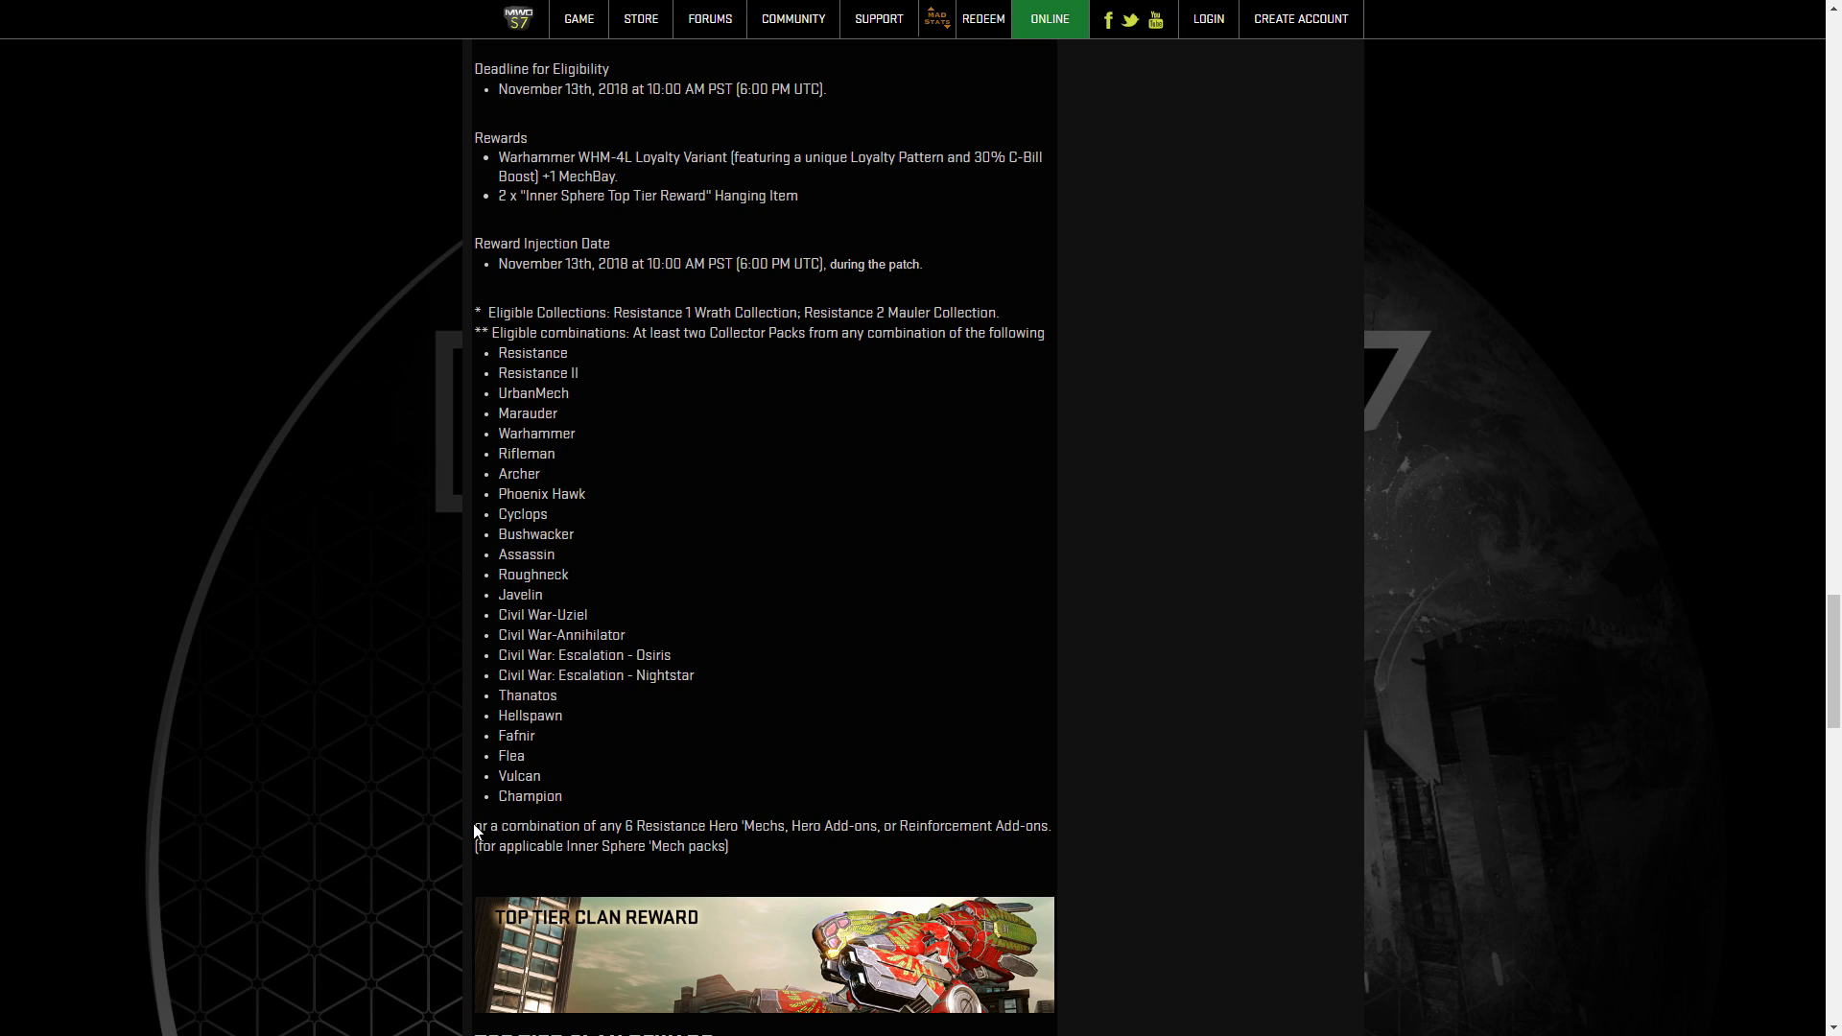
pyautogui.moveTo(476, 825); pyautogui.dragTo(629, 825)
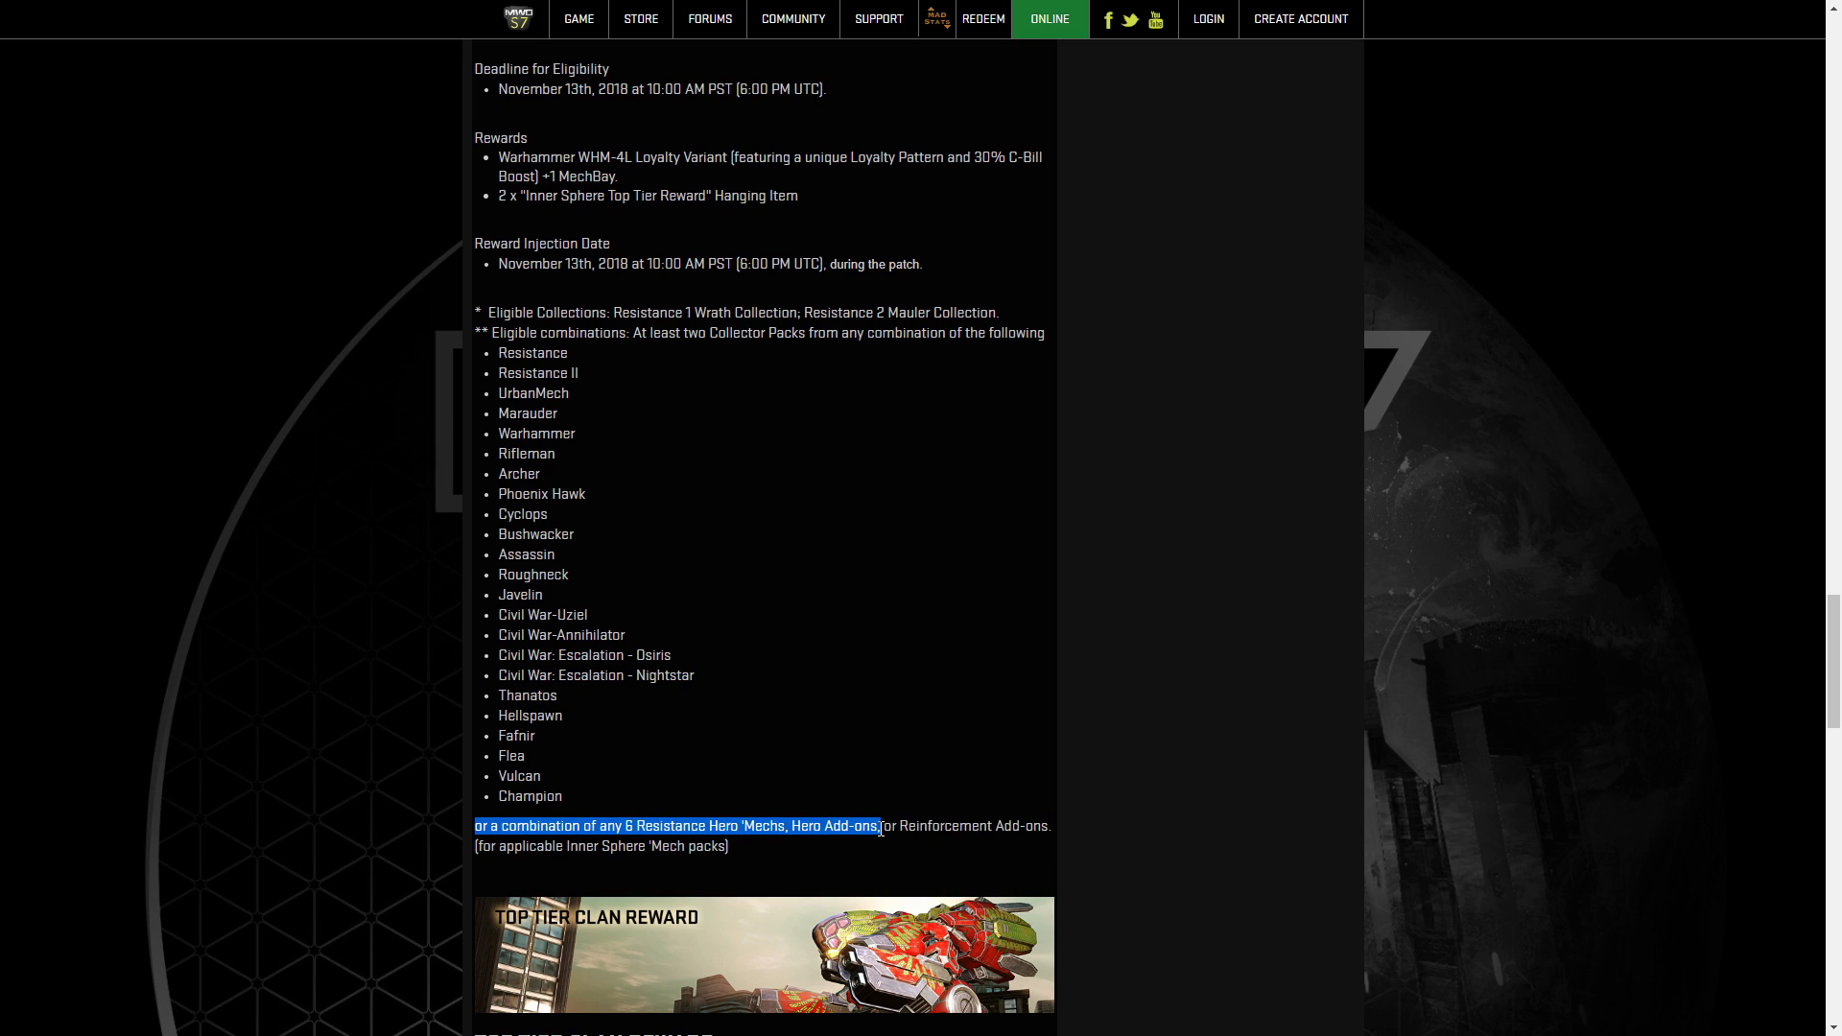
pyautogui.moveTo(881, 826); pyautogui.dragTo(1051, 826)
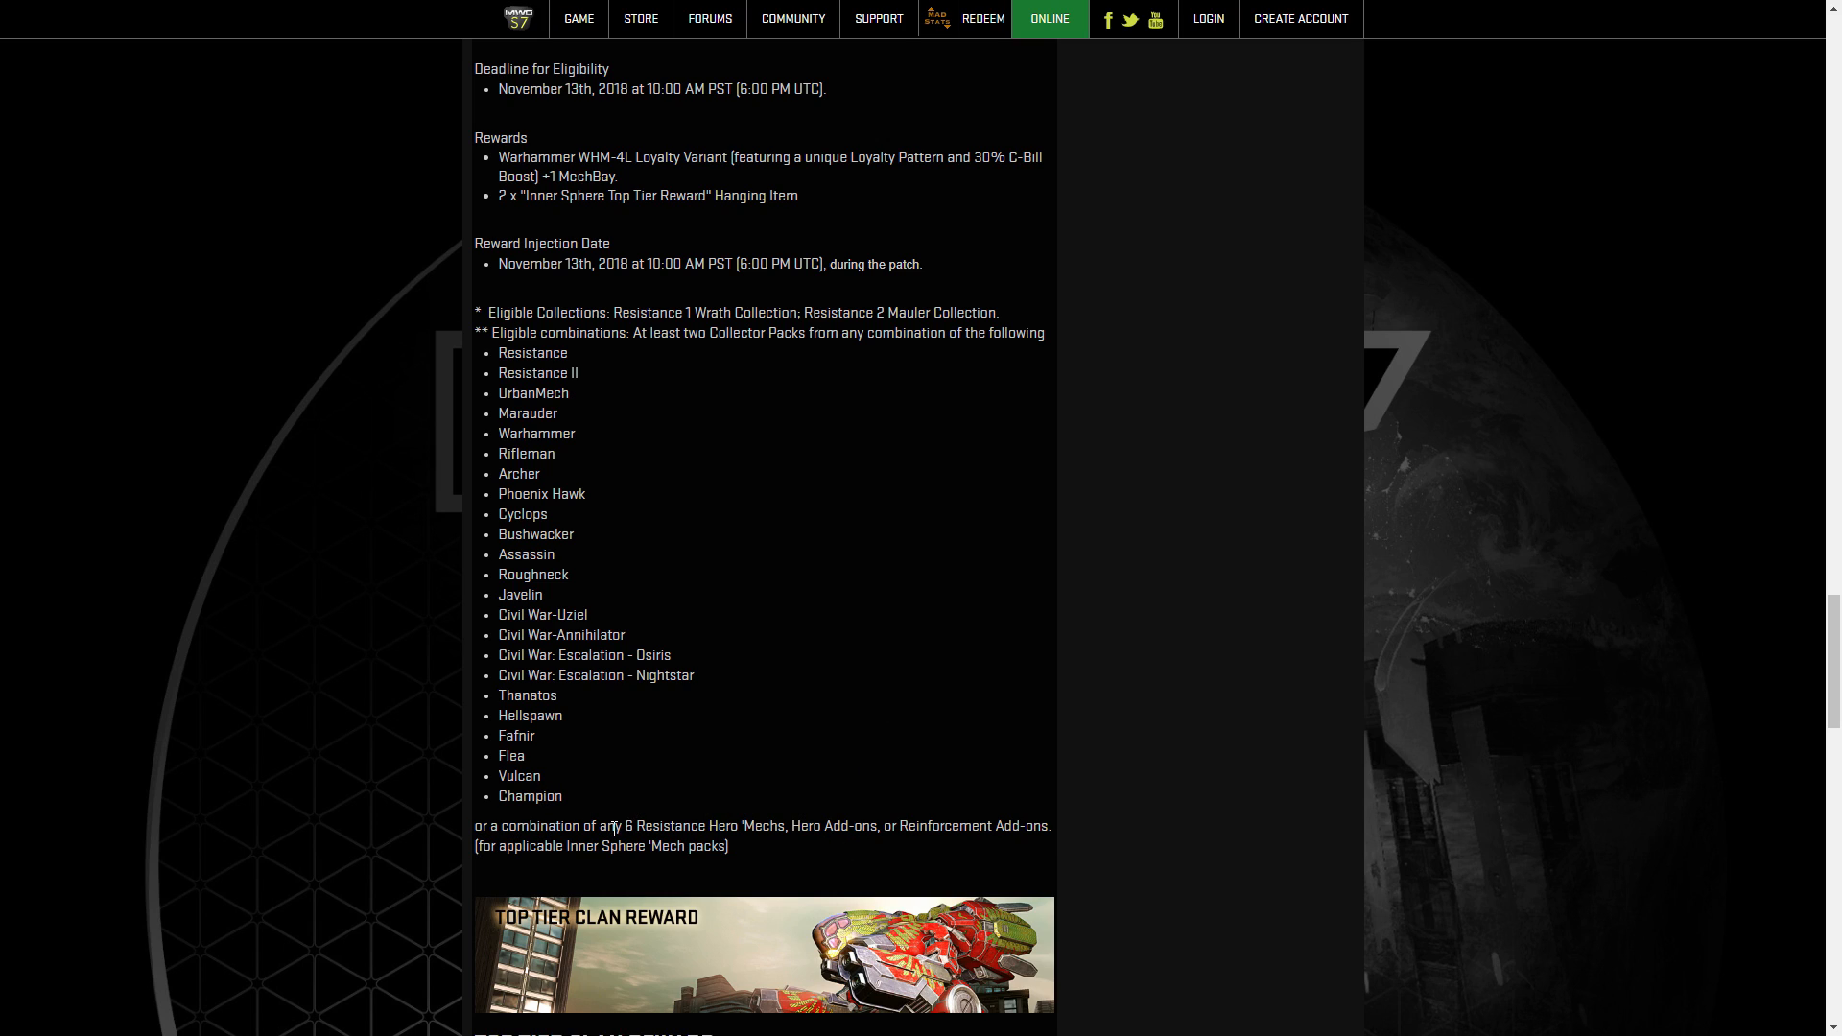
pyautogui.moveTo(774, 854)
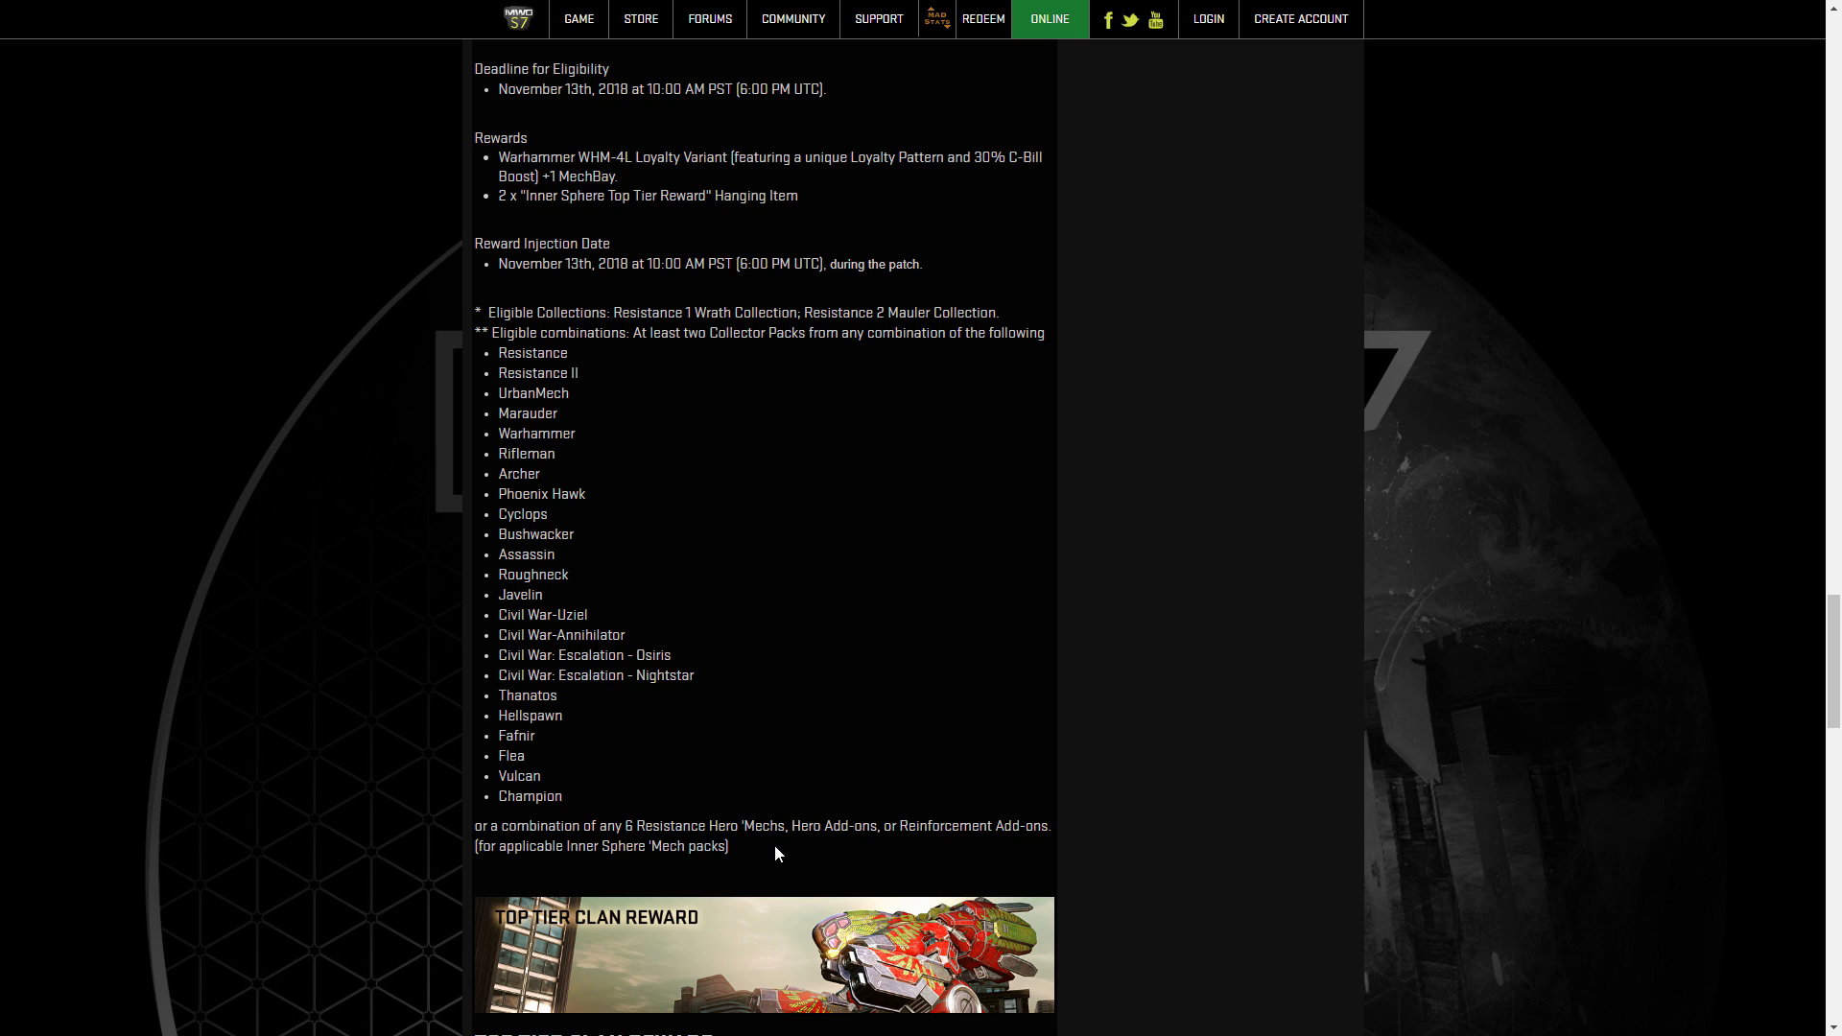
pyautogui.moveTo(889, 813)
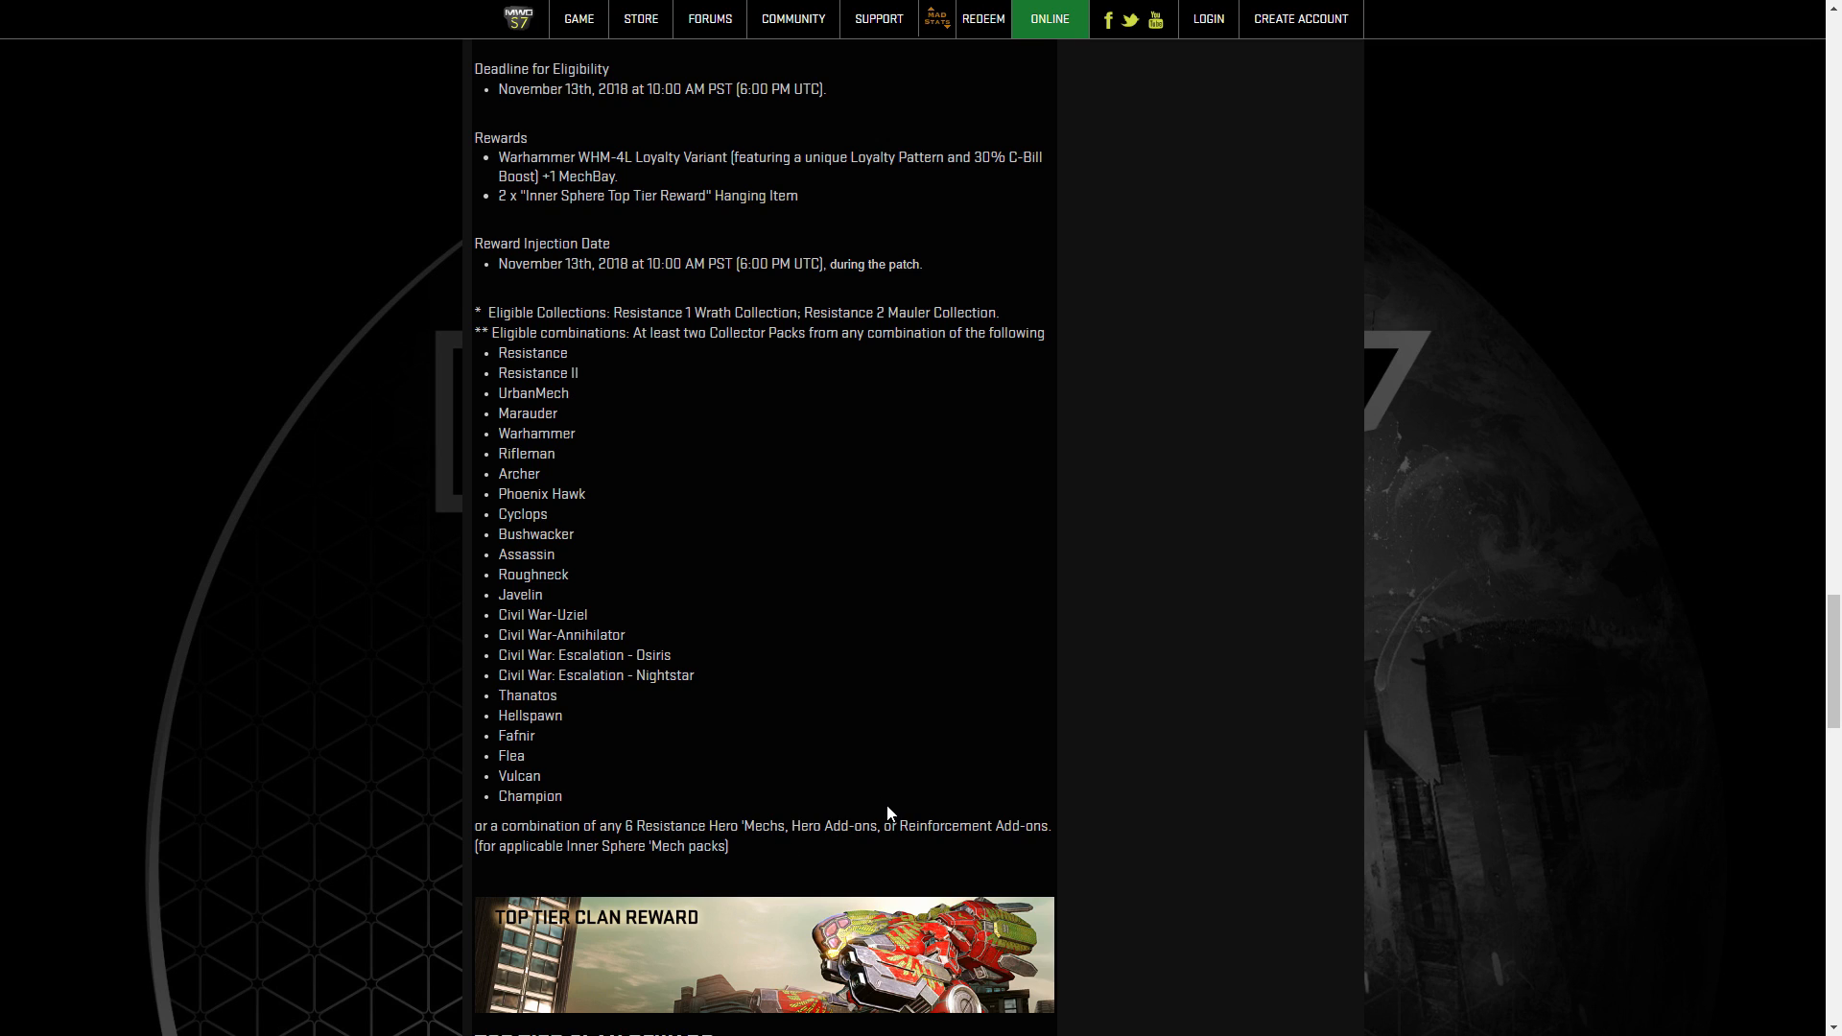
pyautogui.scroll(-3)
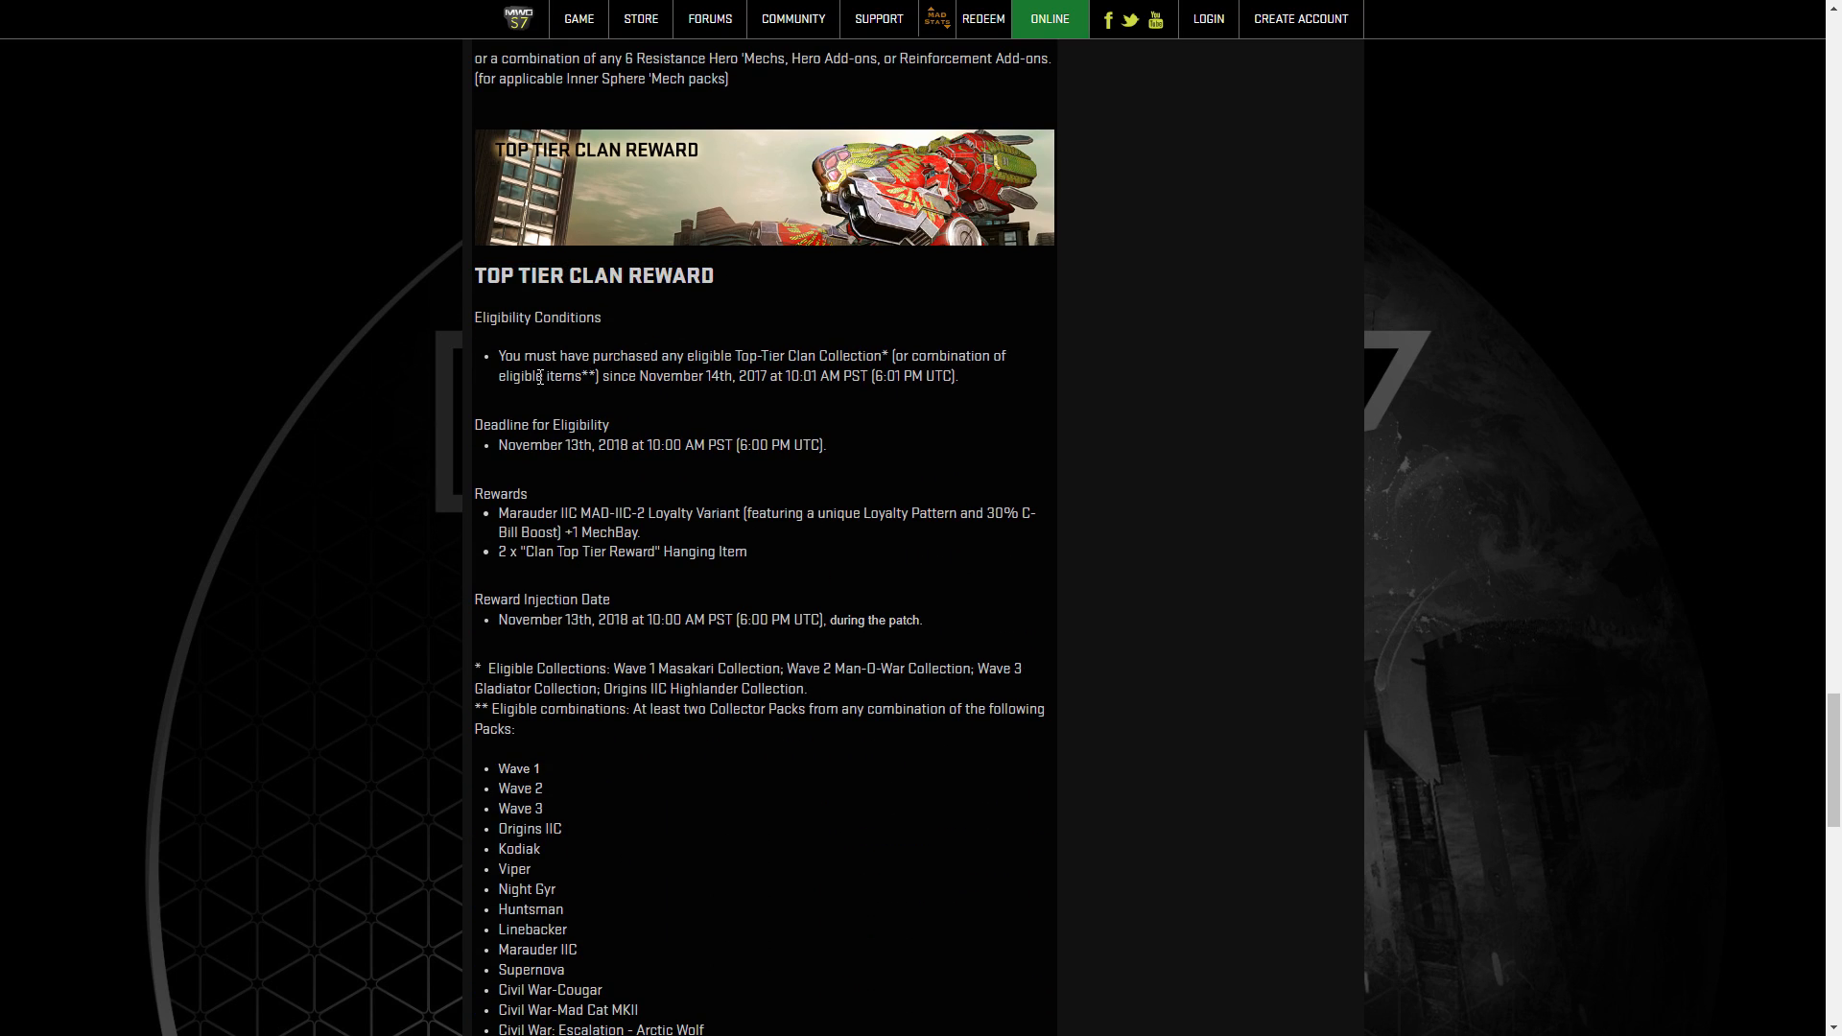
pyautogui.moveTo(499, 513); pyautogui.dragTo(670, 512)
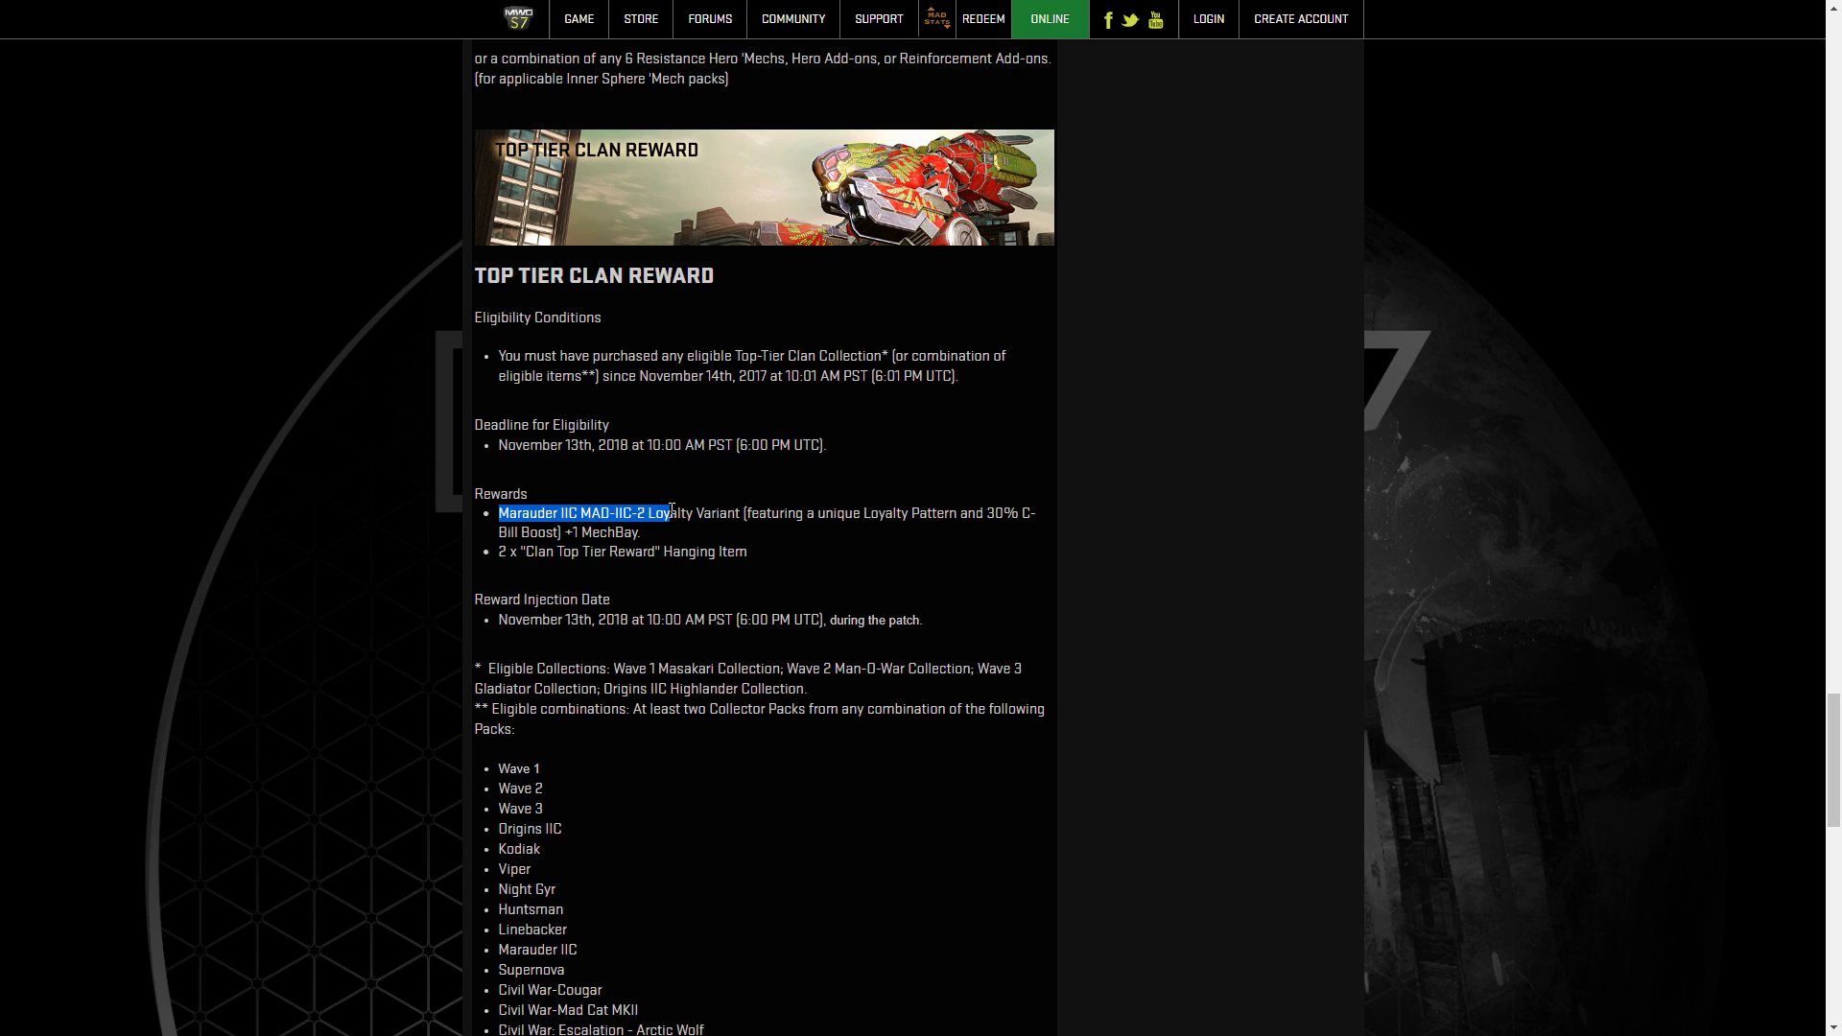
pyautogui.moveTo(670, 513); pyautogui.dragTo(649, 514)
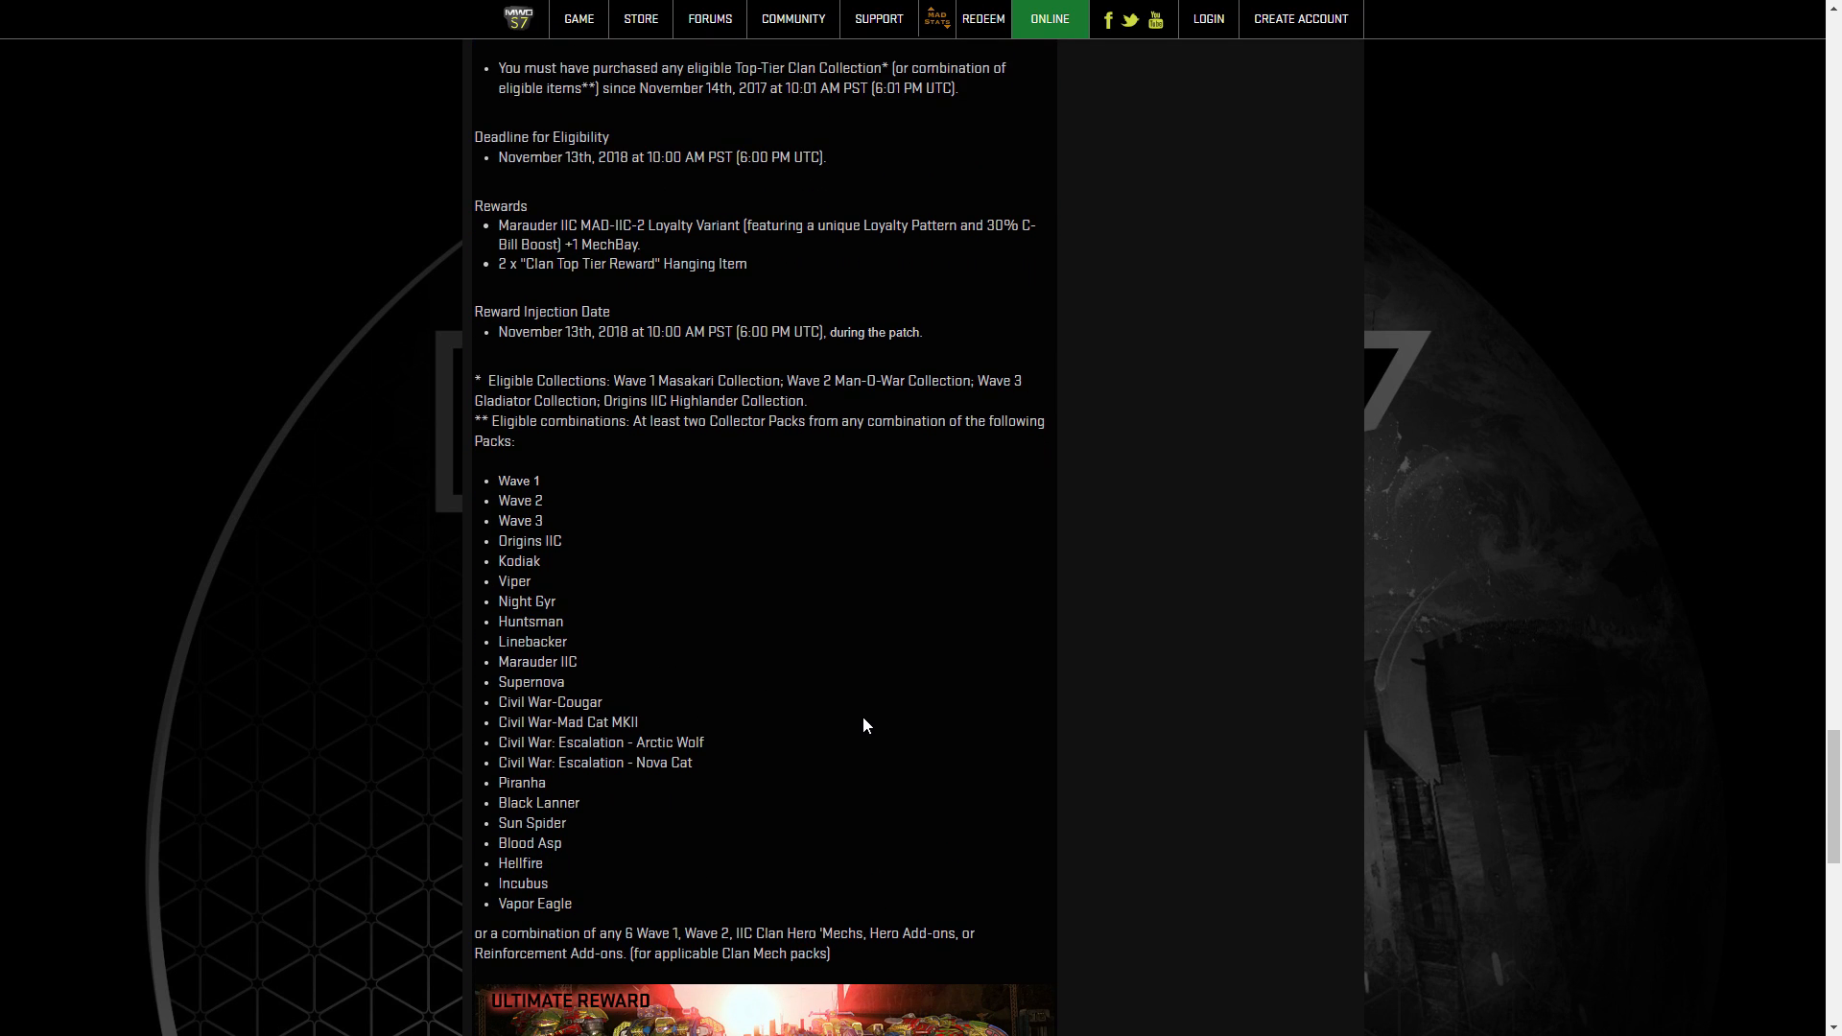
pyautogui.moveTo(402, 457)
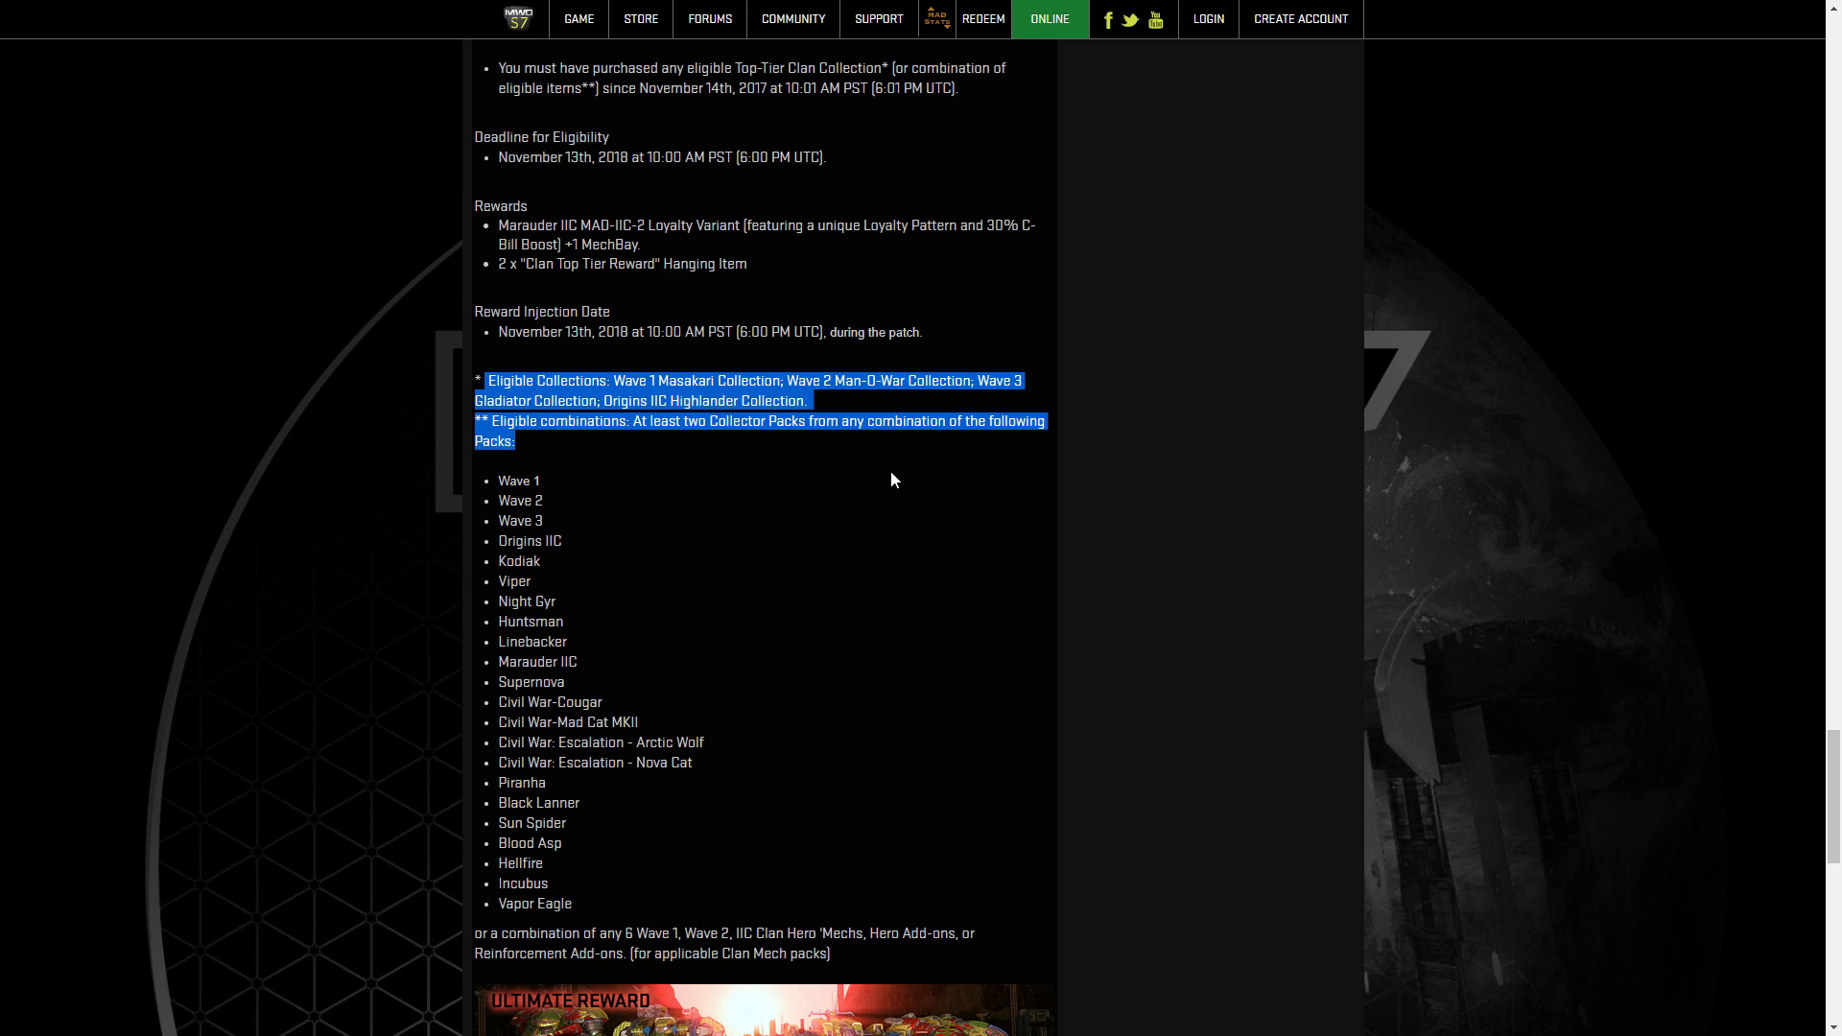
pyautogui.click(886, 470)
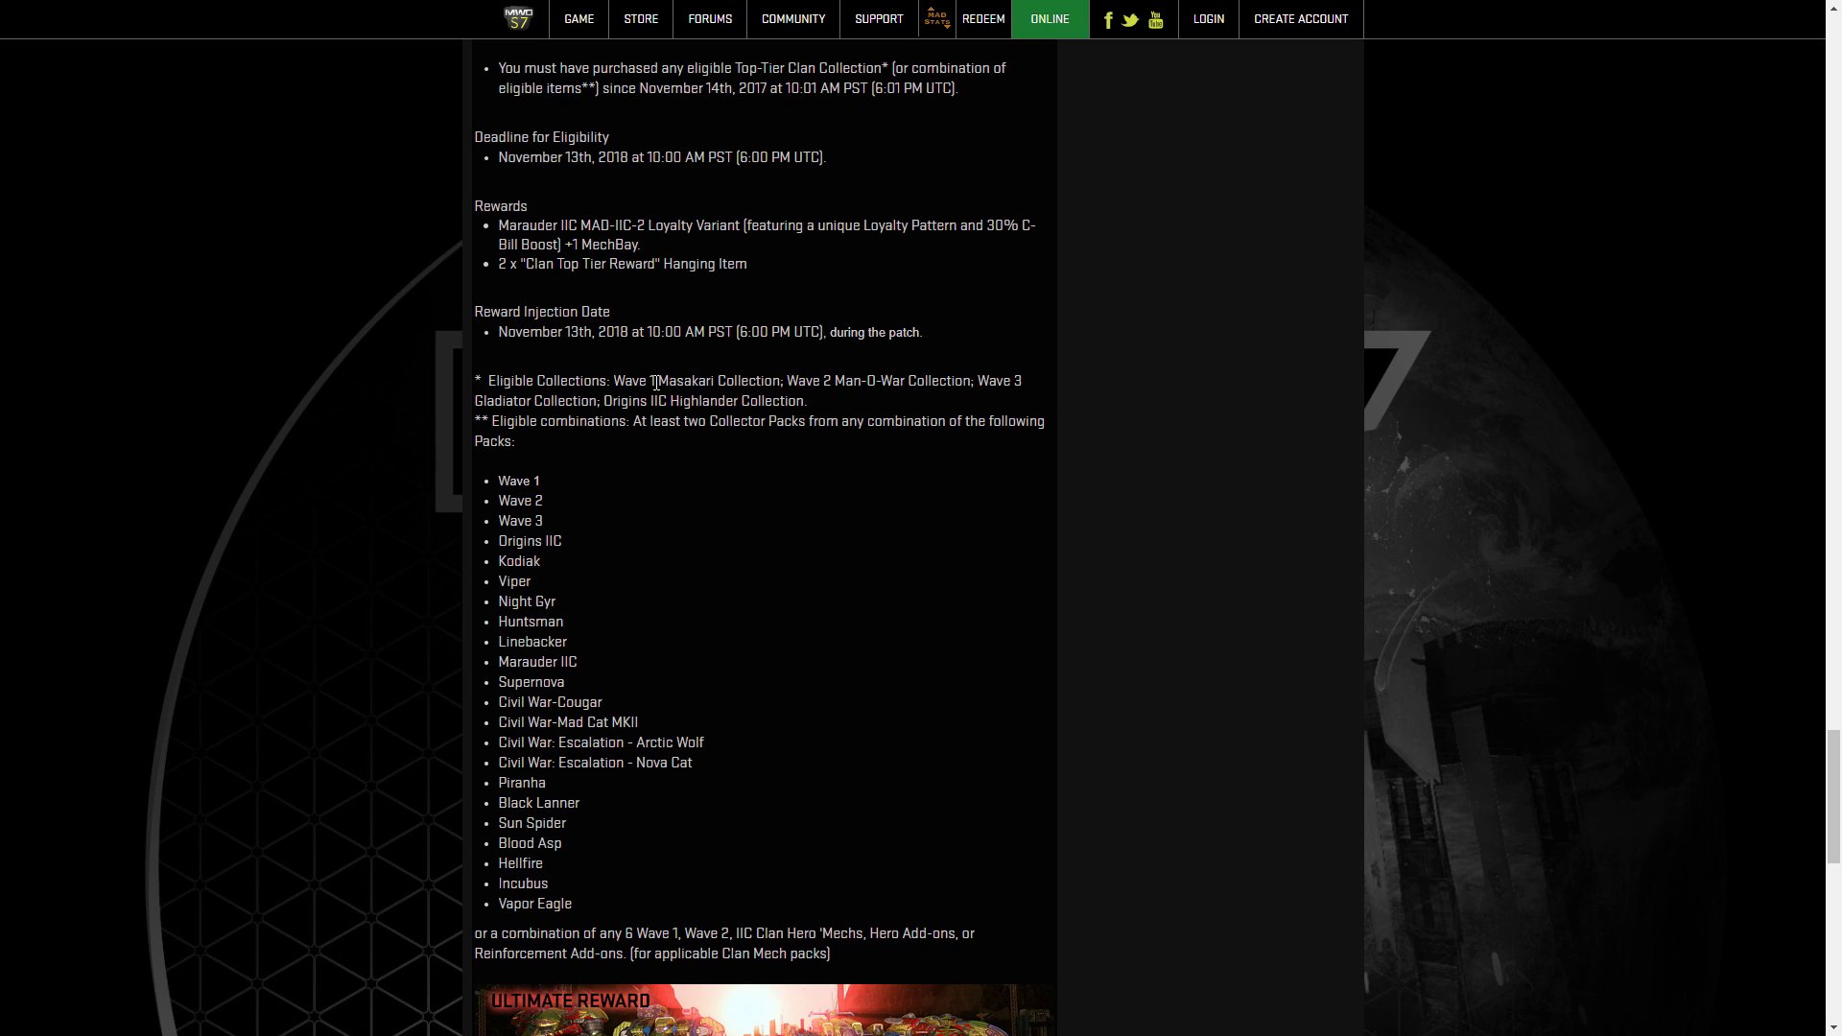
pyautogui.moveTo(855, 402)
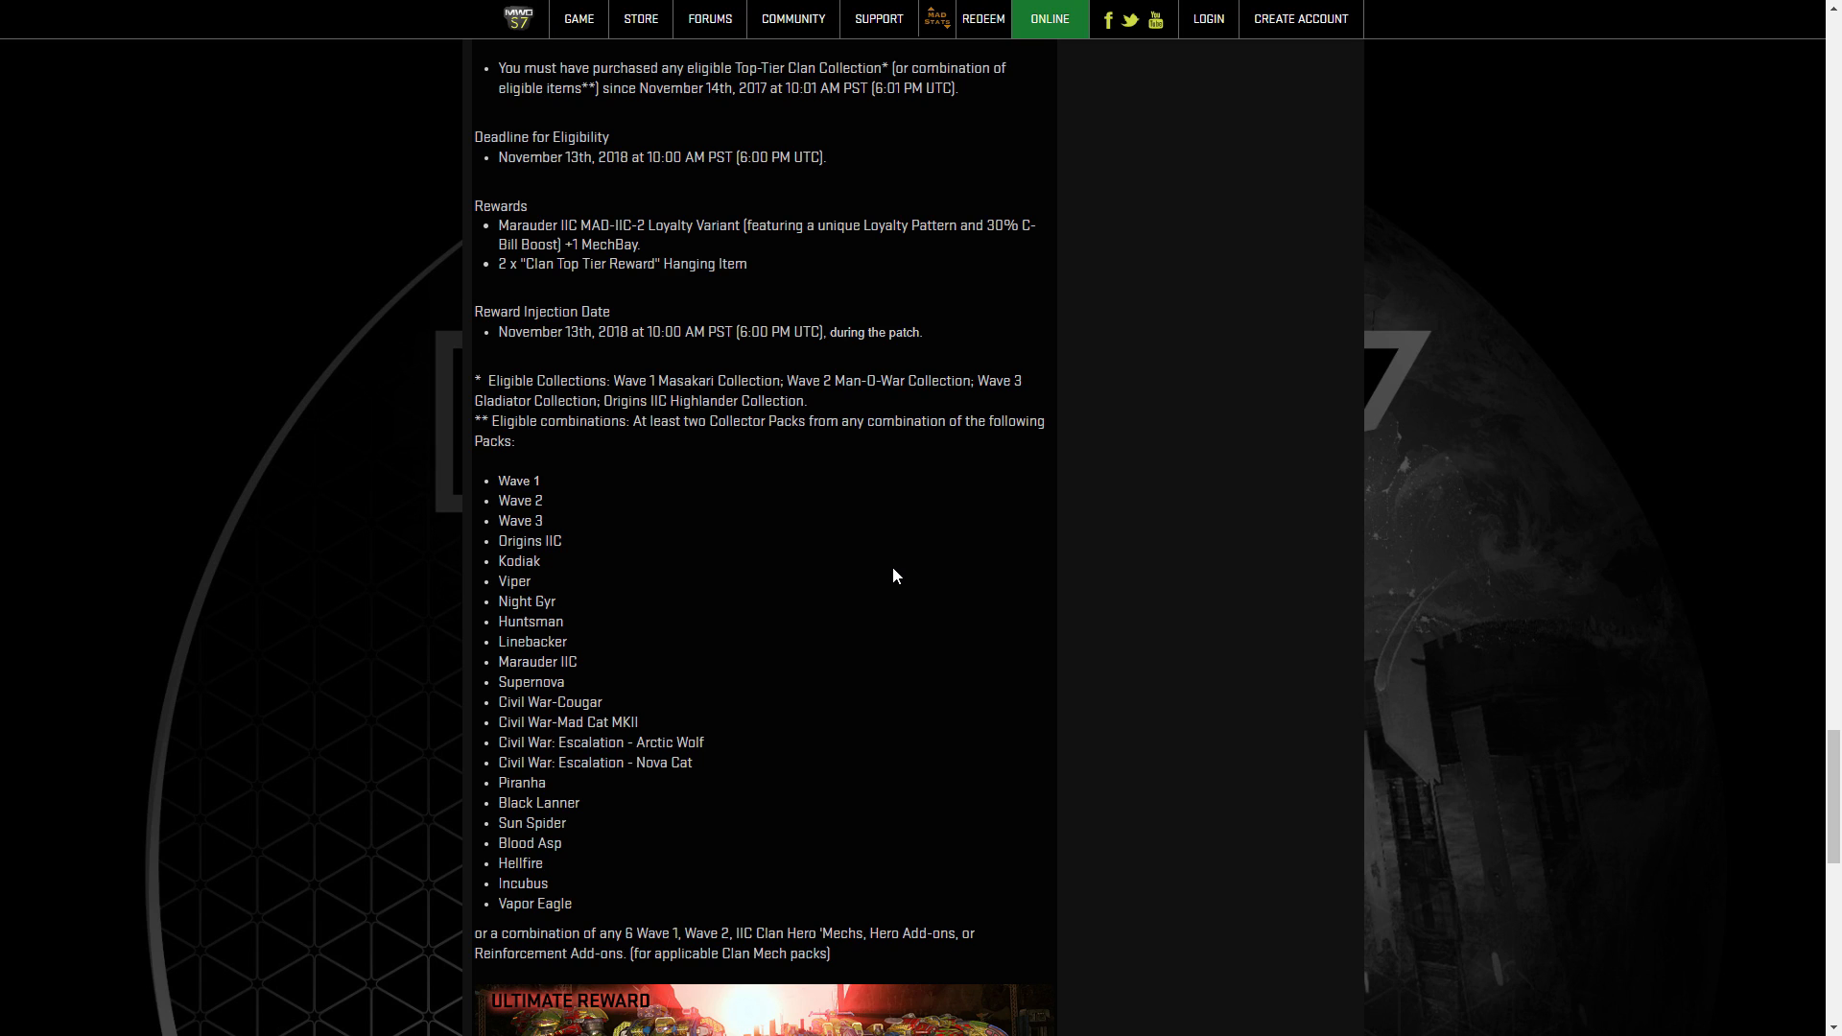
pyautogui.moveTo(661, 425)
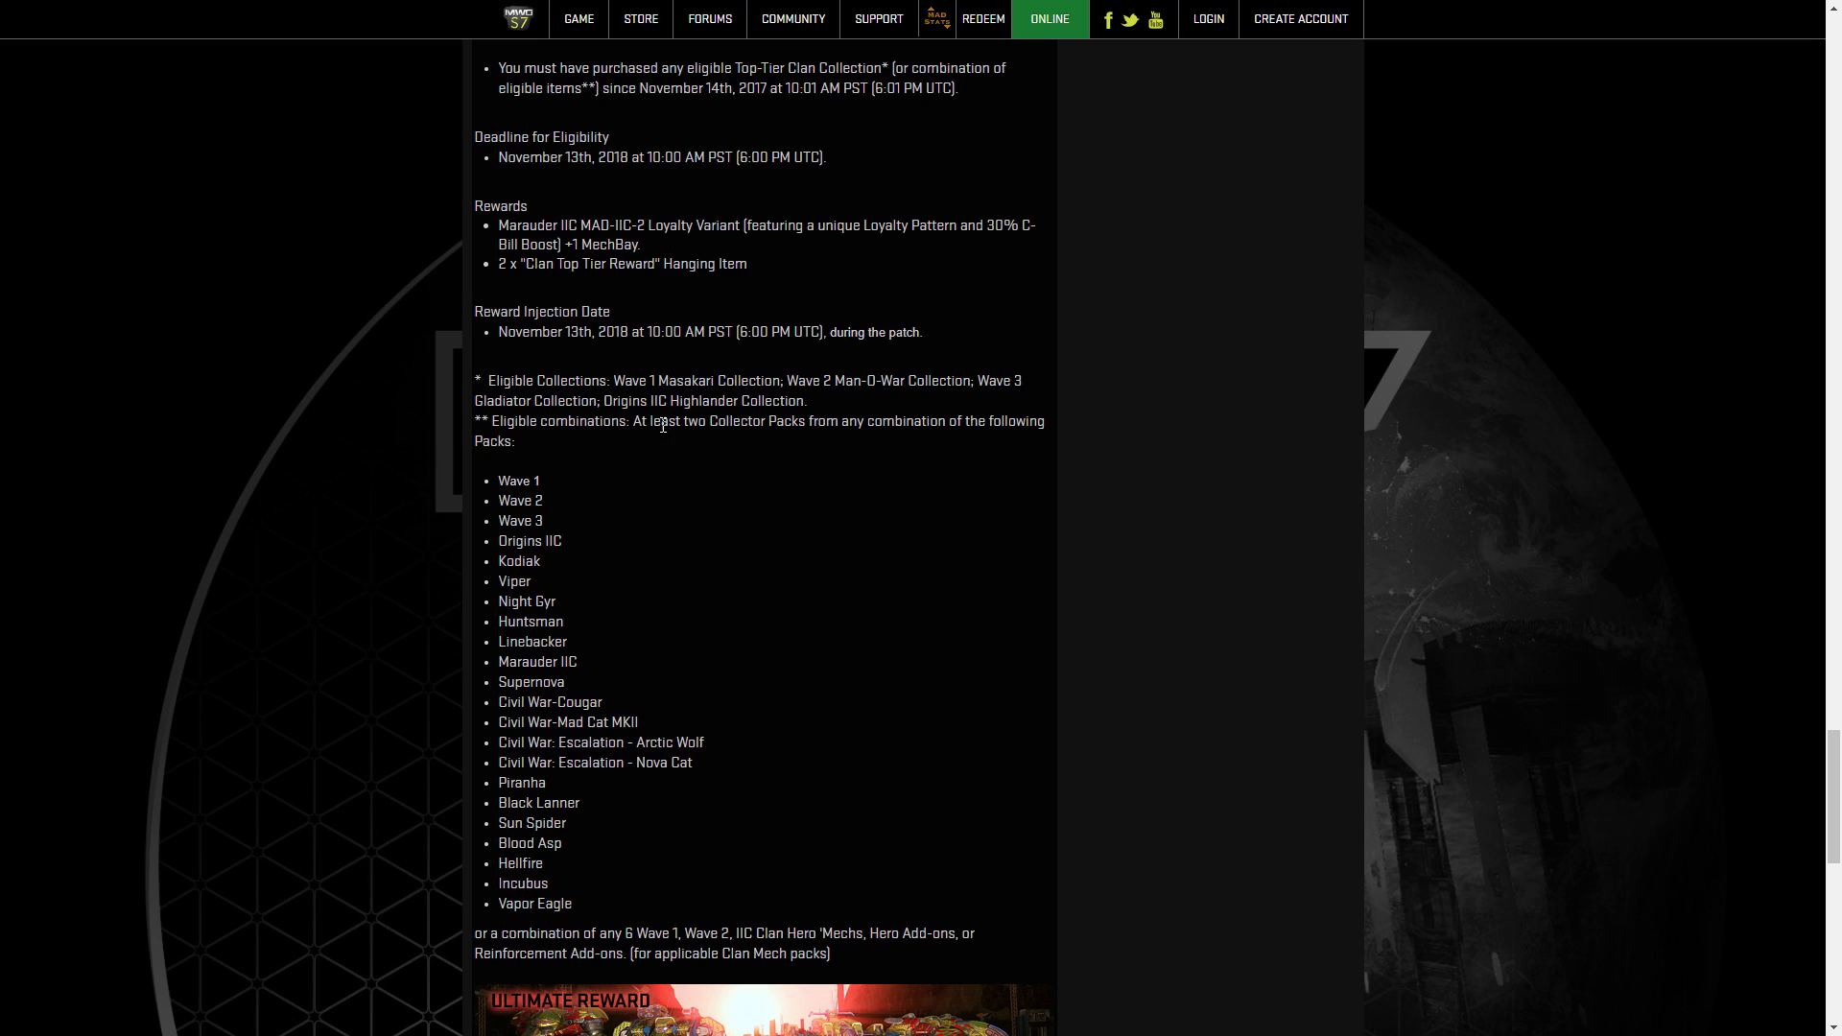
pyautogui.moveTo(606, 401); pyautogui.dragTo(808, 402)
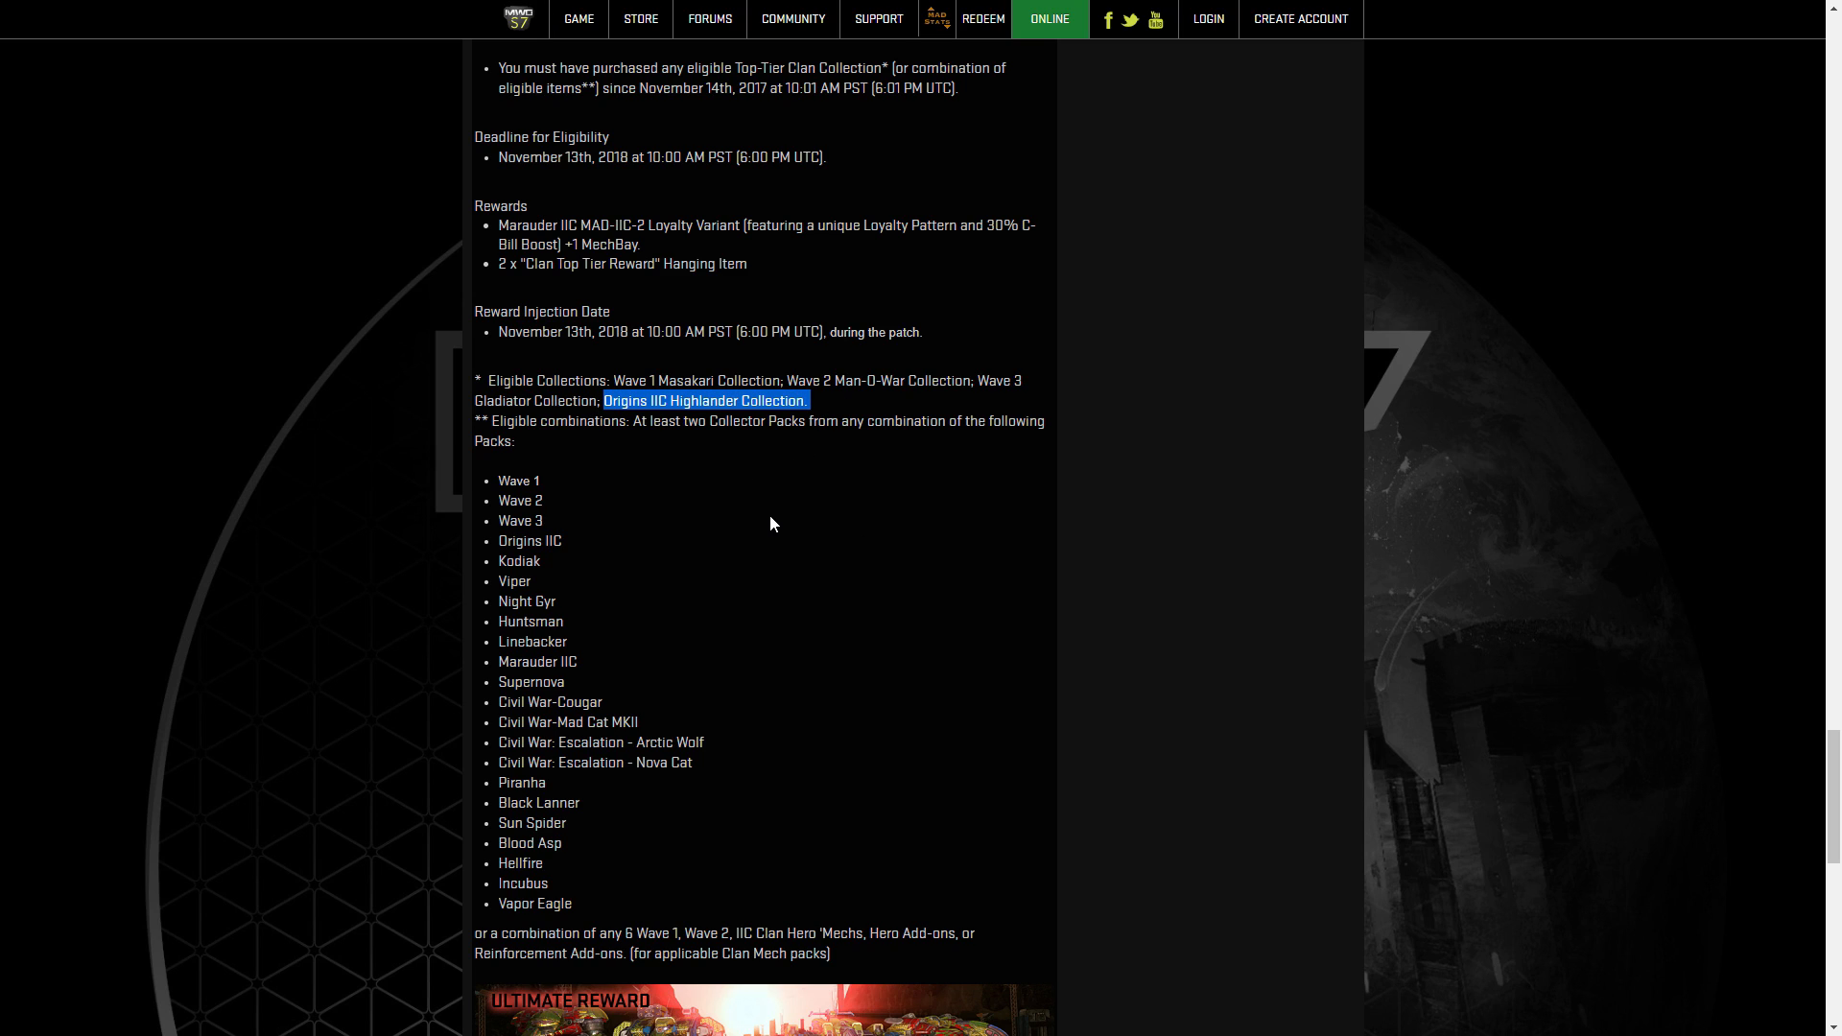
pyautogui.moveTo(776, 584)
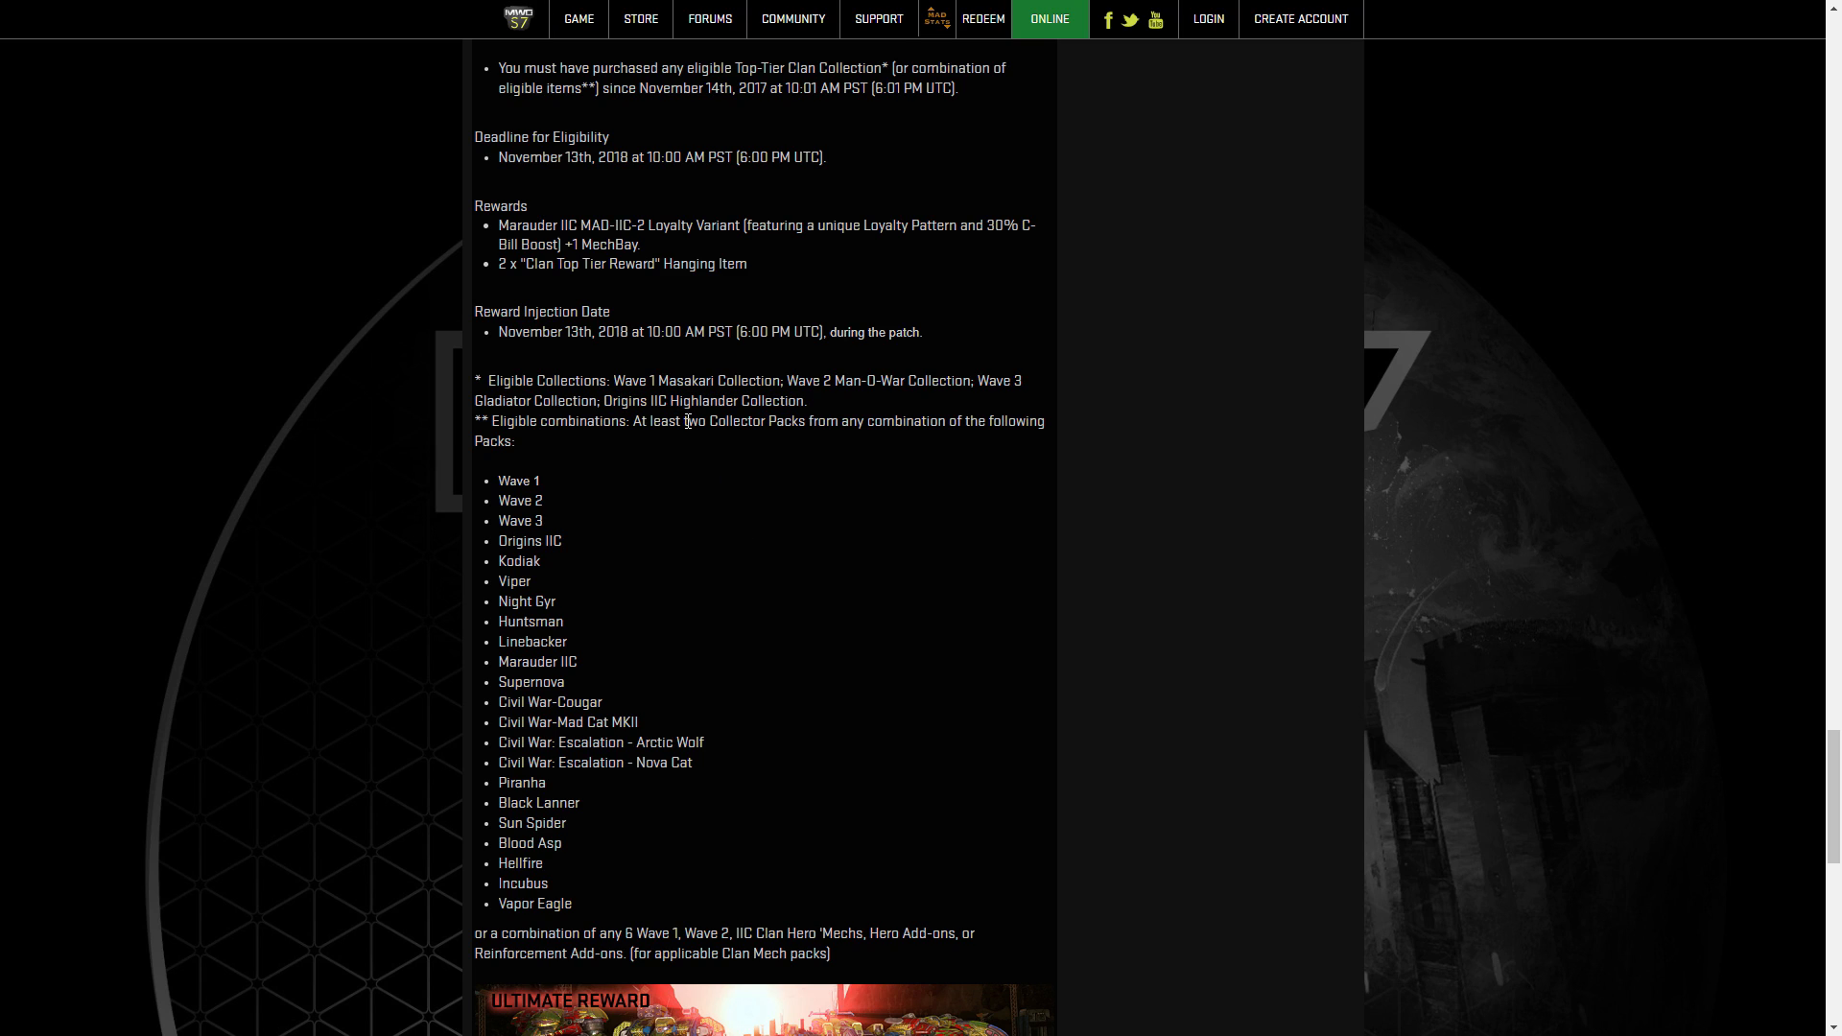
pyautogui.moveTo(561, 701)
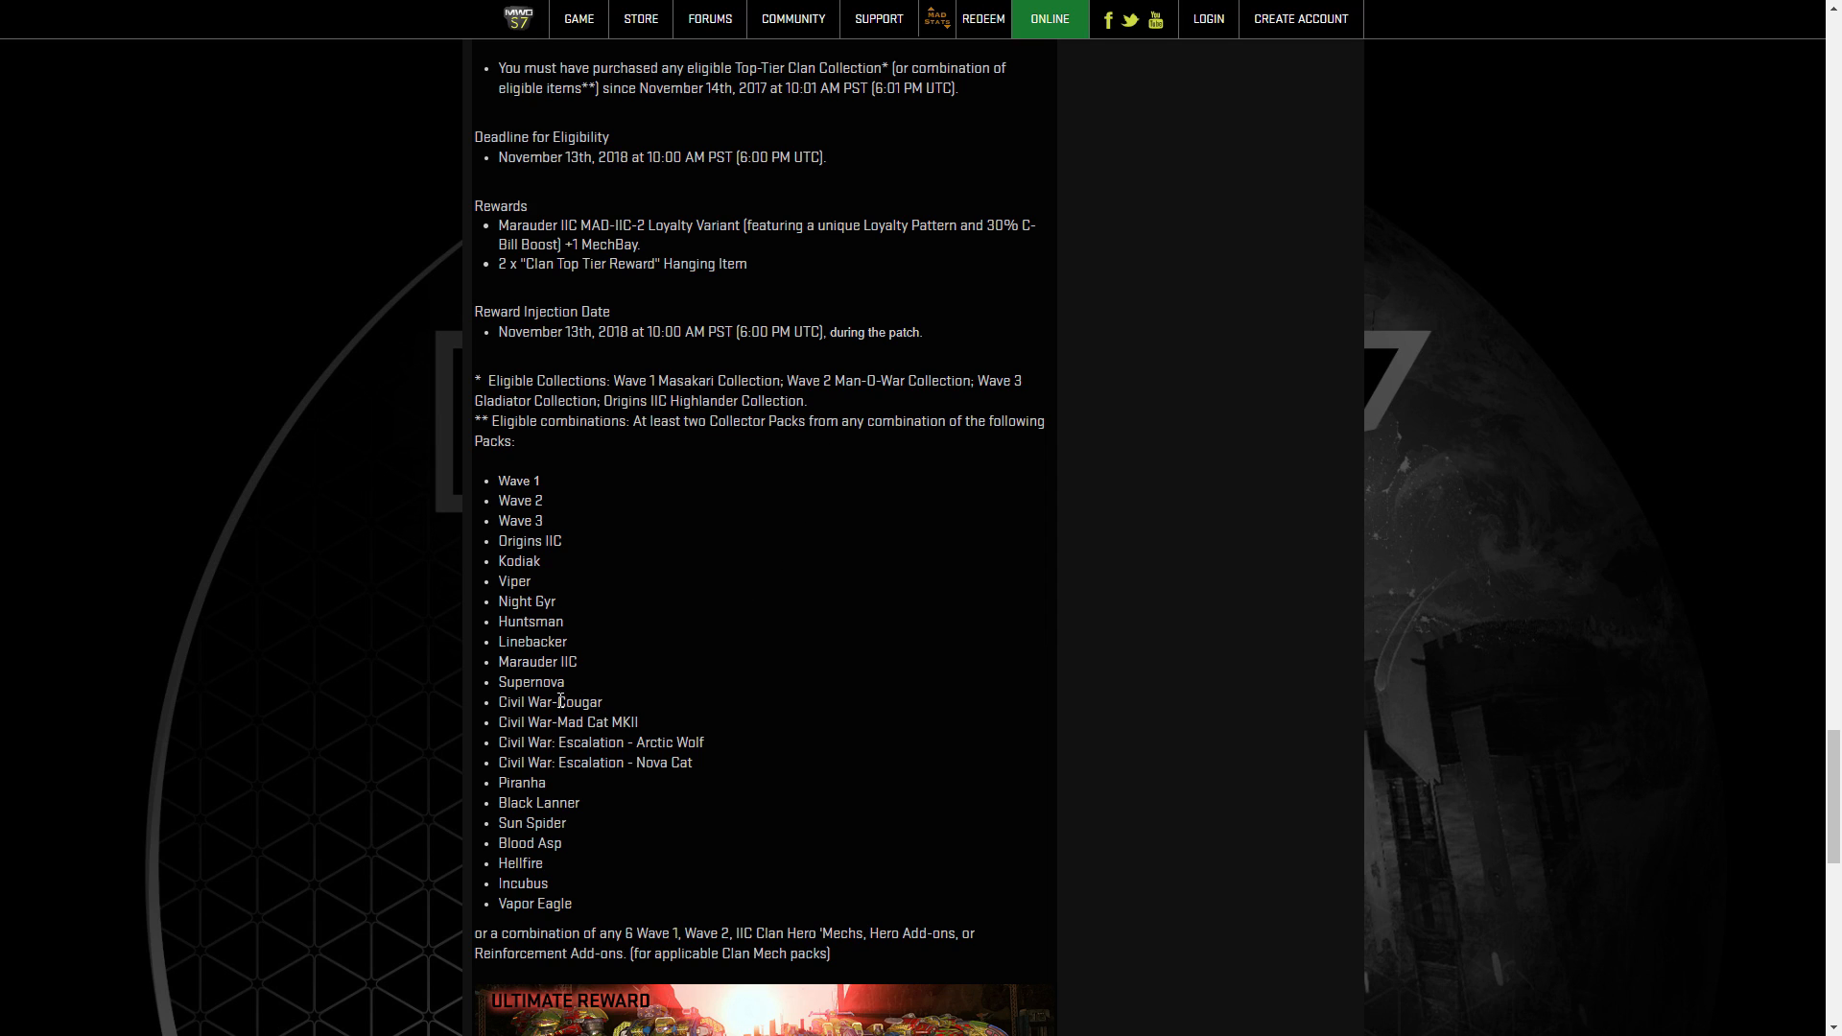
pyautogui.moveTo(531, 681); pyautogui.dragTo(572, 904)
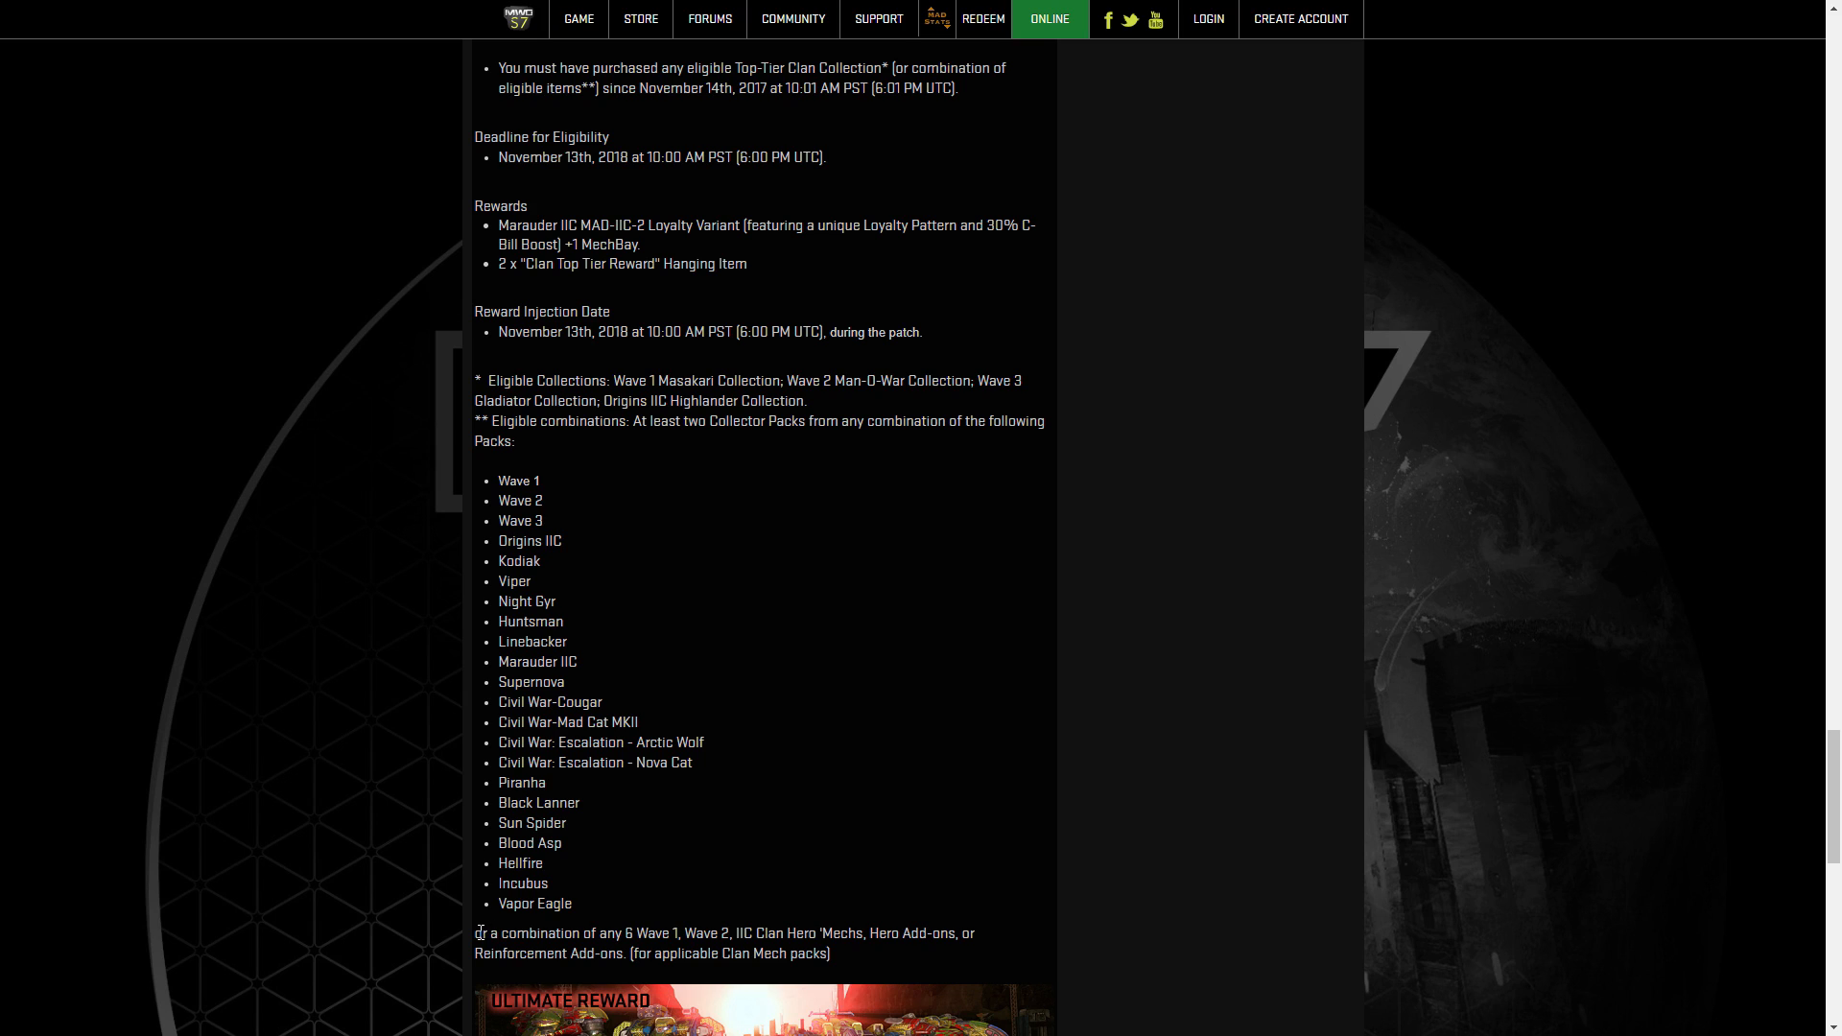
pyautogui.moveTo(482, 932); pyautogui.dragTo(783, 933)
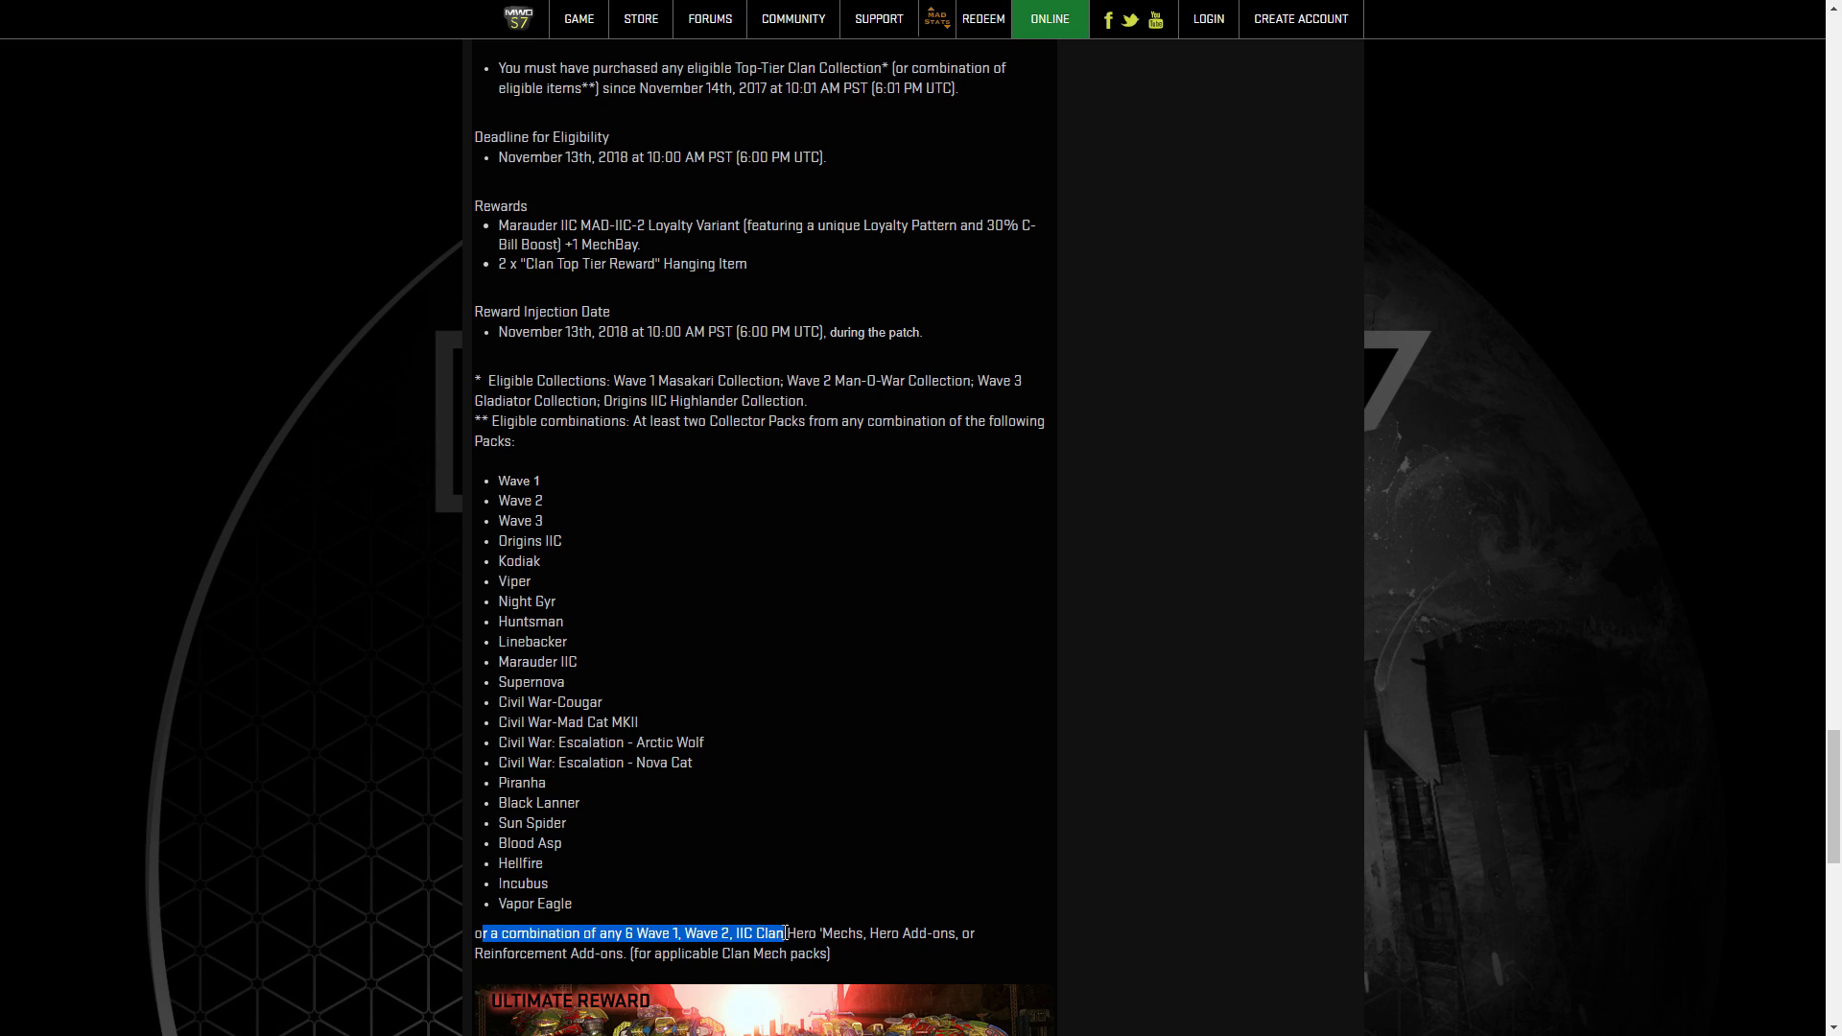
pyautogui.moveTo(784, 932); pyautogui.dragTo(922, 933)
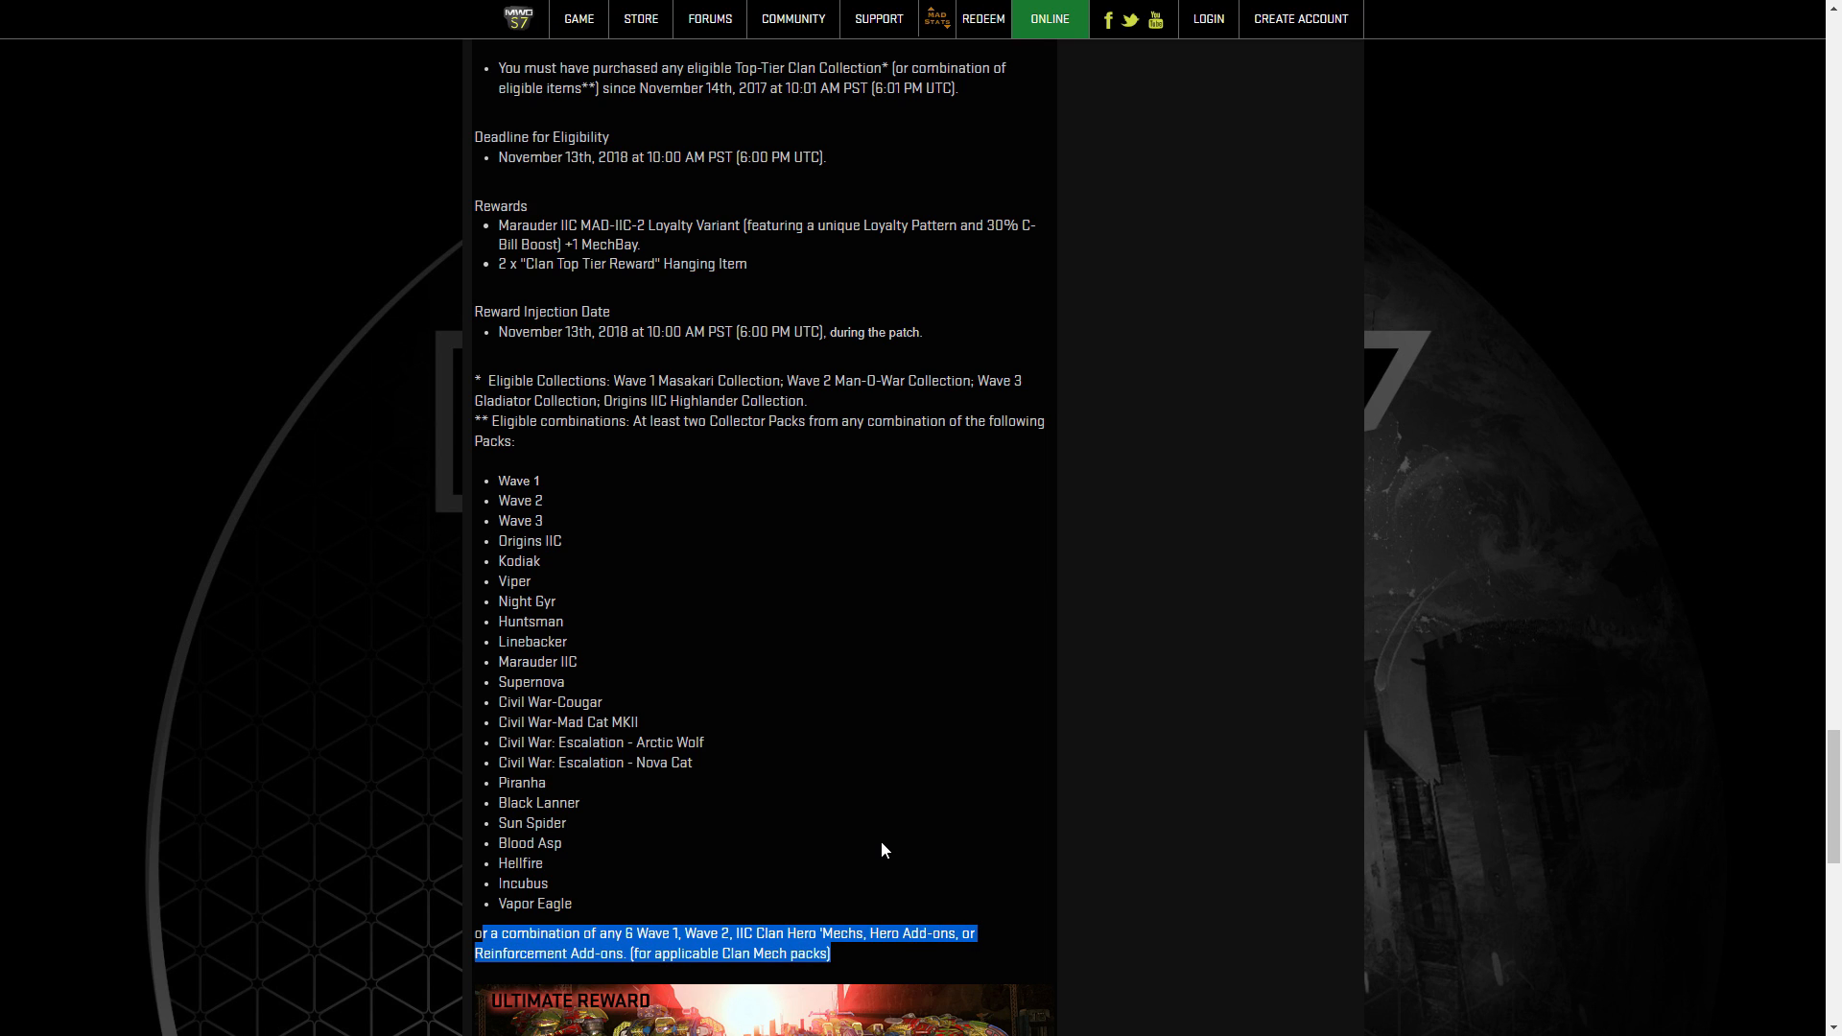
pyautogui.scroll(-3)
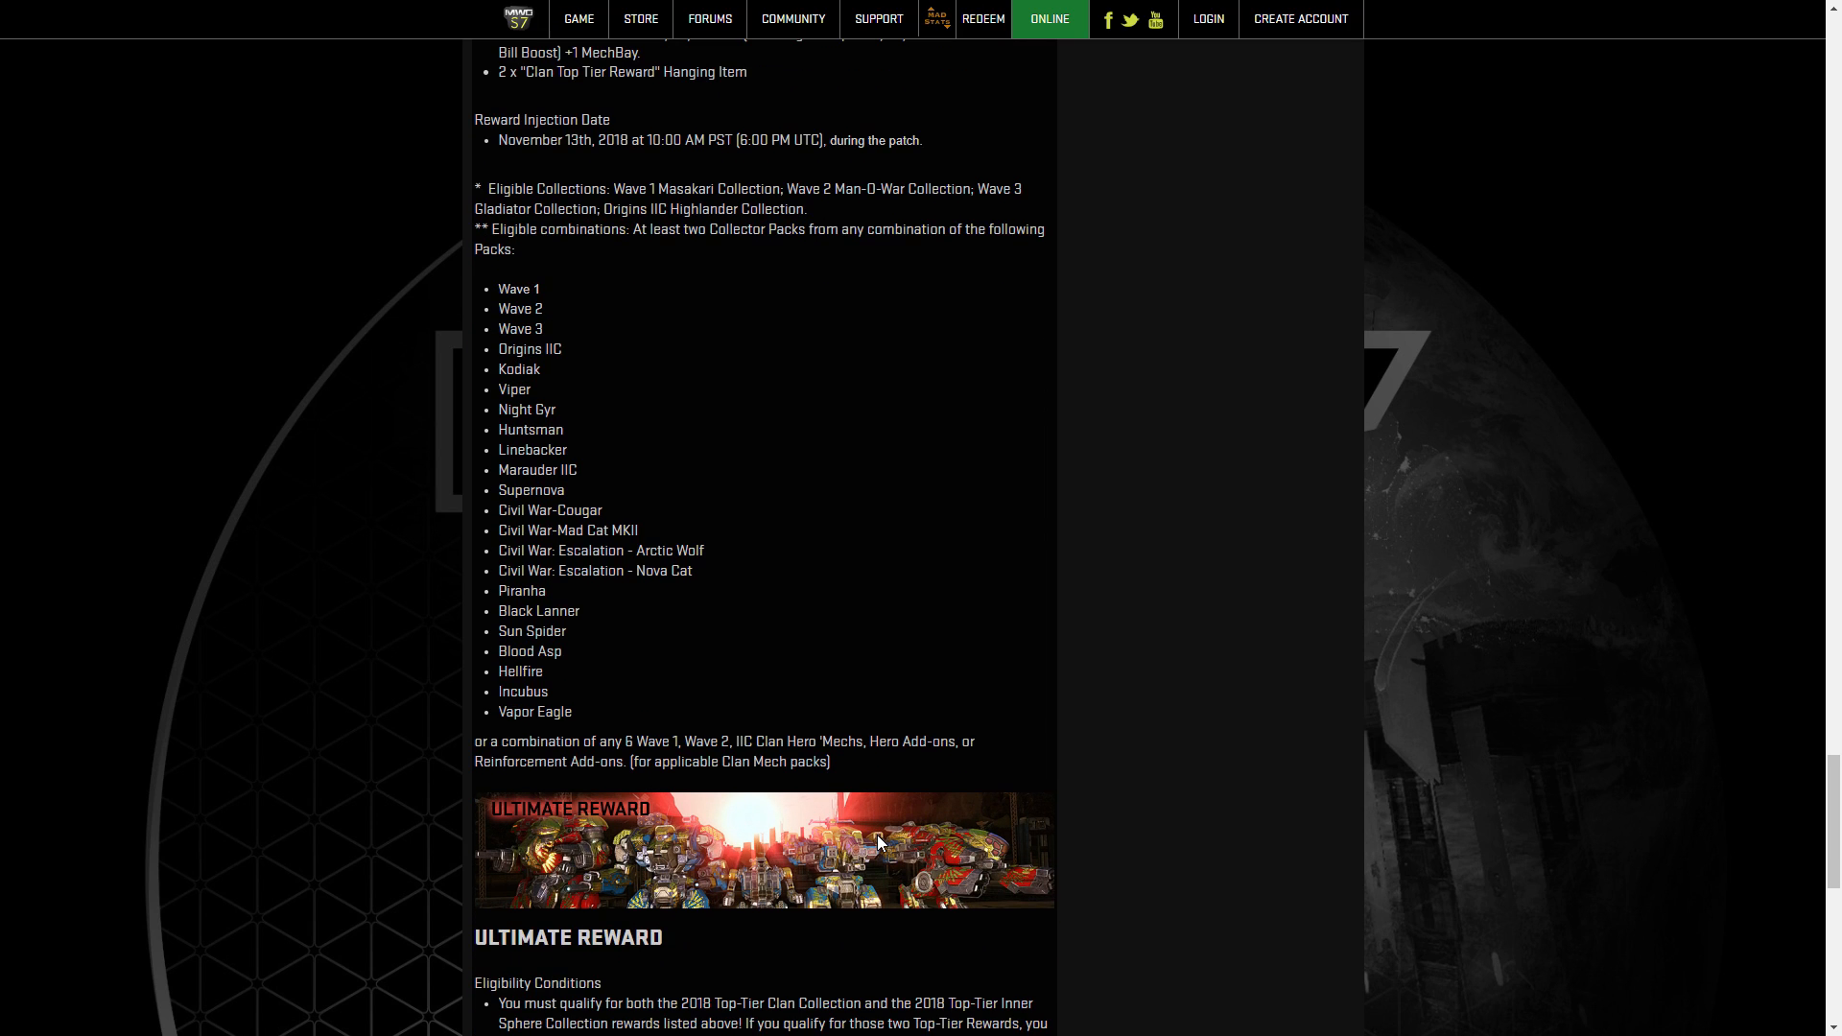
pyautogui.scroll(-3)
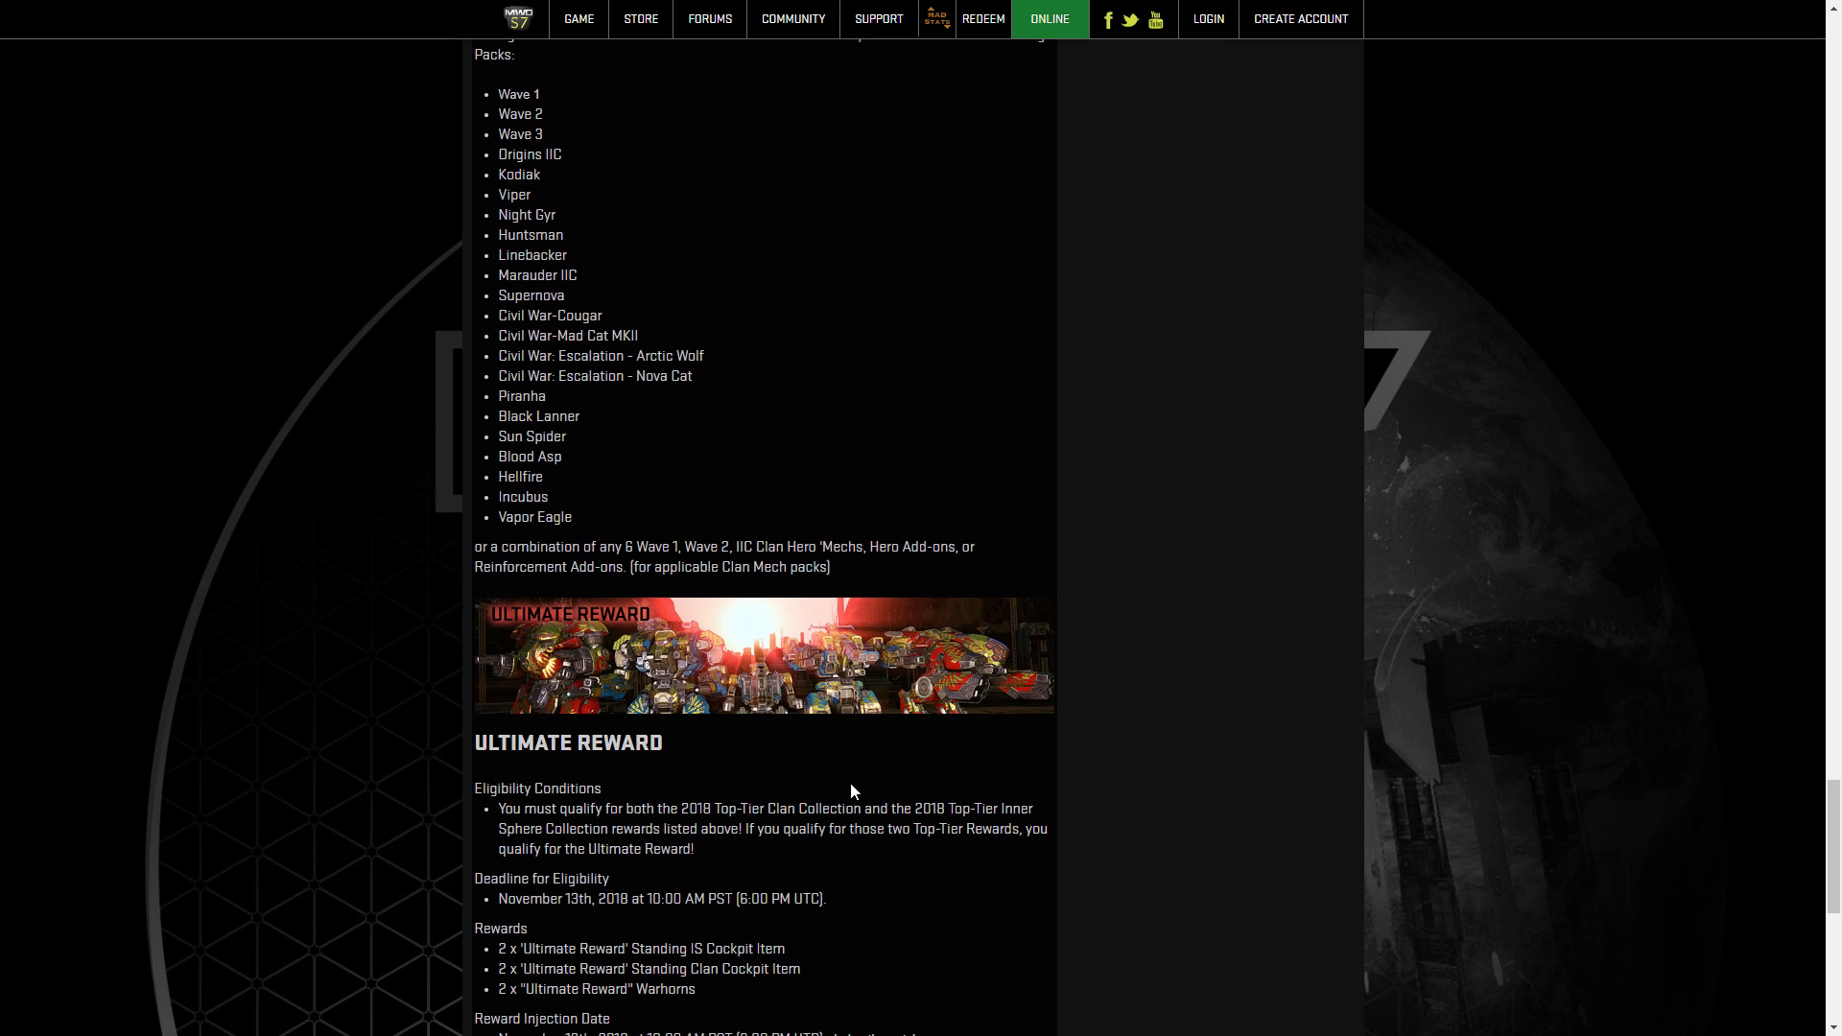
pyautogui.scroll(-3)
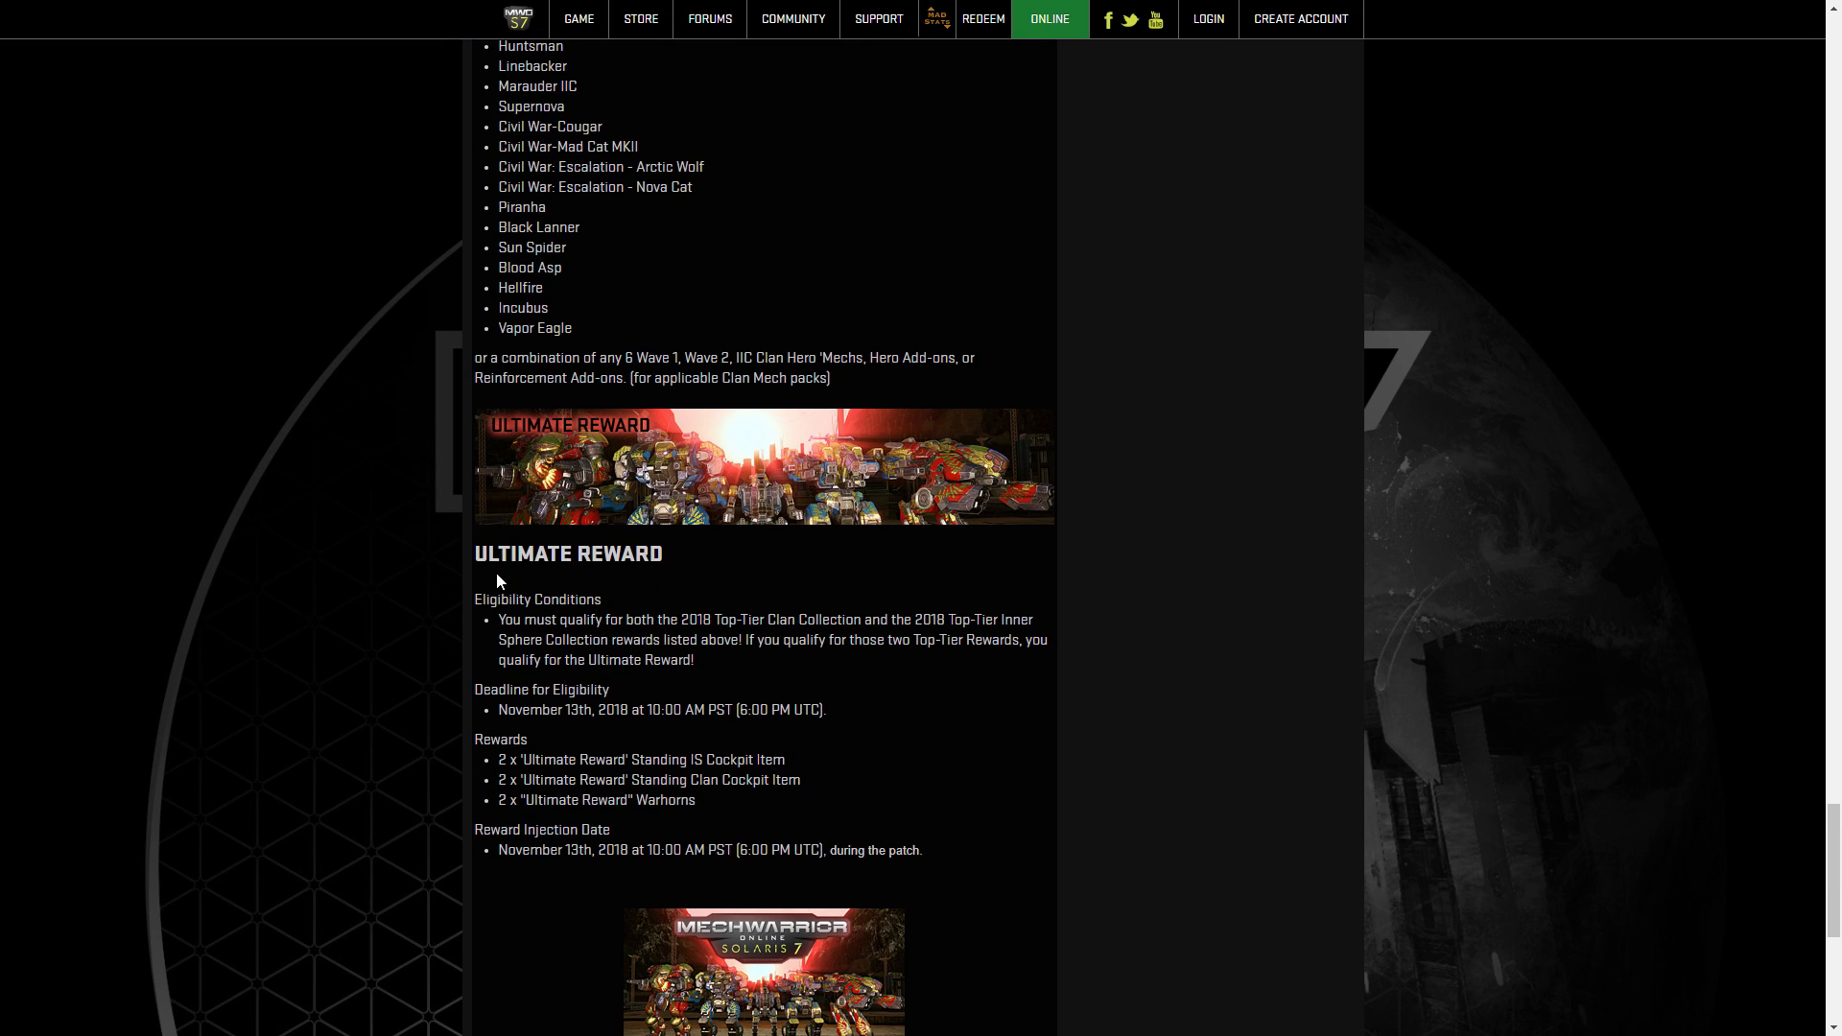
pyautogui.scroll(-3)
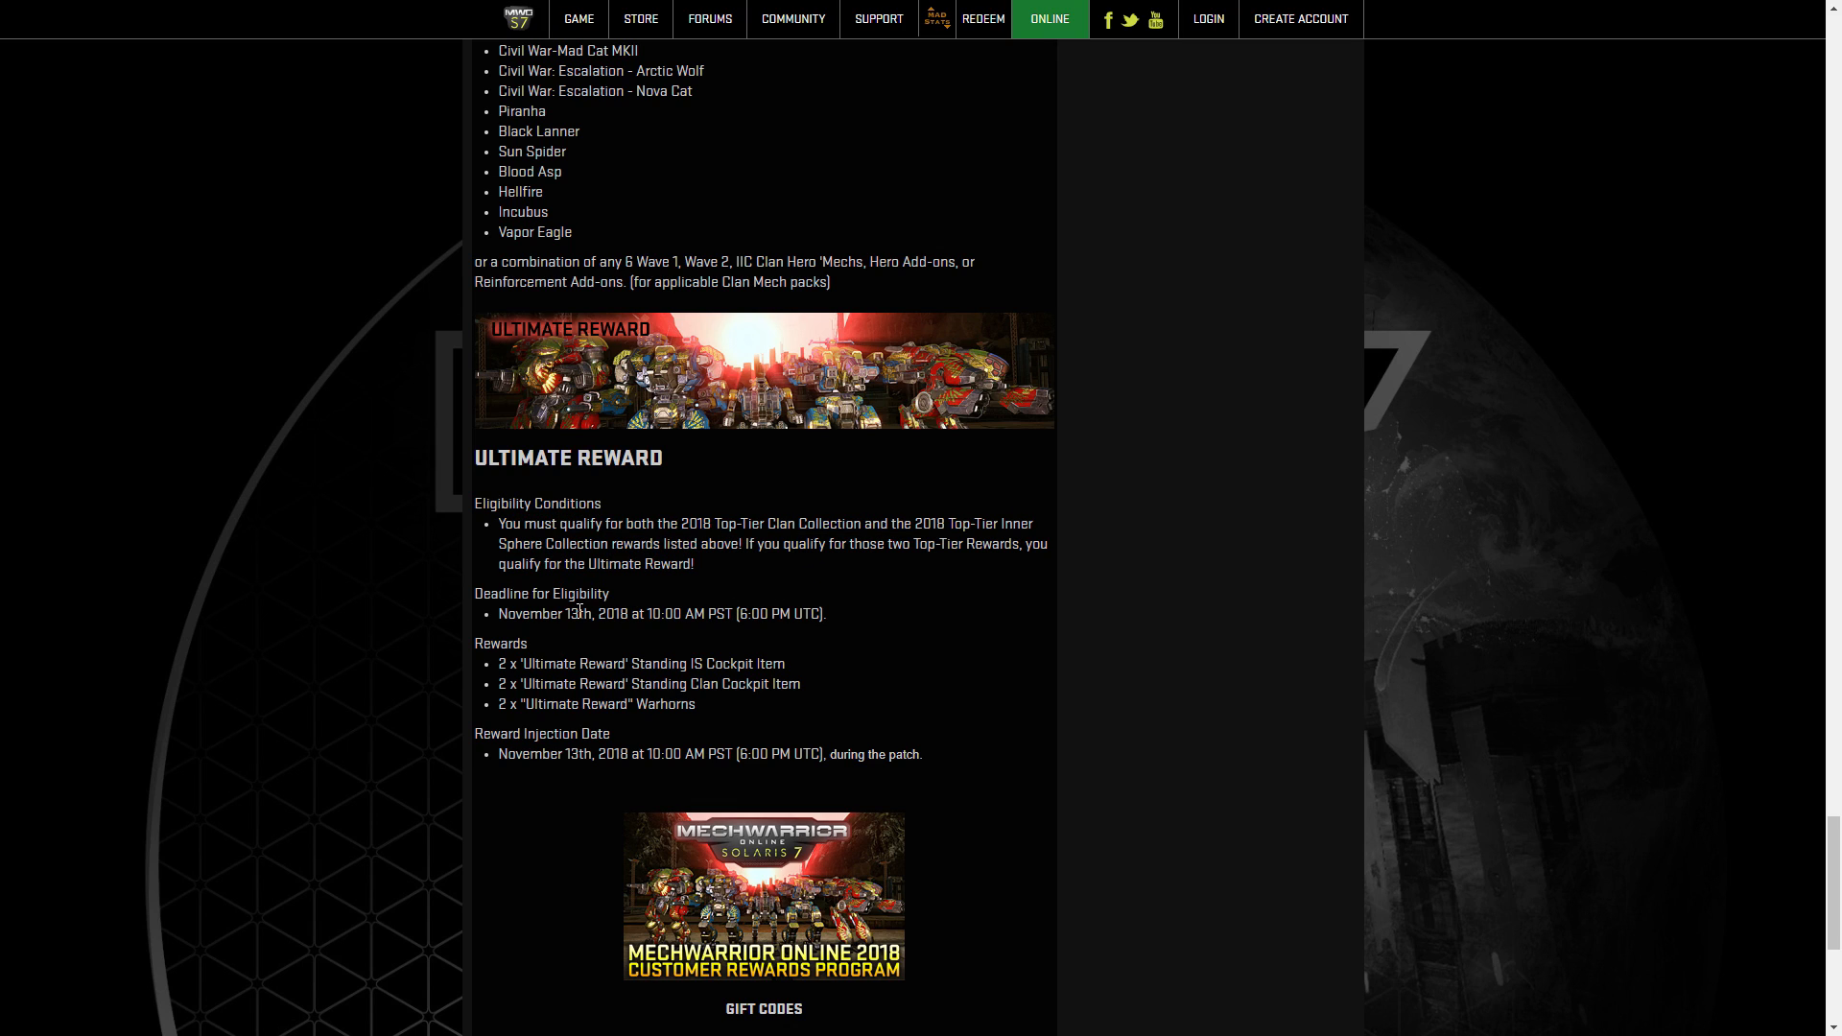
pyautogui.moveTo(498, 663); pyautogui.dragTo(717, 703)
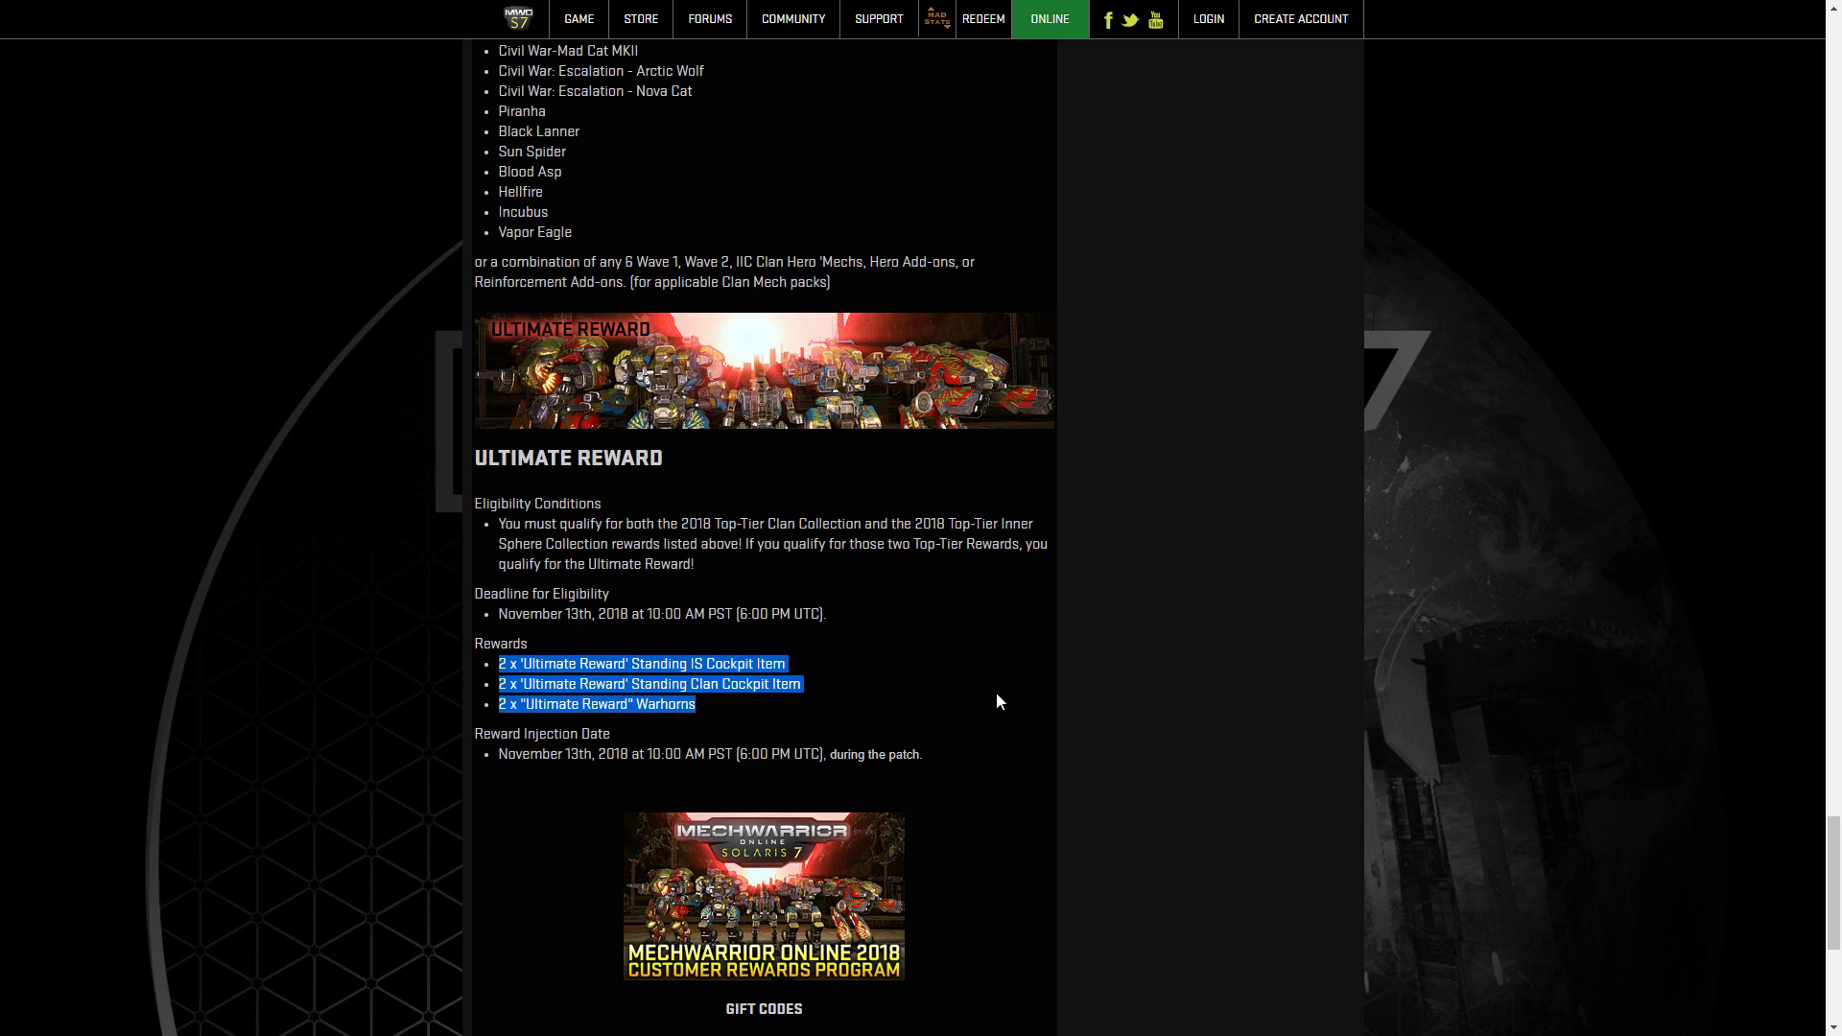
pyautogui.moveTo(987, 690)
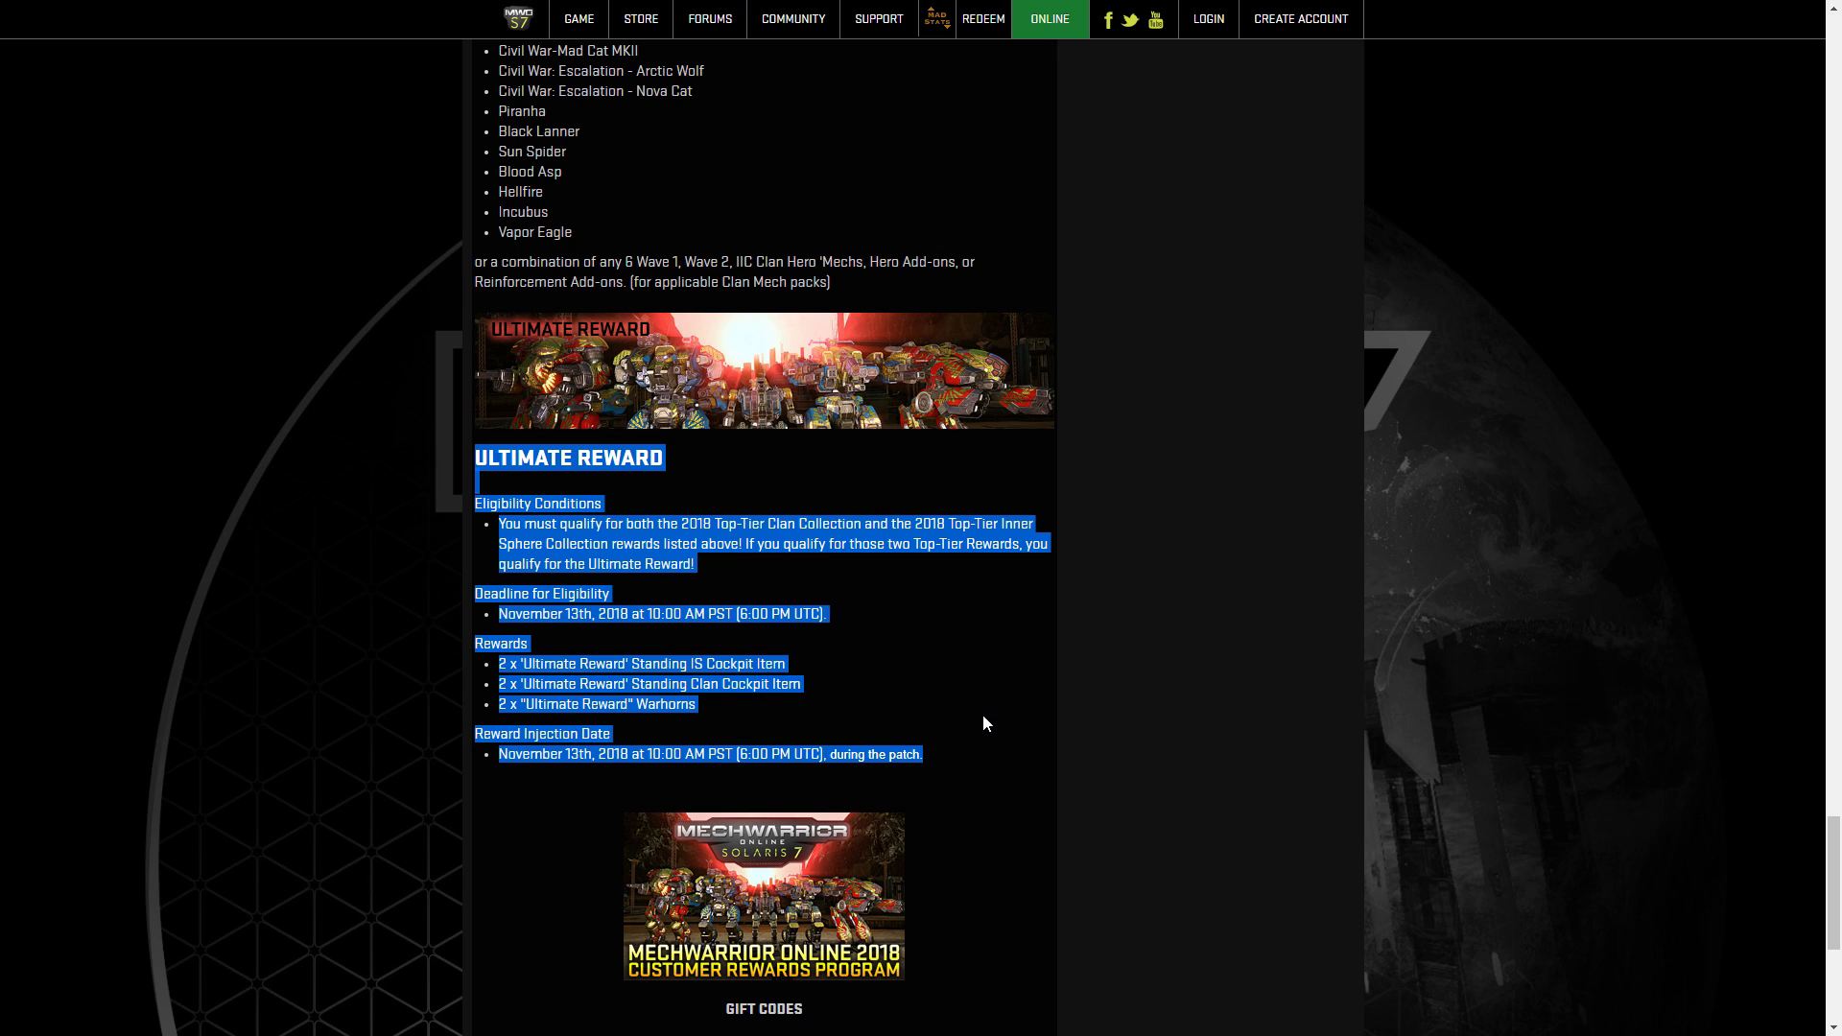
pyautogui.click(984, 694)
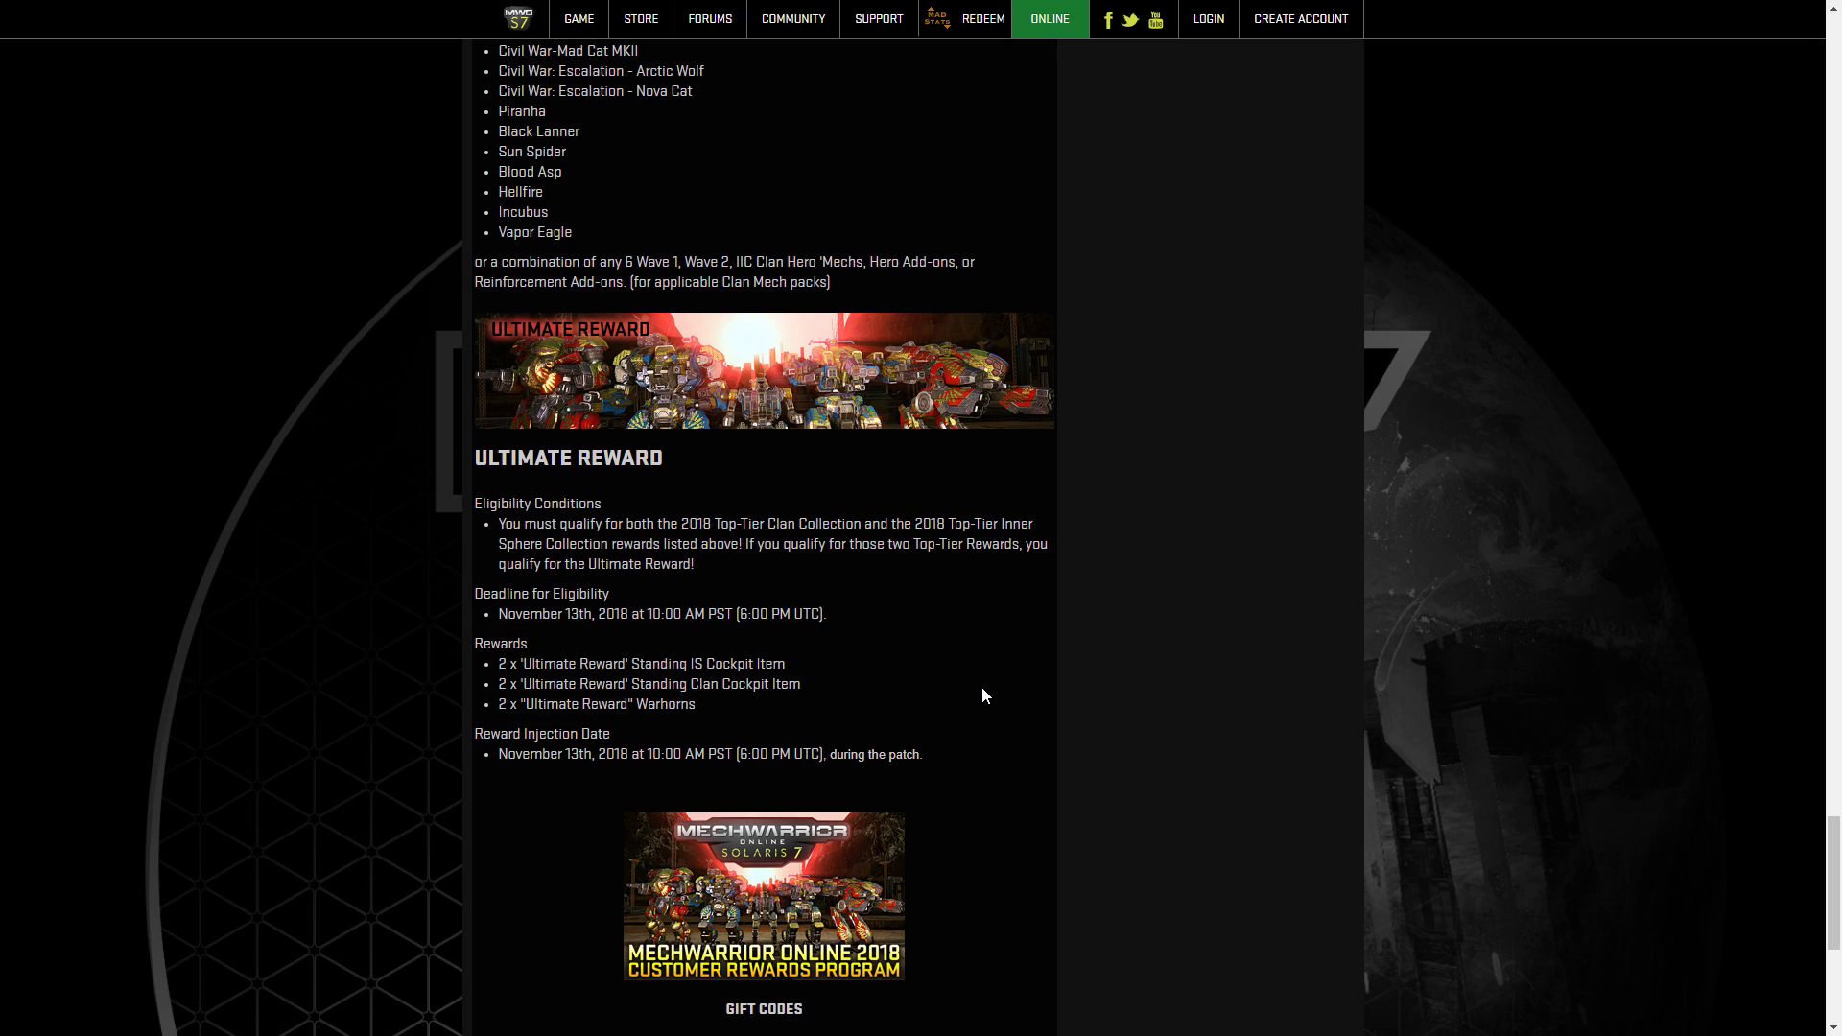
pyautogui.moveTo(962, 612)
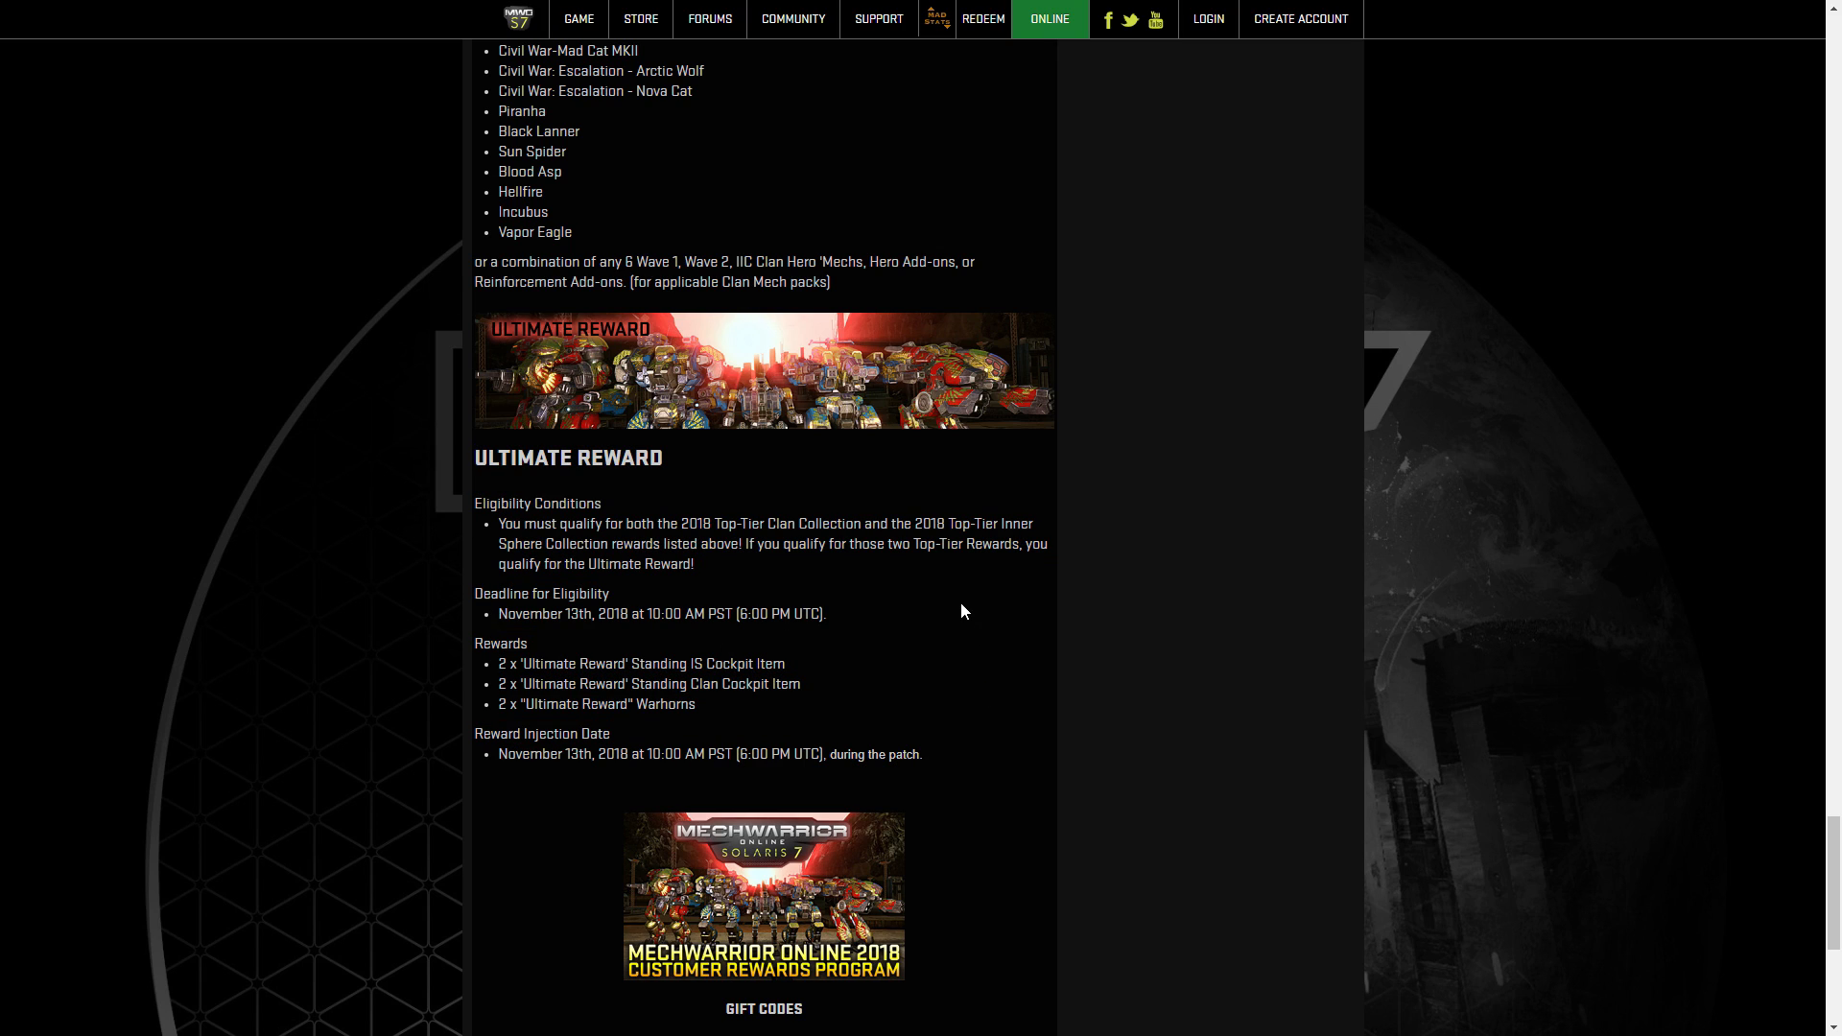
pyautogui.scroll(-3)
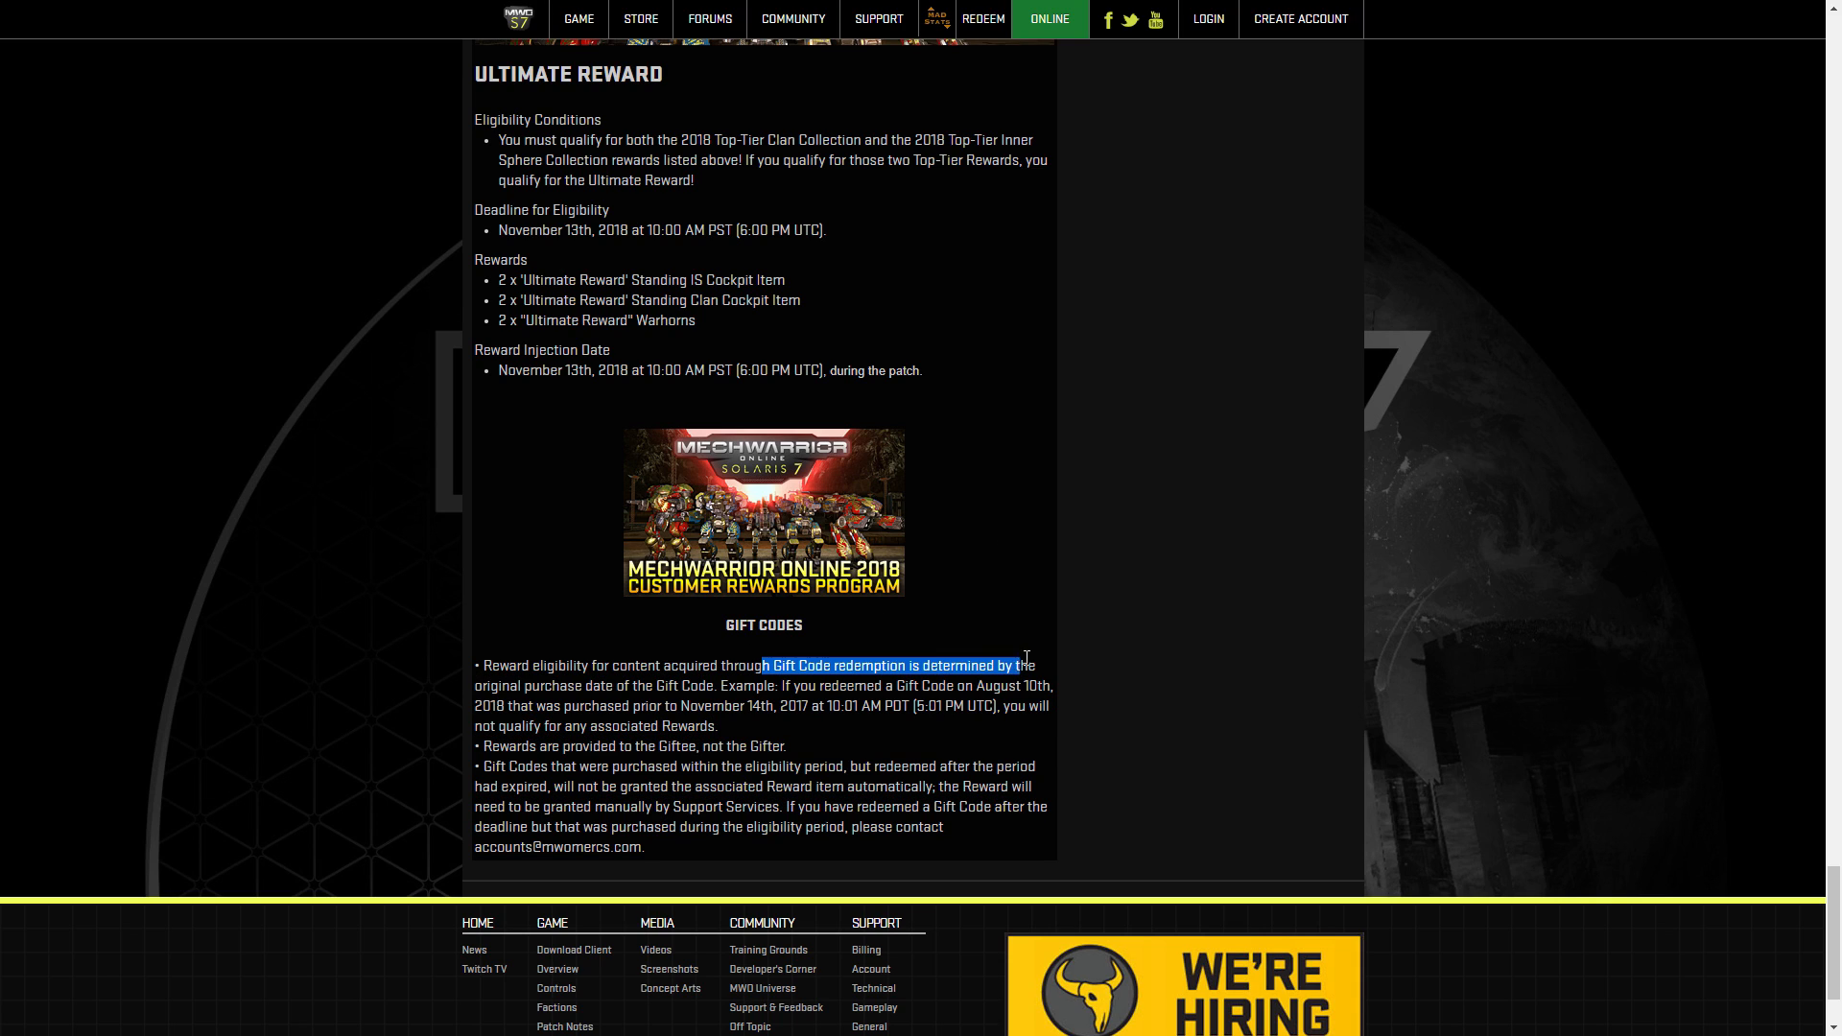
# Highlight the gift code redemption eligibility rule, then clear the highlight.
pyautogui.moveTo(1022, 665); pyautogui.dragTo(717, 686)
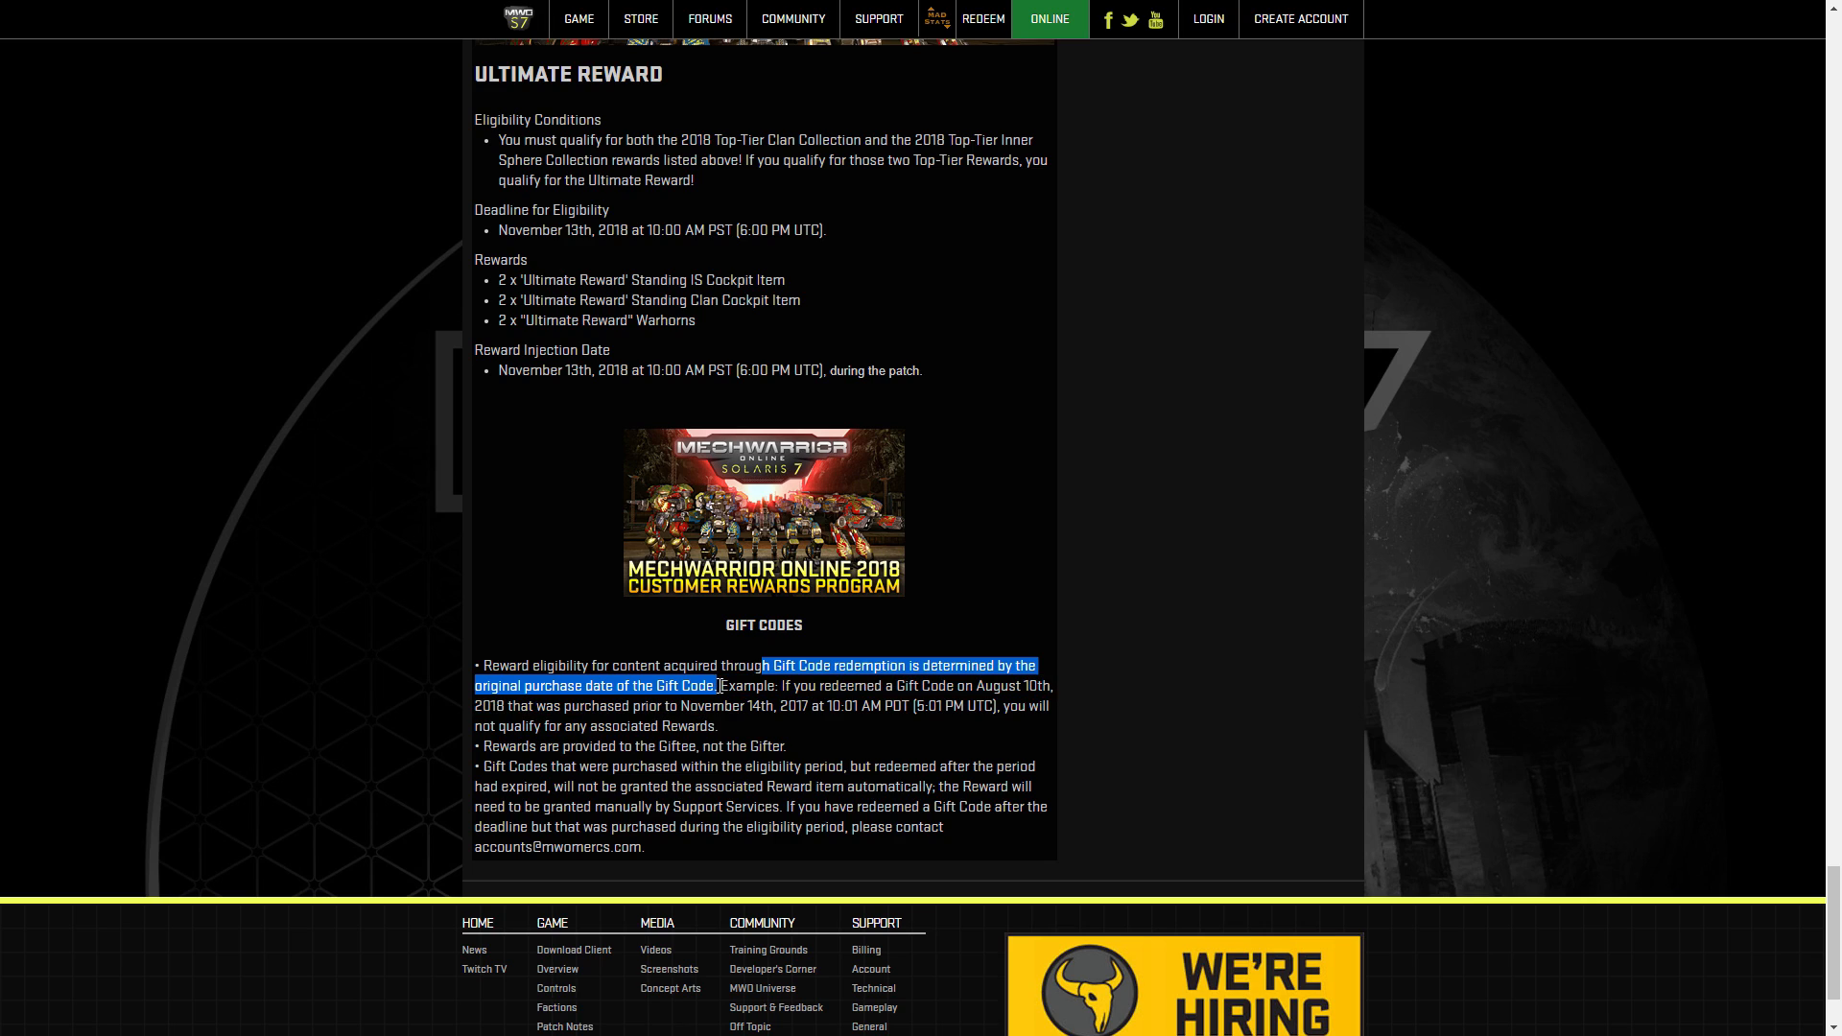
pyautogui.click(990, 525)
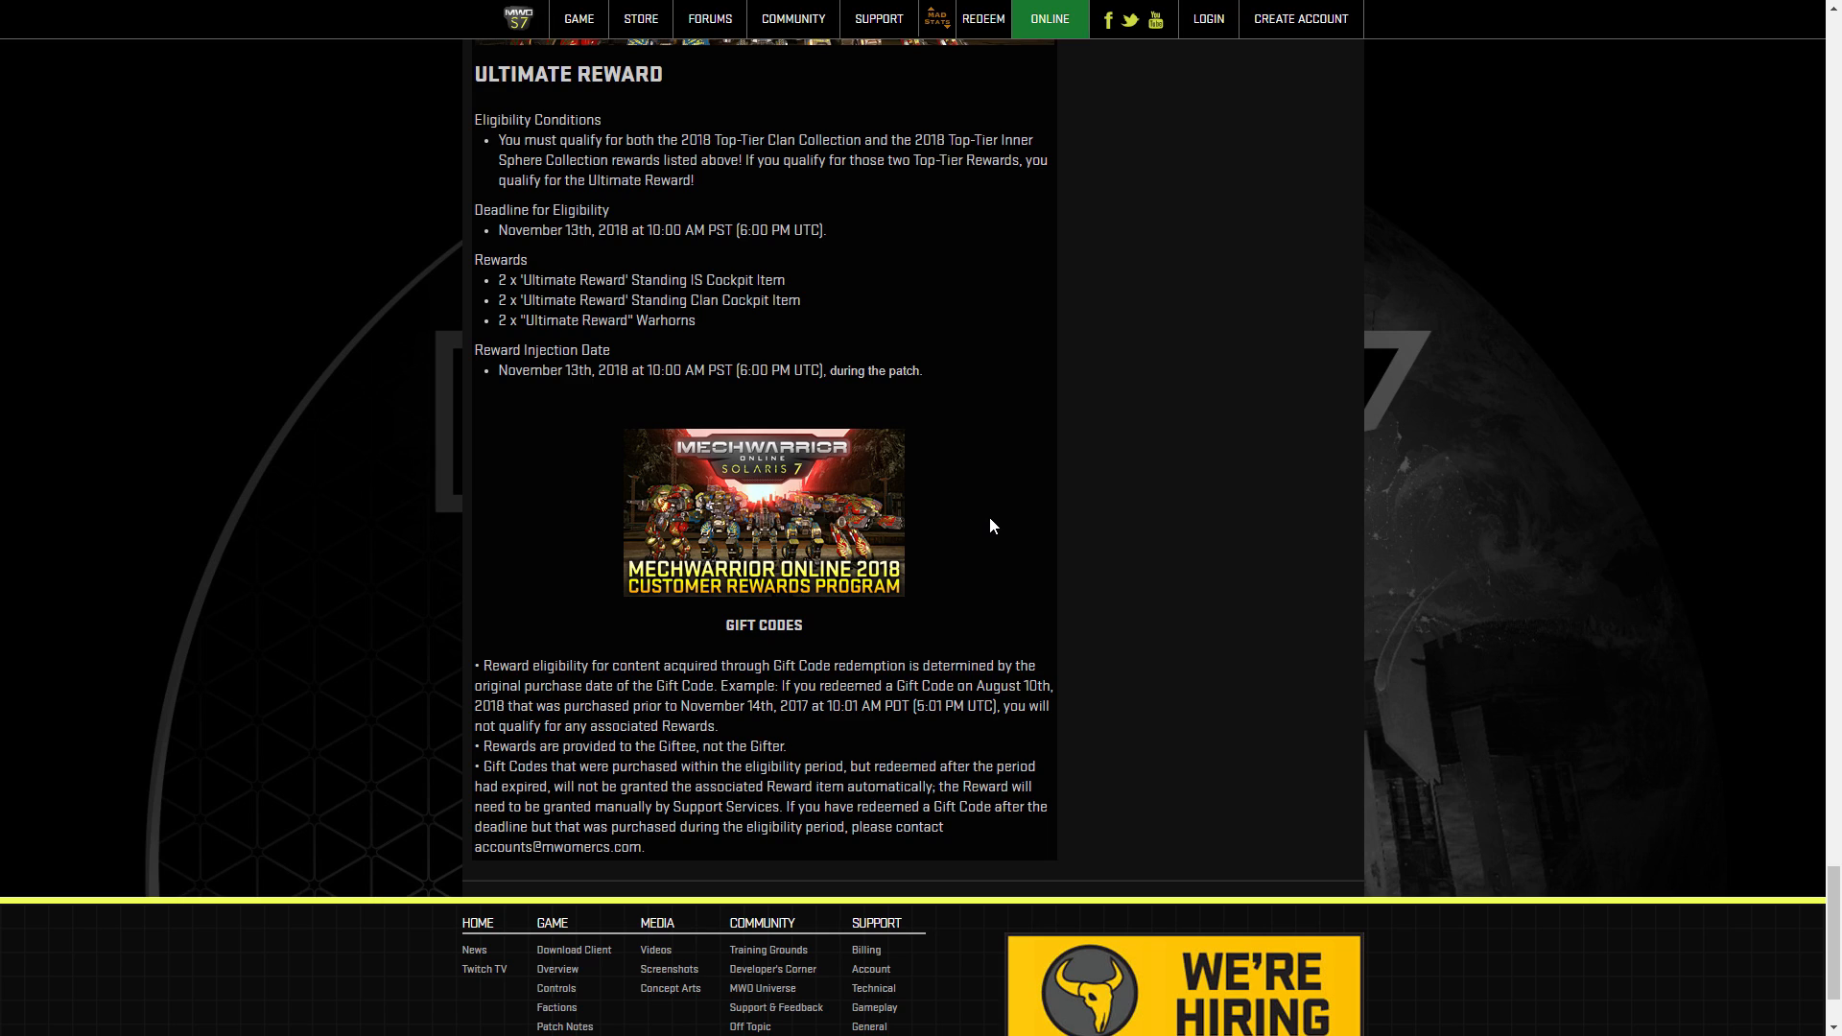
pyautogui.moveTo(631, 524)
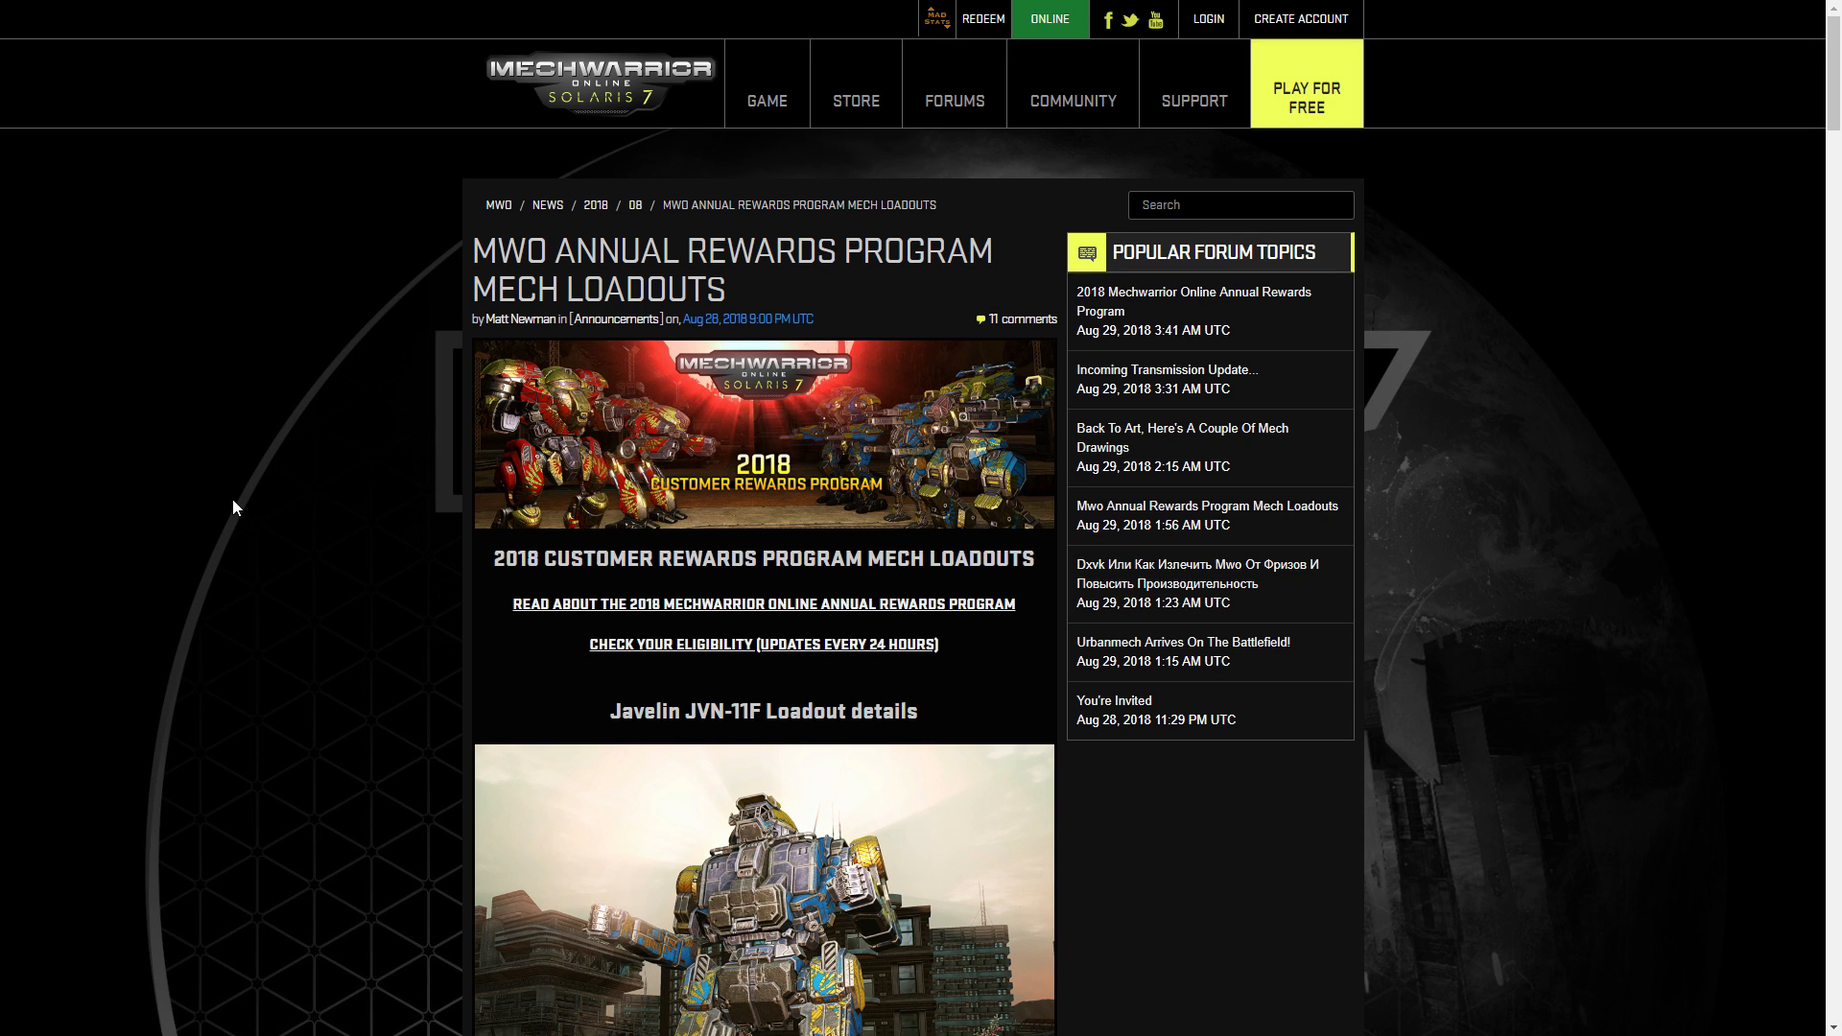
pyautogui.scroll(-3)
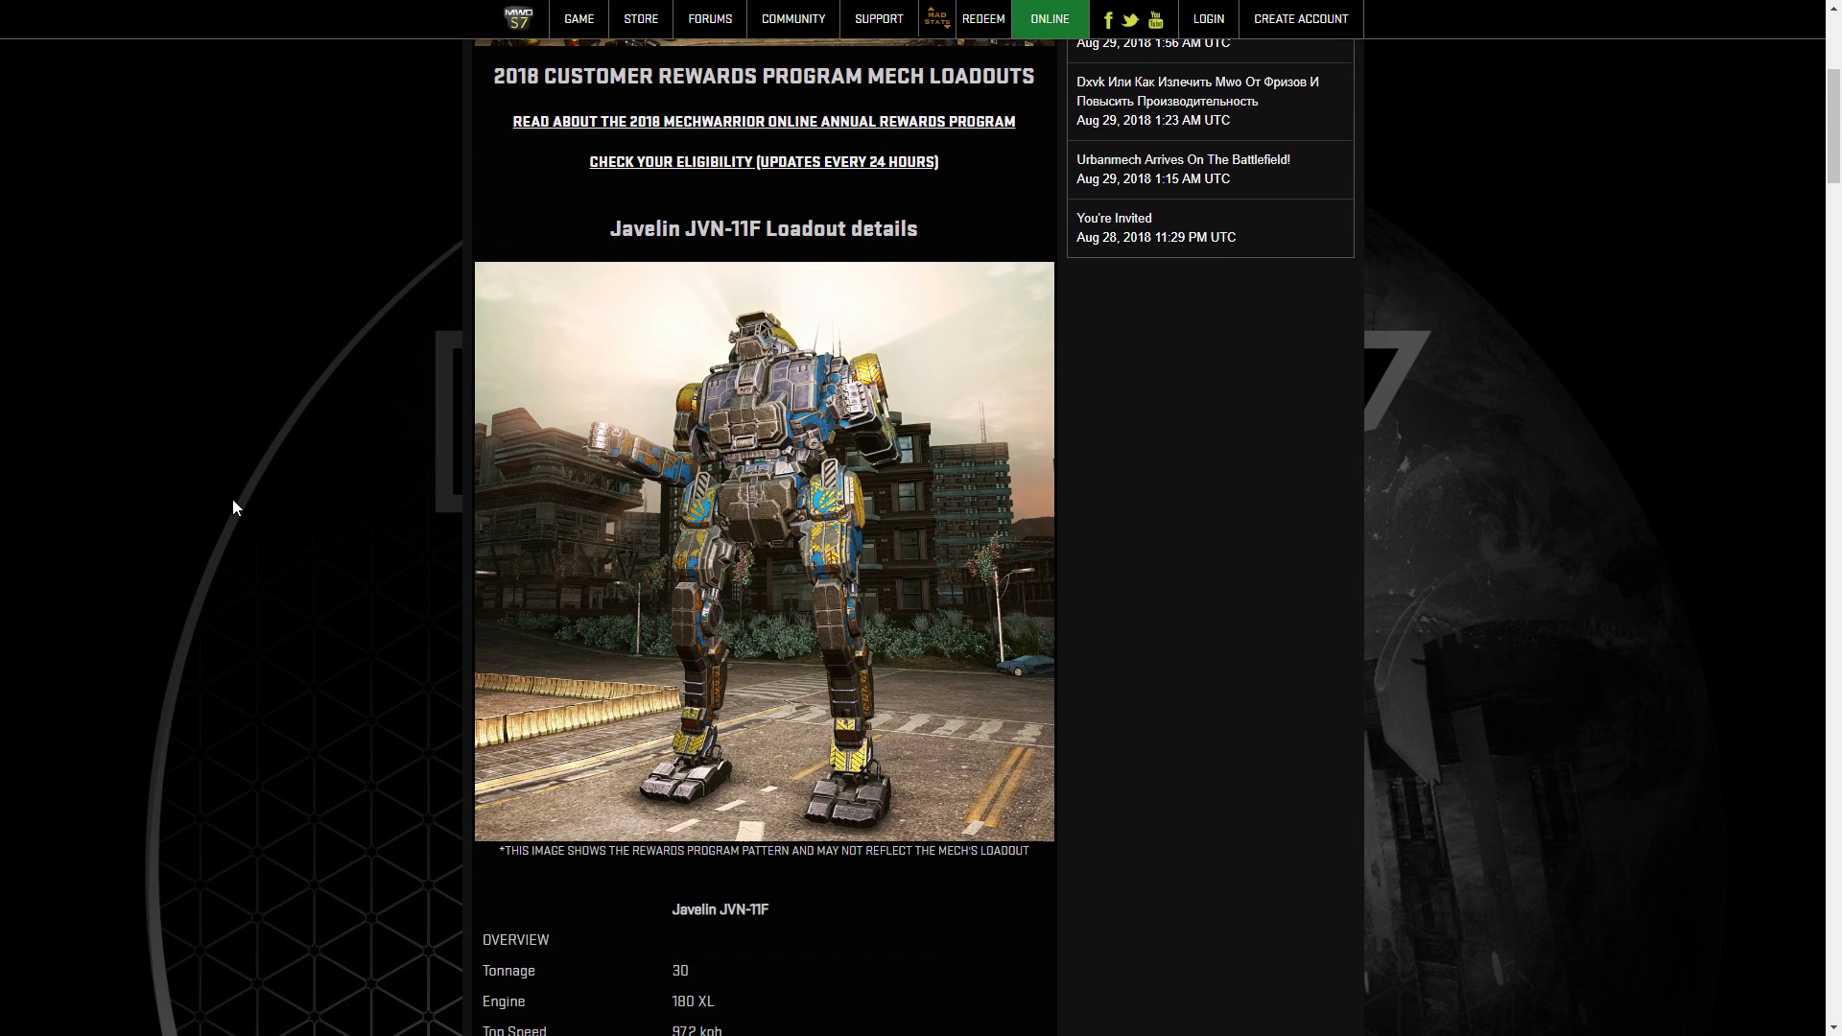
pyautogui.scroll(-3)
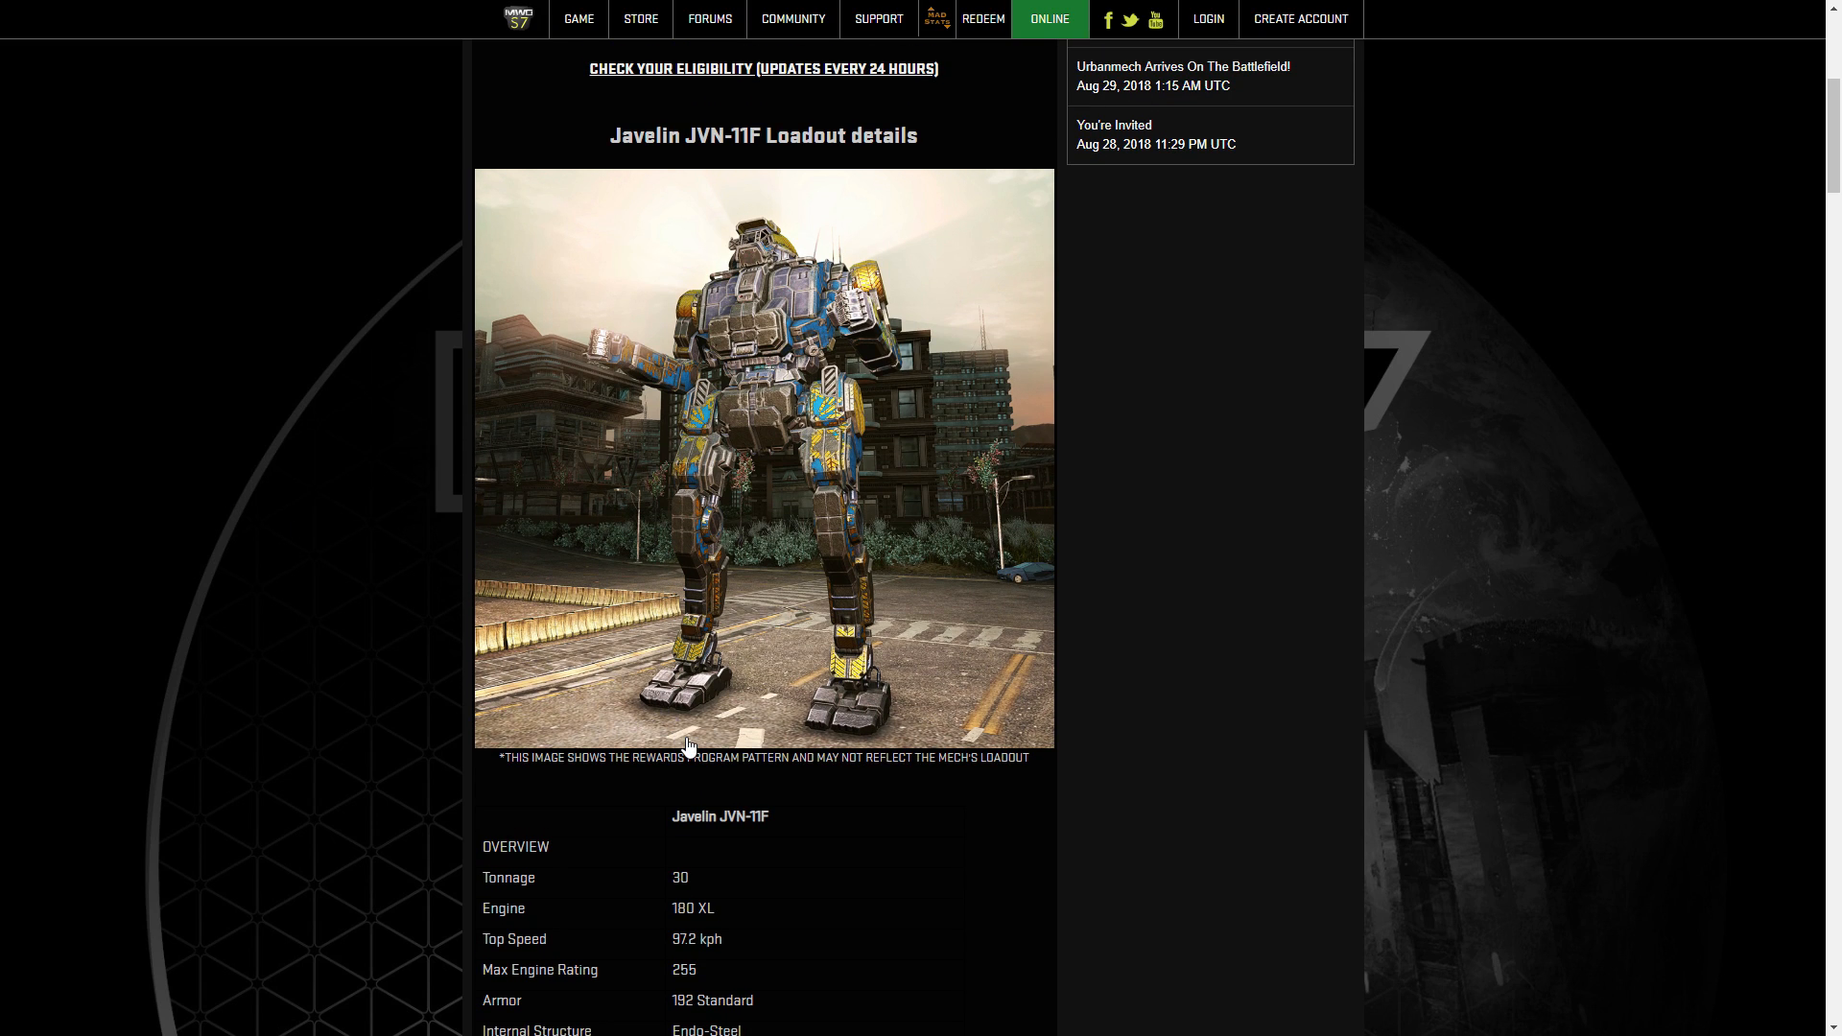
pyautogui.moveTo(643, 804)
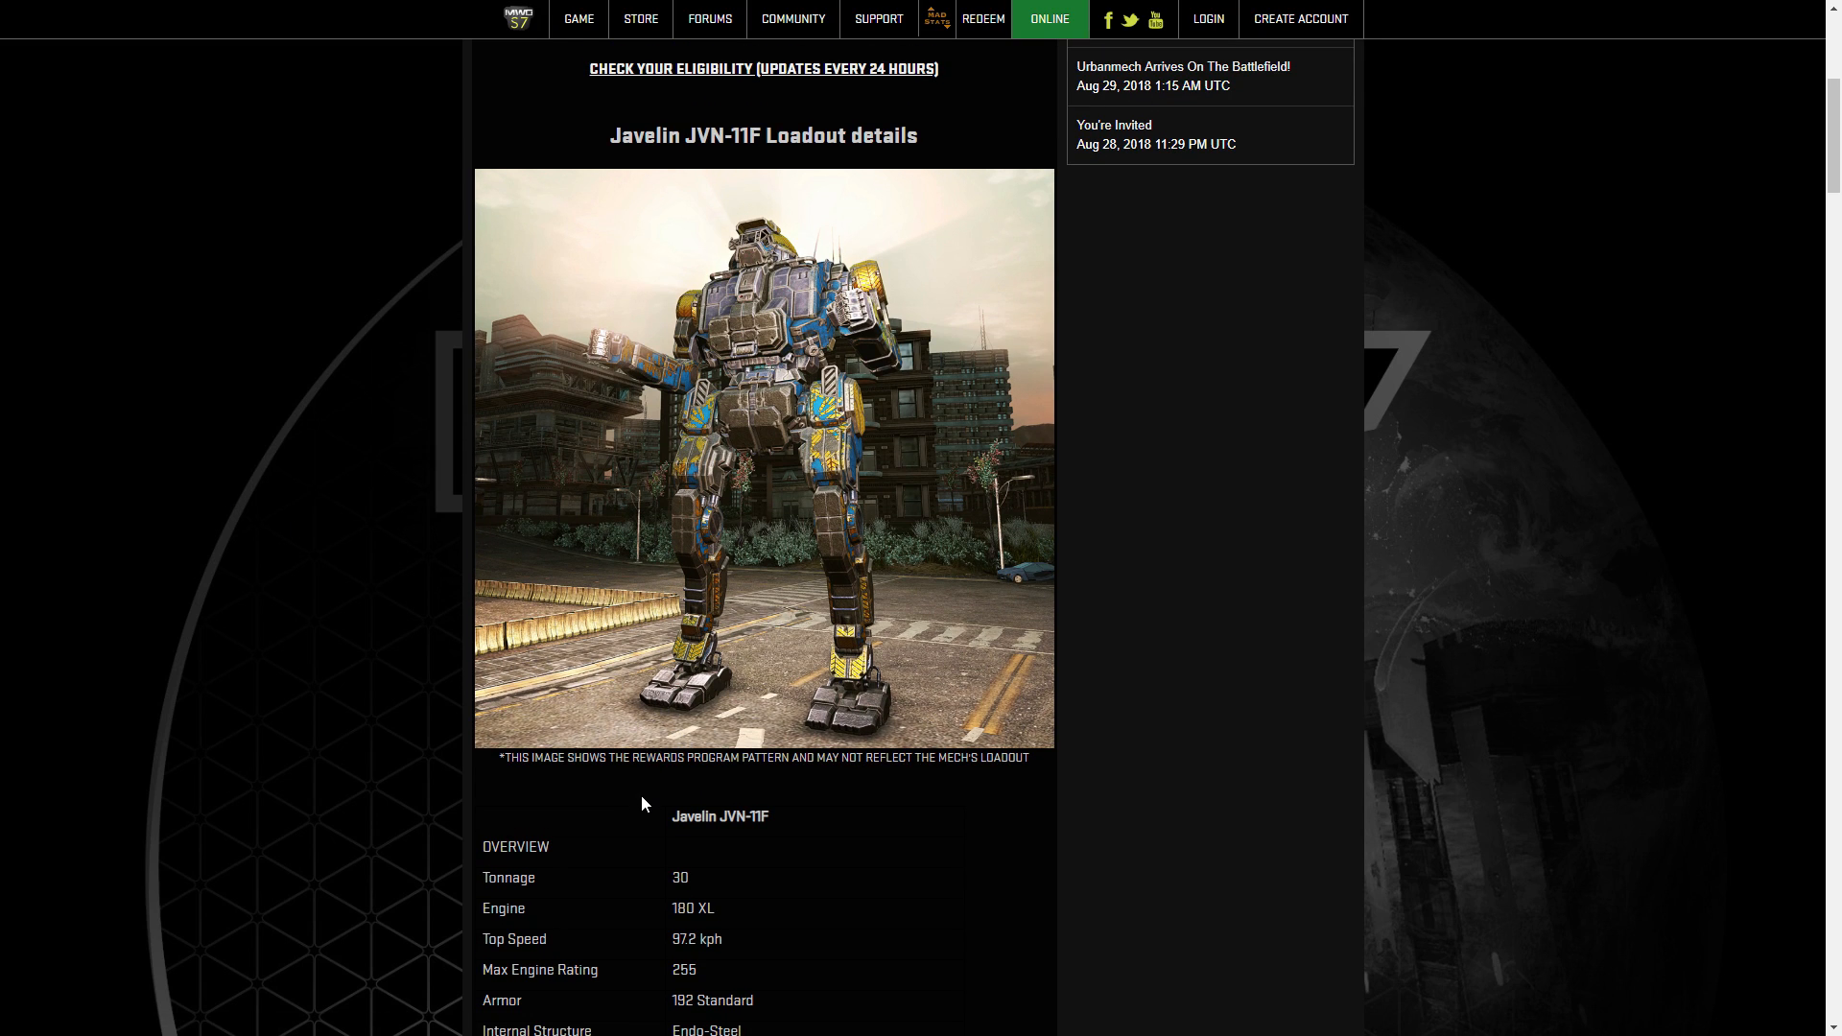
pyautogui.doubleClick(721, 816)
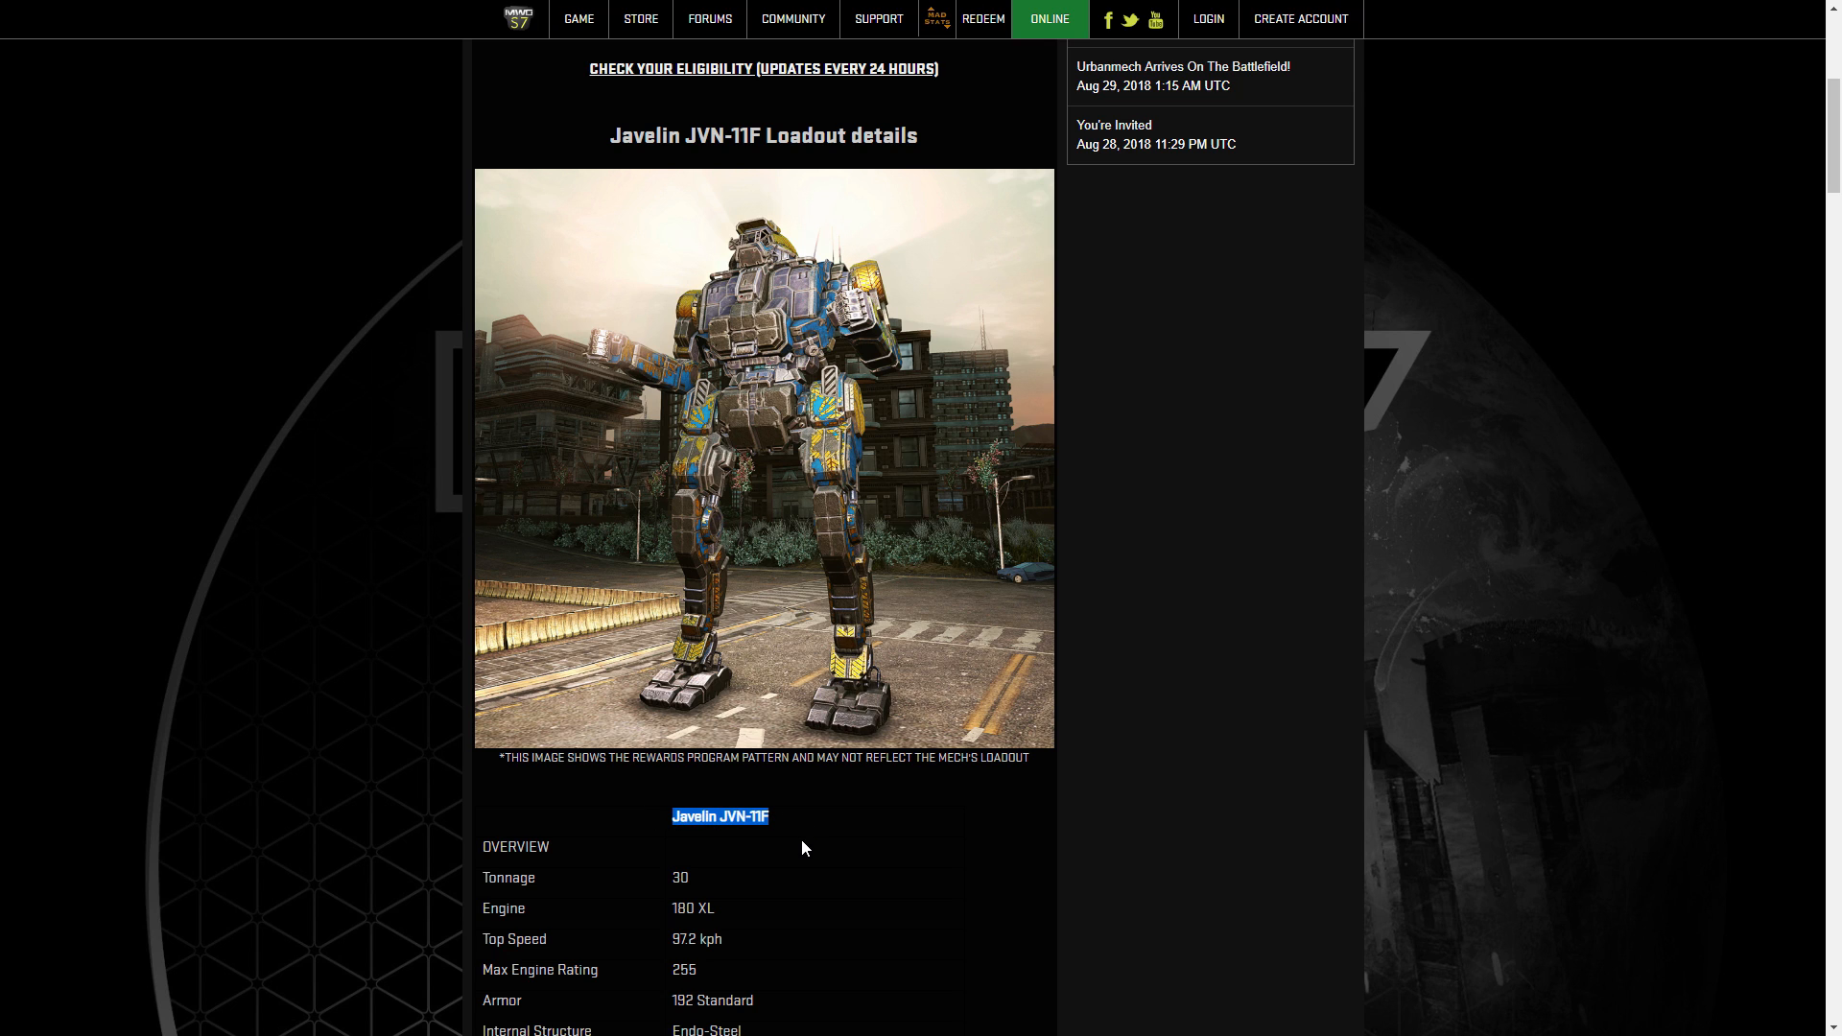
pyautogui.scroll(-3)
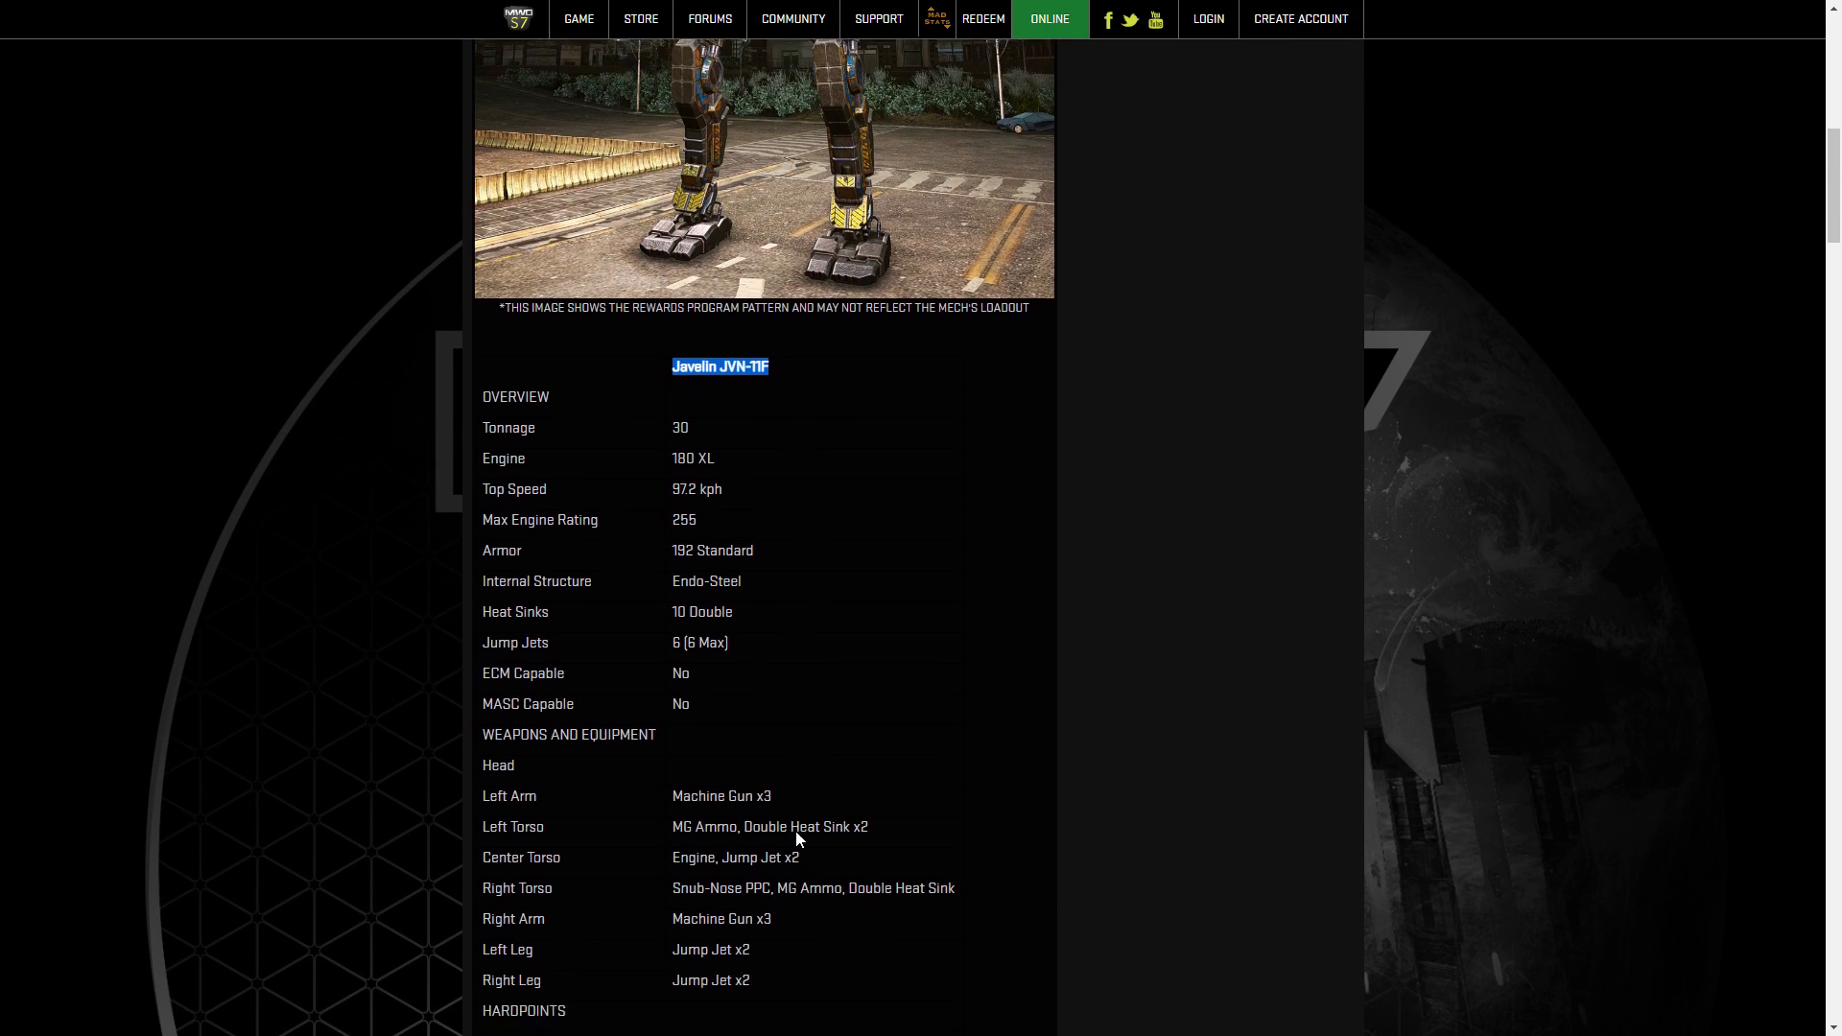
pyautogui.scroll(-3)
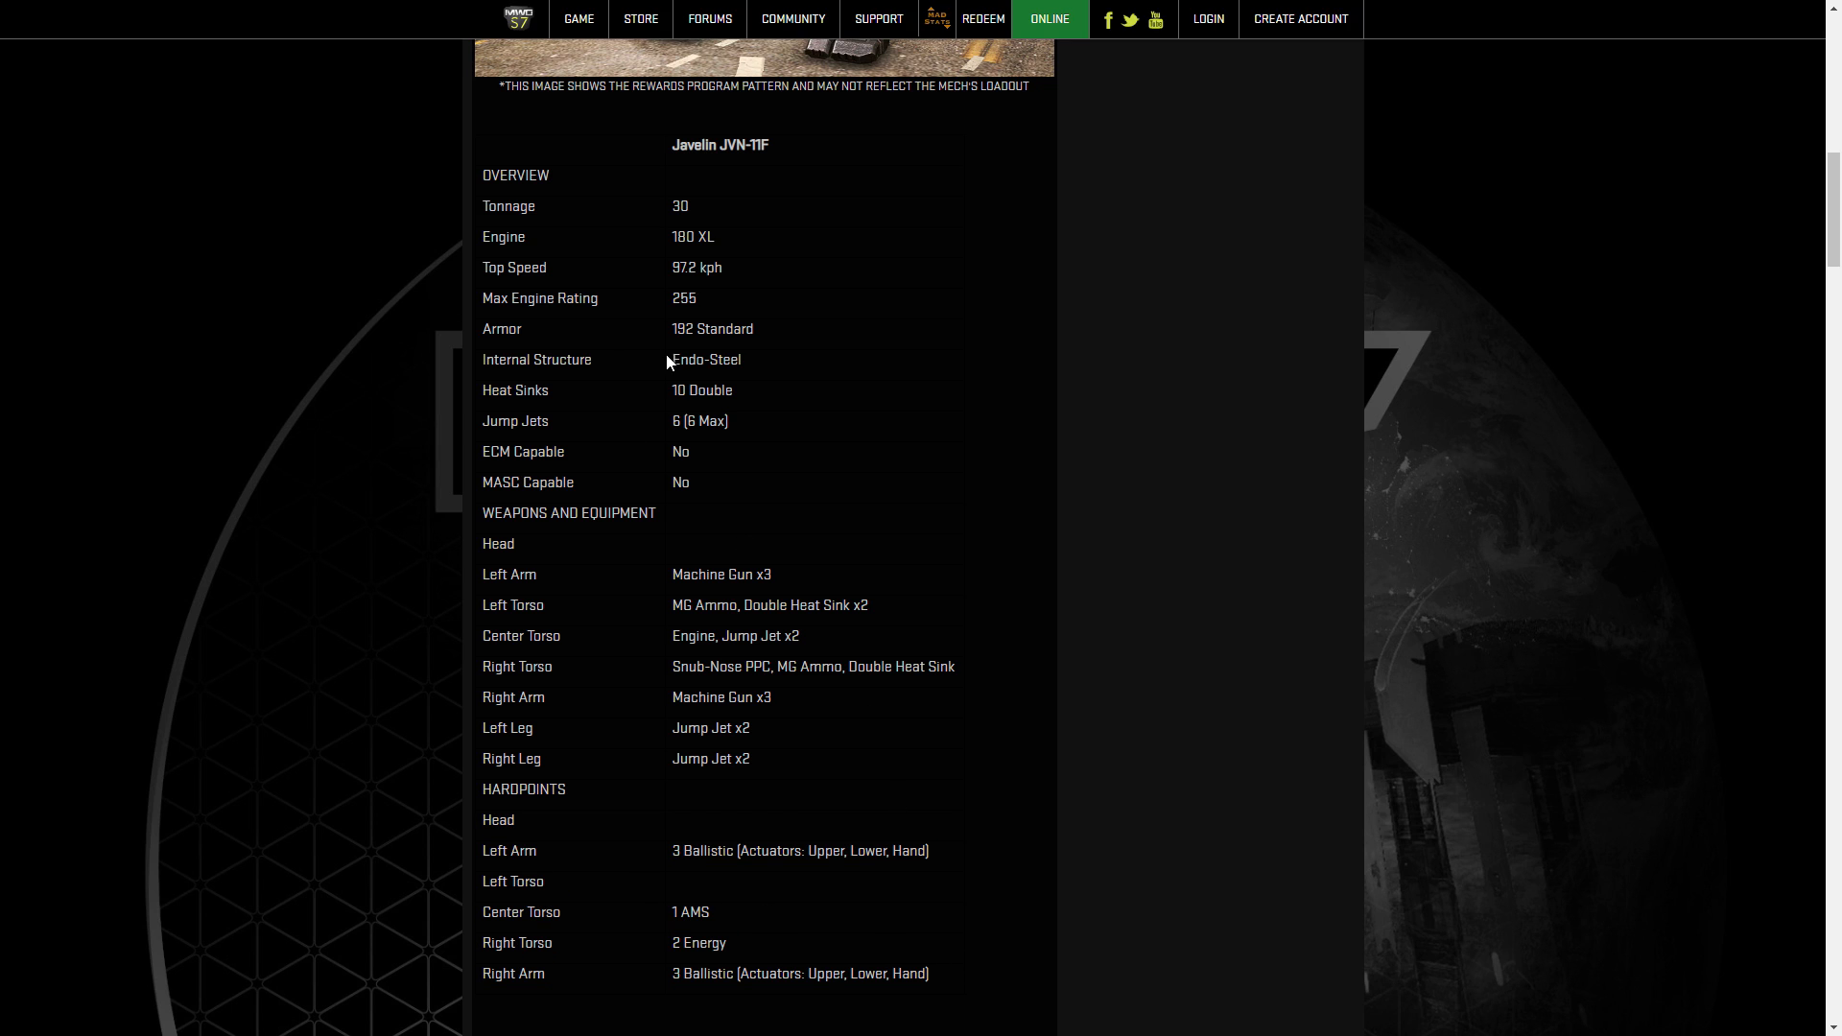
pyautogui.doubleClick(494, 236)
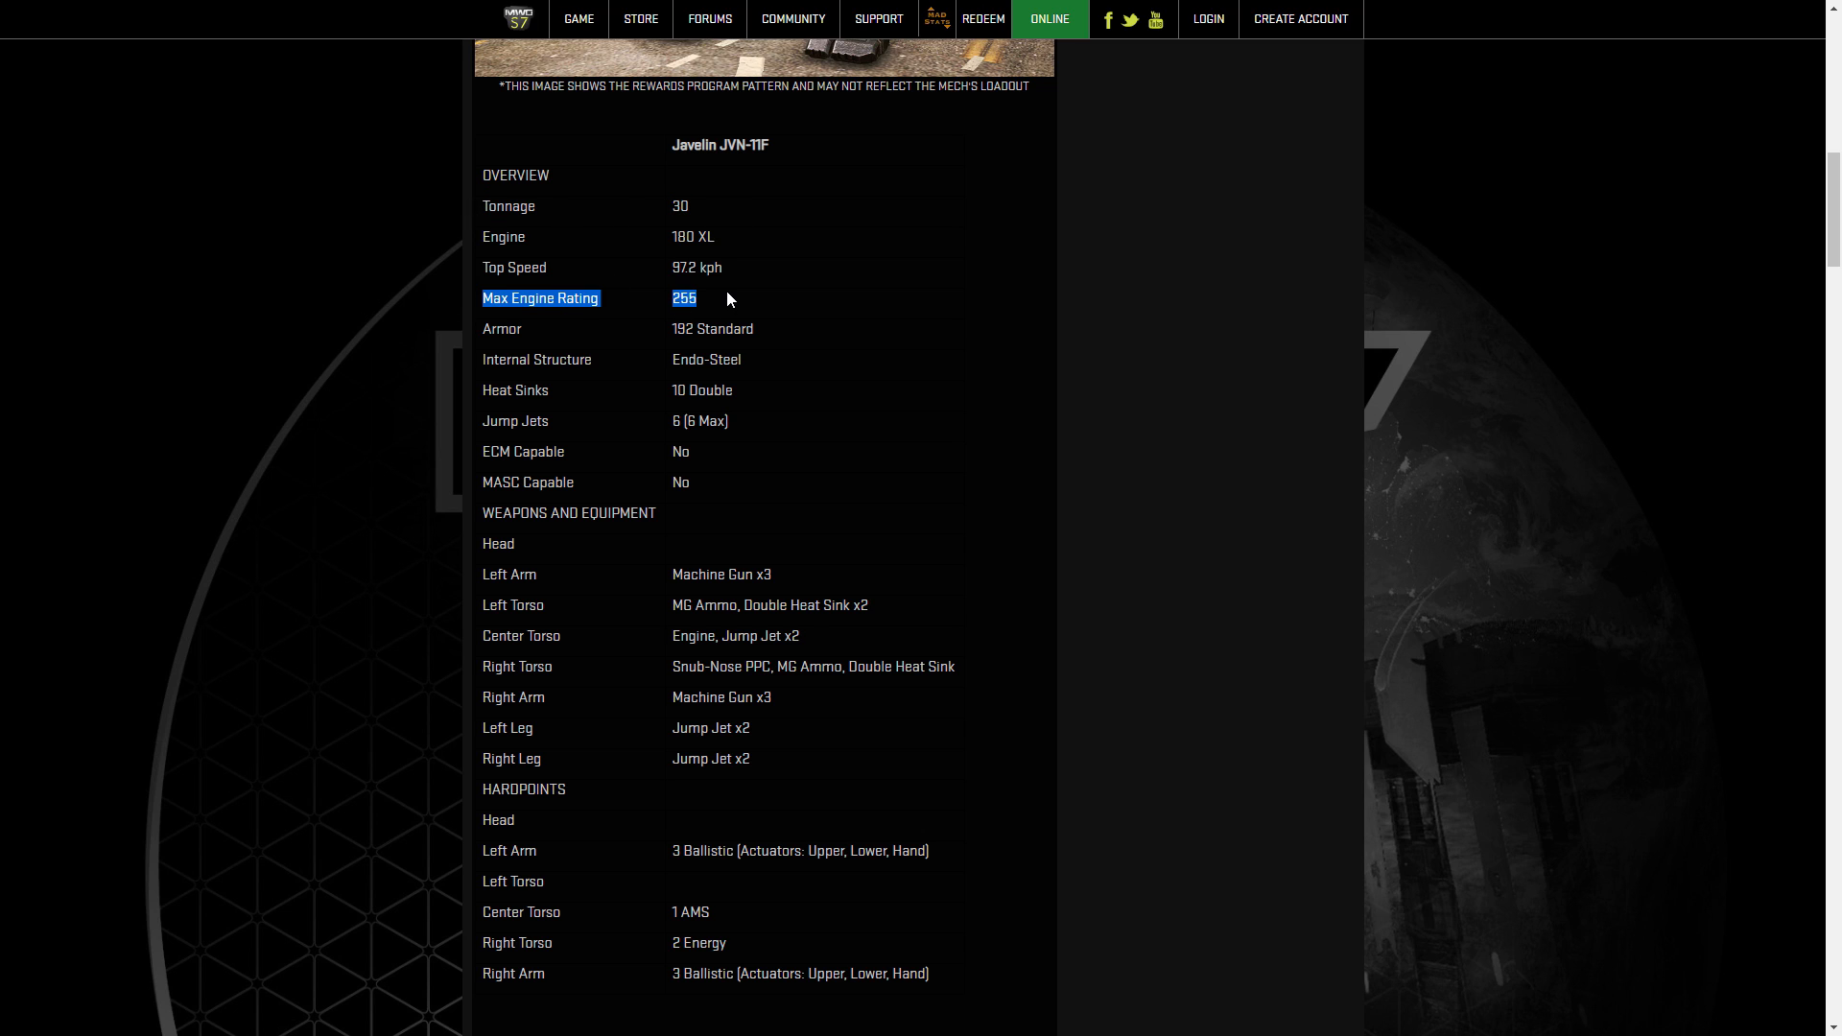
pyautogui.moveTo(497, 440)
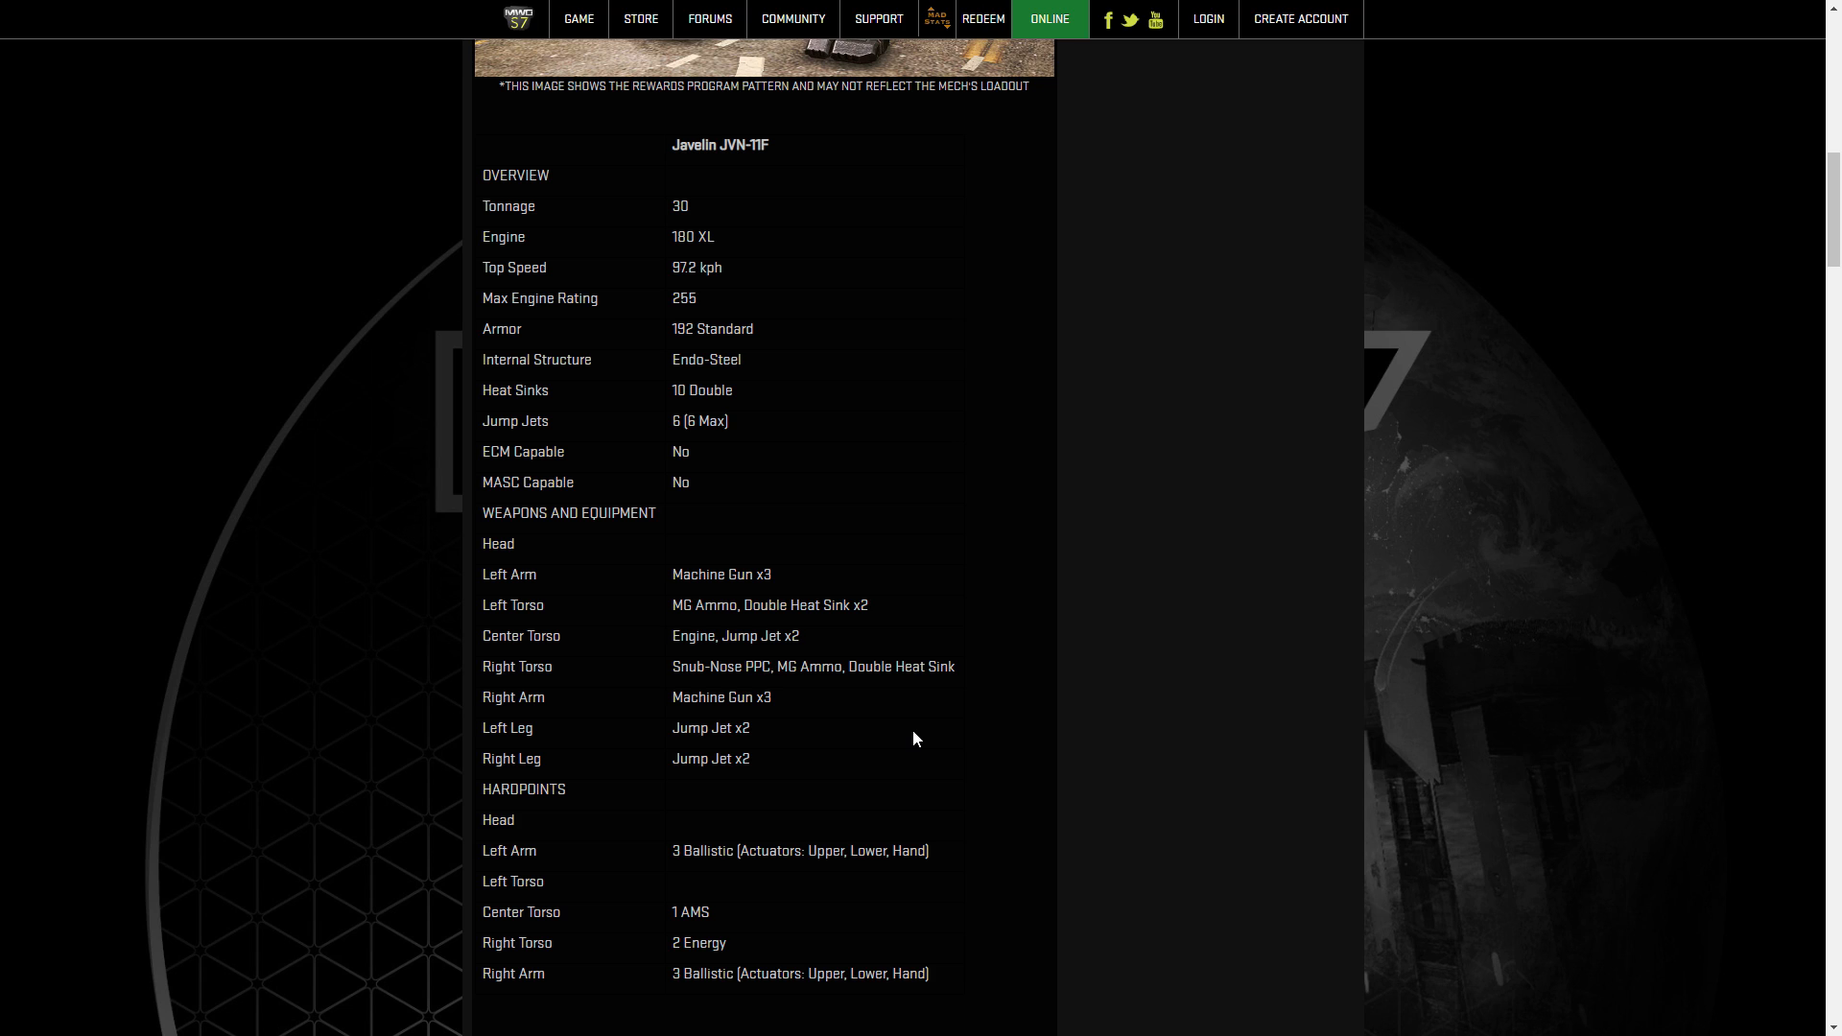
pyautogui.moveTo(906, 742)
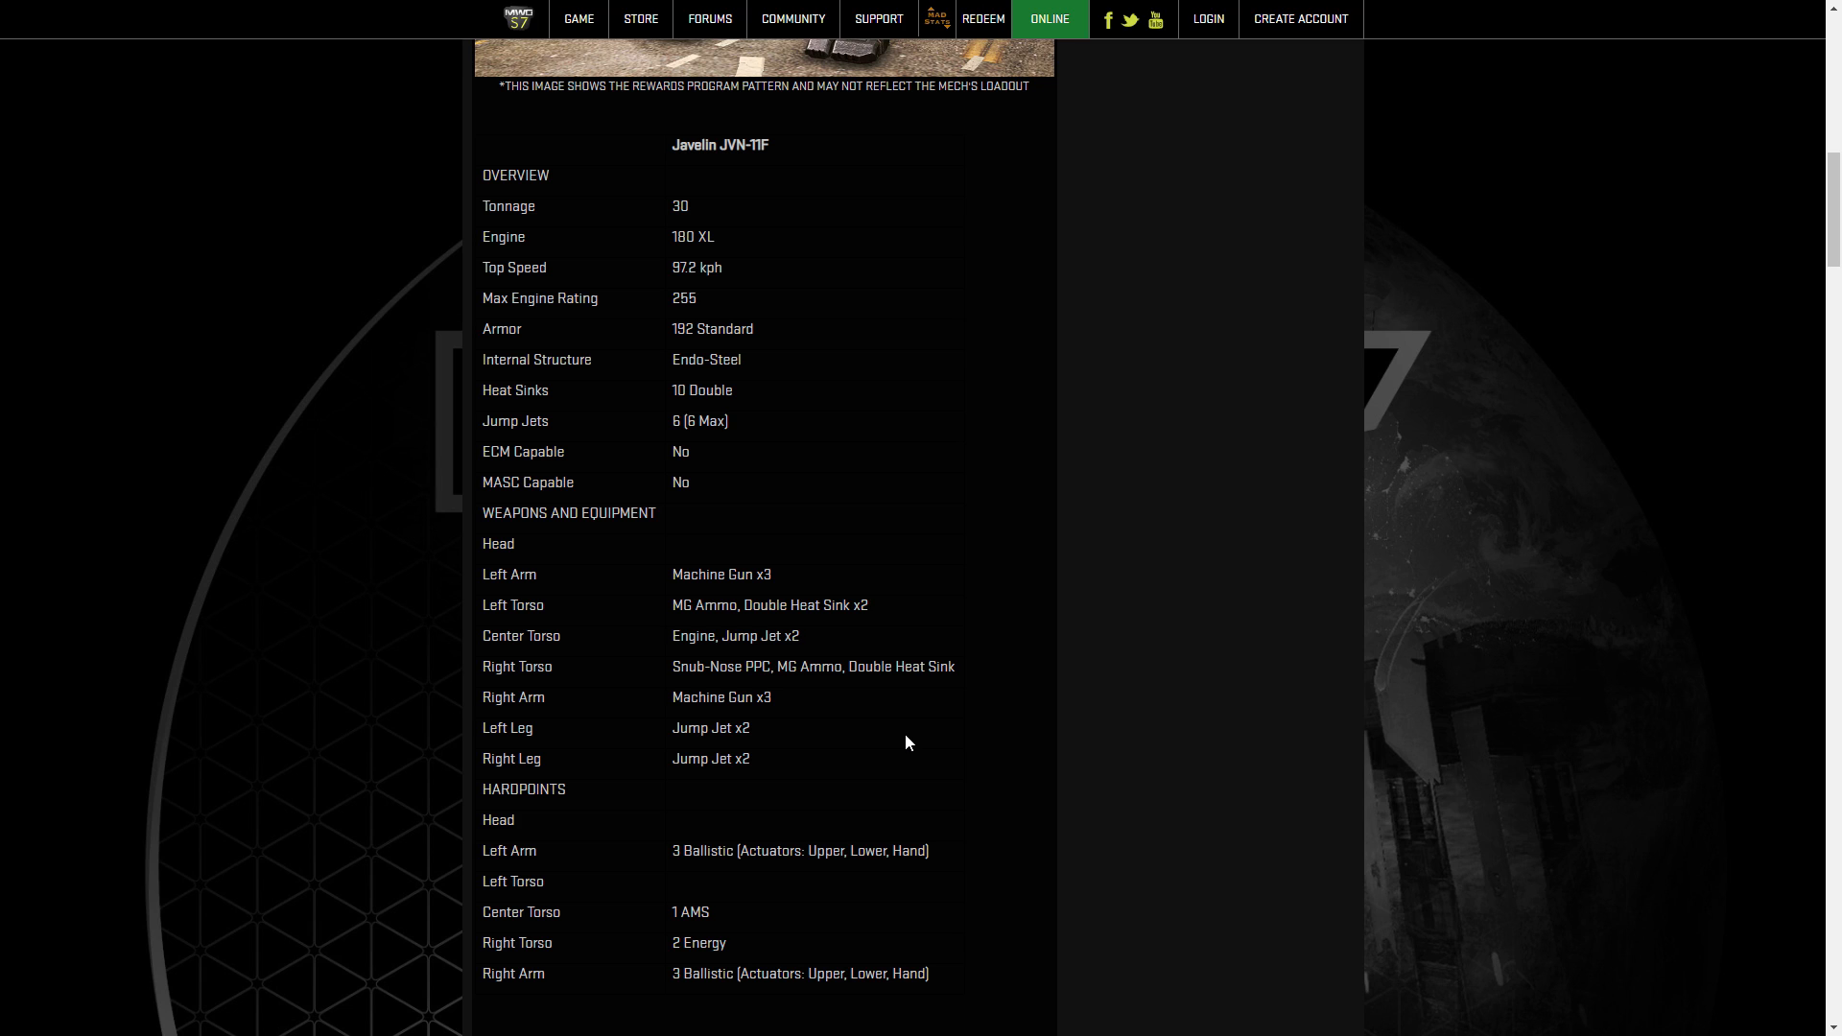
# Scroll past the Rifleman RFL-8D loadout table to the Warhammer WHM-4L loadout heading.
pyautogui.scroll(-3)
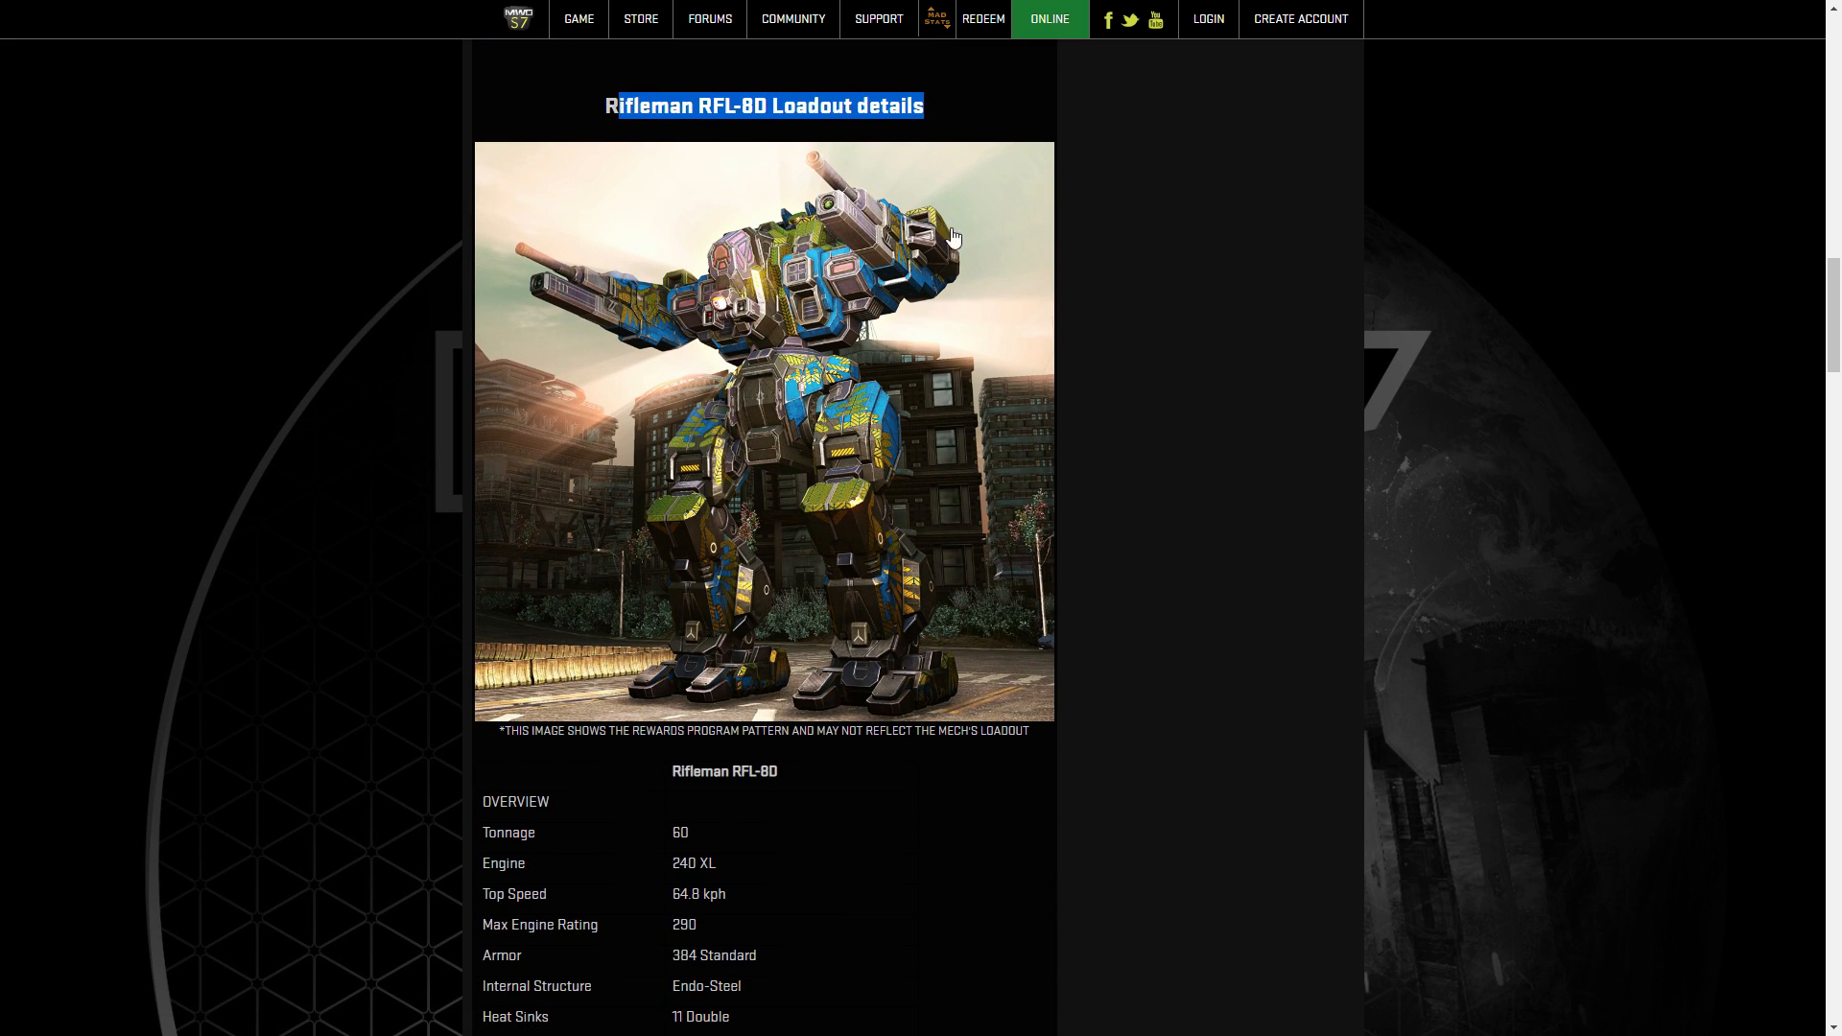
pyautogui.scroll(-3)
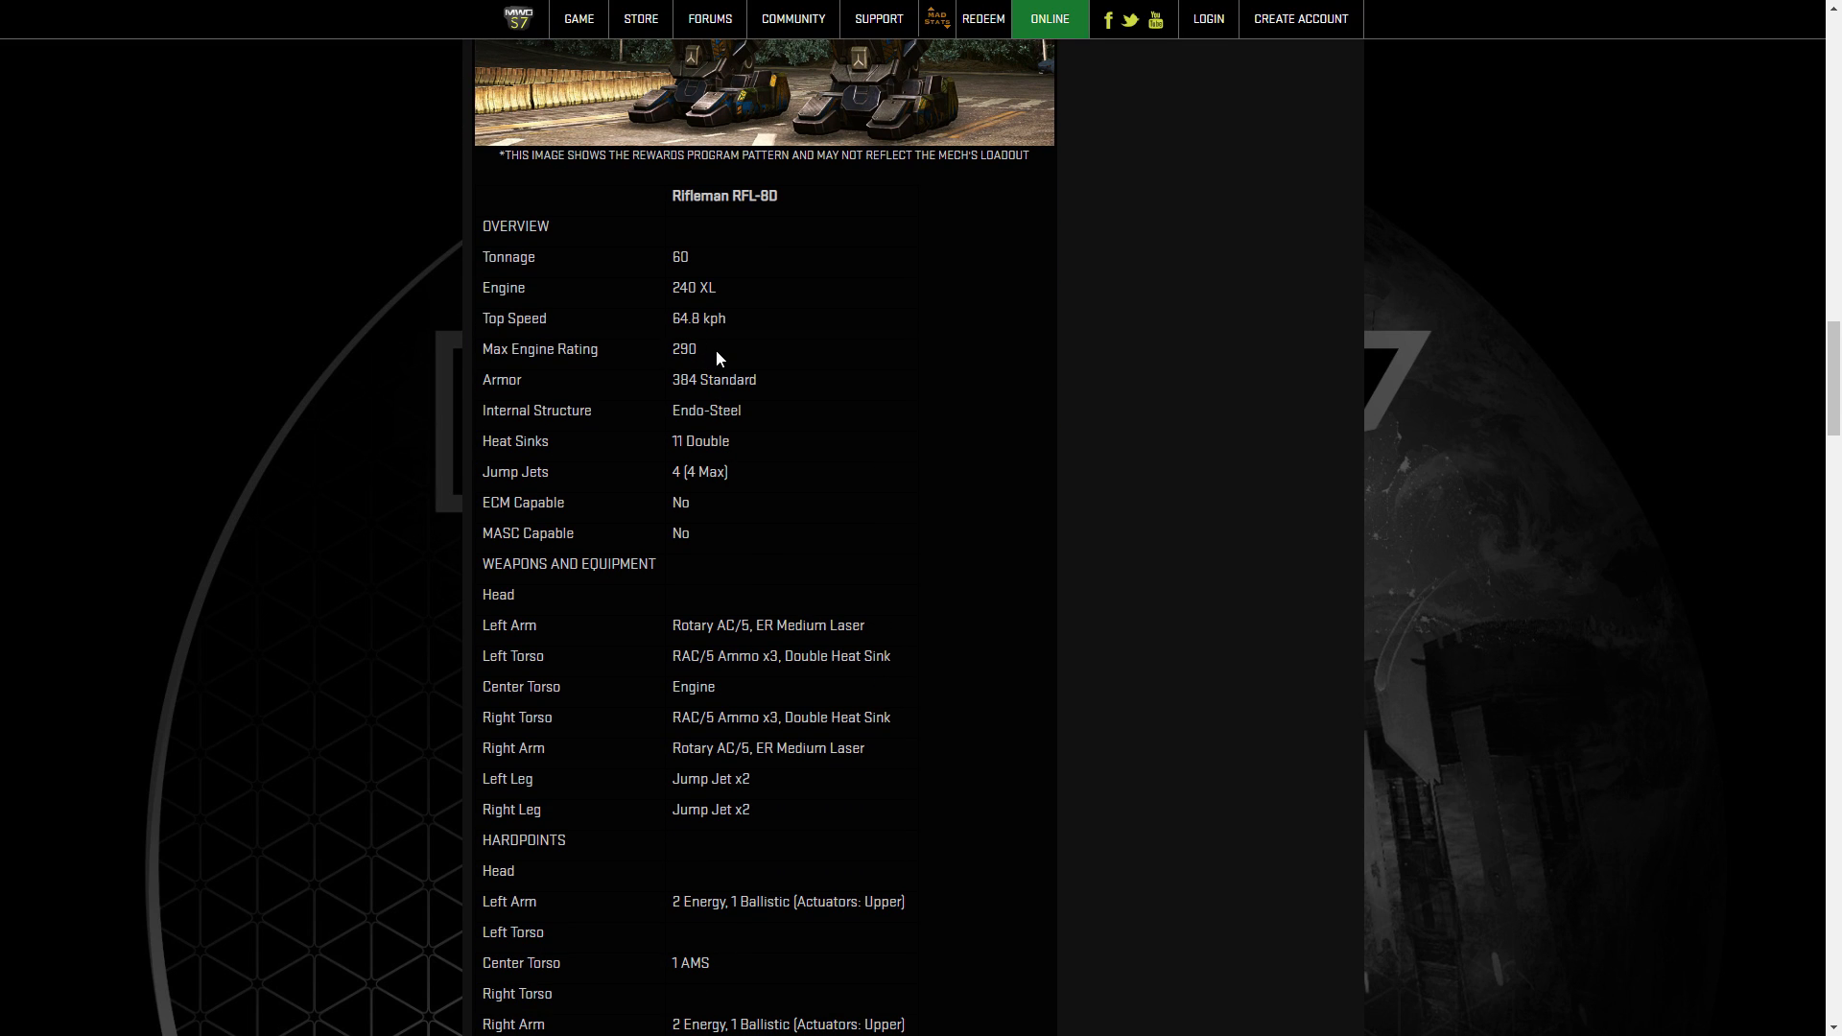
pyautogui.scroll(-3)
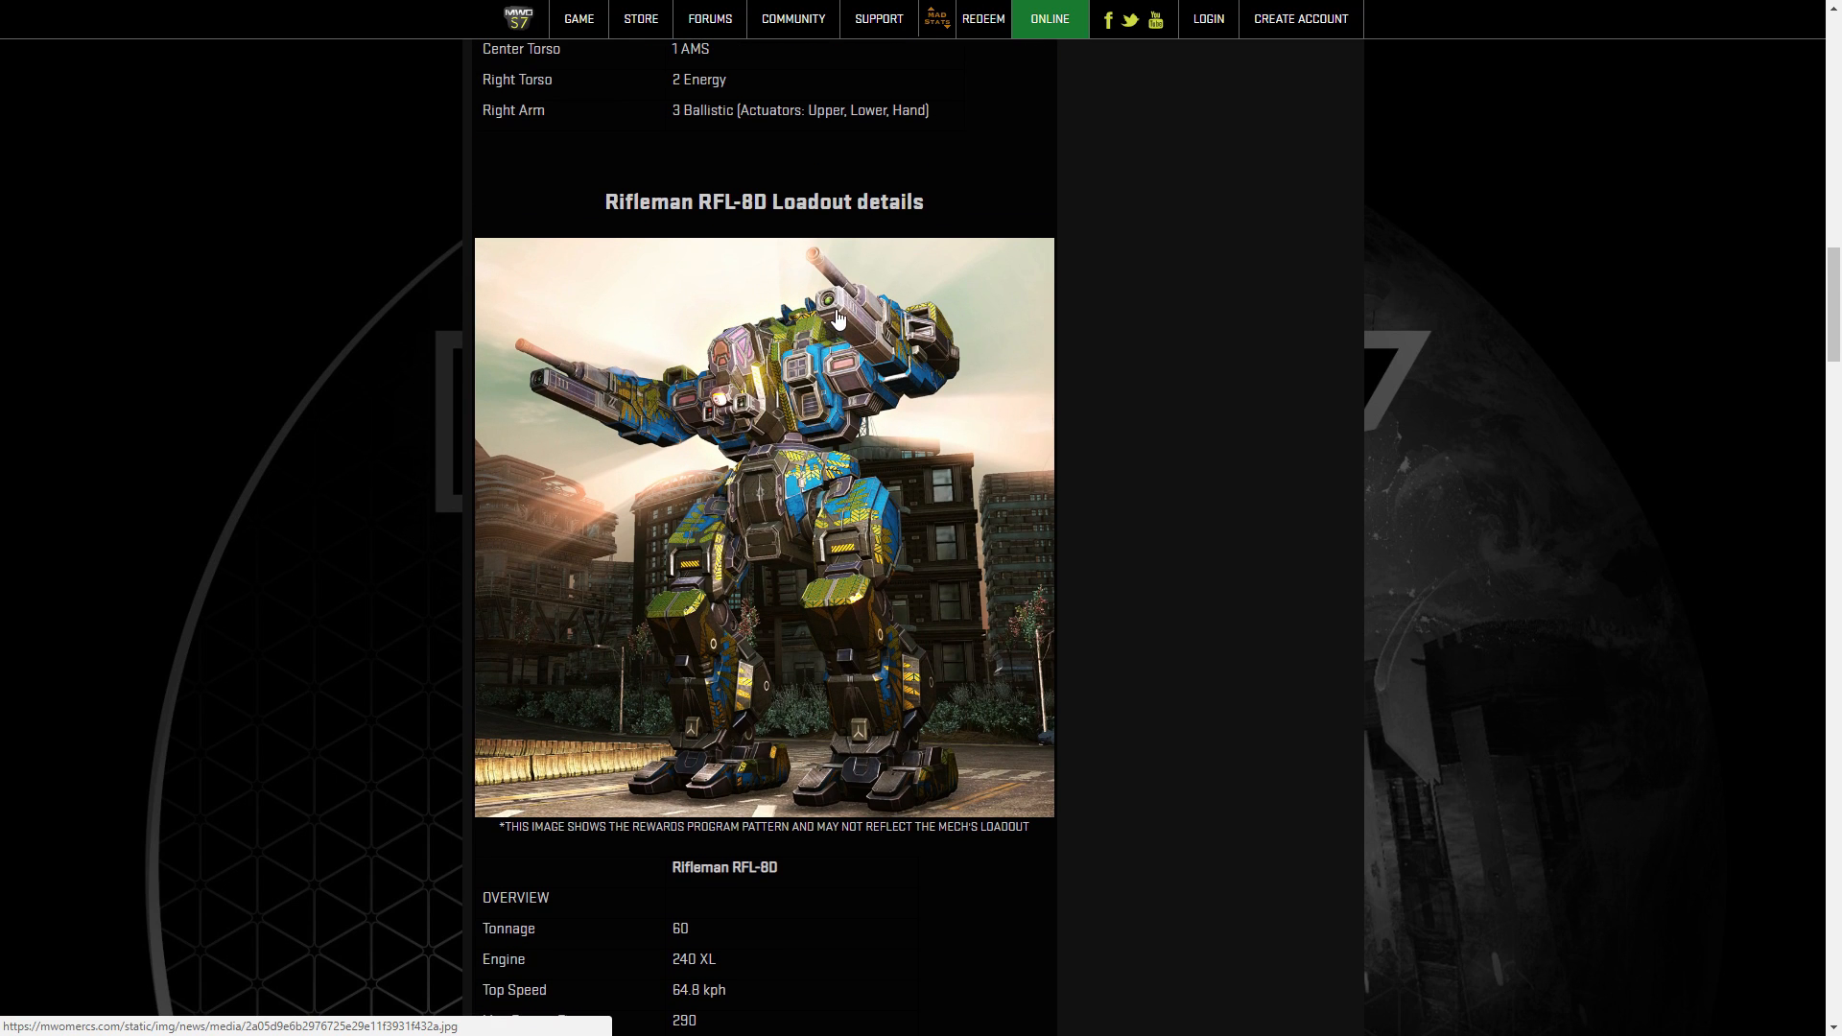
pyautogui.moveTo(828, 317)
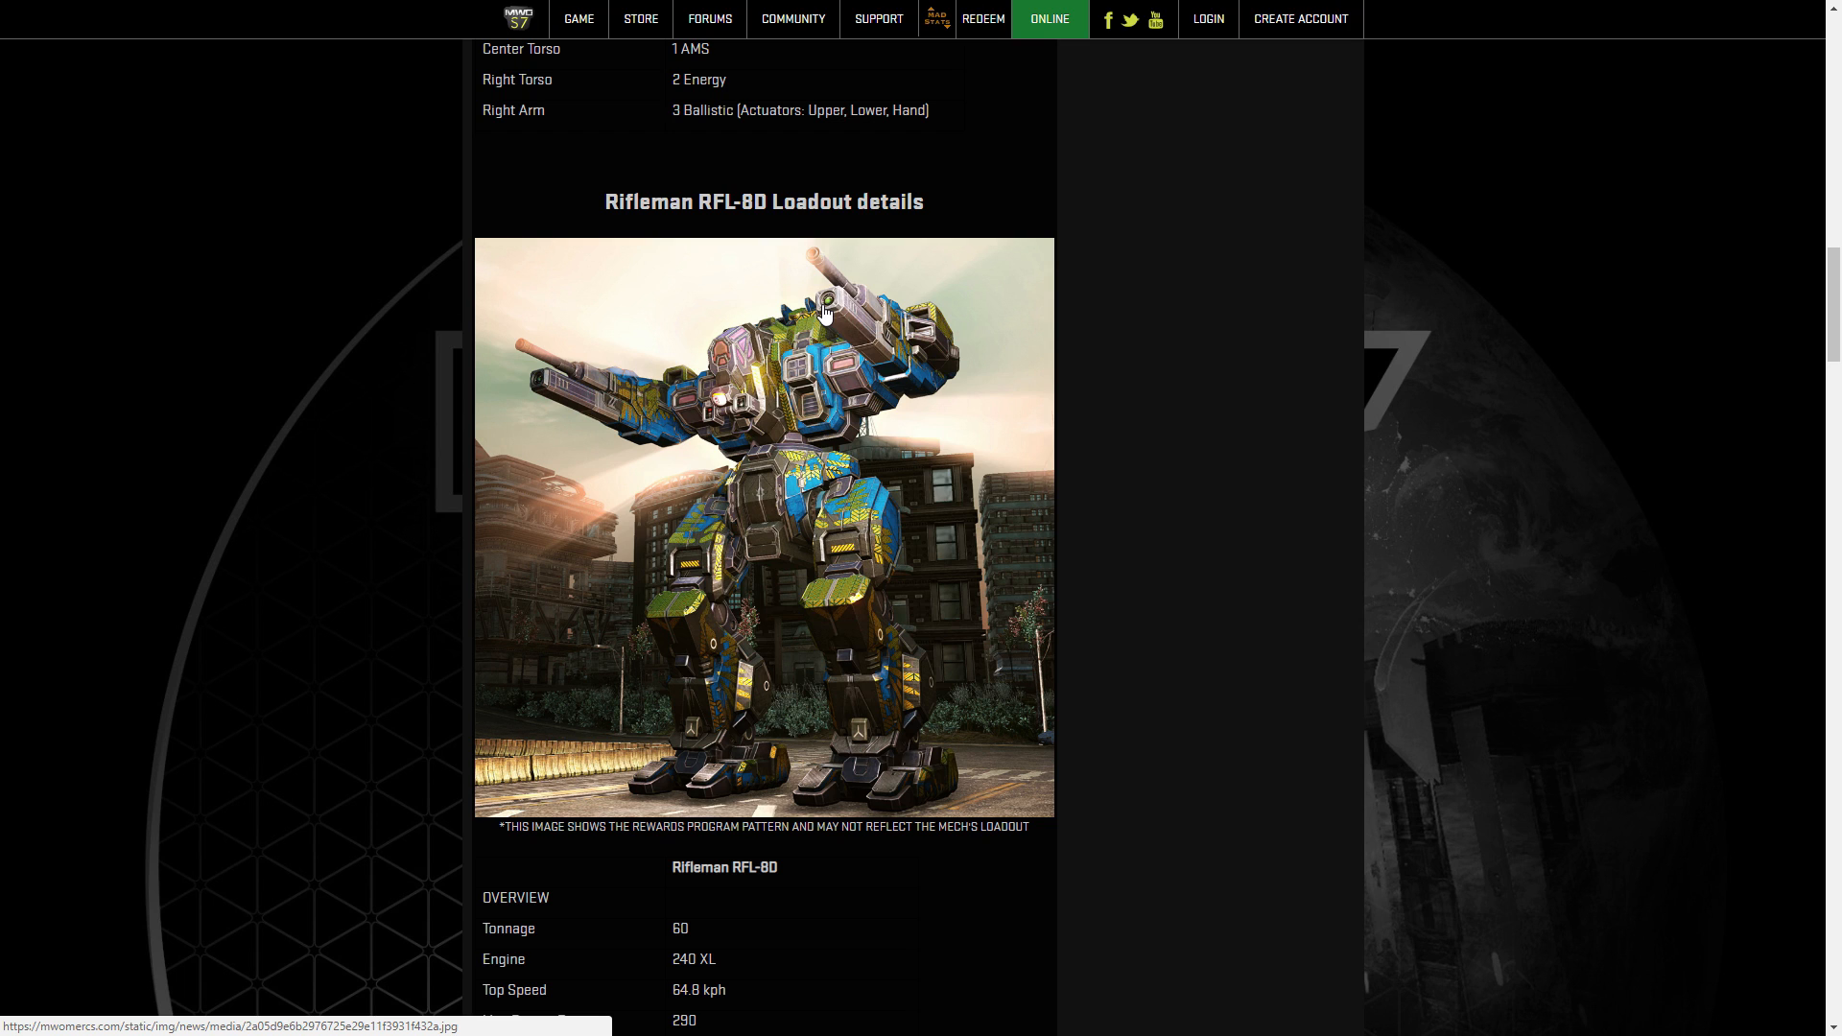
pyautogui.scroll(-3)
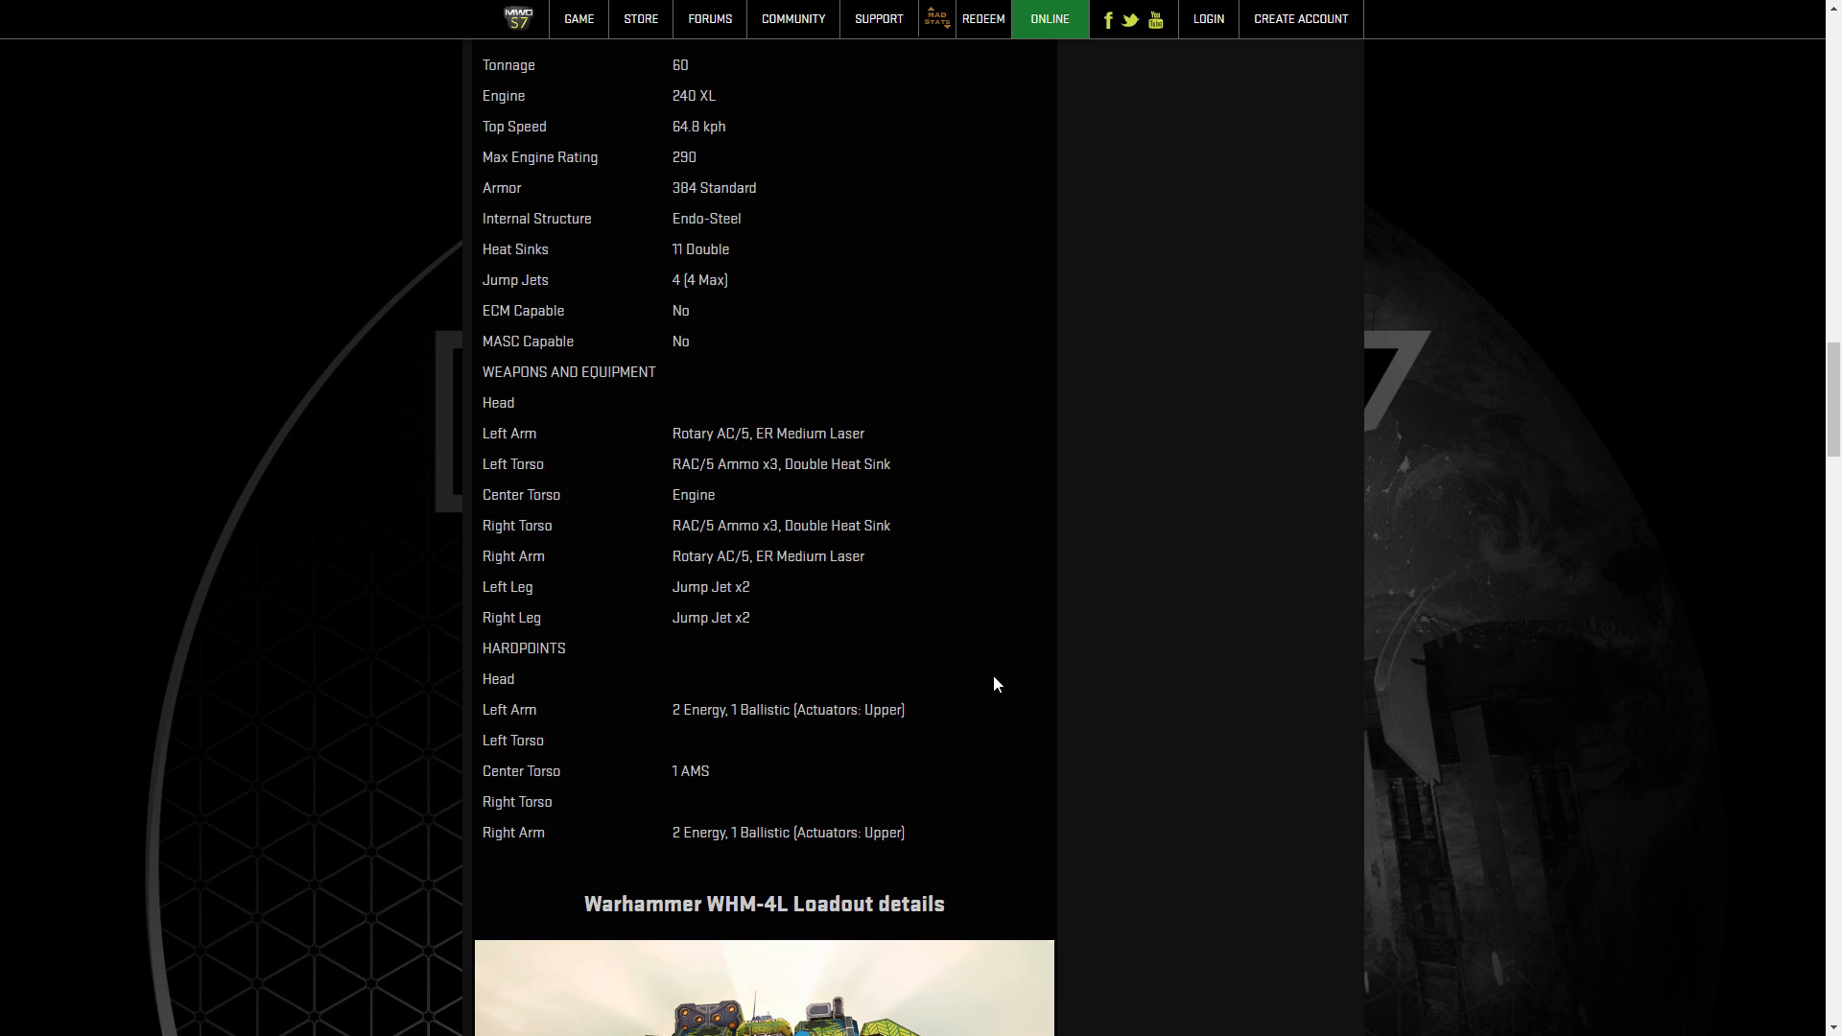
pyautogui.scroll(3)
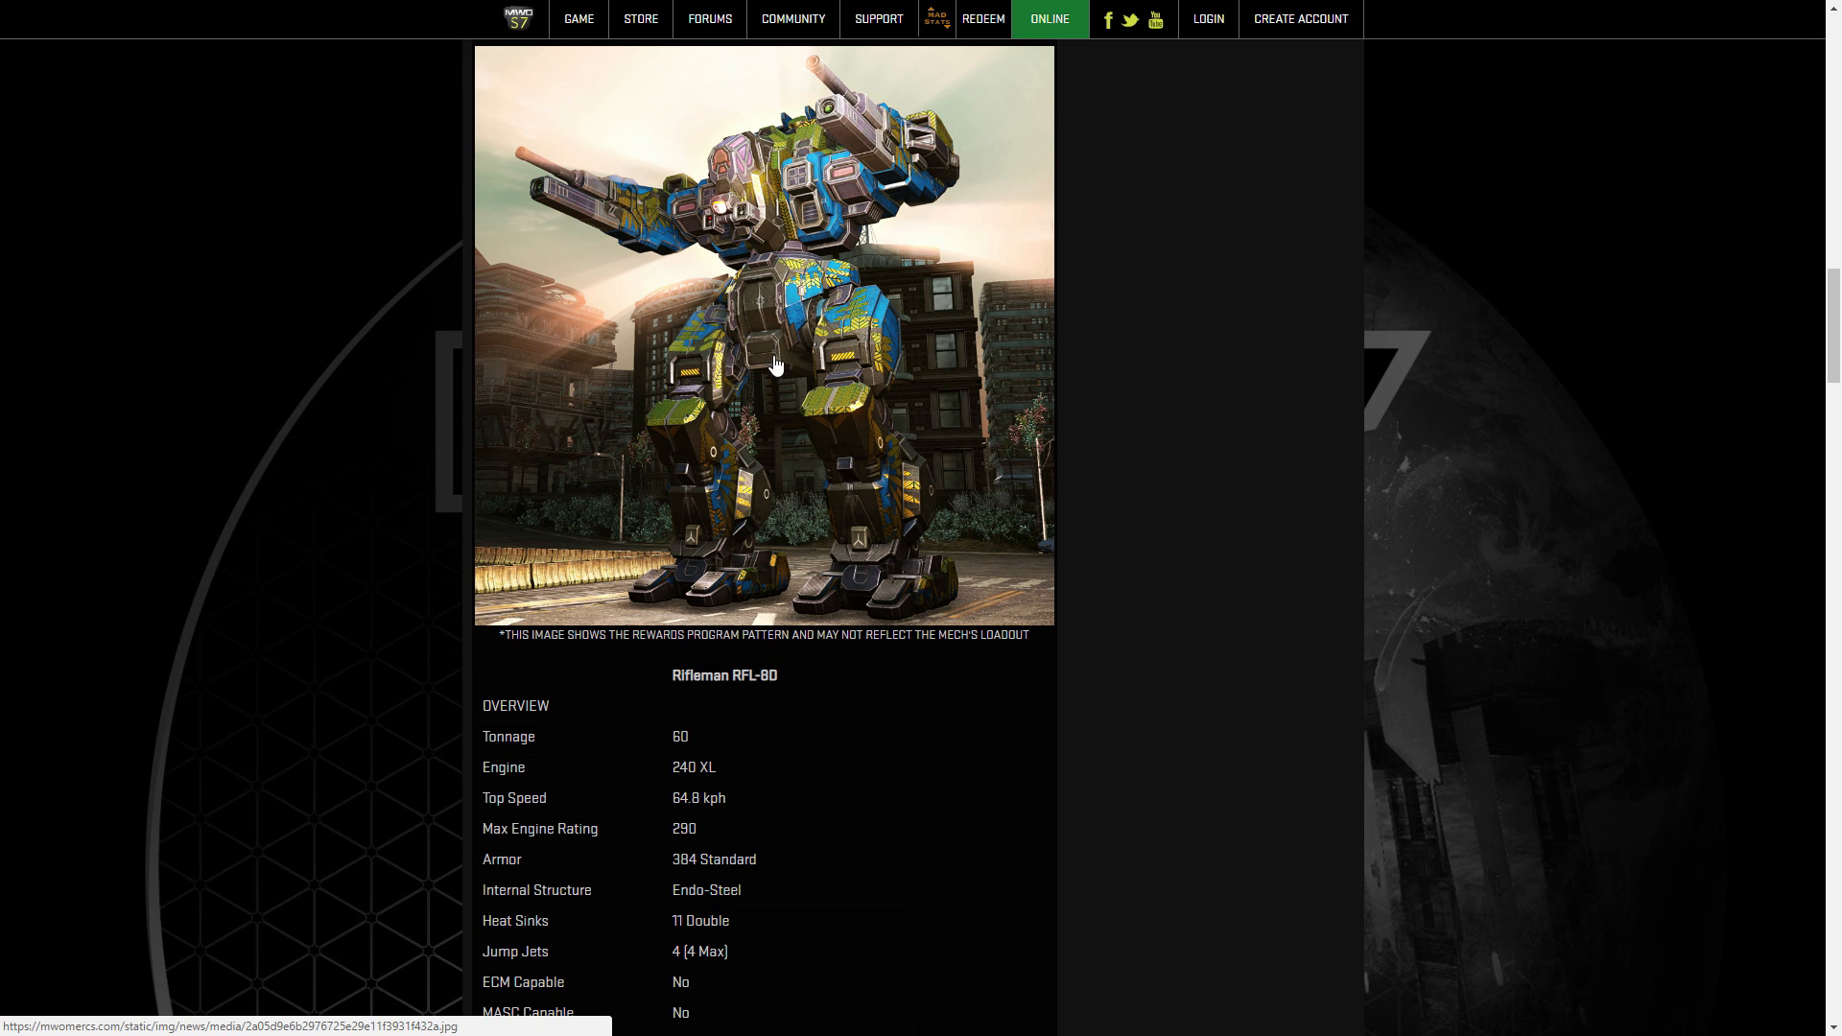
pyautogui.scroll(-3)
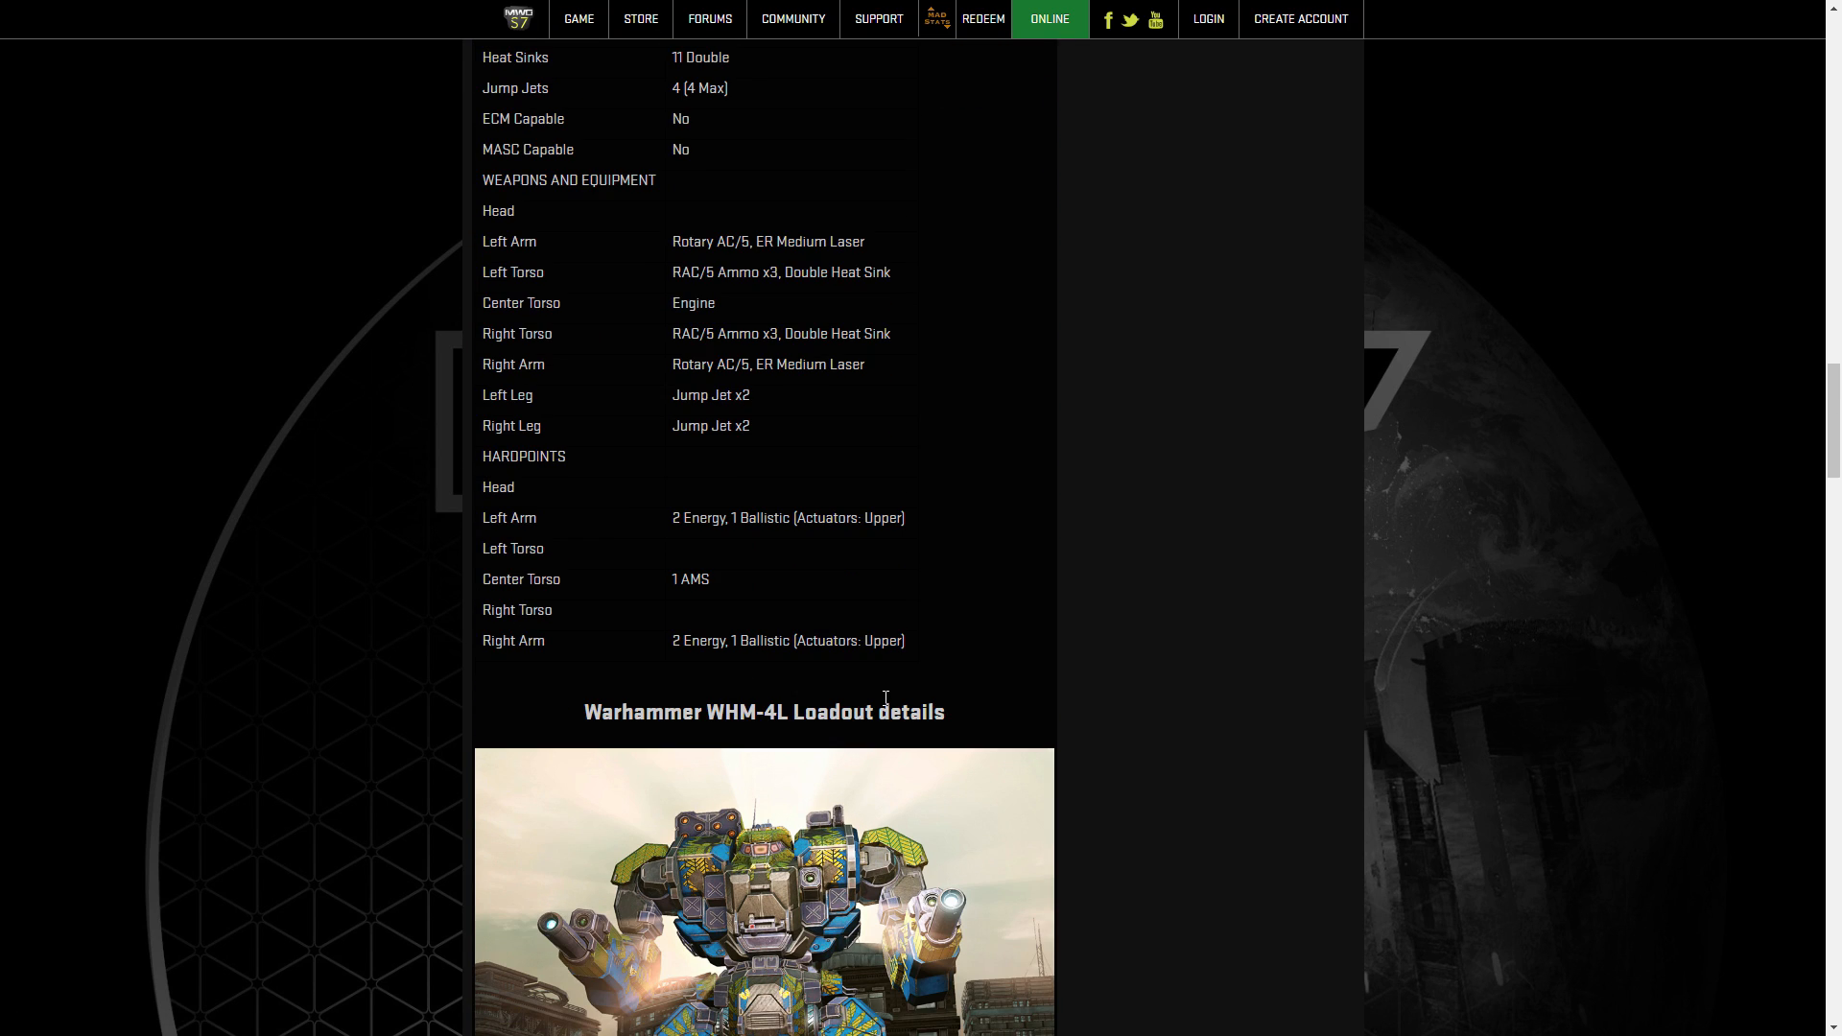
# Mark the Warhammer WHM-4L's Engine 280 XL row and 1 ECM center torso hardpoint.
pyautogui.scroll(-3)
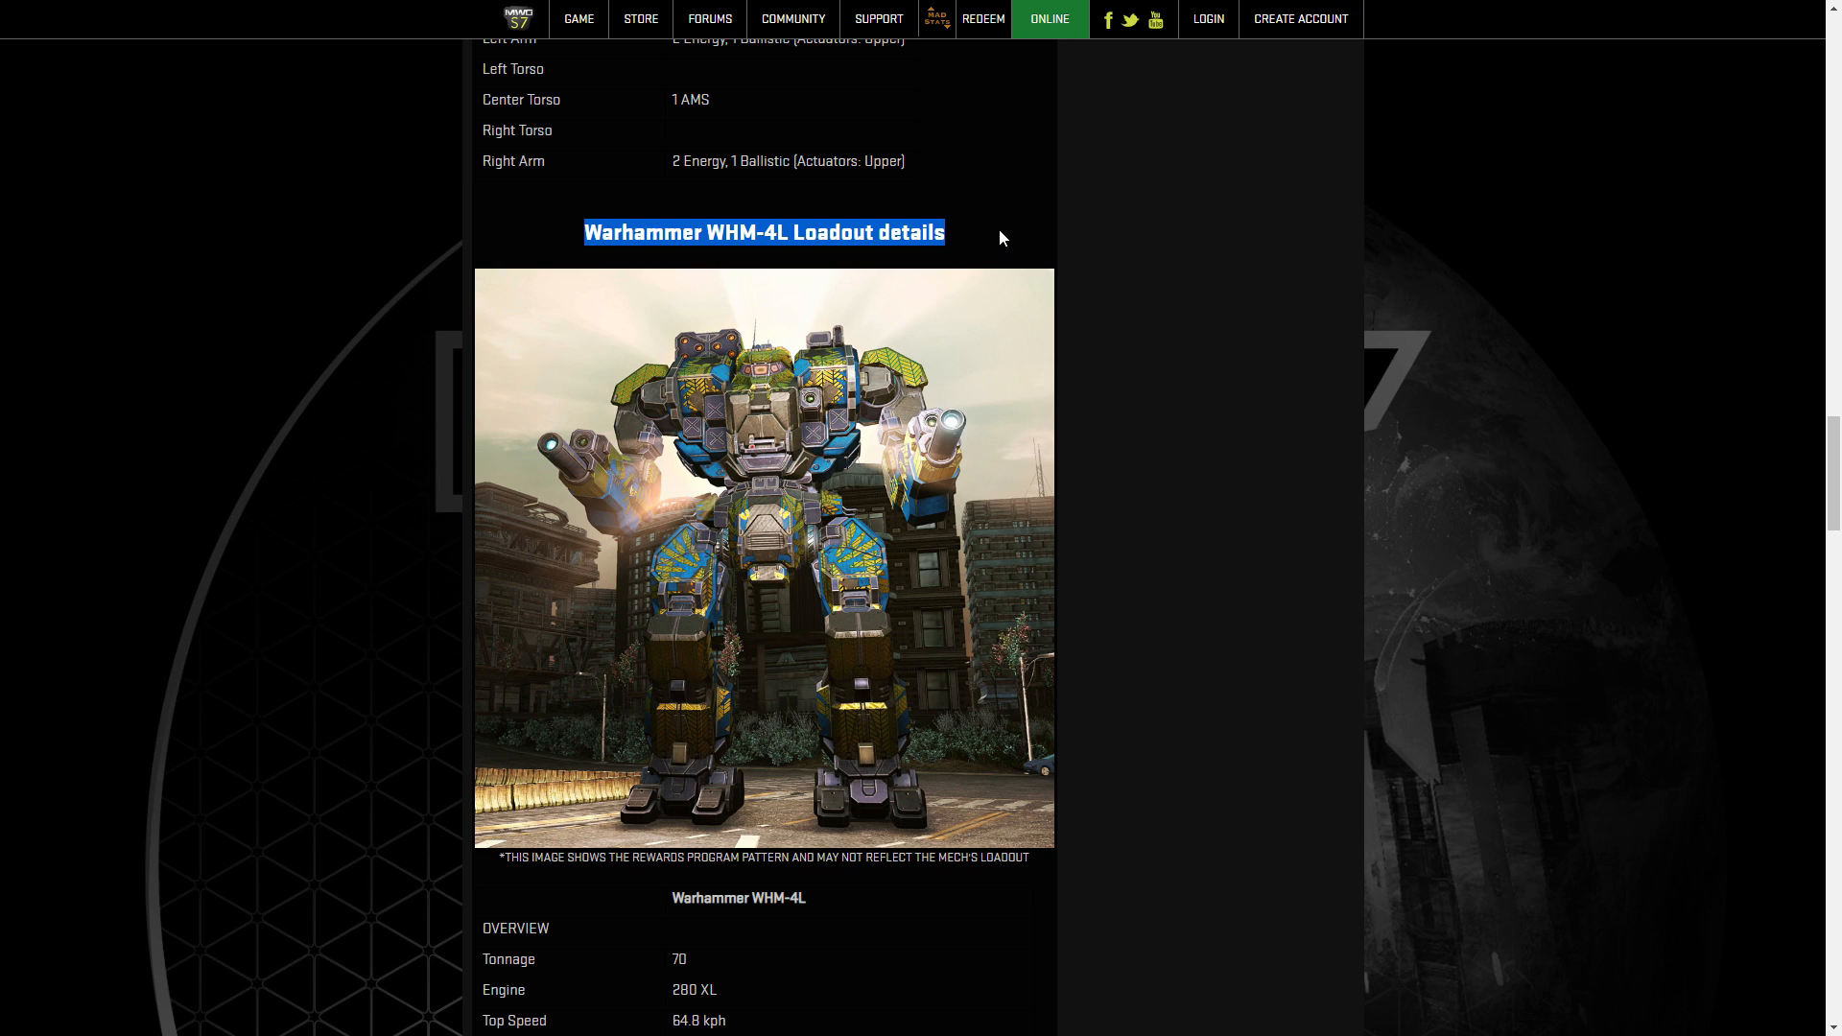
pyautogui.scroll(-3)
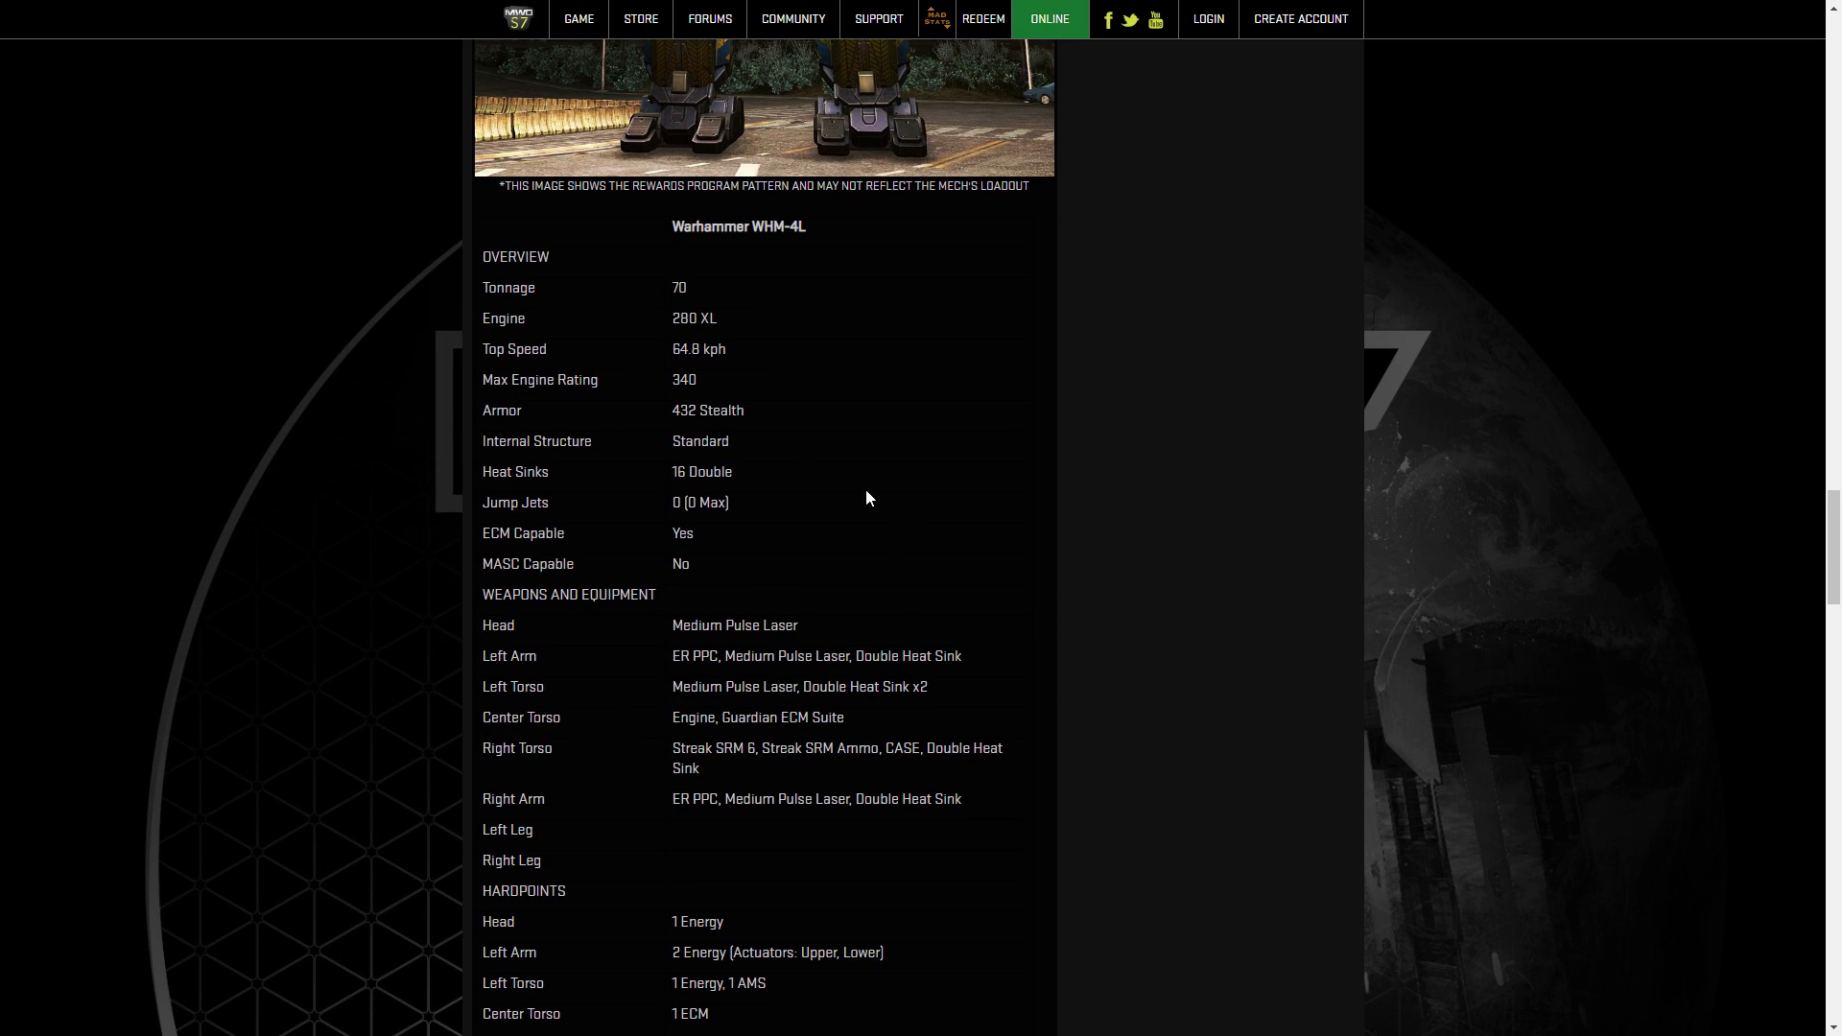
pyautogui.scroll(-3)
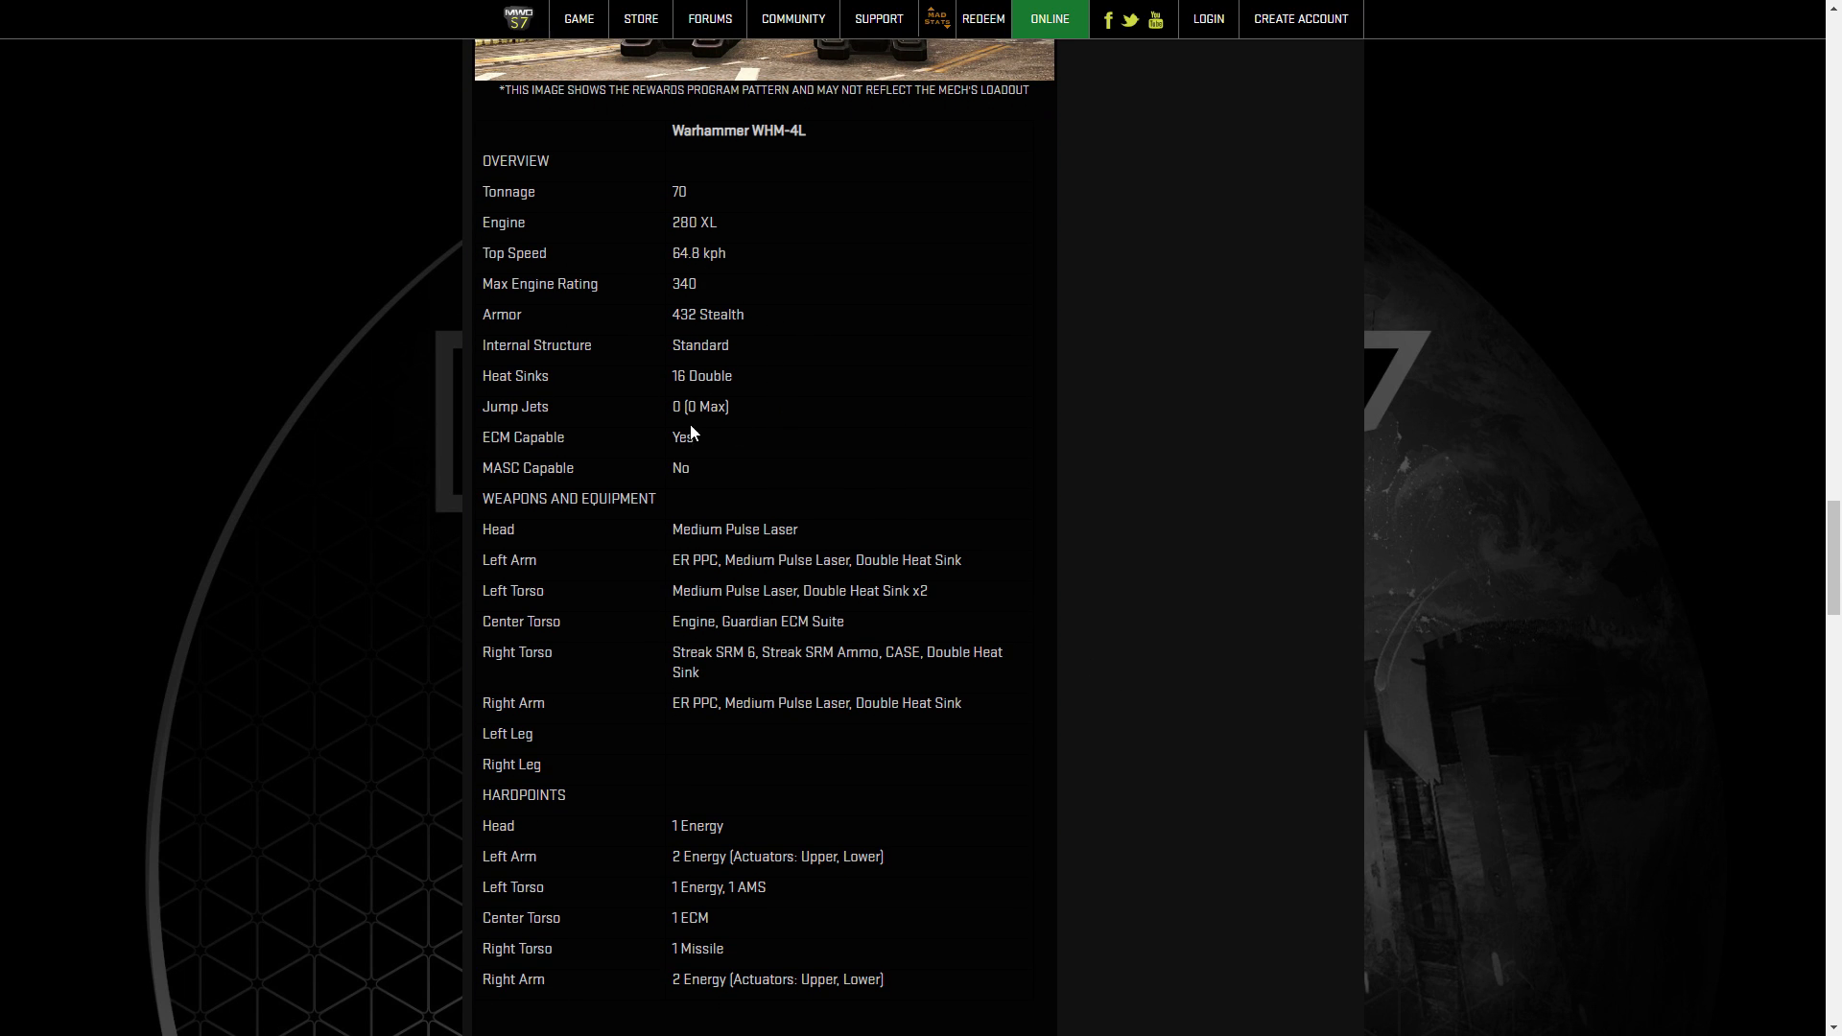
pyautogui.moveTo(598, 456)
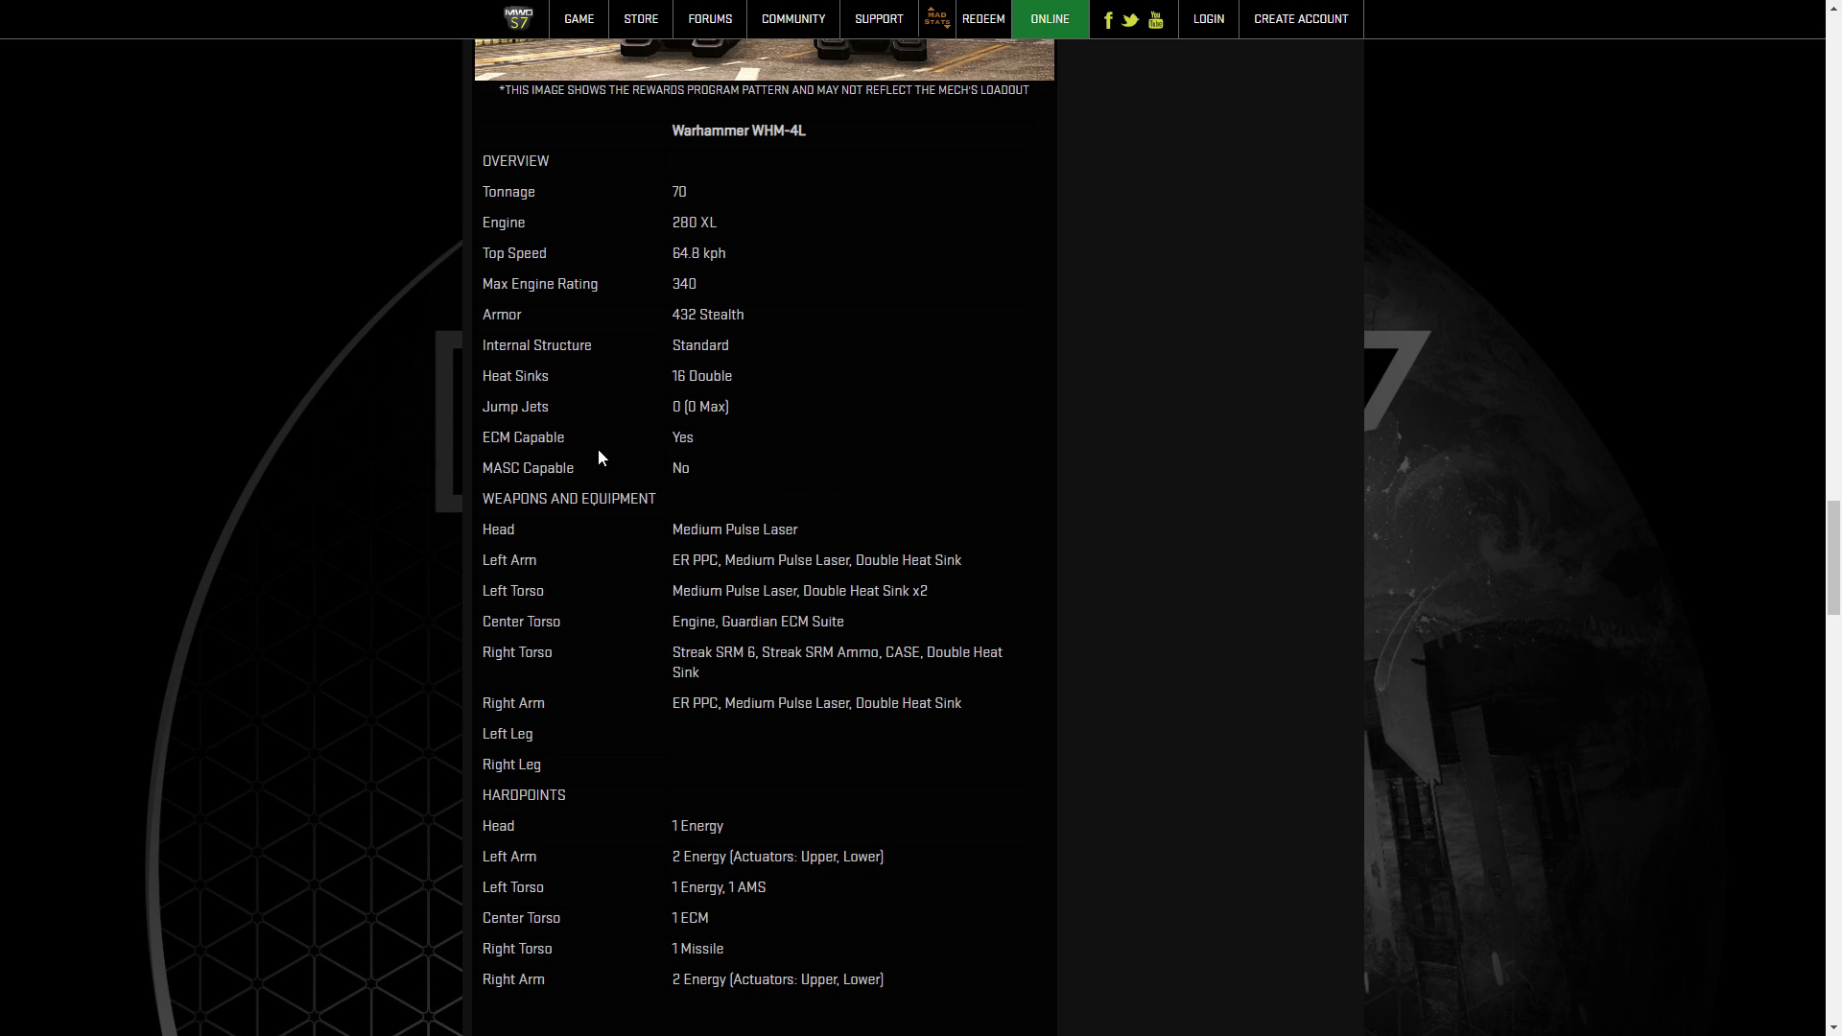
pyautogui.moveTo(905, 488)
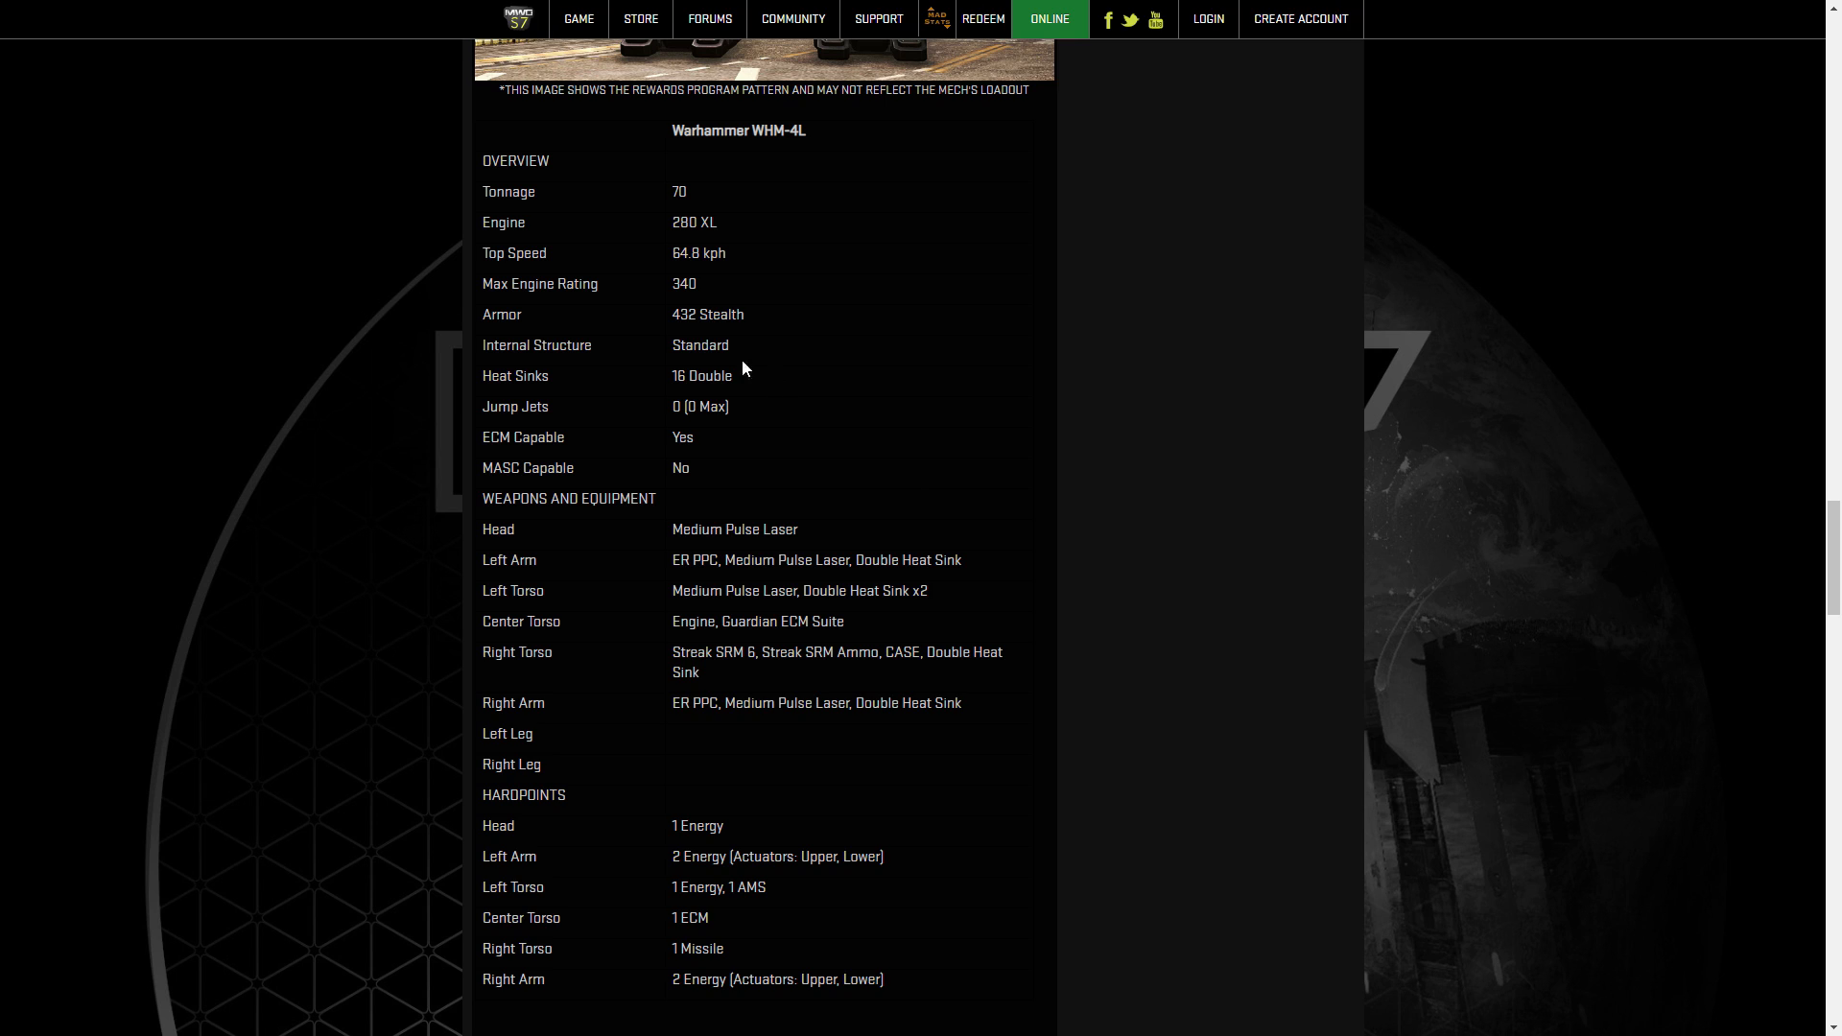
pyautogui.moveTo(483, 314); pyautogui.dragTo(747, 314)
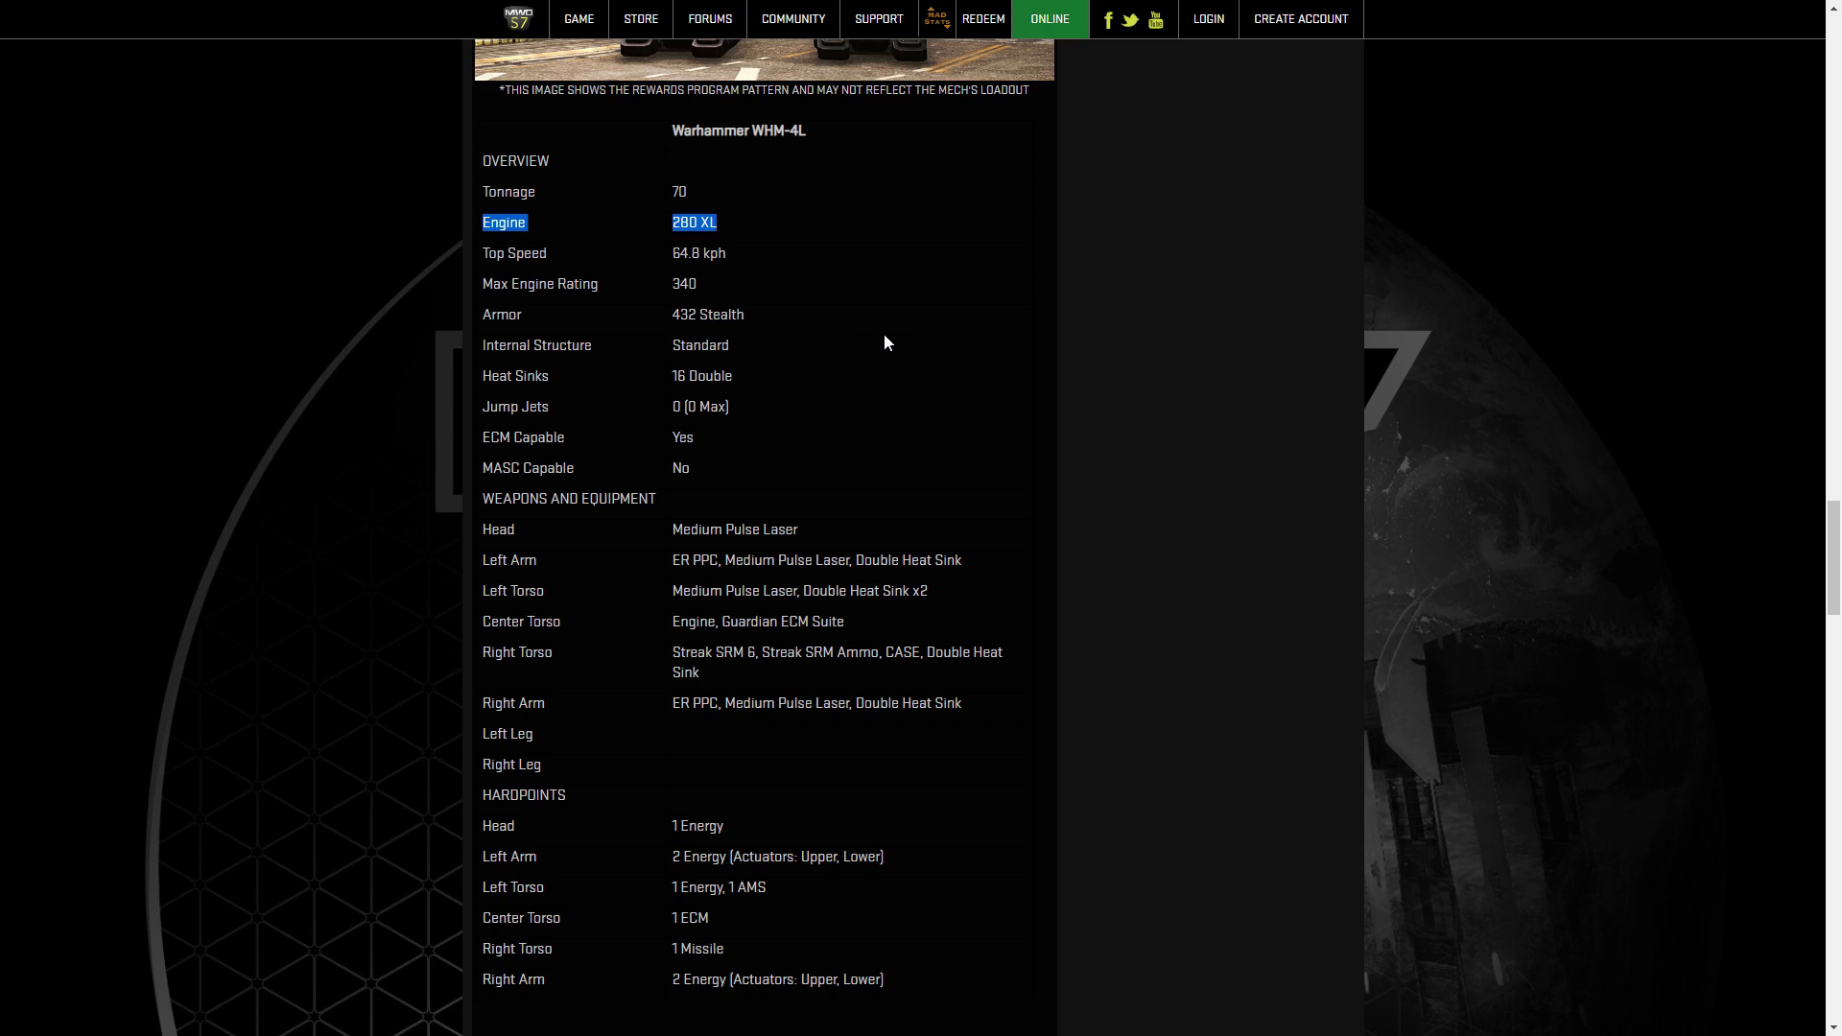
pyautogui.moveTo(940, 361)
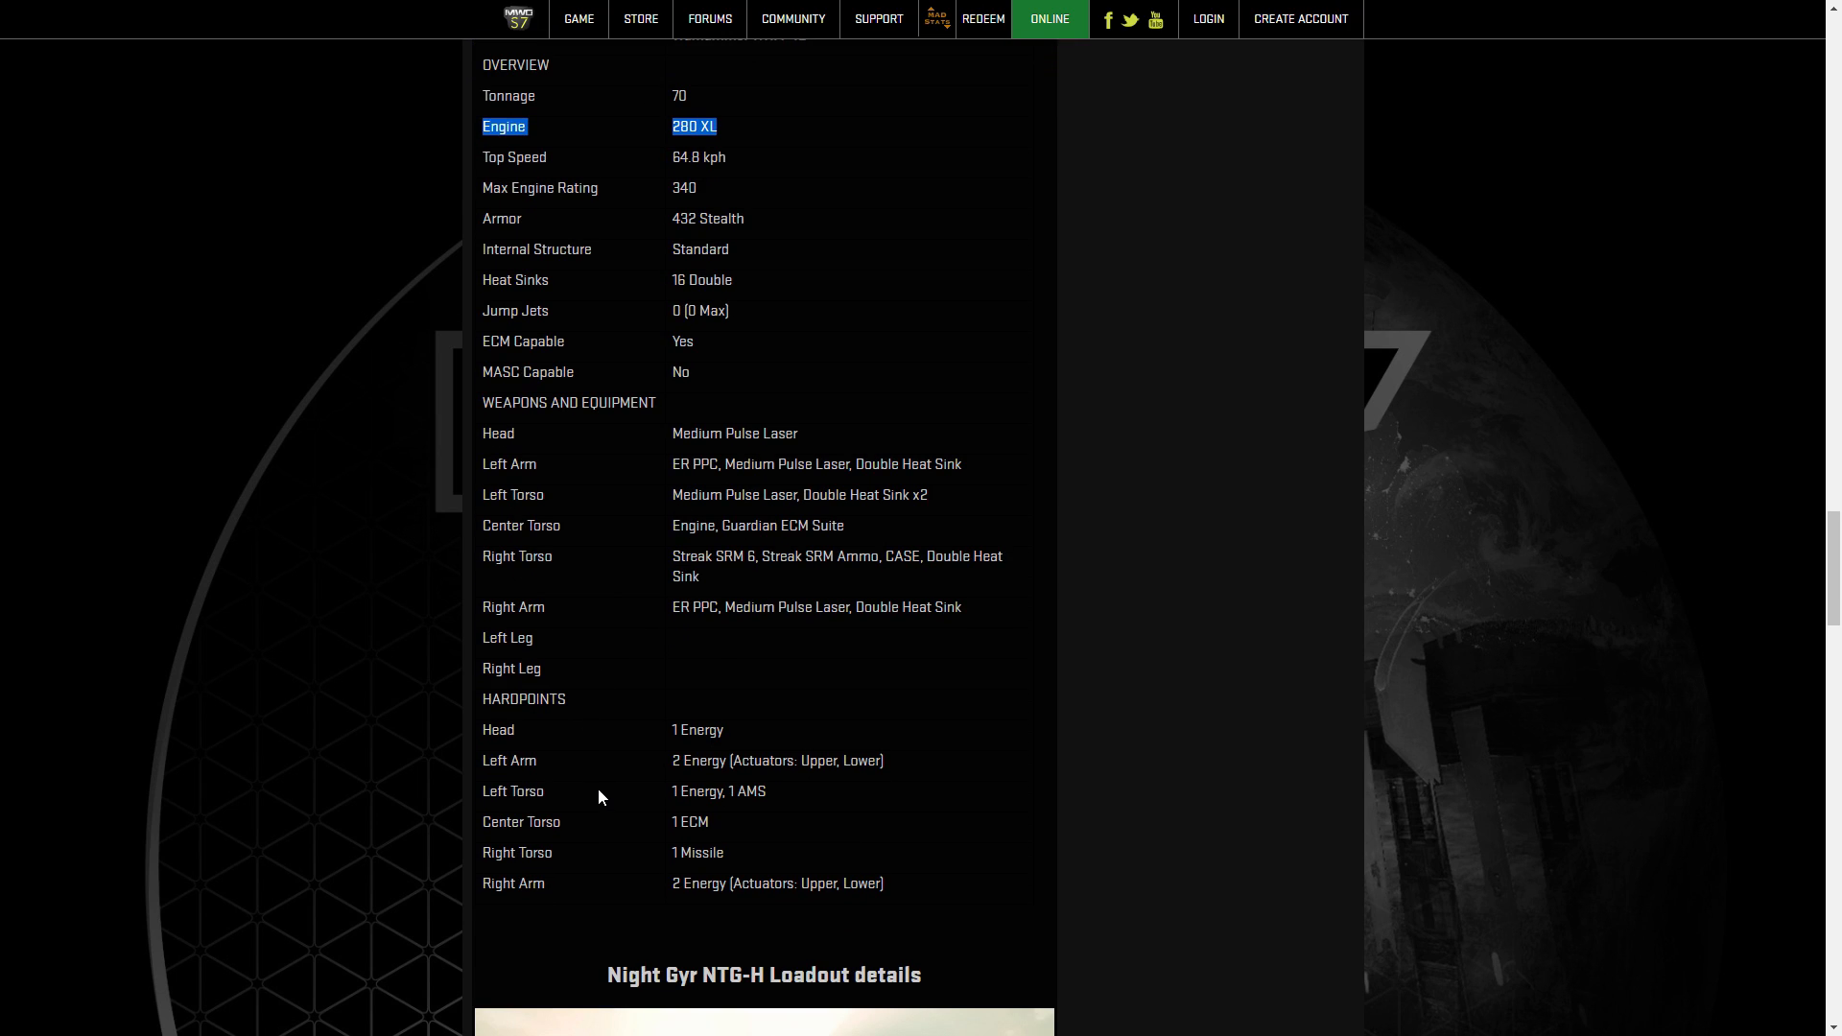
pyautogui.doubleClick(695, 729)
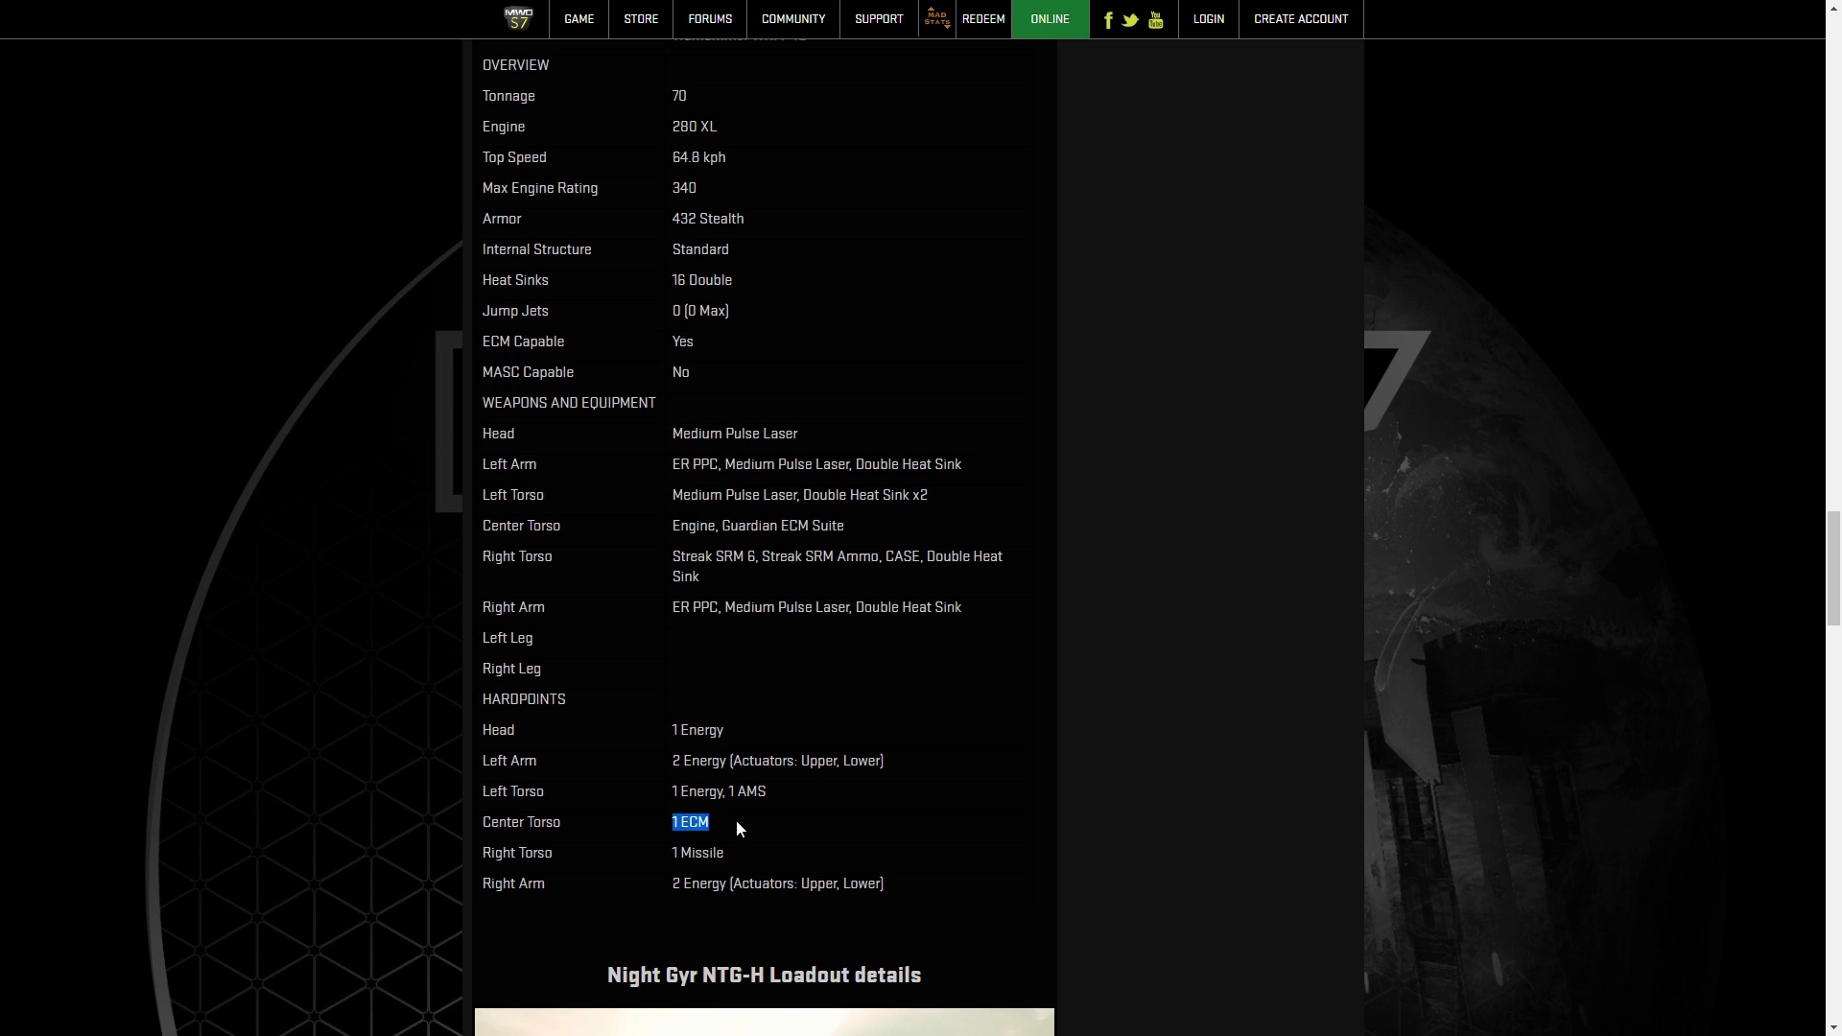
pyautogui.moveTo(755, 853)
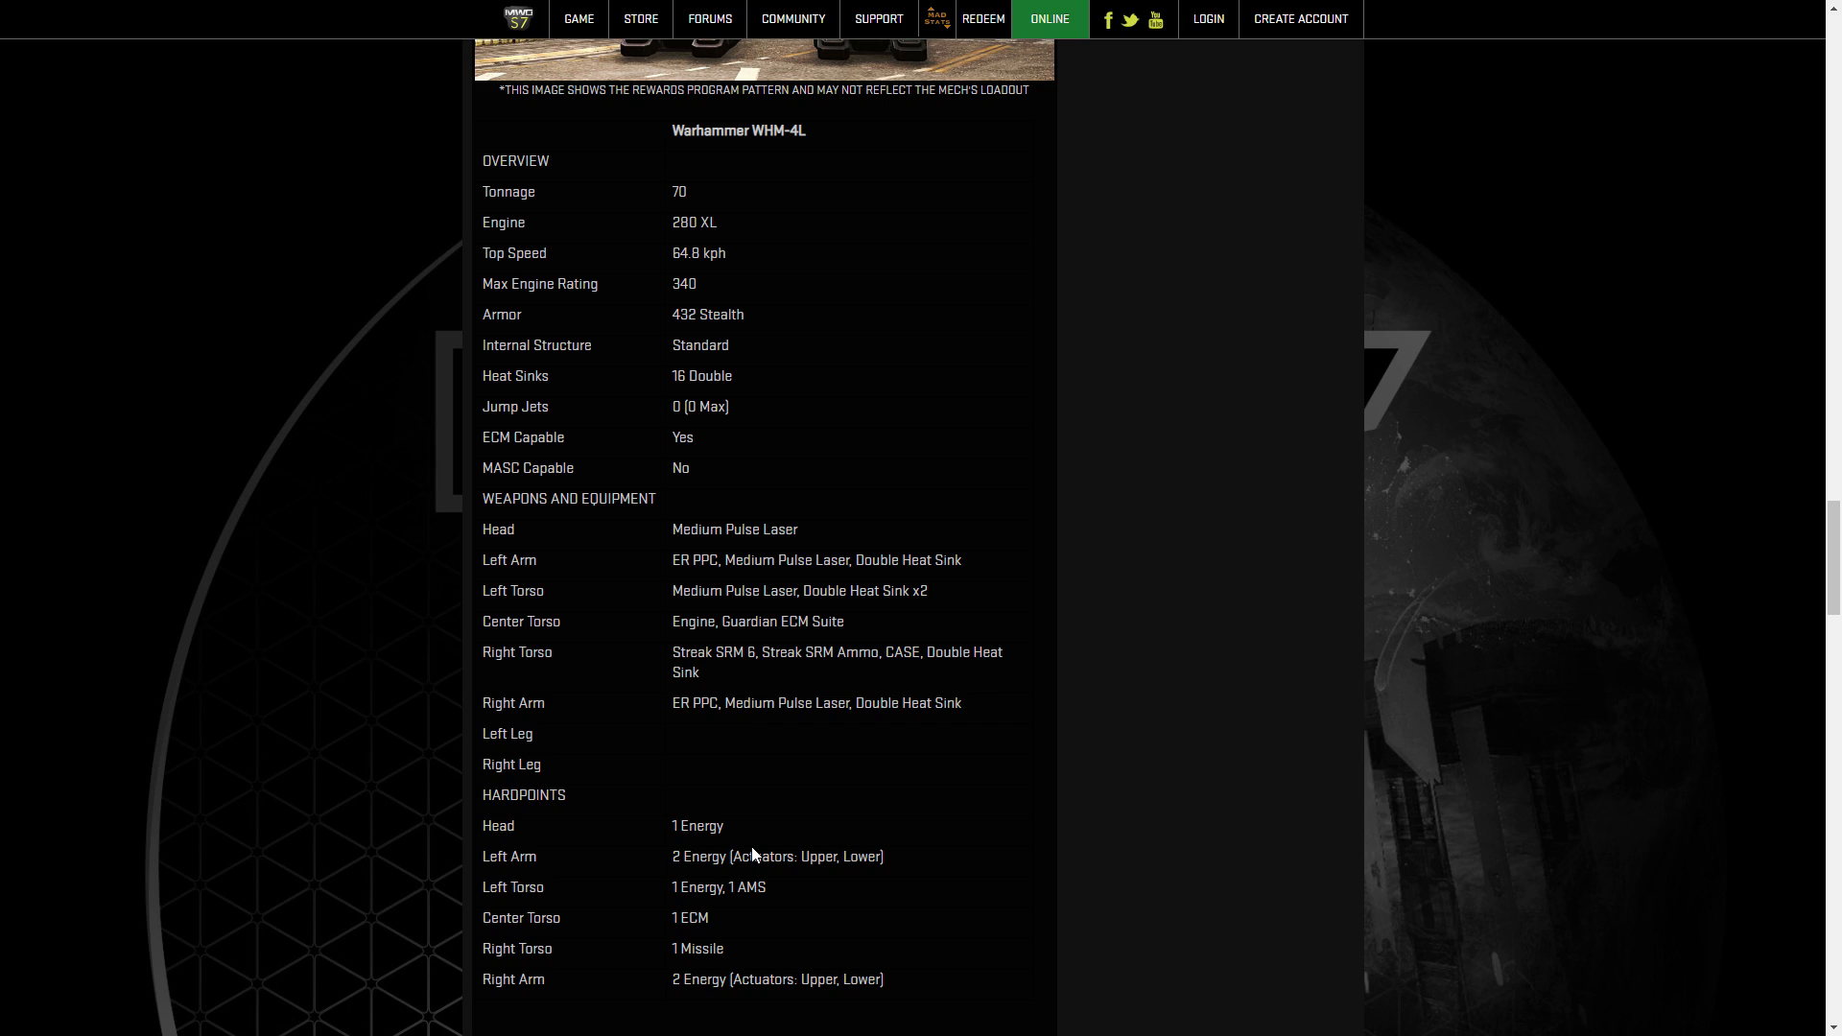
pyautogui.moveTo(742, 833)
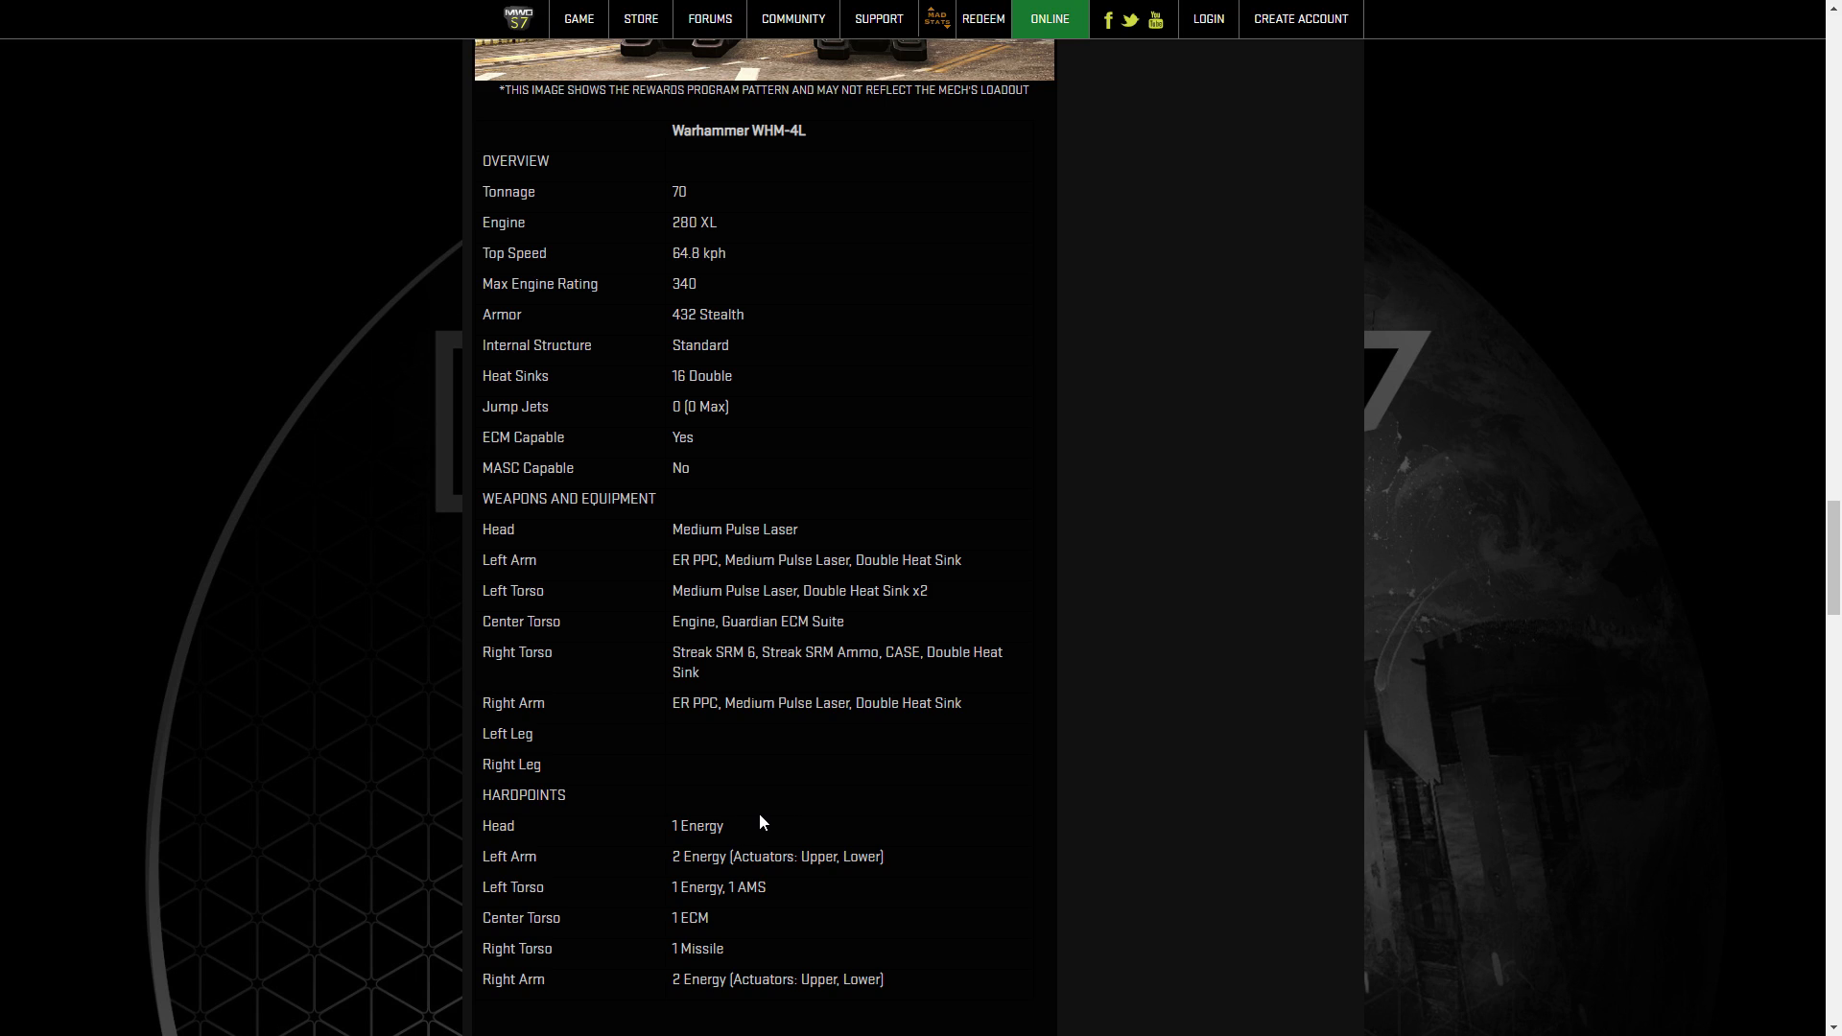
# Scroll to the Night Gyr NTG-H loadout and mark its 1 ECM right torso hardpoint.
pyautogui.scroll(3)
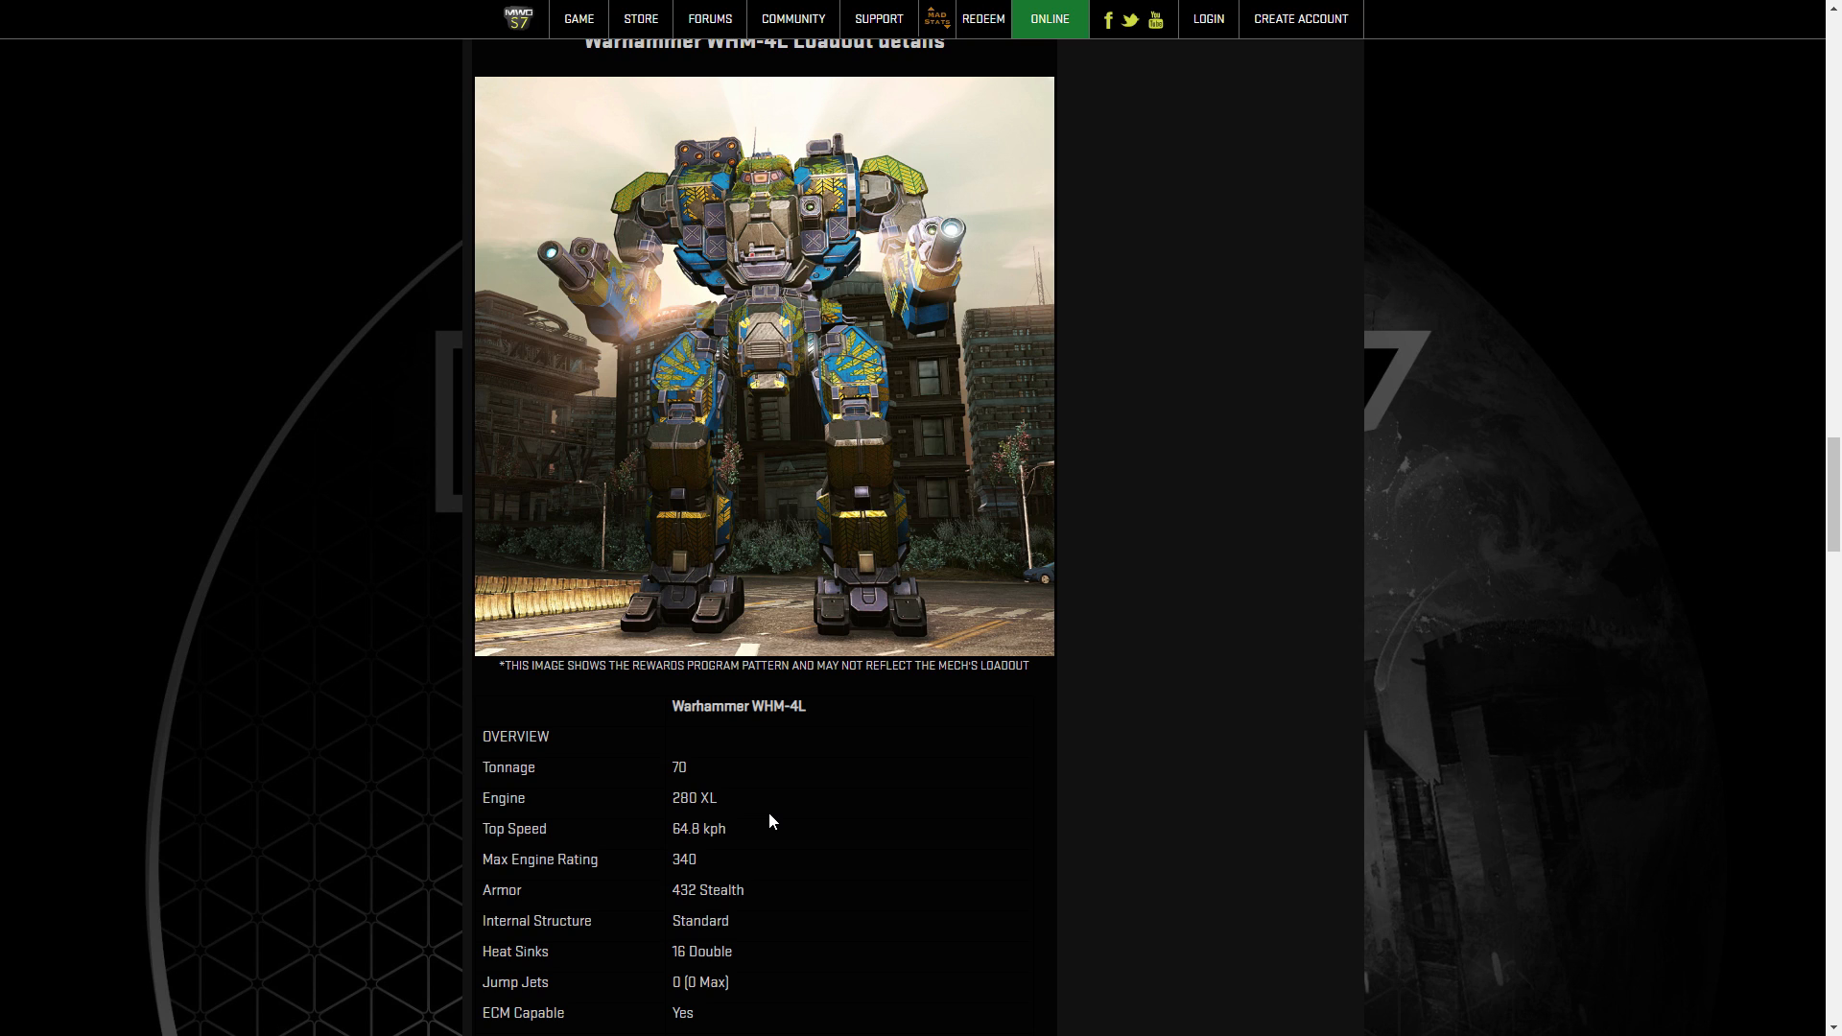
pyautogui.scroll(-3)
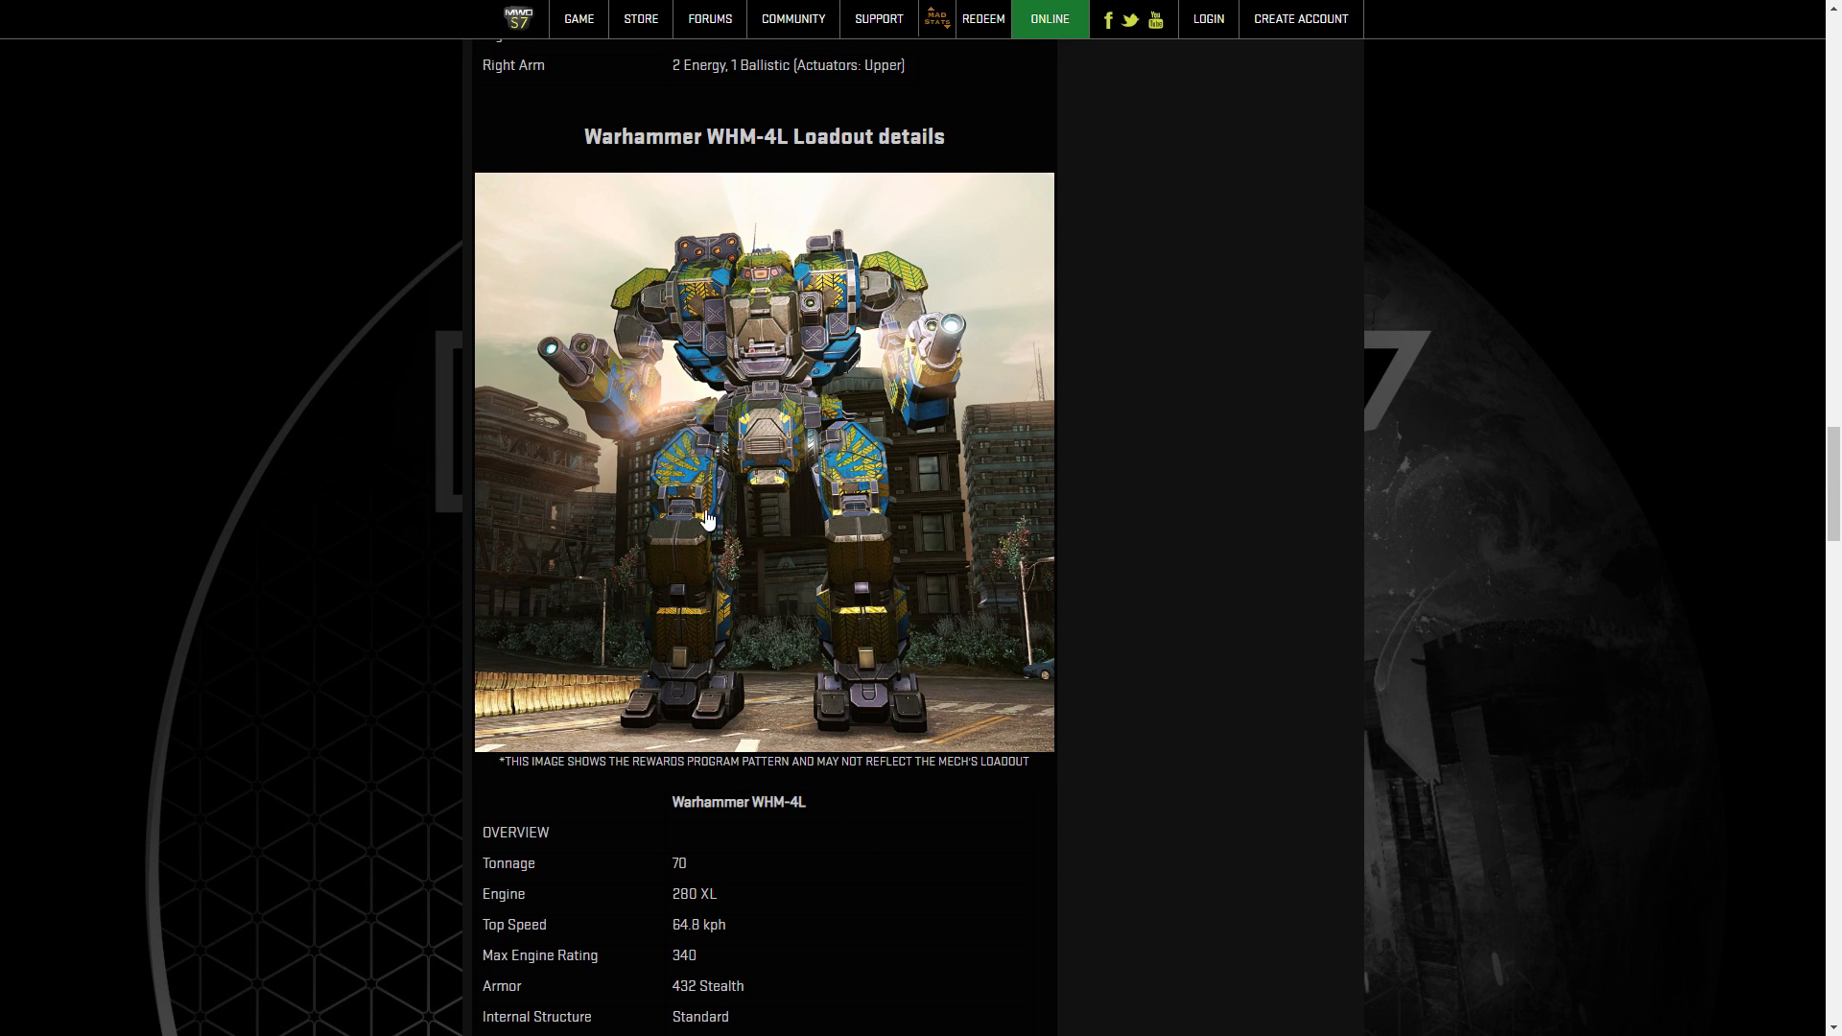
pyautogui.scroll(-3)
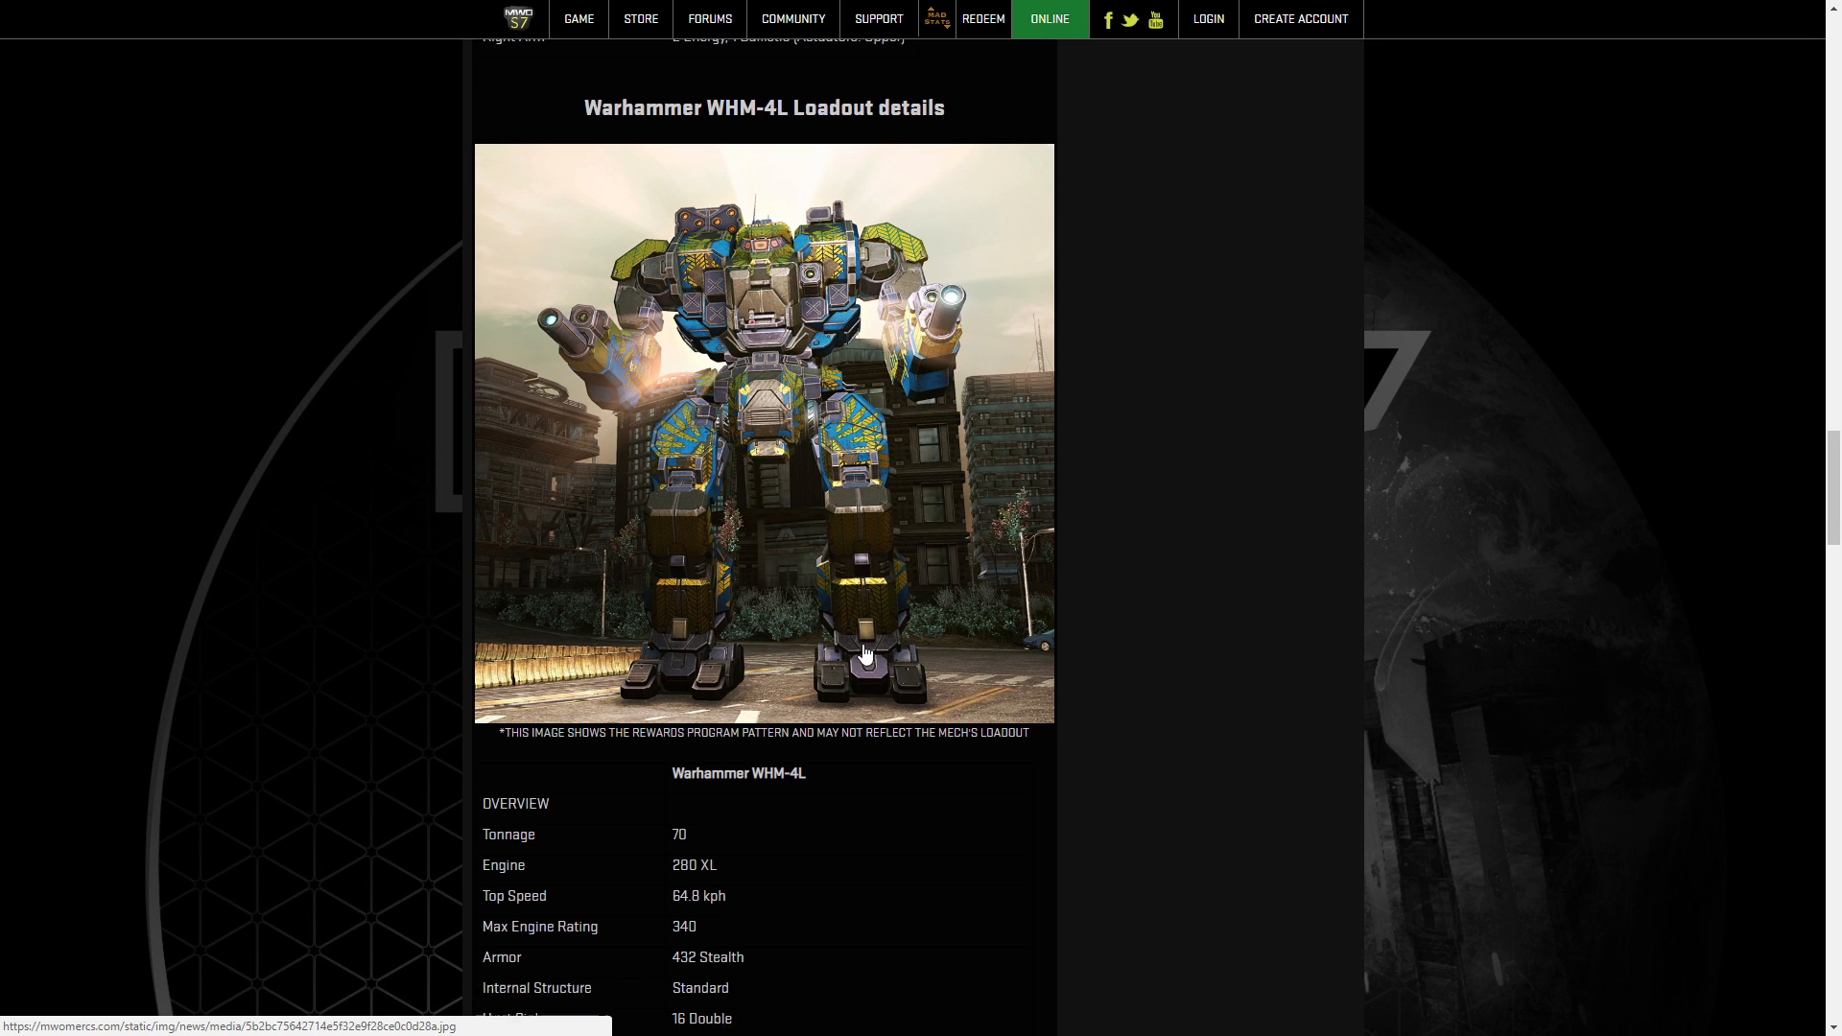
pyautogui.scroll(-3)
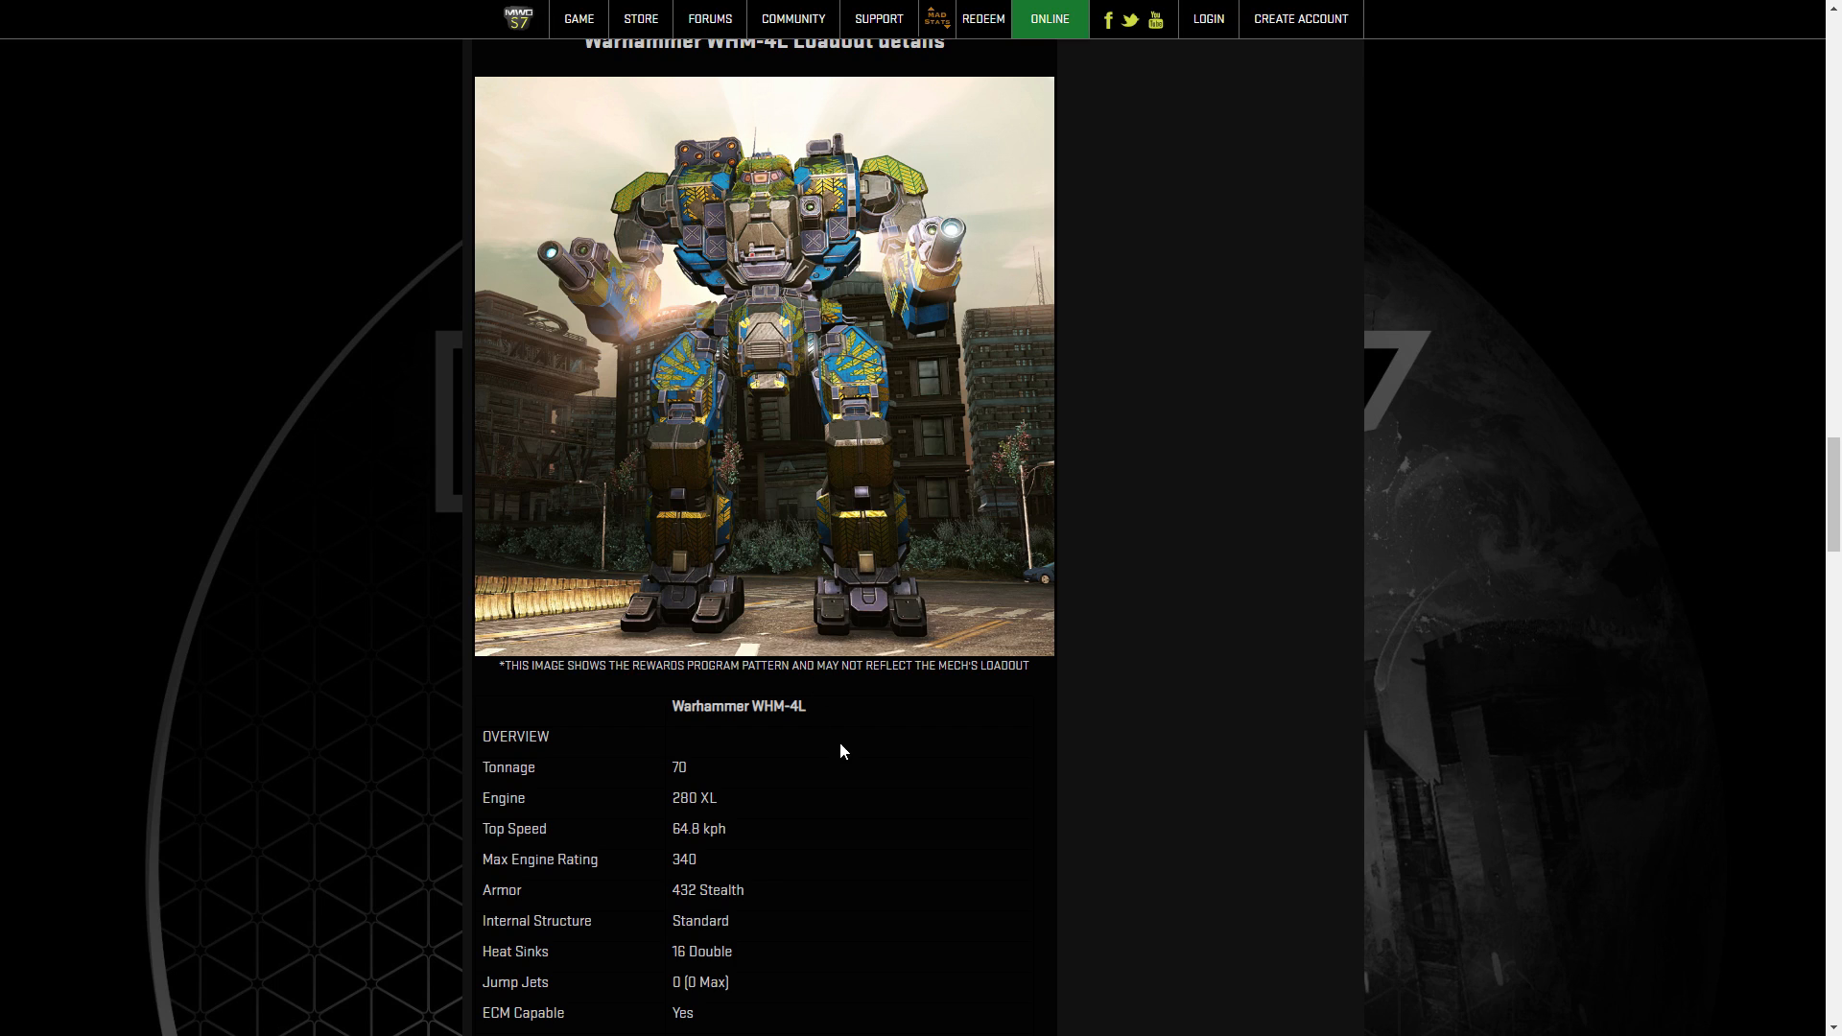
pyautogui.moveTo(850, 743)
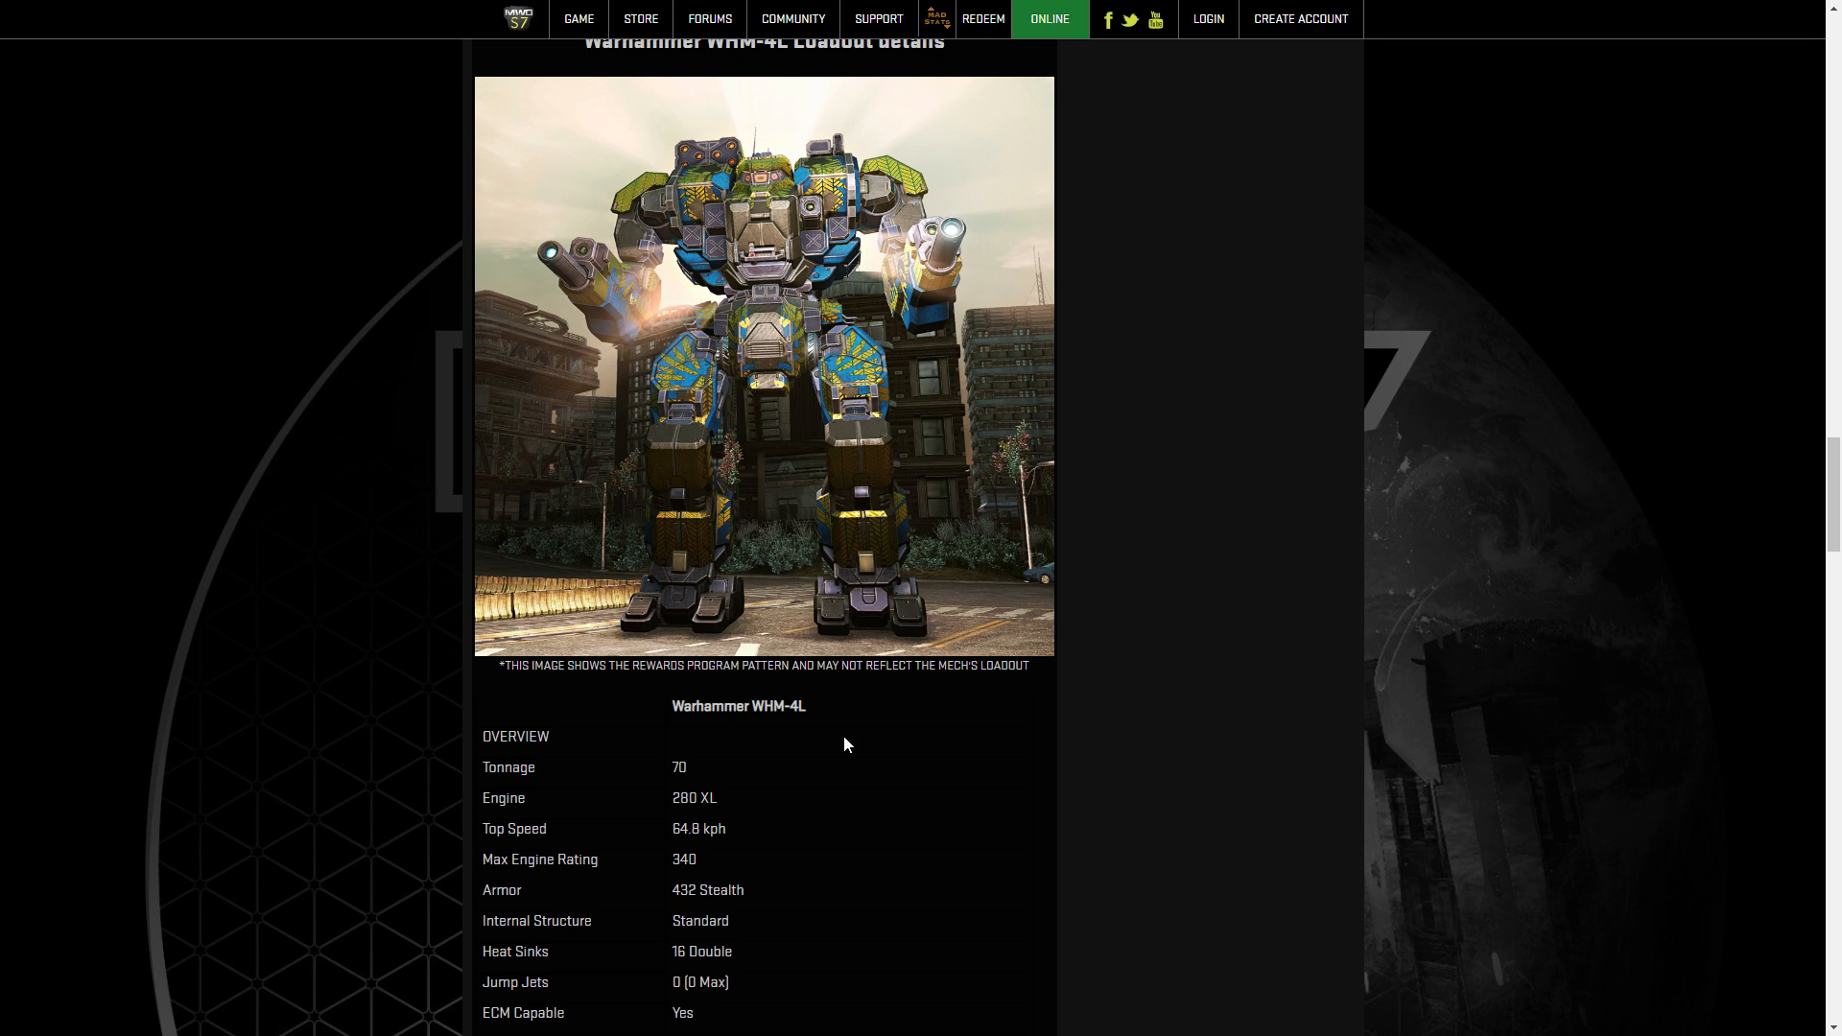
pyautogui.scroll(-3)
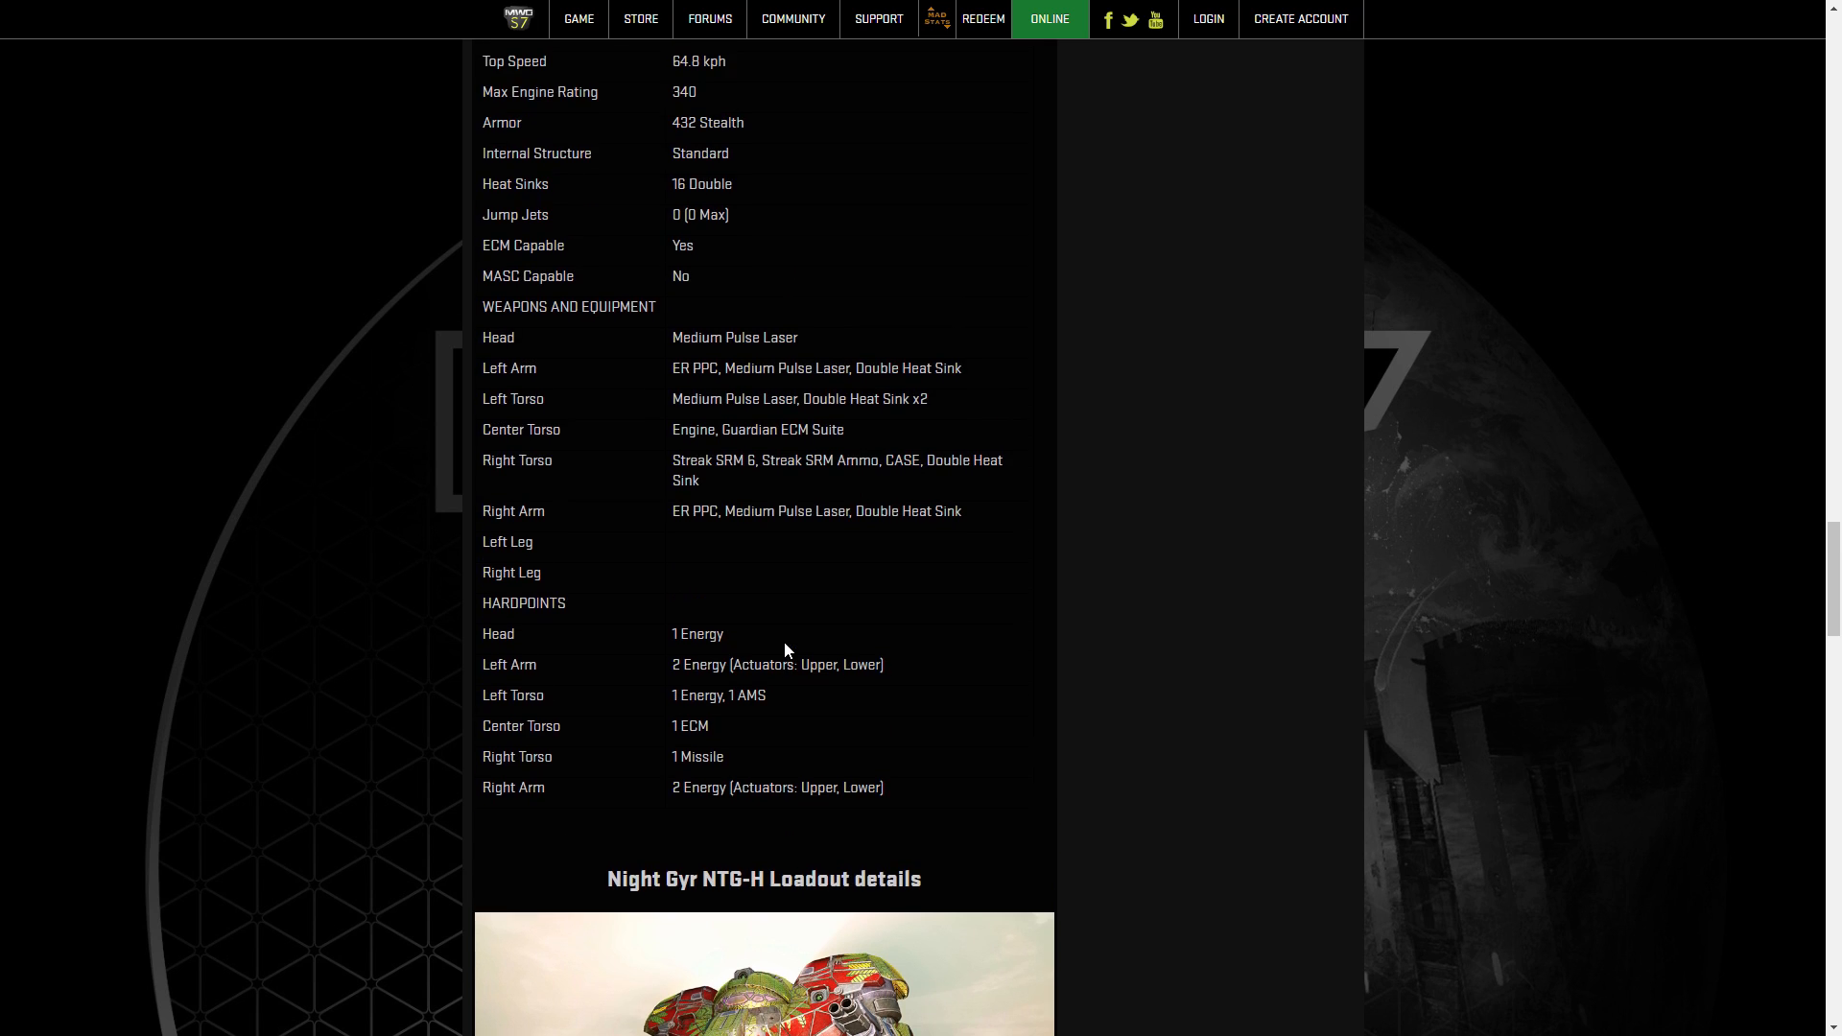
pyautogui.scroll(-3)
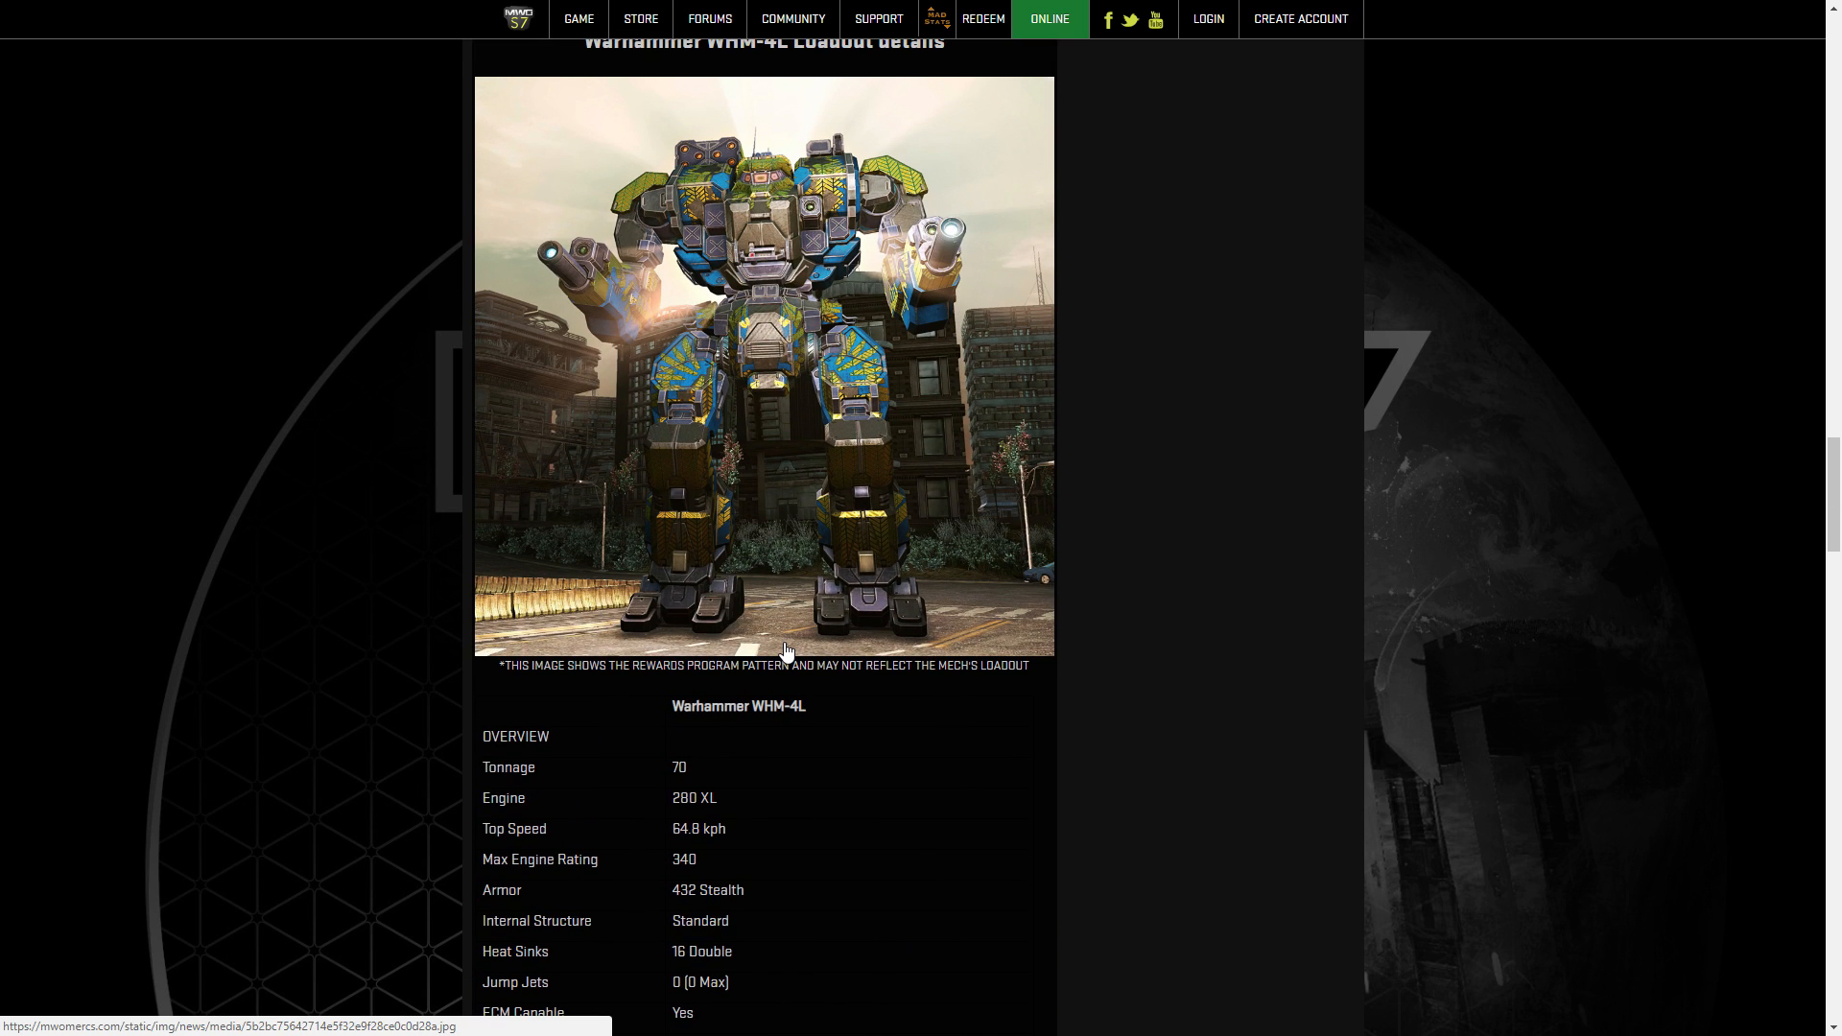
pyautogui.moveTo(787, 658)
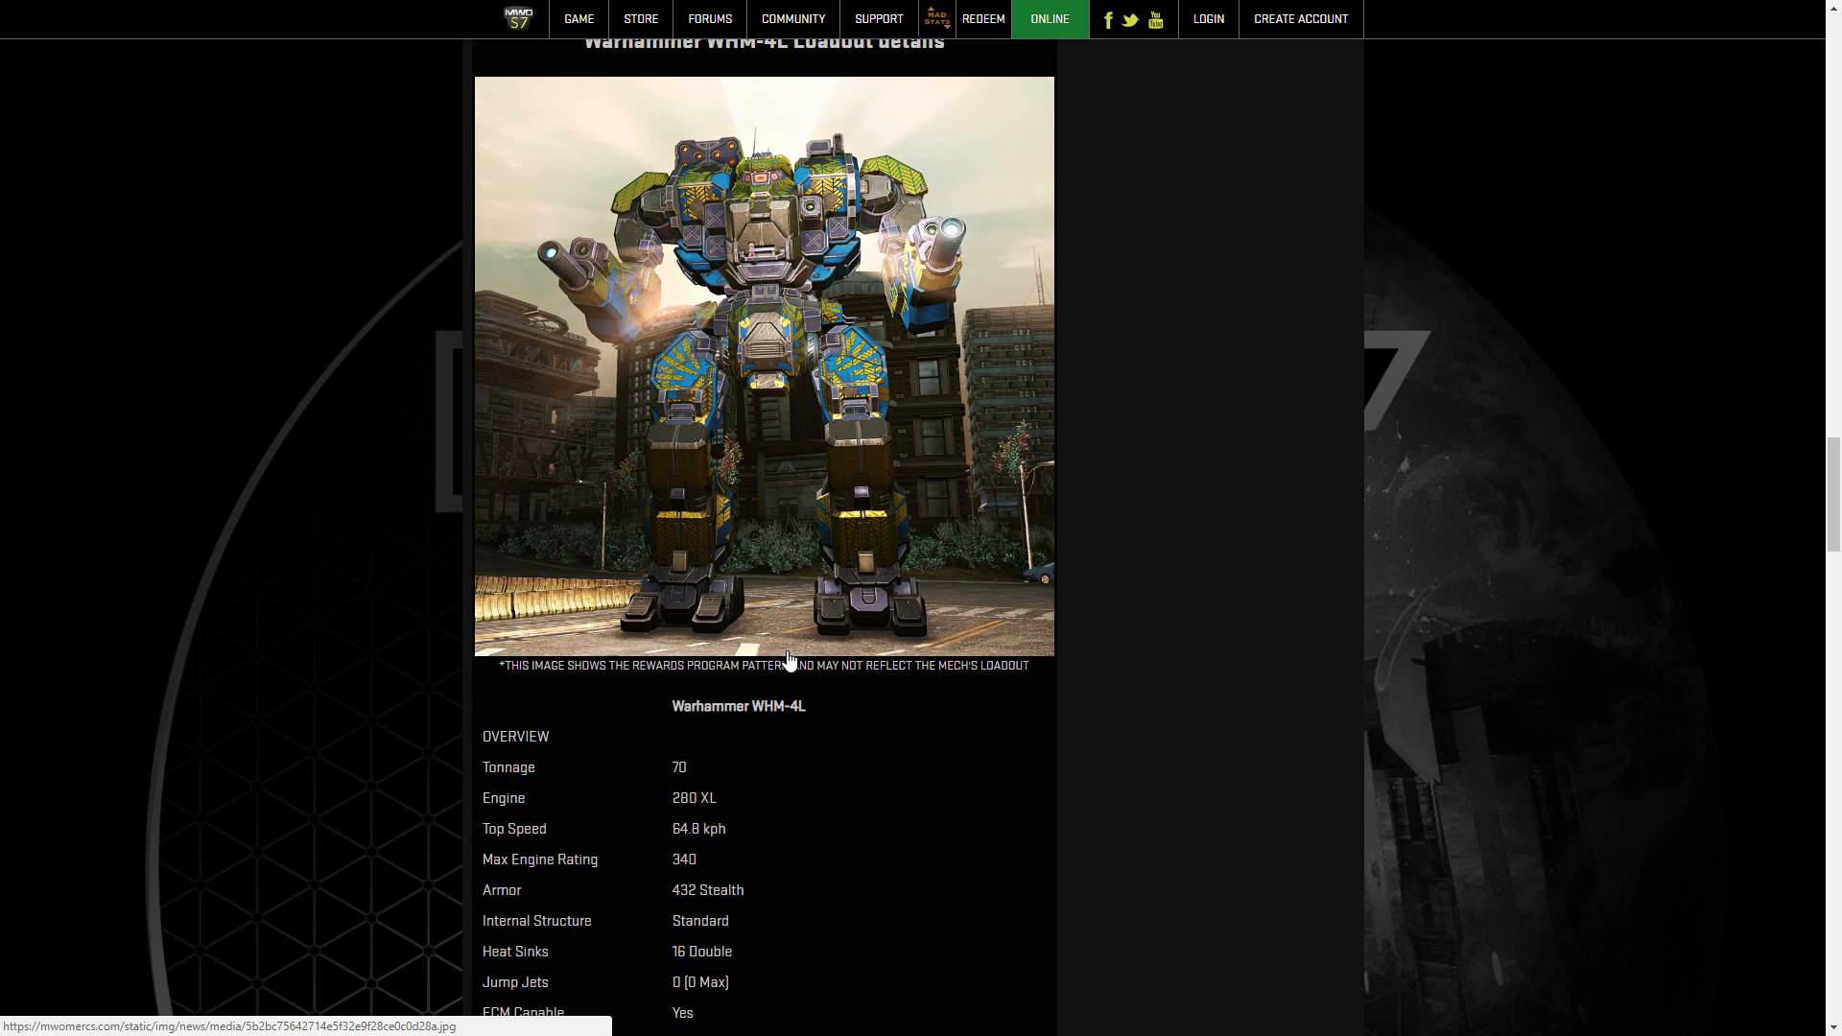
pyautogui.scroll(-3)
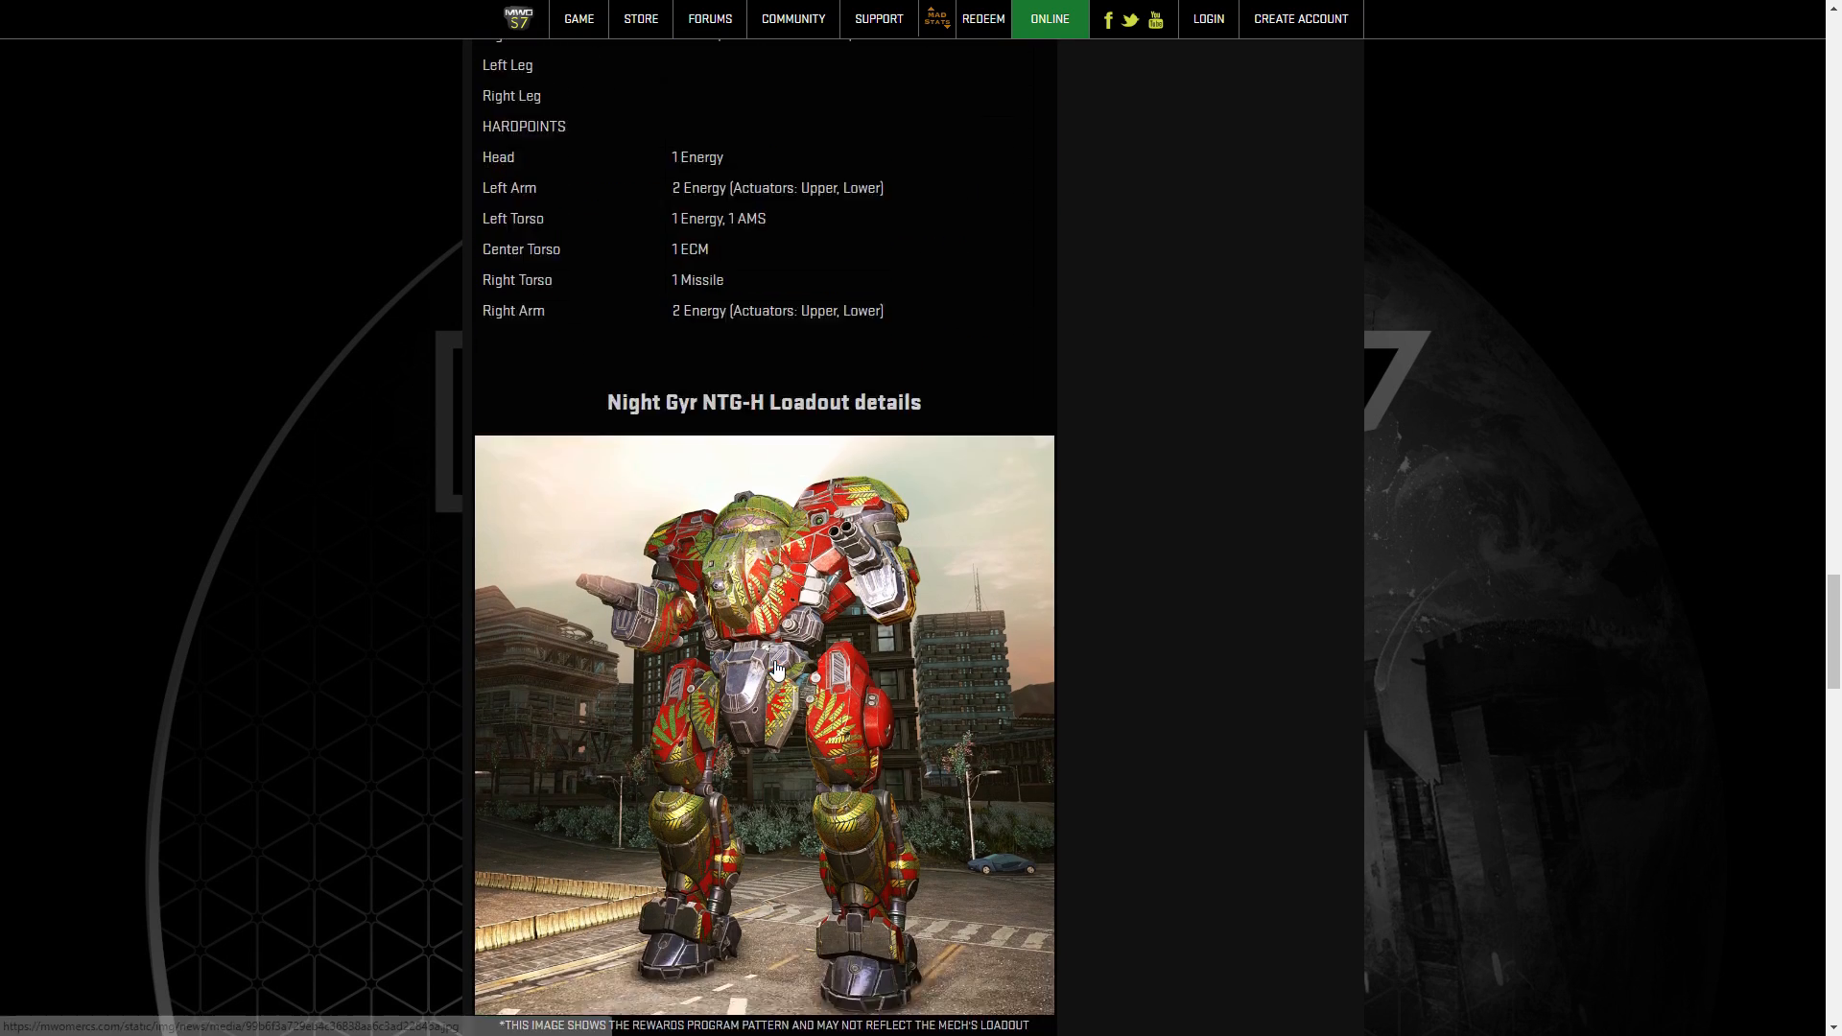
pyautogui.scroll(-3)
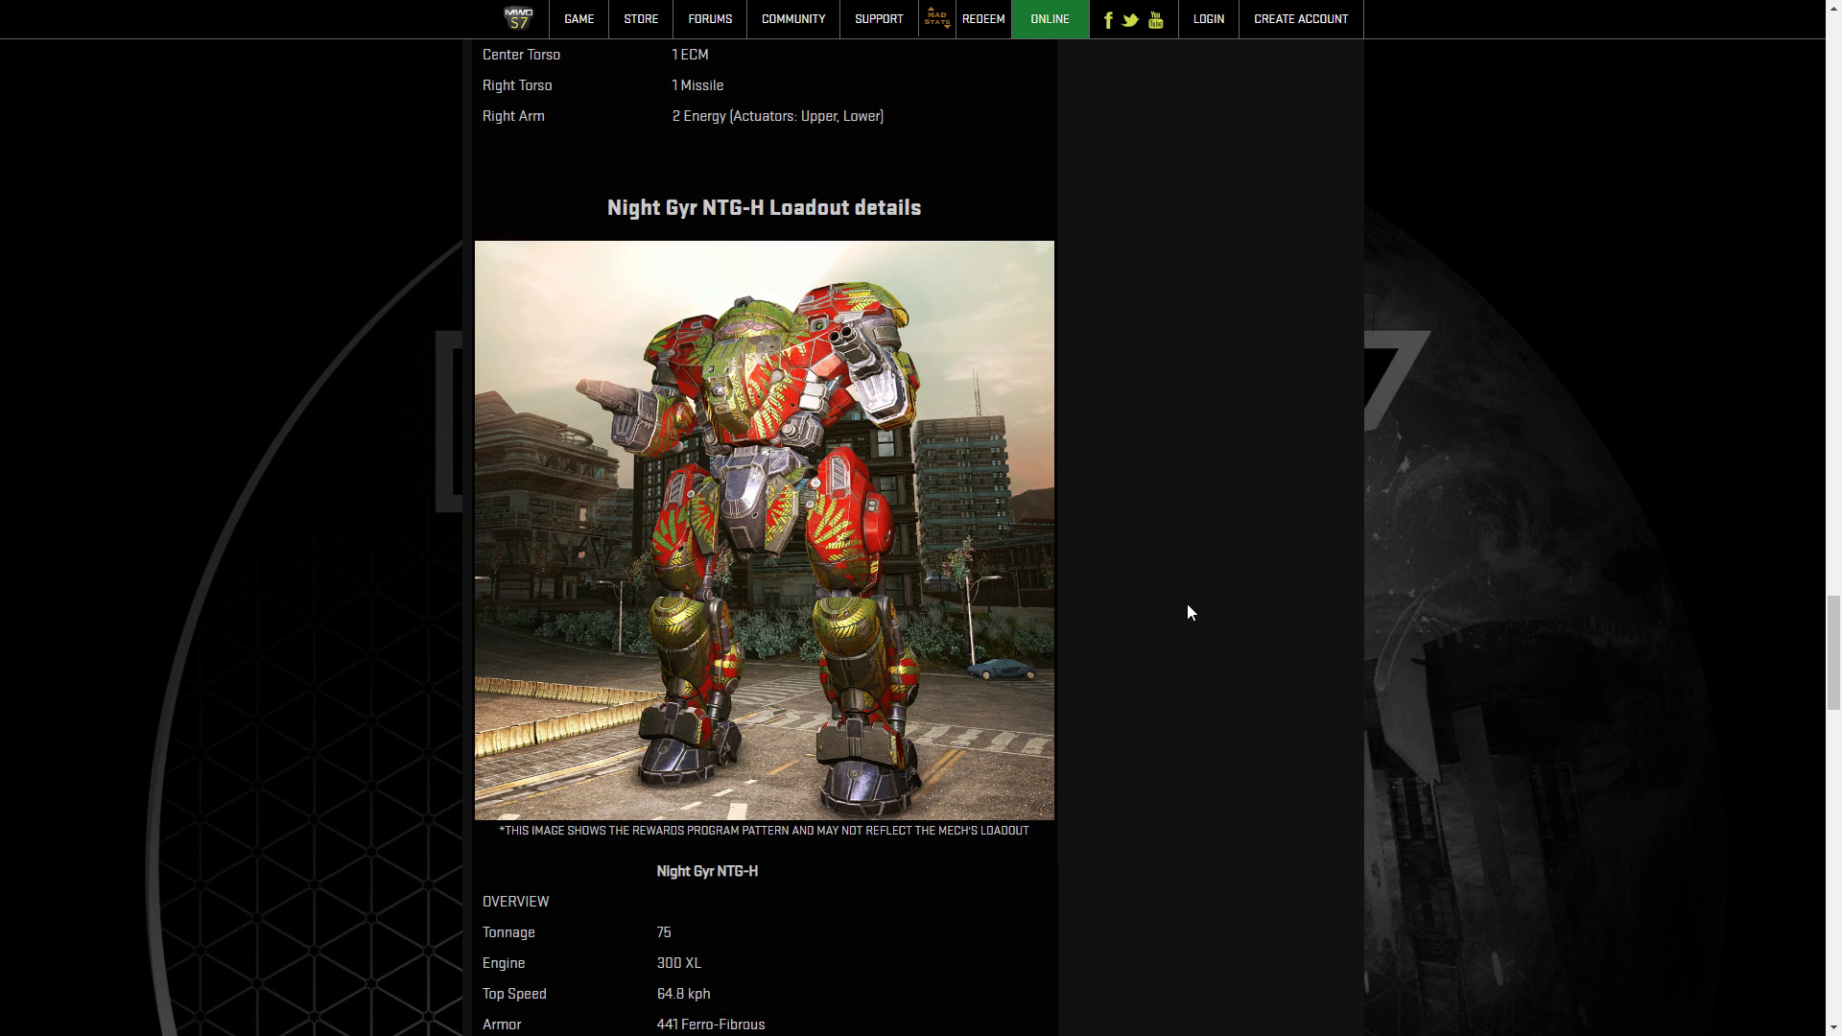
pyautogui.scroll(-3)
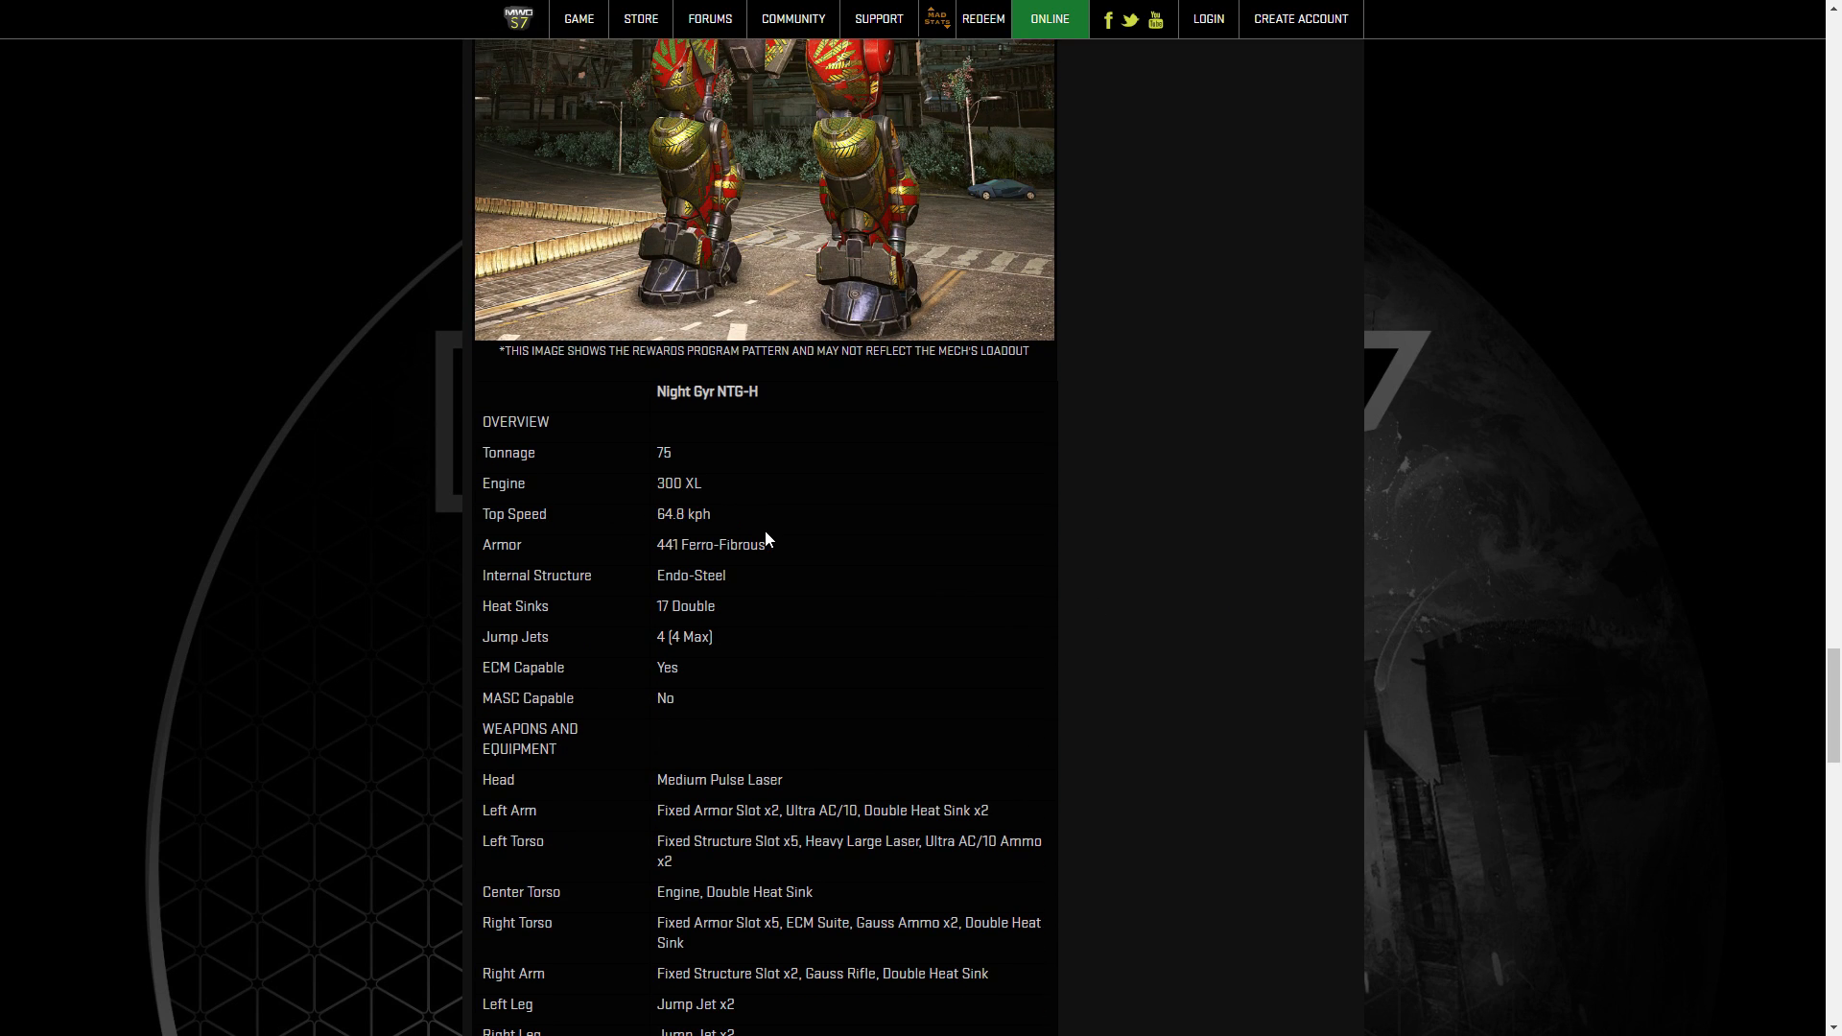
pyautogui.scroll(-3)
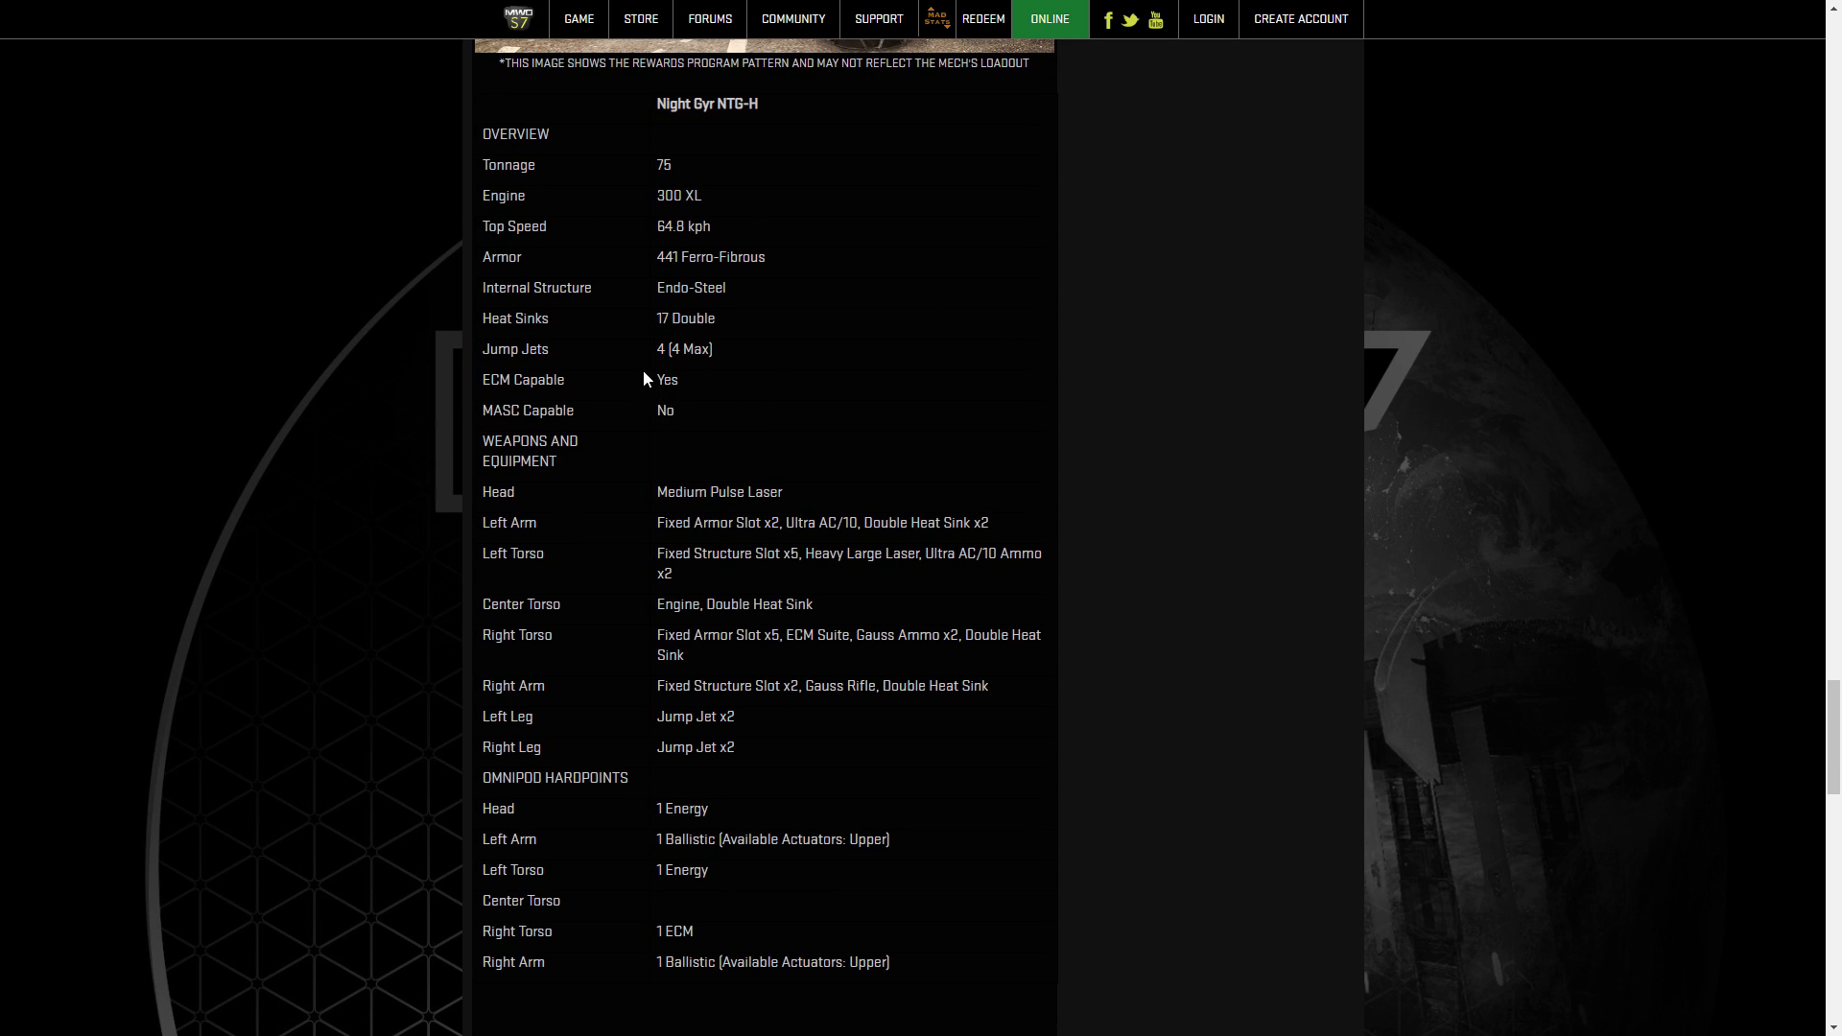
pyautogui.doubleClick(666, 378)
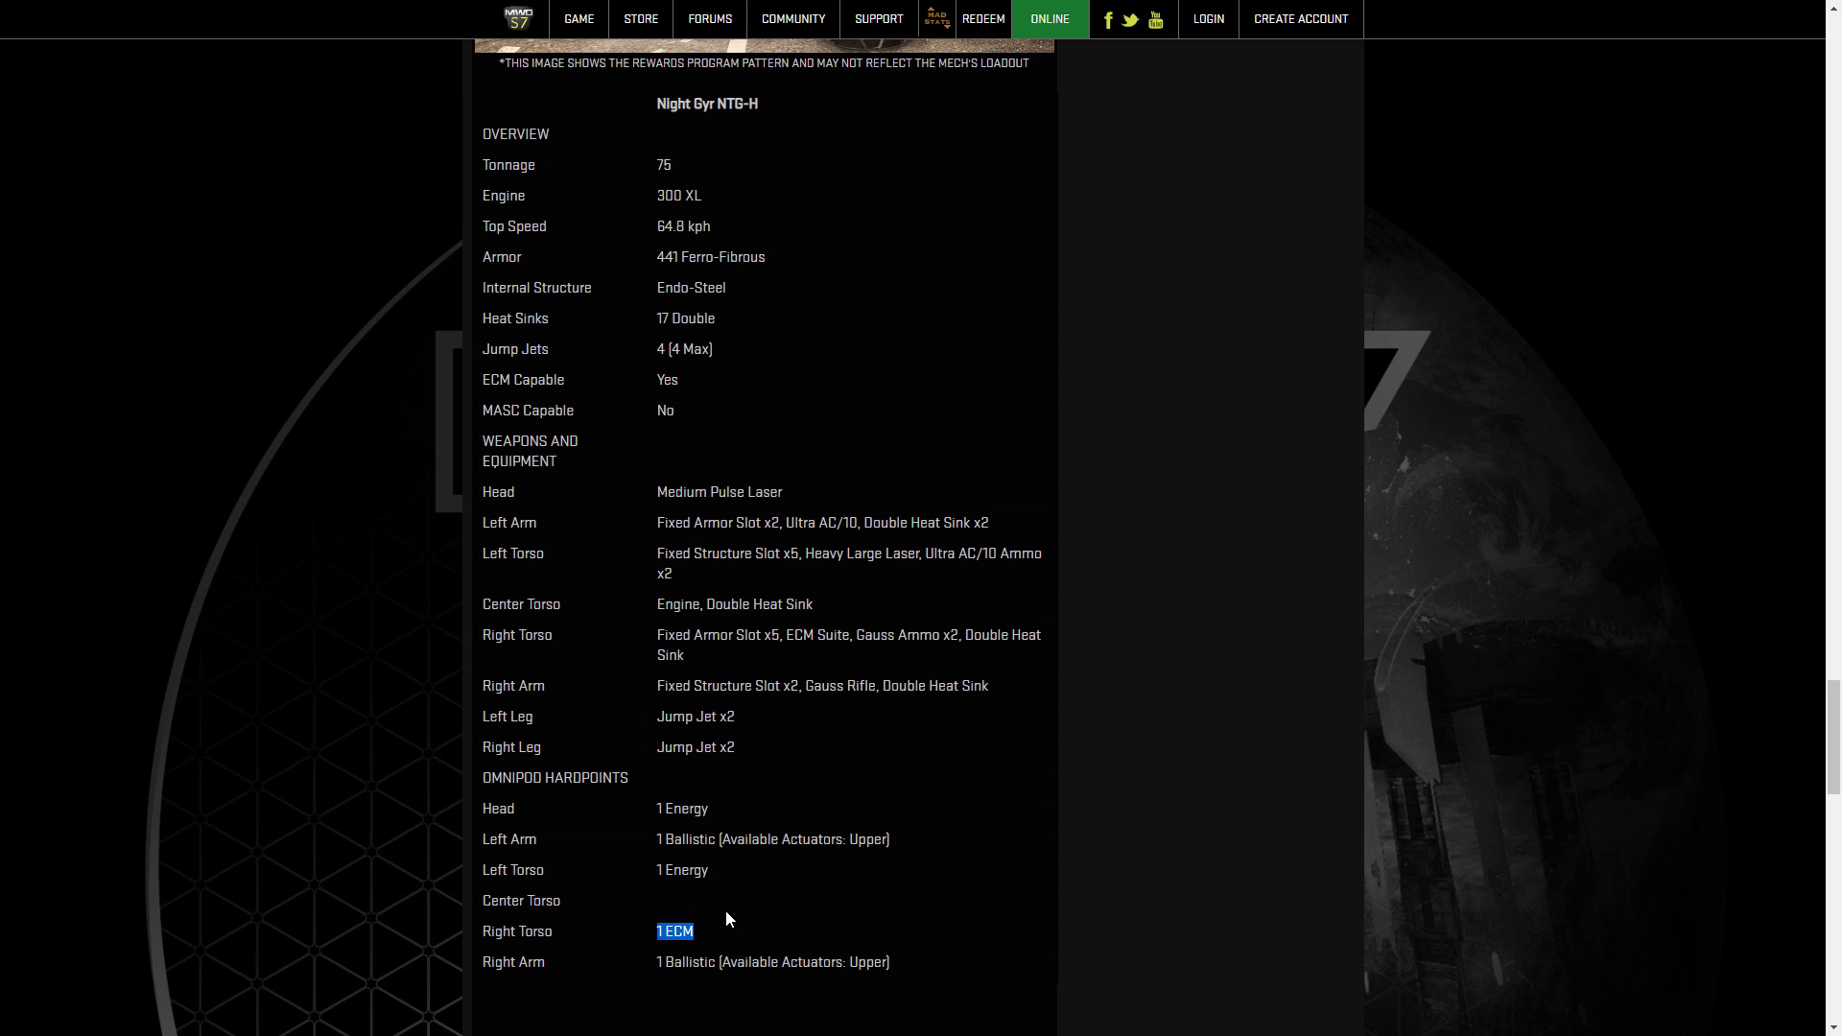
pyautogui.moveTo(744, 901)
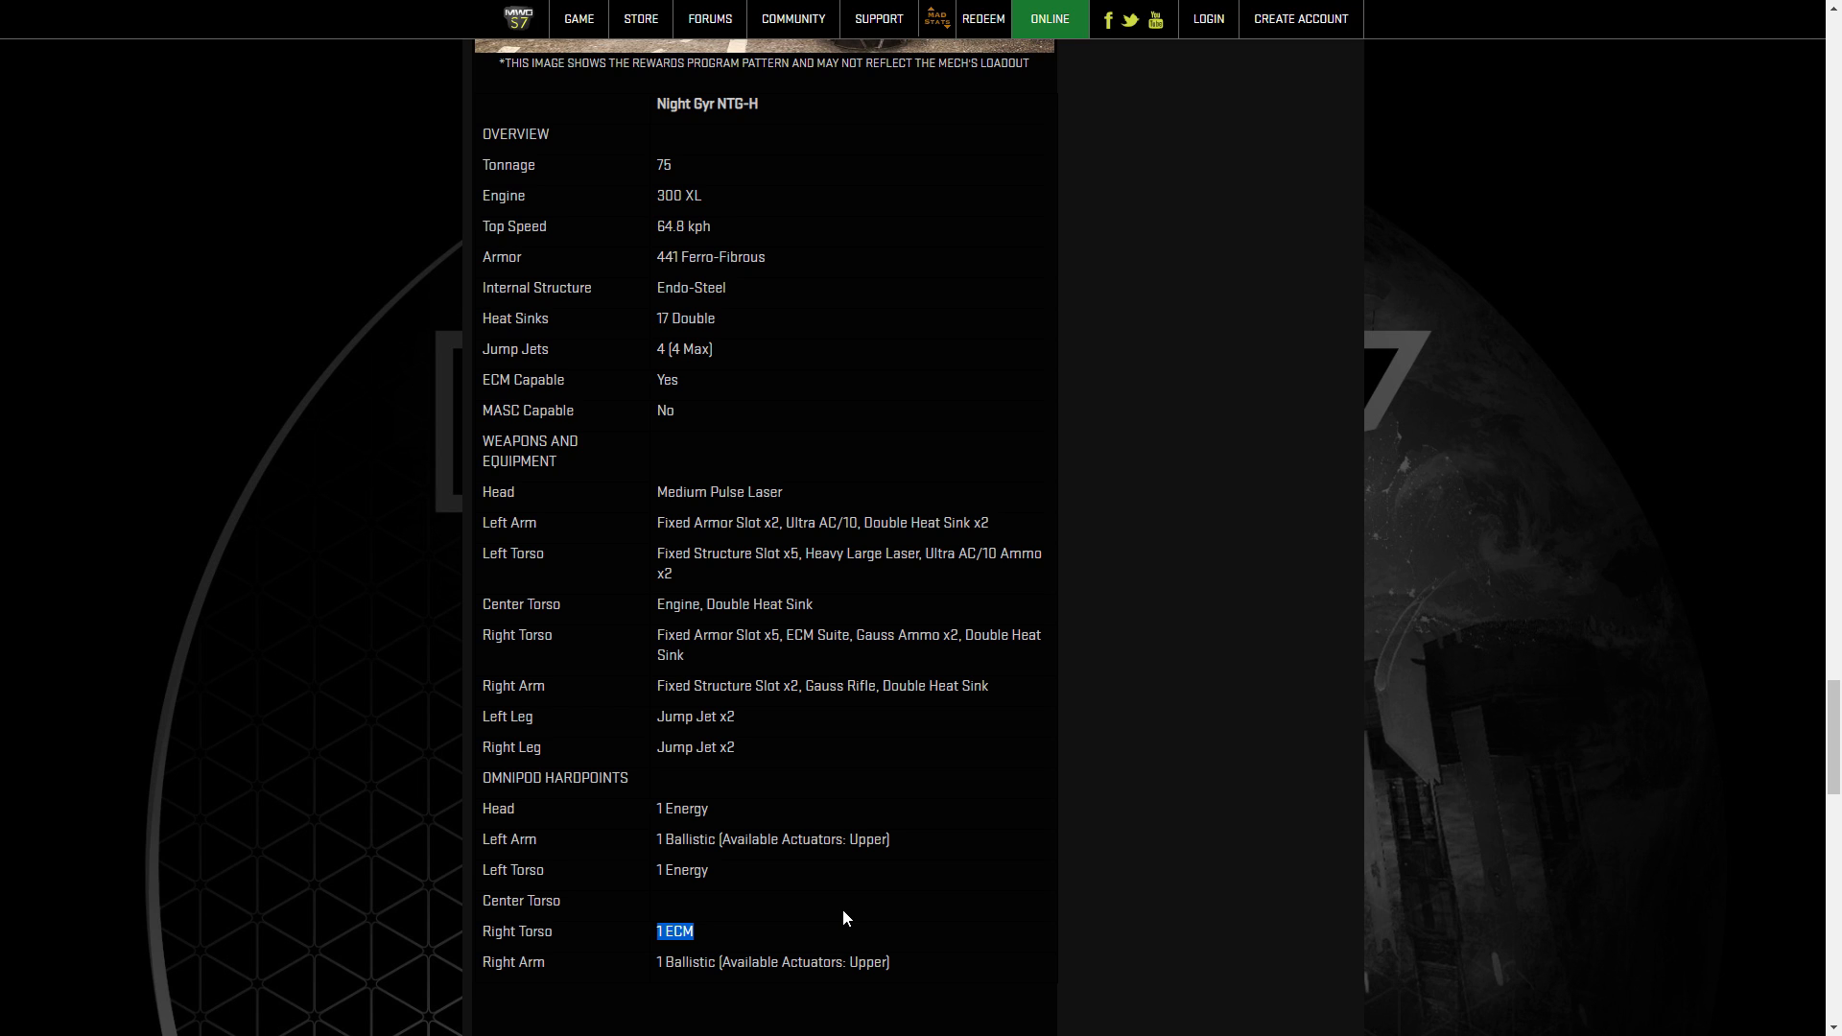
pyautogui.scroll(3)
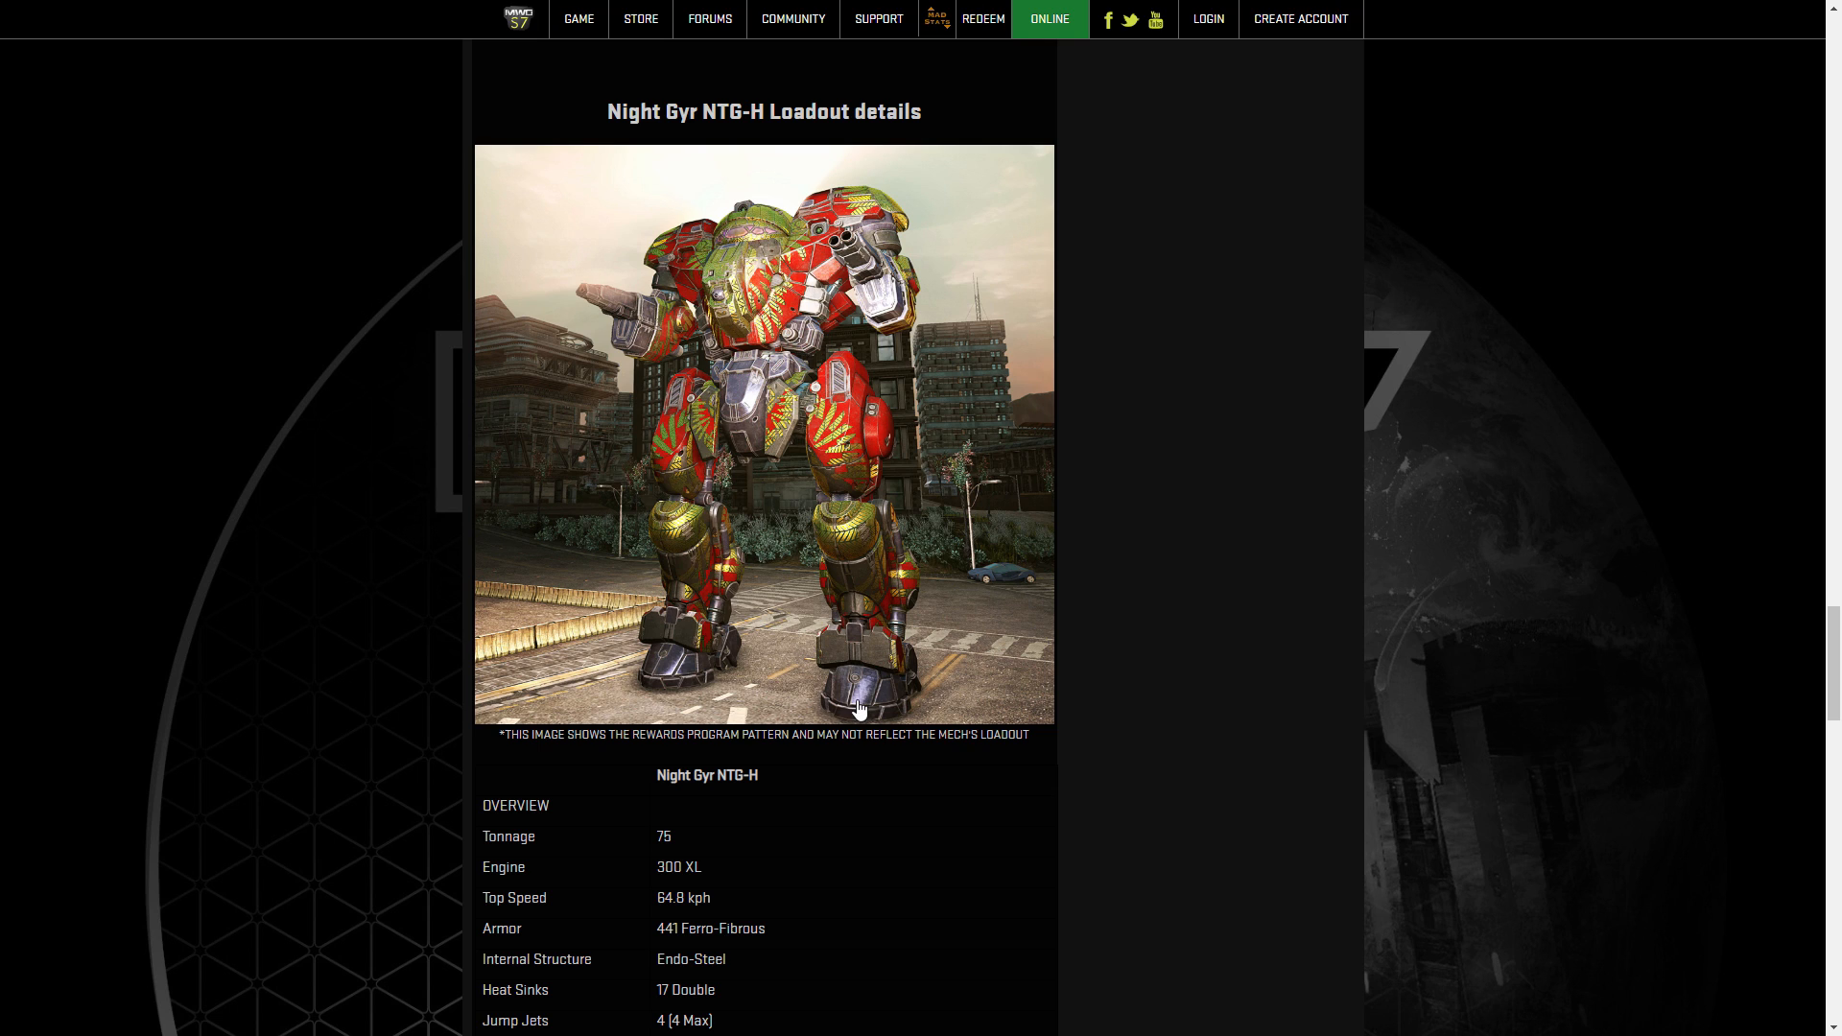
pyautogui.scroll(-3)
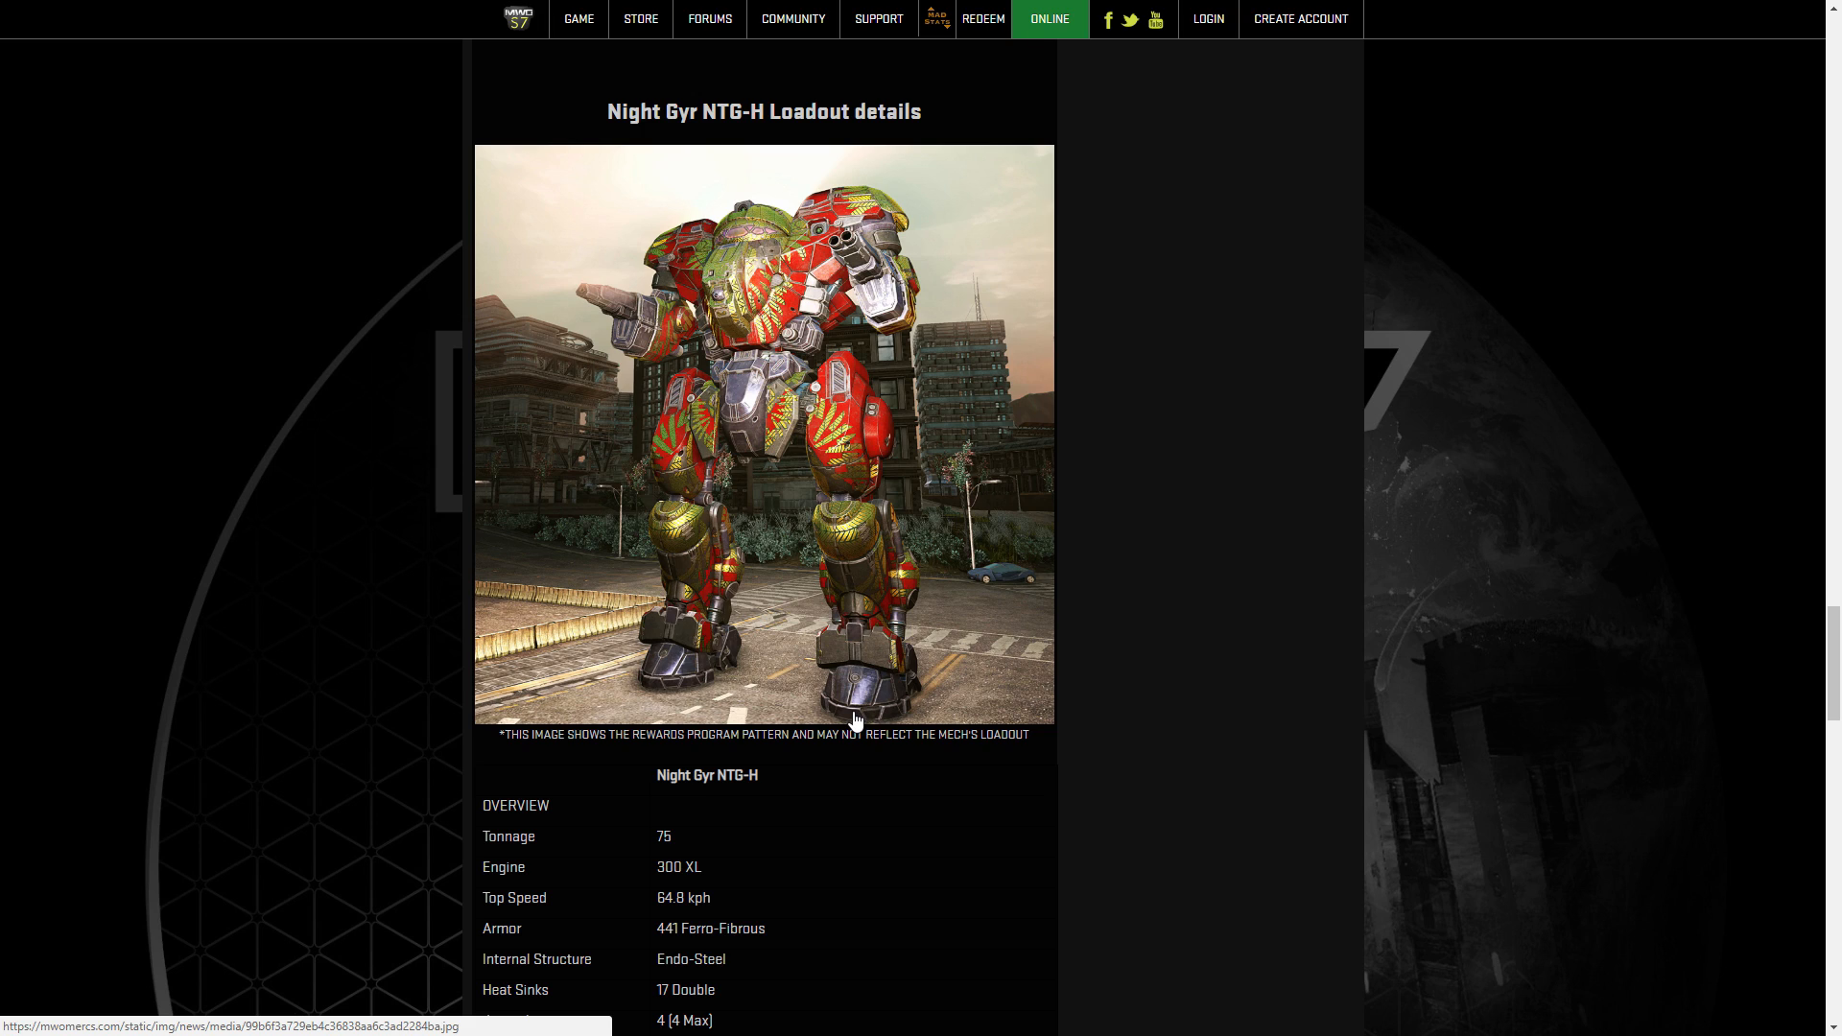
pyautogui.moveTo(838, 894)
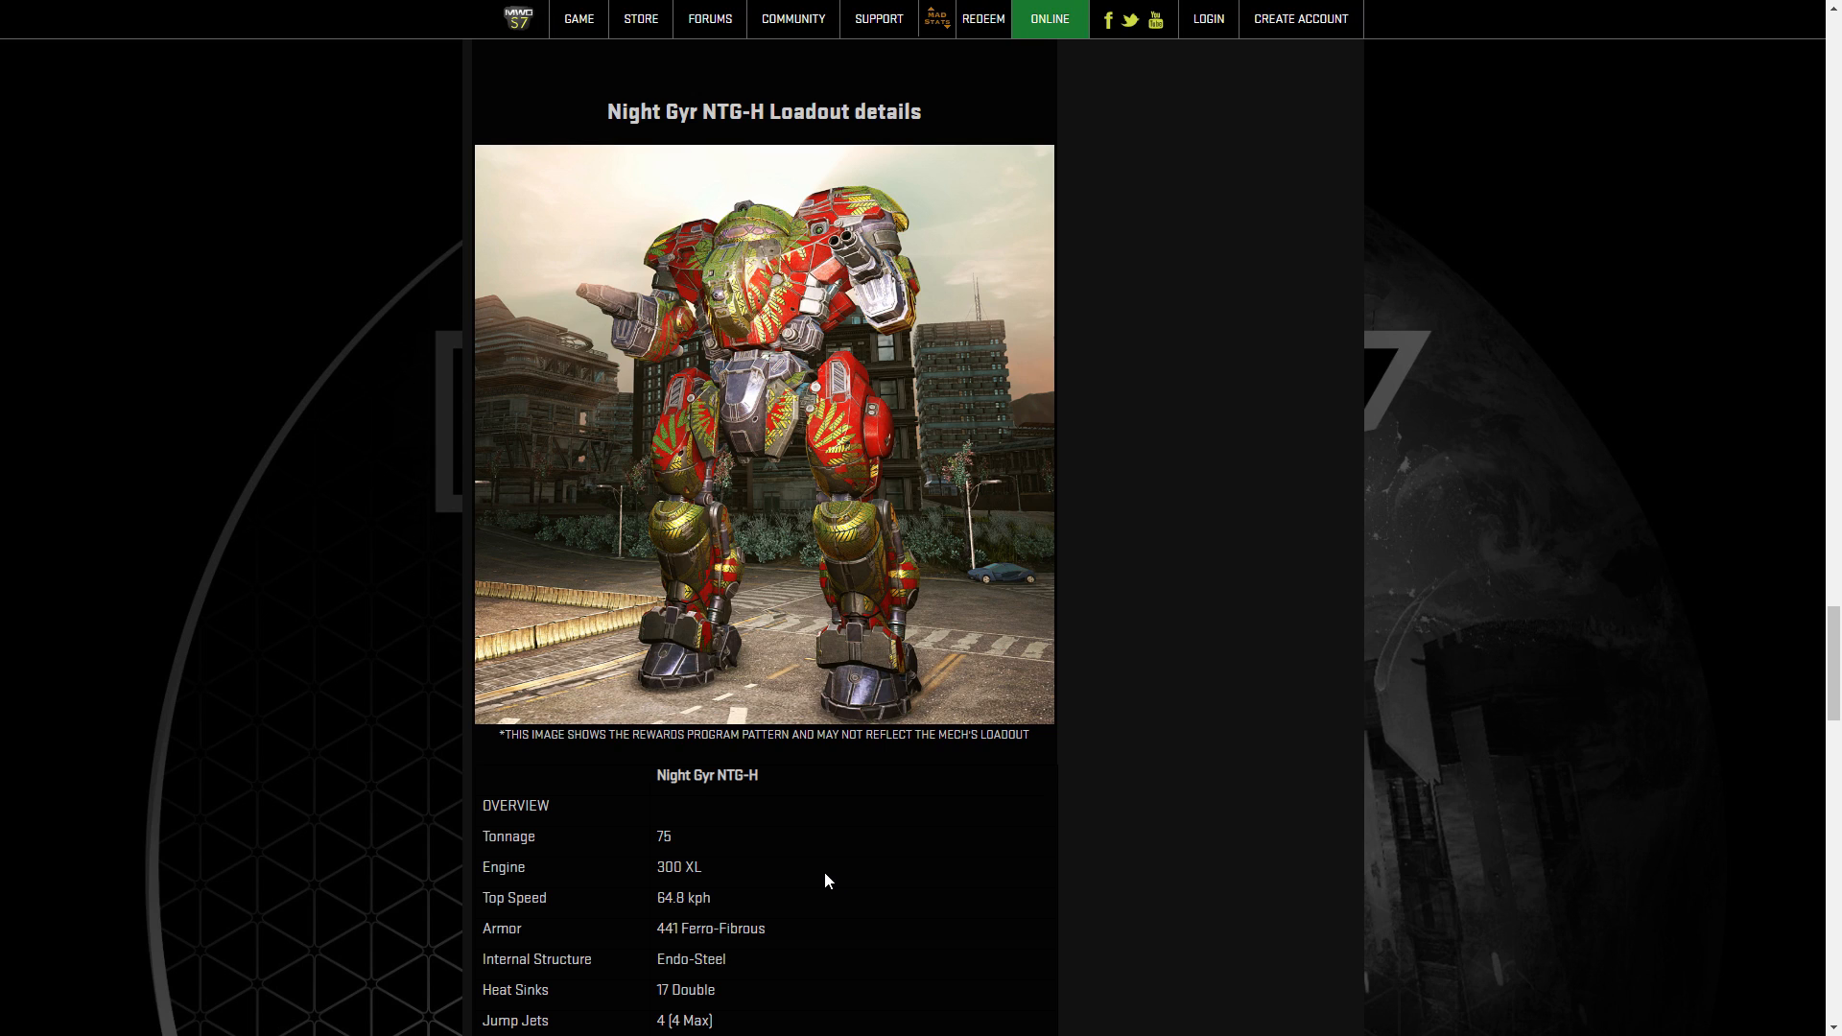
# Scroll through the Marauder IIC MAD-IIC-2 loadout table down to its hardpoints.
pyautogui.scroll(-3)
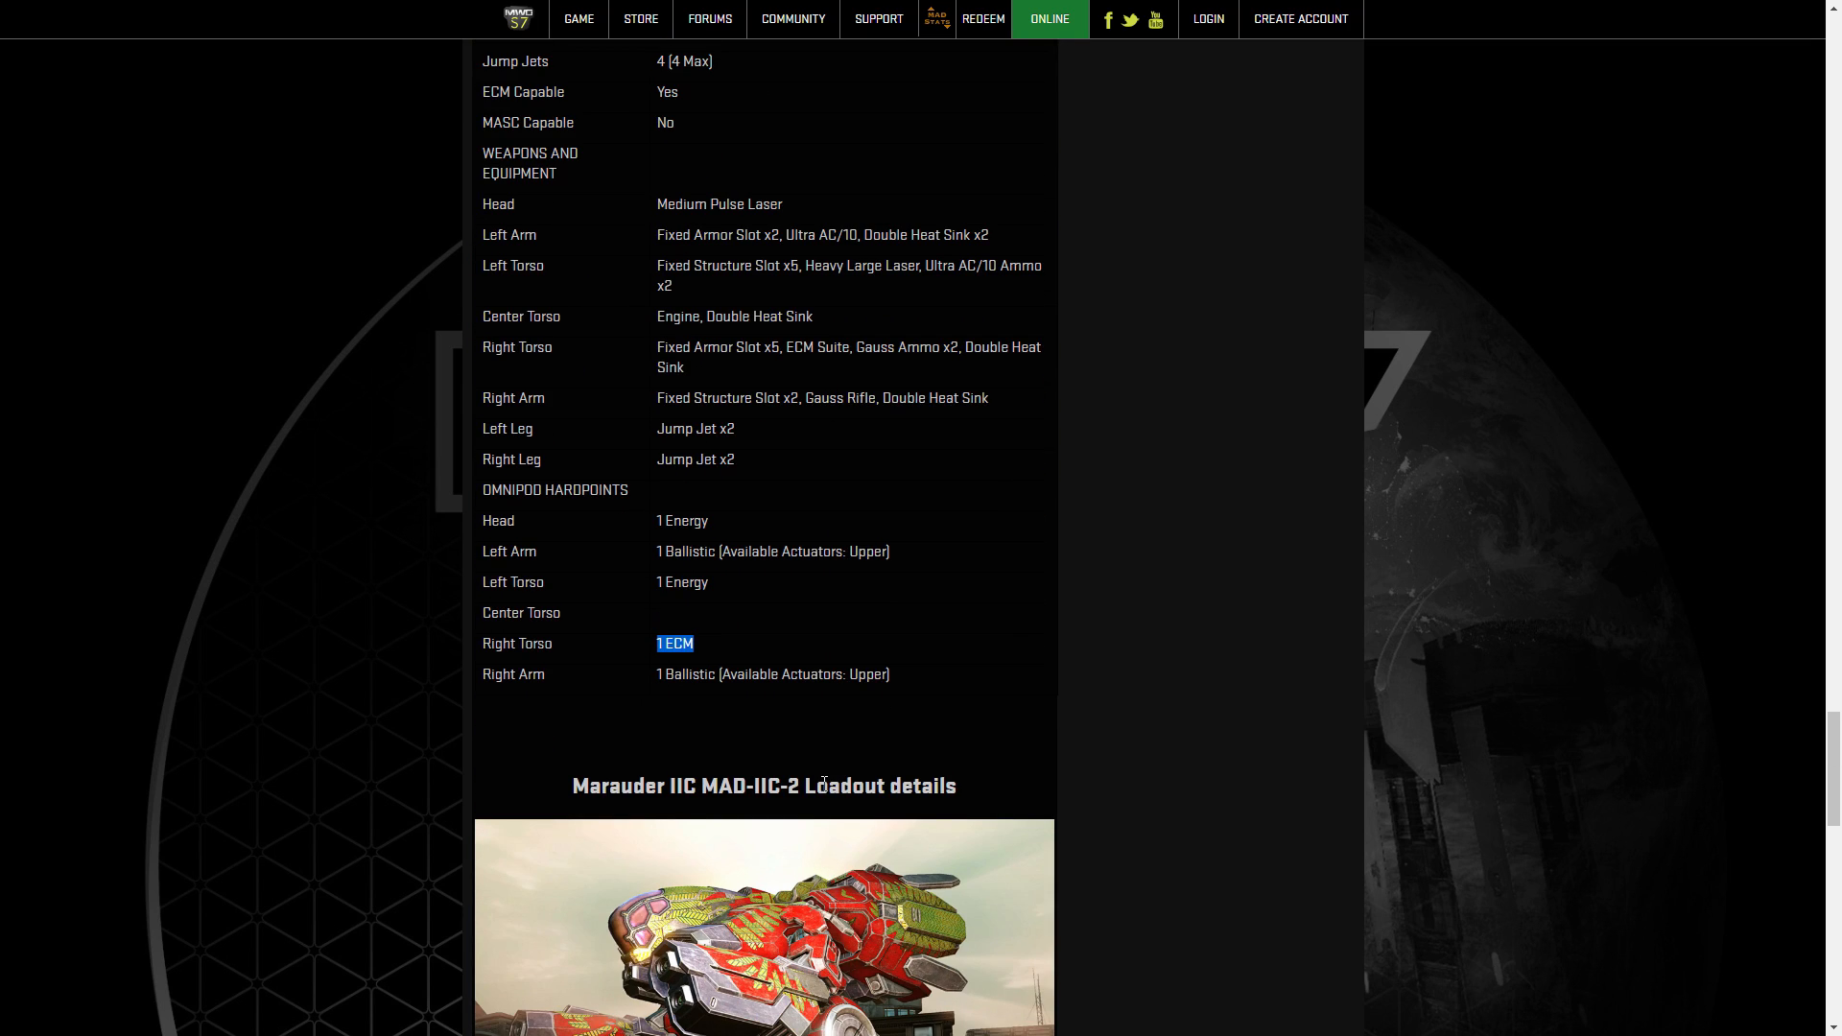
pyautogui.scroll(-3)
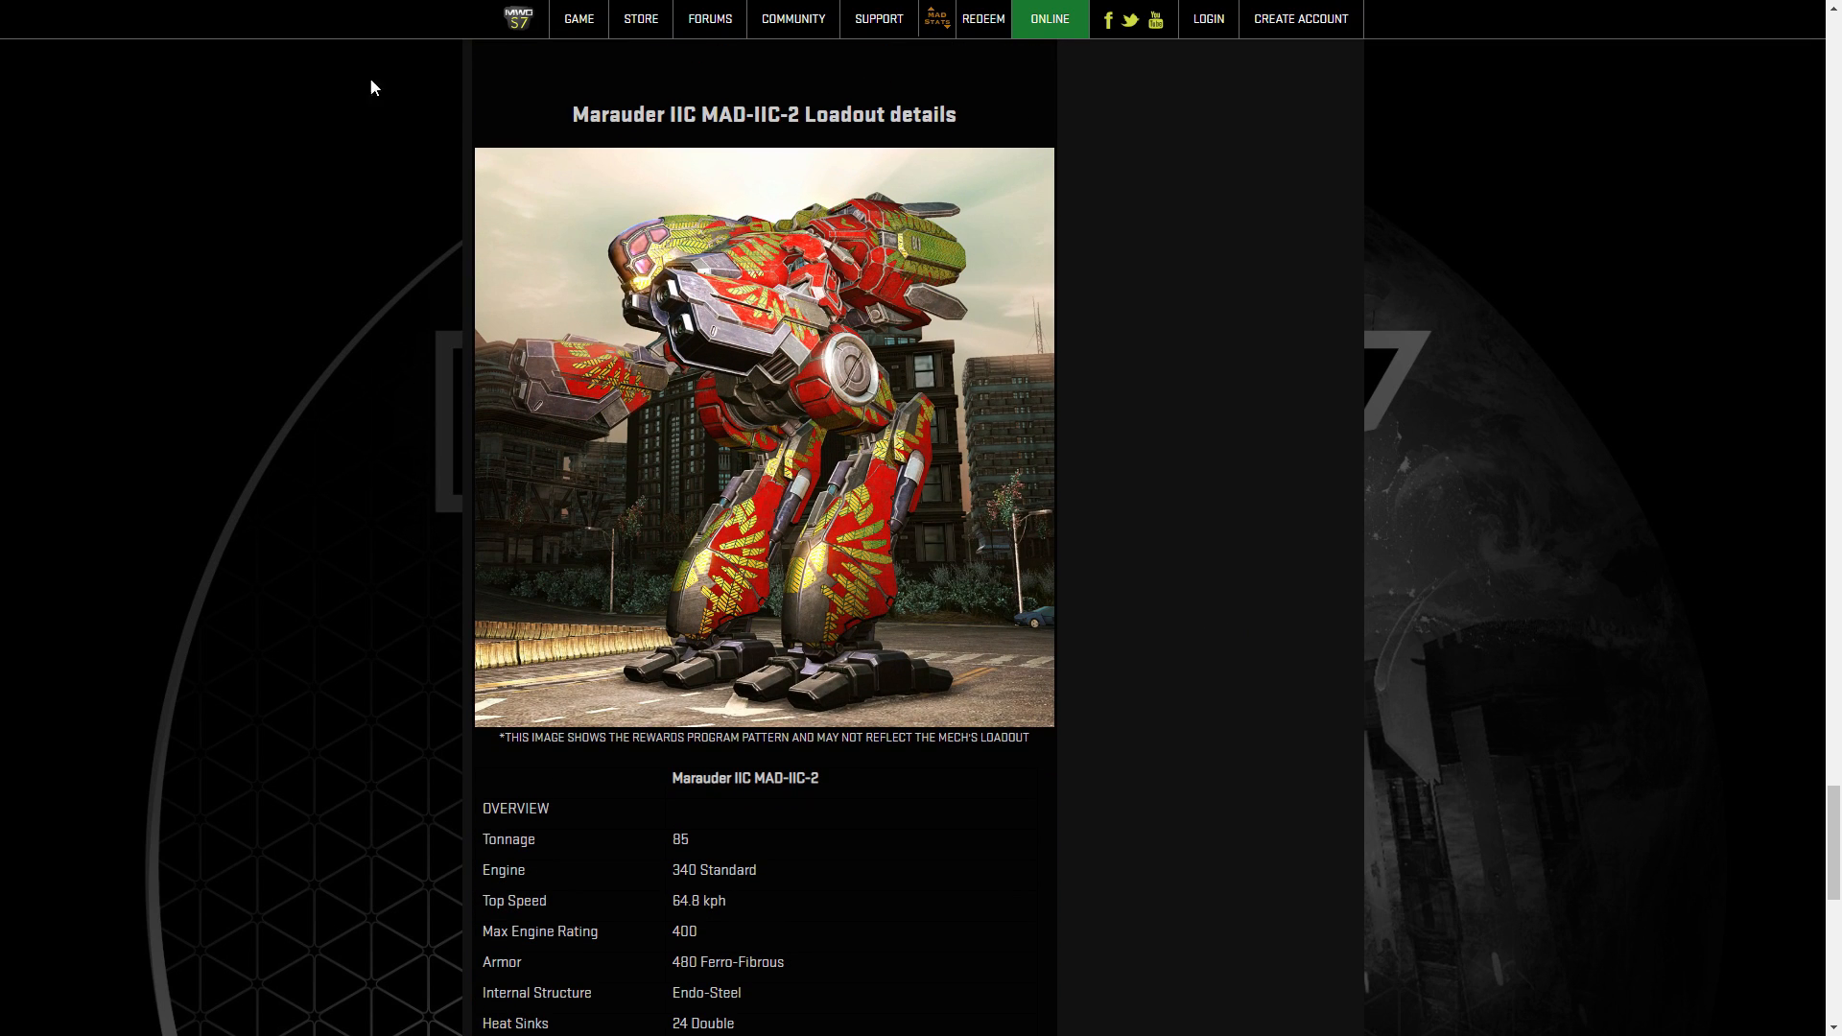
pyautogui.moveTo(572, 114); pyautogui.dragTo(800, 115)
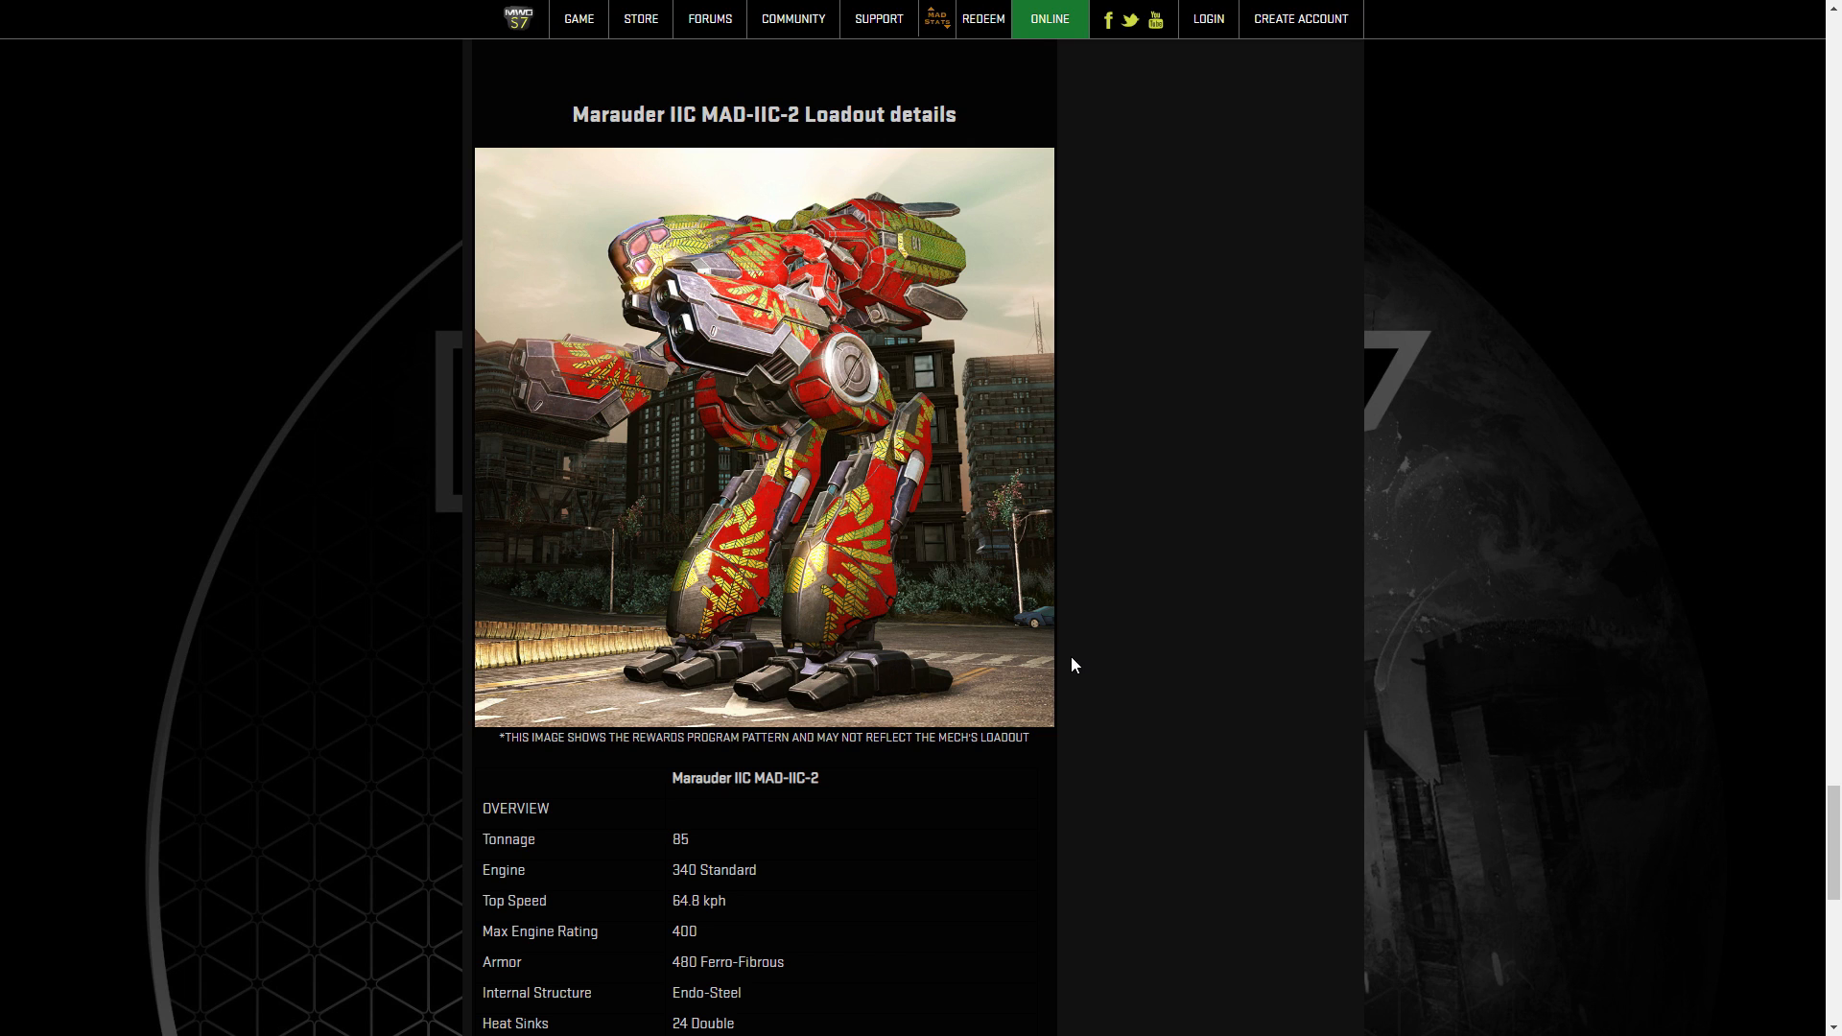
pyautogui.scroll(-3)
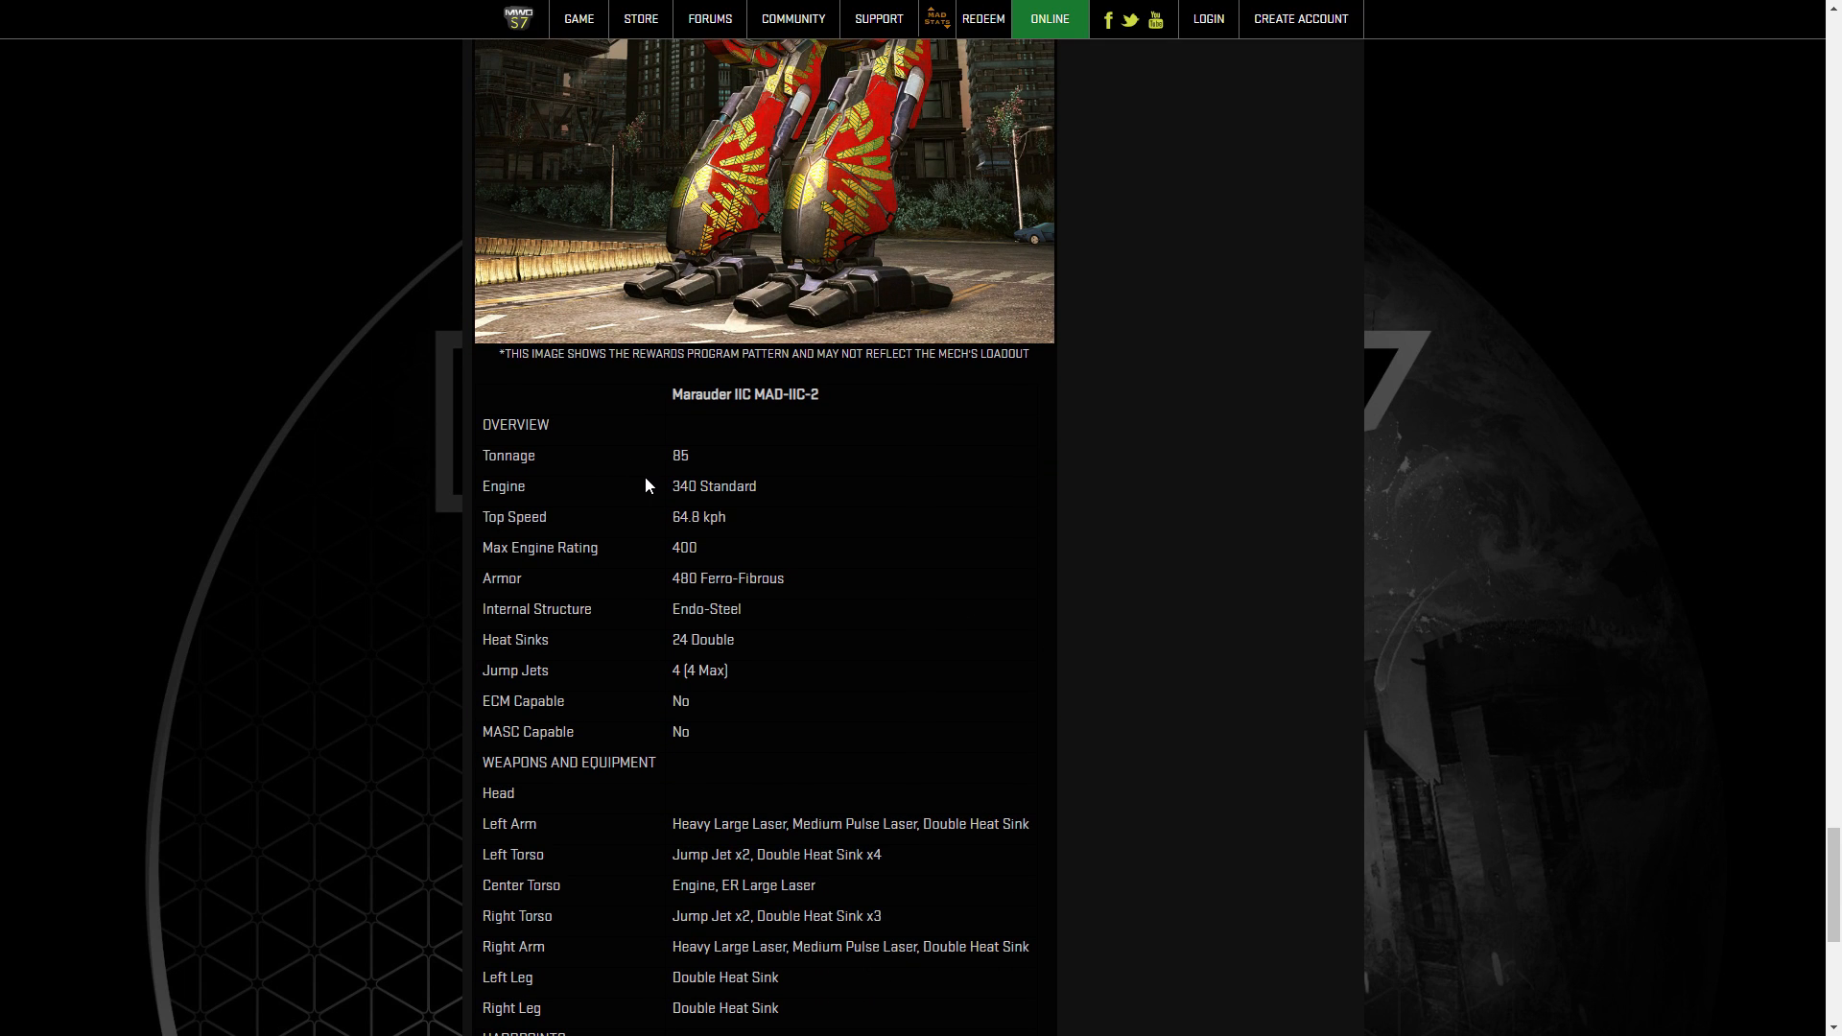
pyautogui.scroll(-3)
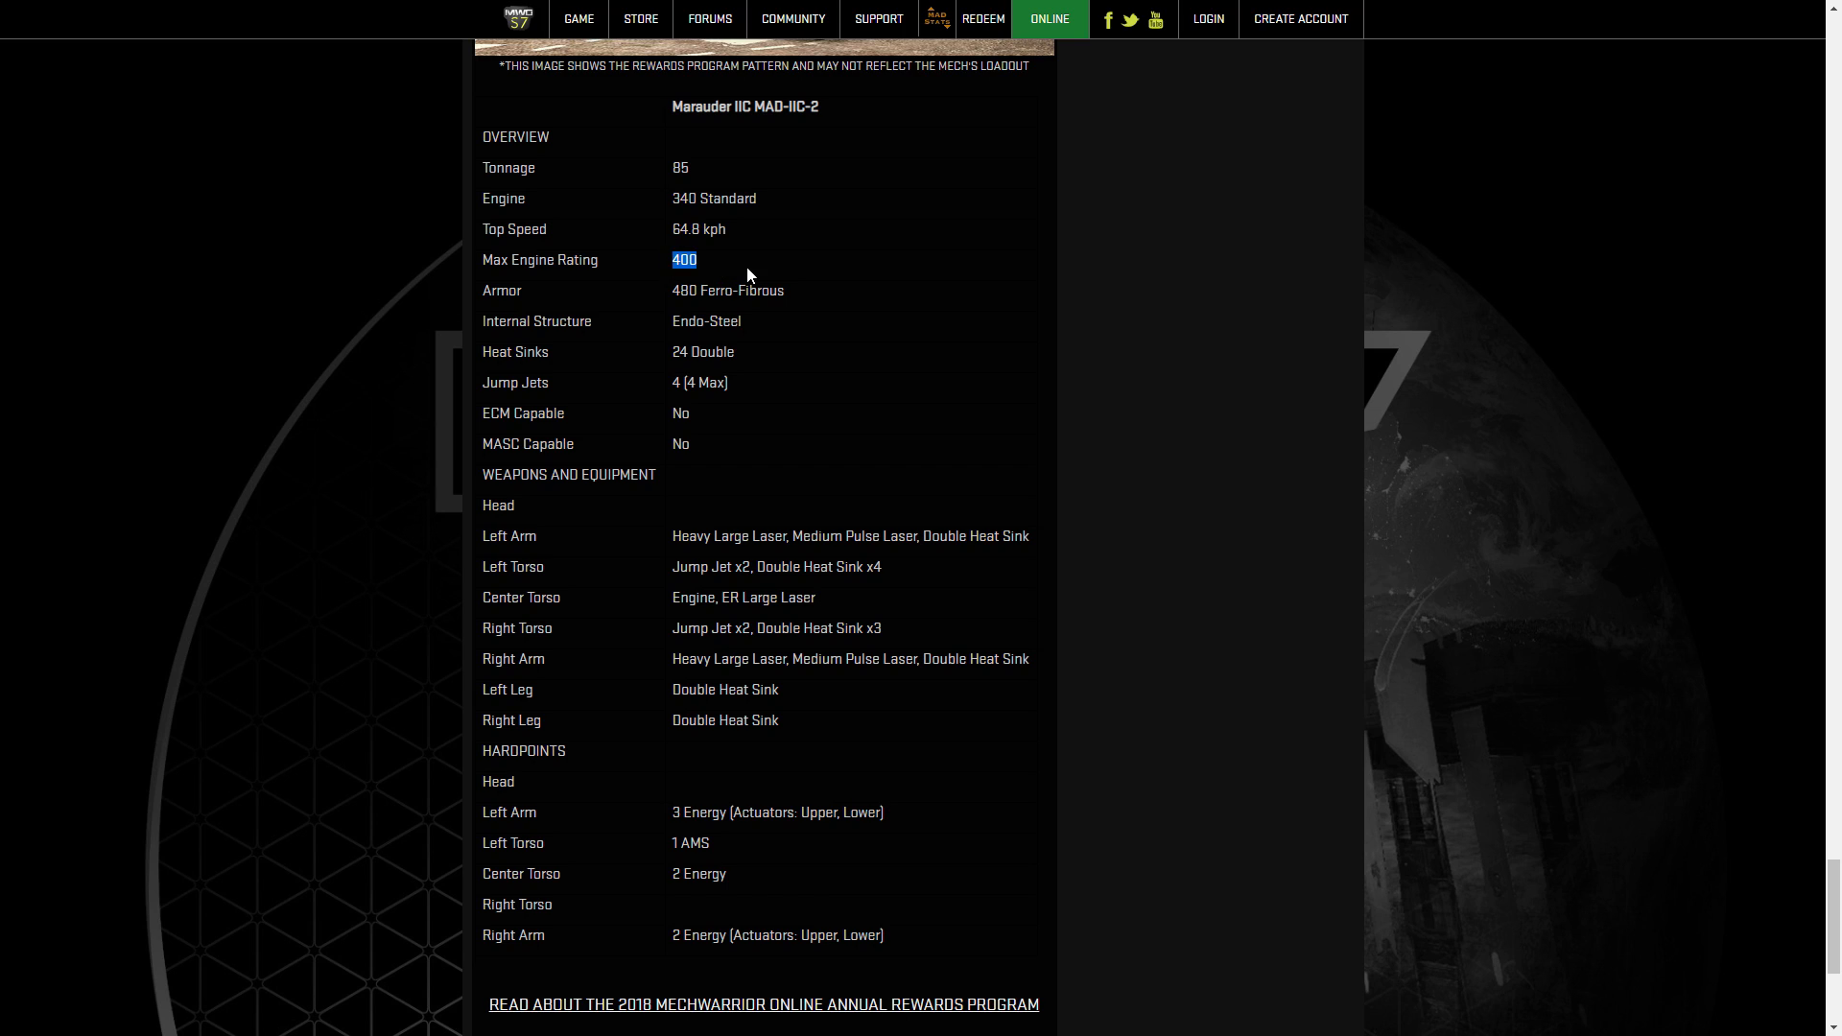
pyautogui.moveTo(729, 269)
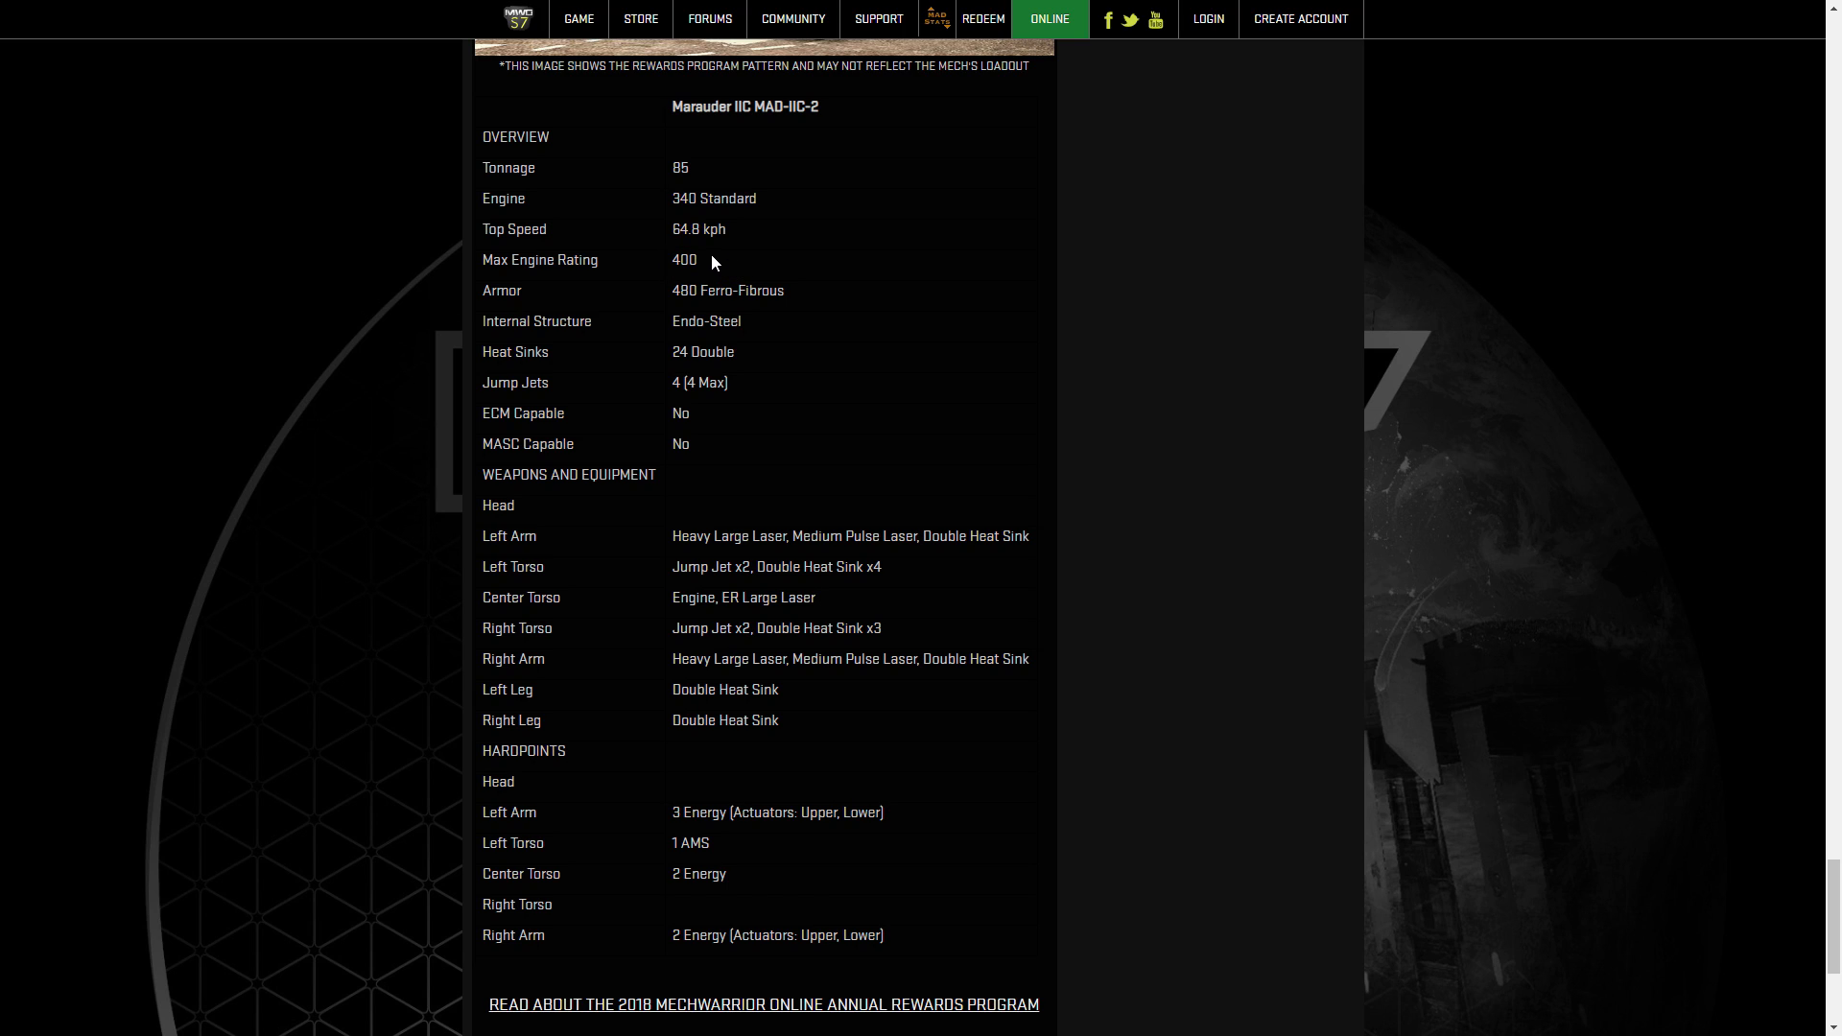
pyautogui.moveTo(700, 258)
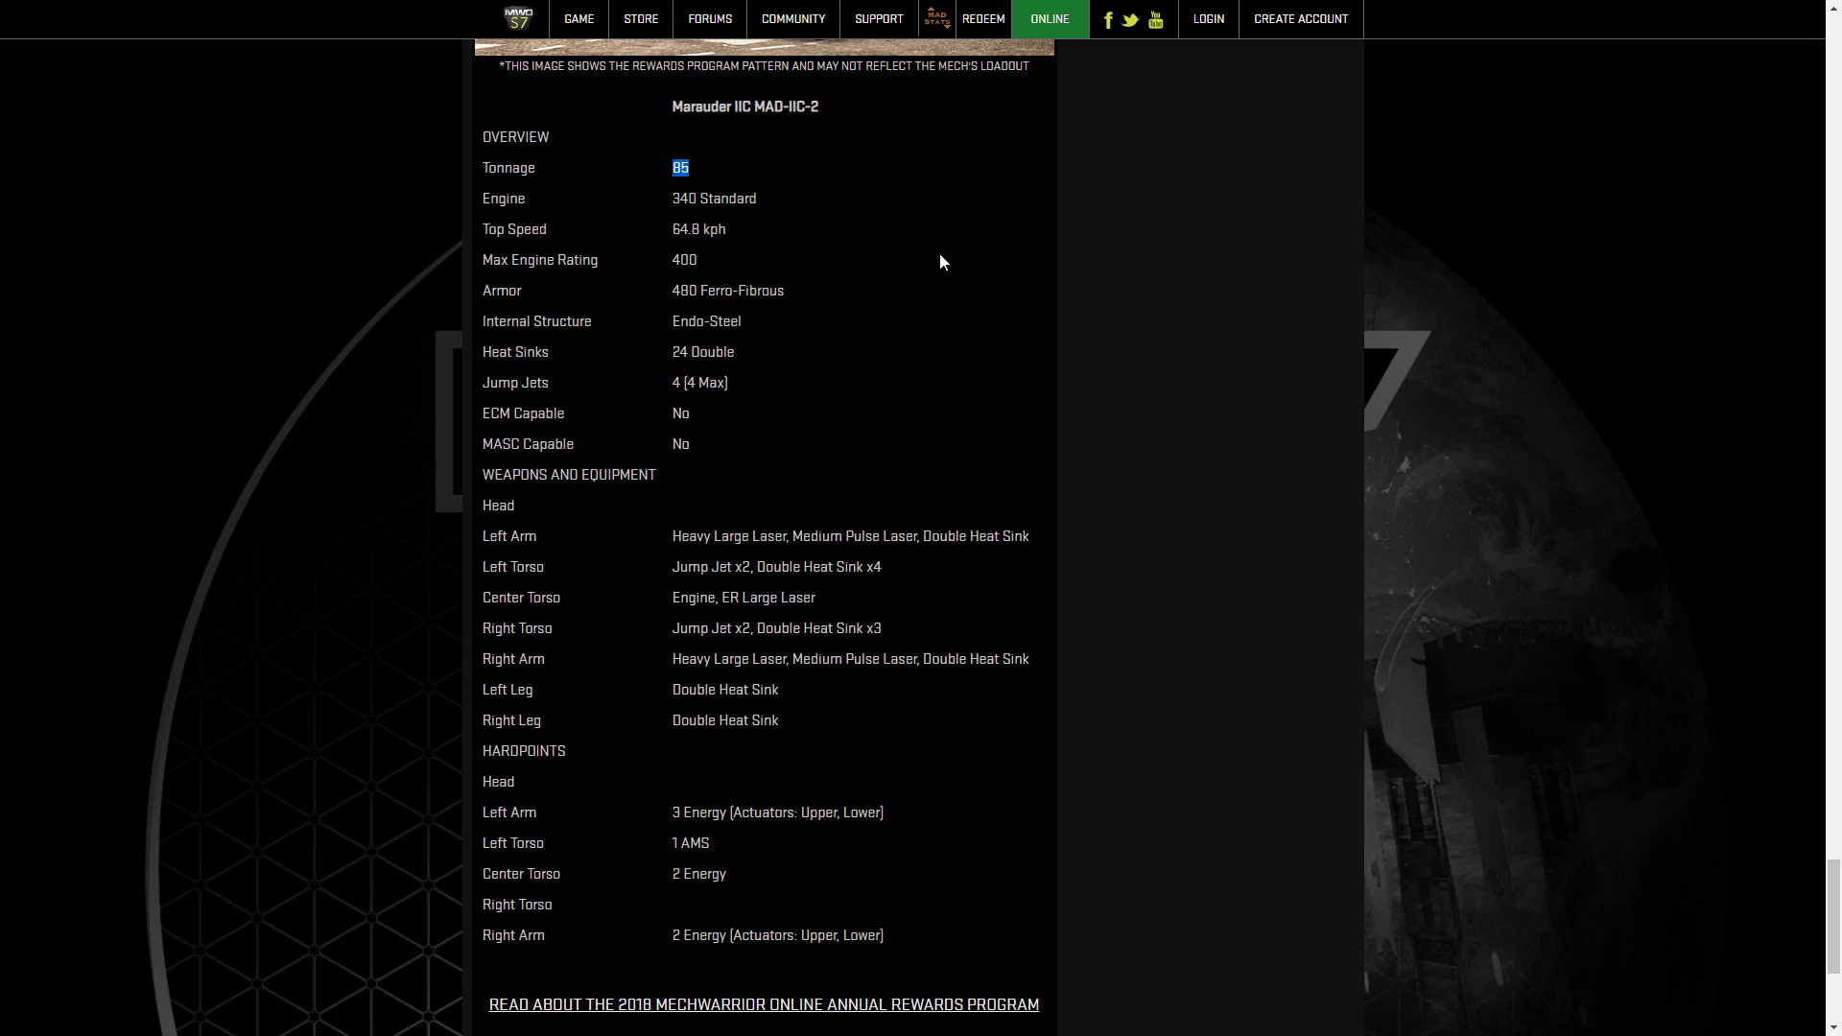
pyautogui.moveTo(911, 252)
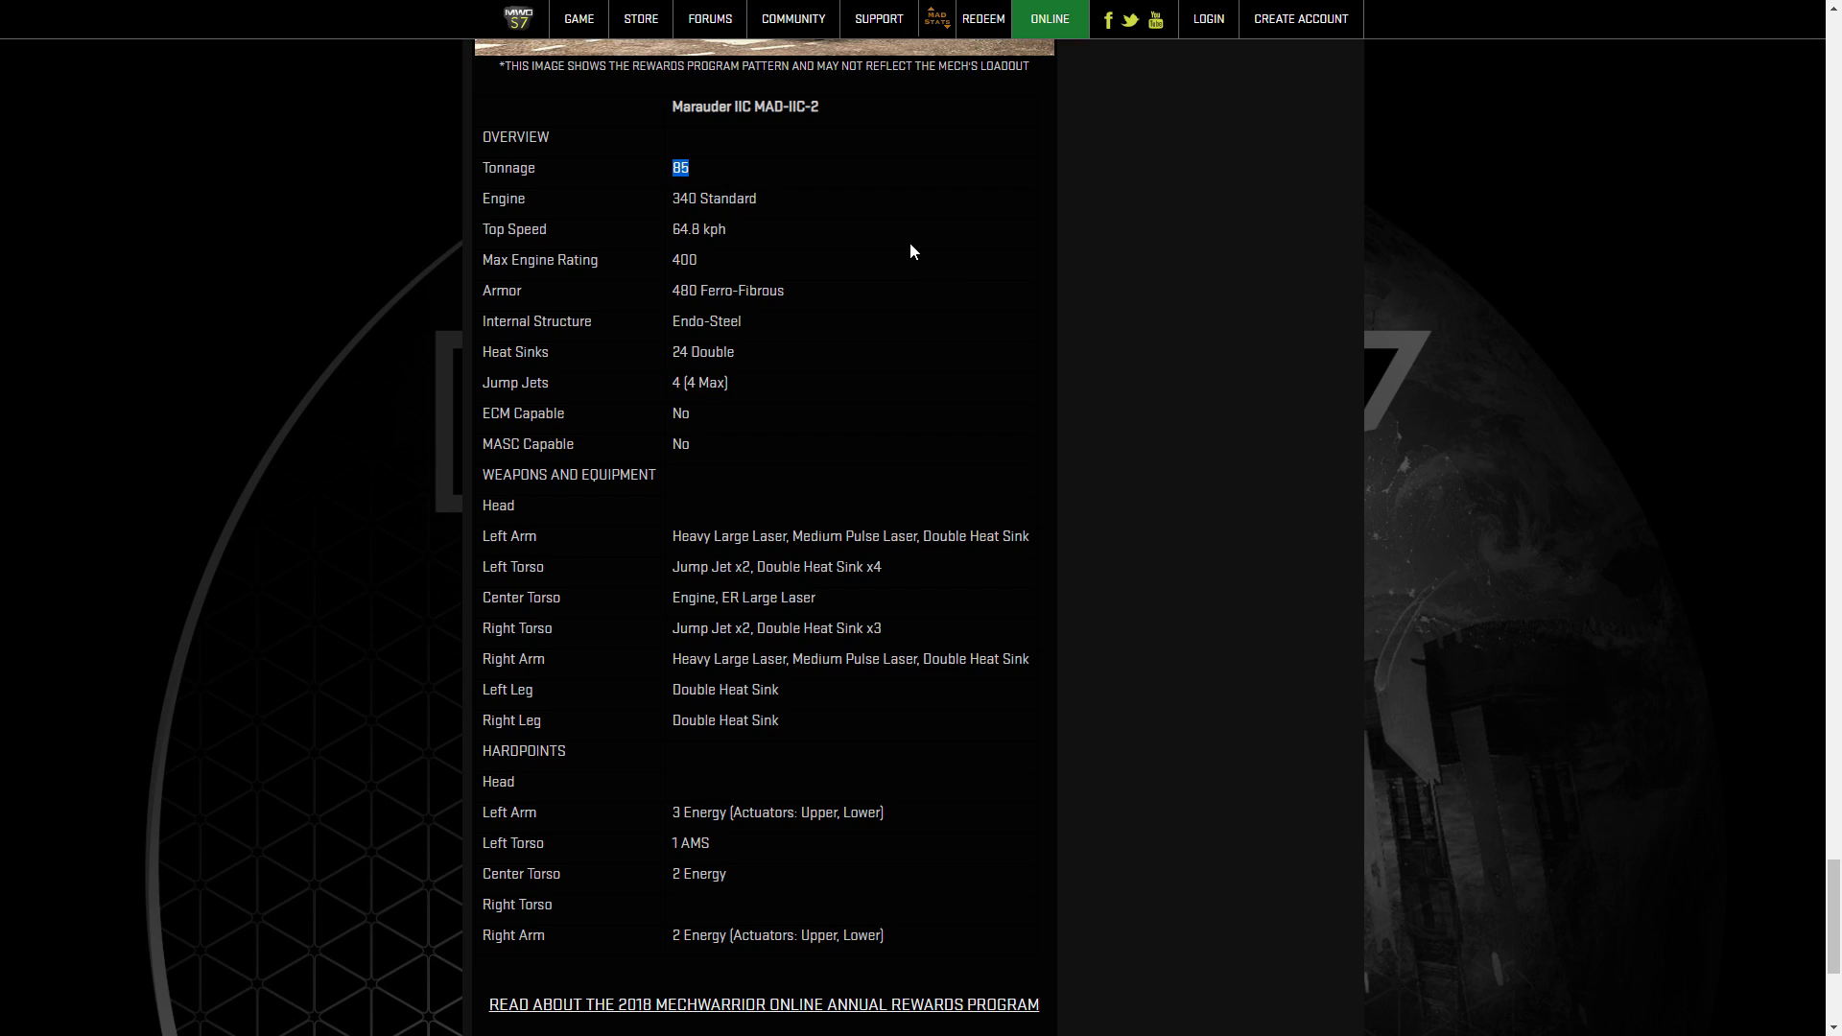
pyautogui.moveTo(894, 252)
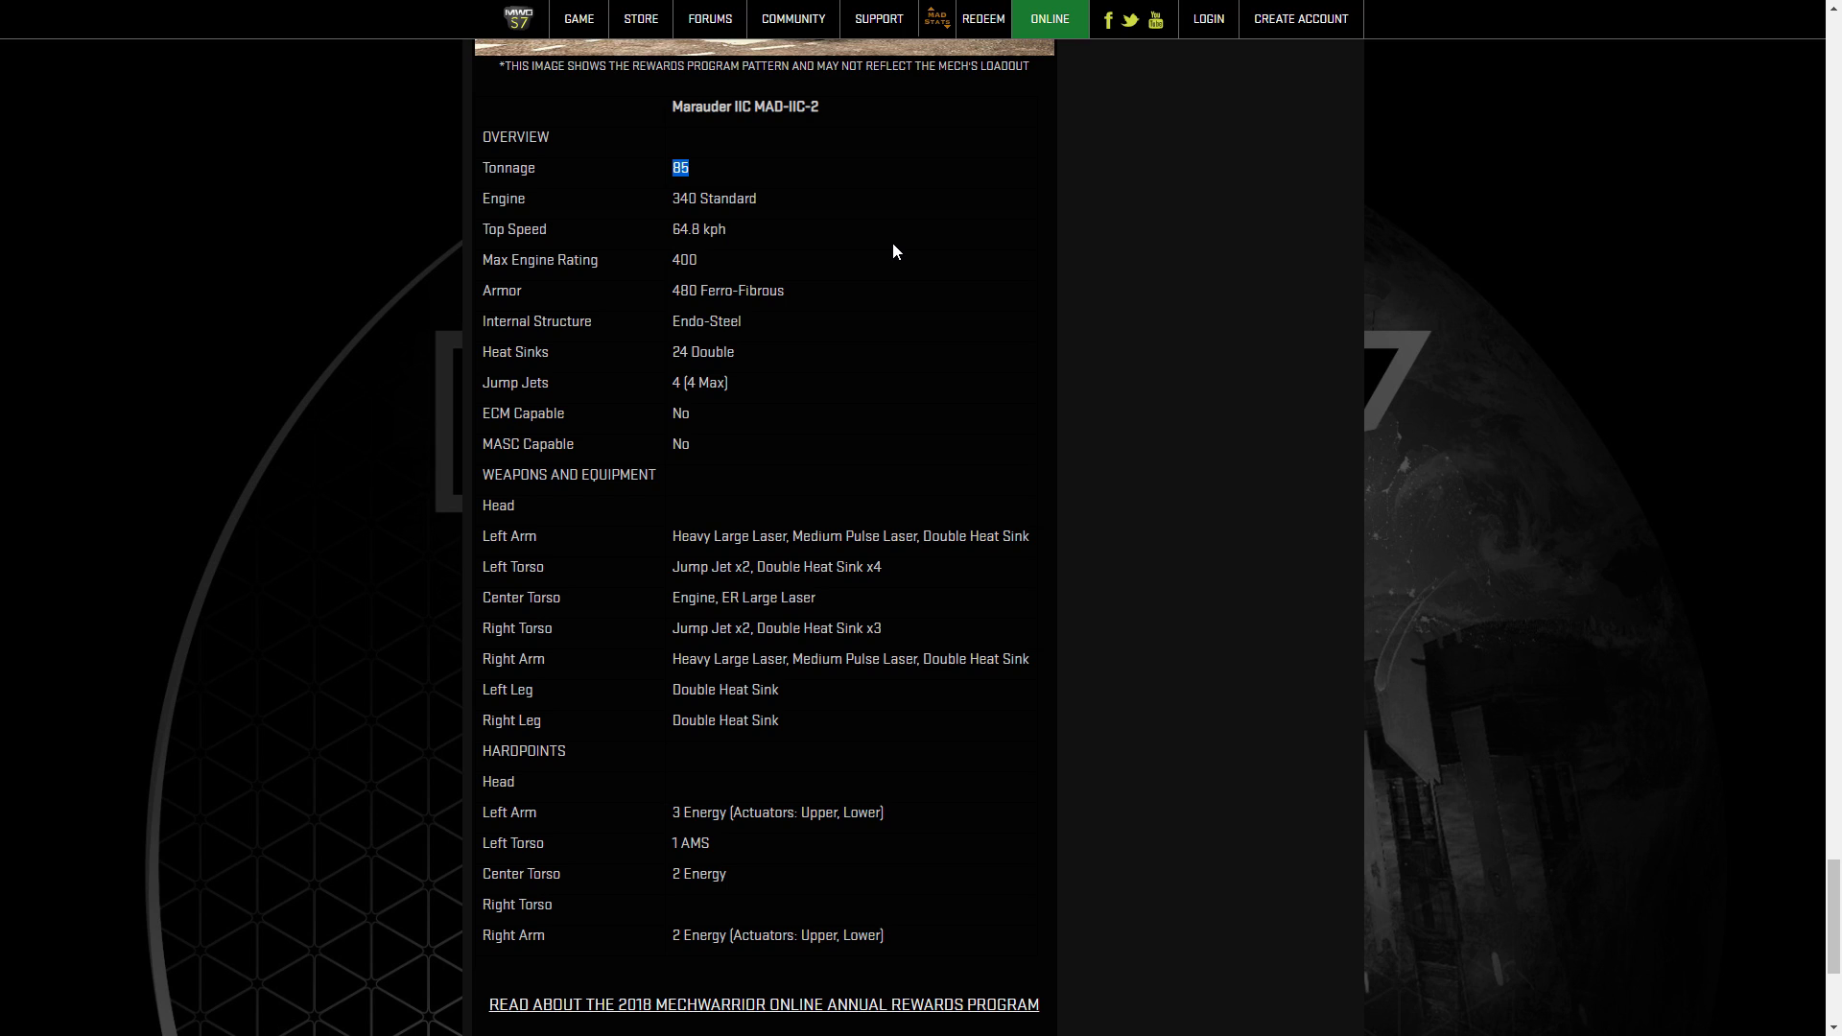
pyautogui.moveTo(886, 251)
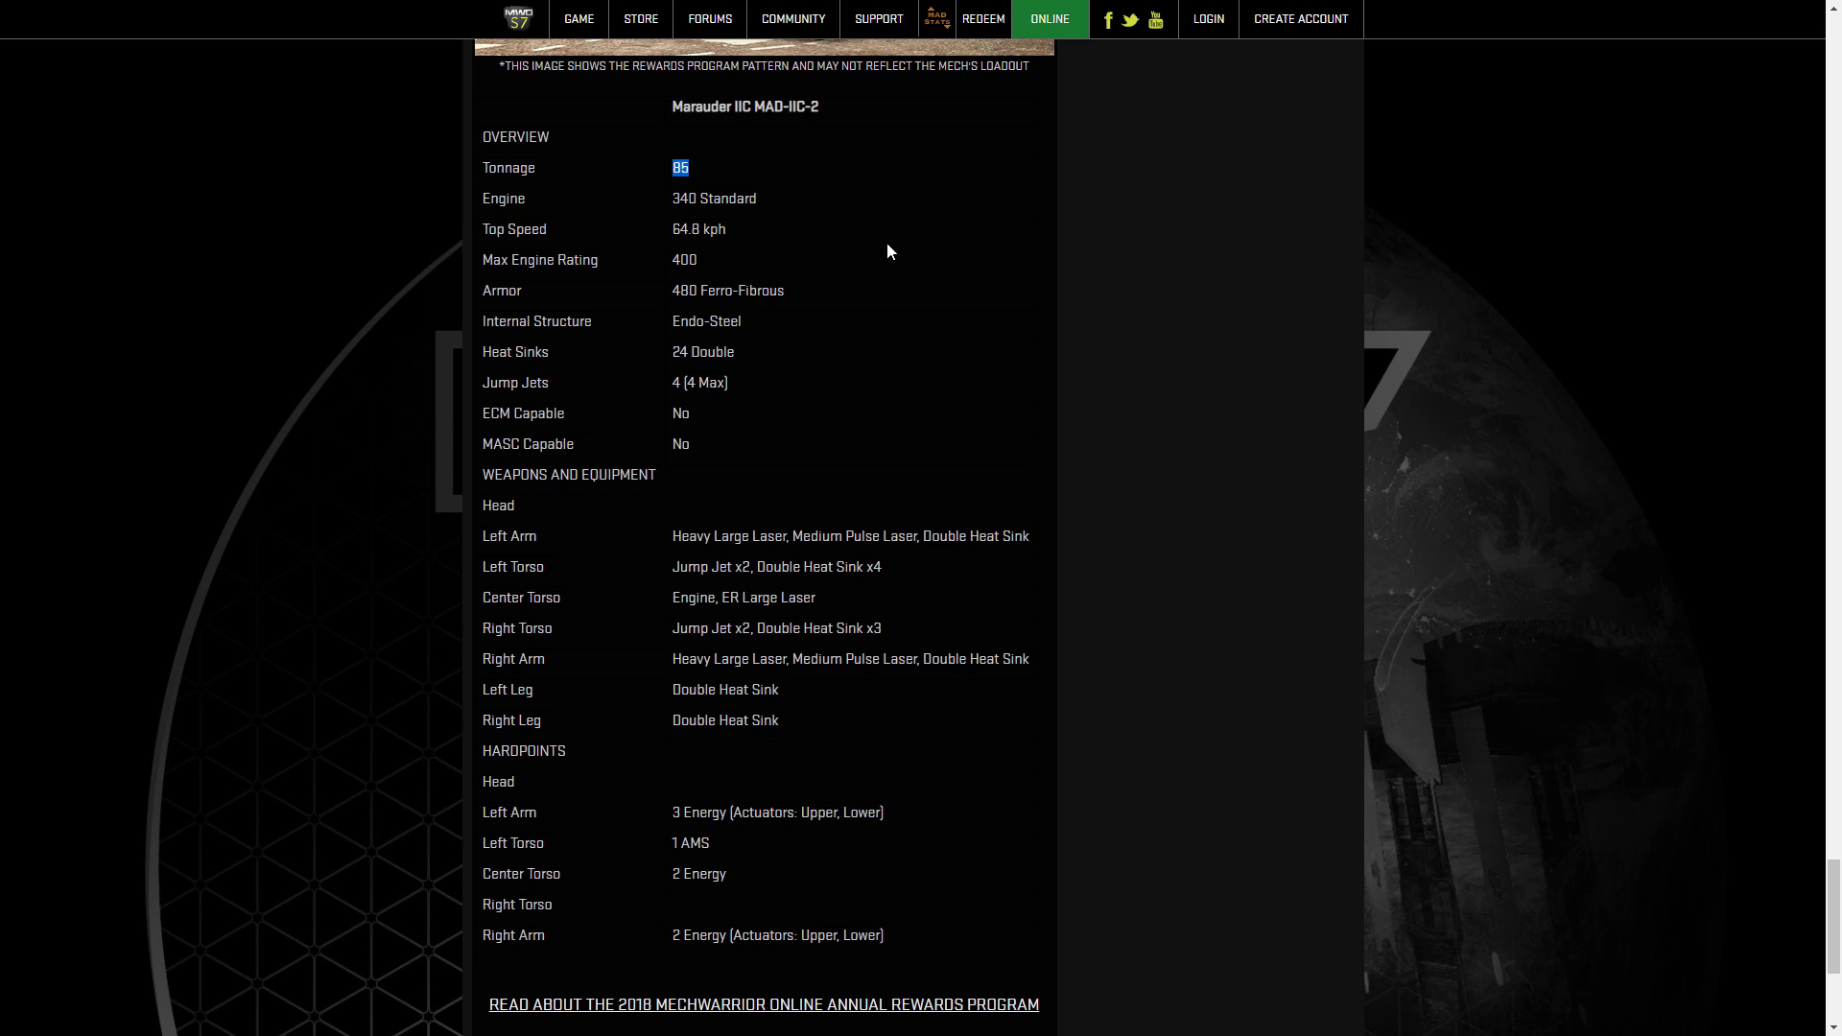
pyautogui.moveTo(884, 251)
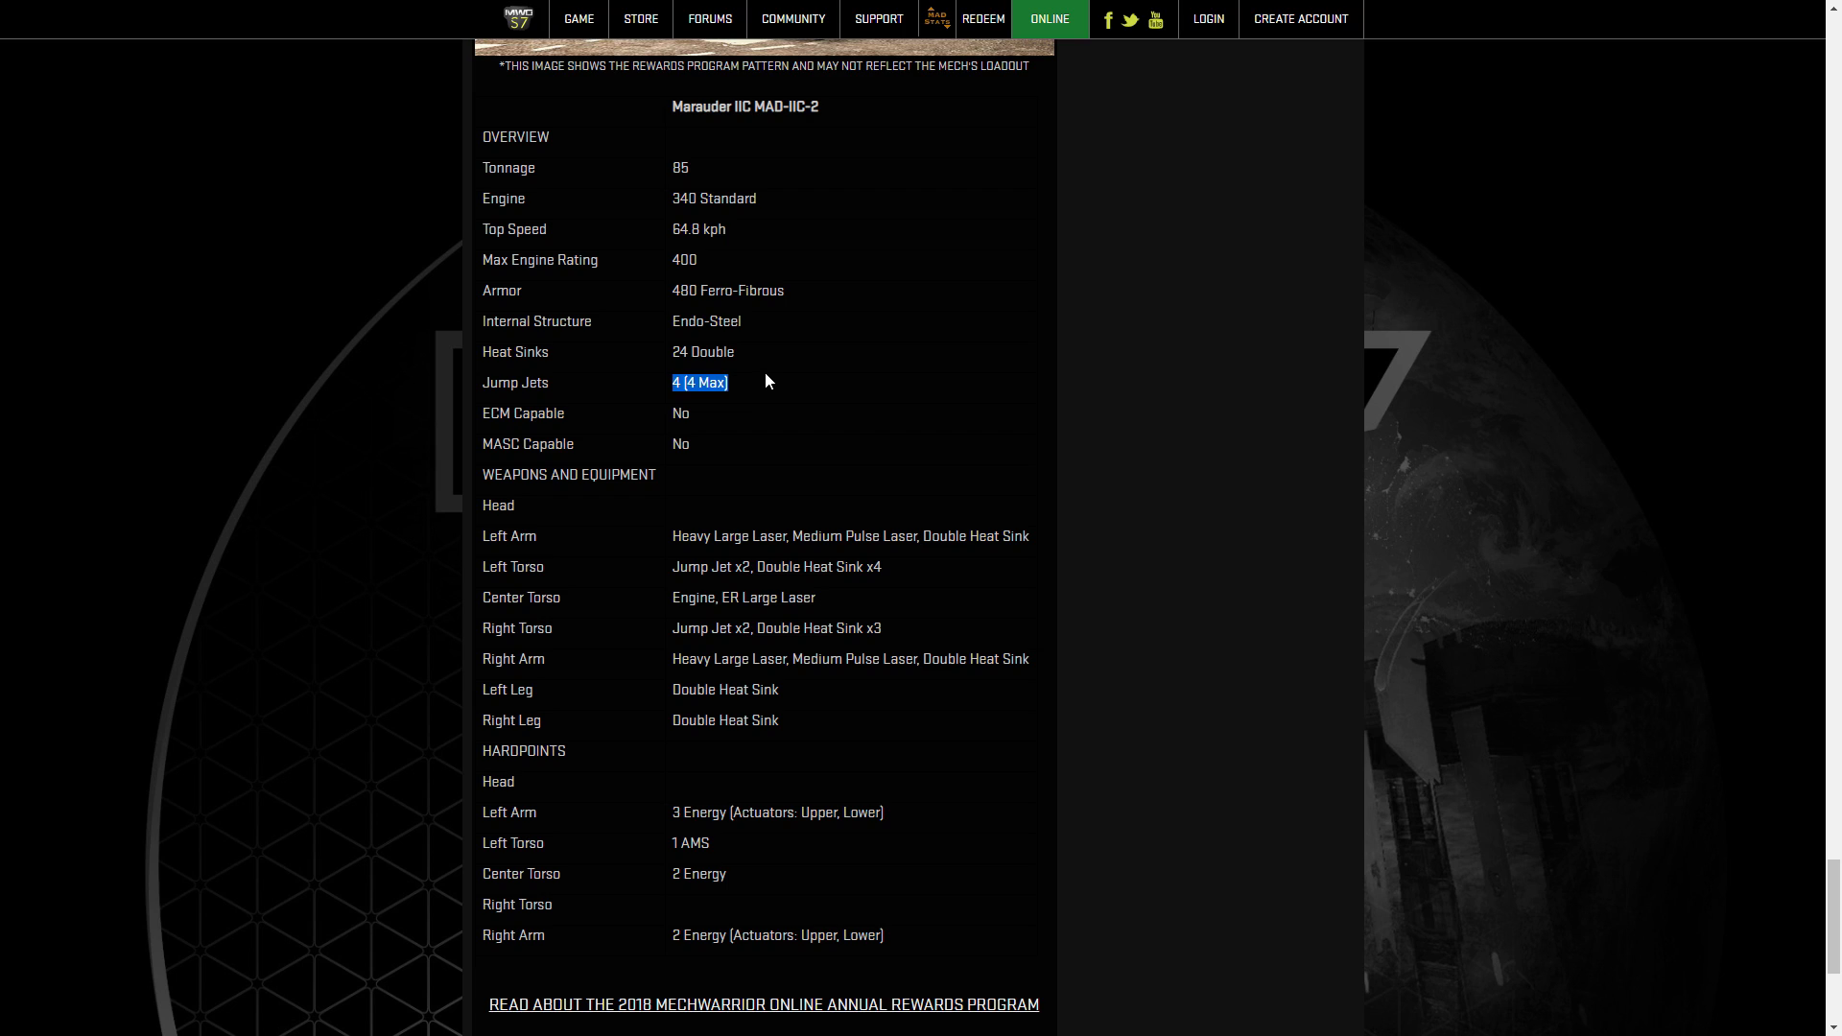
pyautogui.moveTo(753, 377)
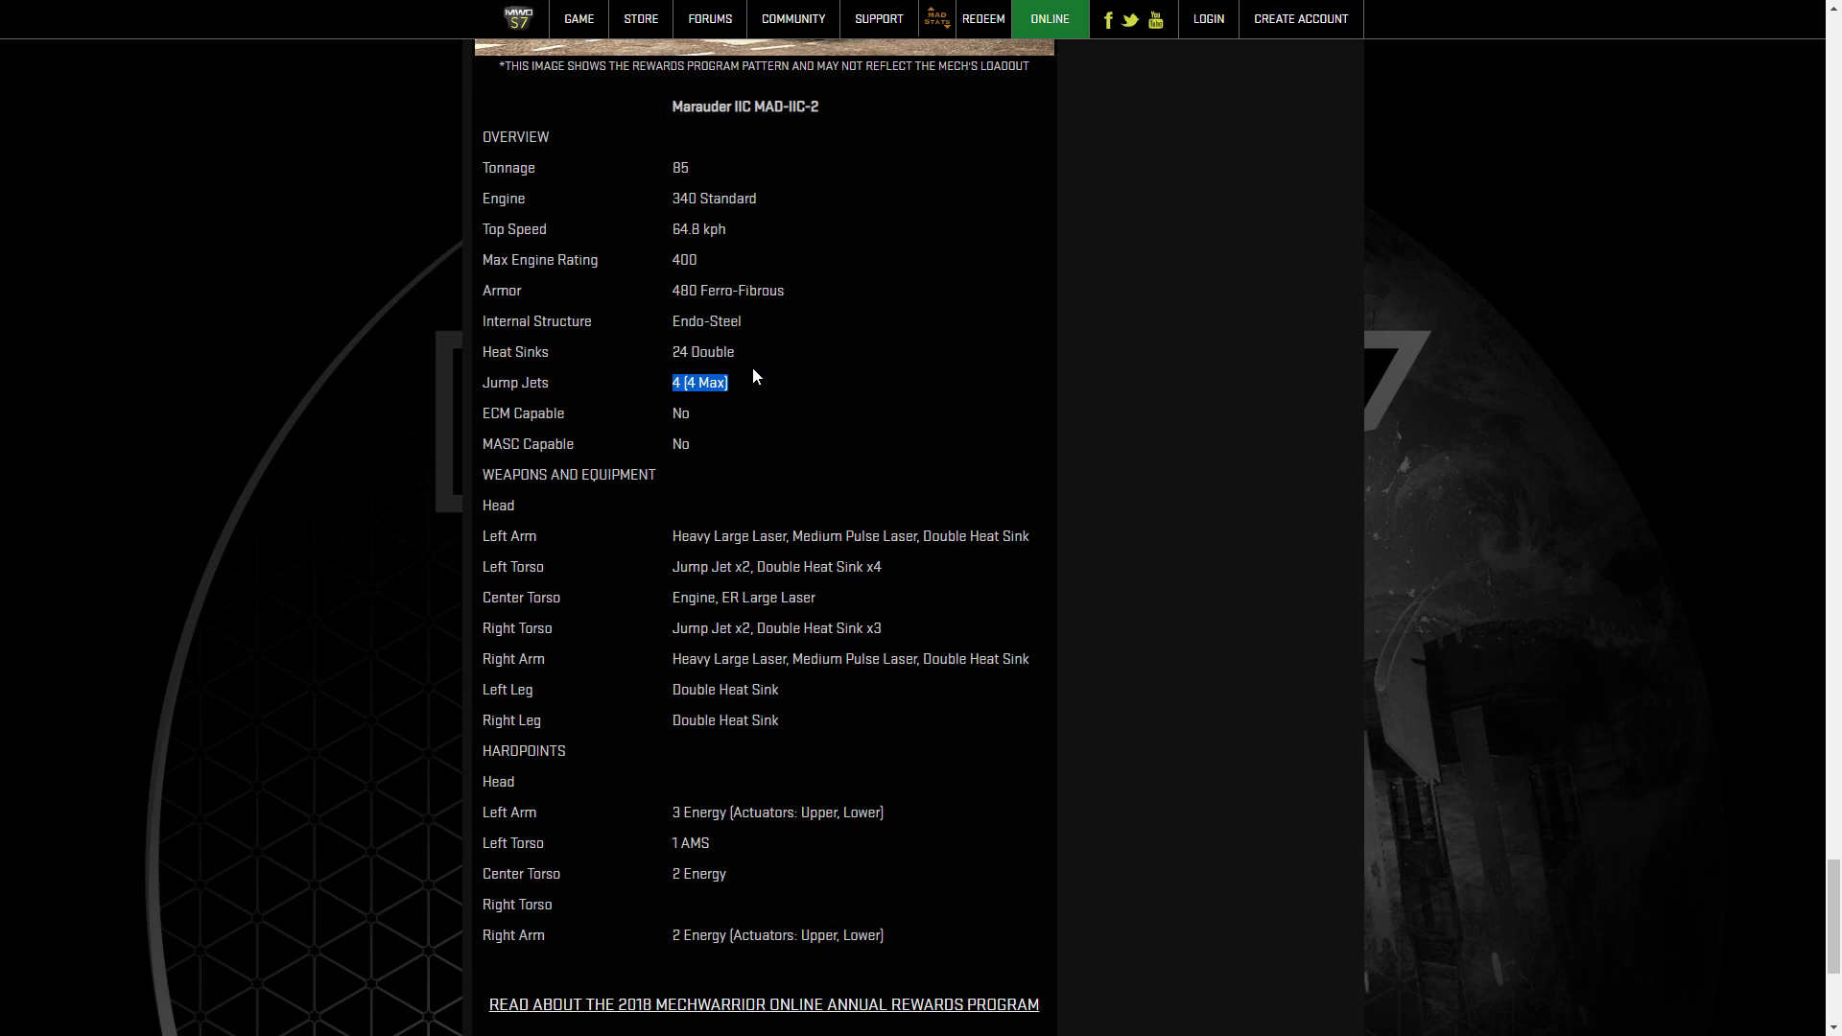
pyautogui.moveTo(760, 386)
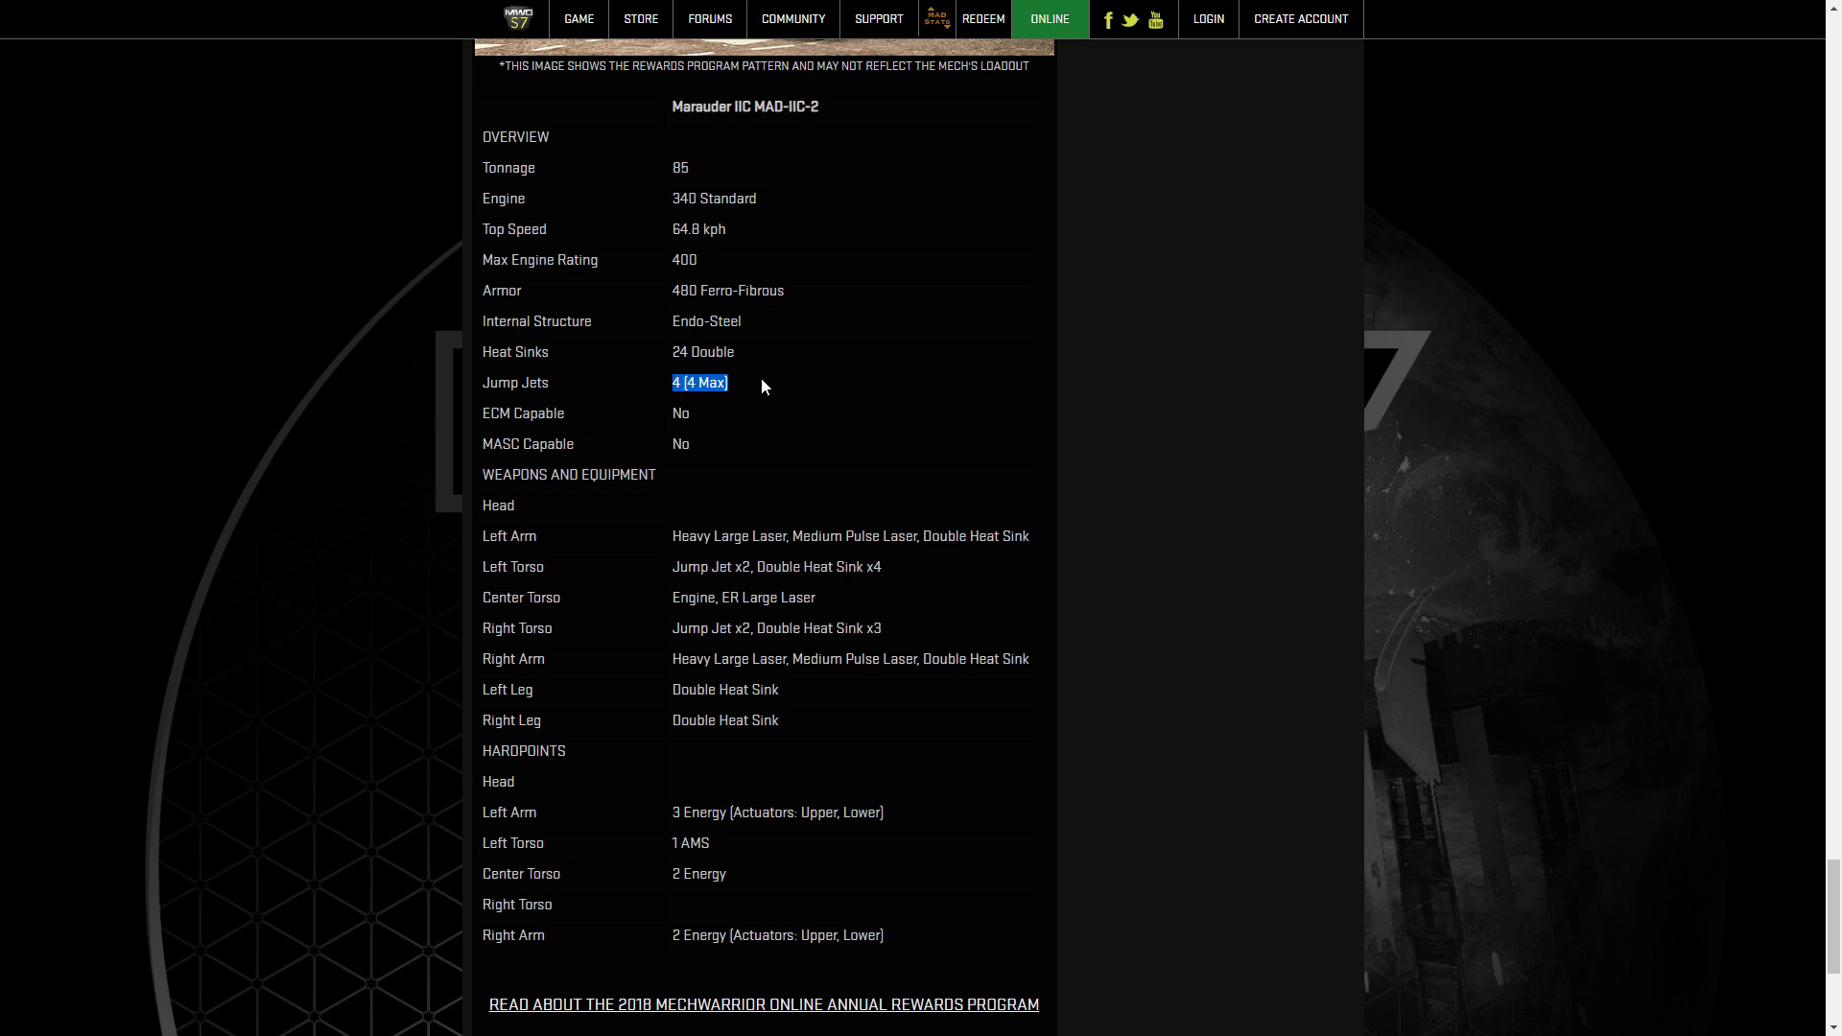
pyautogui.moveTo(664, 678)
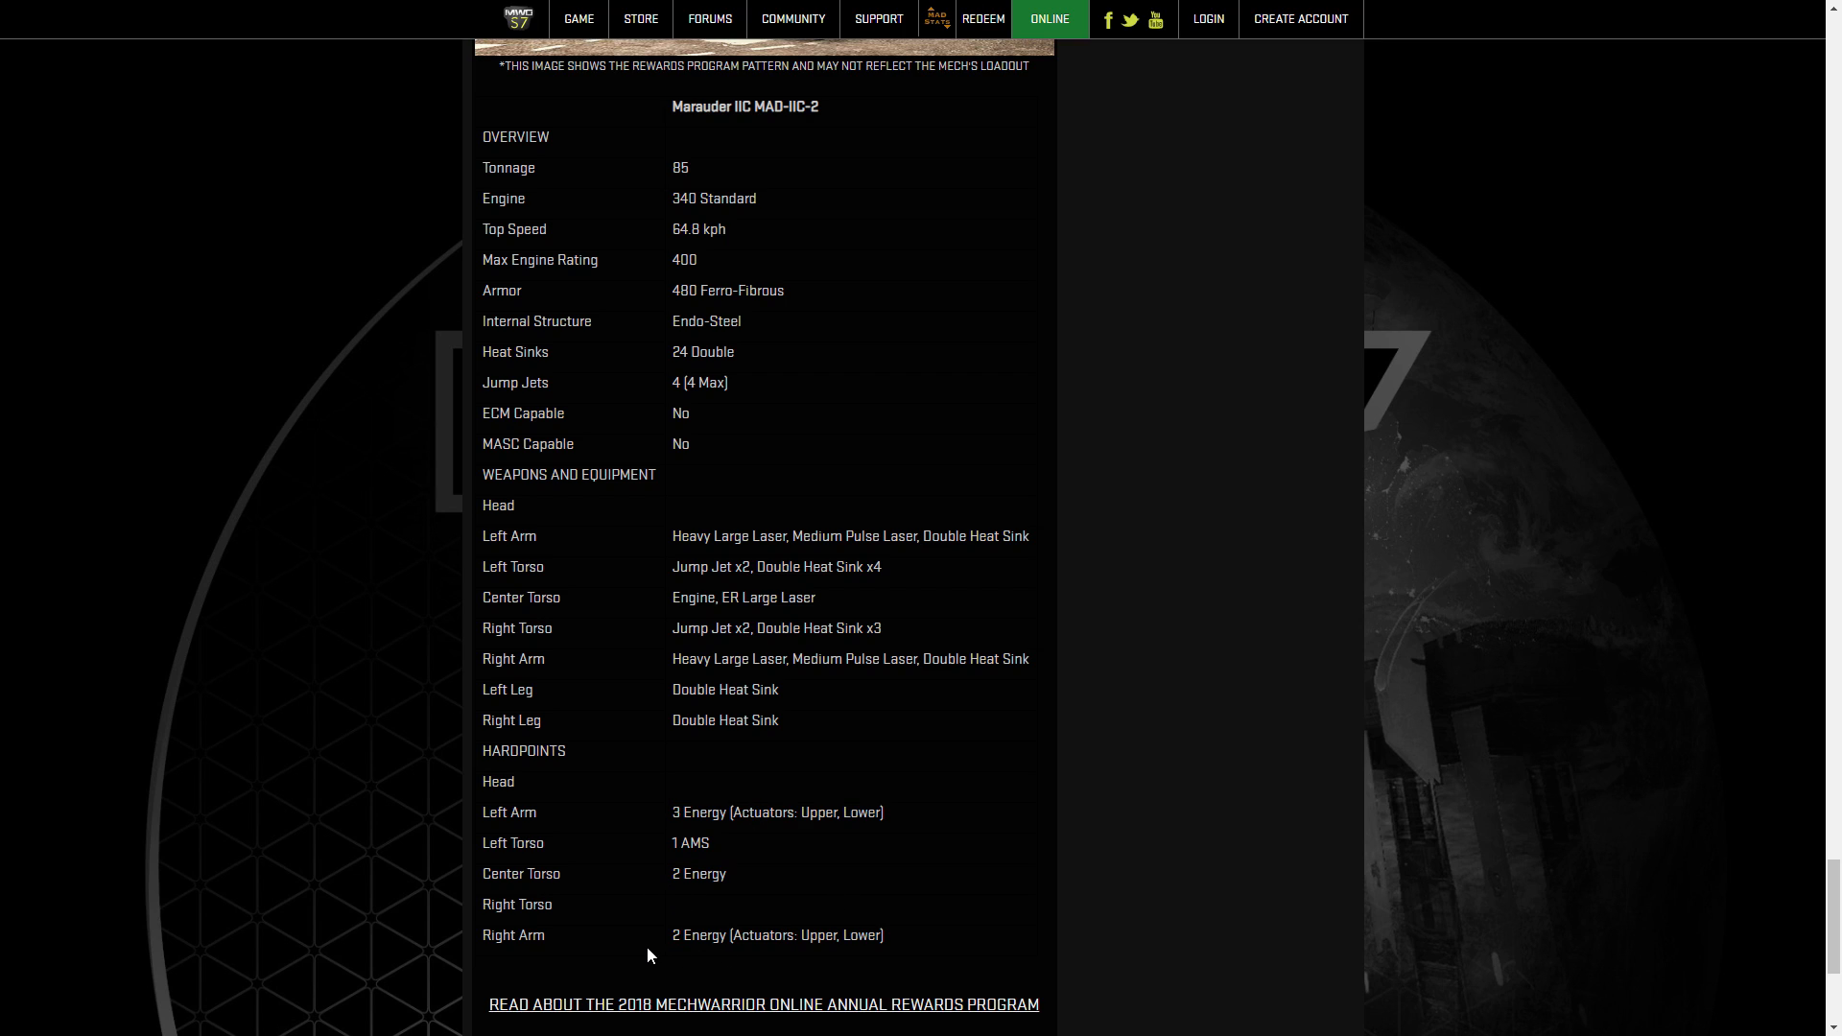
pyautogui.moveTo(774, 906)
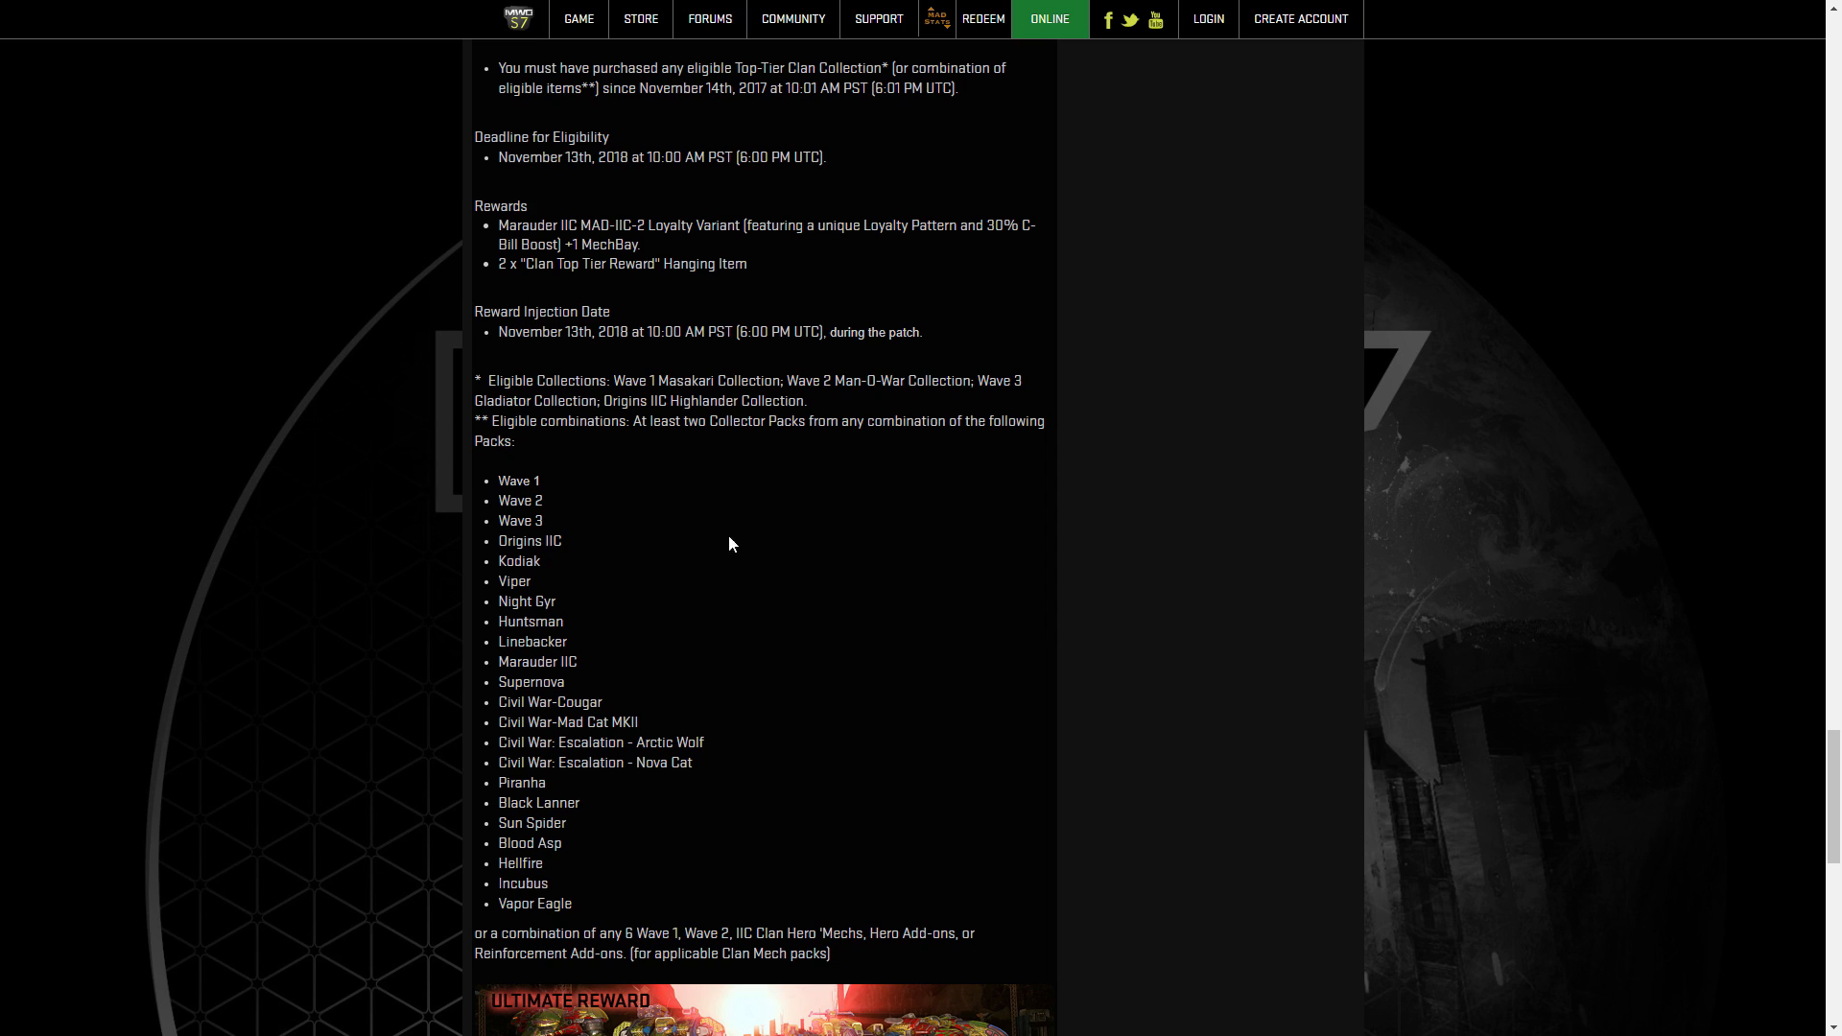
pyautogui.moveTo(475, 380); pyautogui.dragTo(808, 399)
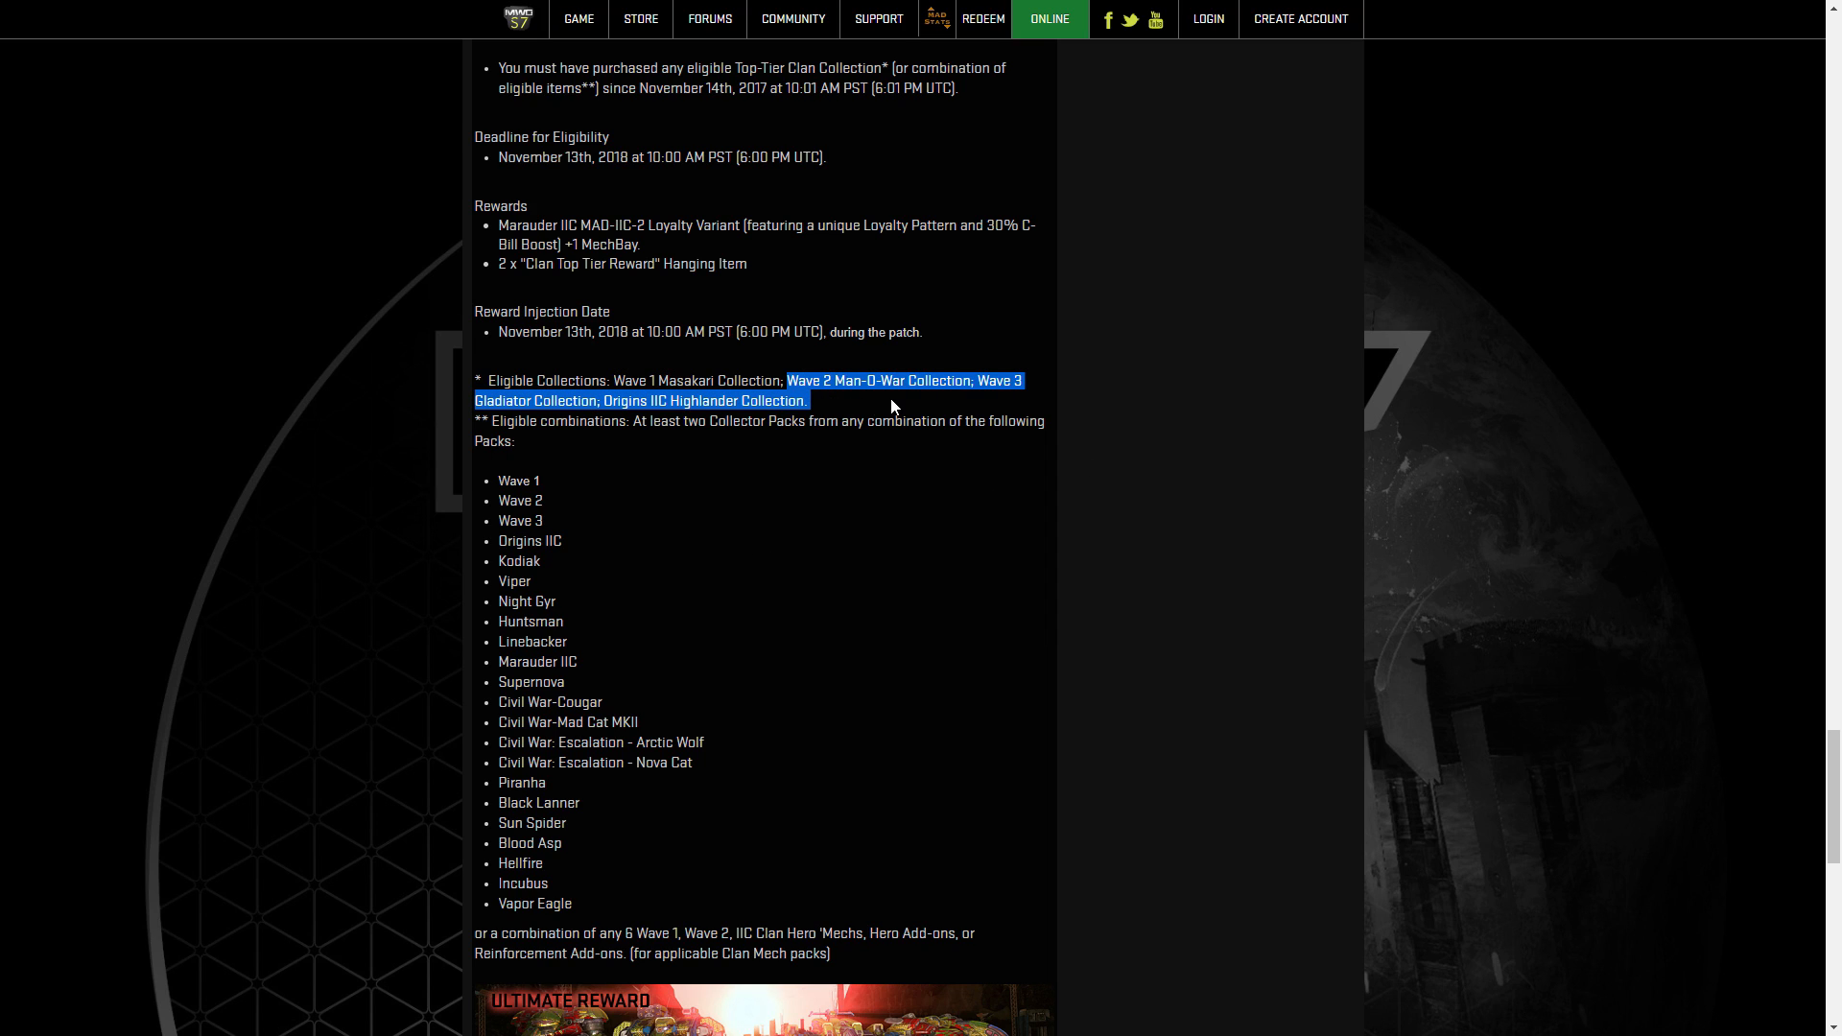
pyautogui.click(508, 479)
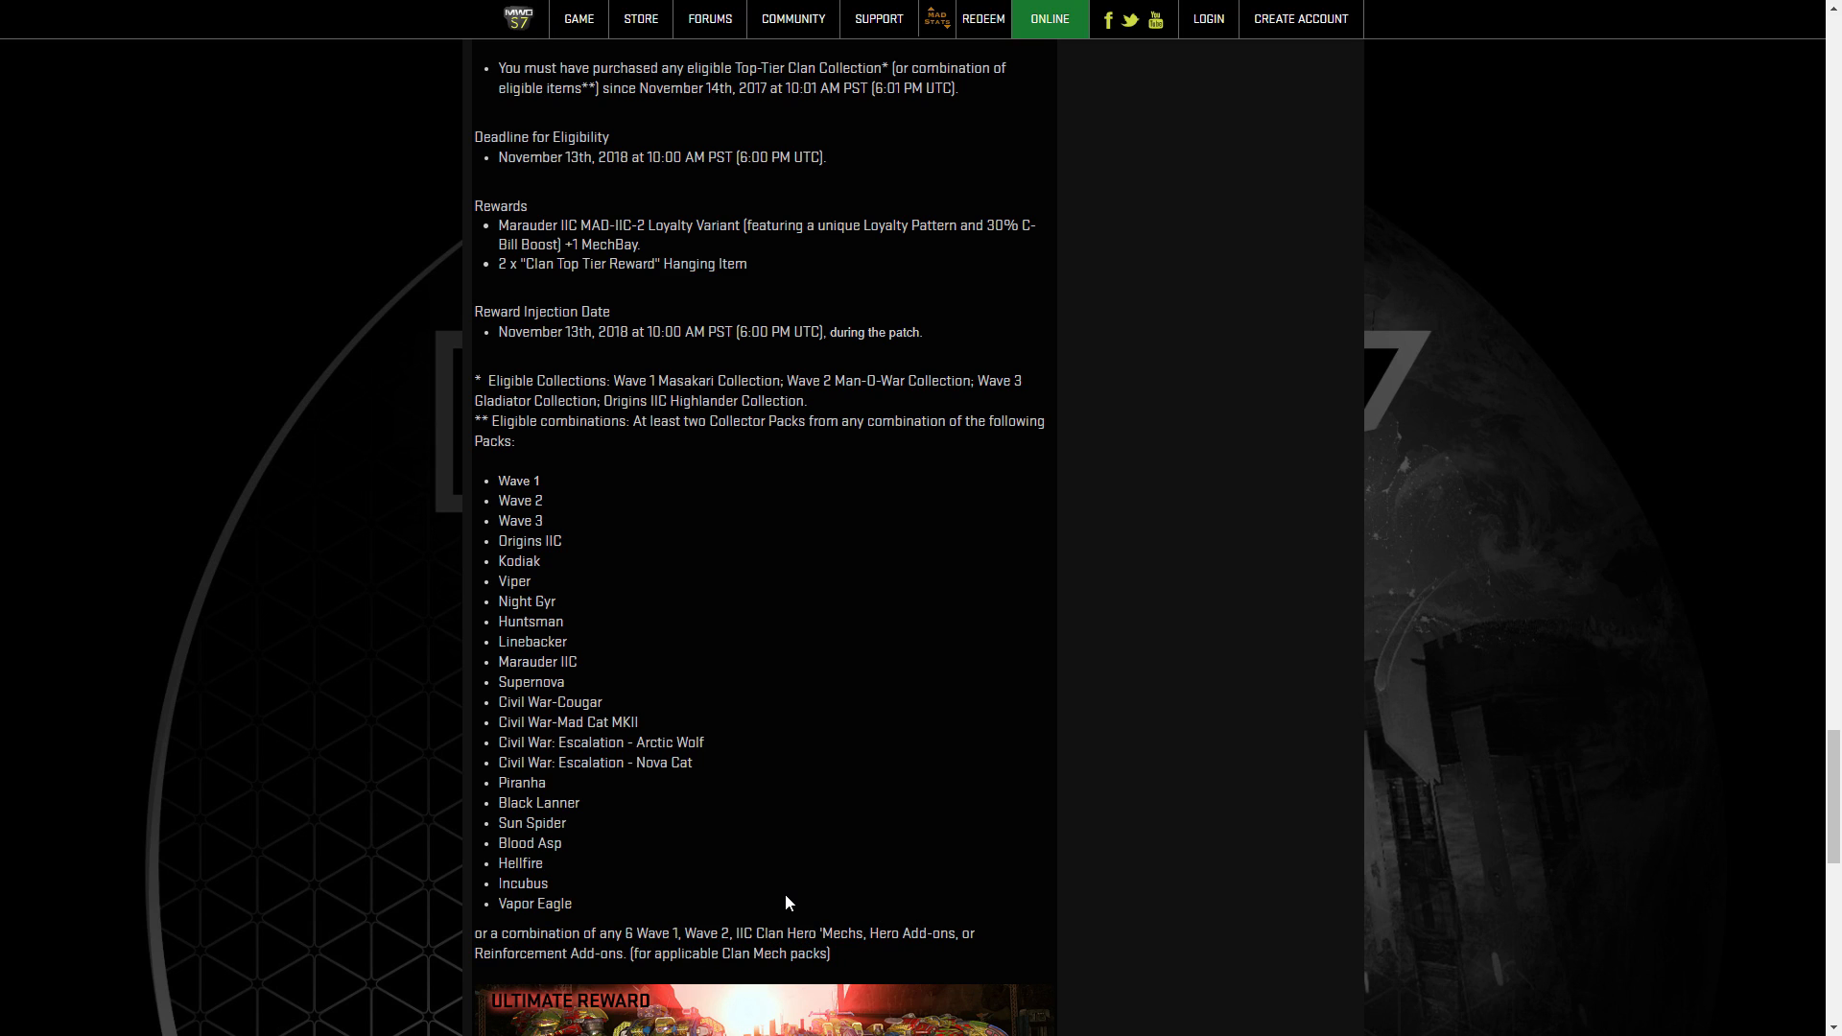
pyautogui.scroll(-3)
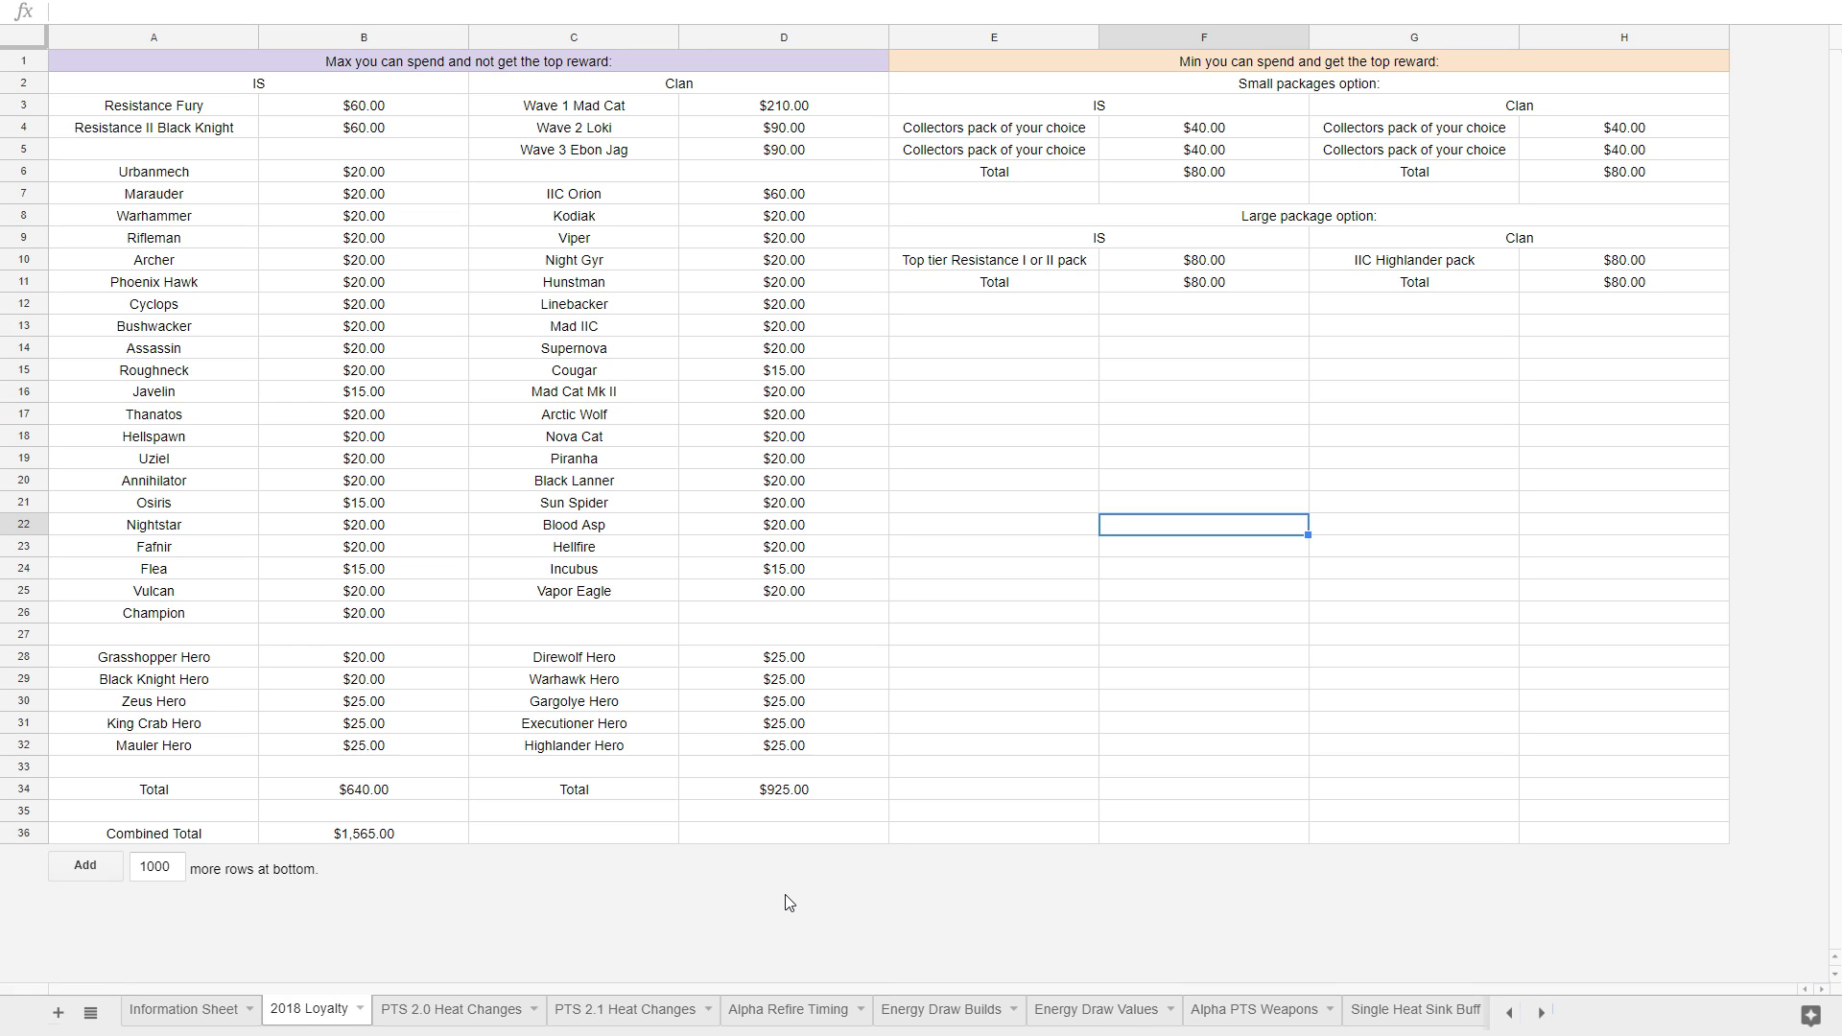
pyautogui.moveTo(320, 454)
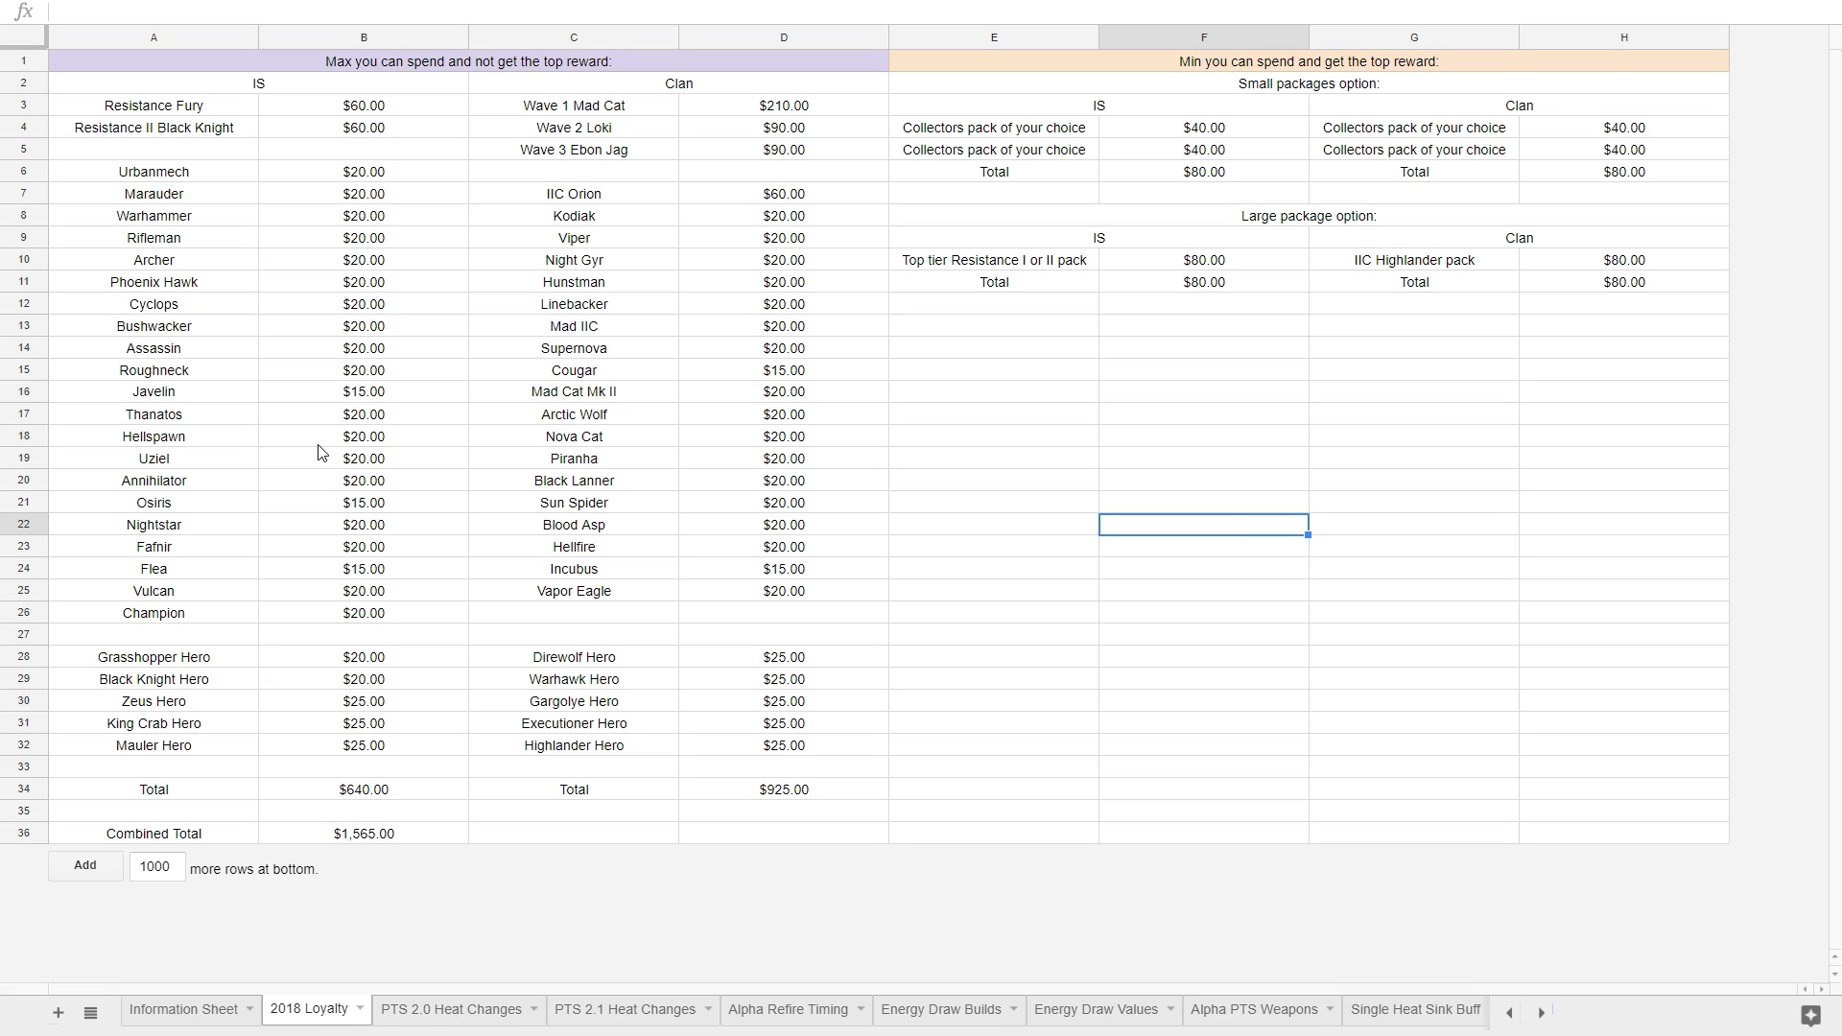
pyautogui.moveTo(1224, 179)
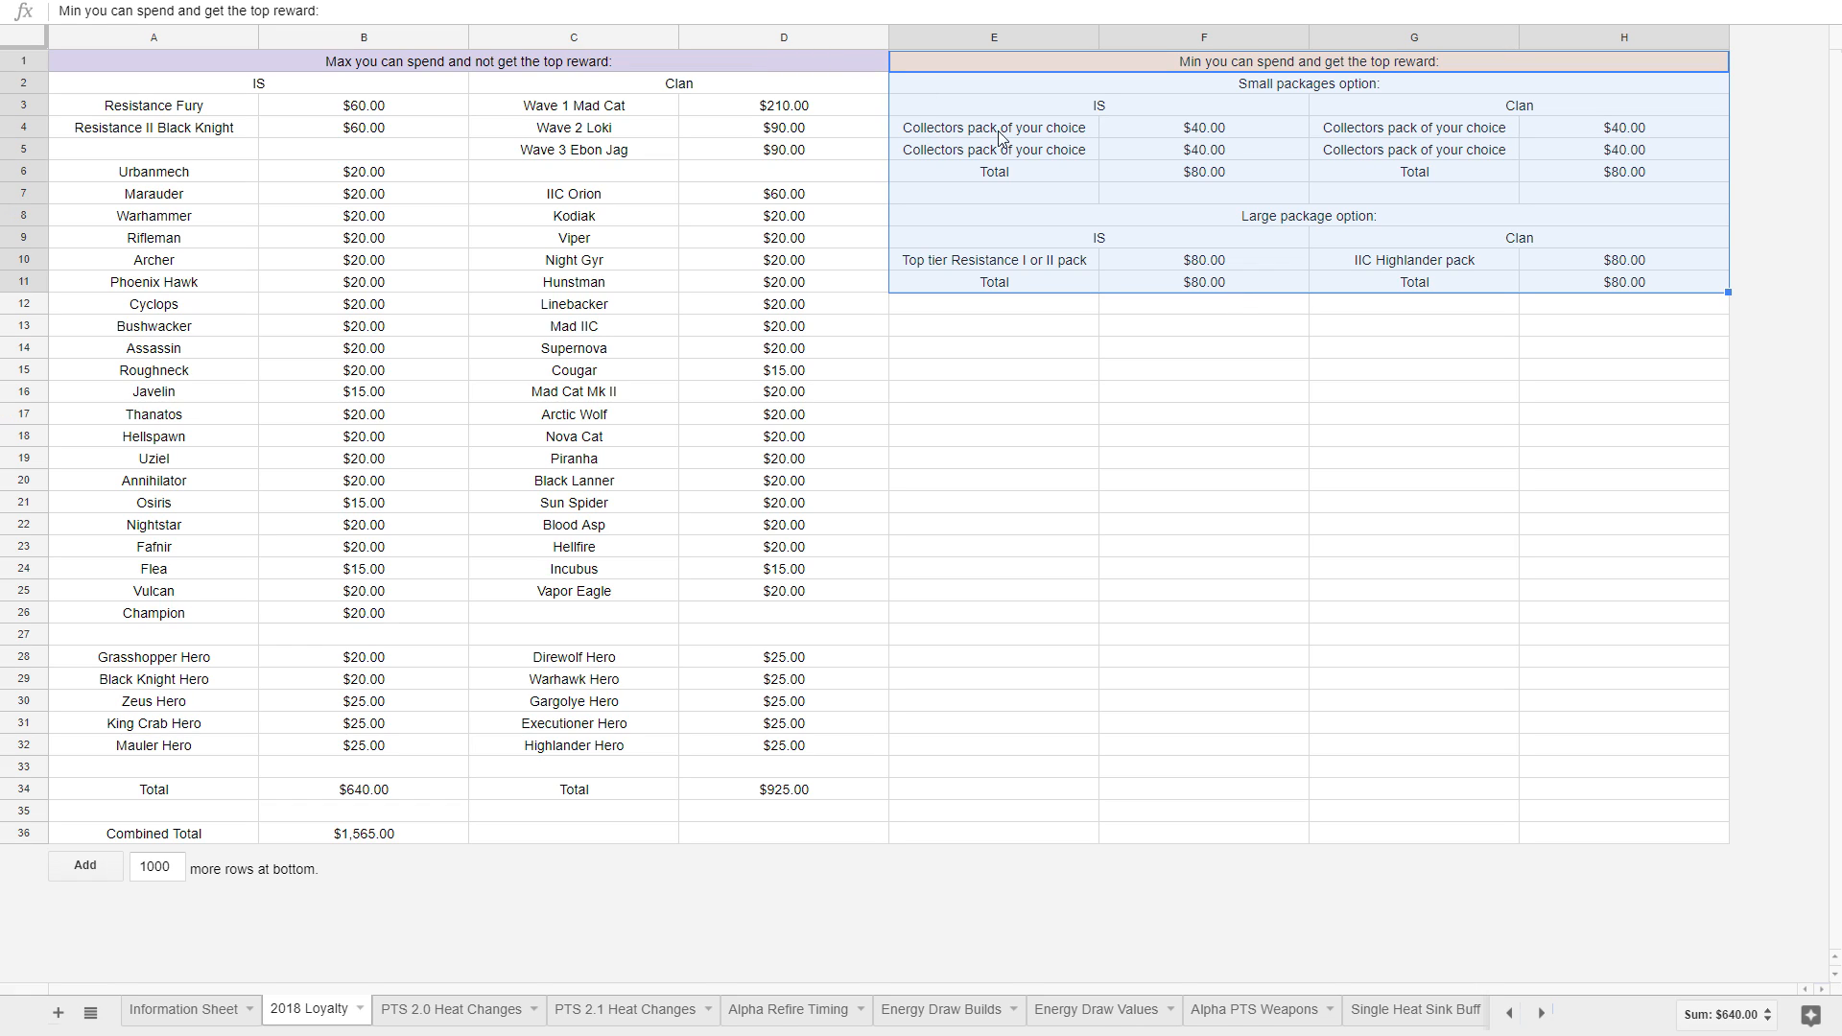
pyautogui.click(994, 150)
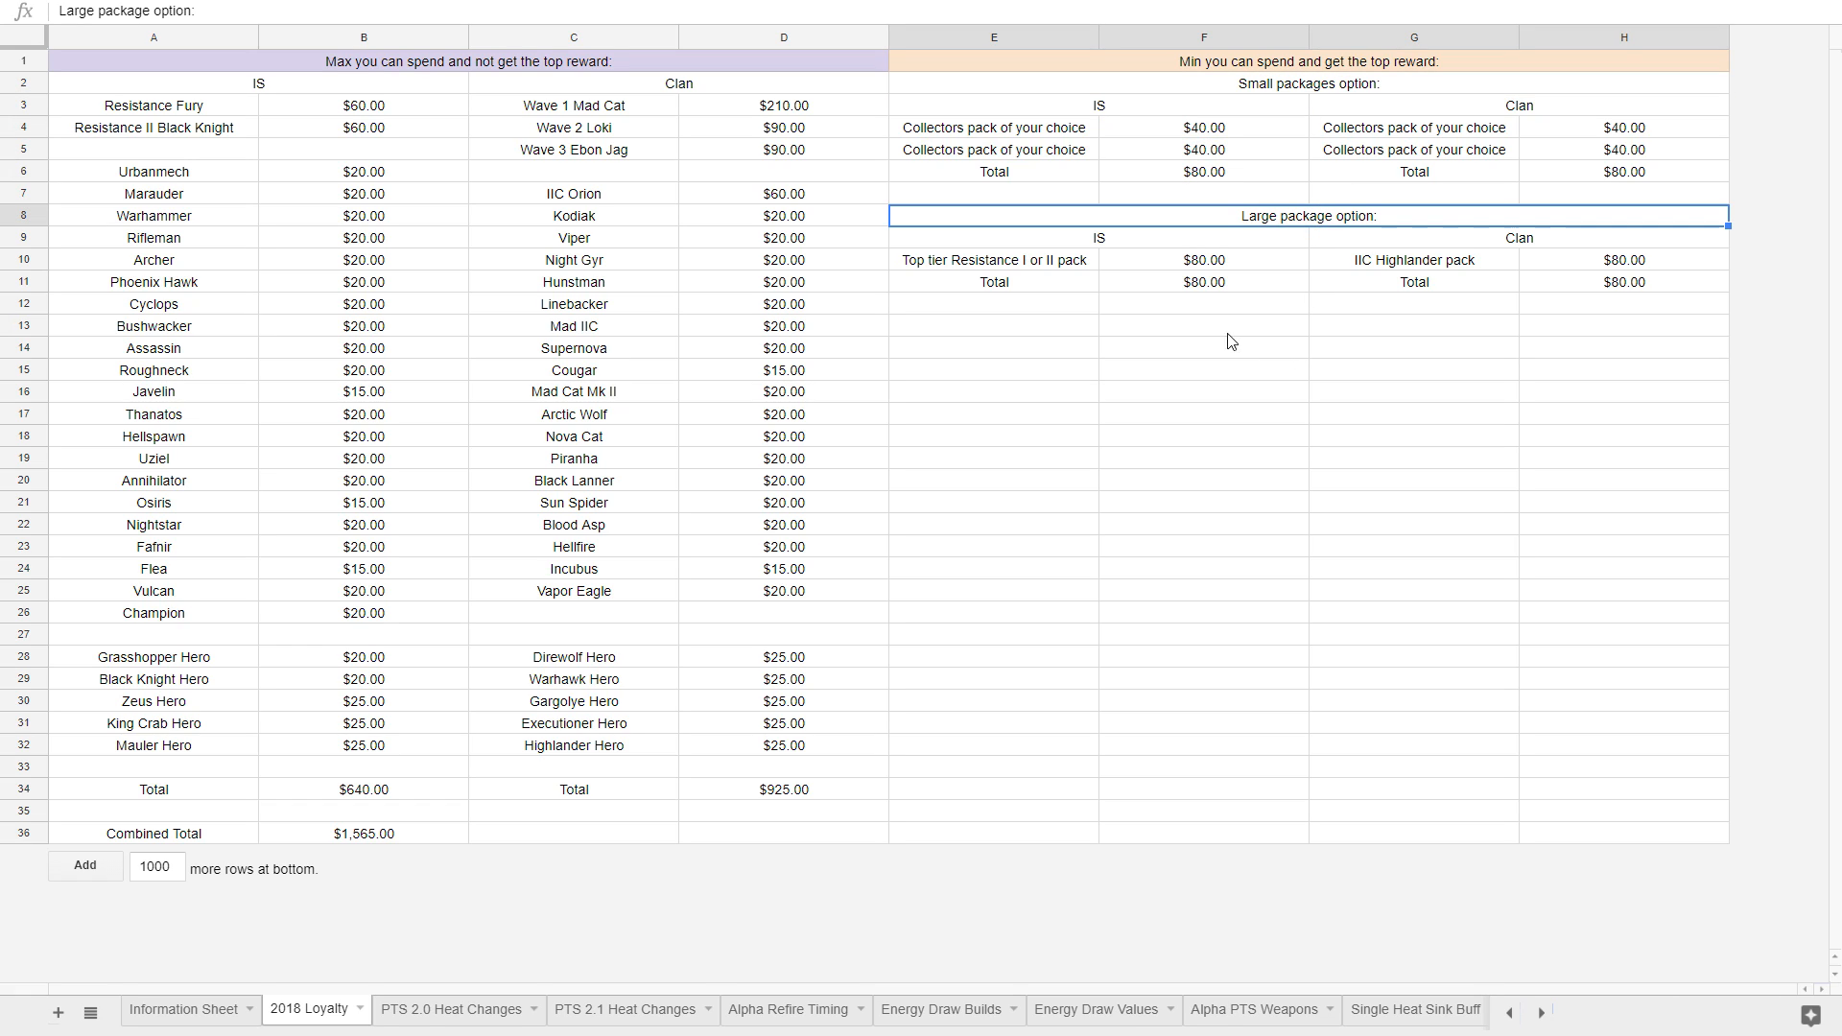
pyautogui.click(993, 260)
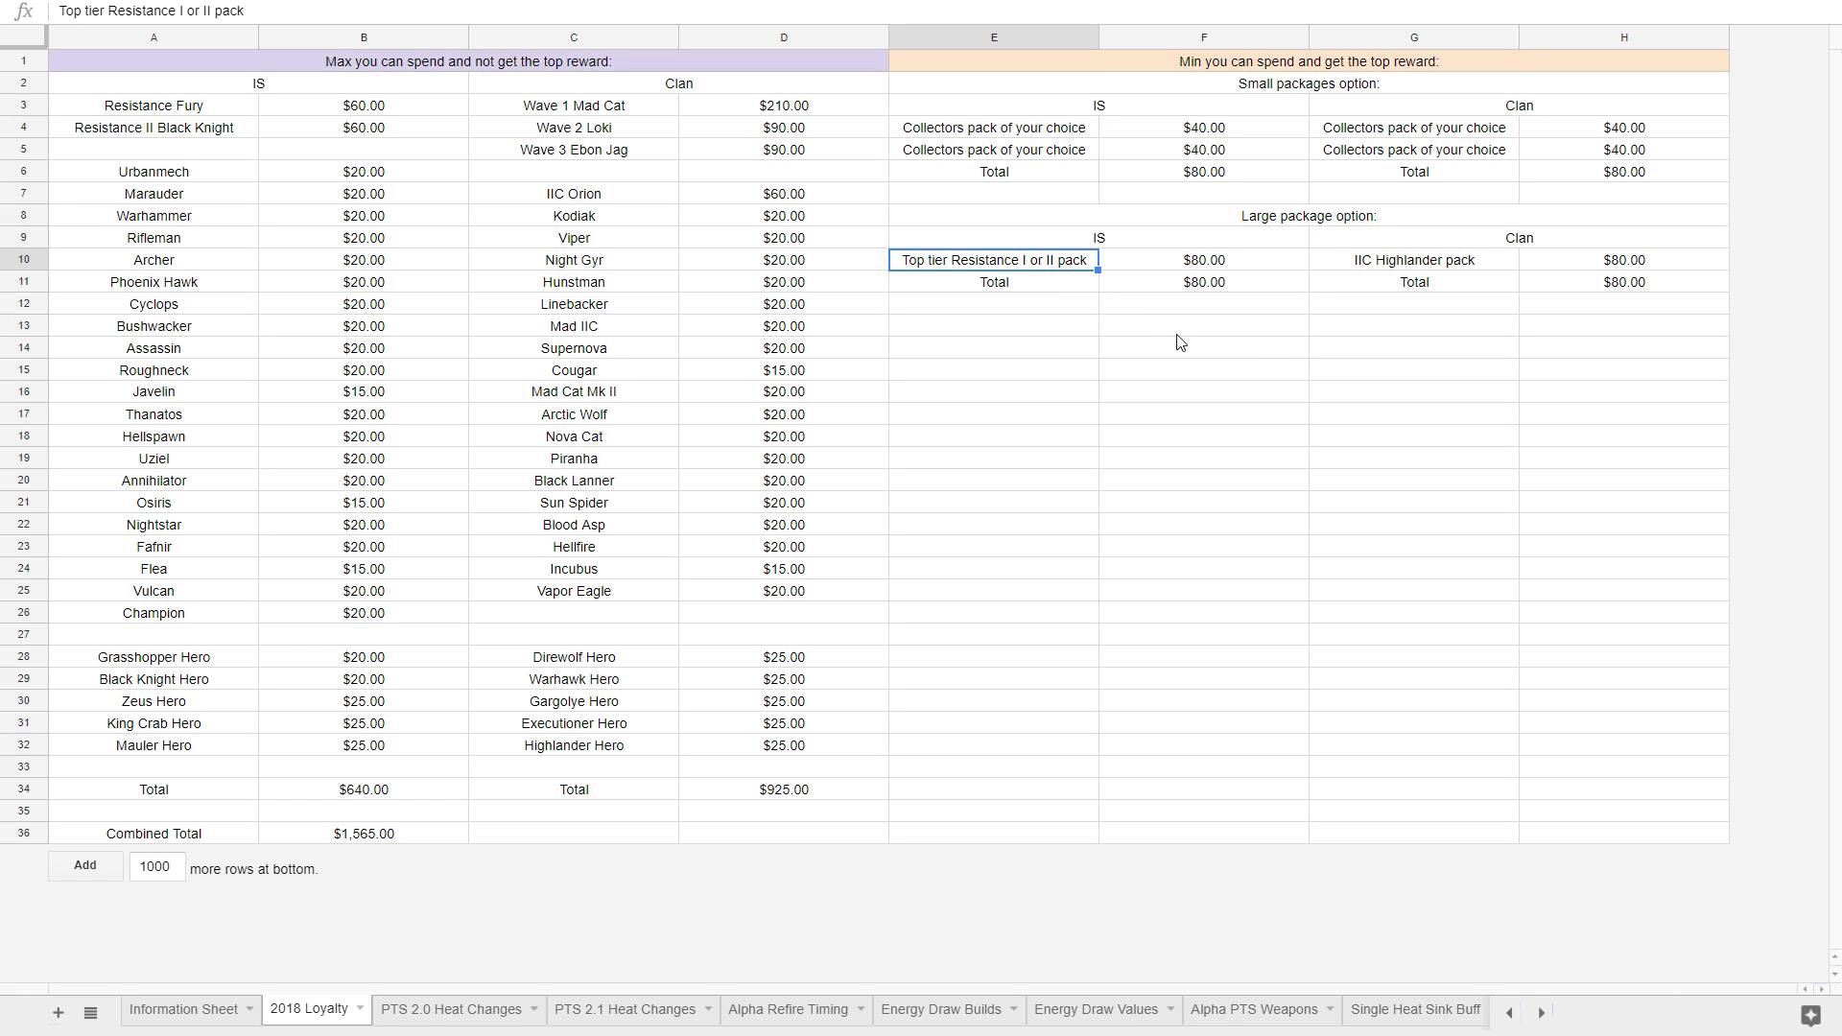
pyautogui.click(1414, 261)
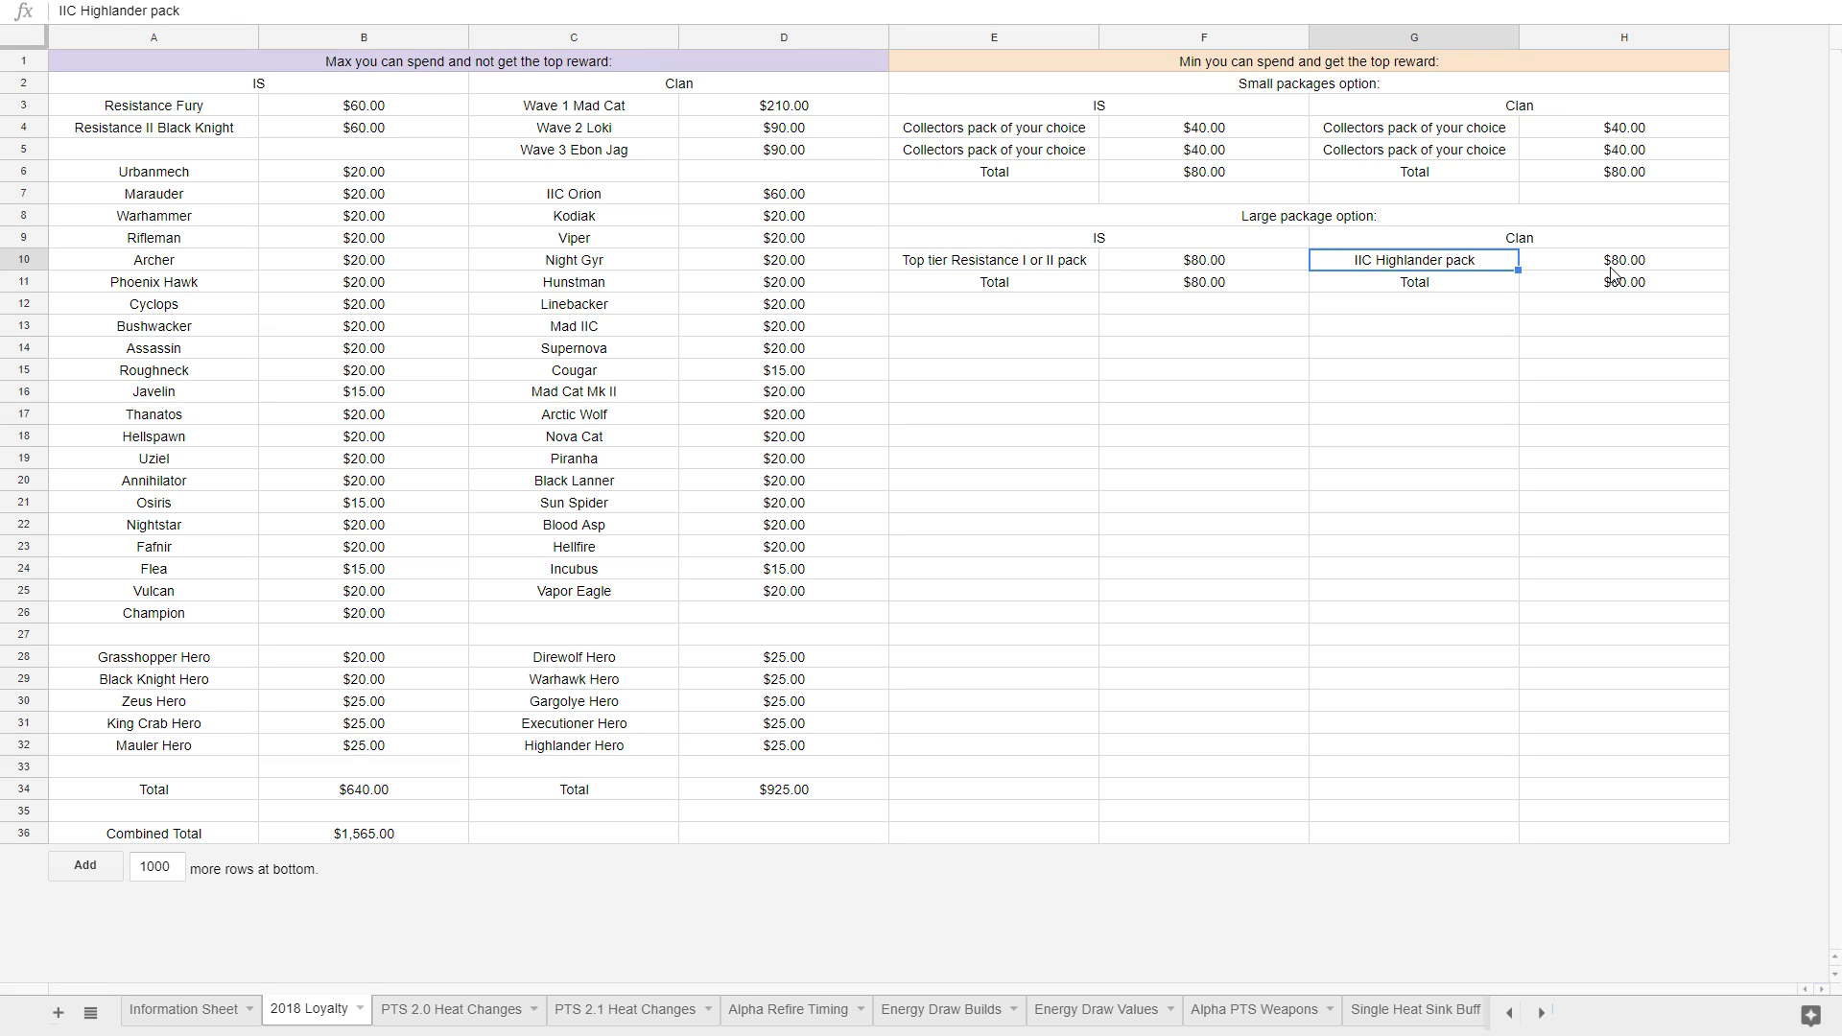
pyautogui.click(1623, 260)
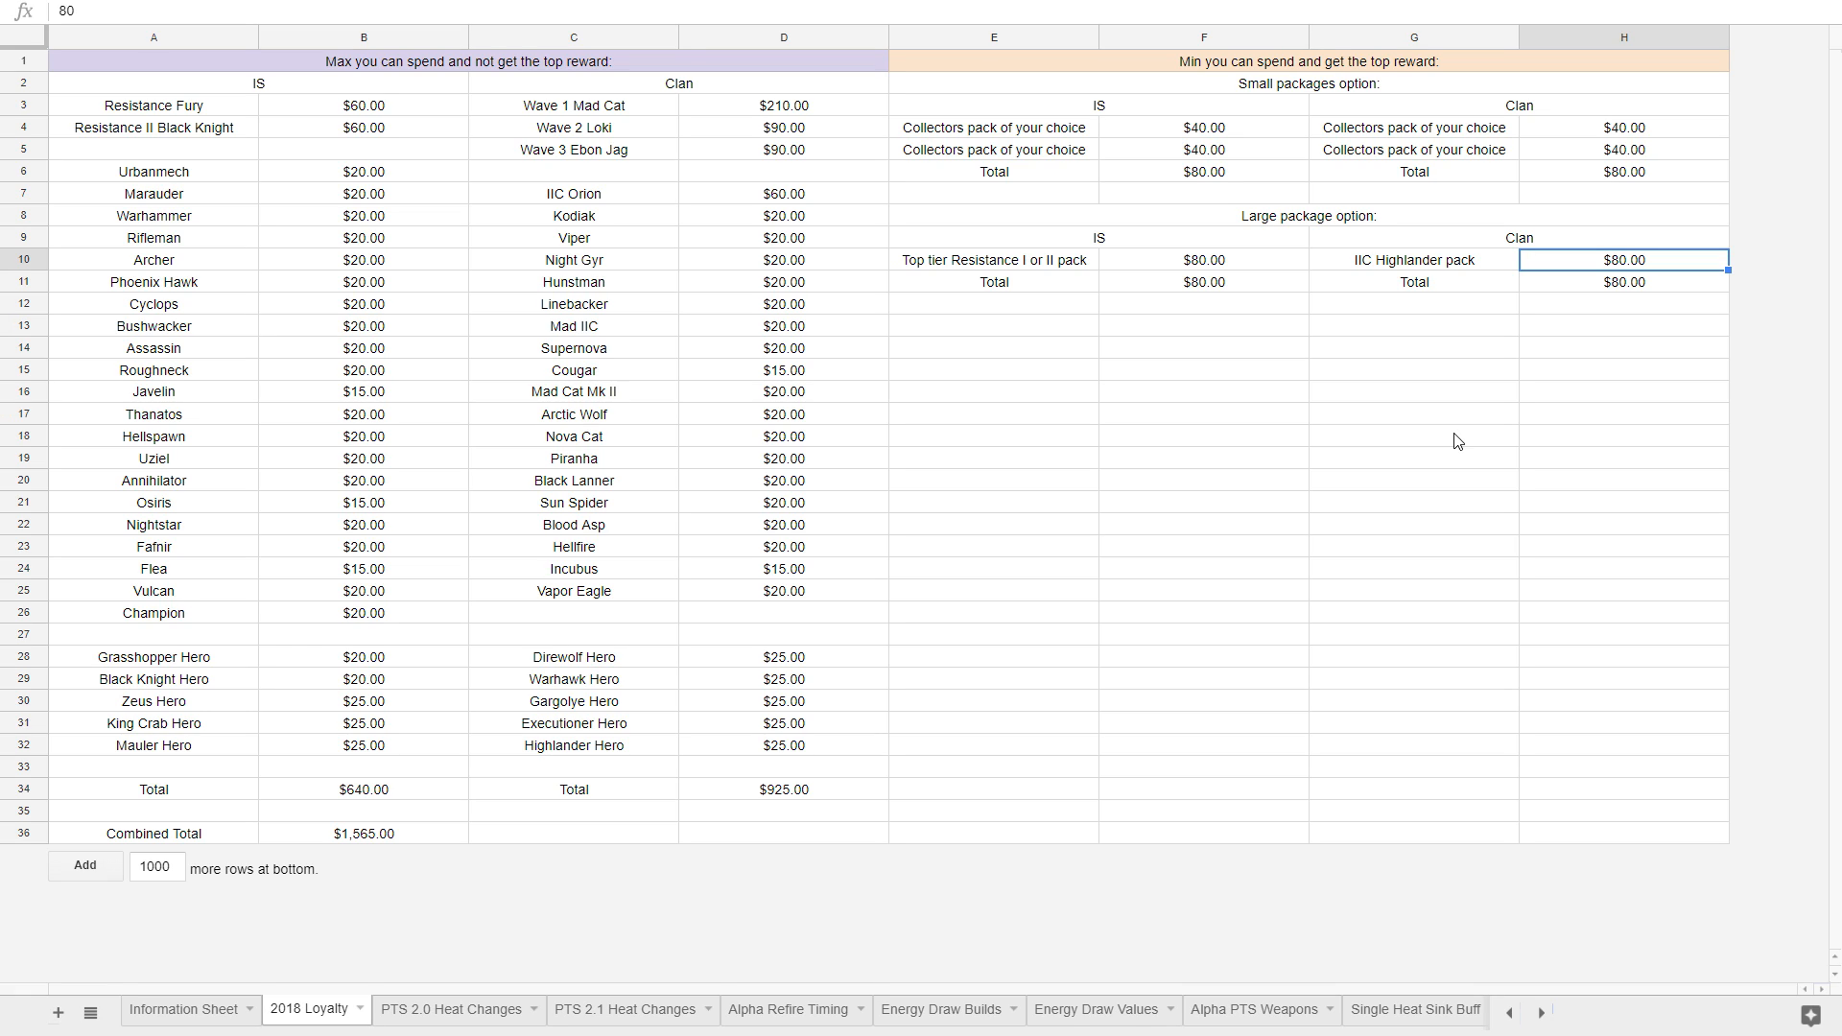
pyautogui.moveTo(394, 179)
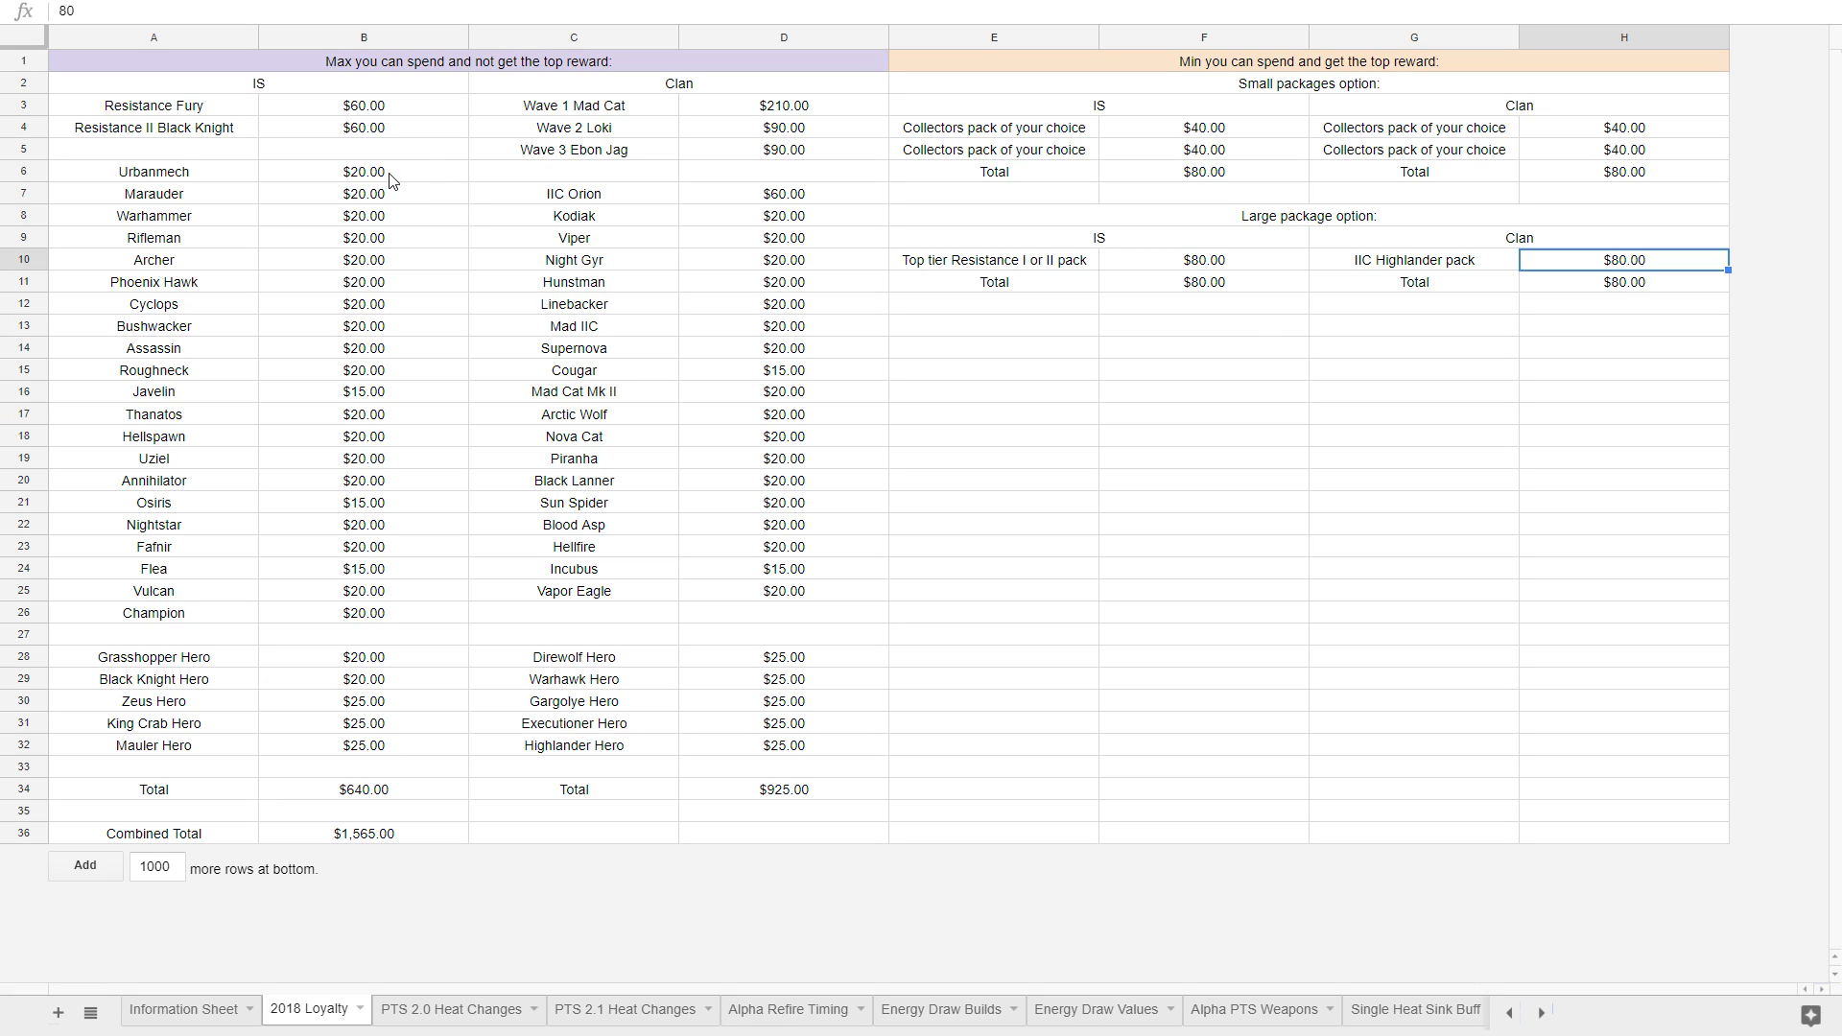
pyautogui.moveTo(363, 105); pyautogui.dragTo(363, 127)
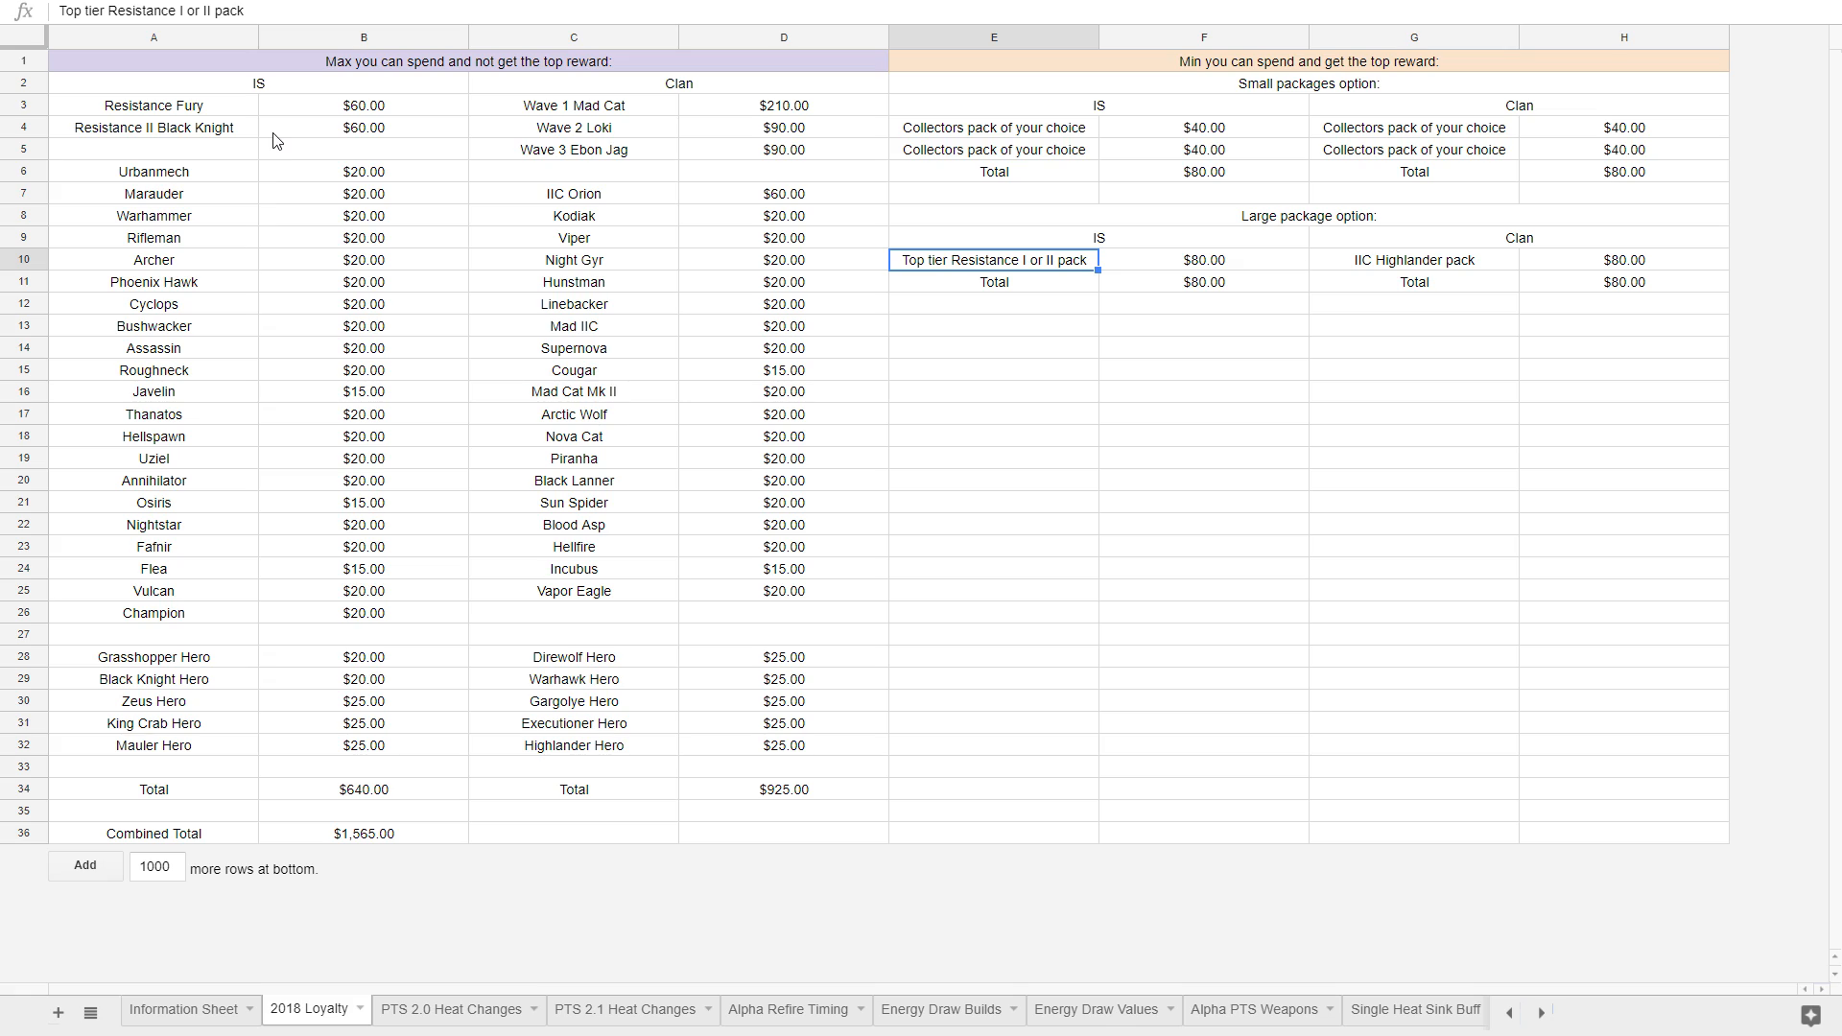
pyautogui.click(362, 126)
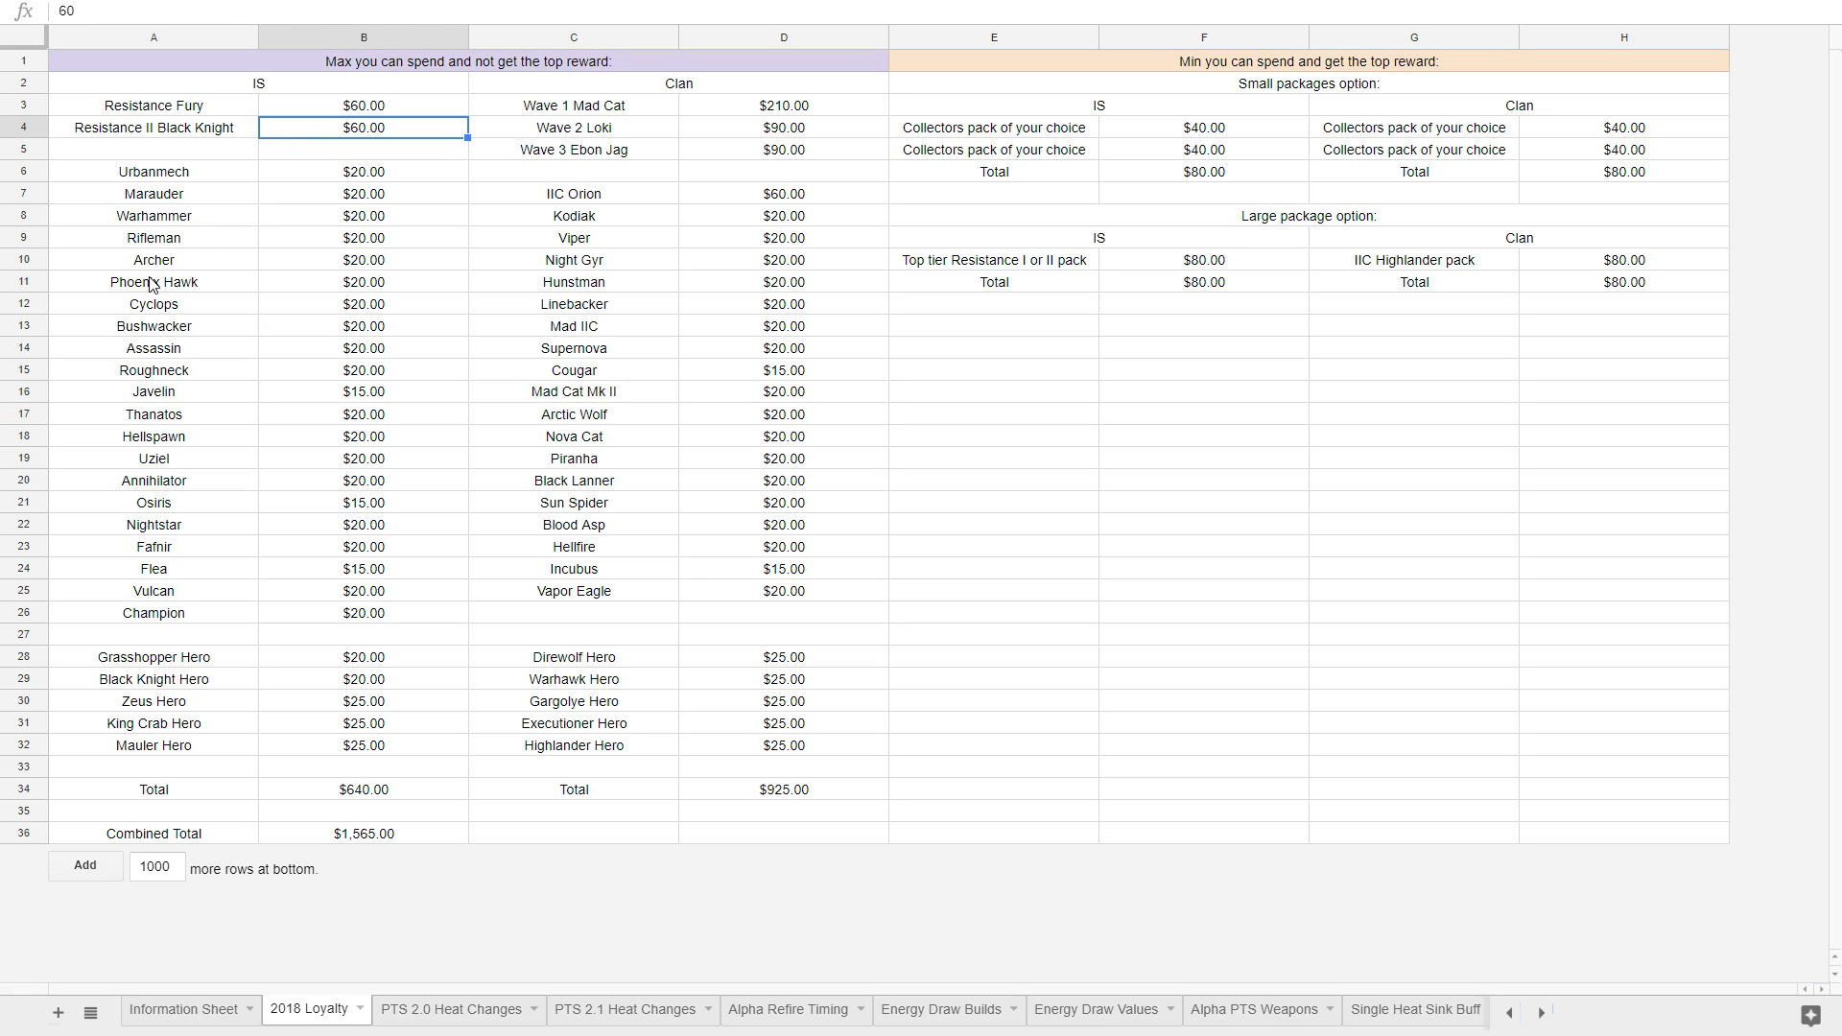
pyautogui.moveTo(153, 284)
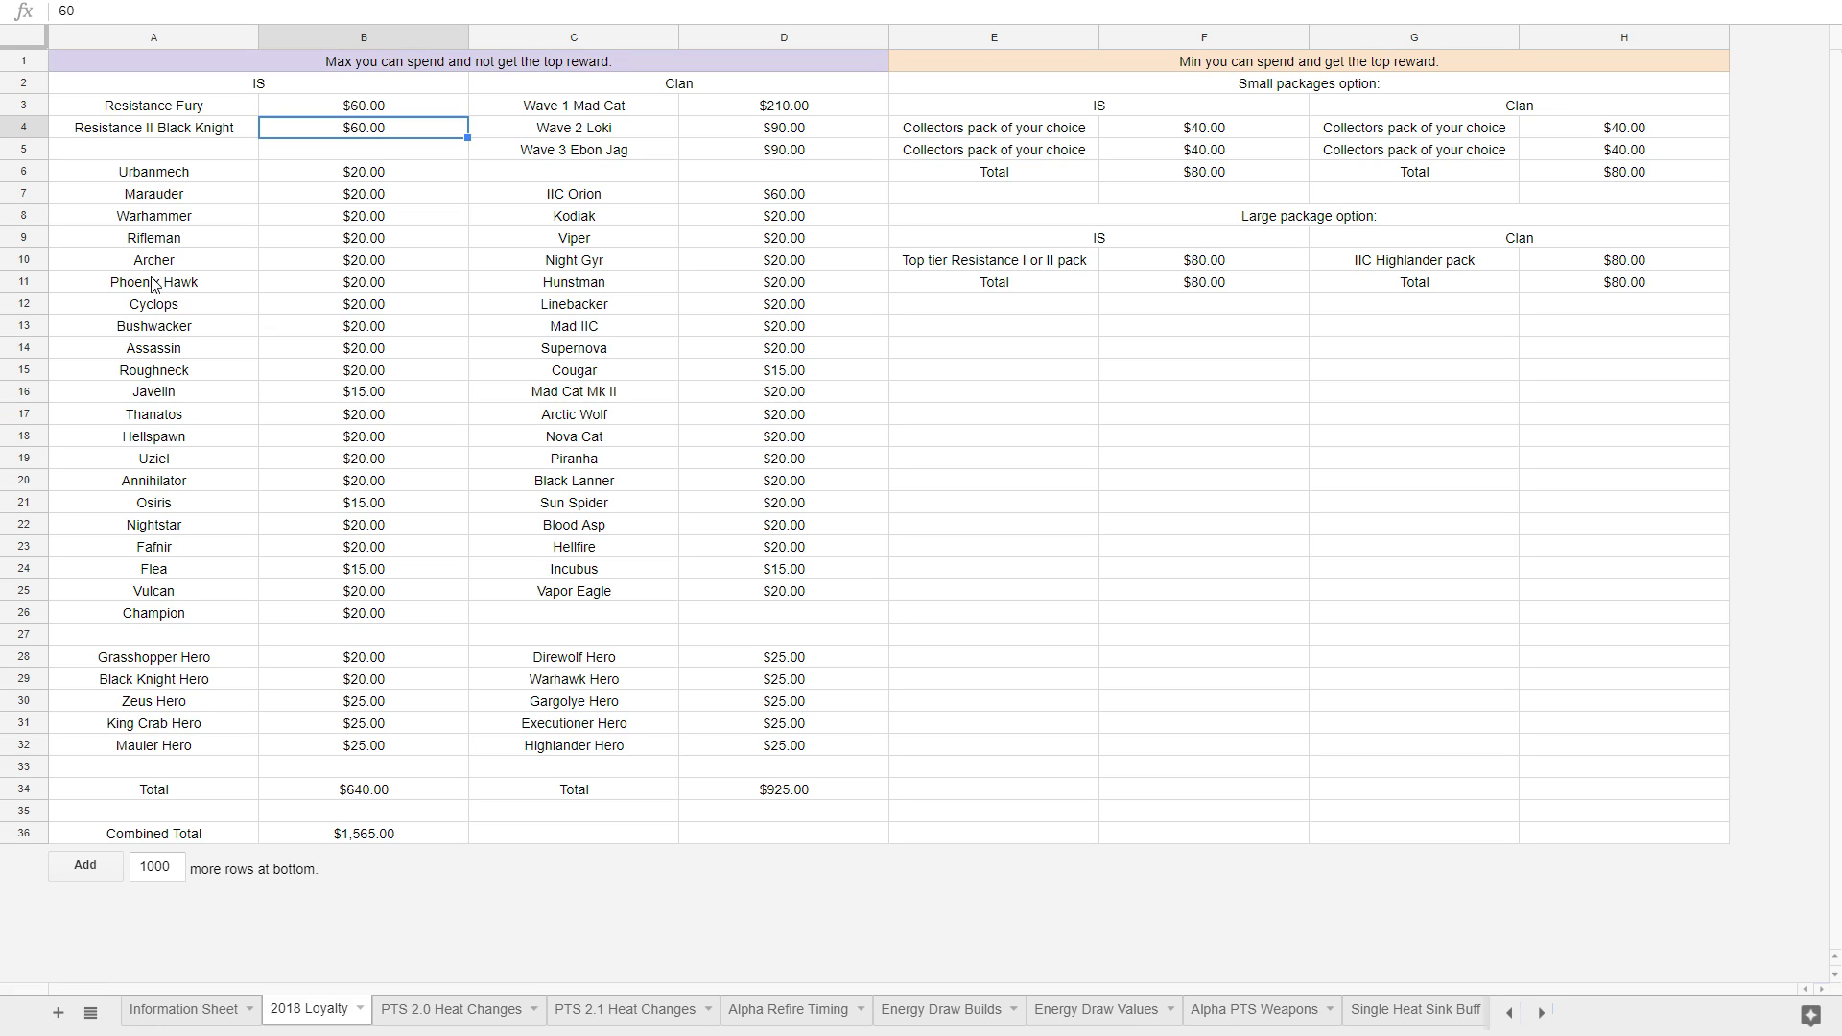
pyautogui.click(363, 104)
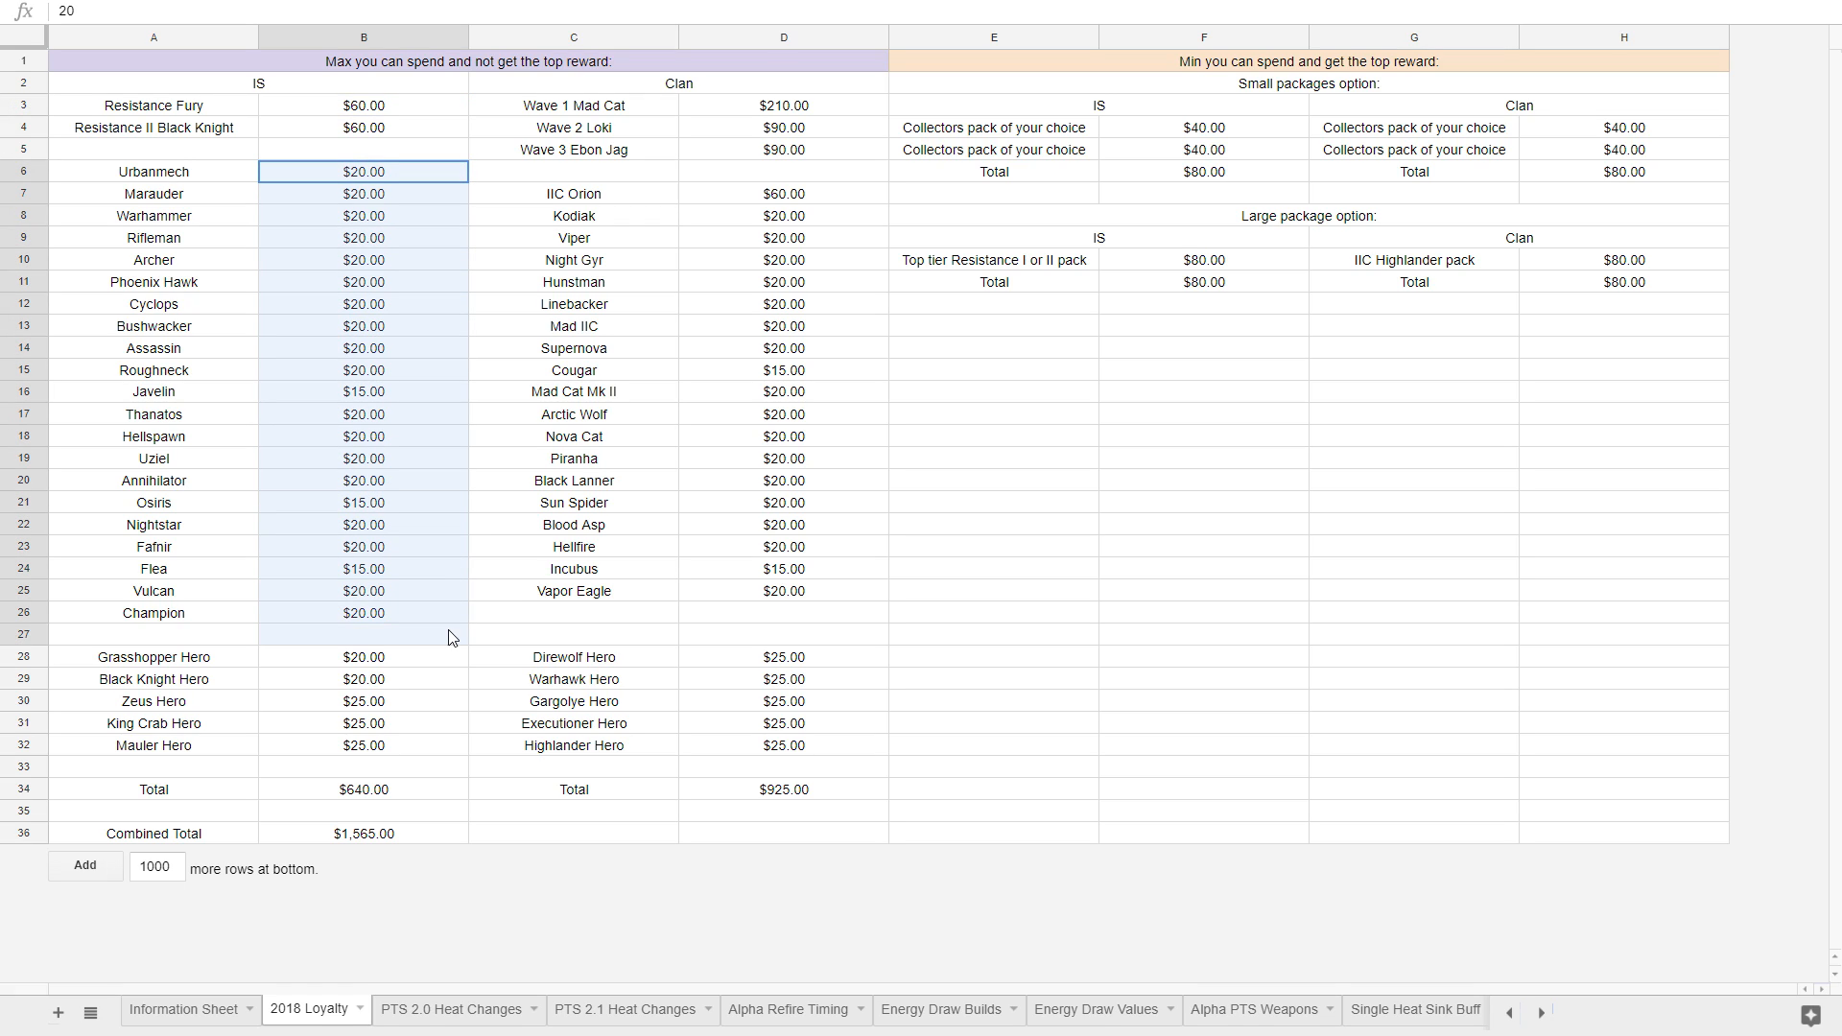
pyautogui.moveTo(363, 656); pyautogui.dragTo(362, 765)
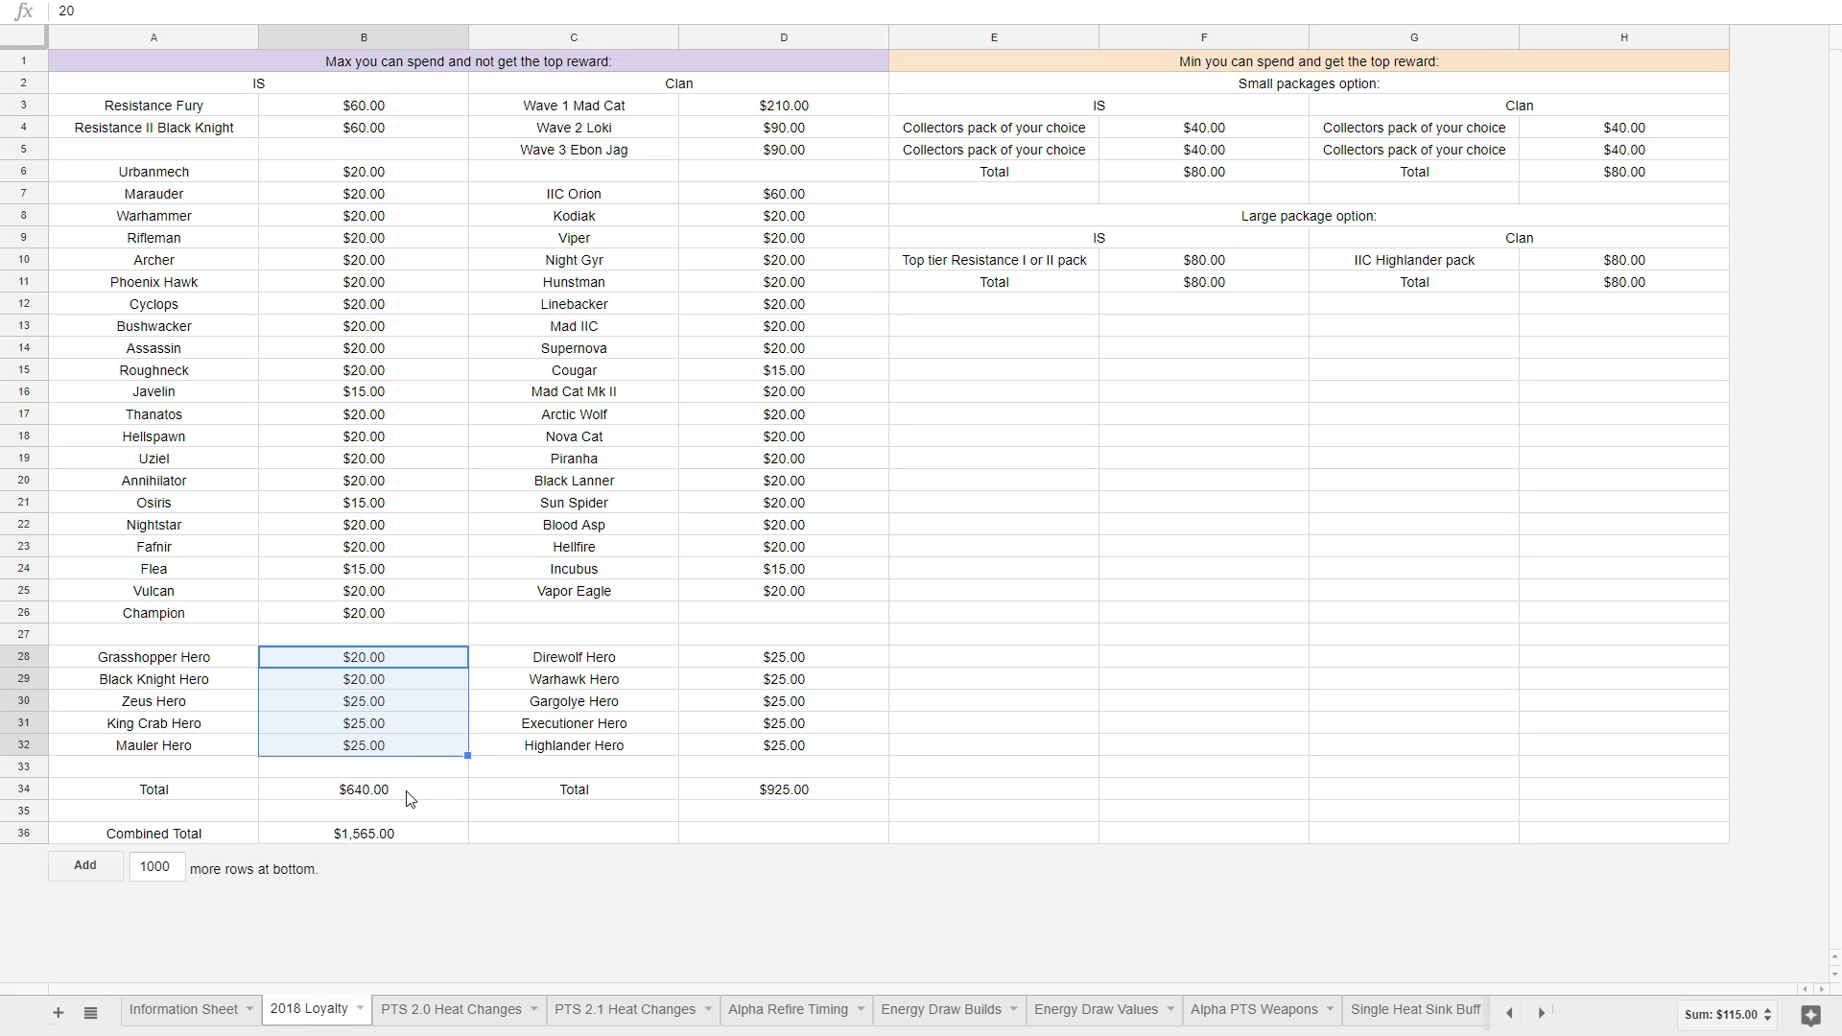
pyautogui.click(363, 789)
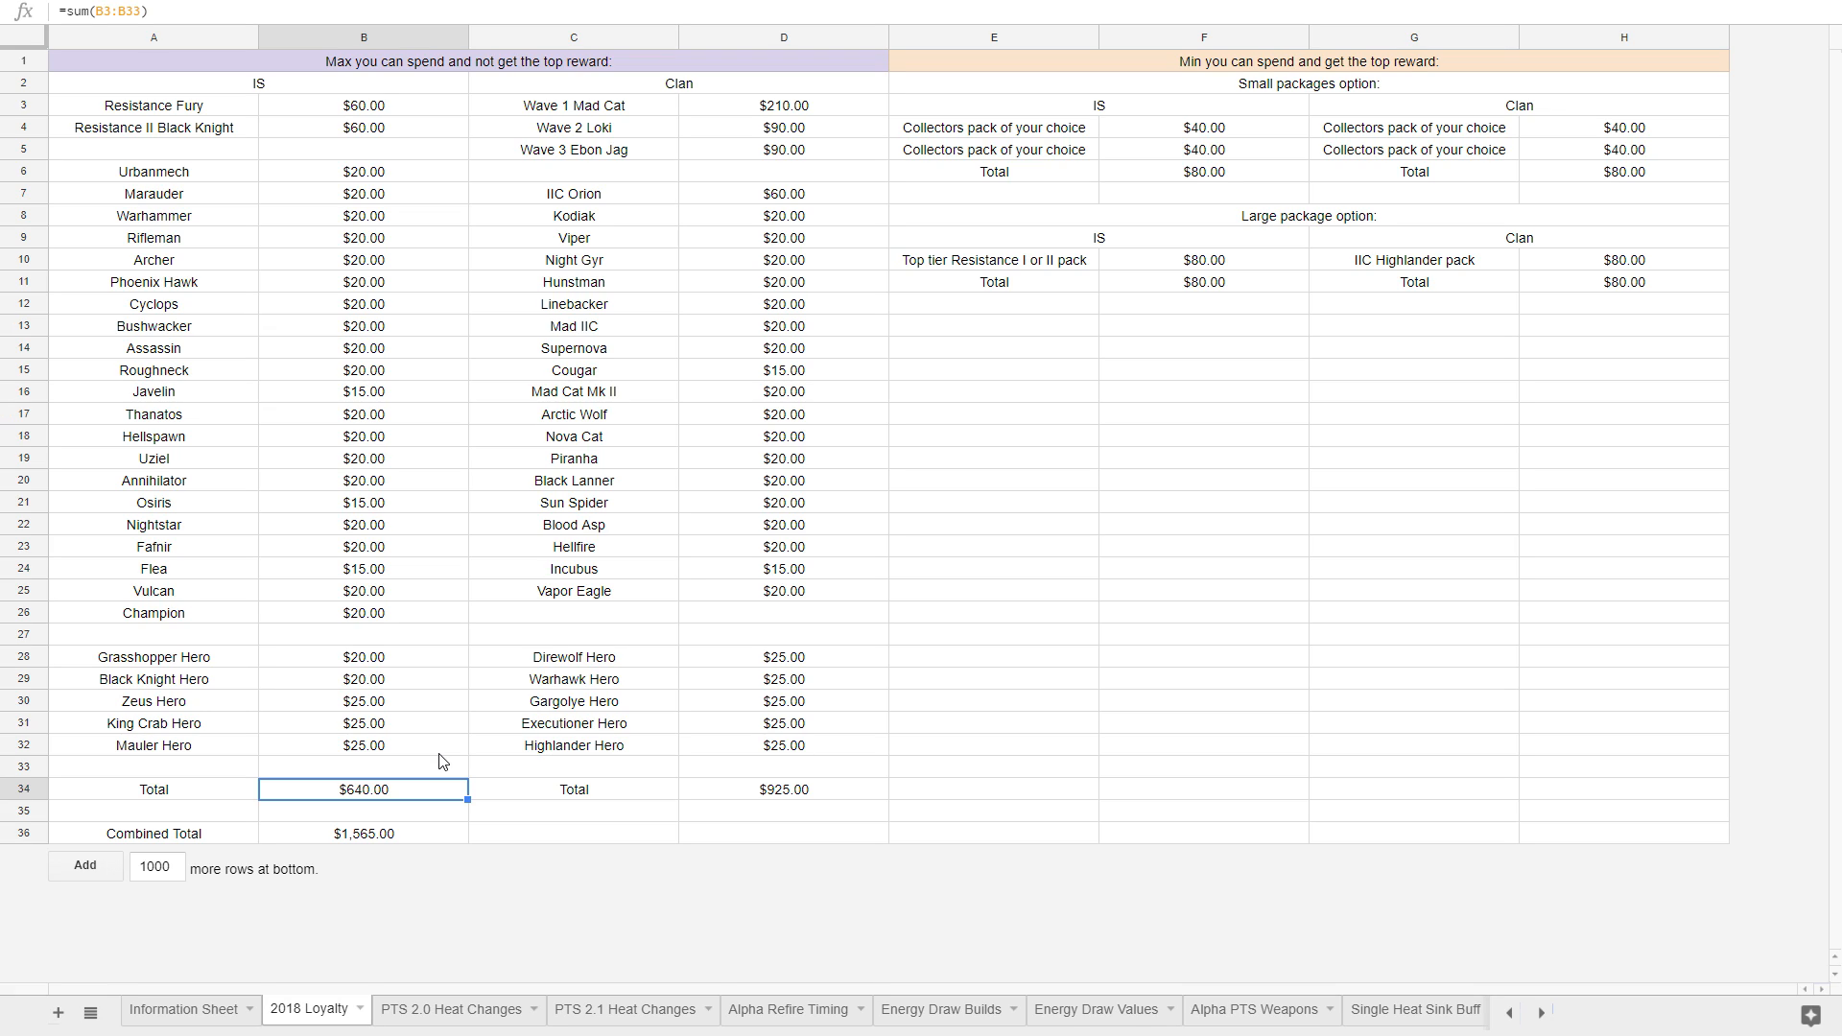
pyautogui.moveTo(462, 746)
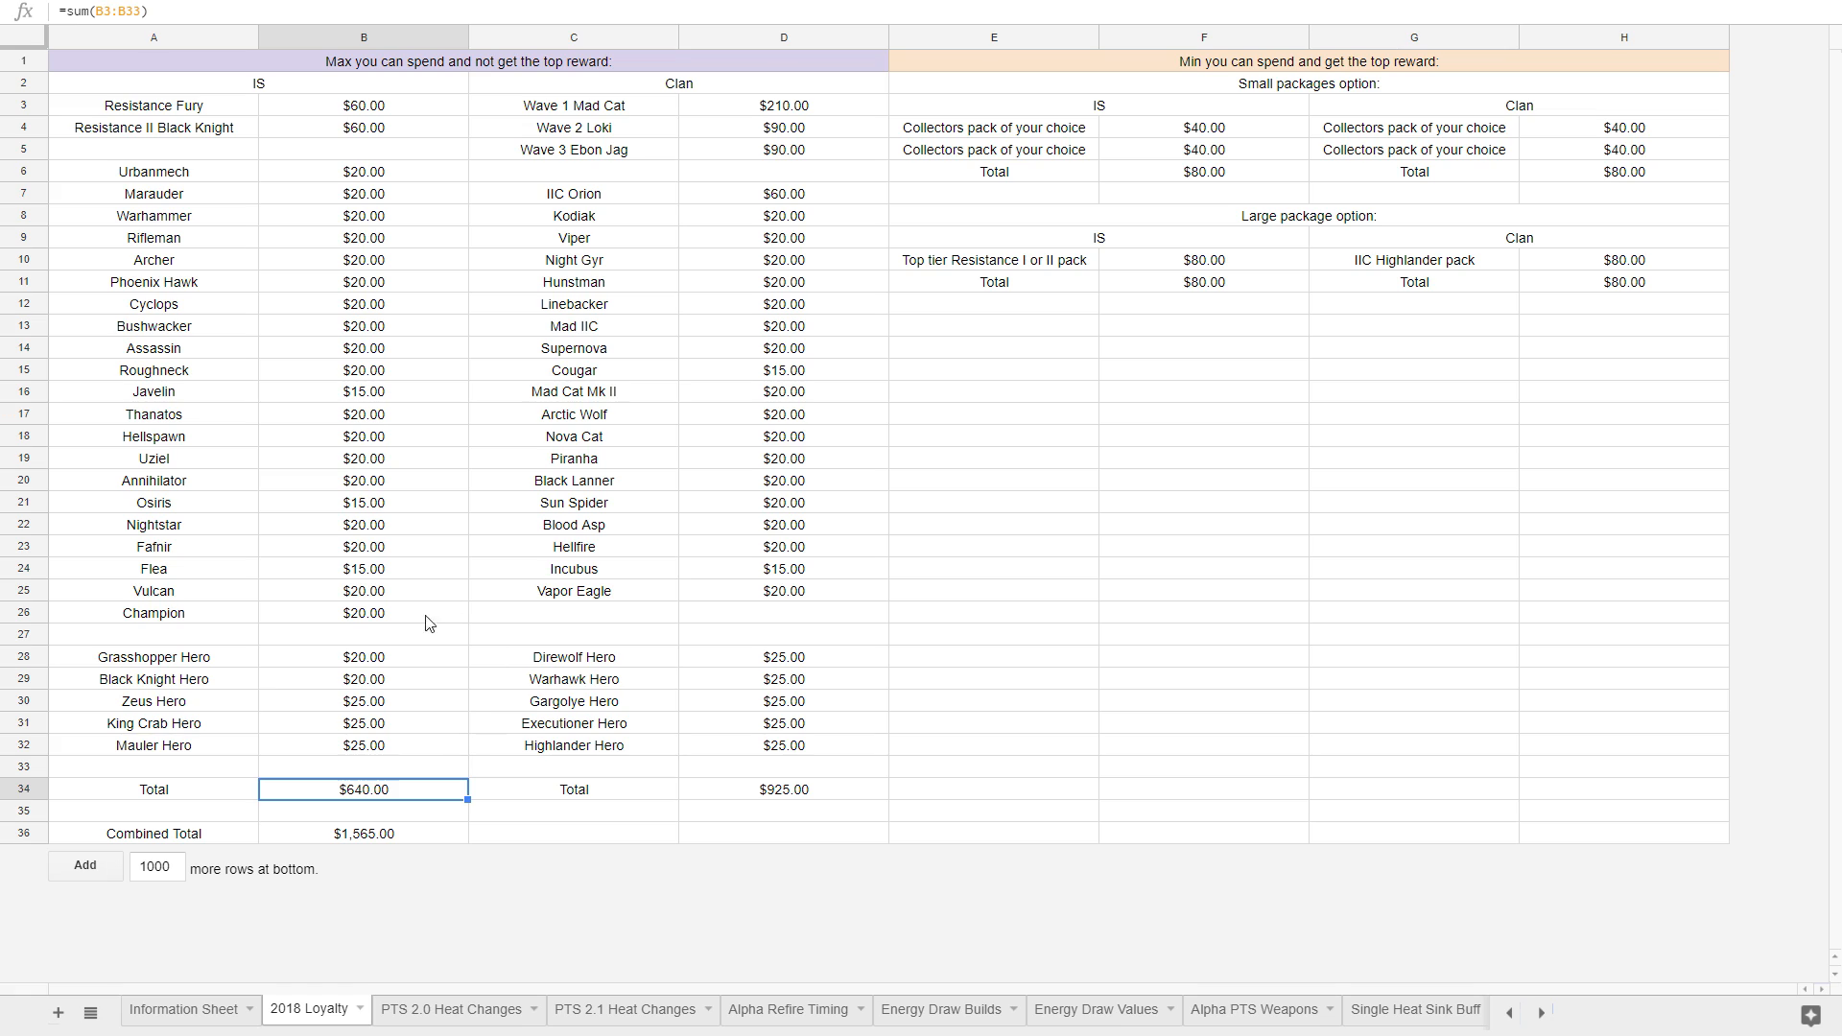
pyautogui.click(153, 656)
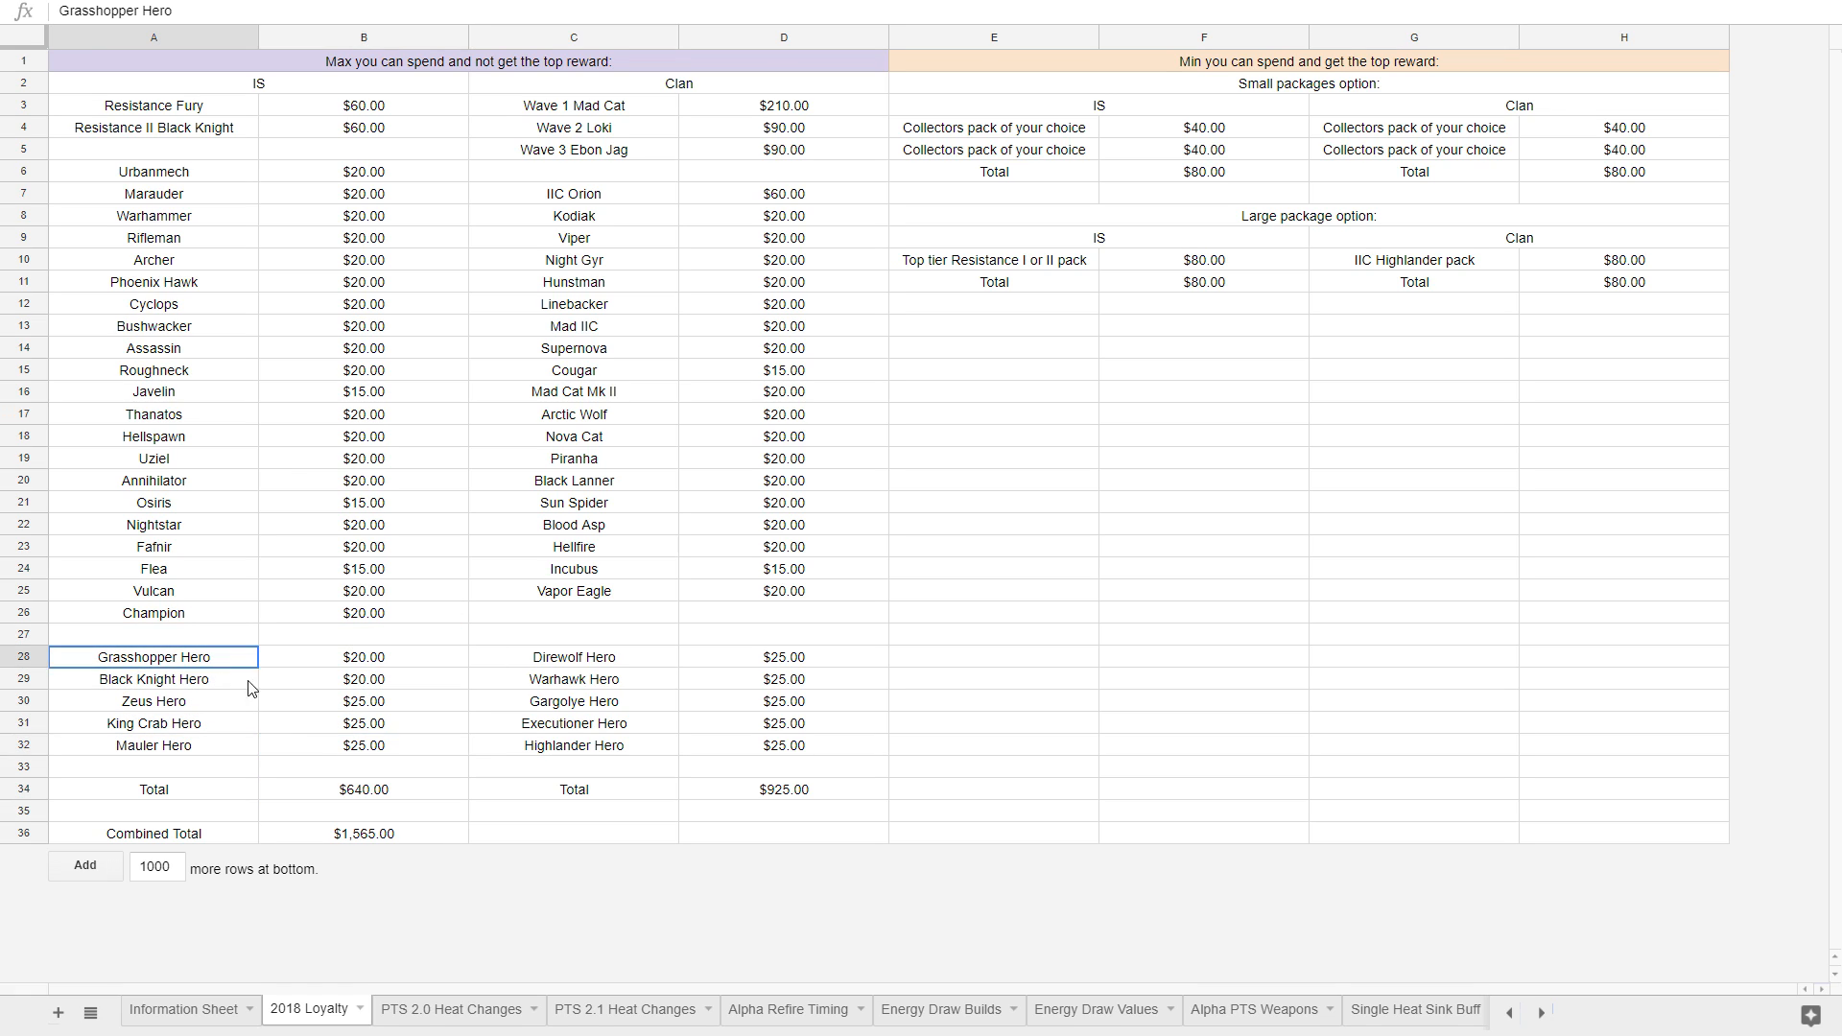
pyautogui.click(362, 789)
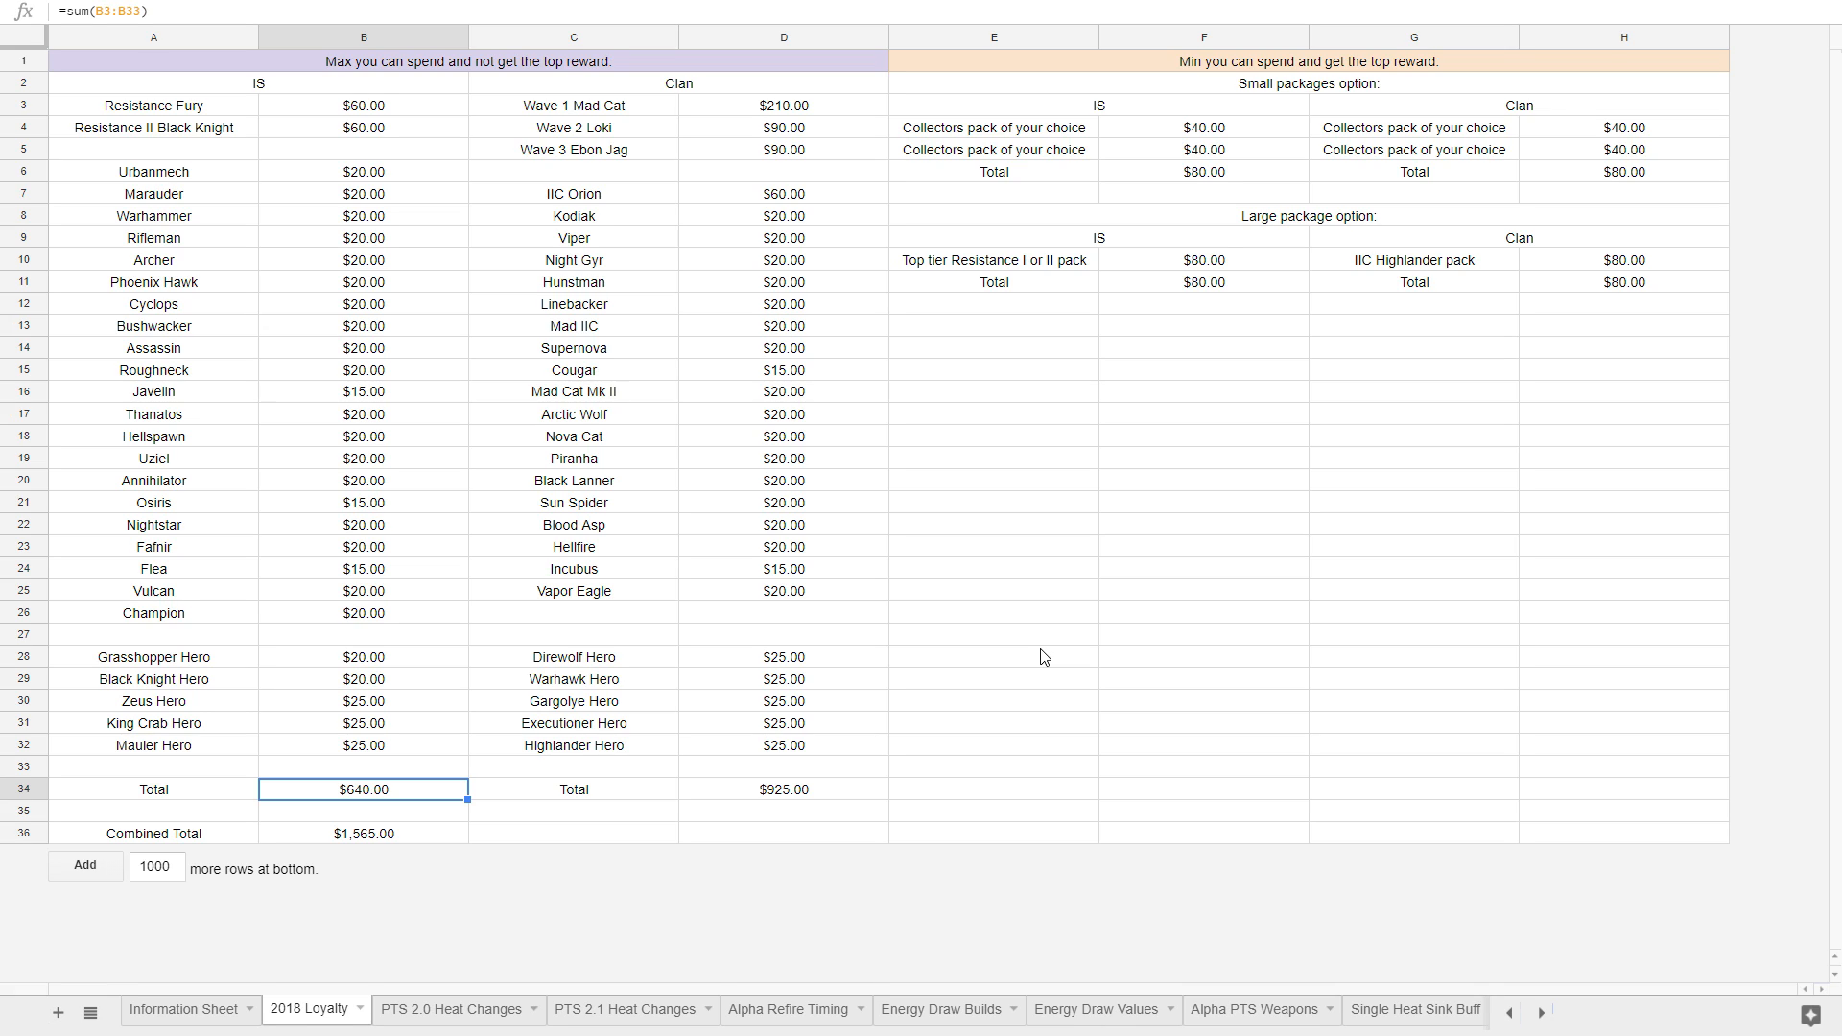
# Select the full Clan pack list, then the three wave packs, to check their sums.
pyautogui.click(573, 104)
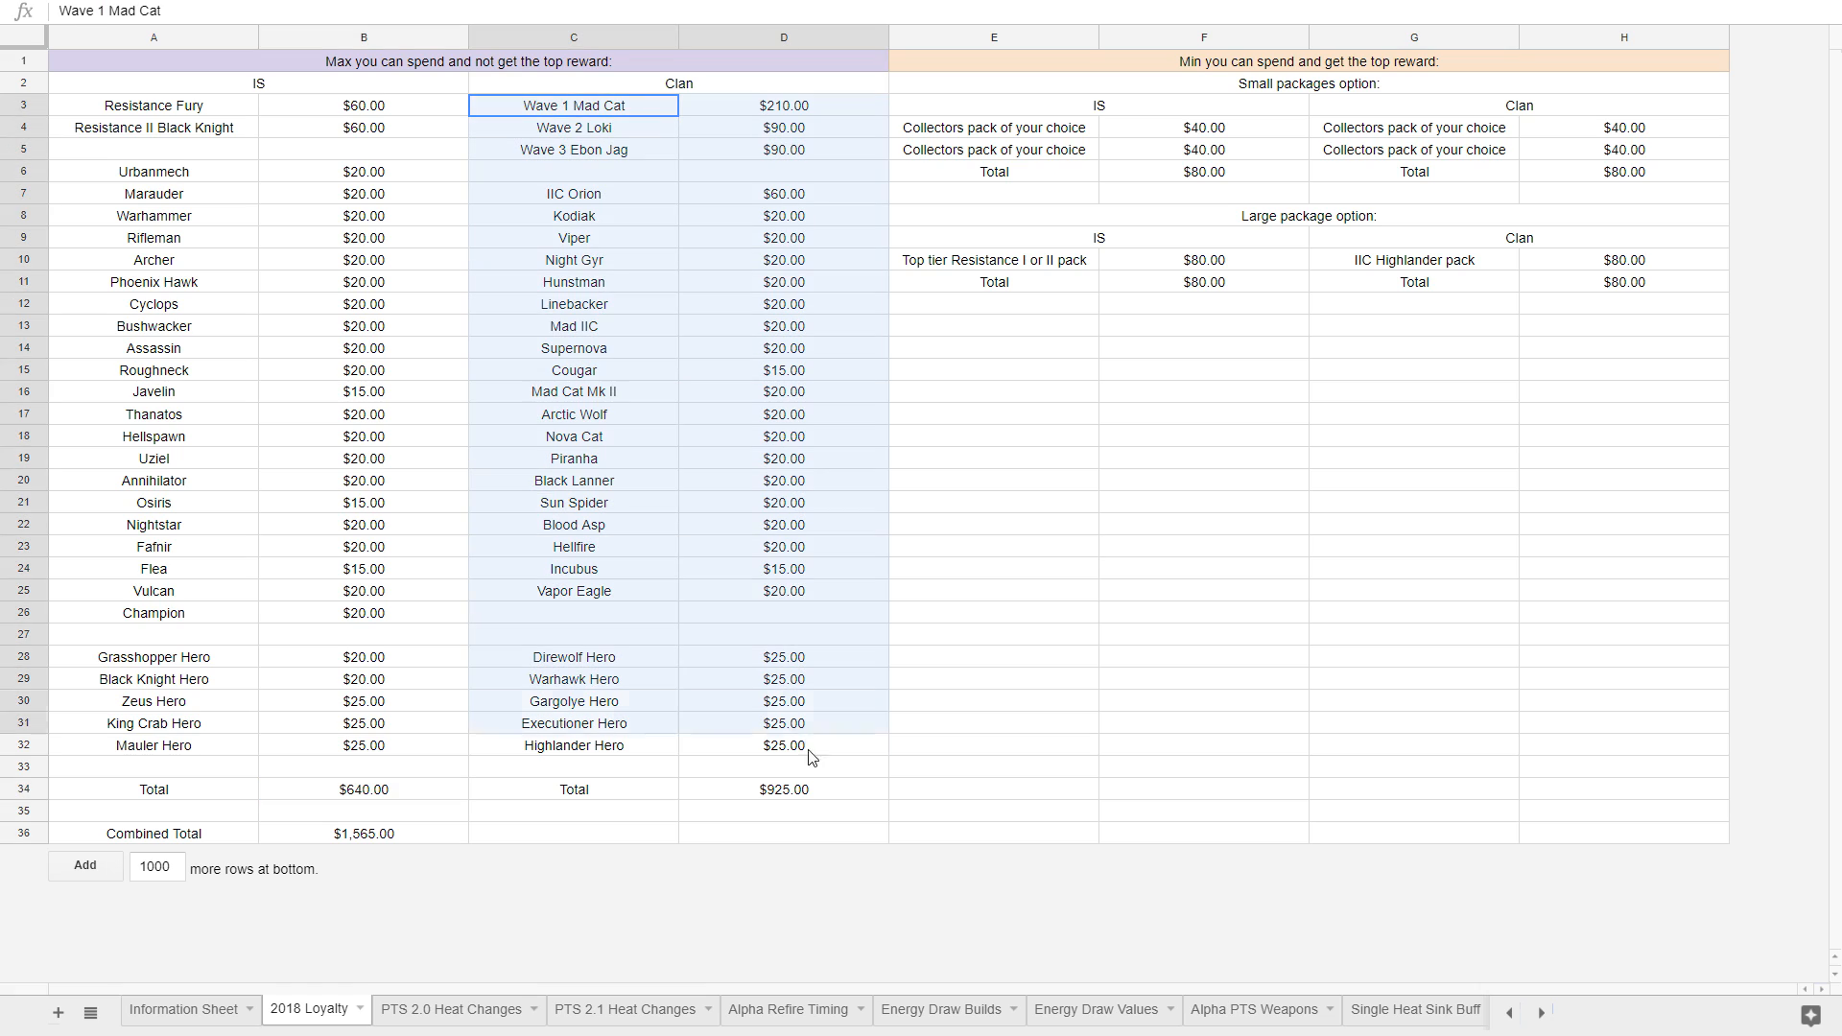
pyautogui.moveTo(573, 105); pyautogui.dragTo(784, 745)
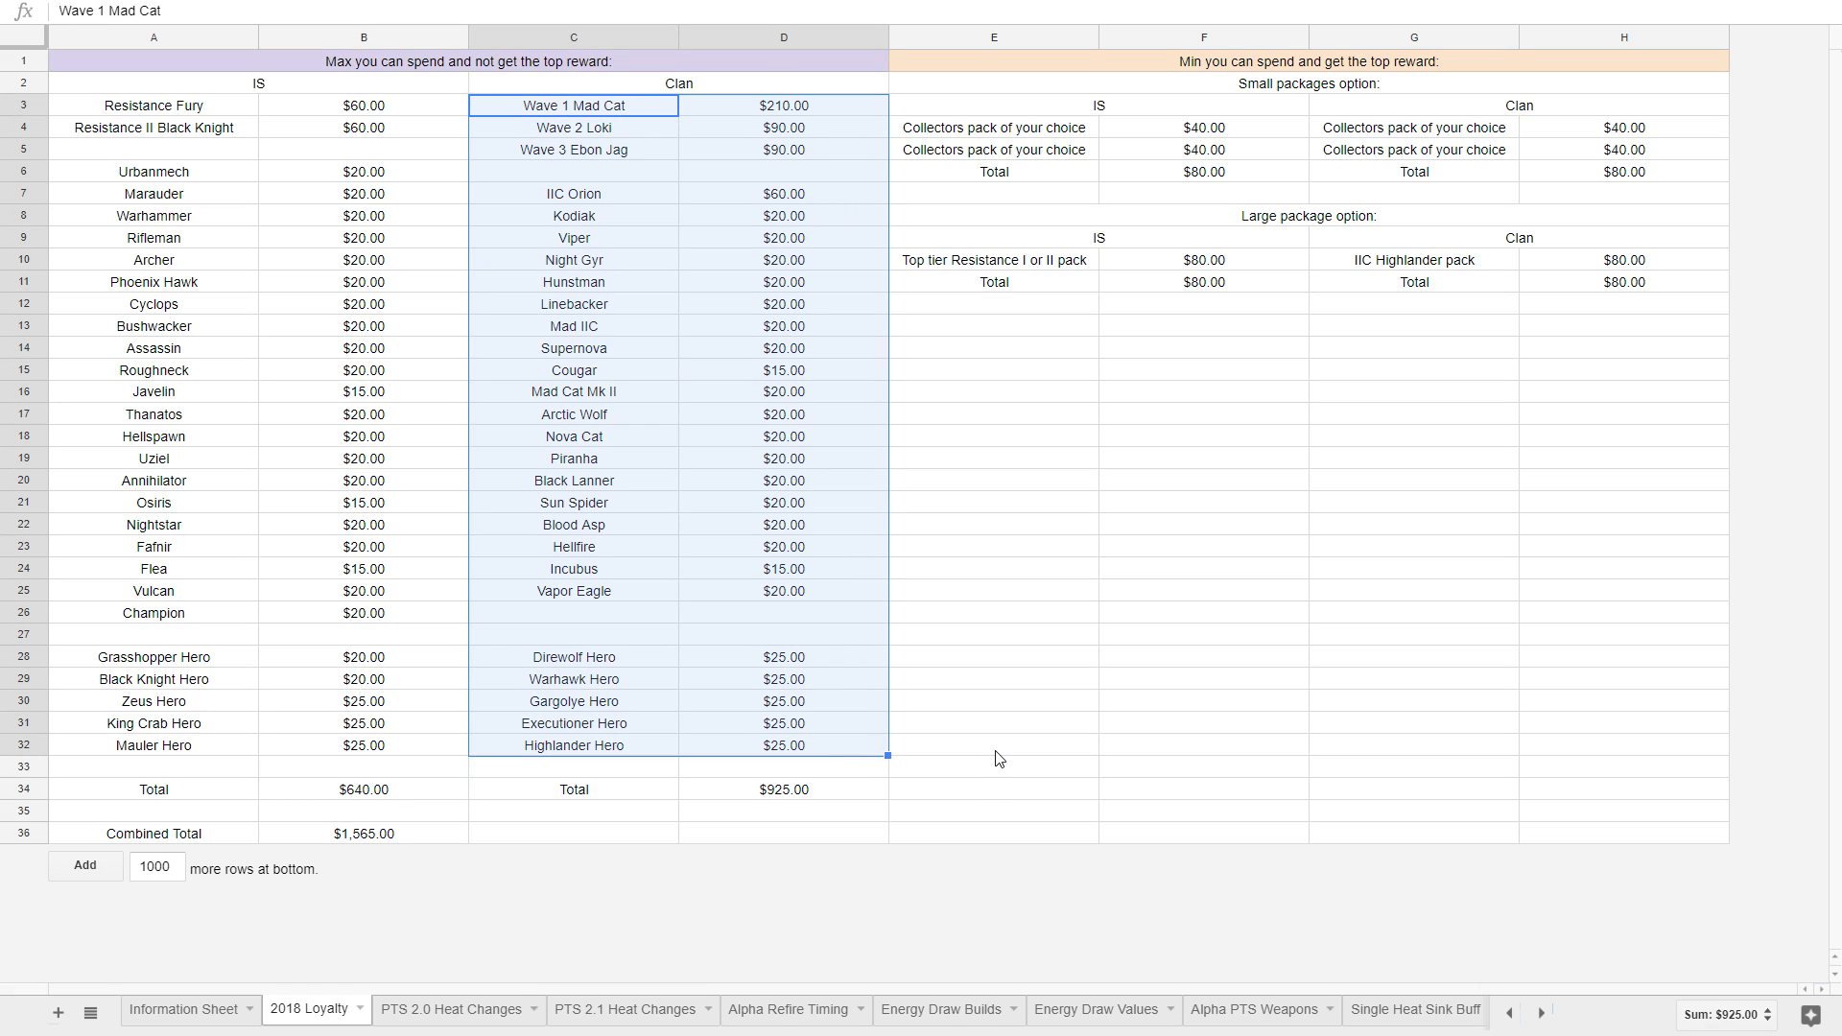
pyautogui.click(783, 789)
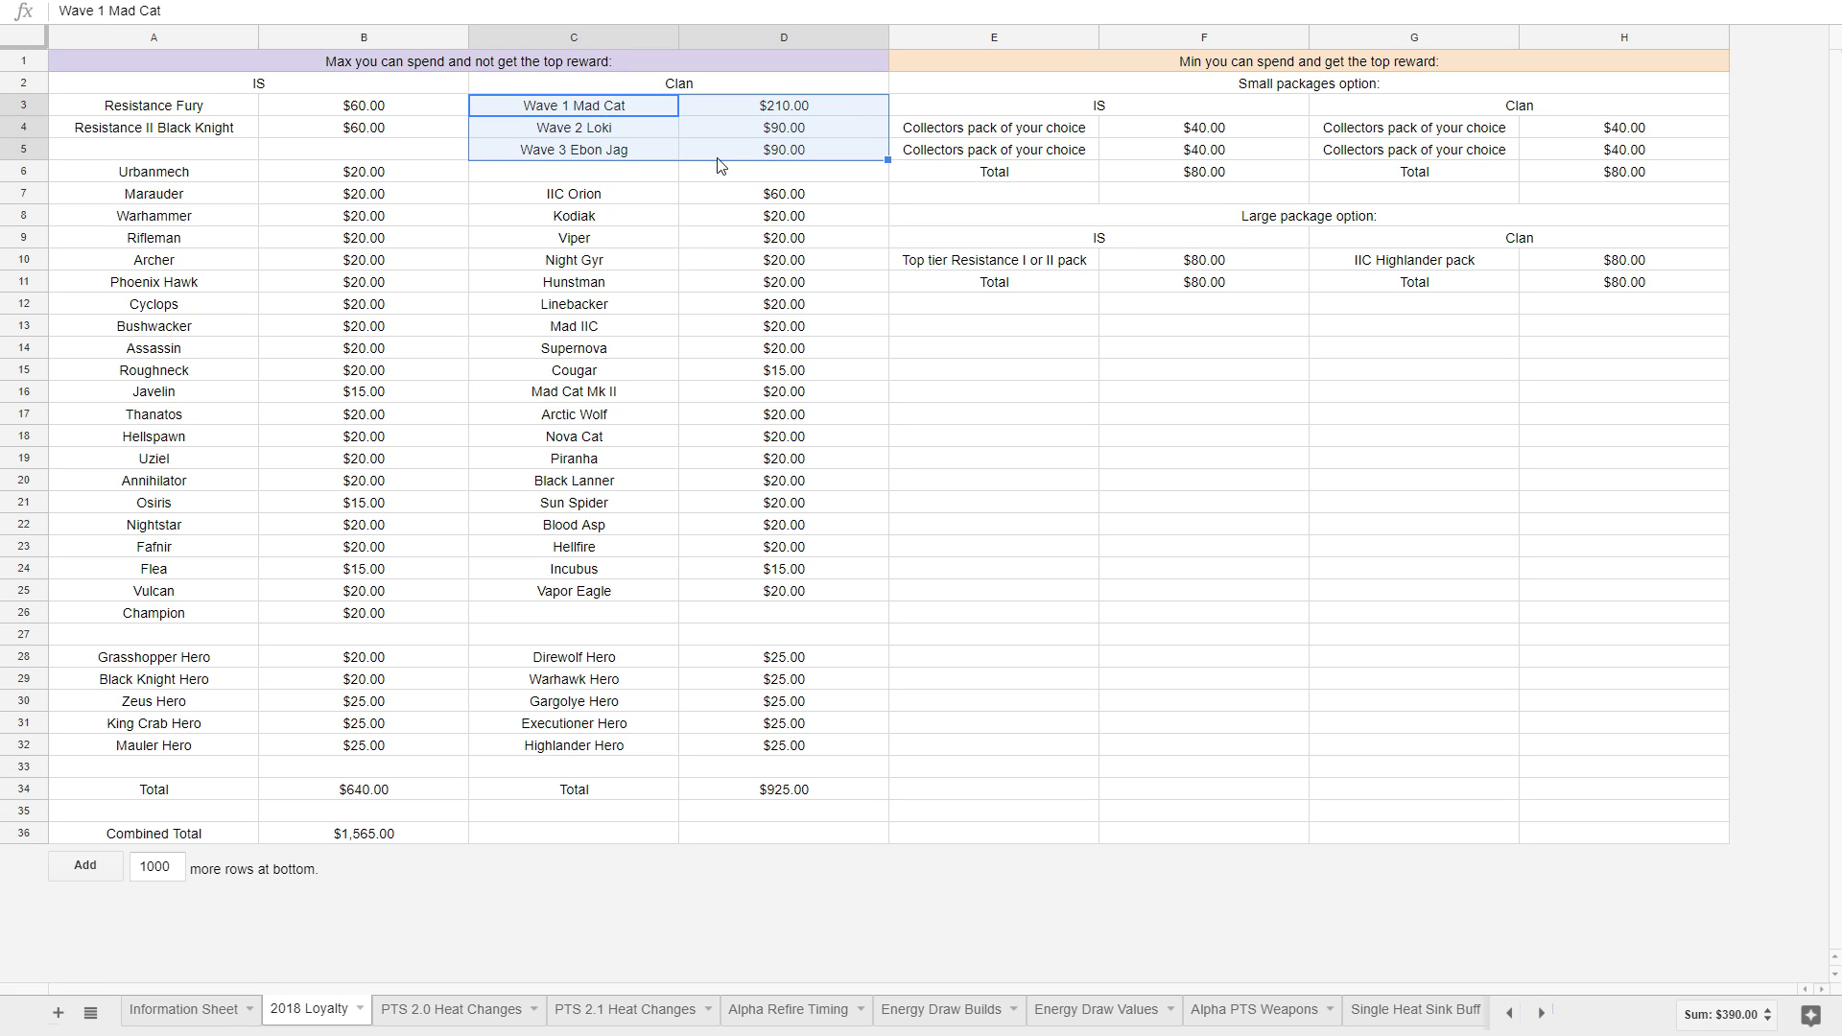
pyautogui.moveTo(666, 258)
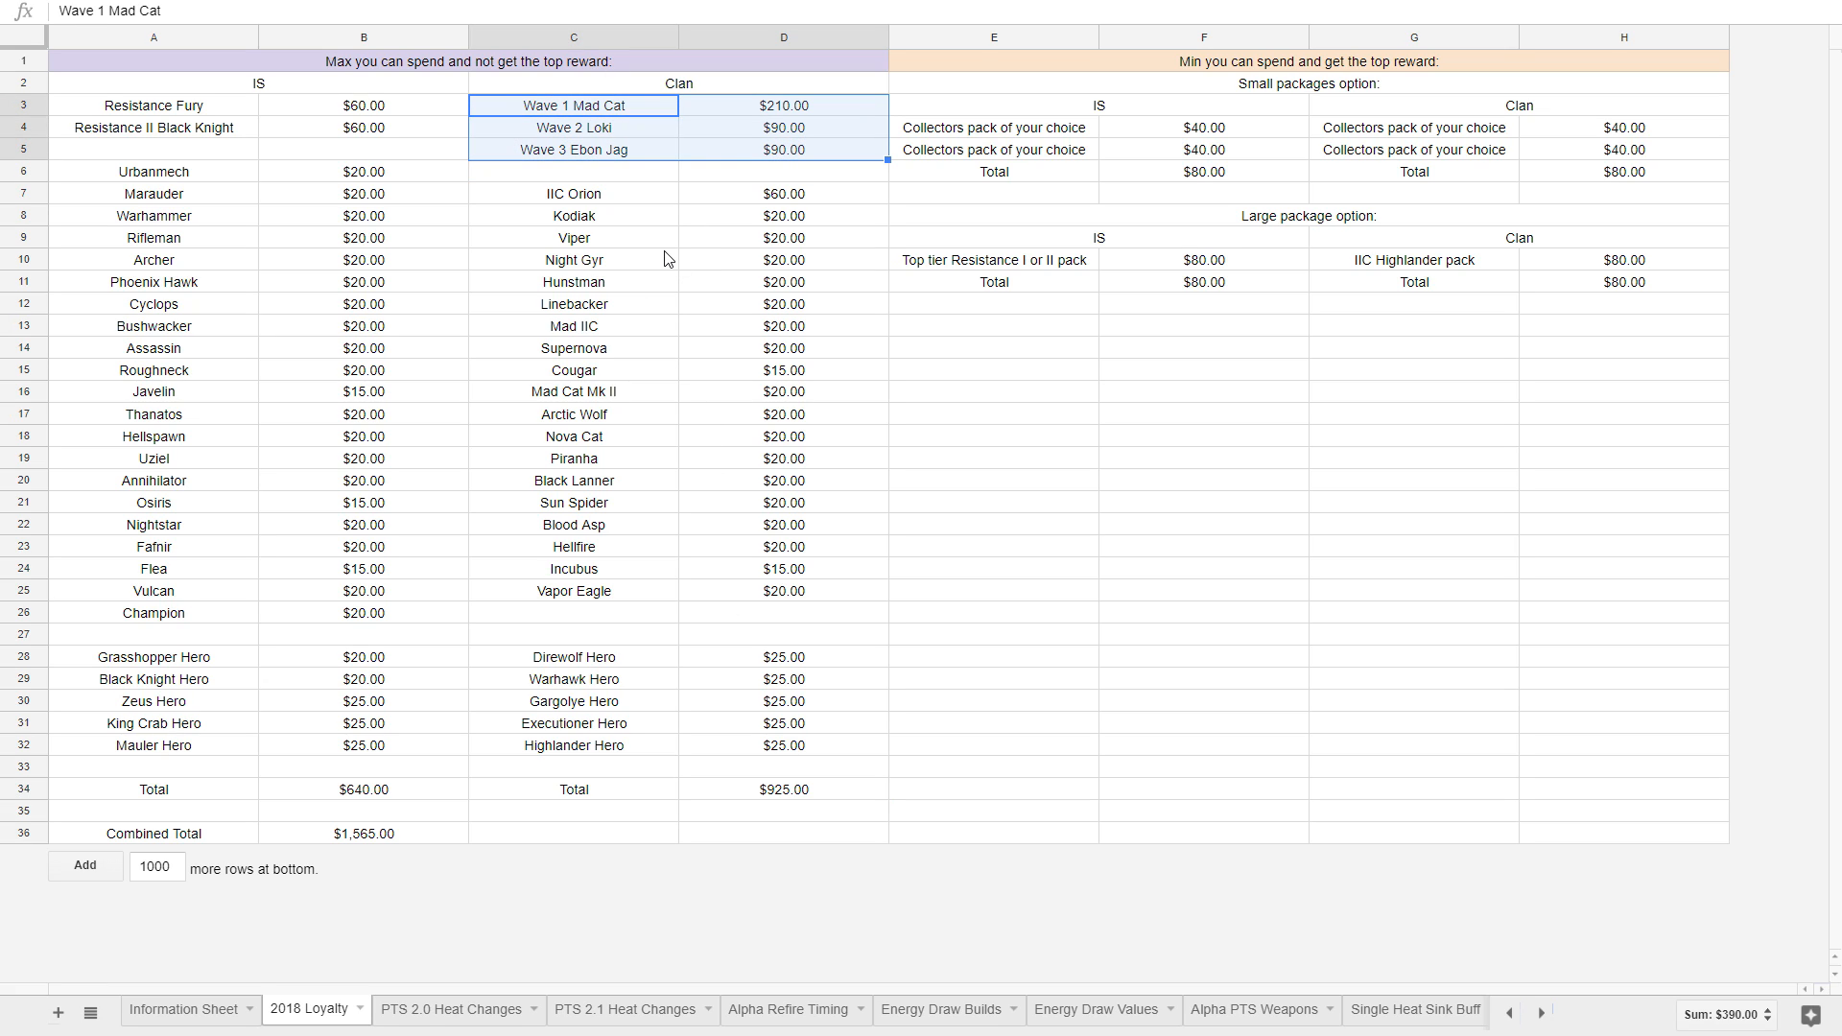
# Move IIC Orion up below Wave 3 Ebon Jag and select the four packs.
pyautogui.click(573, 193)
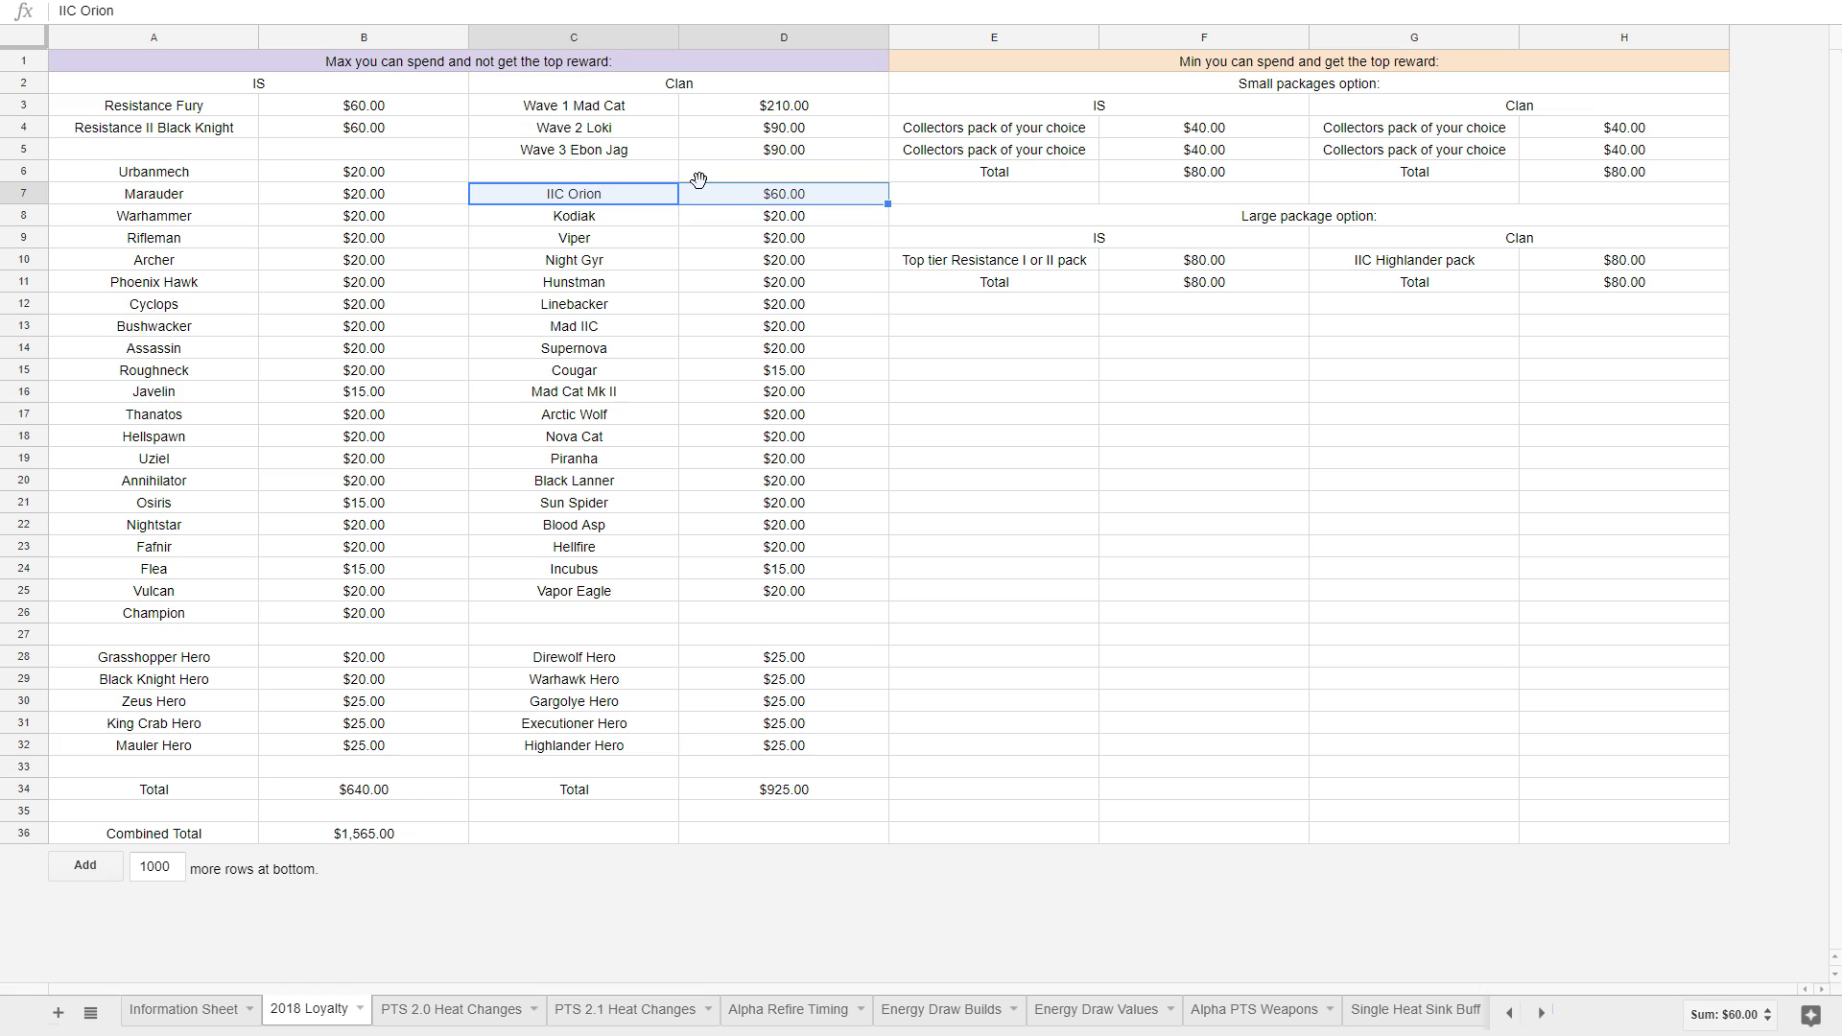
pyautogui.click(574, 127)
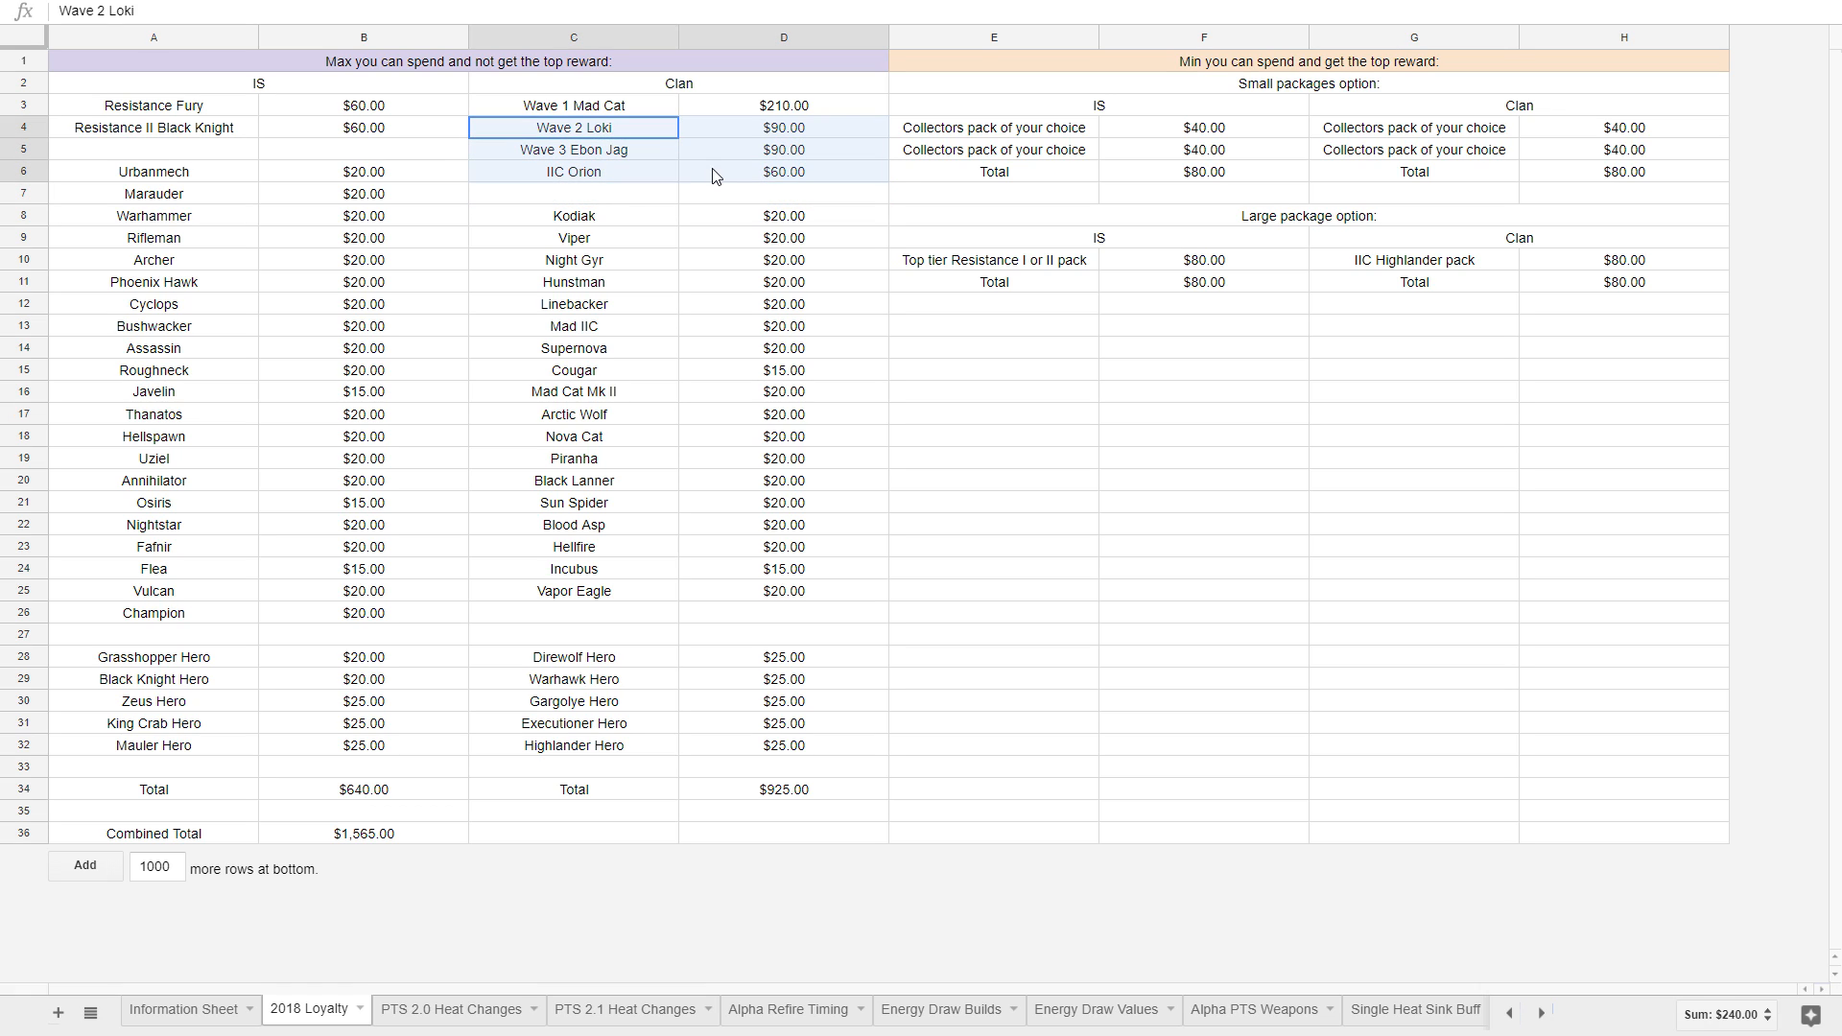
pyautogui.click(574, 104)
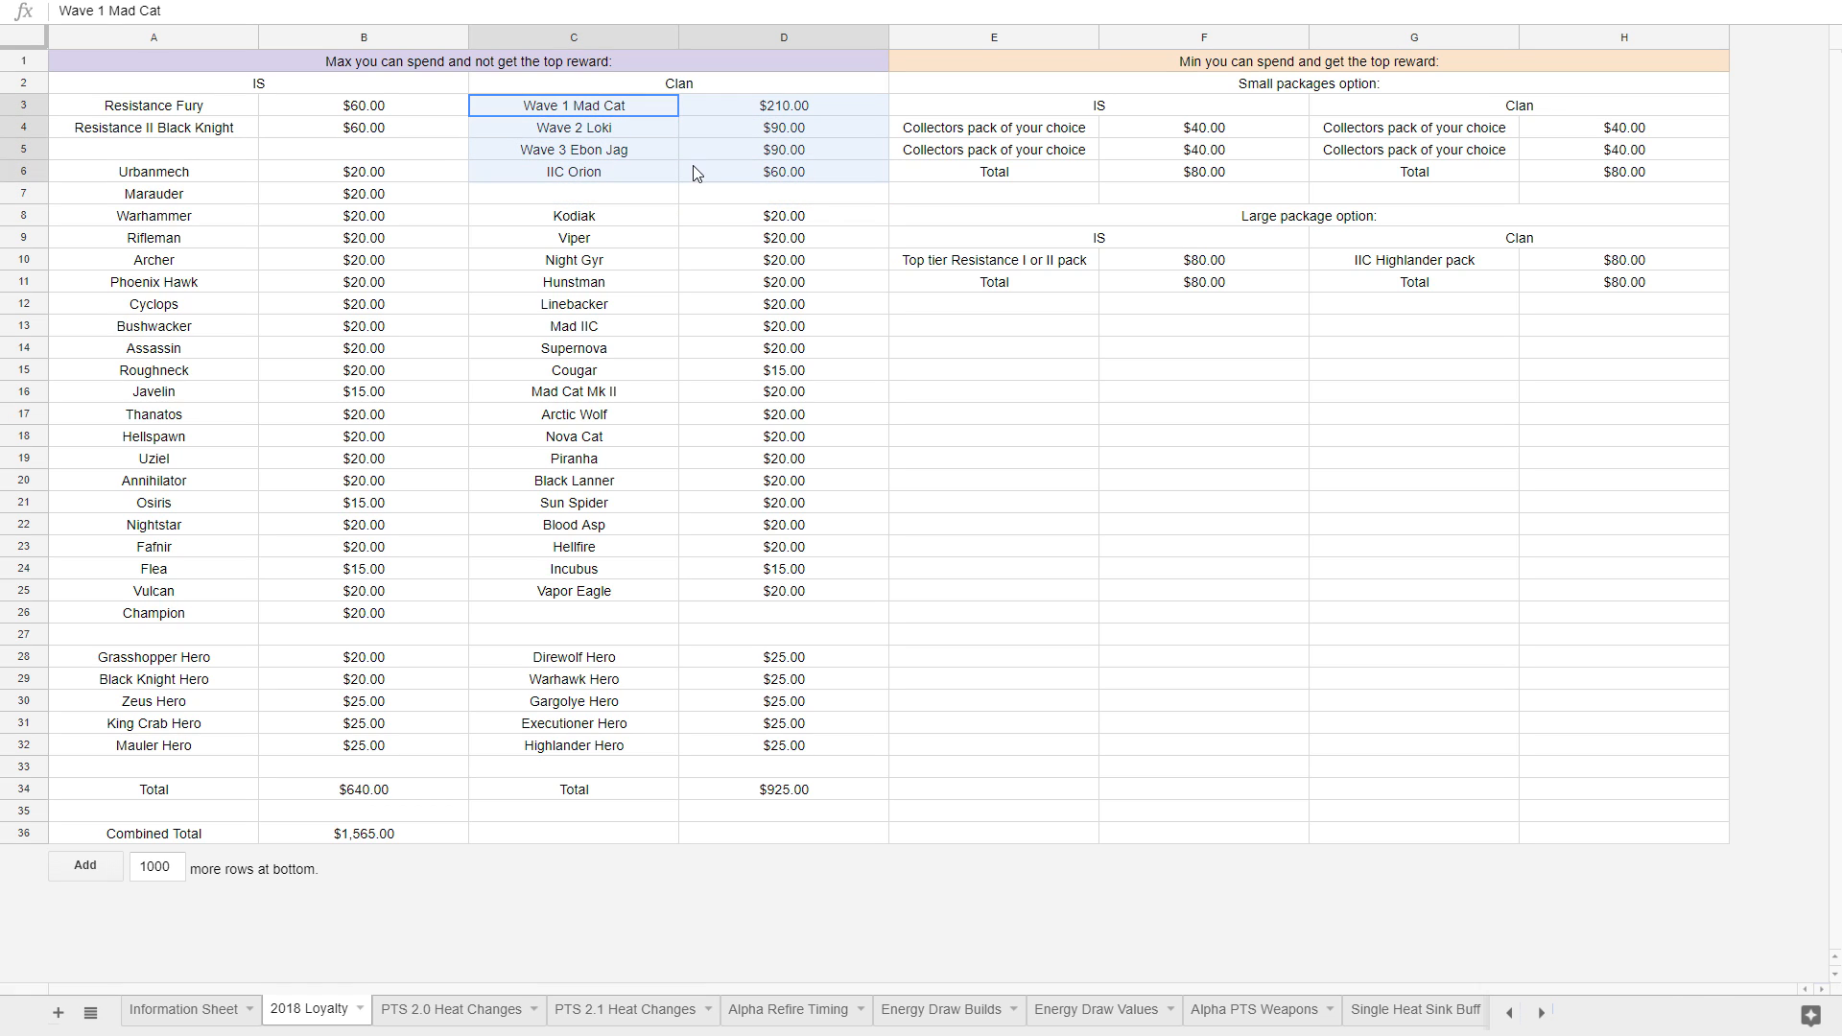
pyautogui.moveTo(573, 105); pyautogui.dragTo(784, 170)
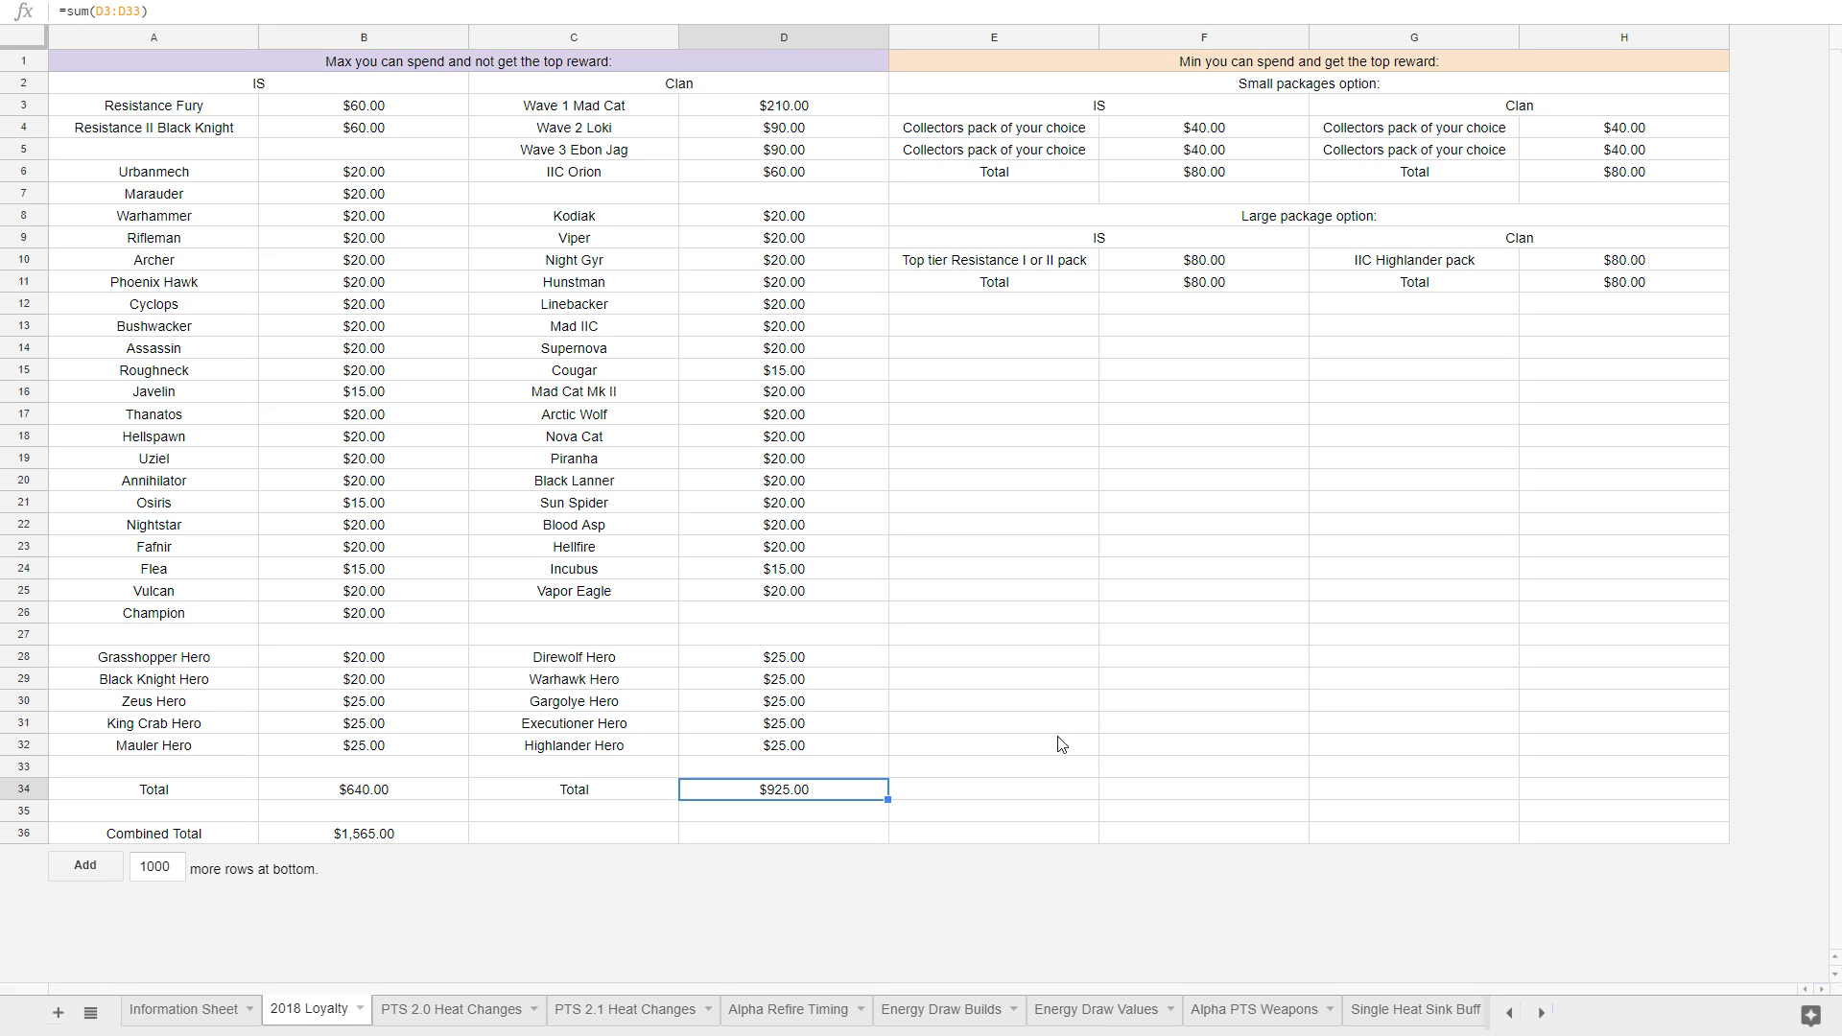
pyautogui.click(363, 833)
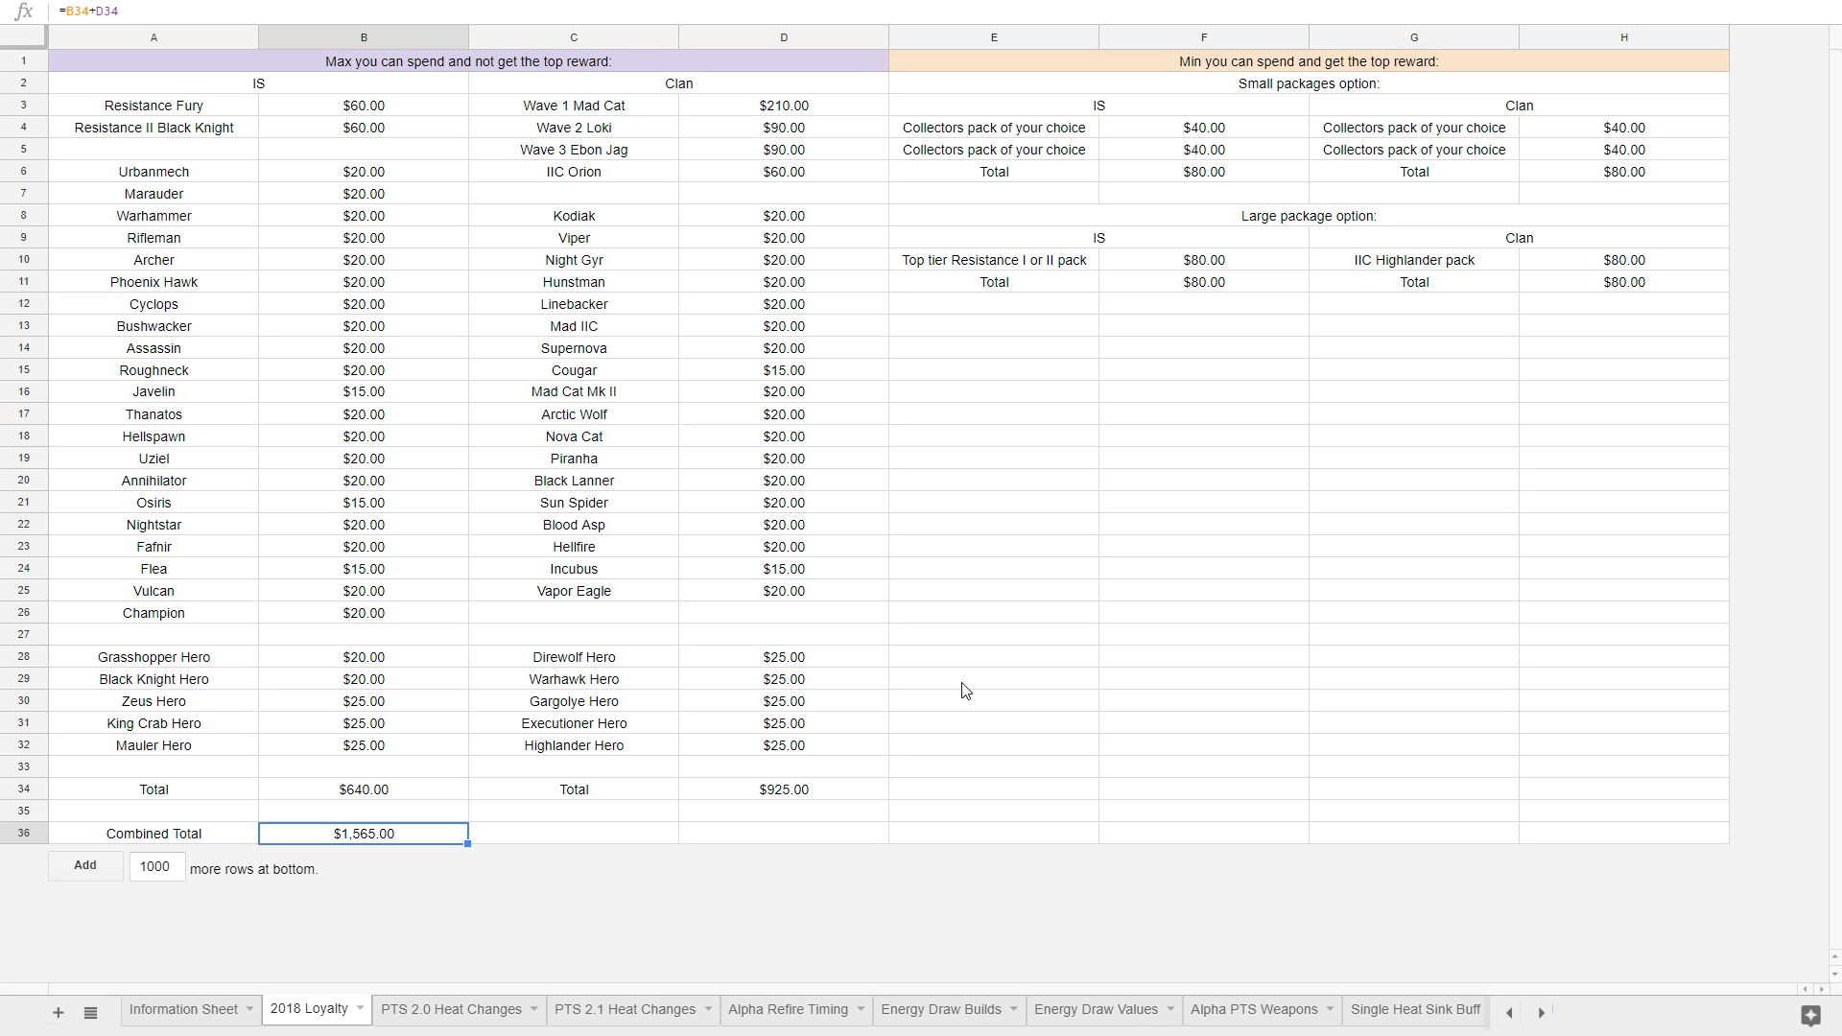
pyautogui.moveTo(937, 614)
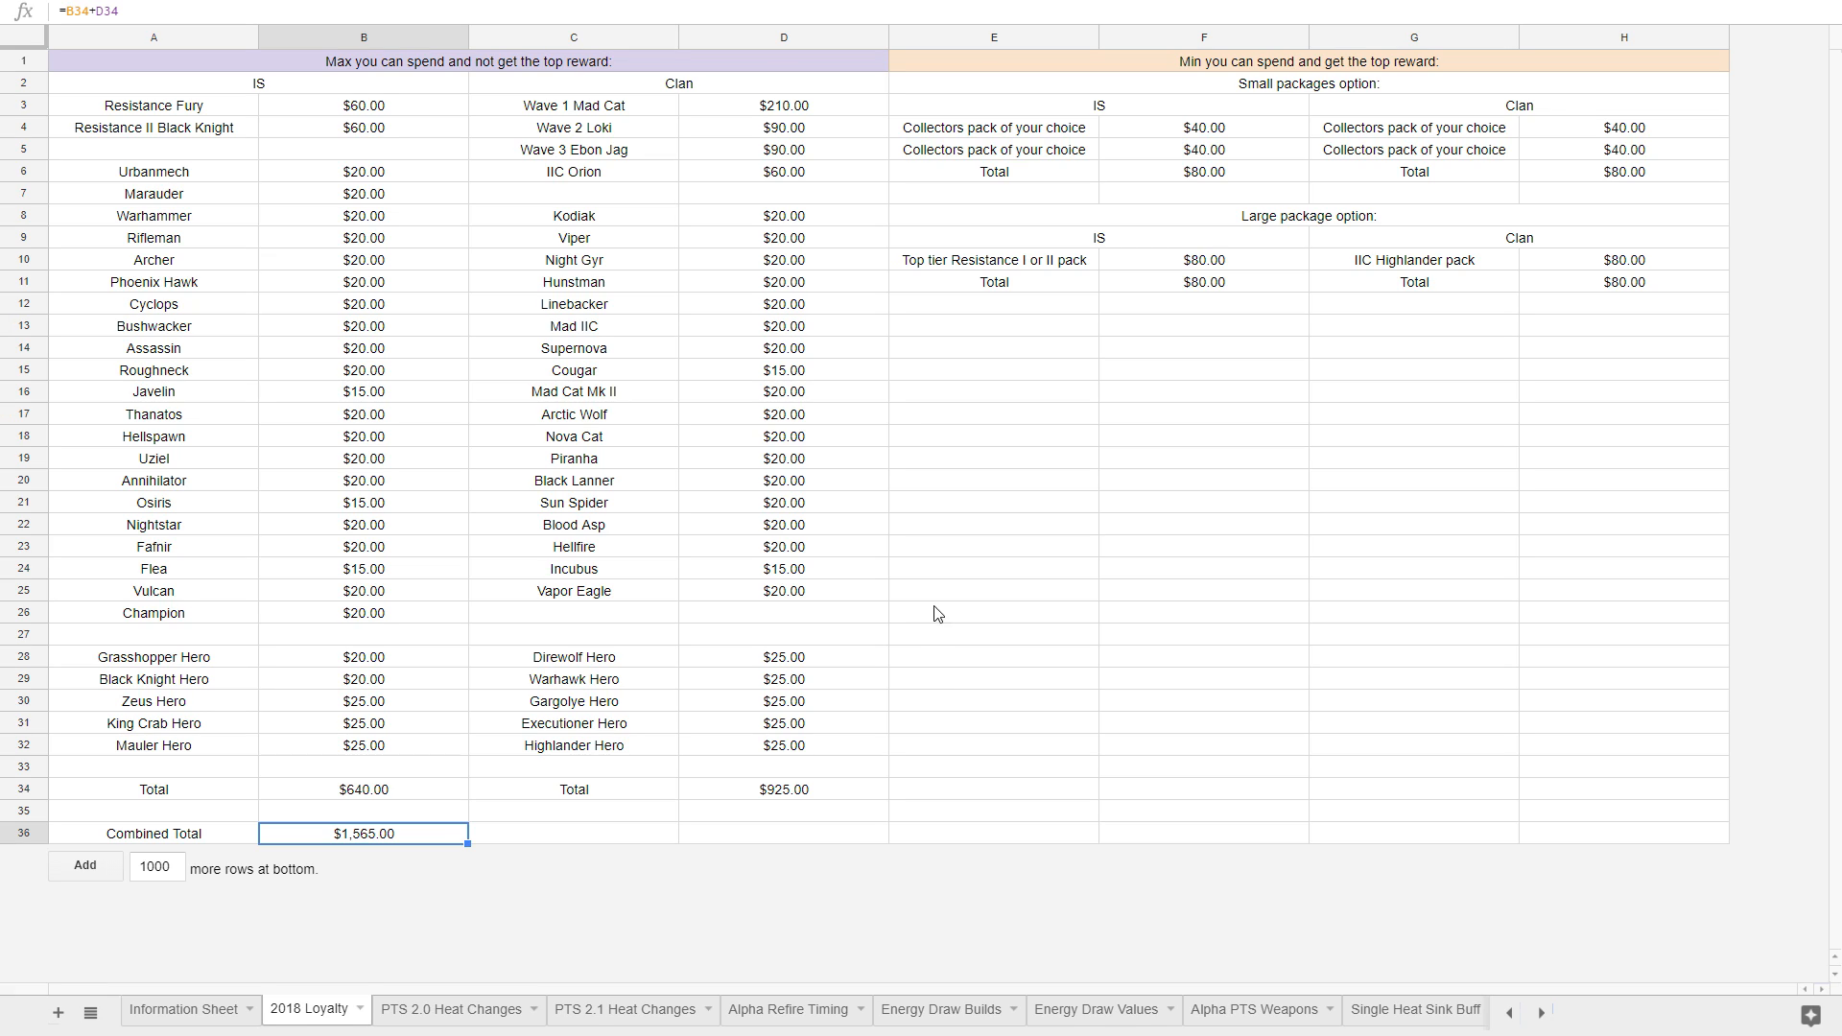
pyautogui.click(784, 414)
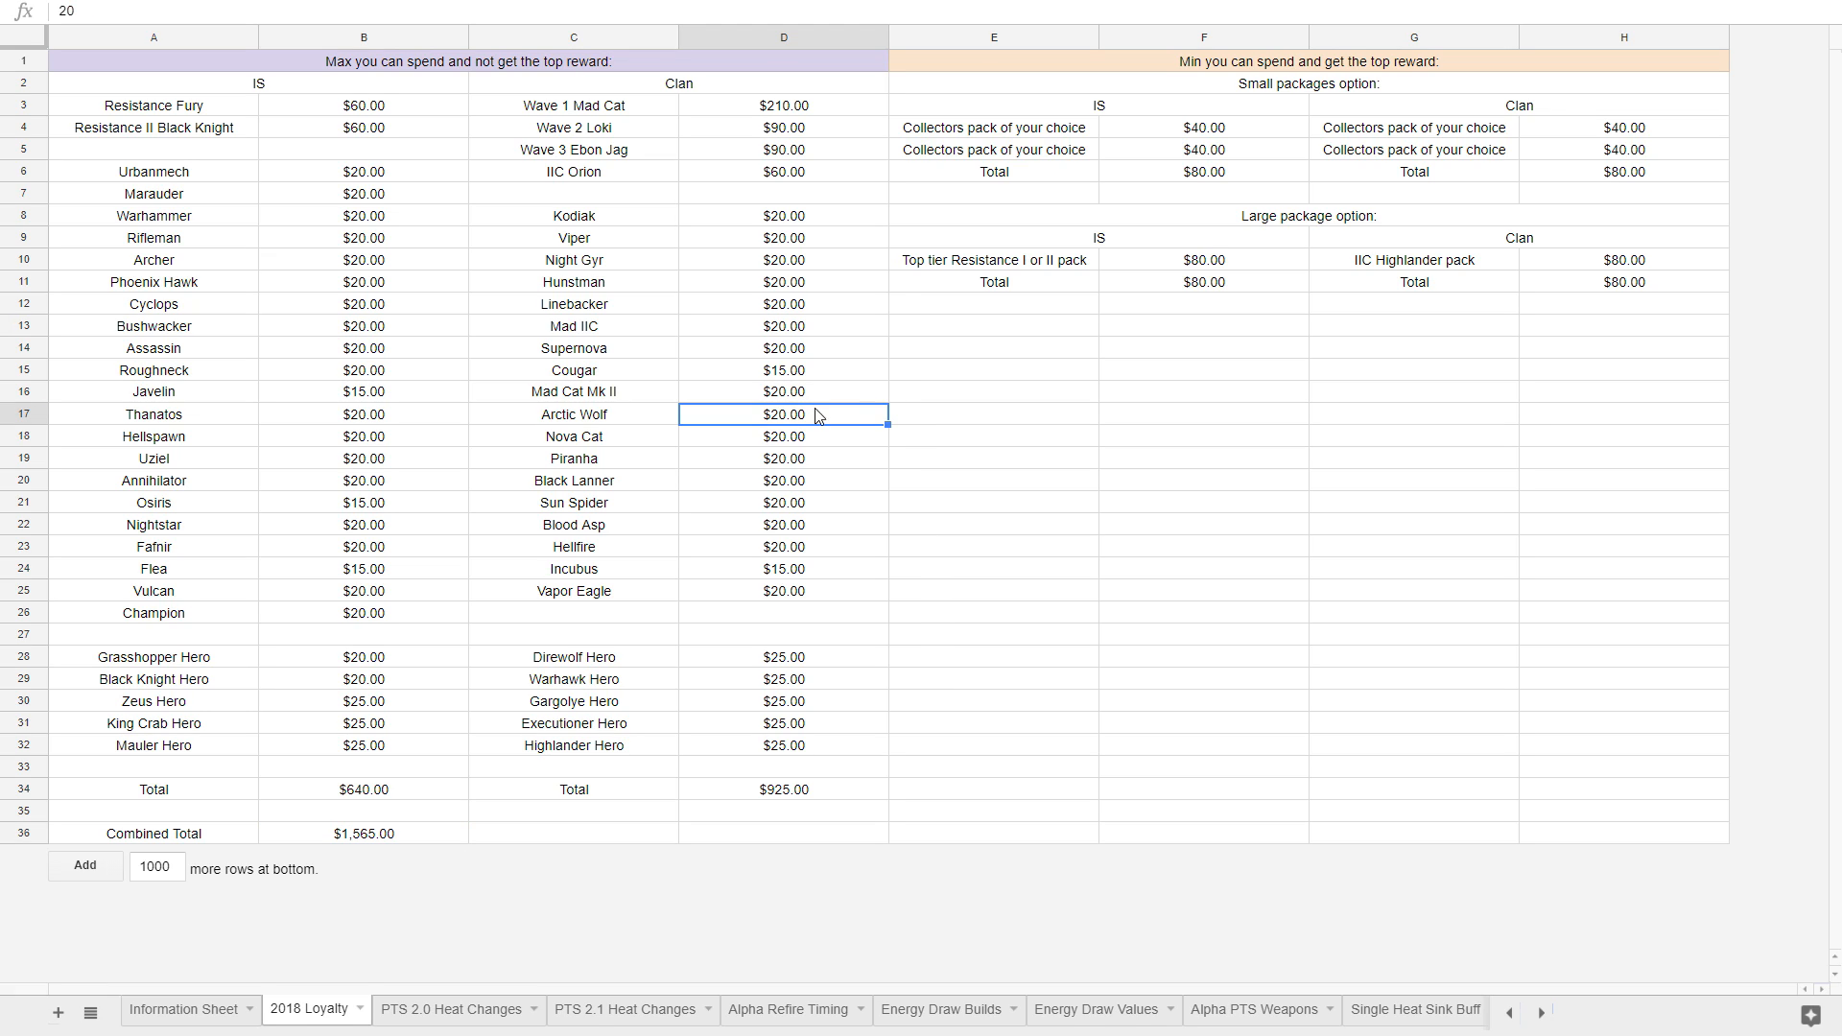
pyautogui.click(782, 435)
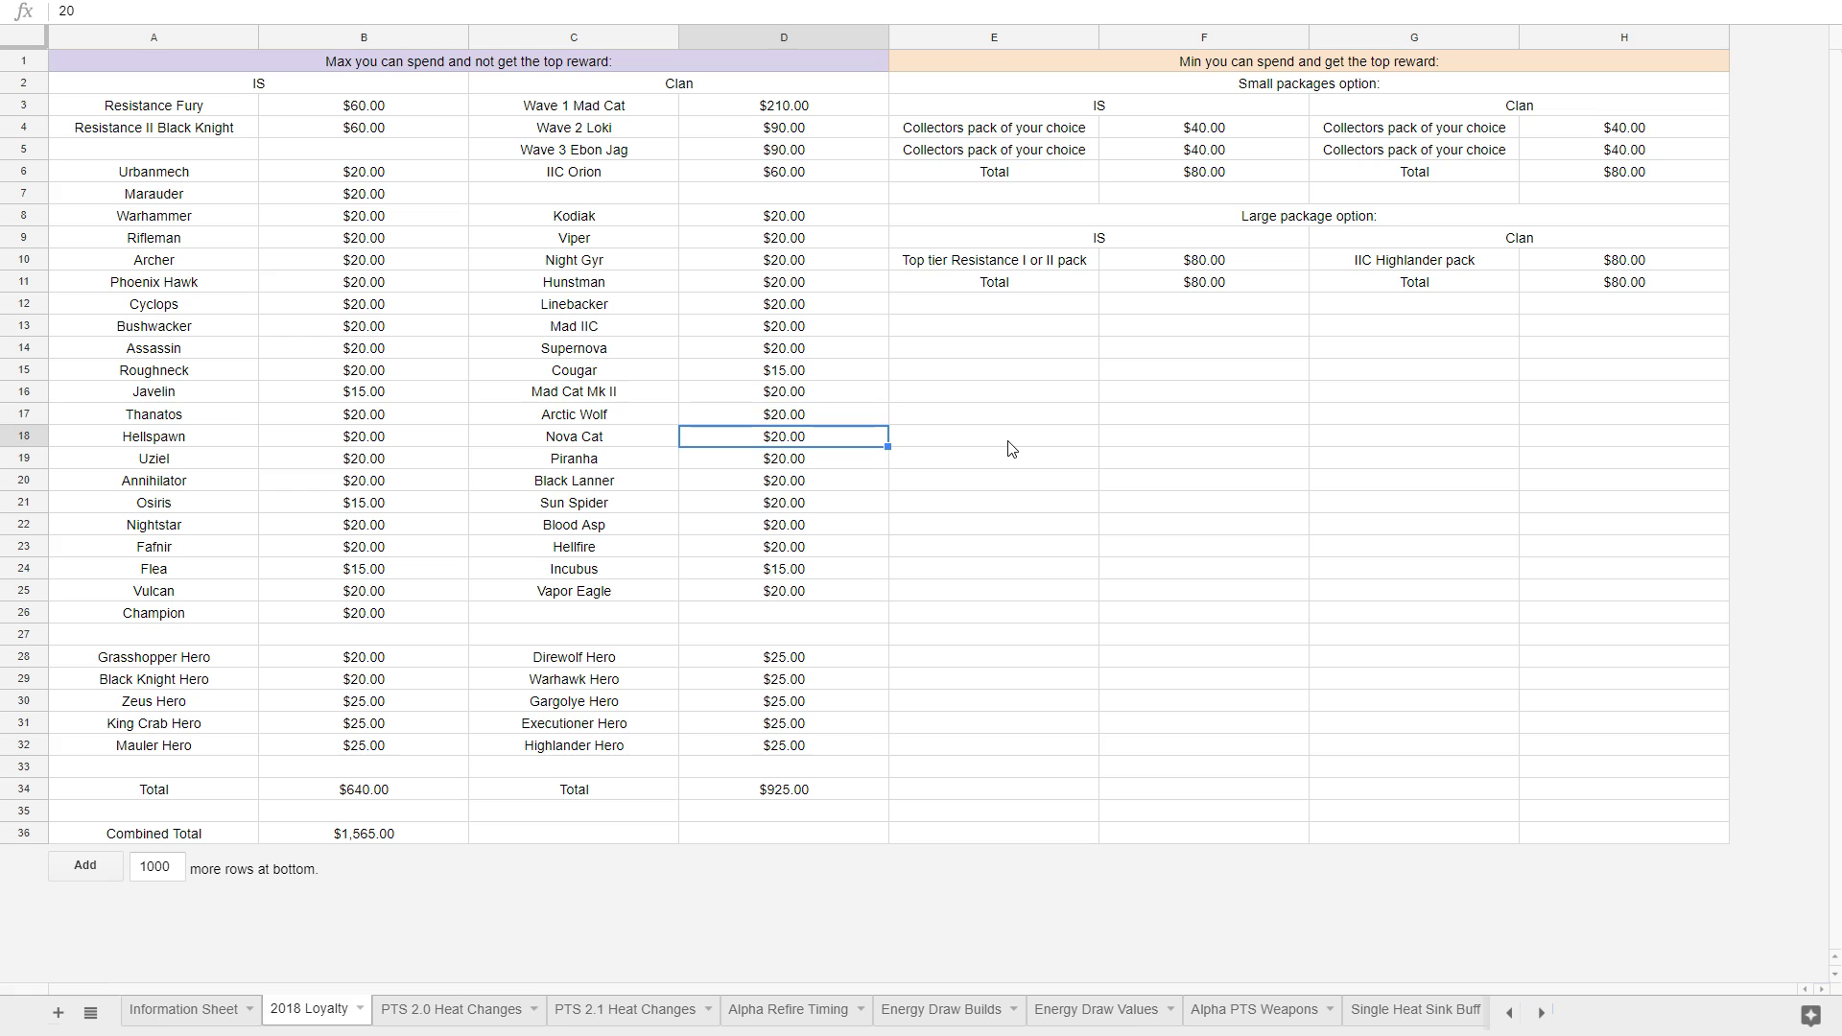
pyautogui.click(783, 459)
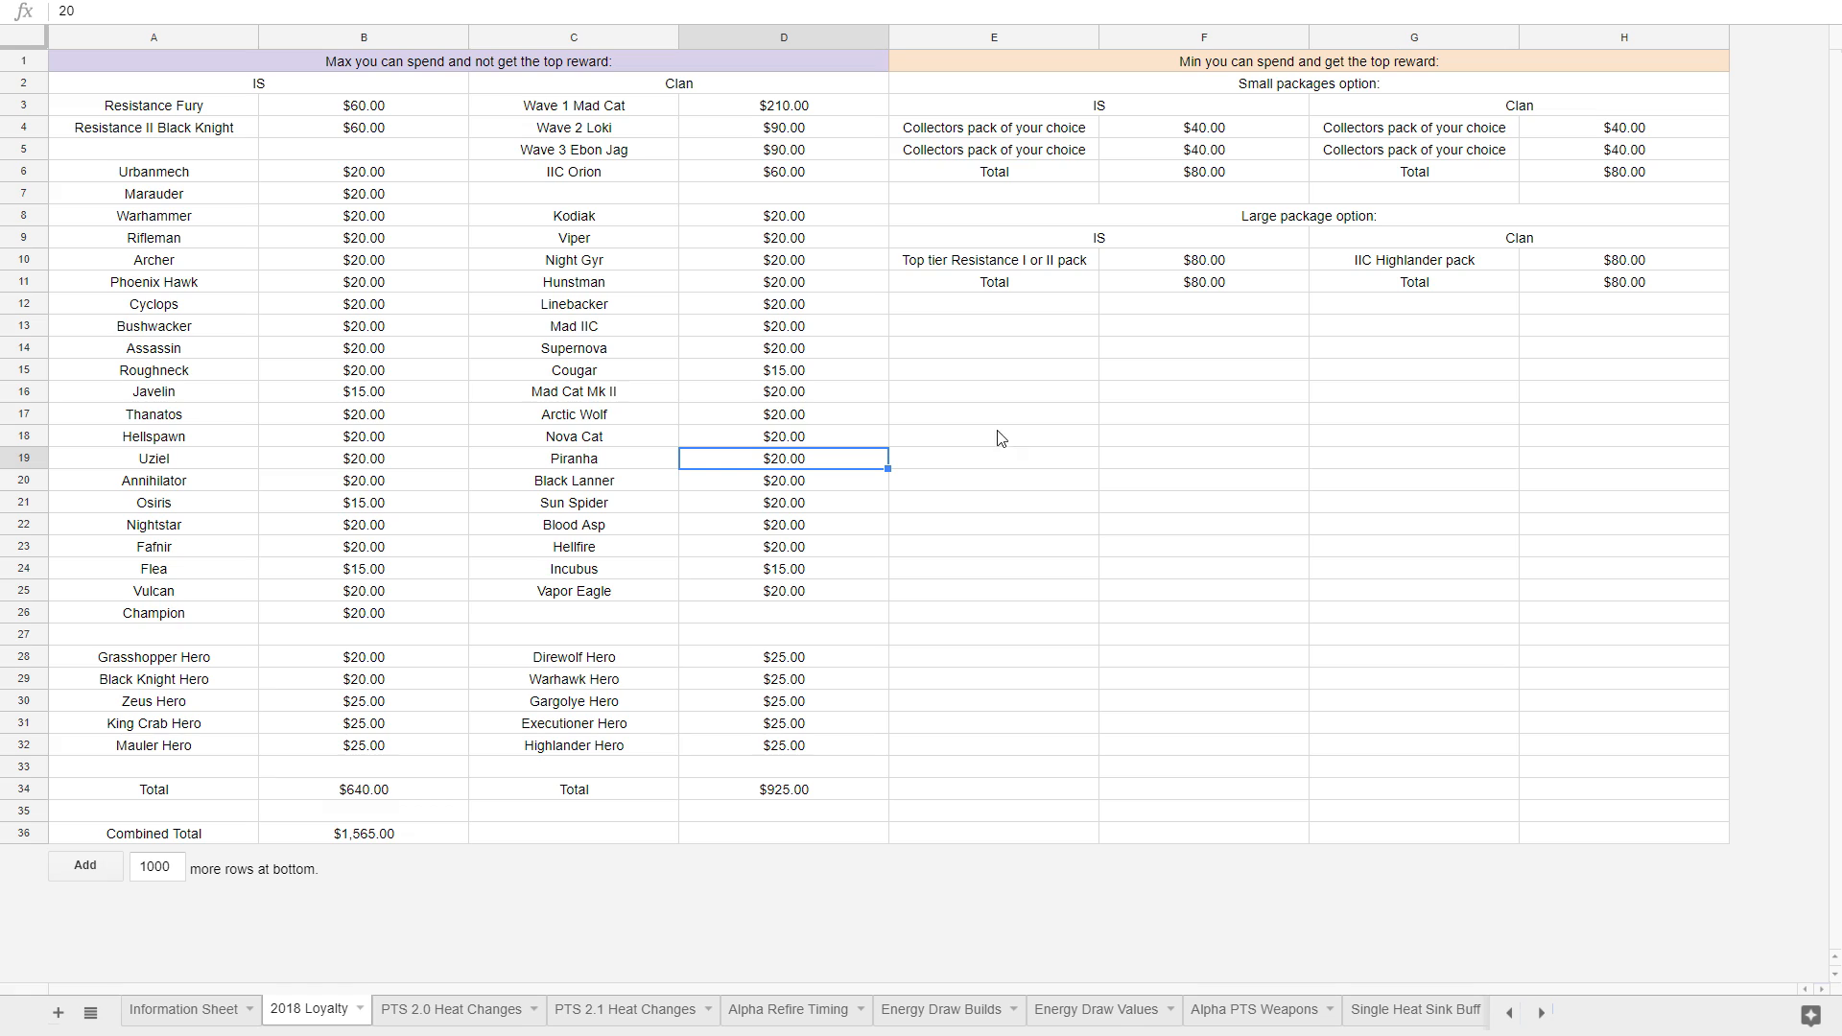
pyautogui.moveTo(837, 399)
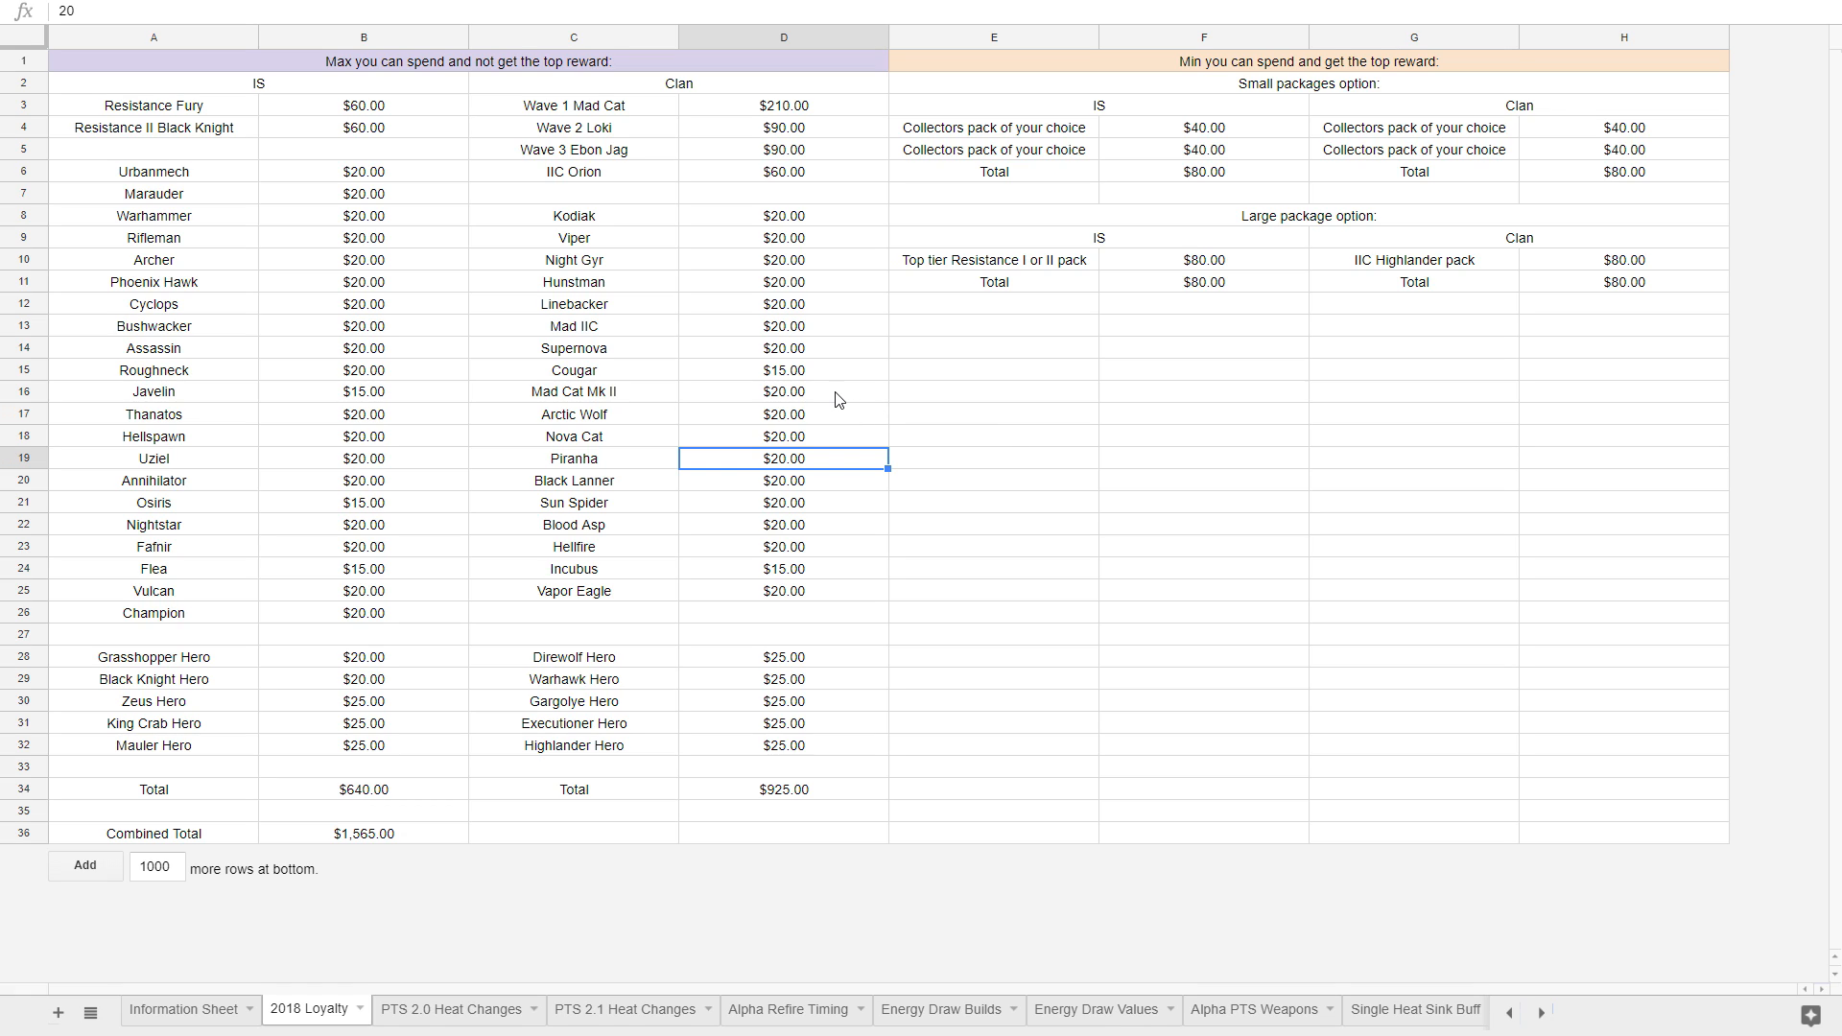
pyautogui.moveTo(363, 436); pyautogui.dragTo(783, 569)
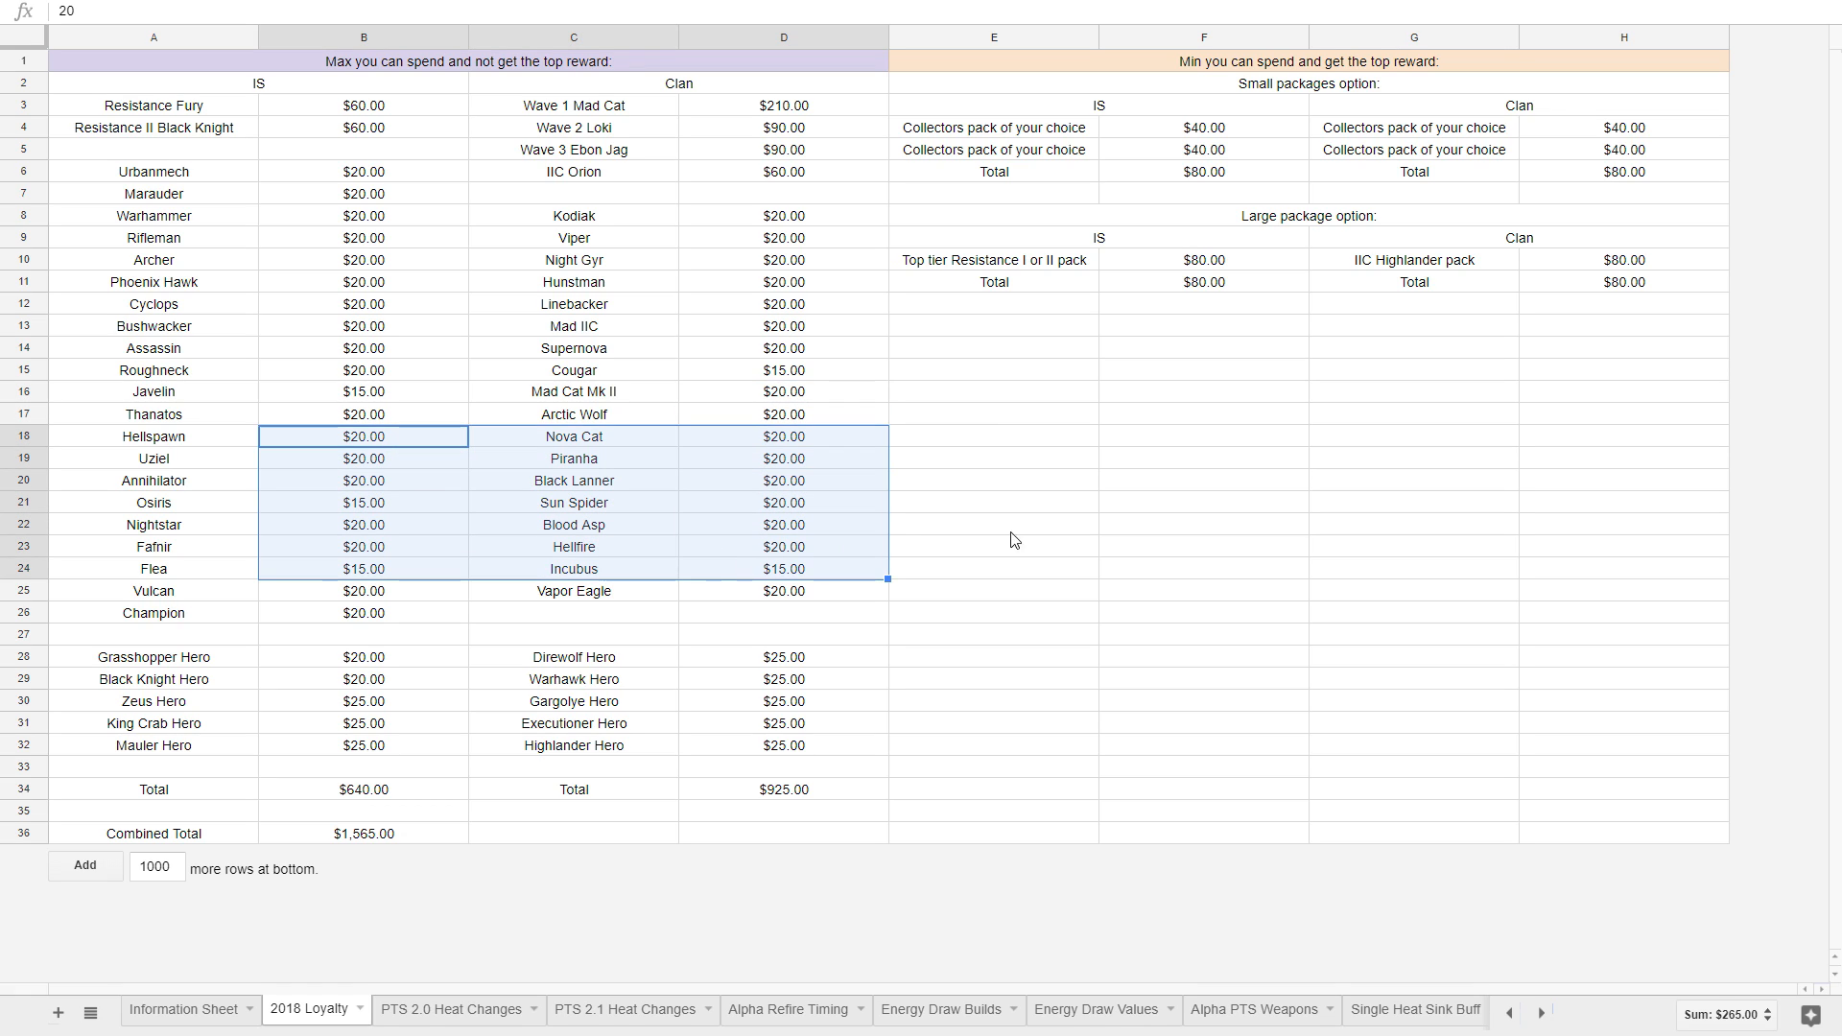
pyautogui.click(1200, 524)
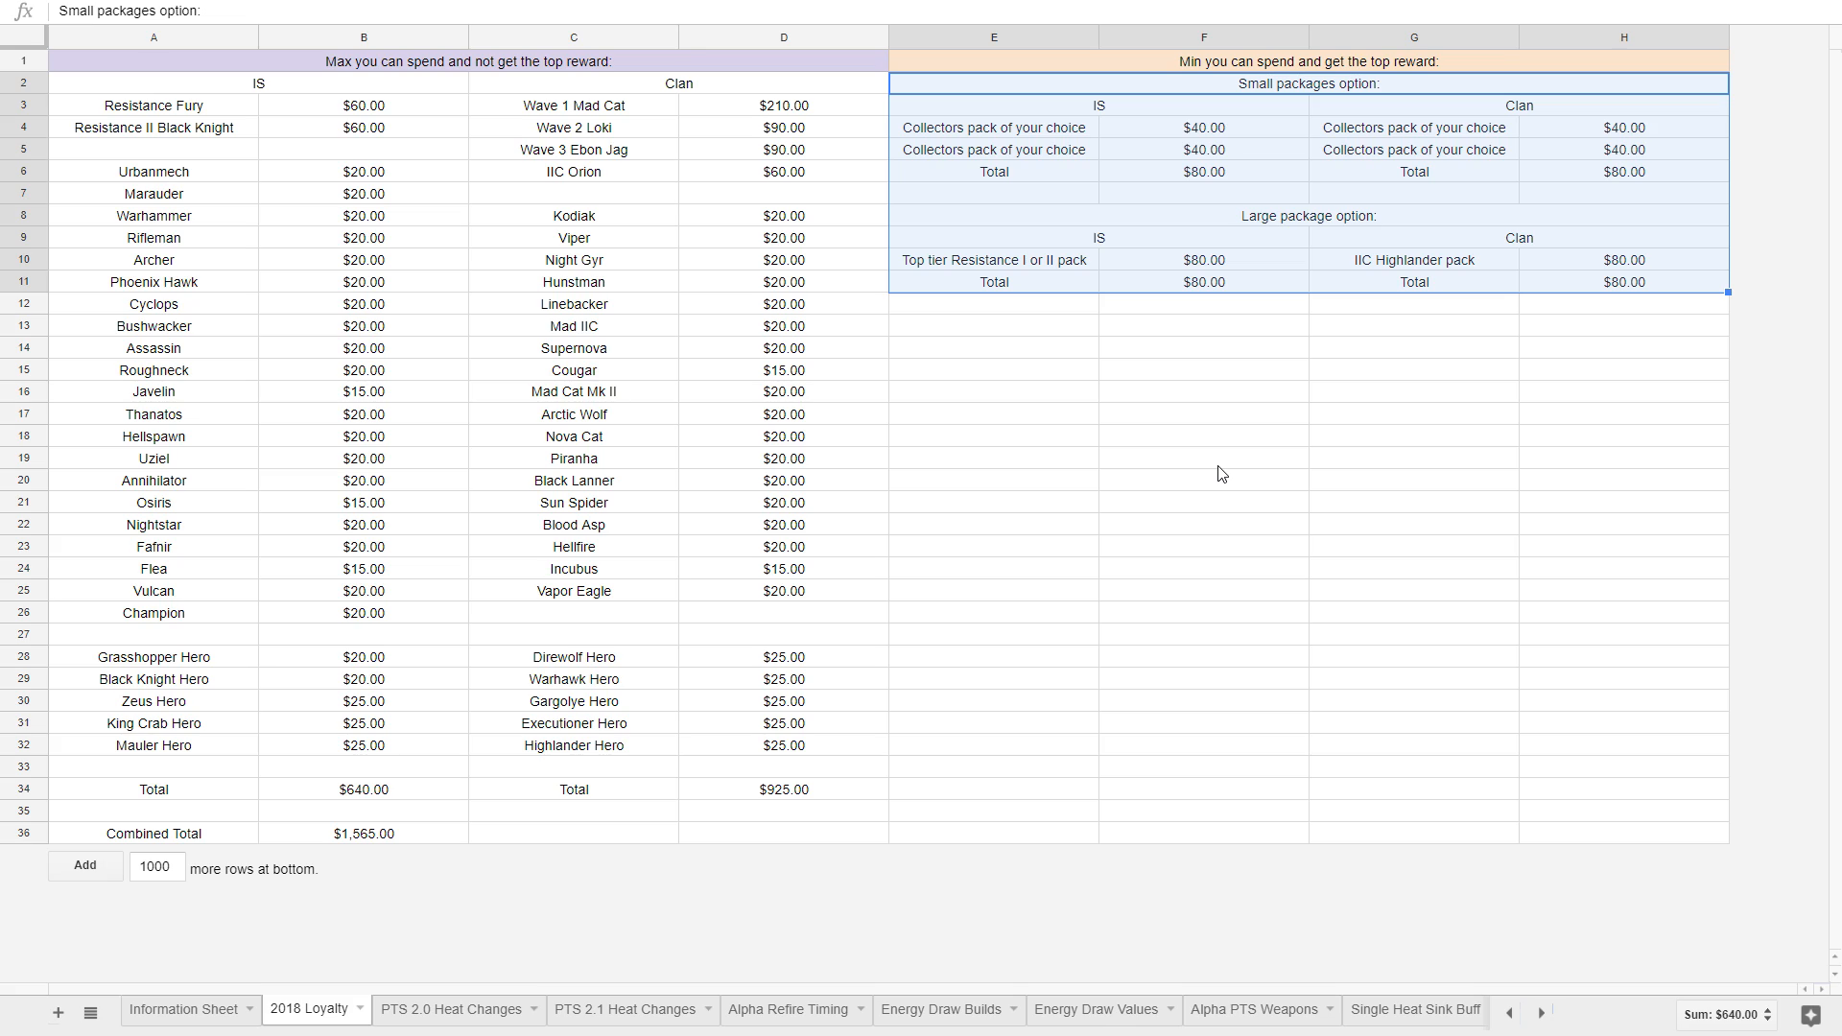
pyautogui.moveTo(1204, 477)
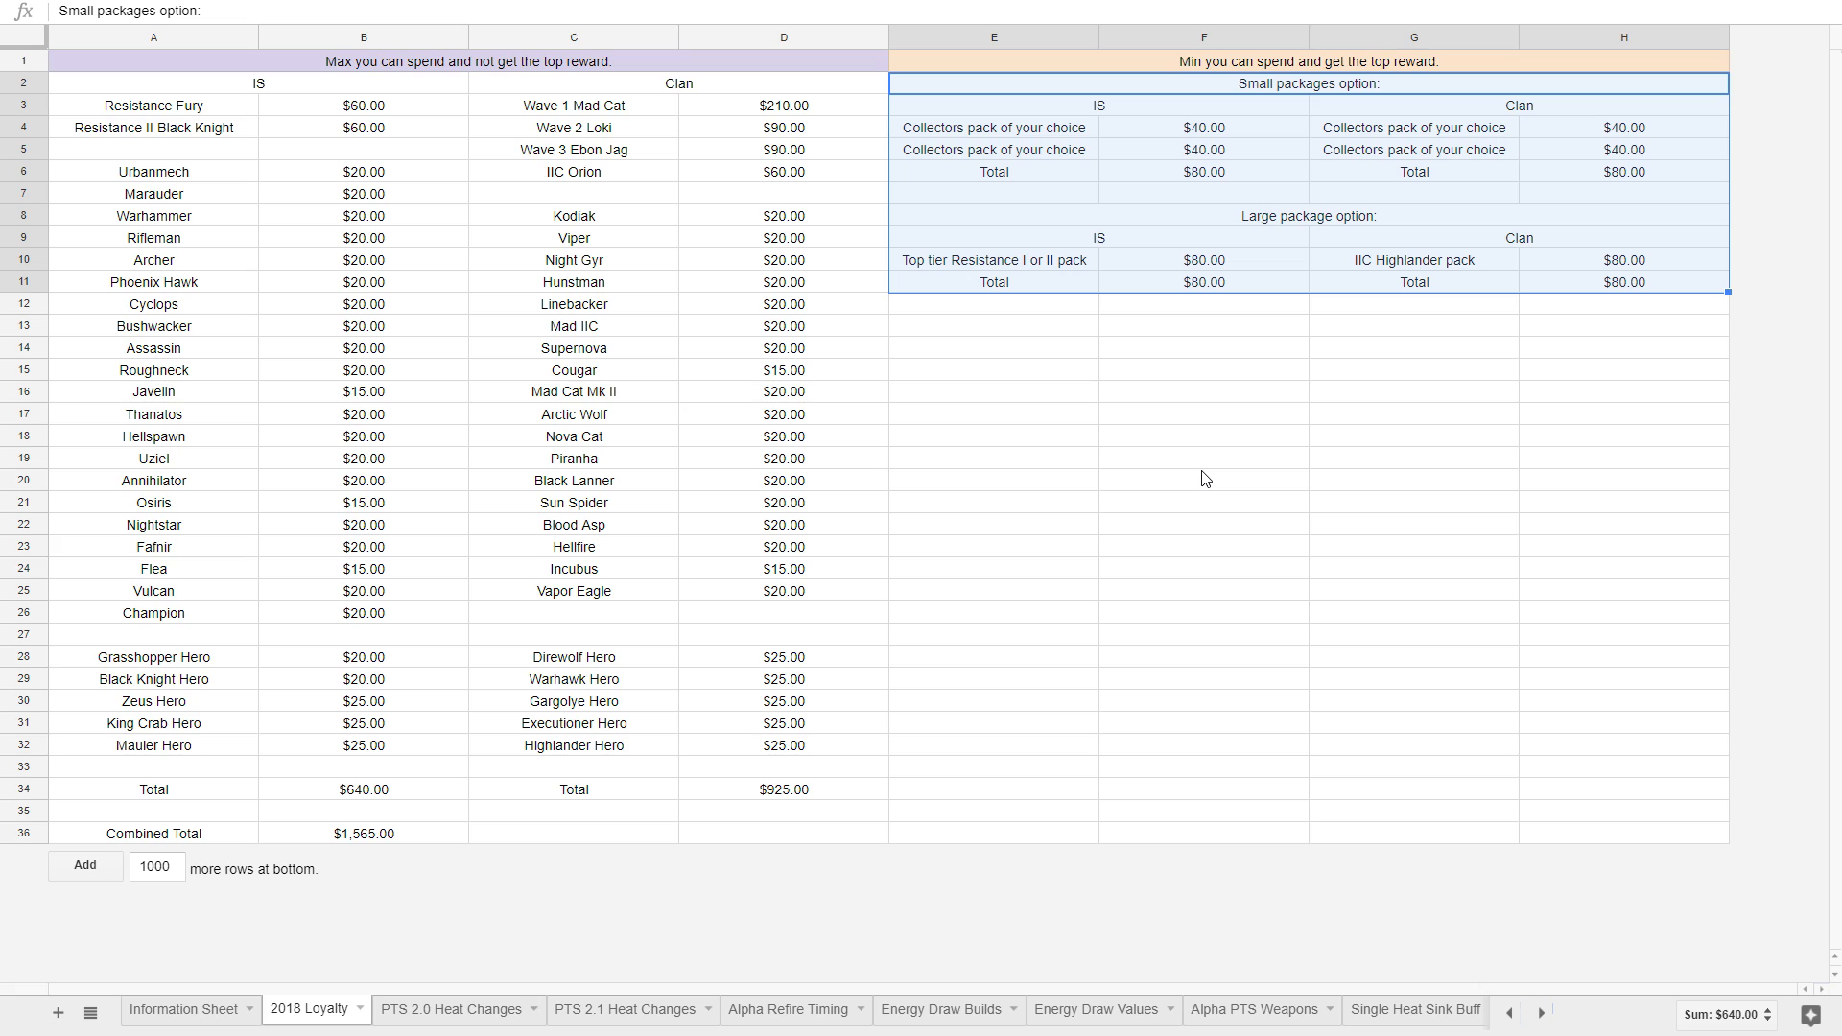
pyautogui.click(363, 833)
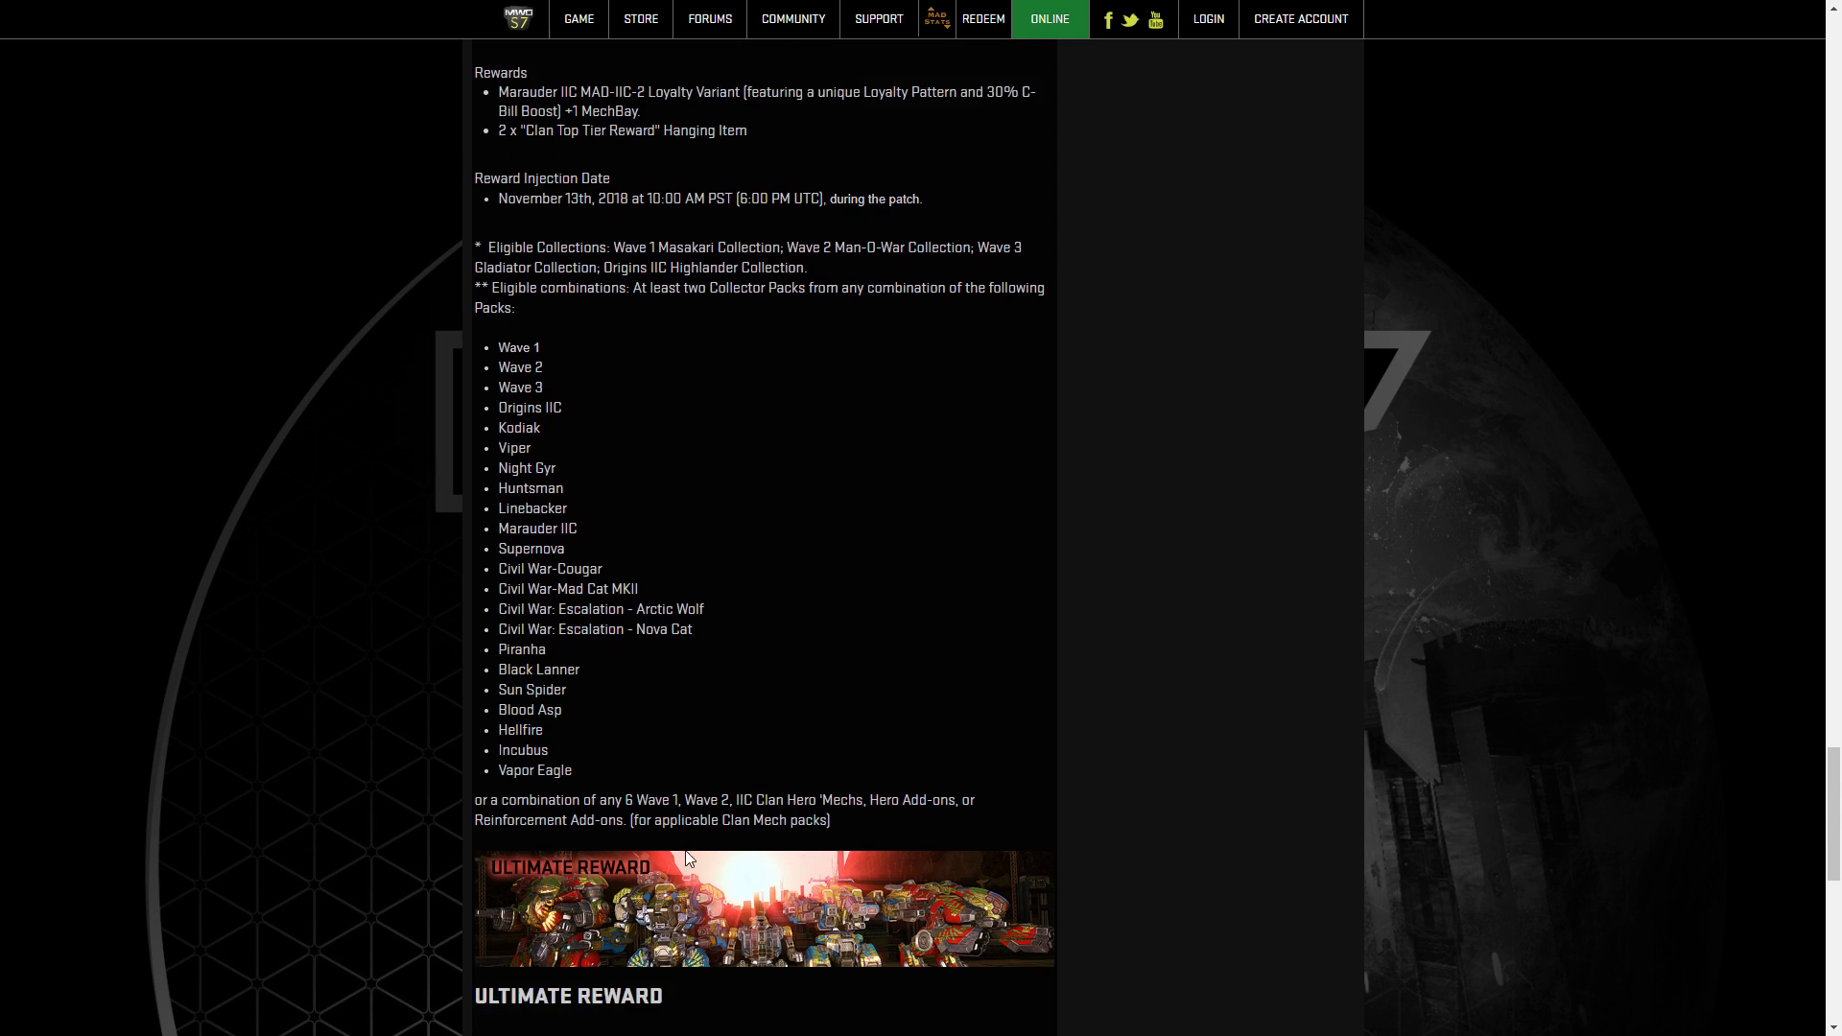
pyautogui.scroll(-3)
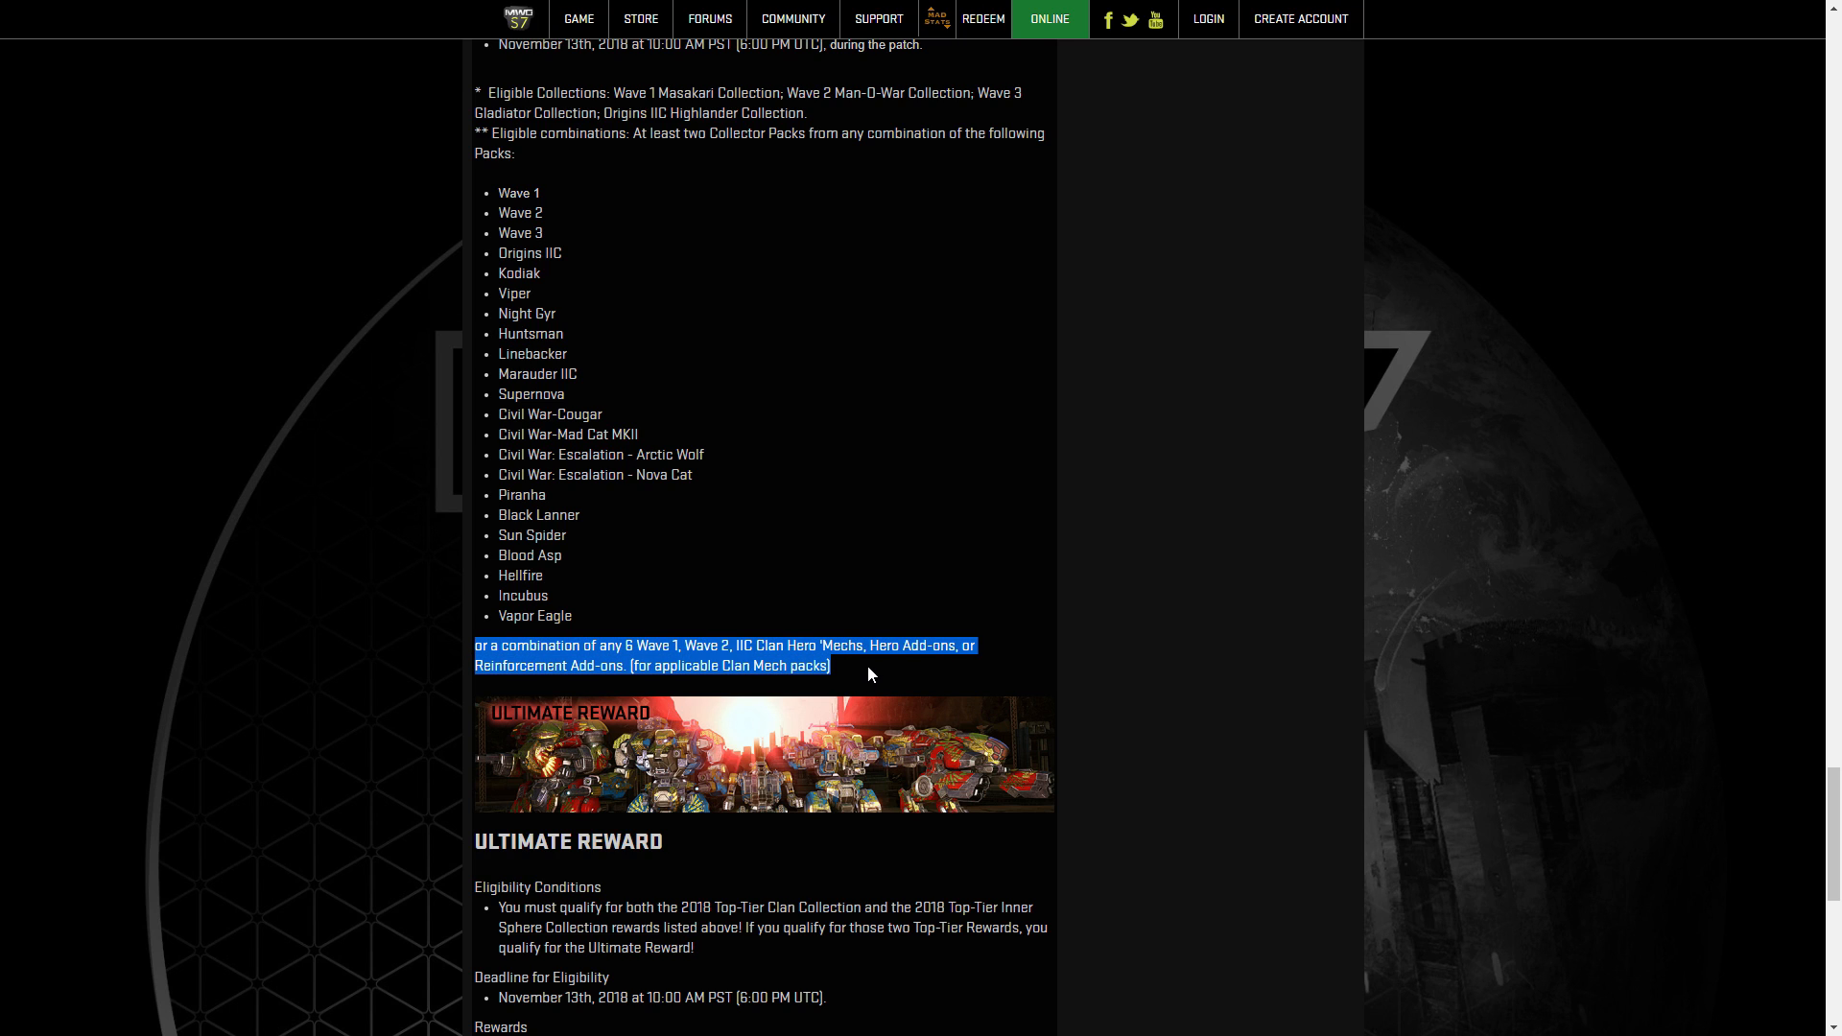
pyautogui.scroll(-3)
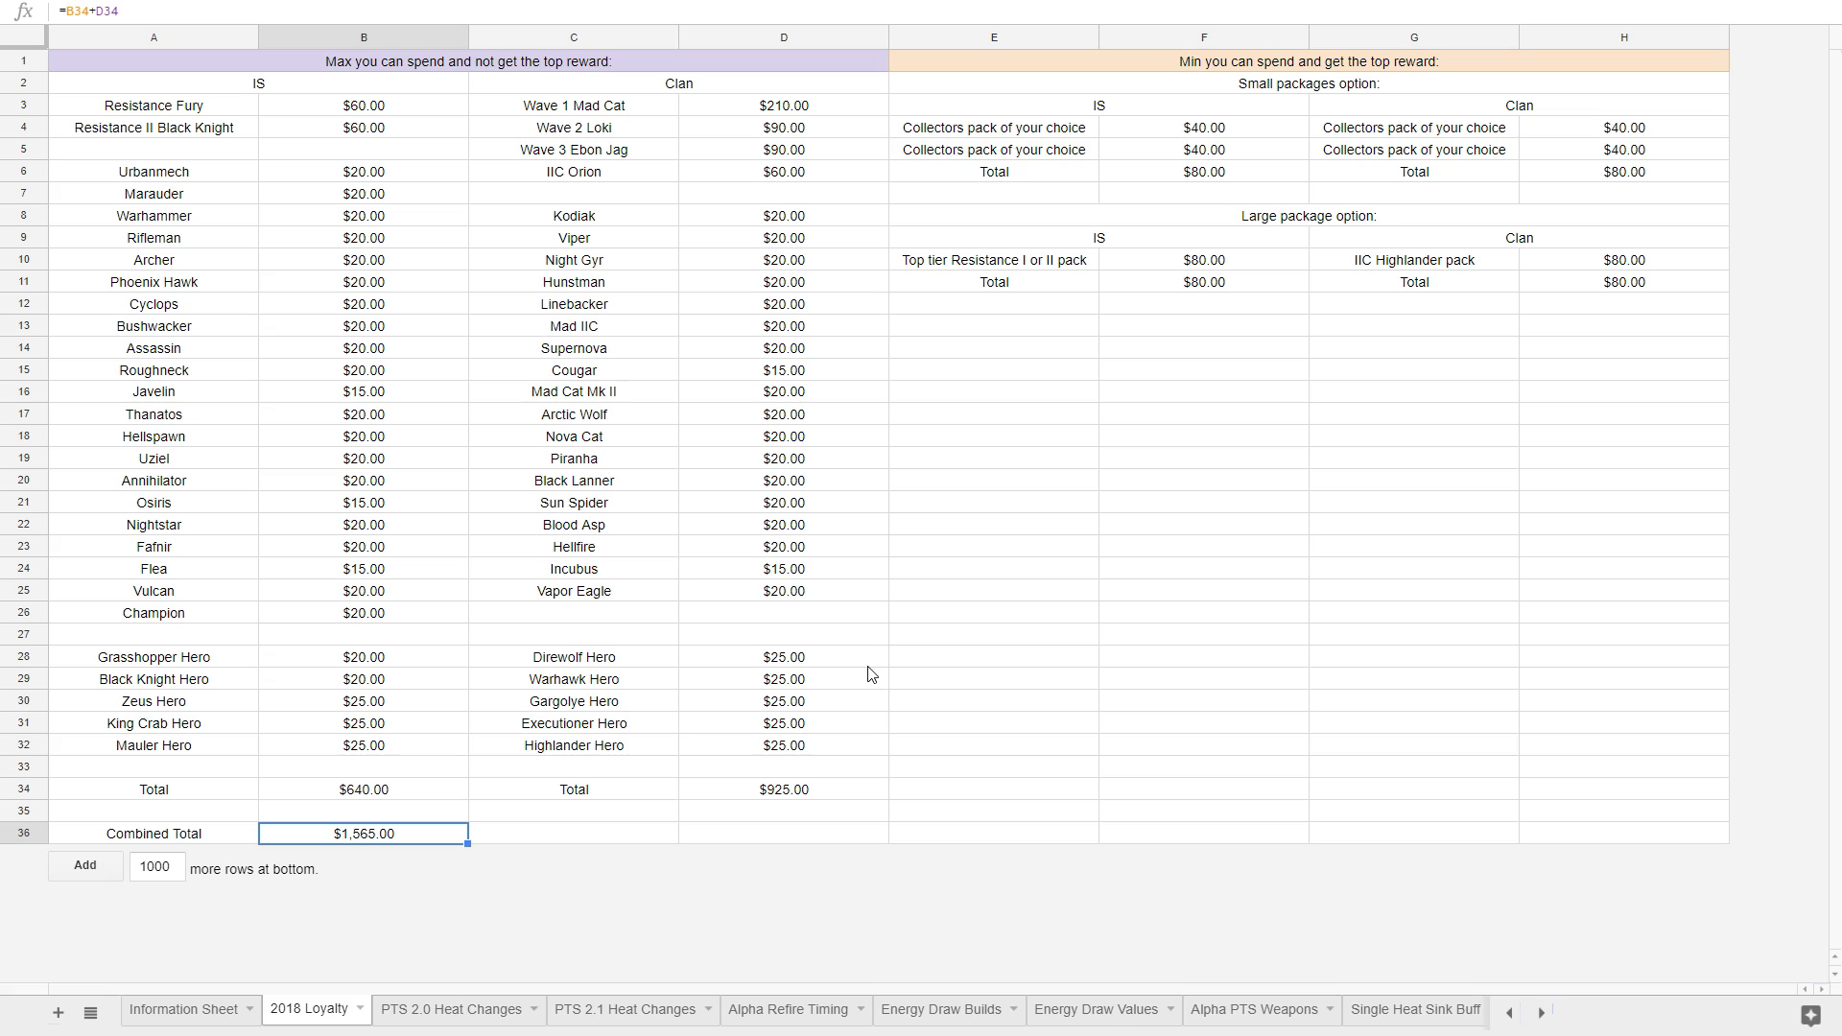
pyautogui.click(362, 171)
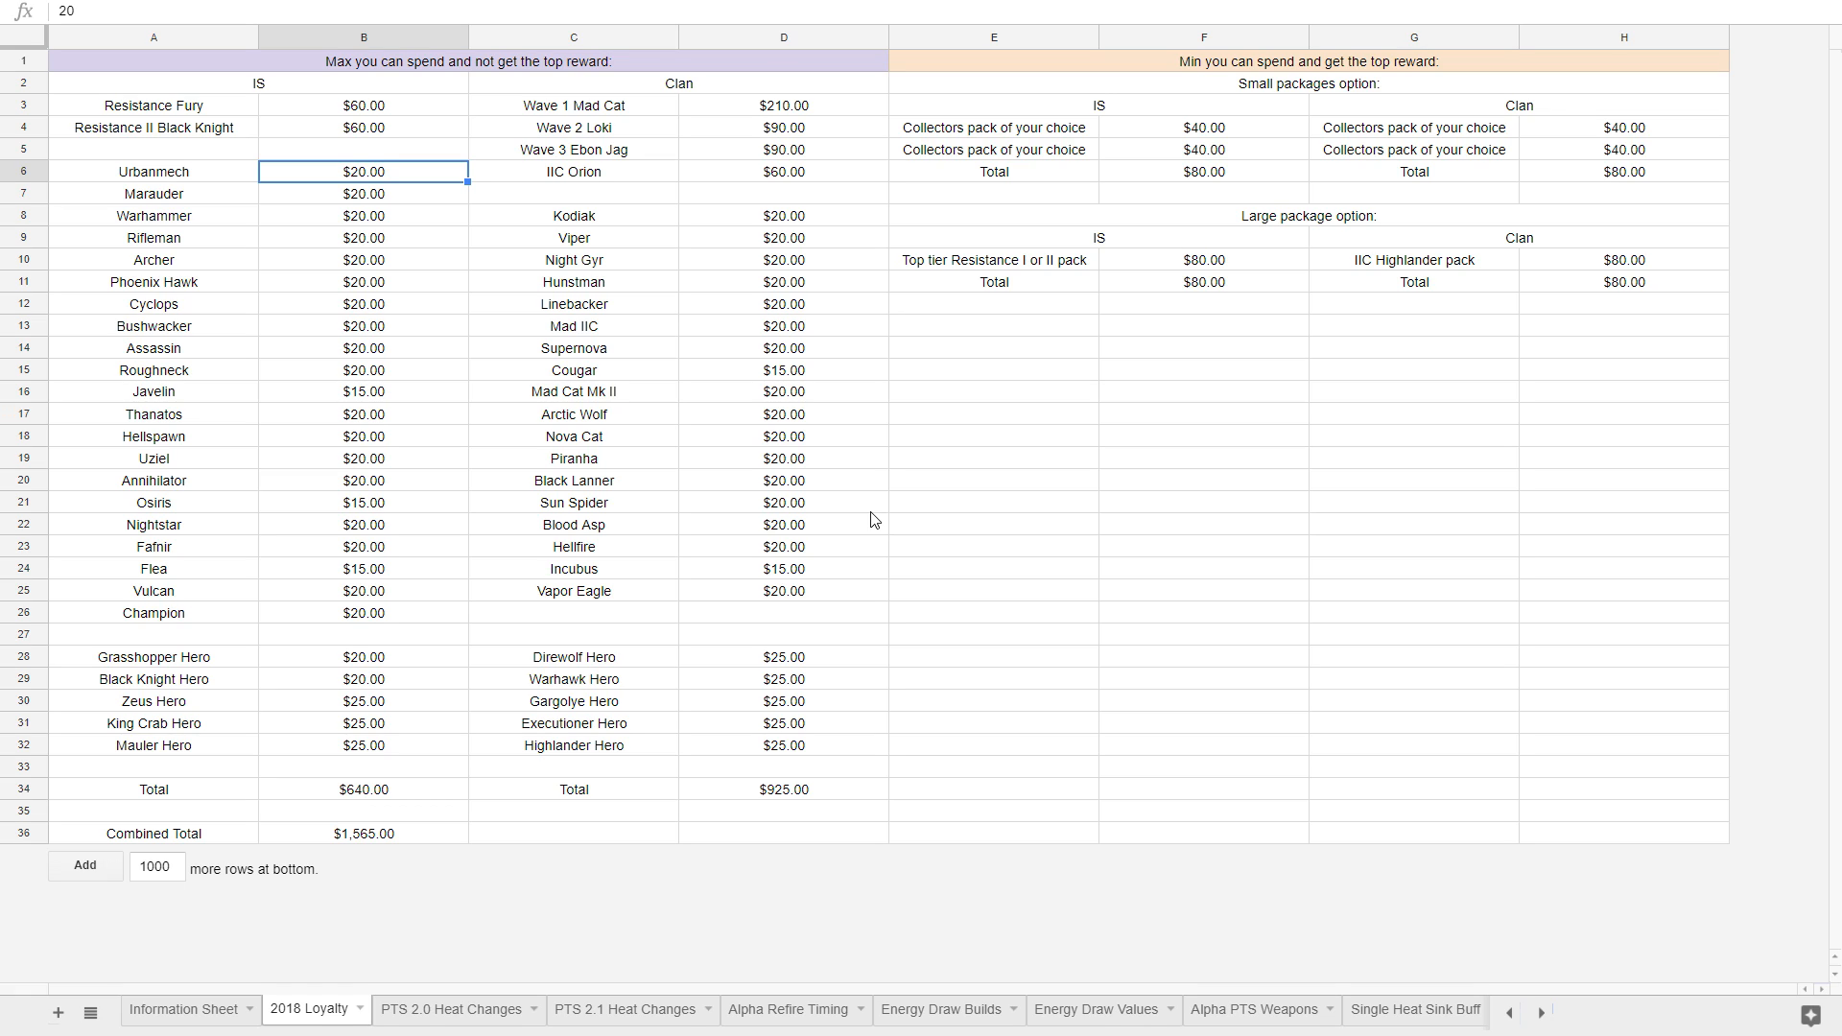
pyautogui.click(1202, 524)
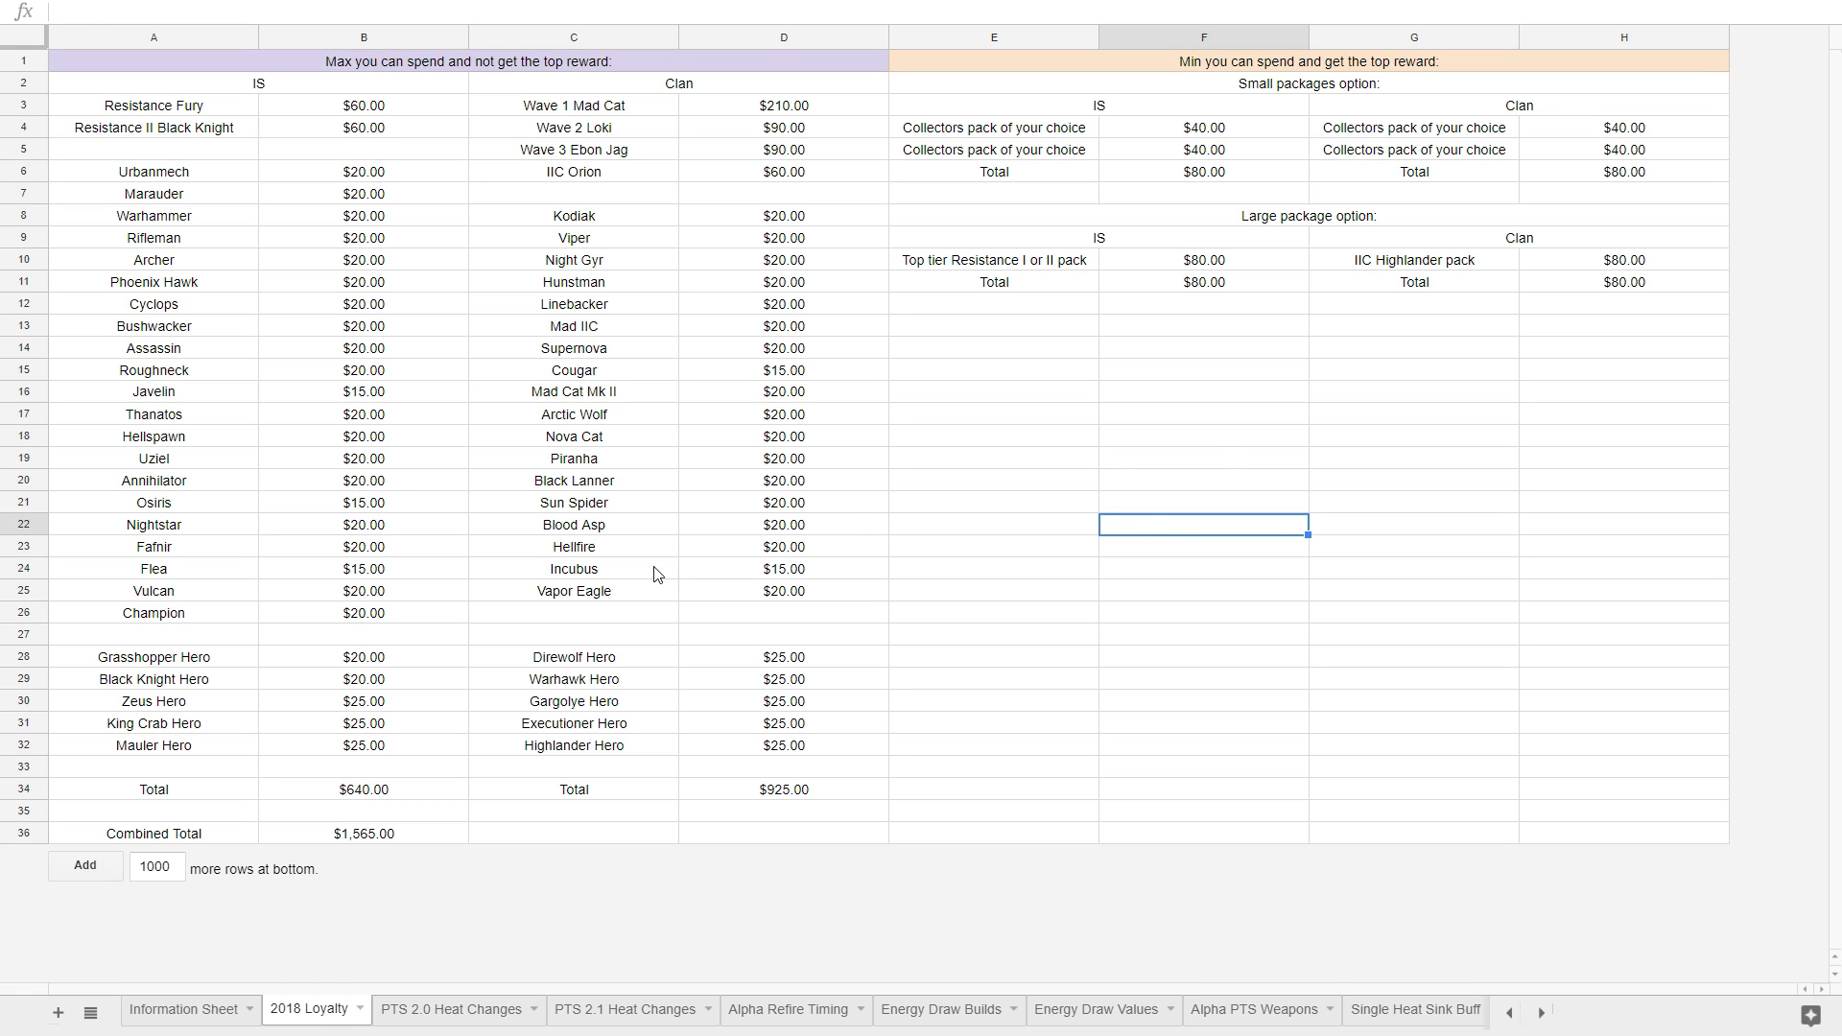
pyautogui.click(1200, 613)
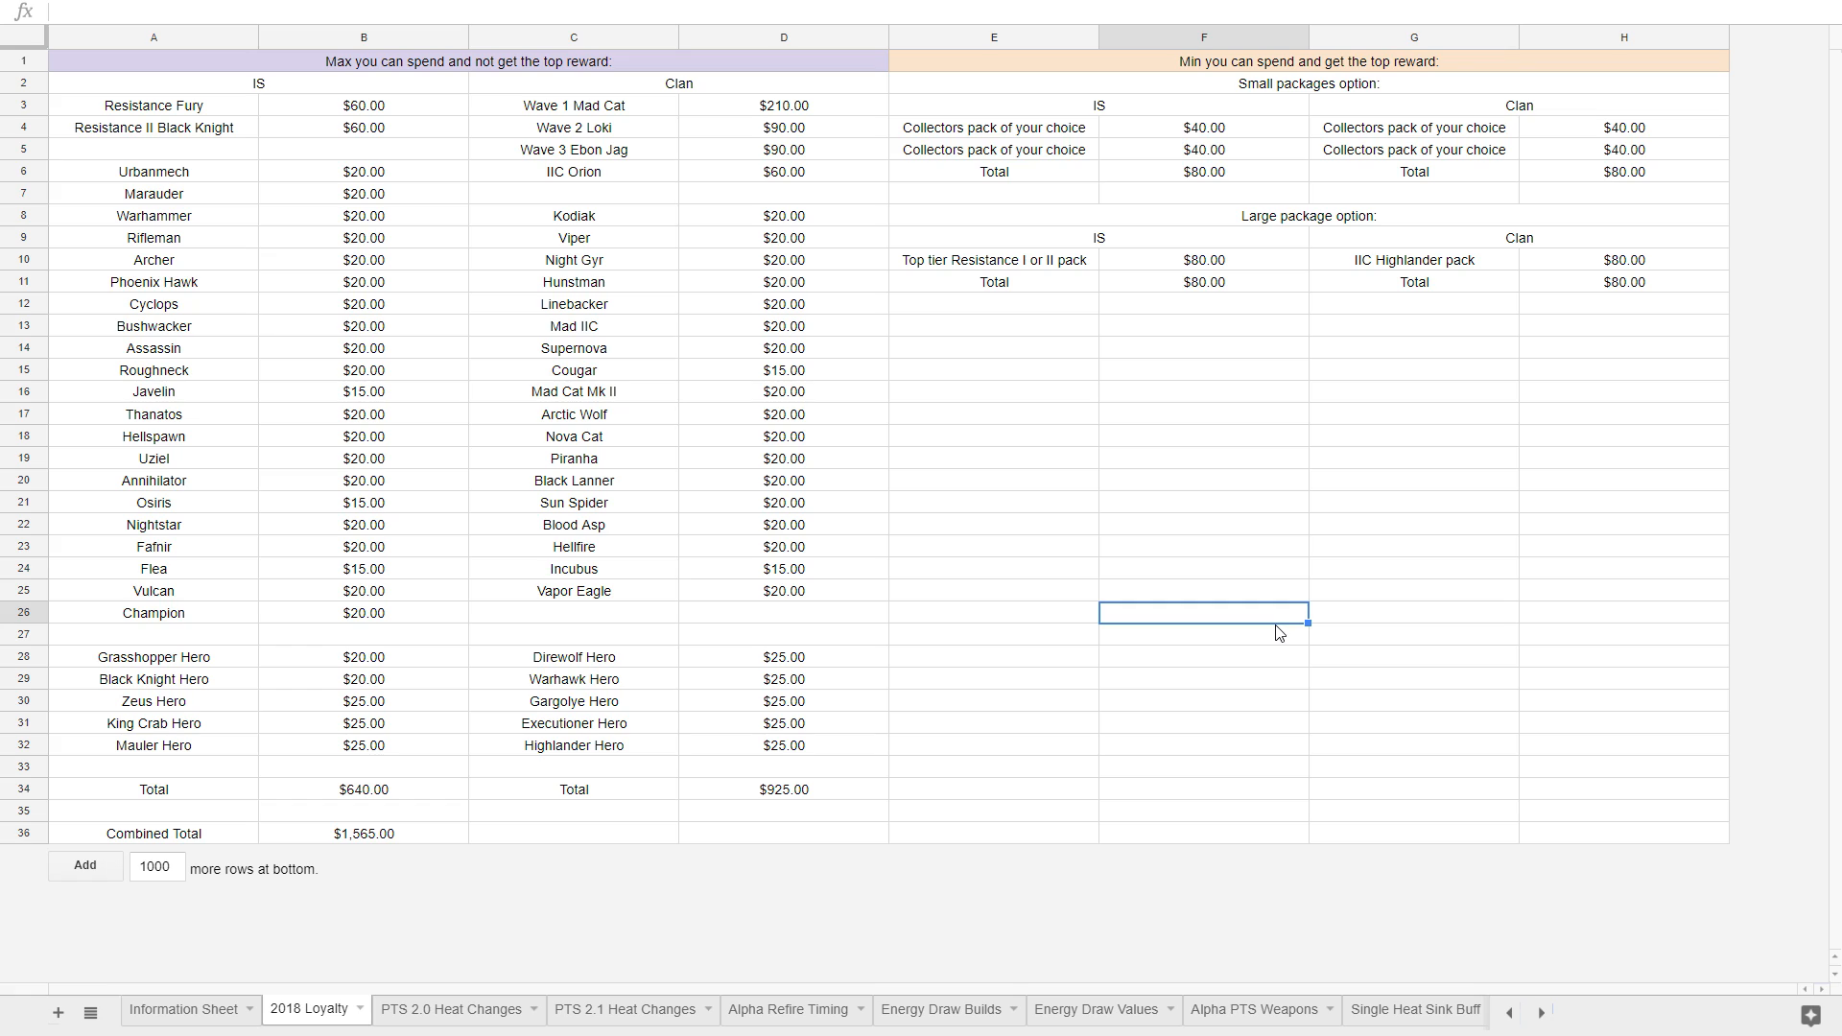
pyautogui.click(574, 612)
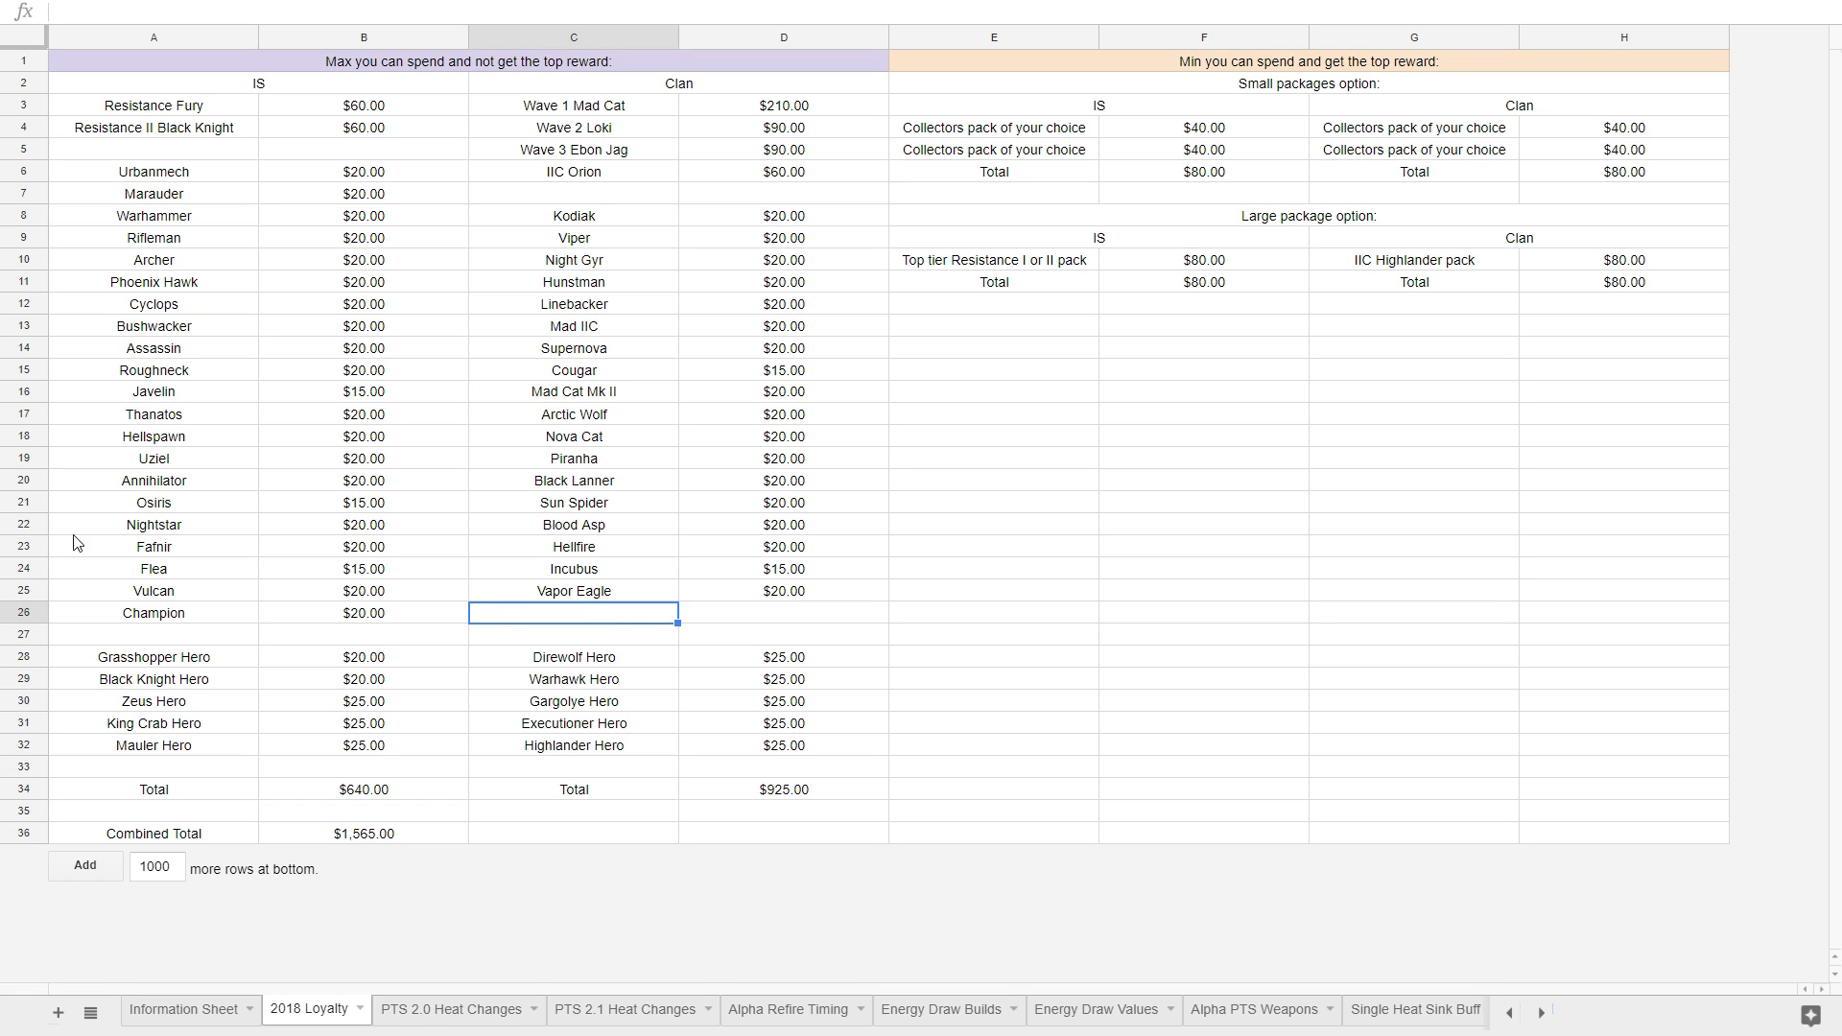
pyautogui.click(1201, 635)
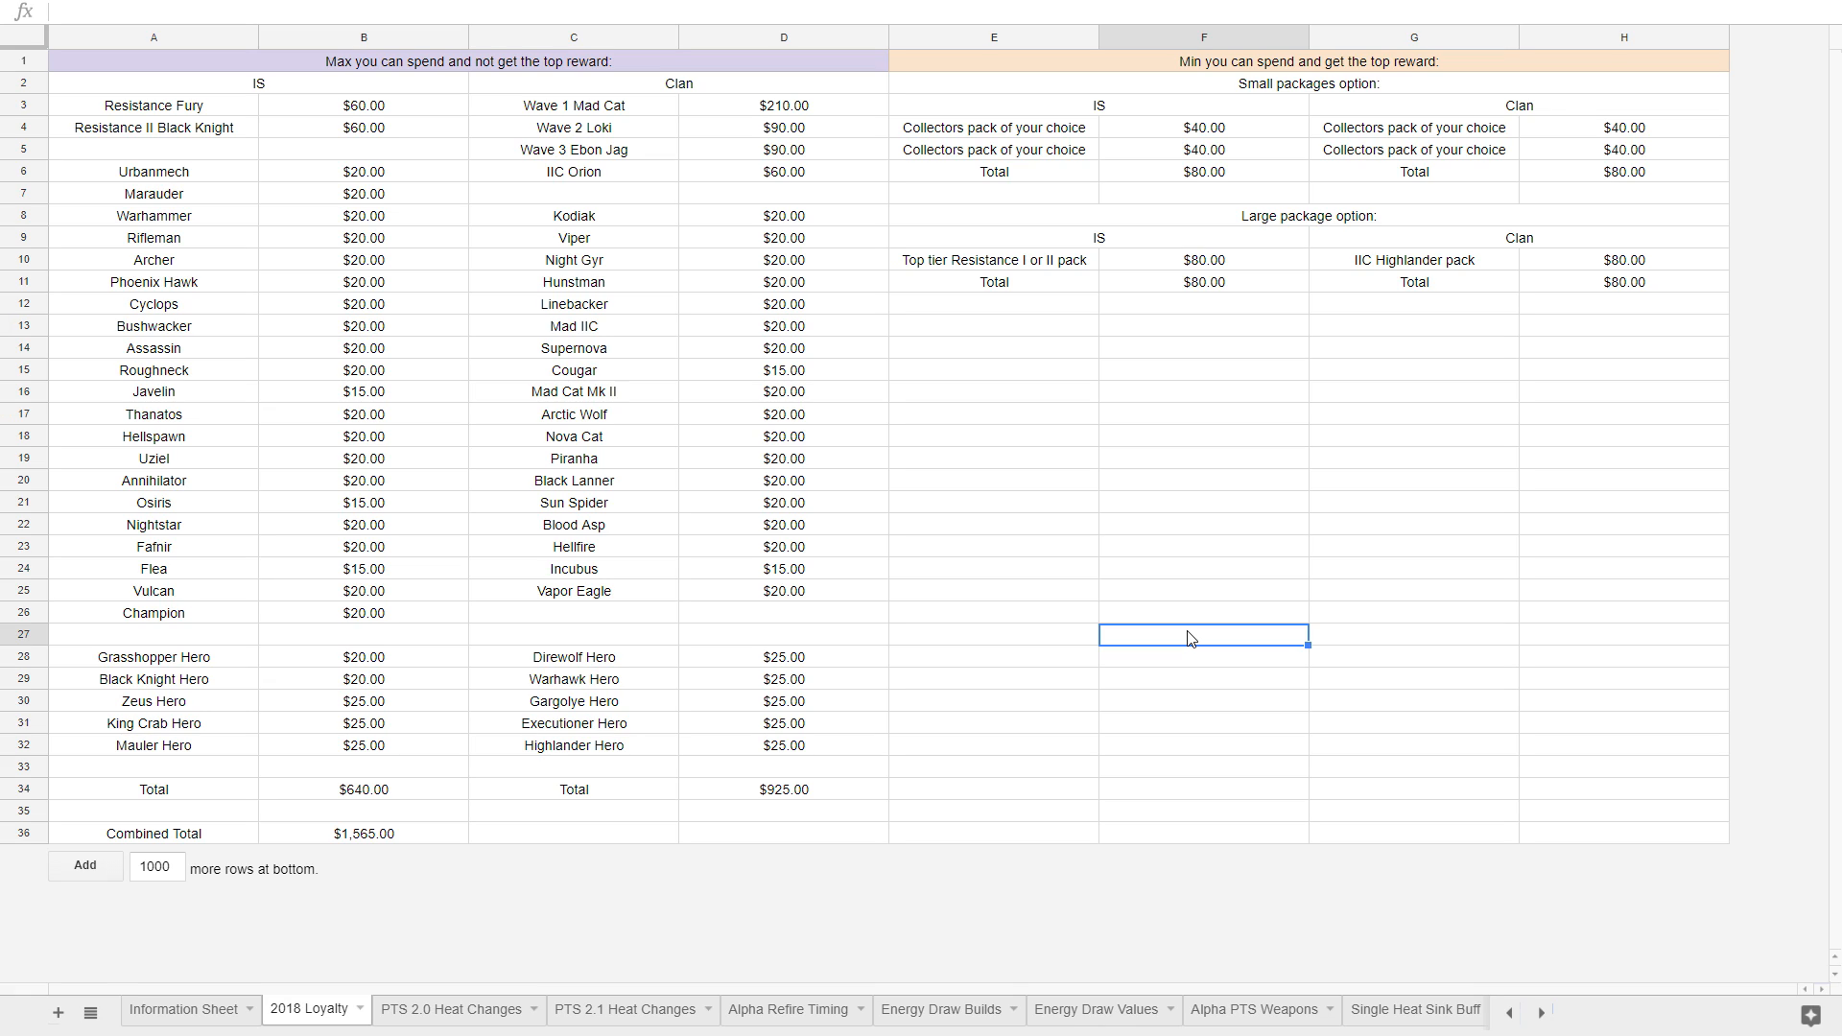
pyautogui.click(783, 612)
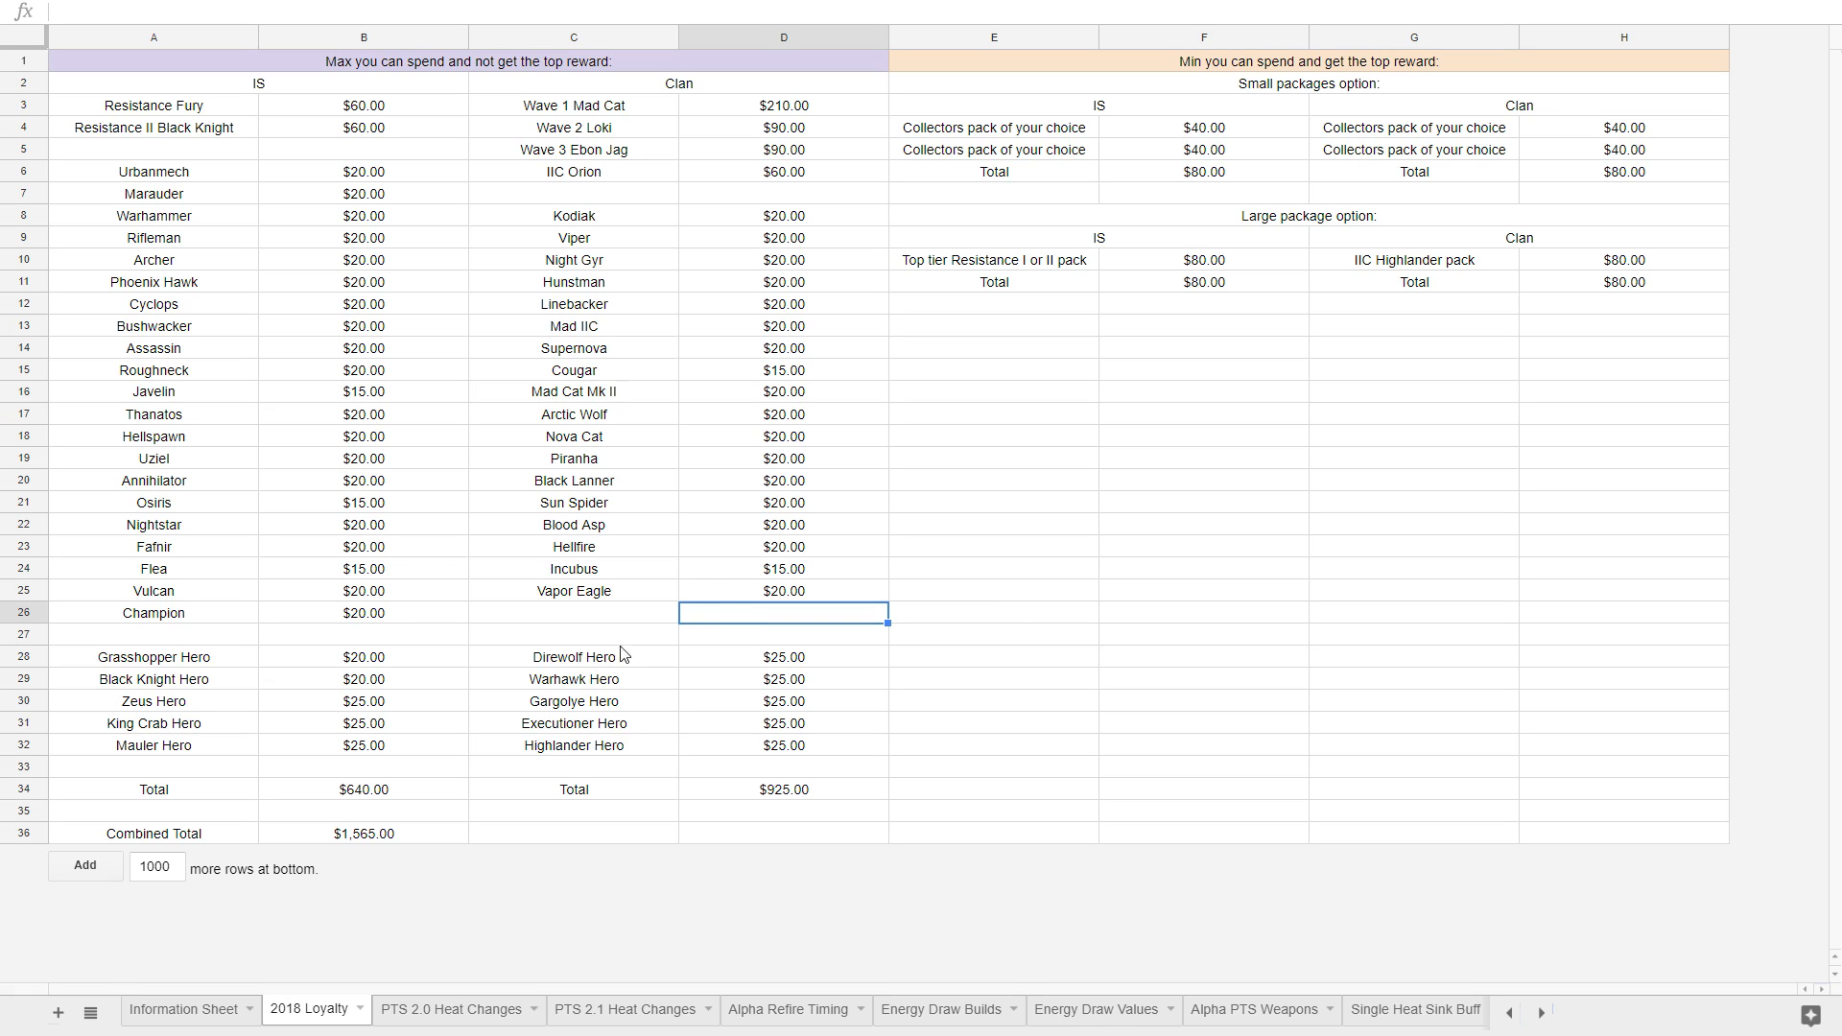
pyautogui.click(1201, 569)
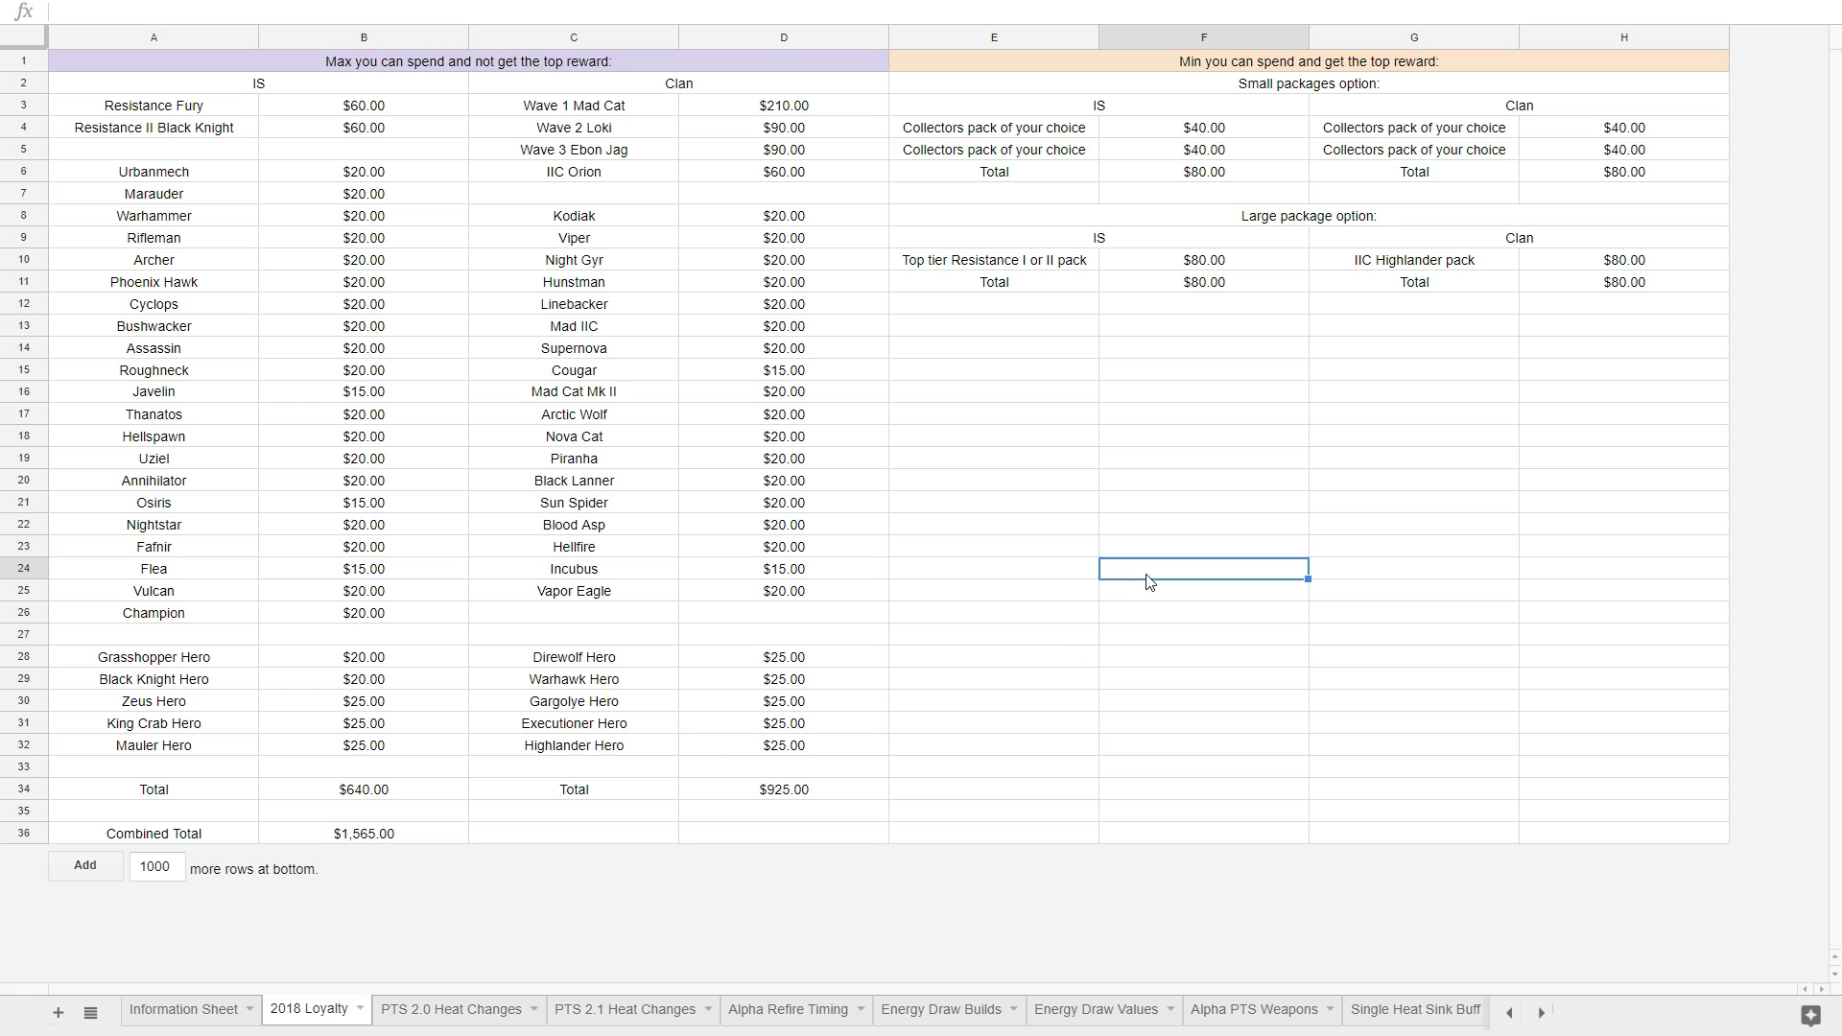